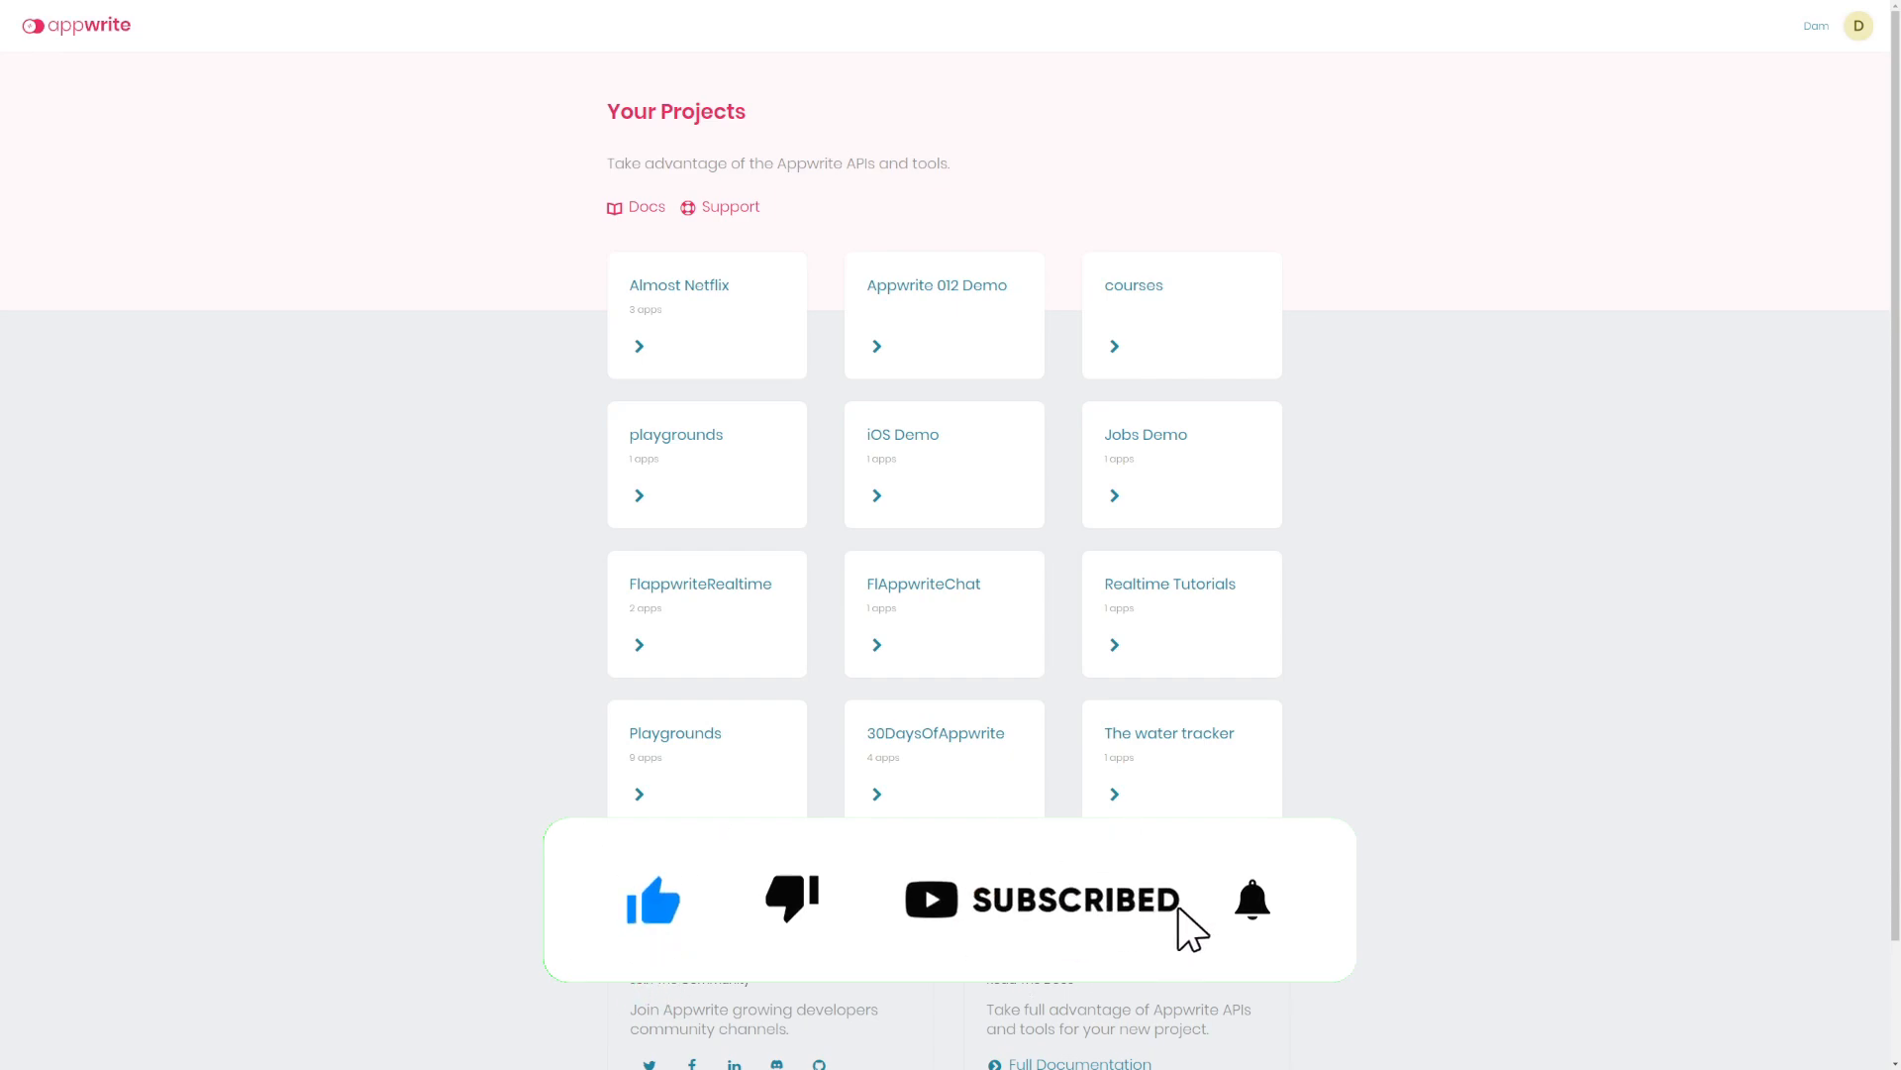
- Open the Almost Netflix project's Default storage bucket to see its image files
click(1253, 900)
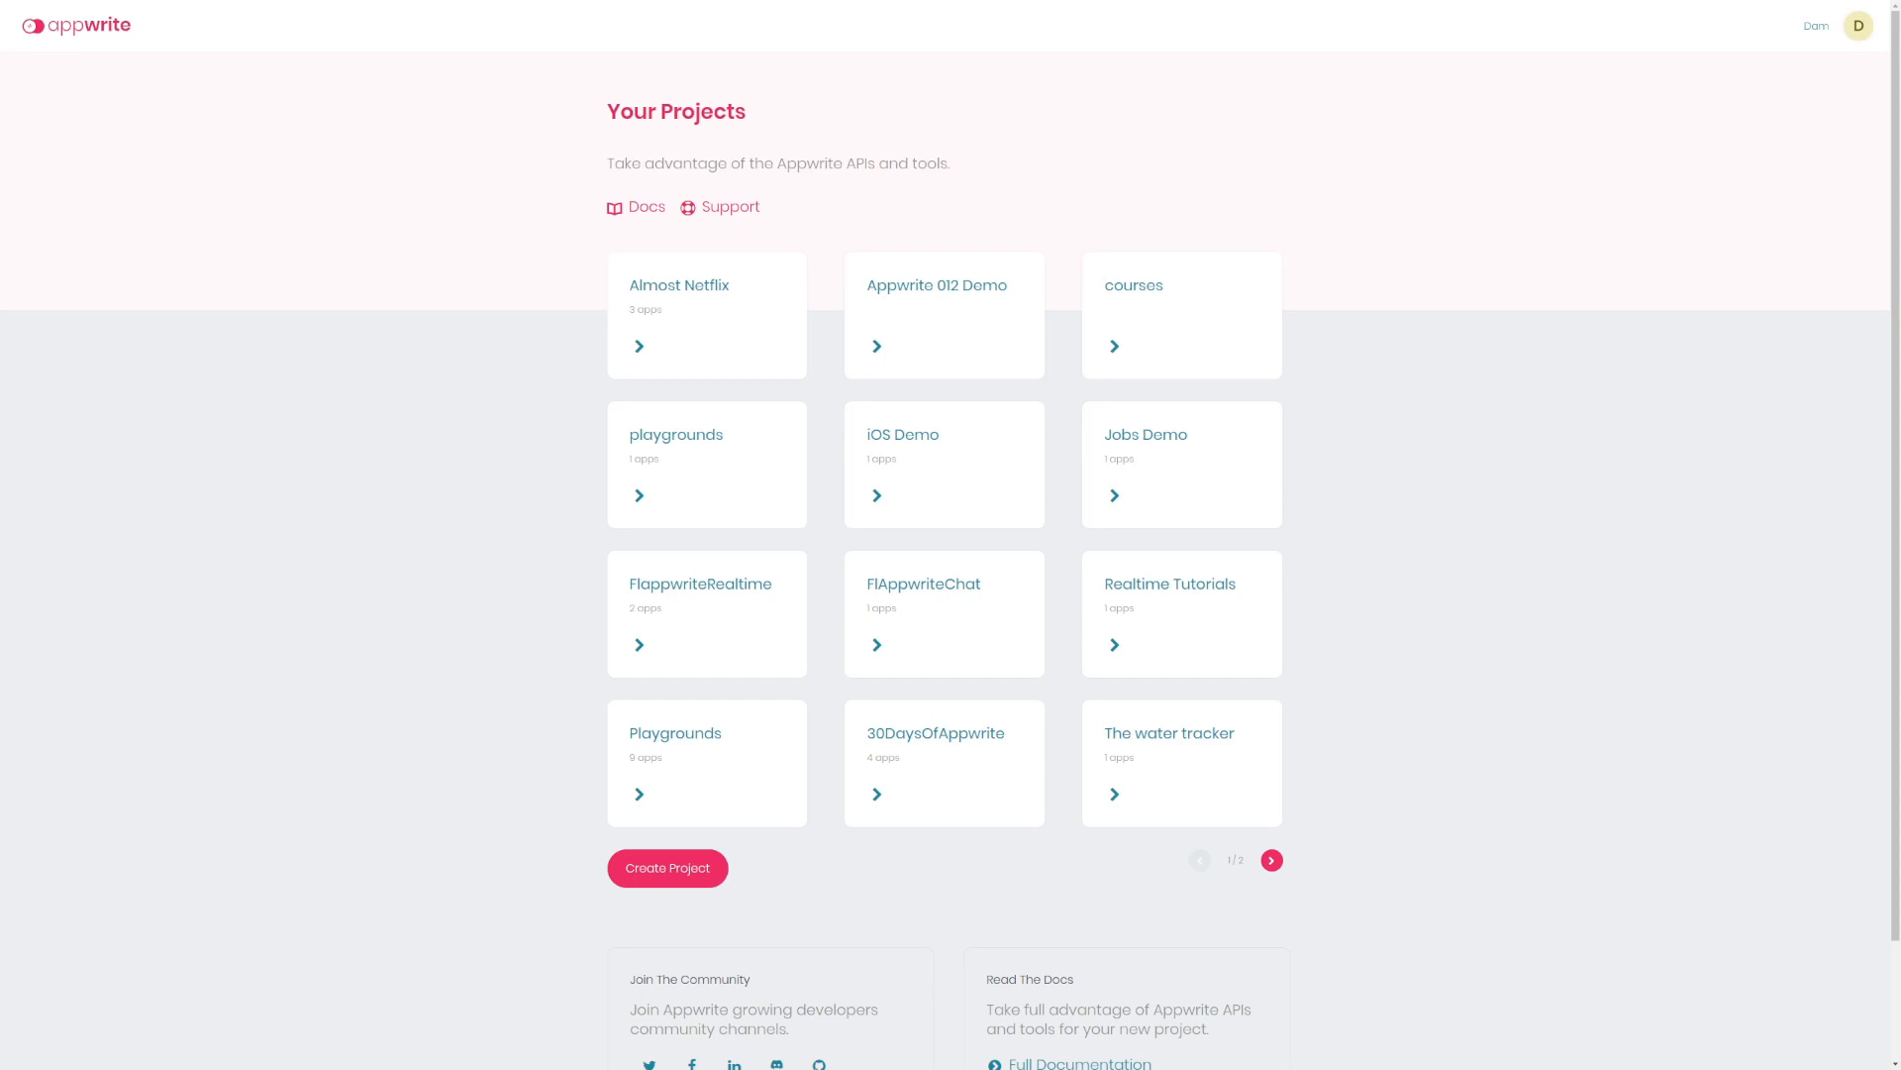
mouse_move(1059, 548)
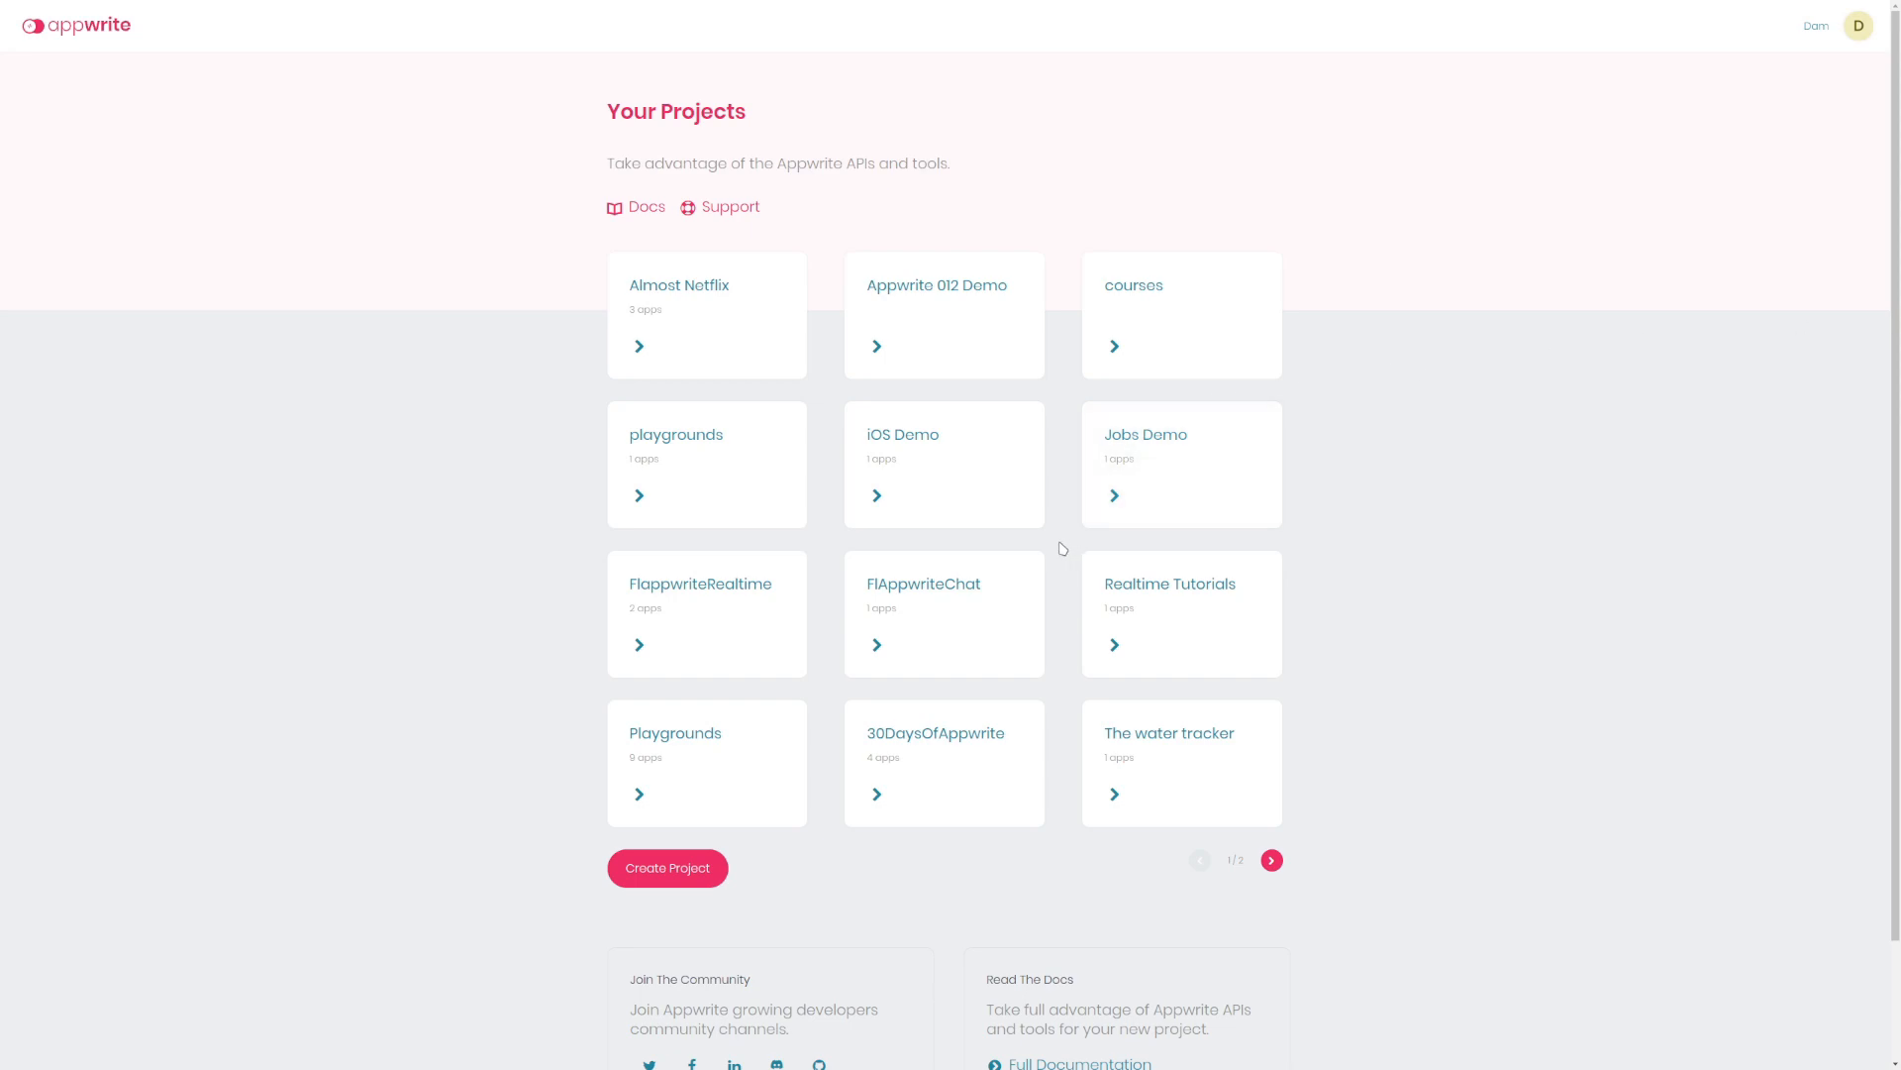
mouse_move(1011, 543)
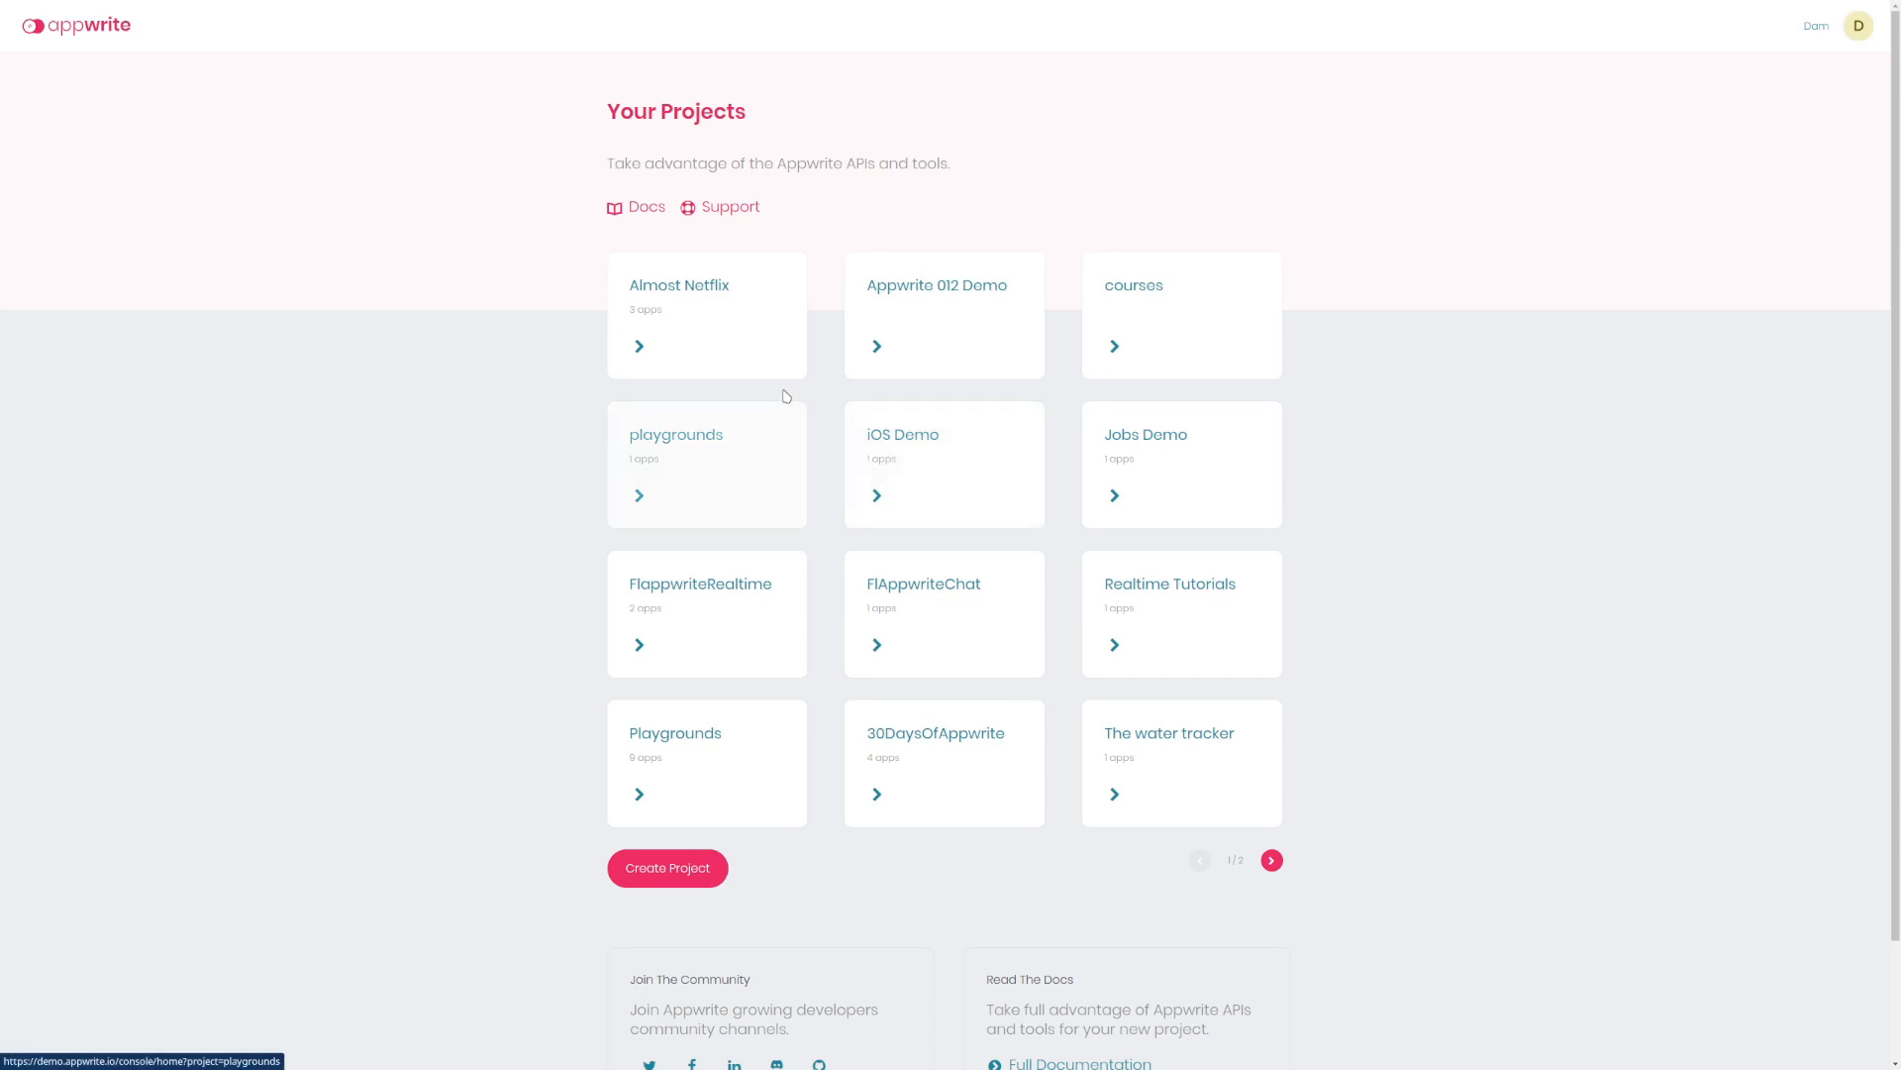
click(679, 285)
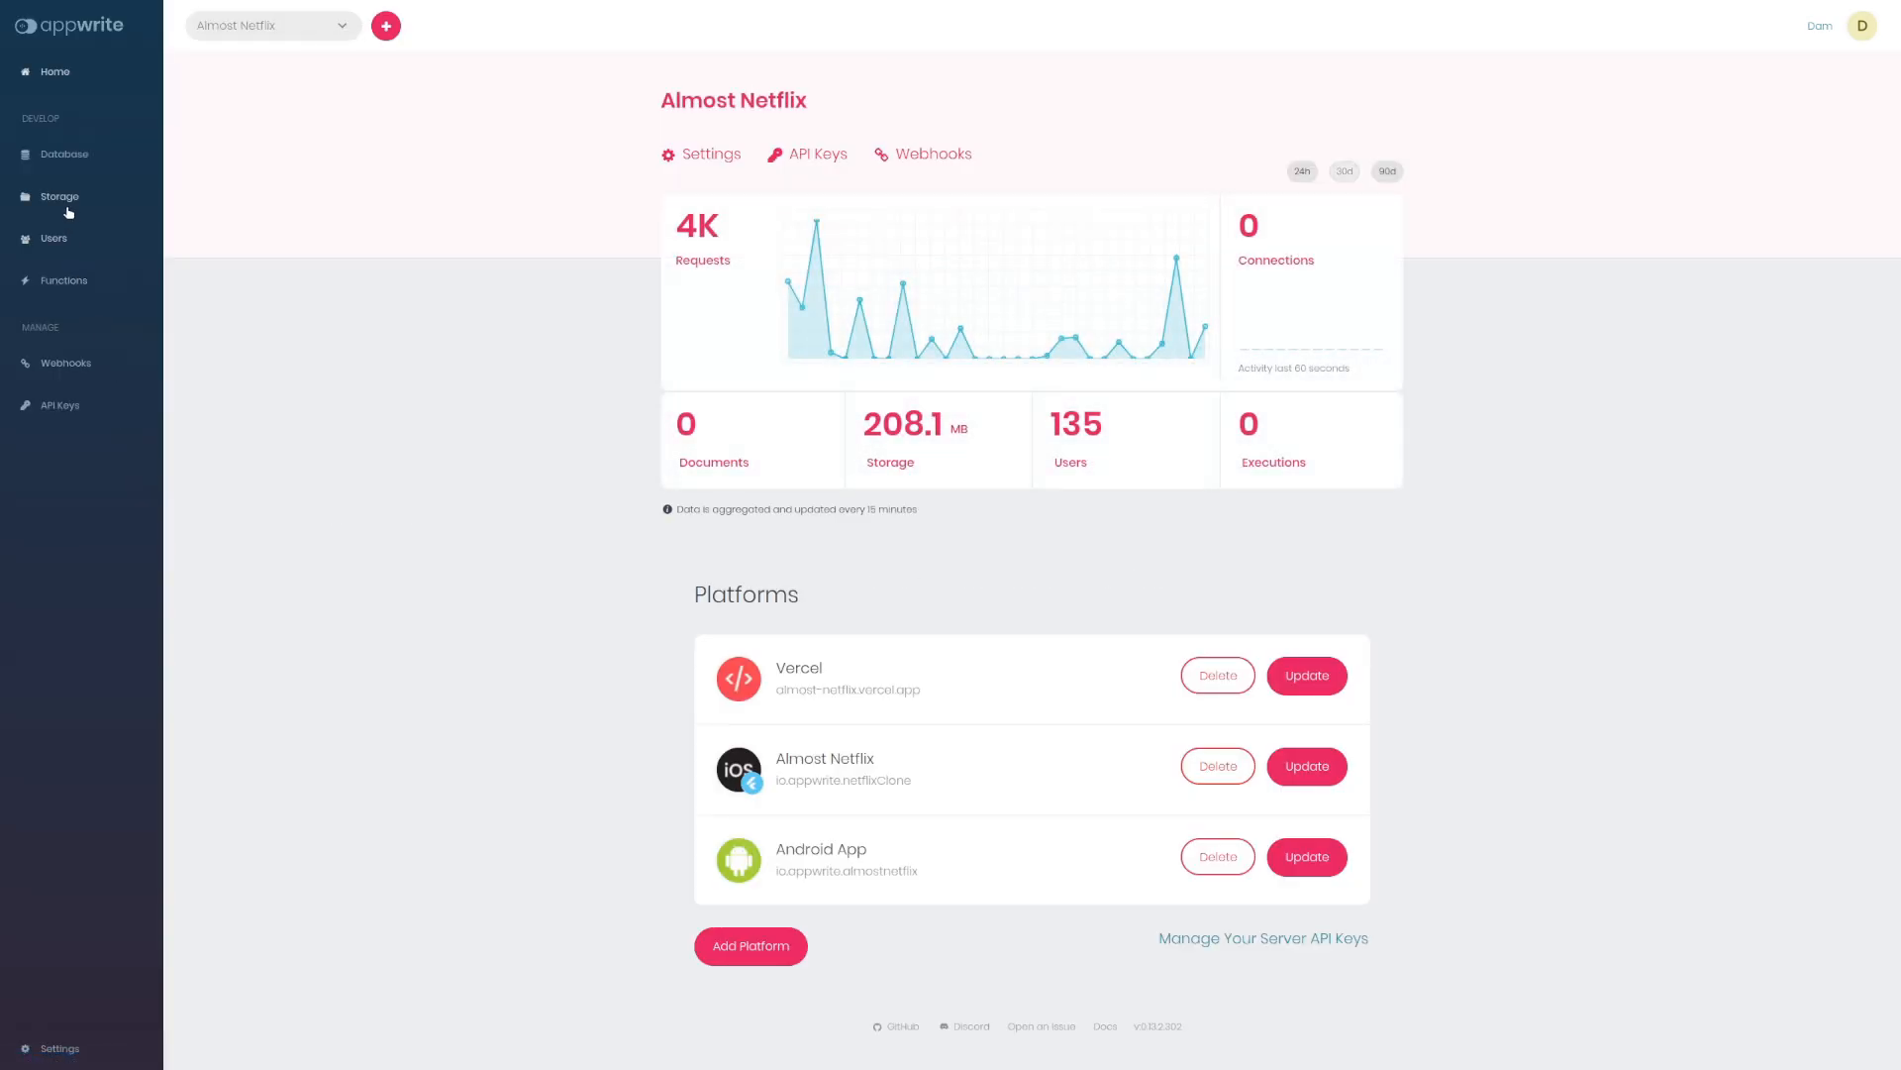
click(58, 196)
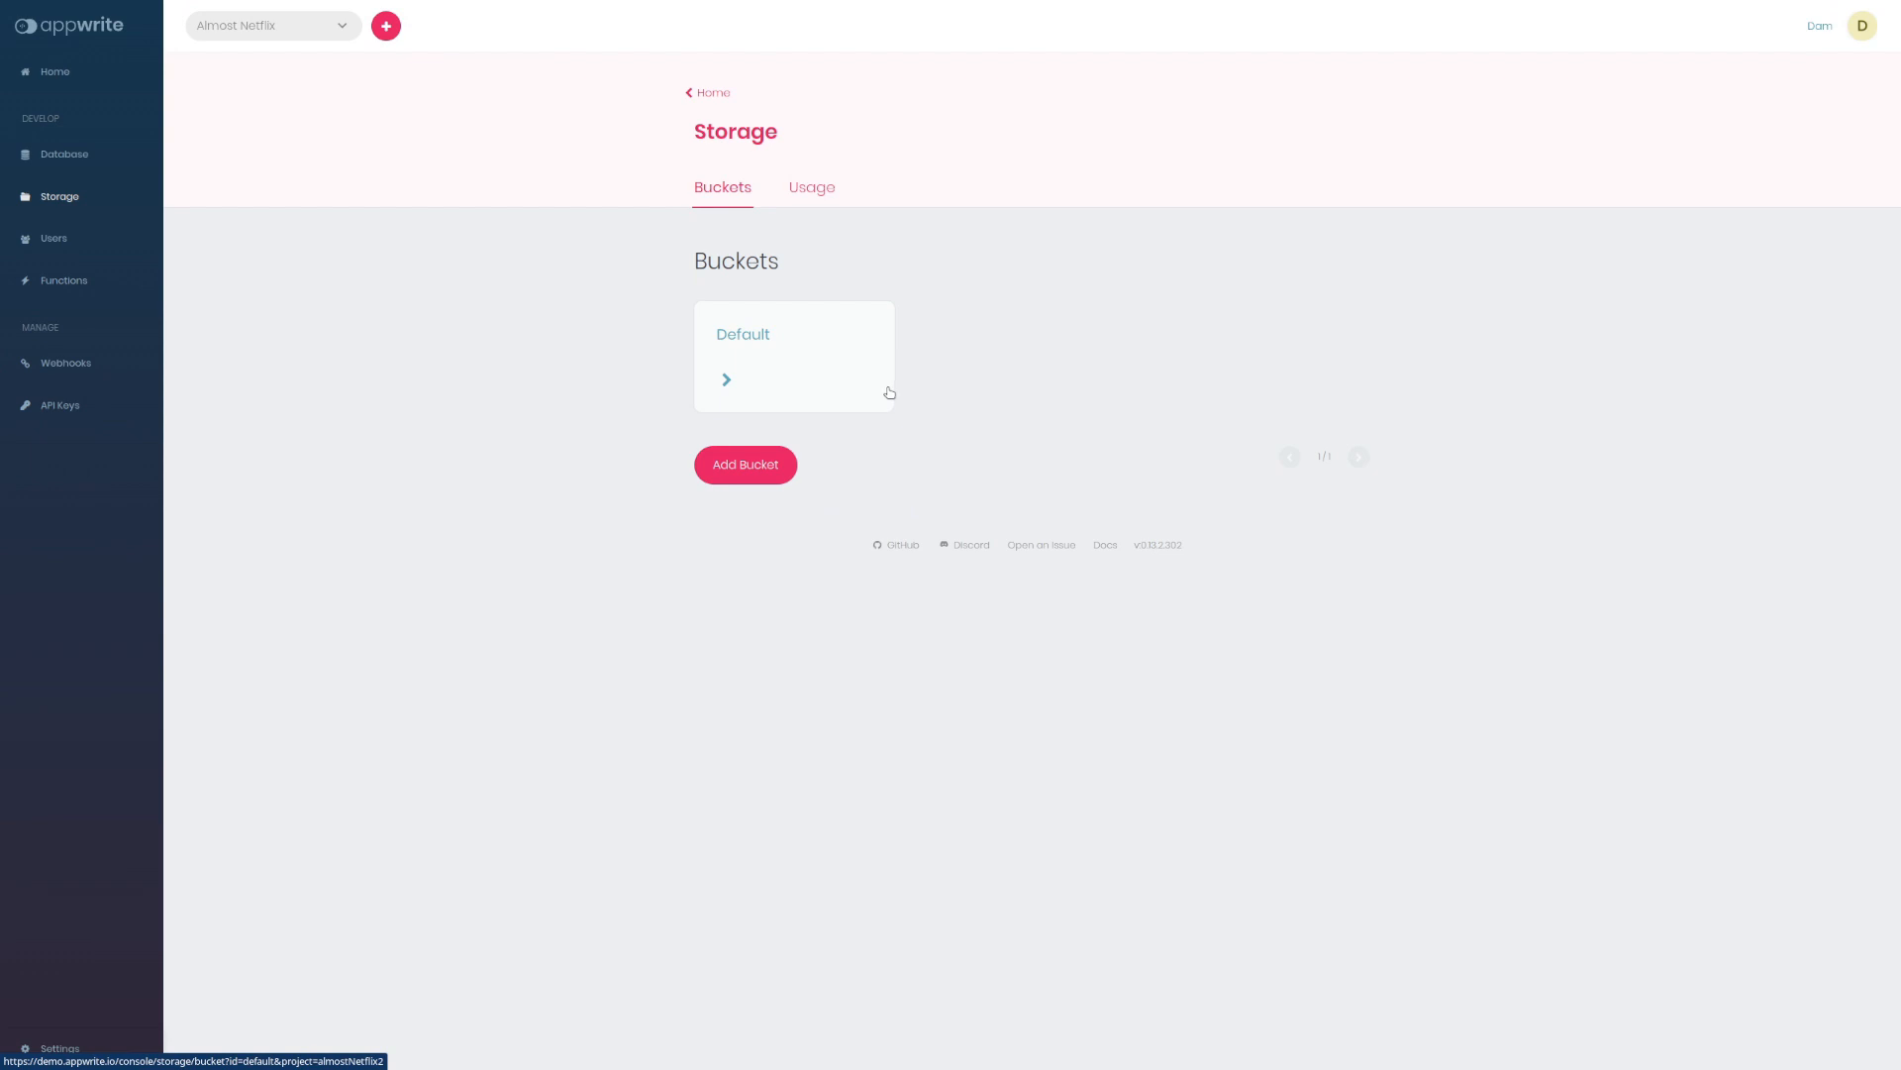
click(794, 356)
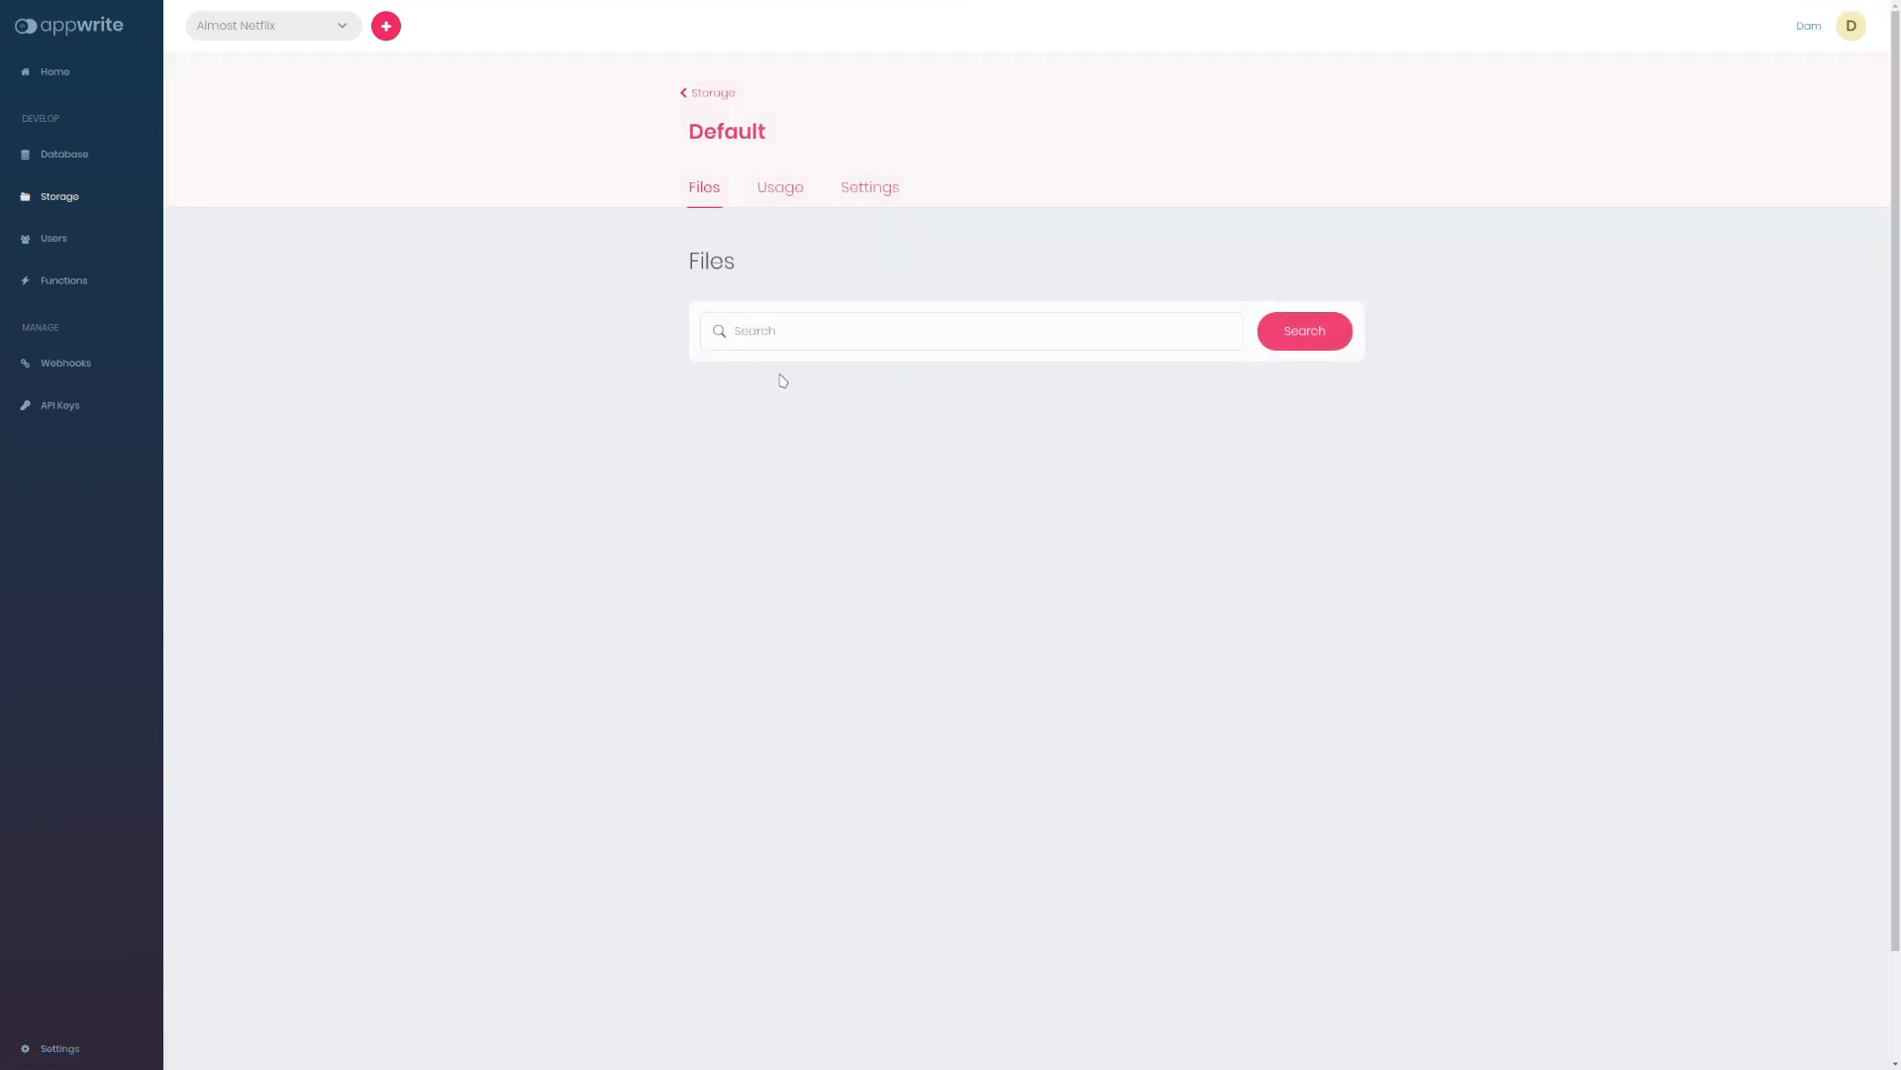
click(1303, 330)
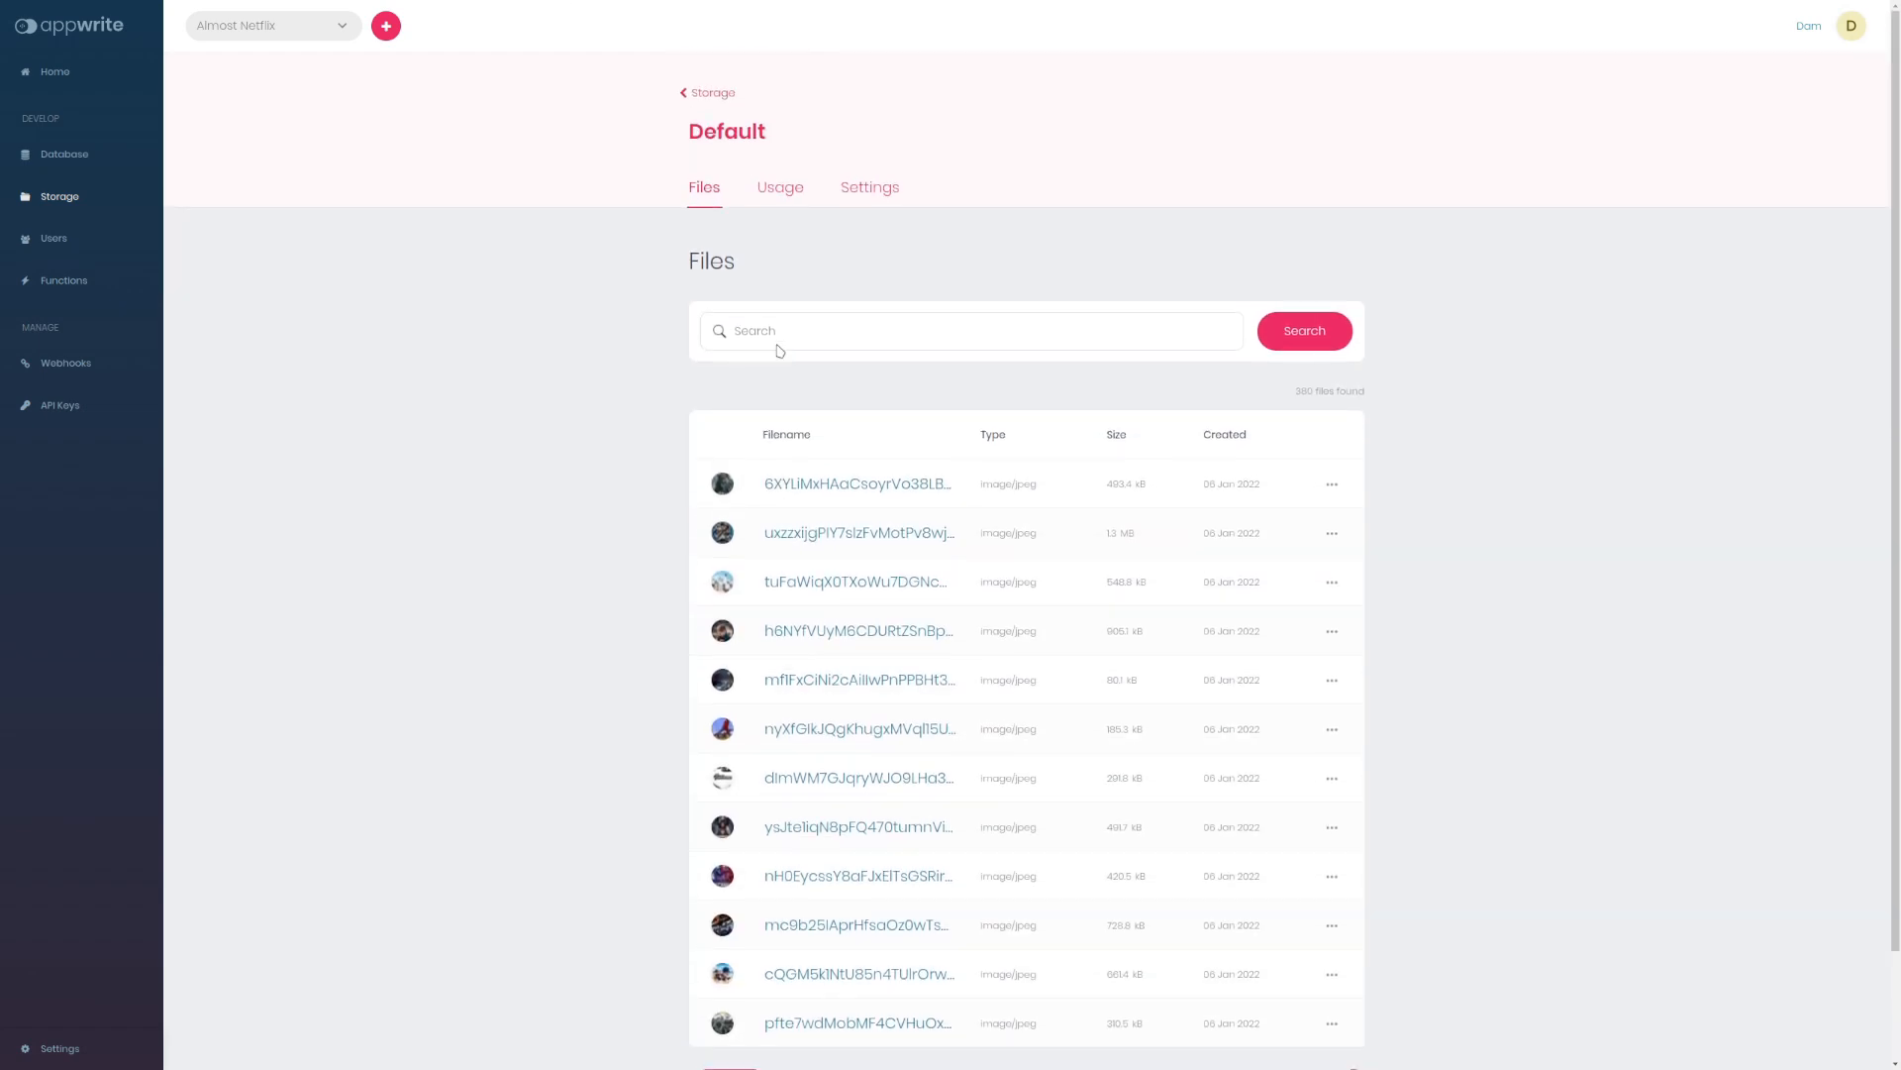
click(712, 92)
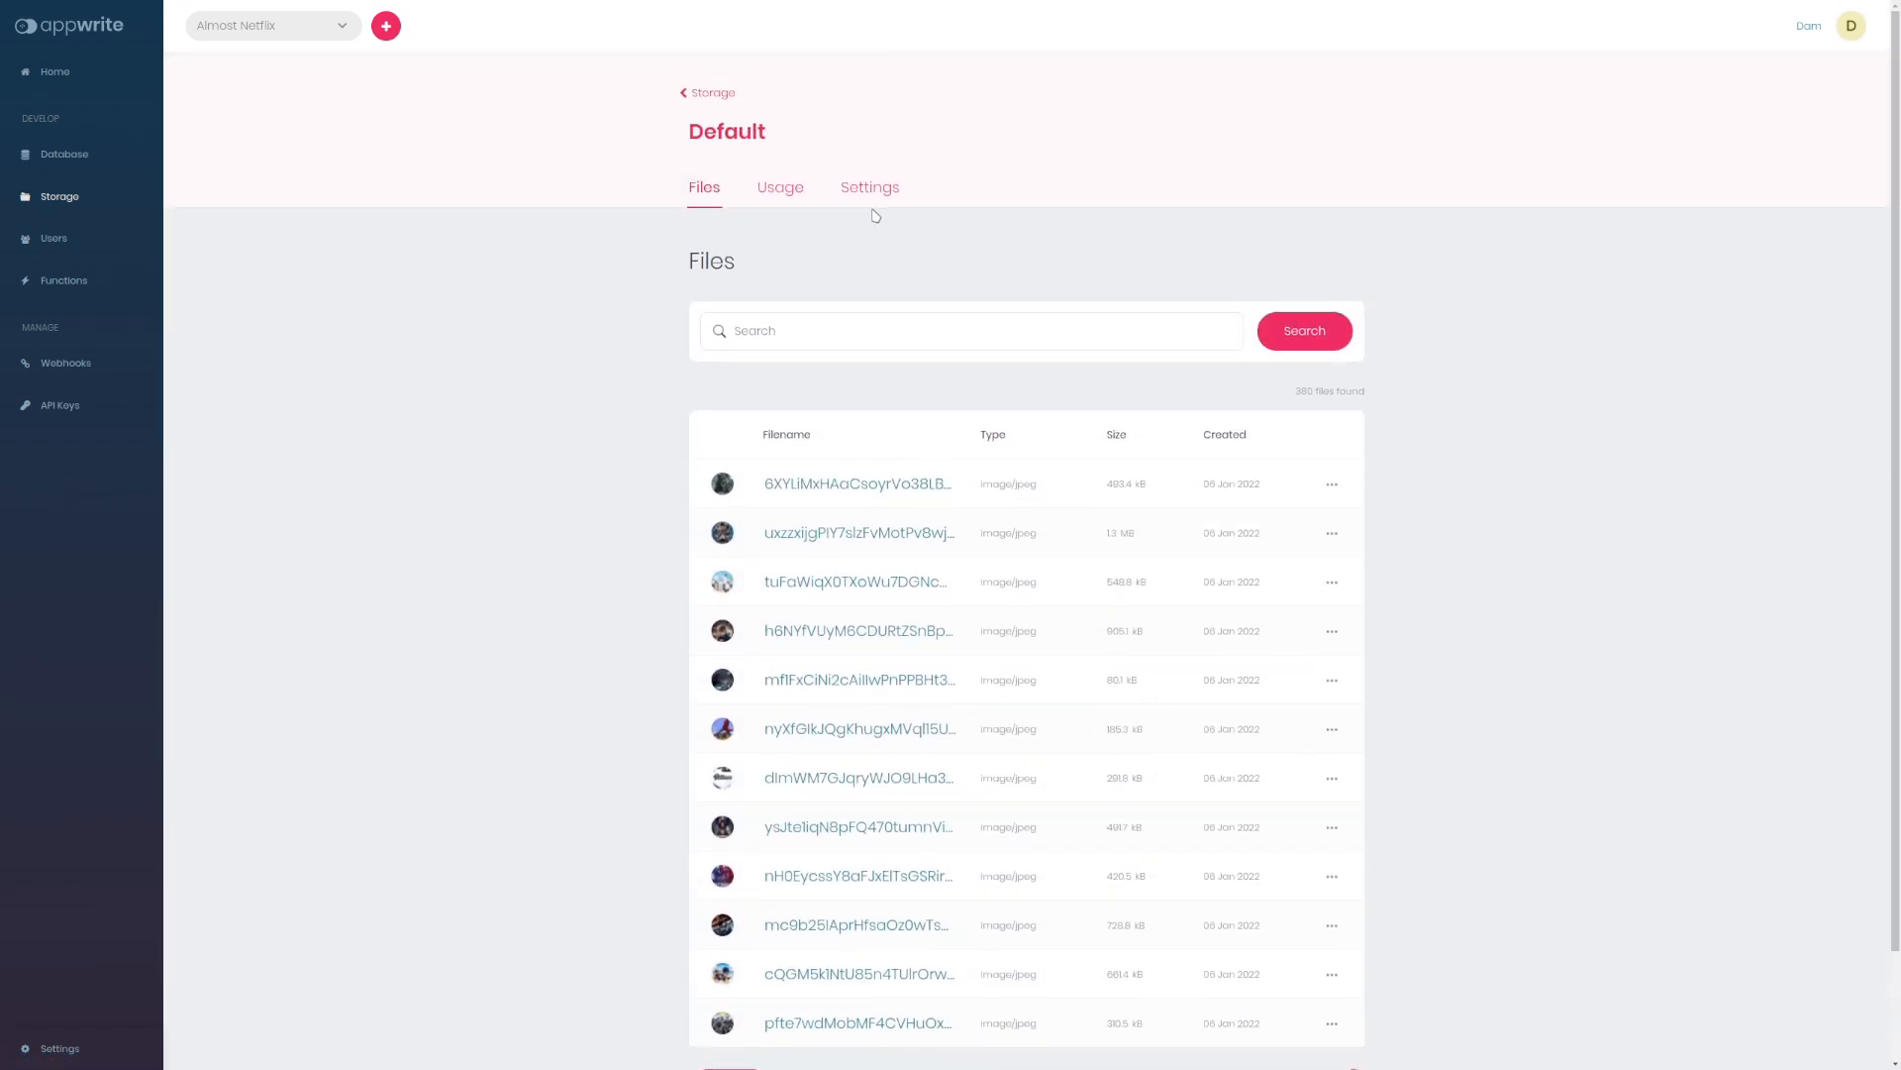
- Review the Default bucket's settings form and select the Maximum File Size value
click(868, 188)
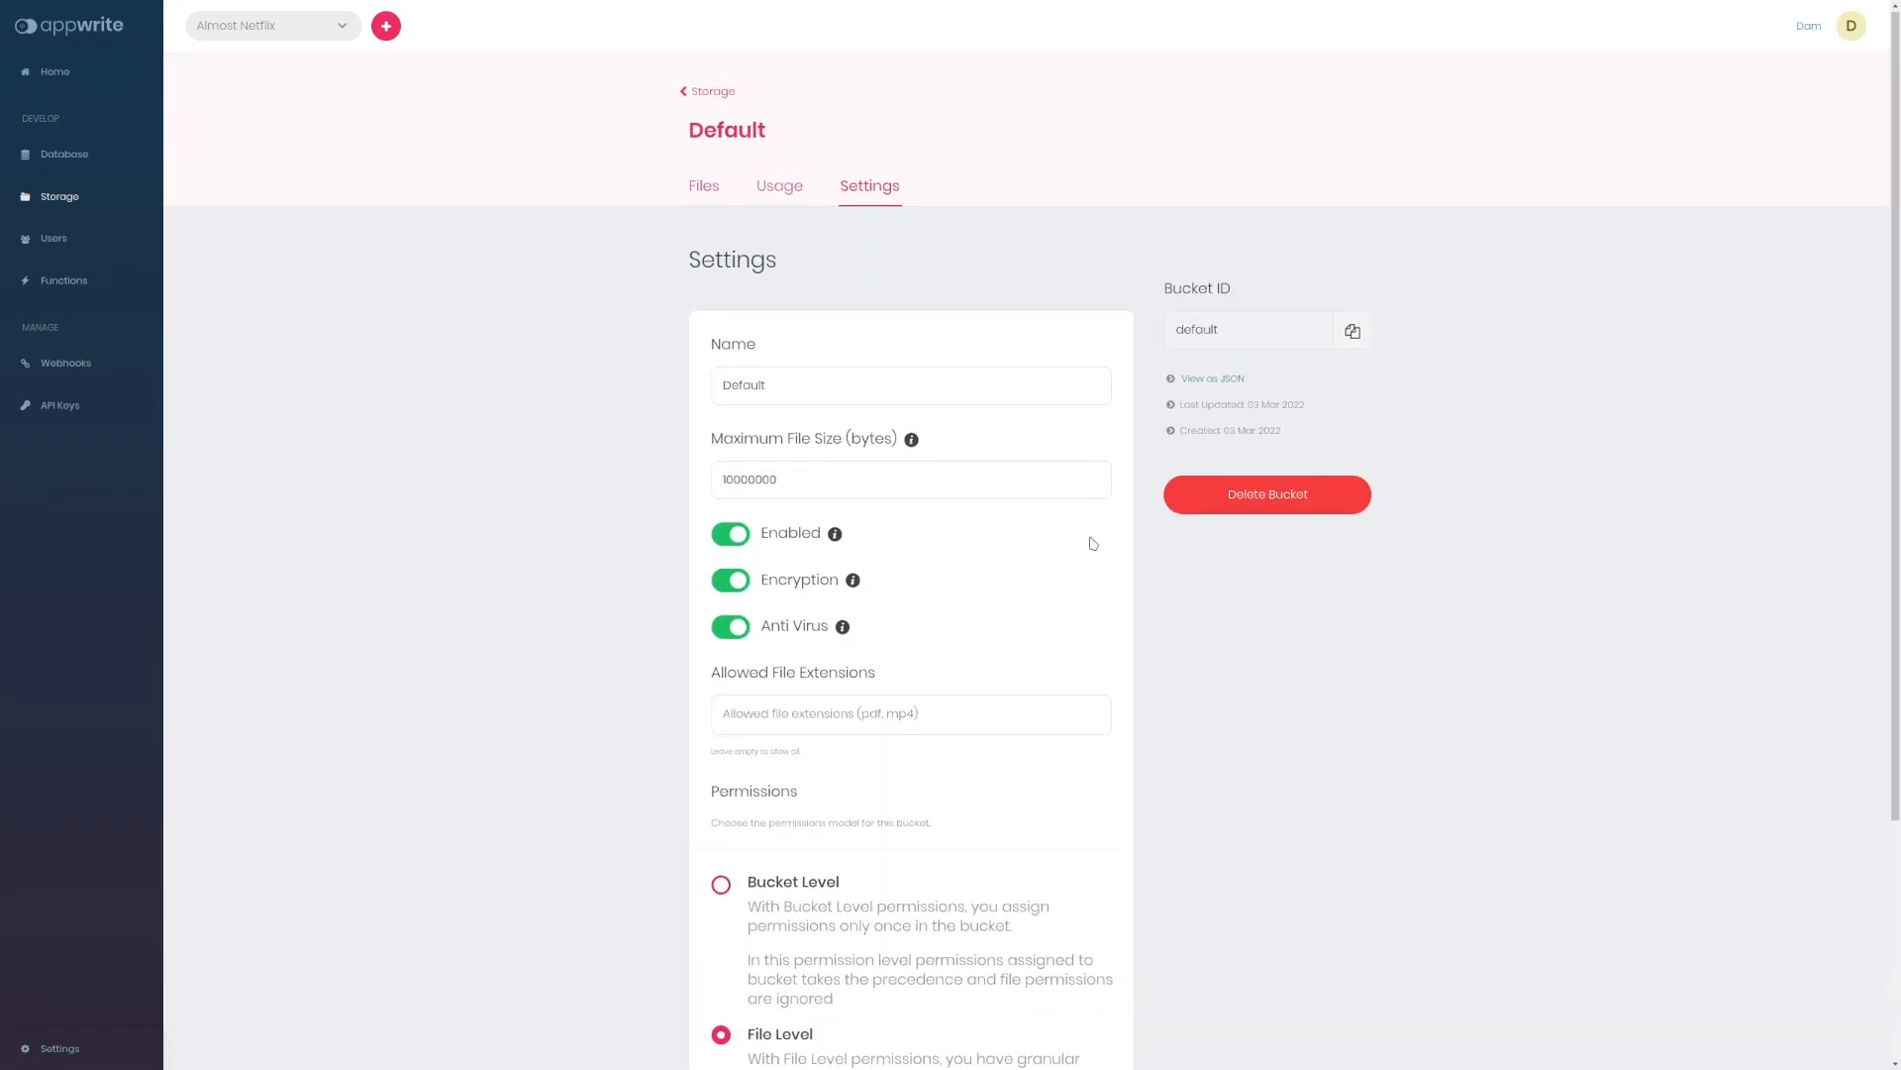
scroll(down, 3)
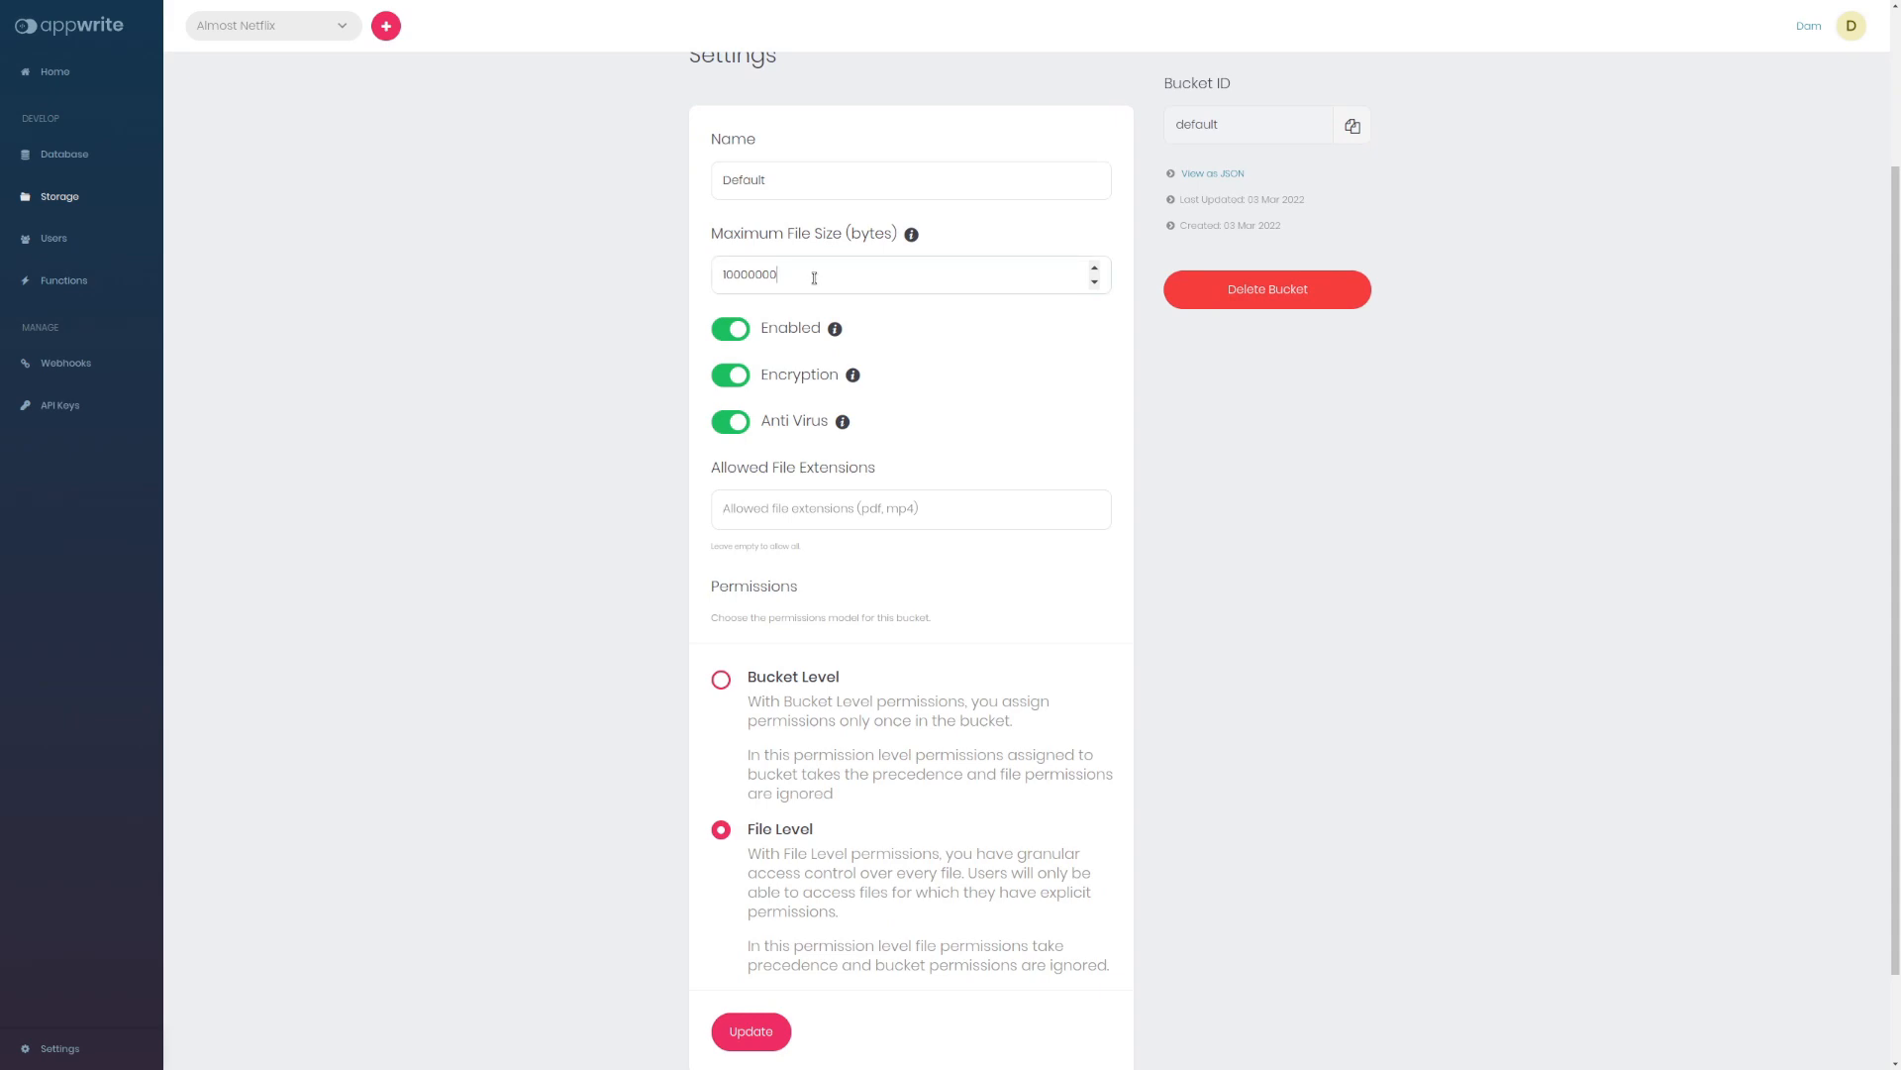
triple_click(749, 275)
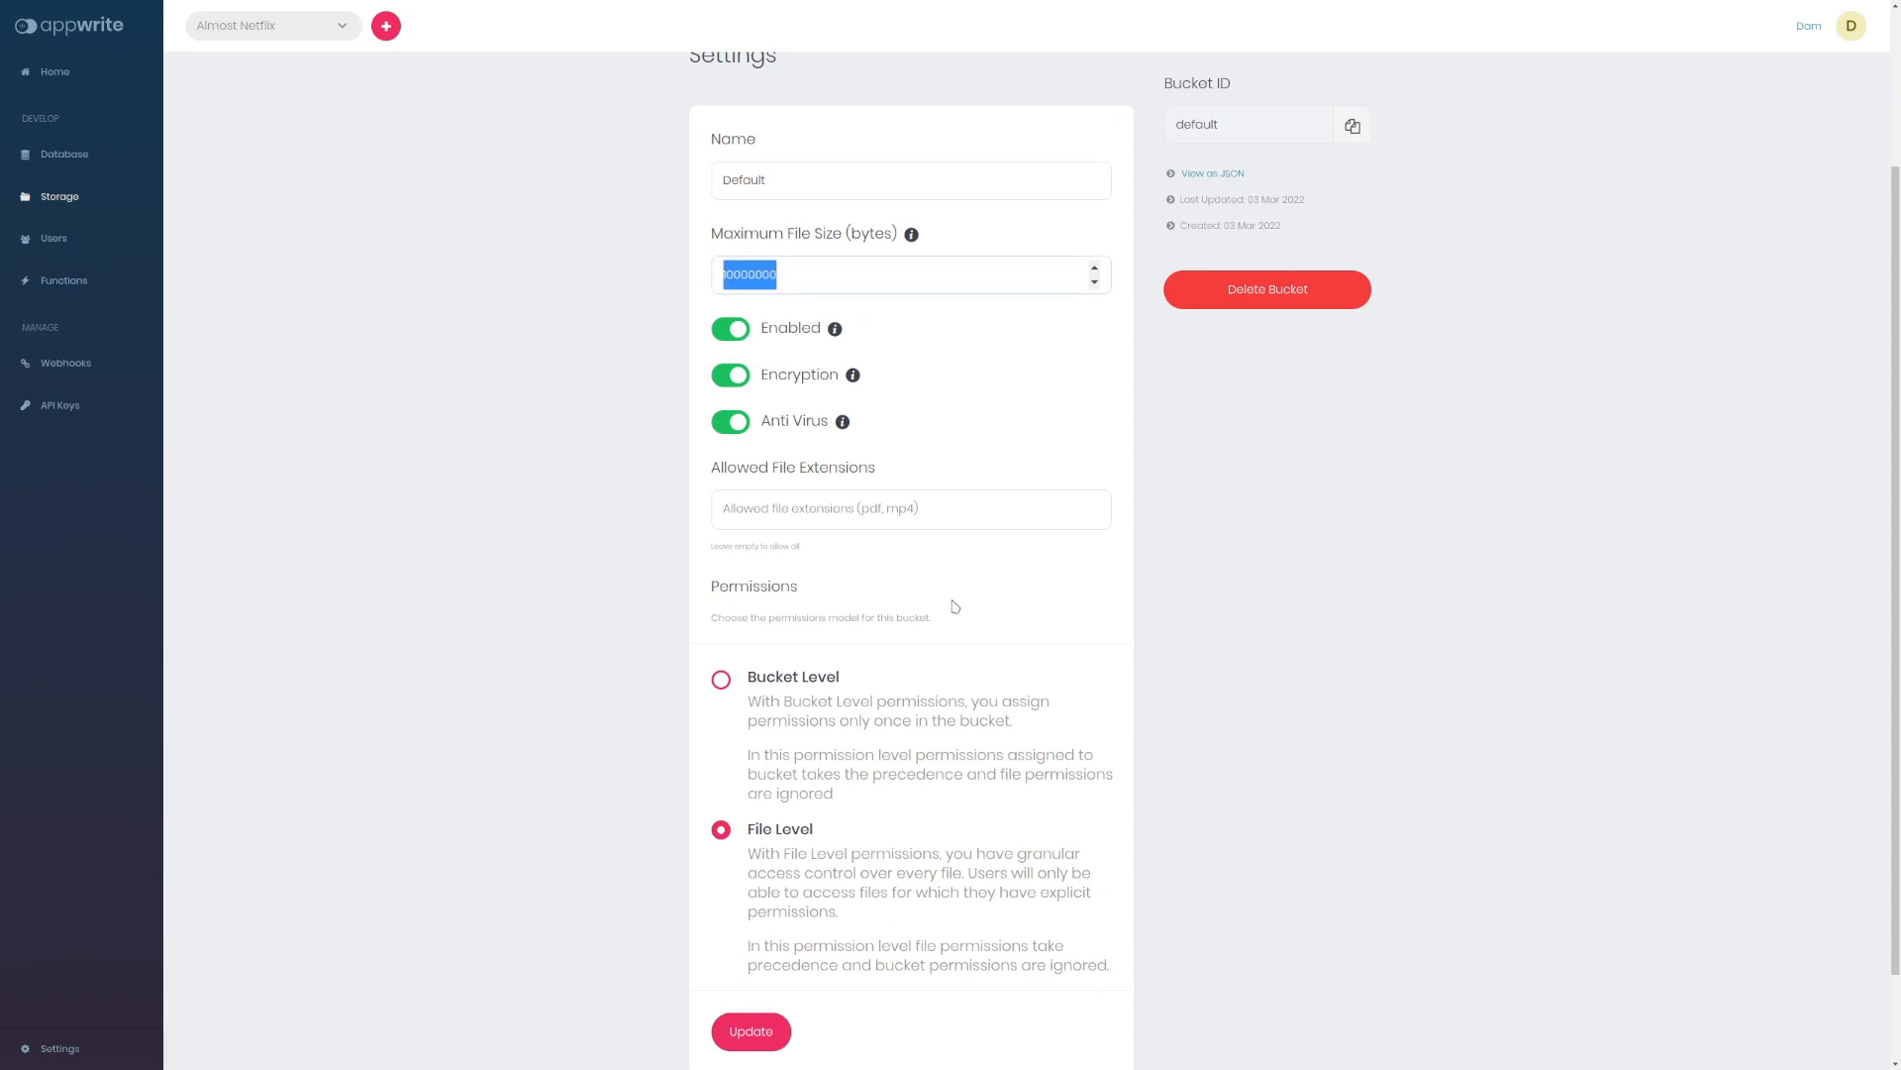
scroll(down, 3)
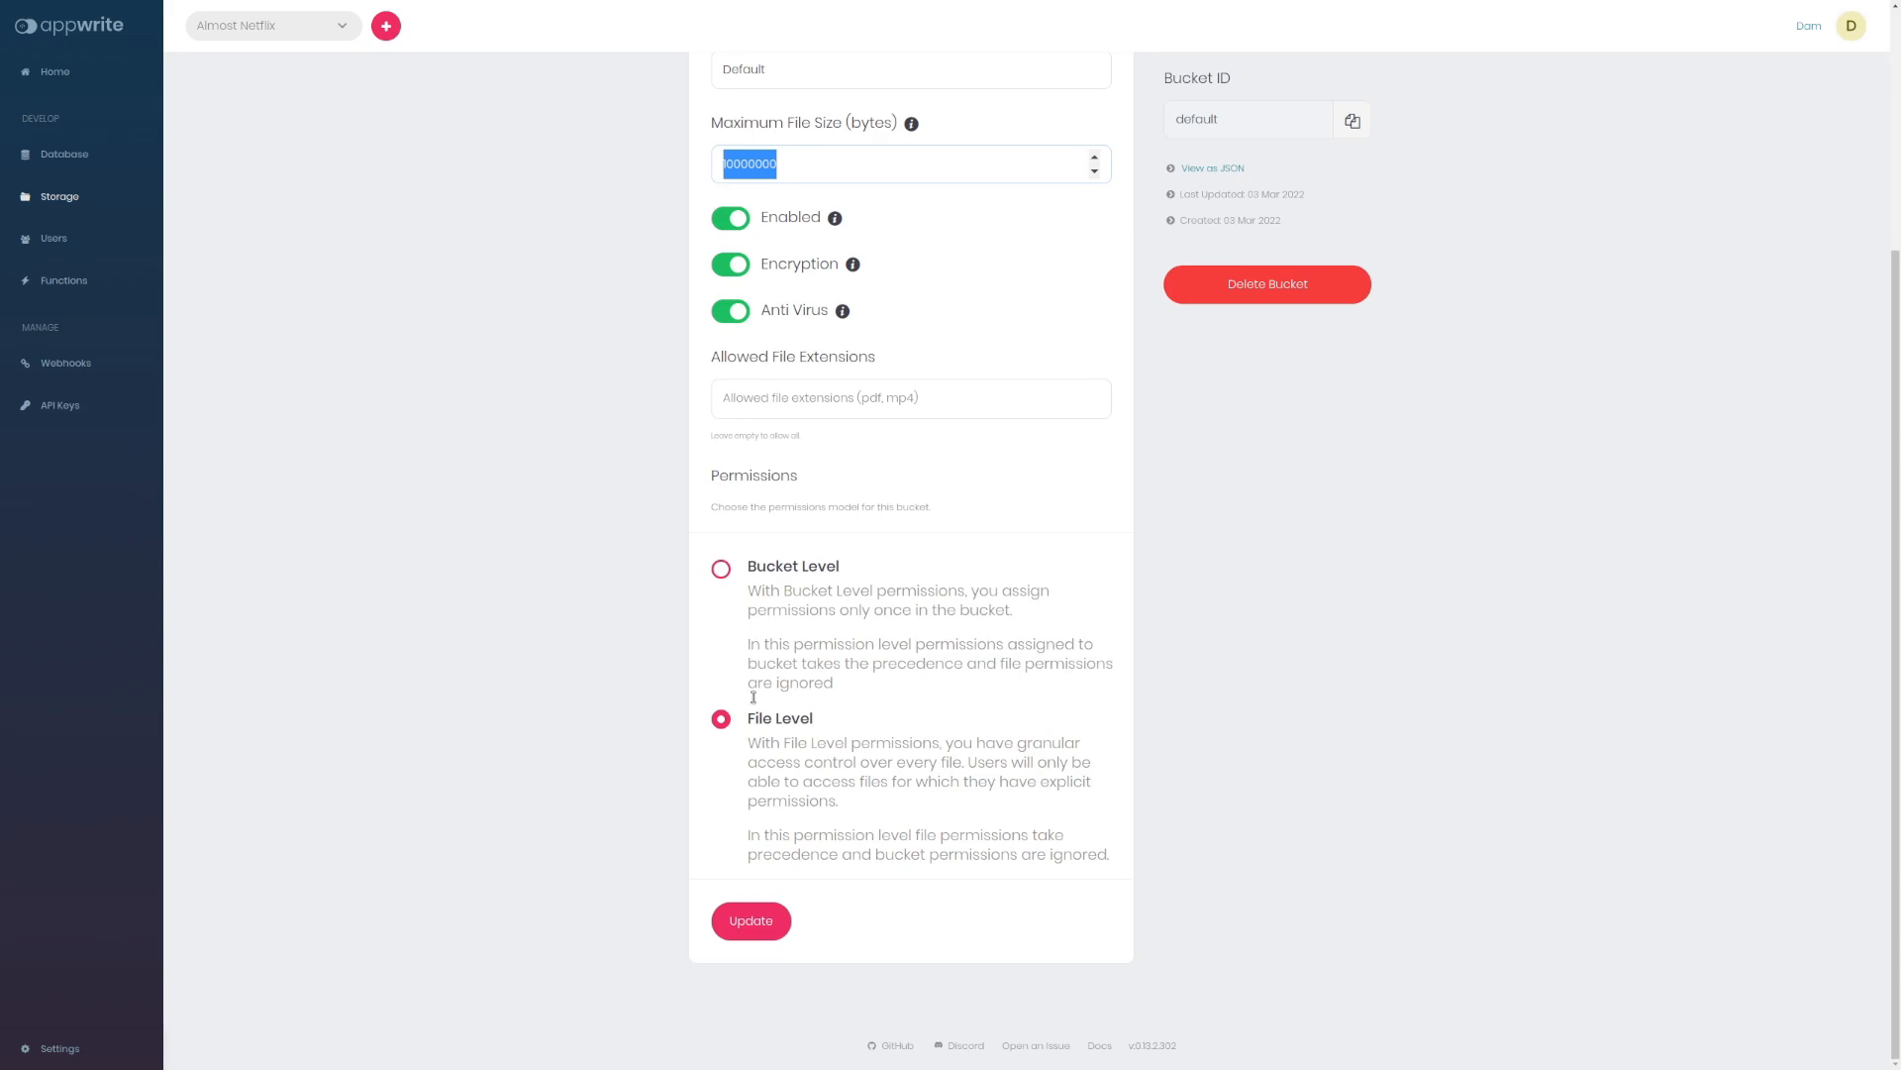
scroll(up, 3)
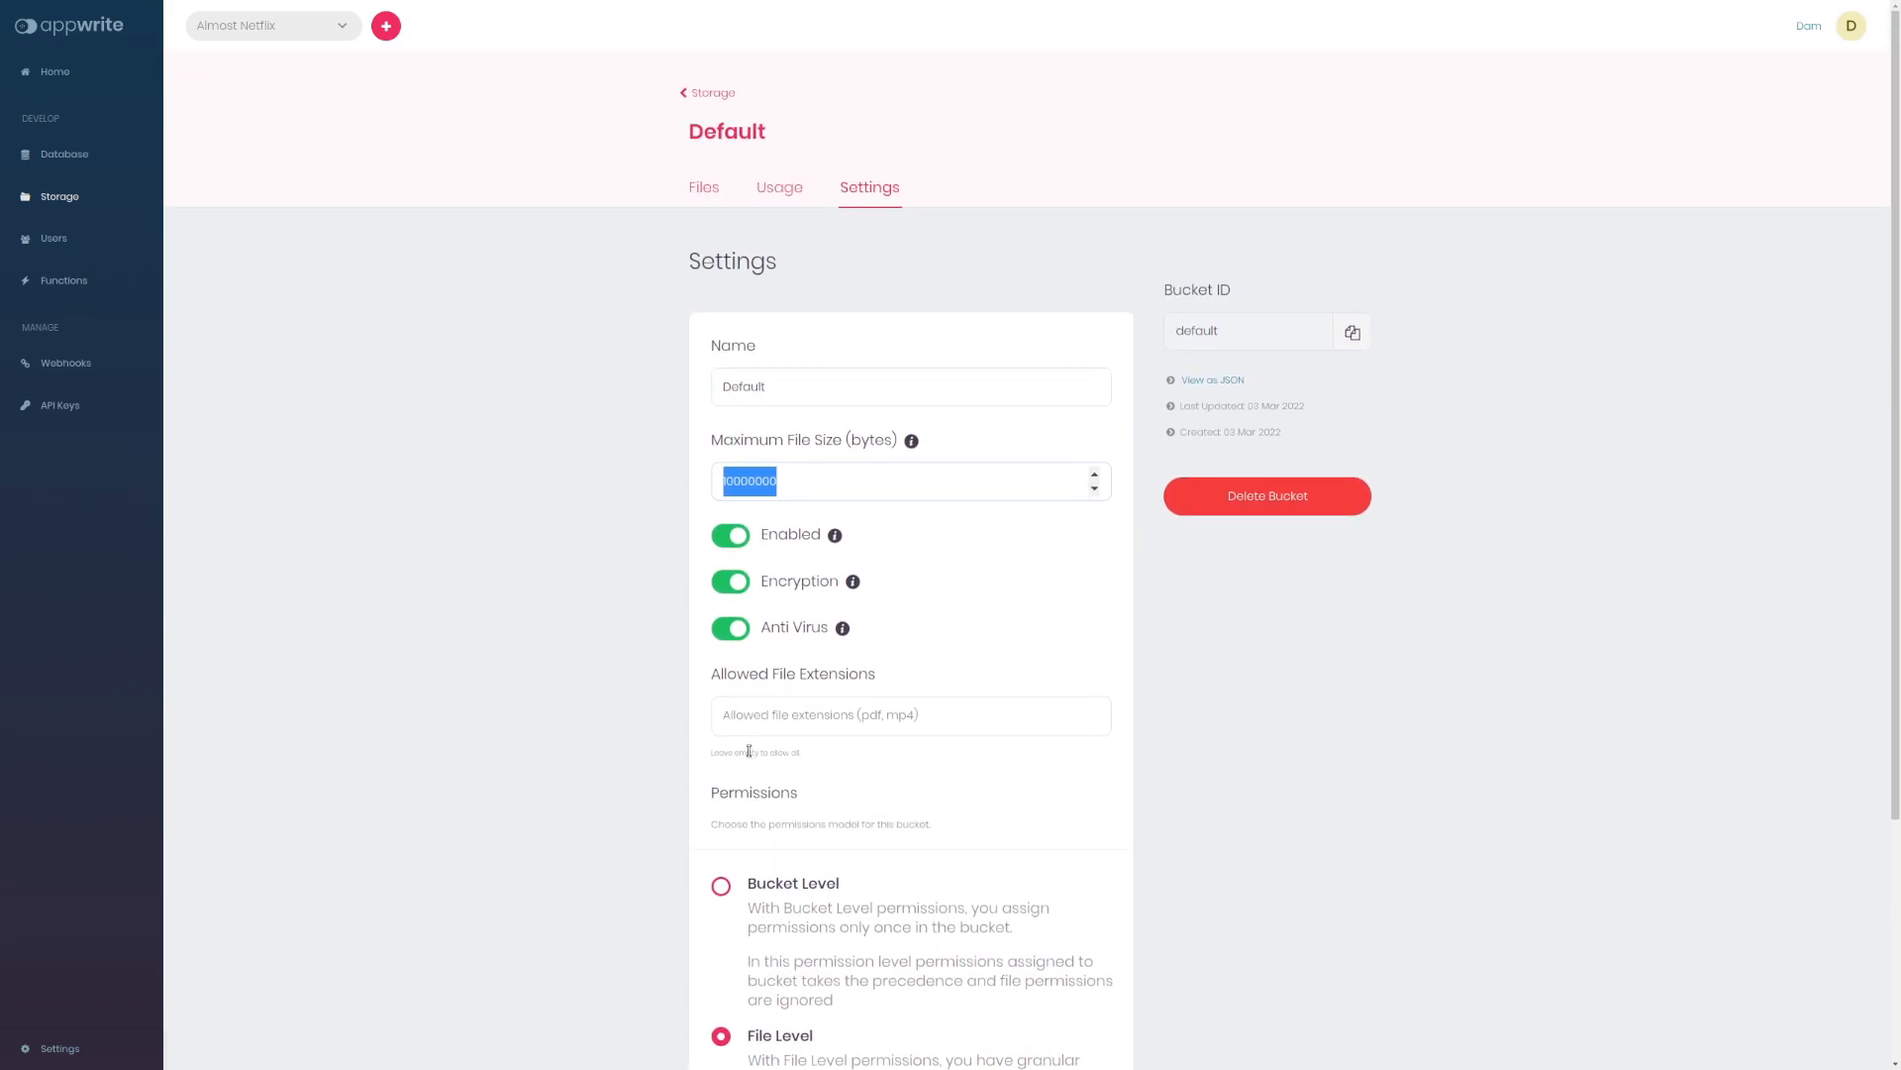
mouse_move(761, 714)
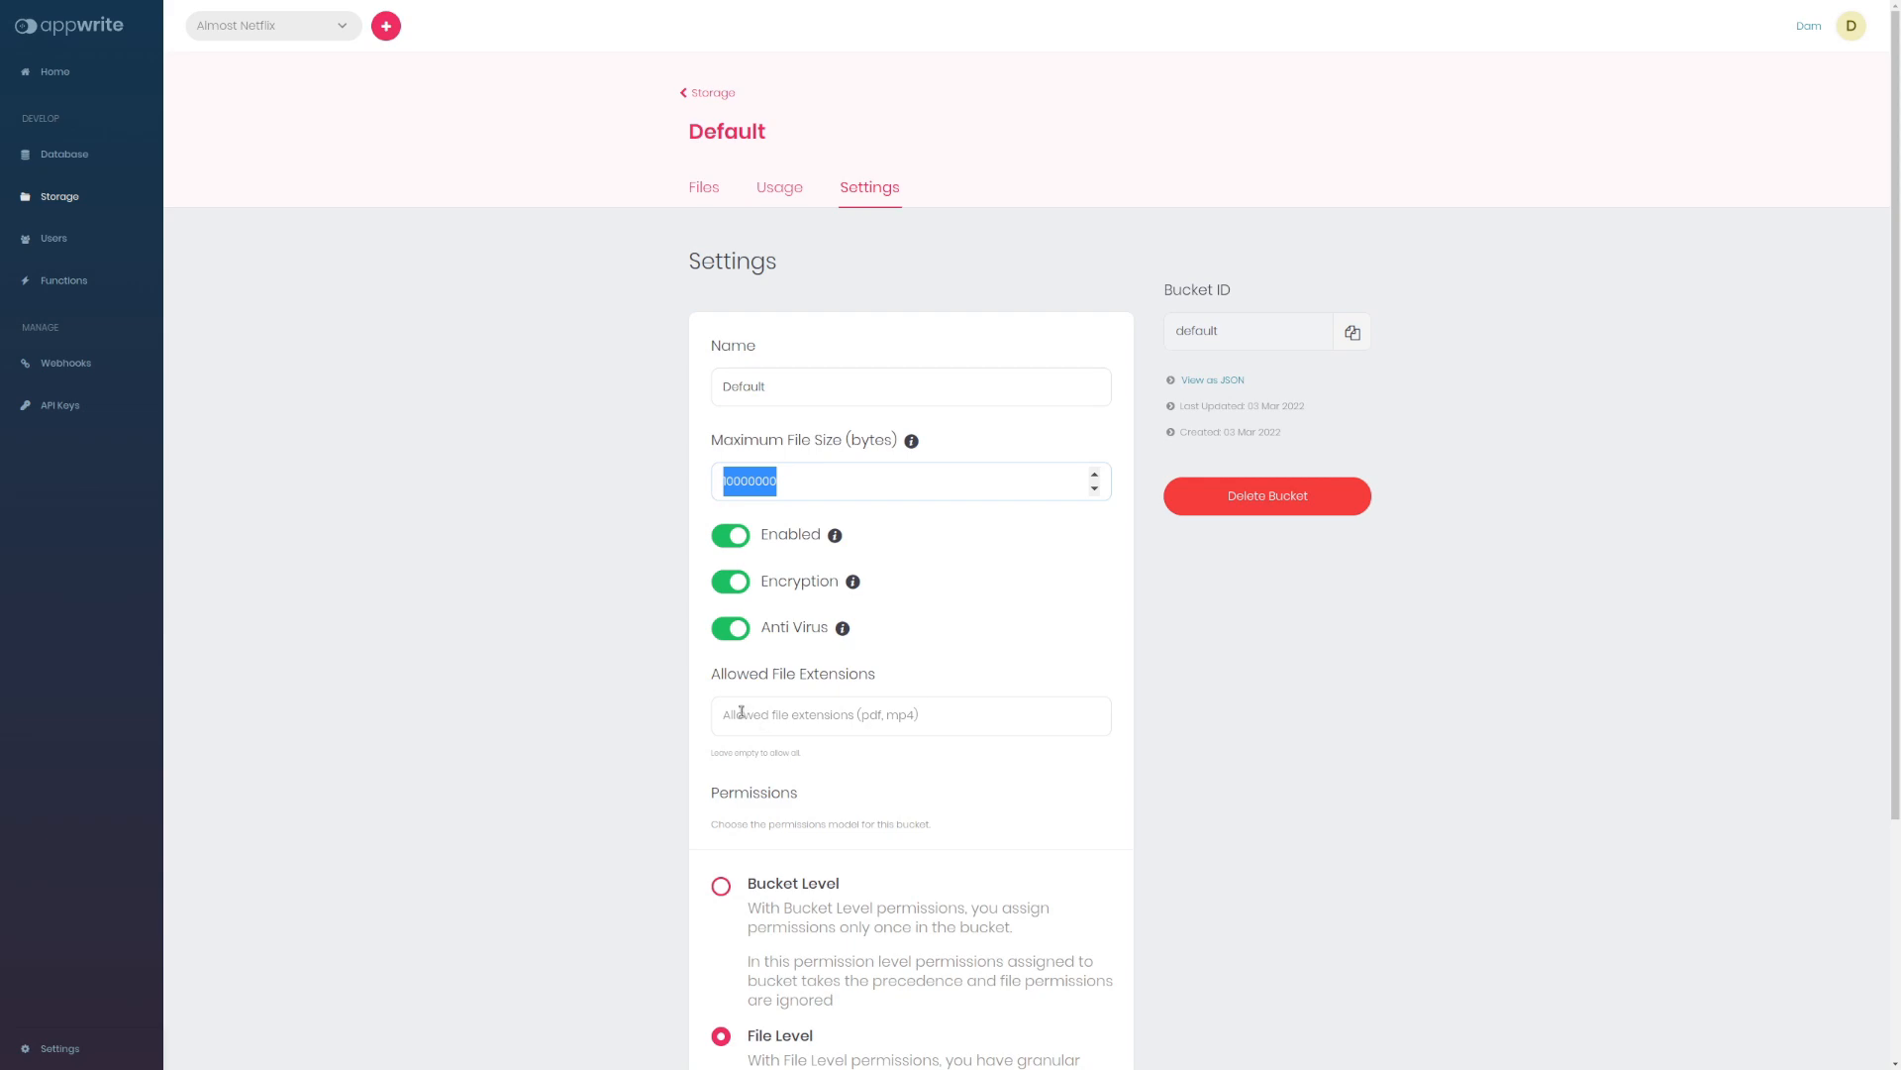
mouse_move(744, 685)
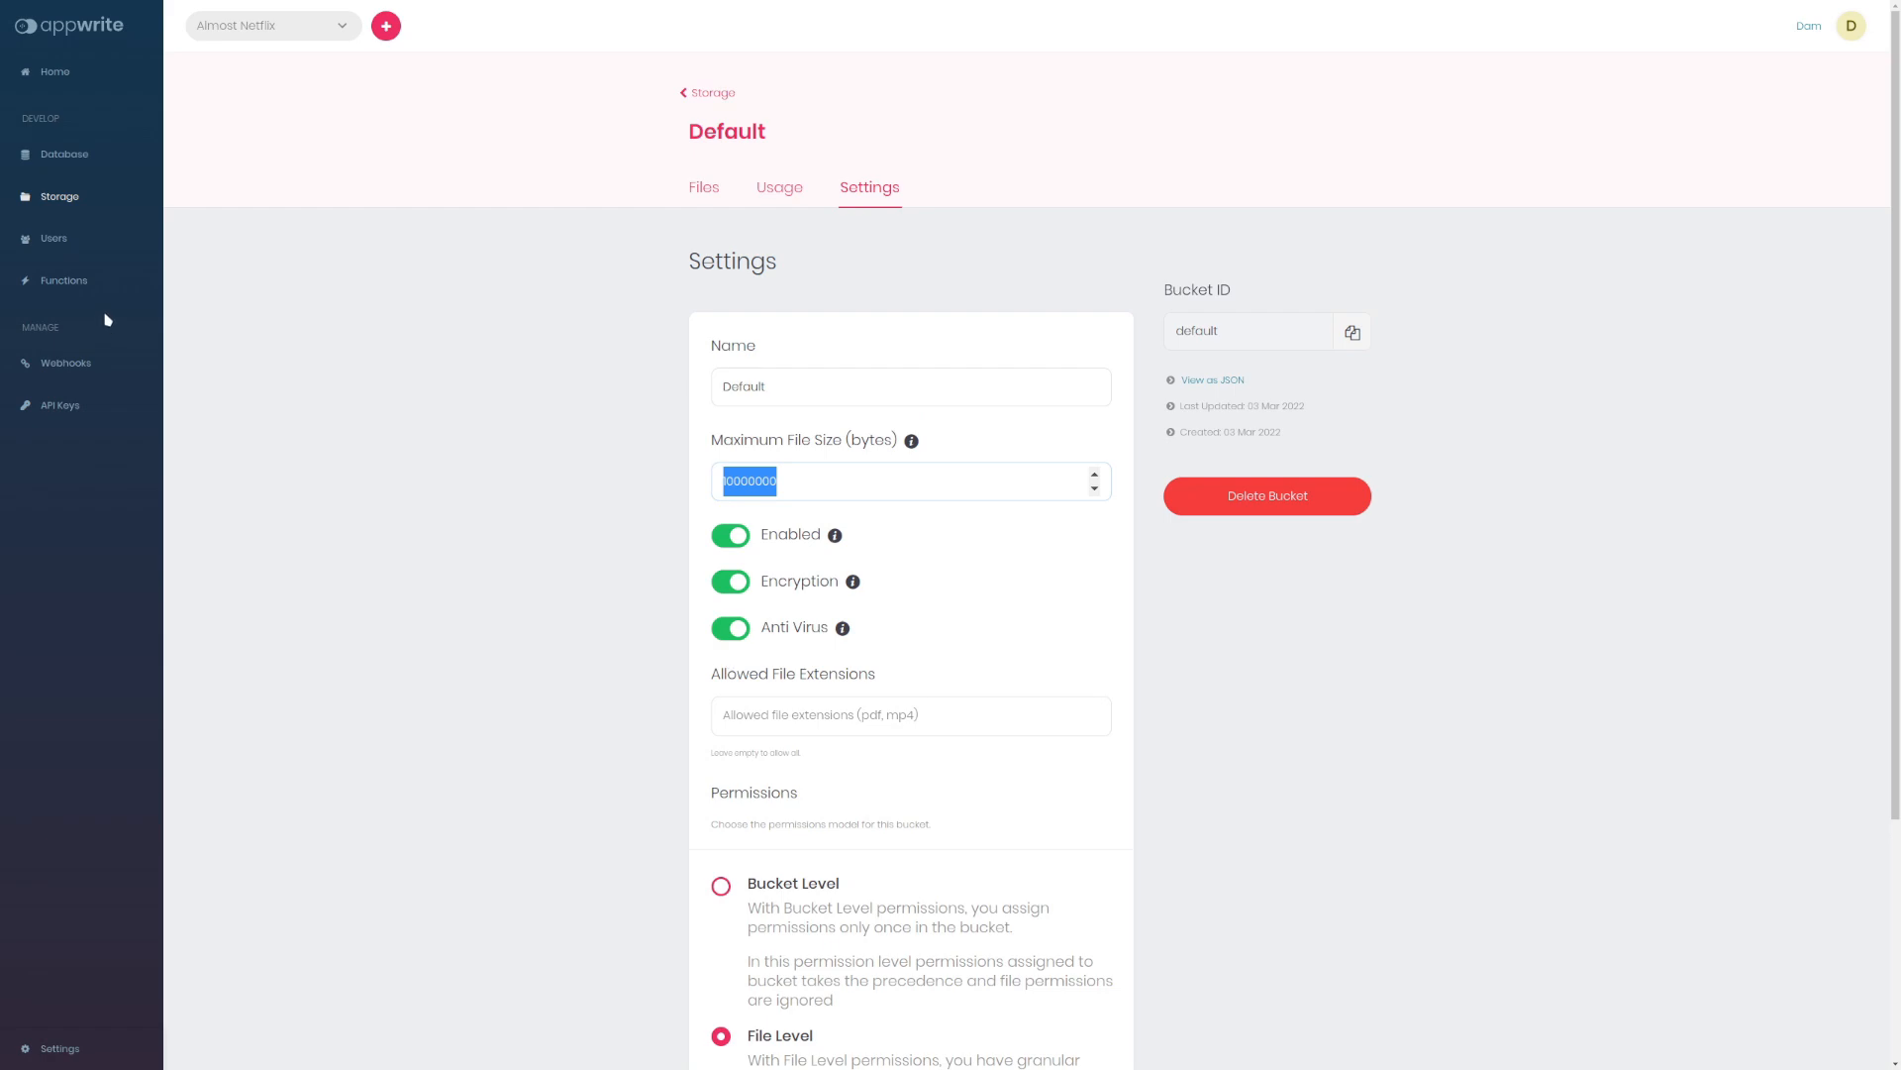
mouse_move(347, 328)
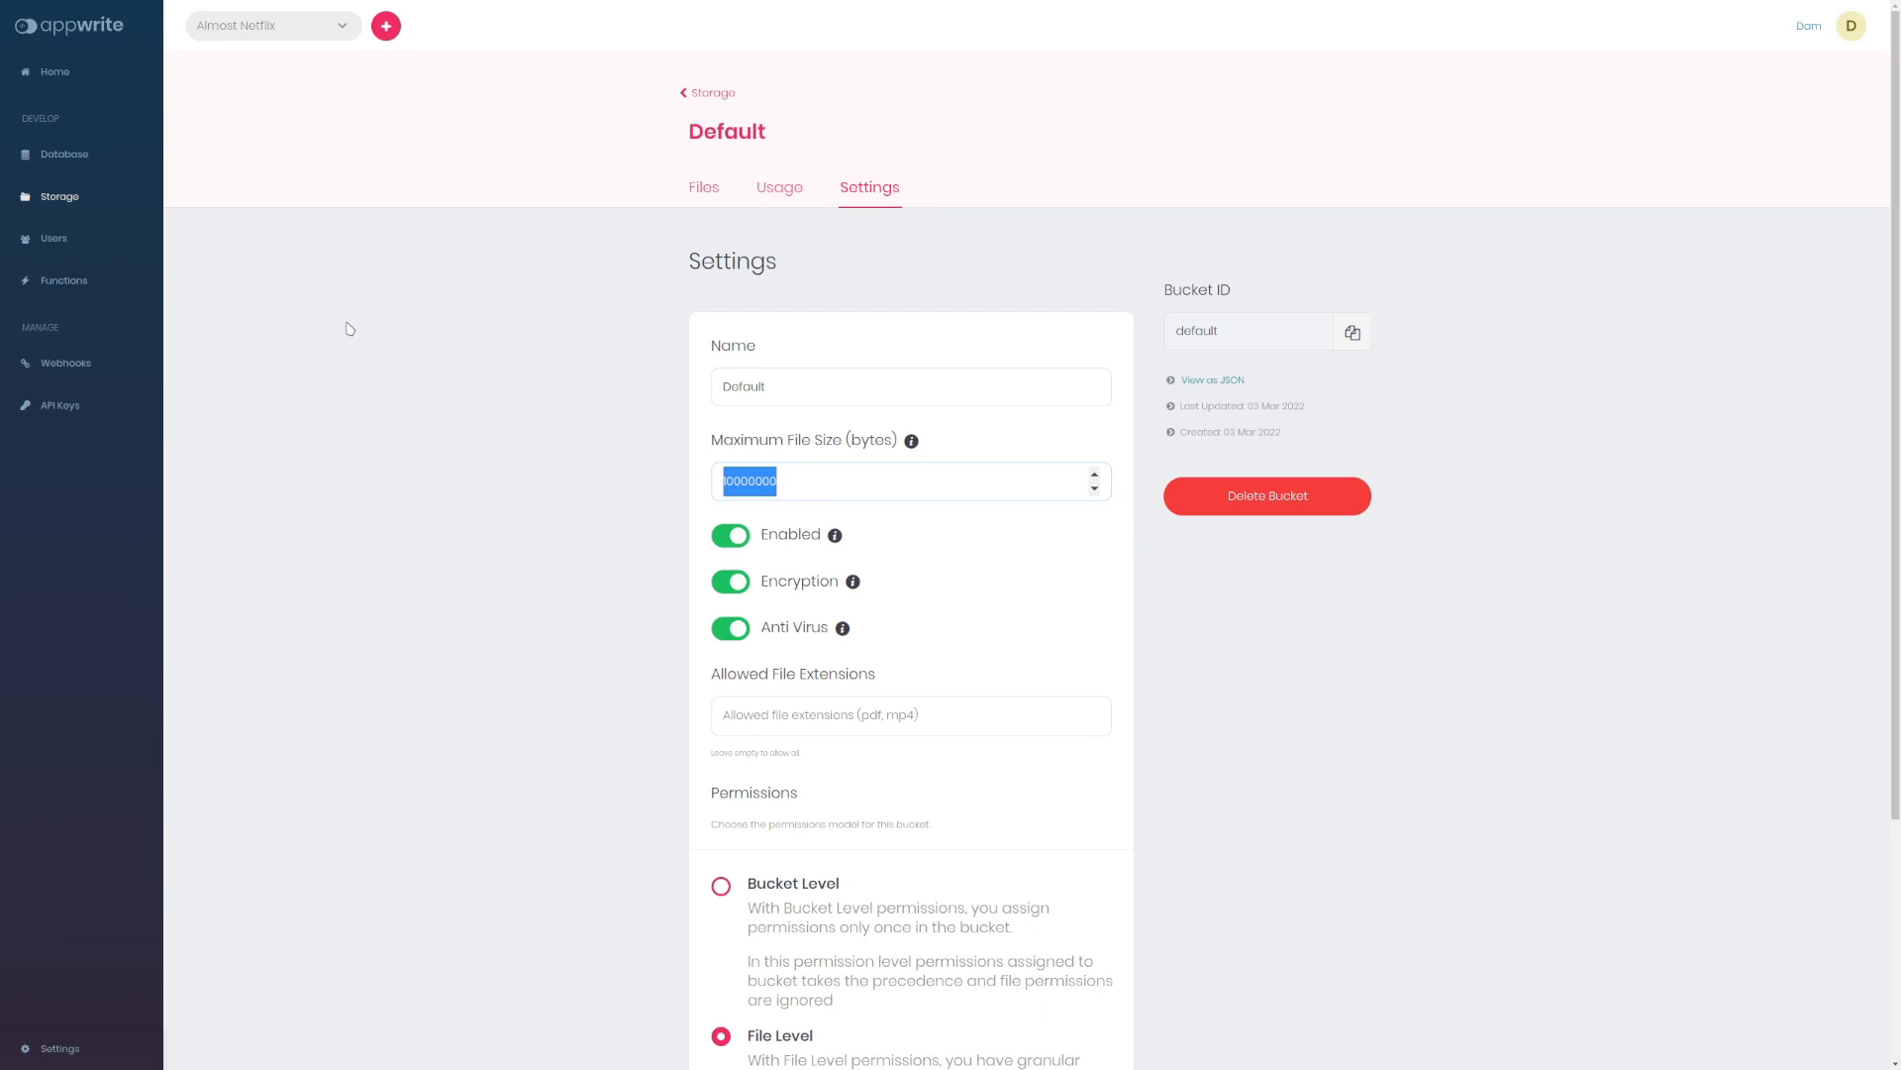
mouse_move(119, 238)
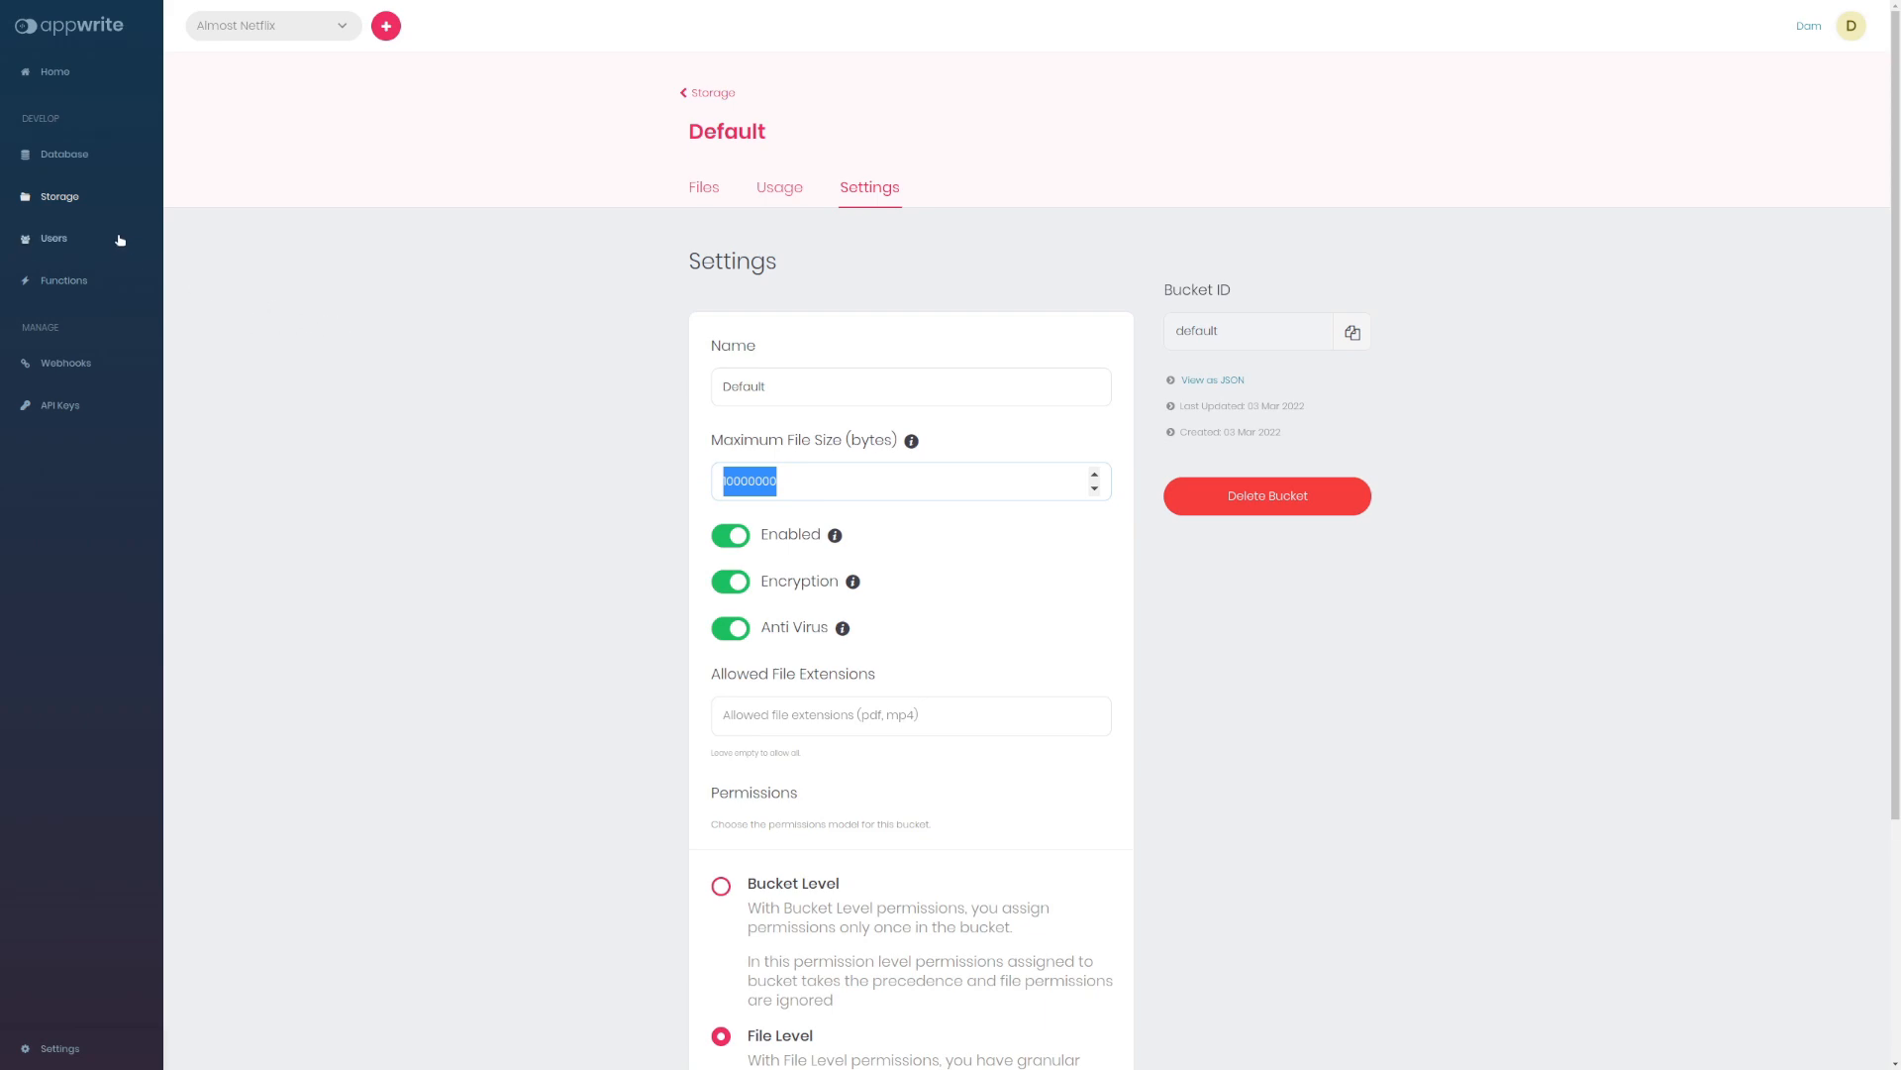
- Open the test function, glance at its Monitors, and view its Settings
click(64, 281)
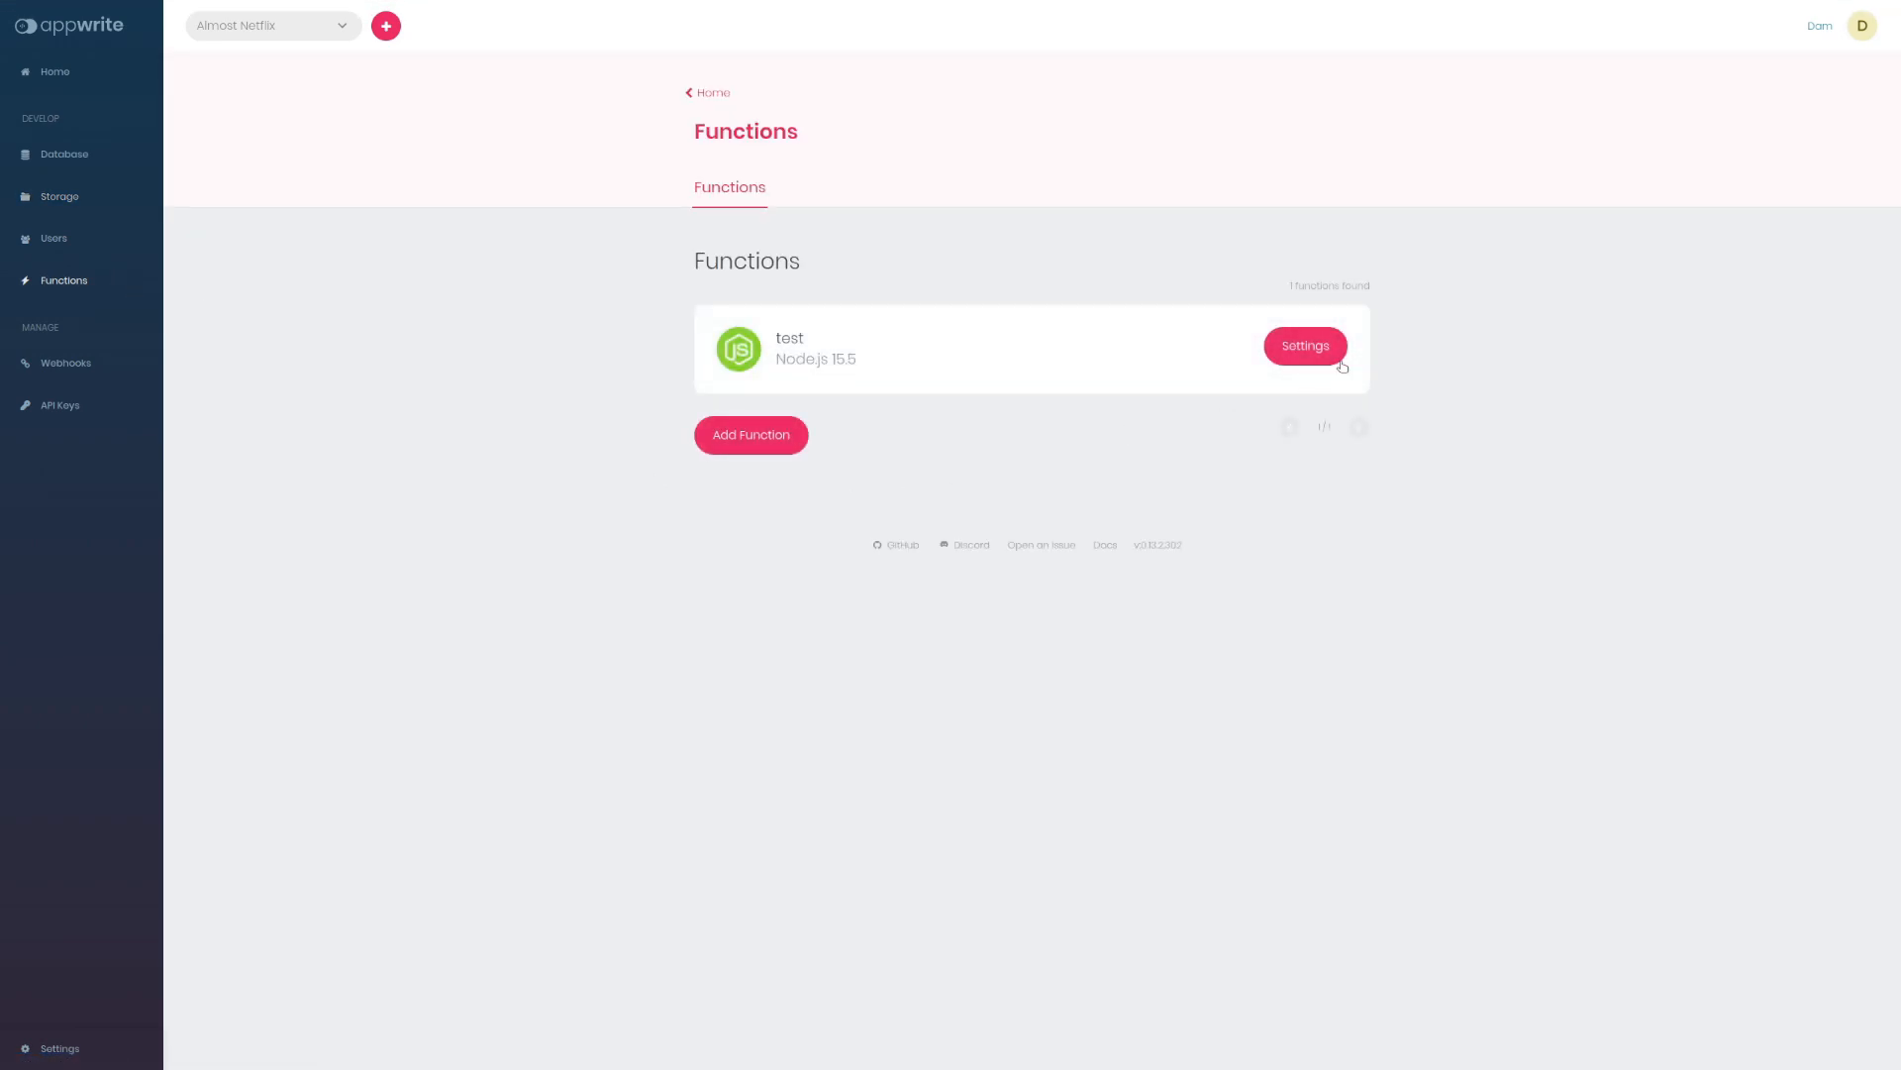
click(1303, 346)
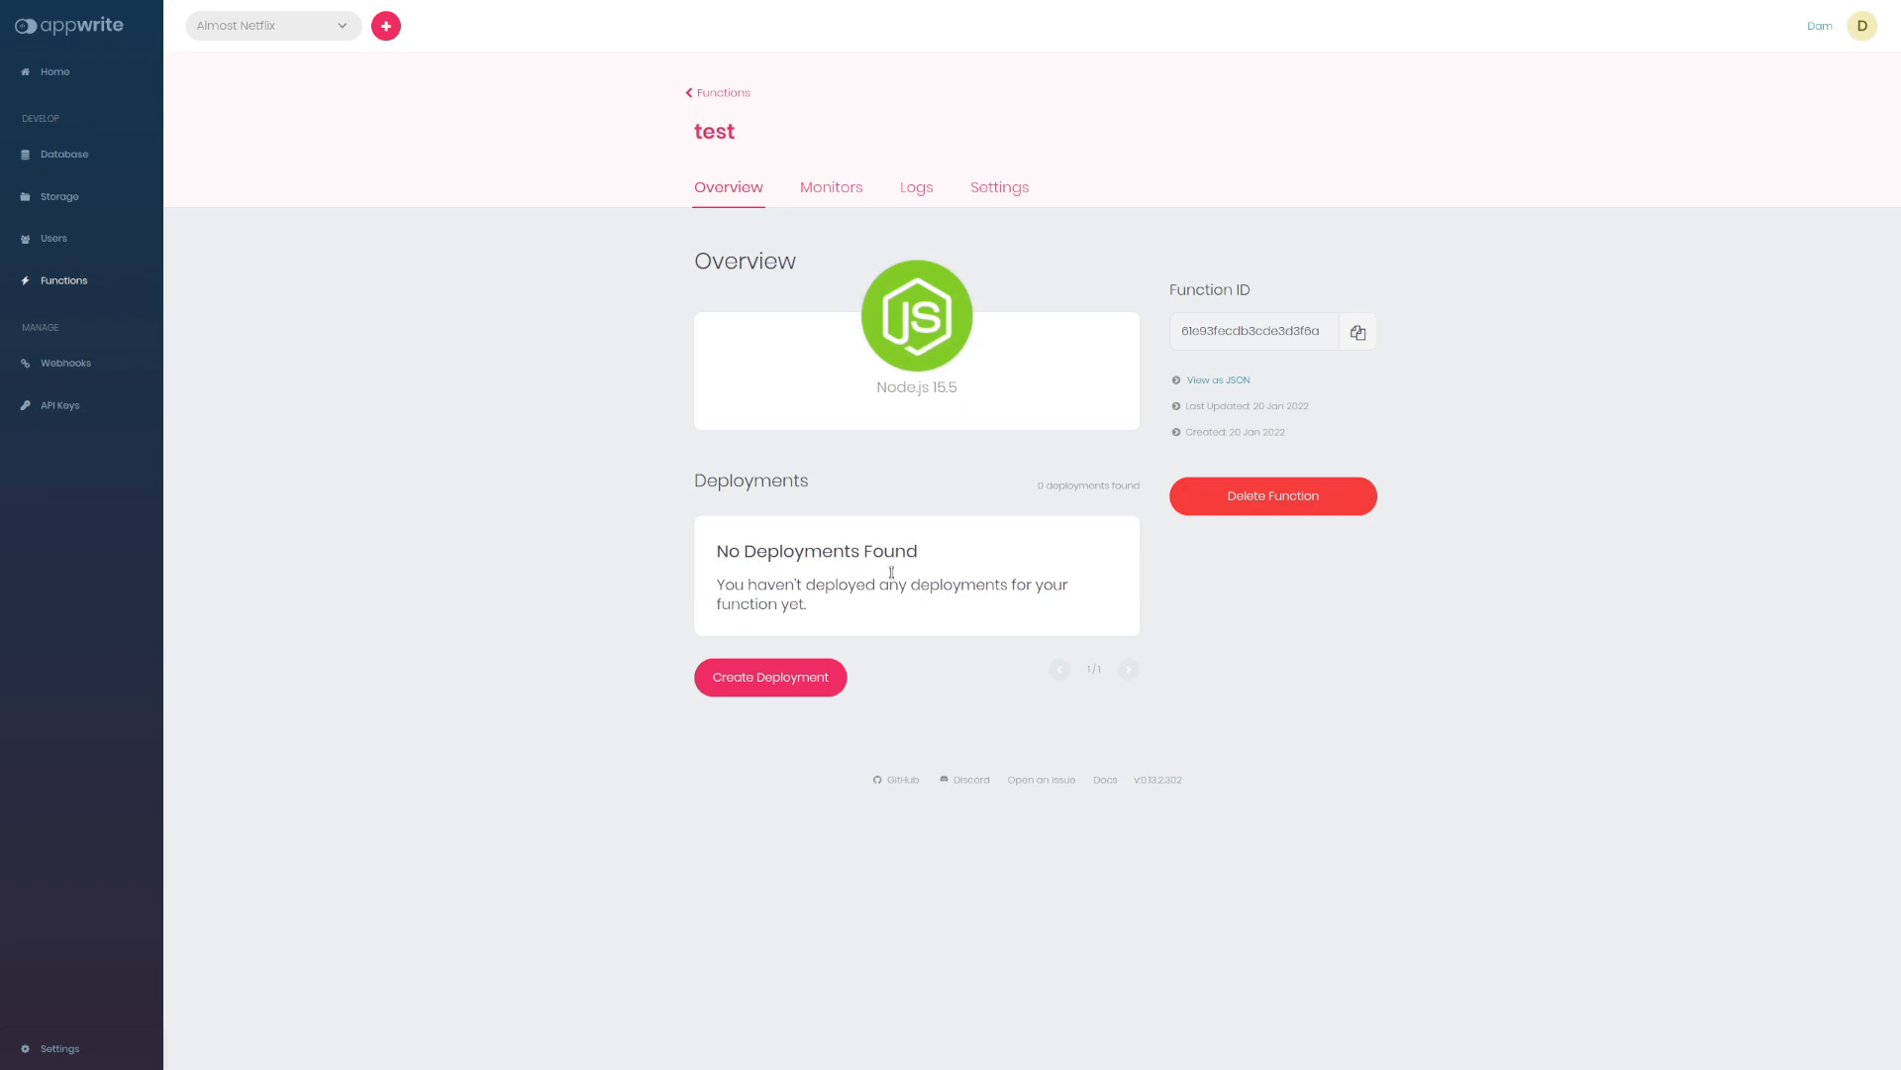
click(825, 187)
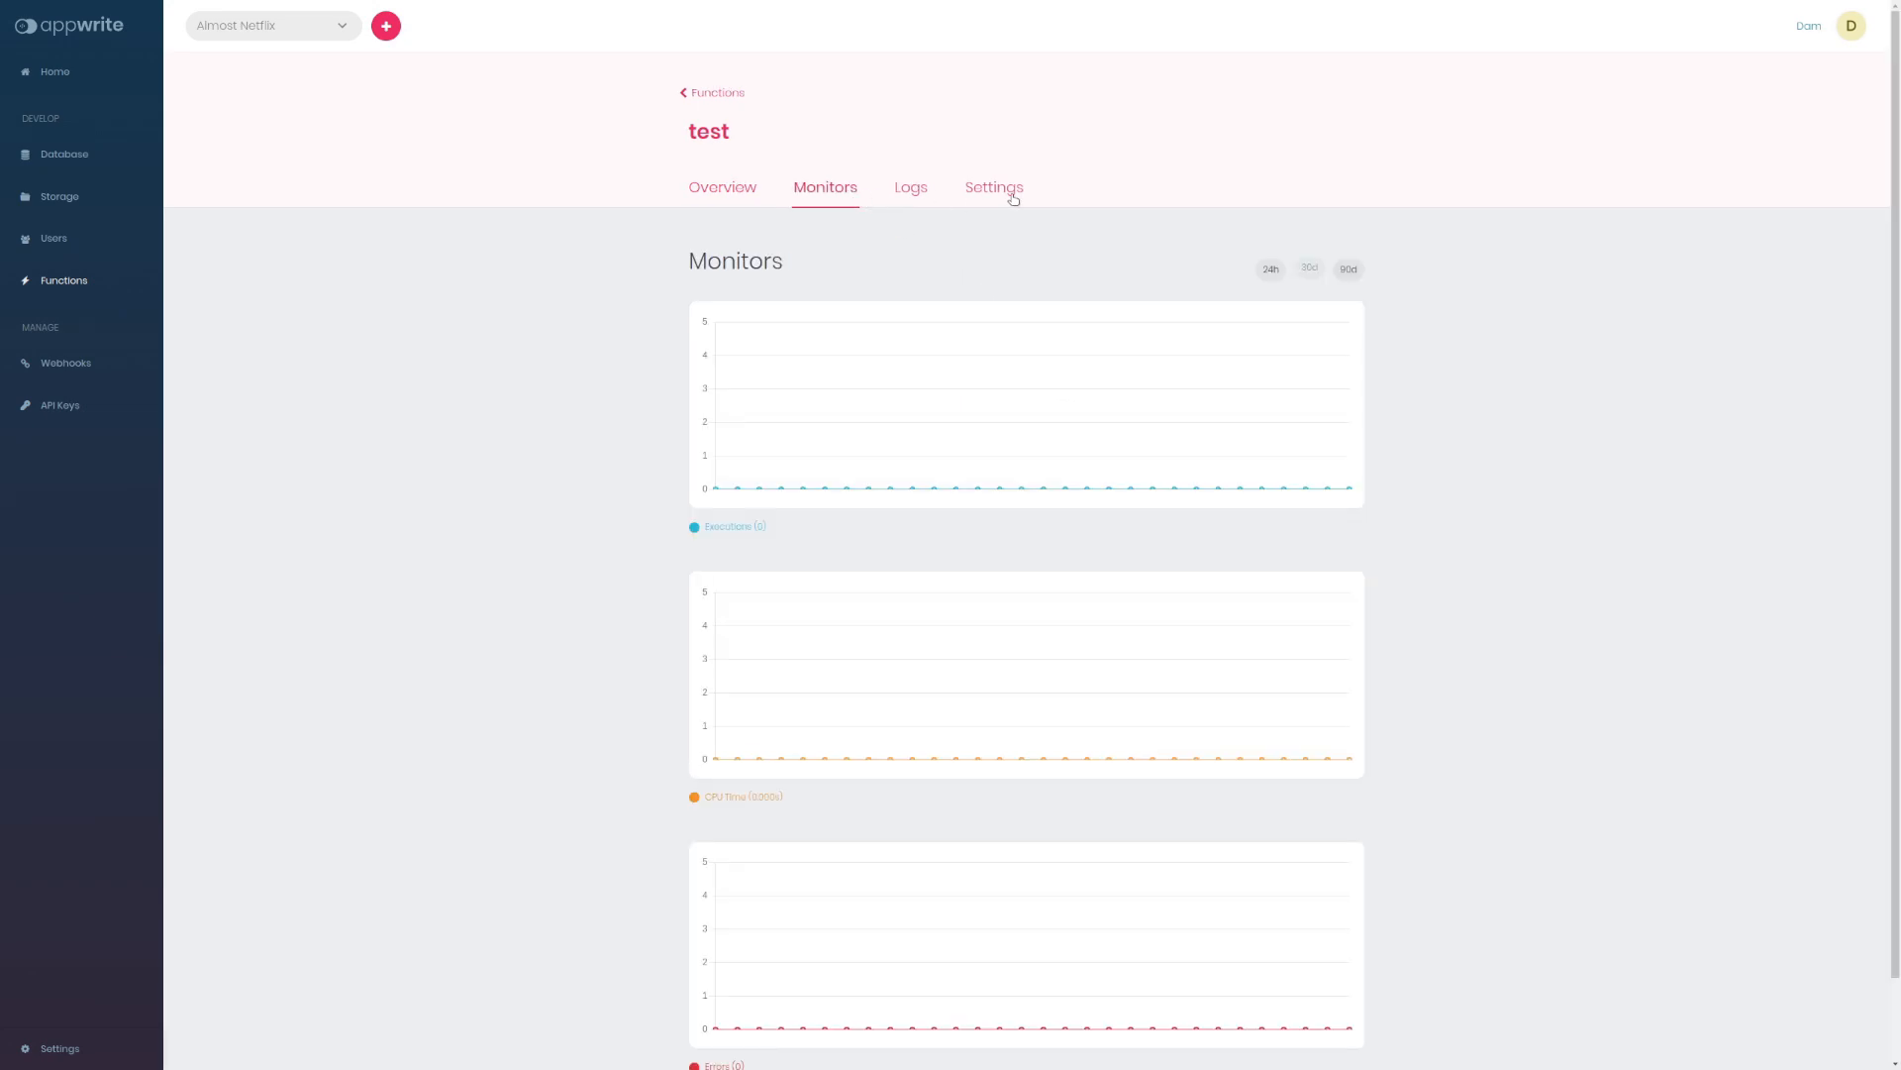
click(993, 188)
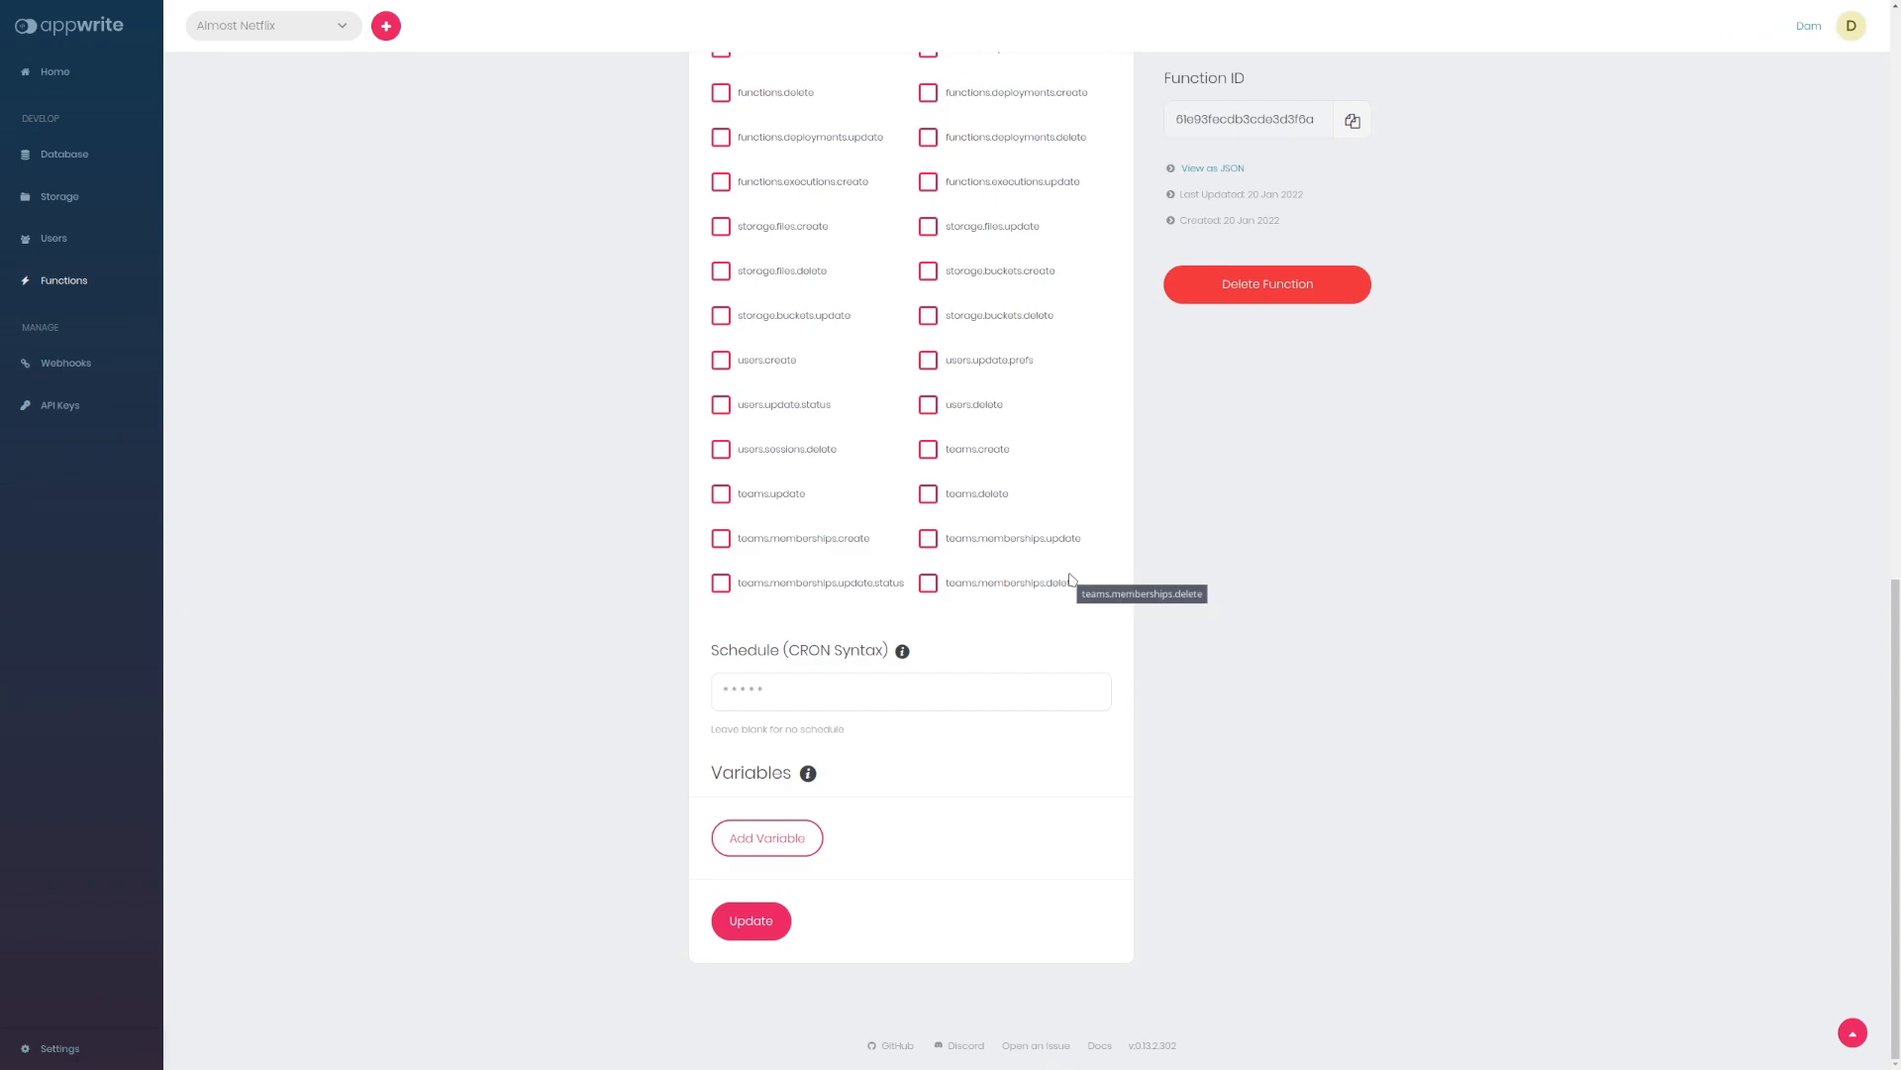
scroll(up, 3)
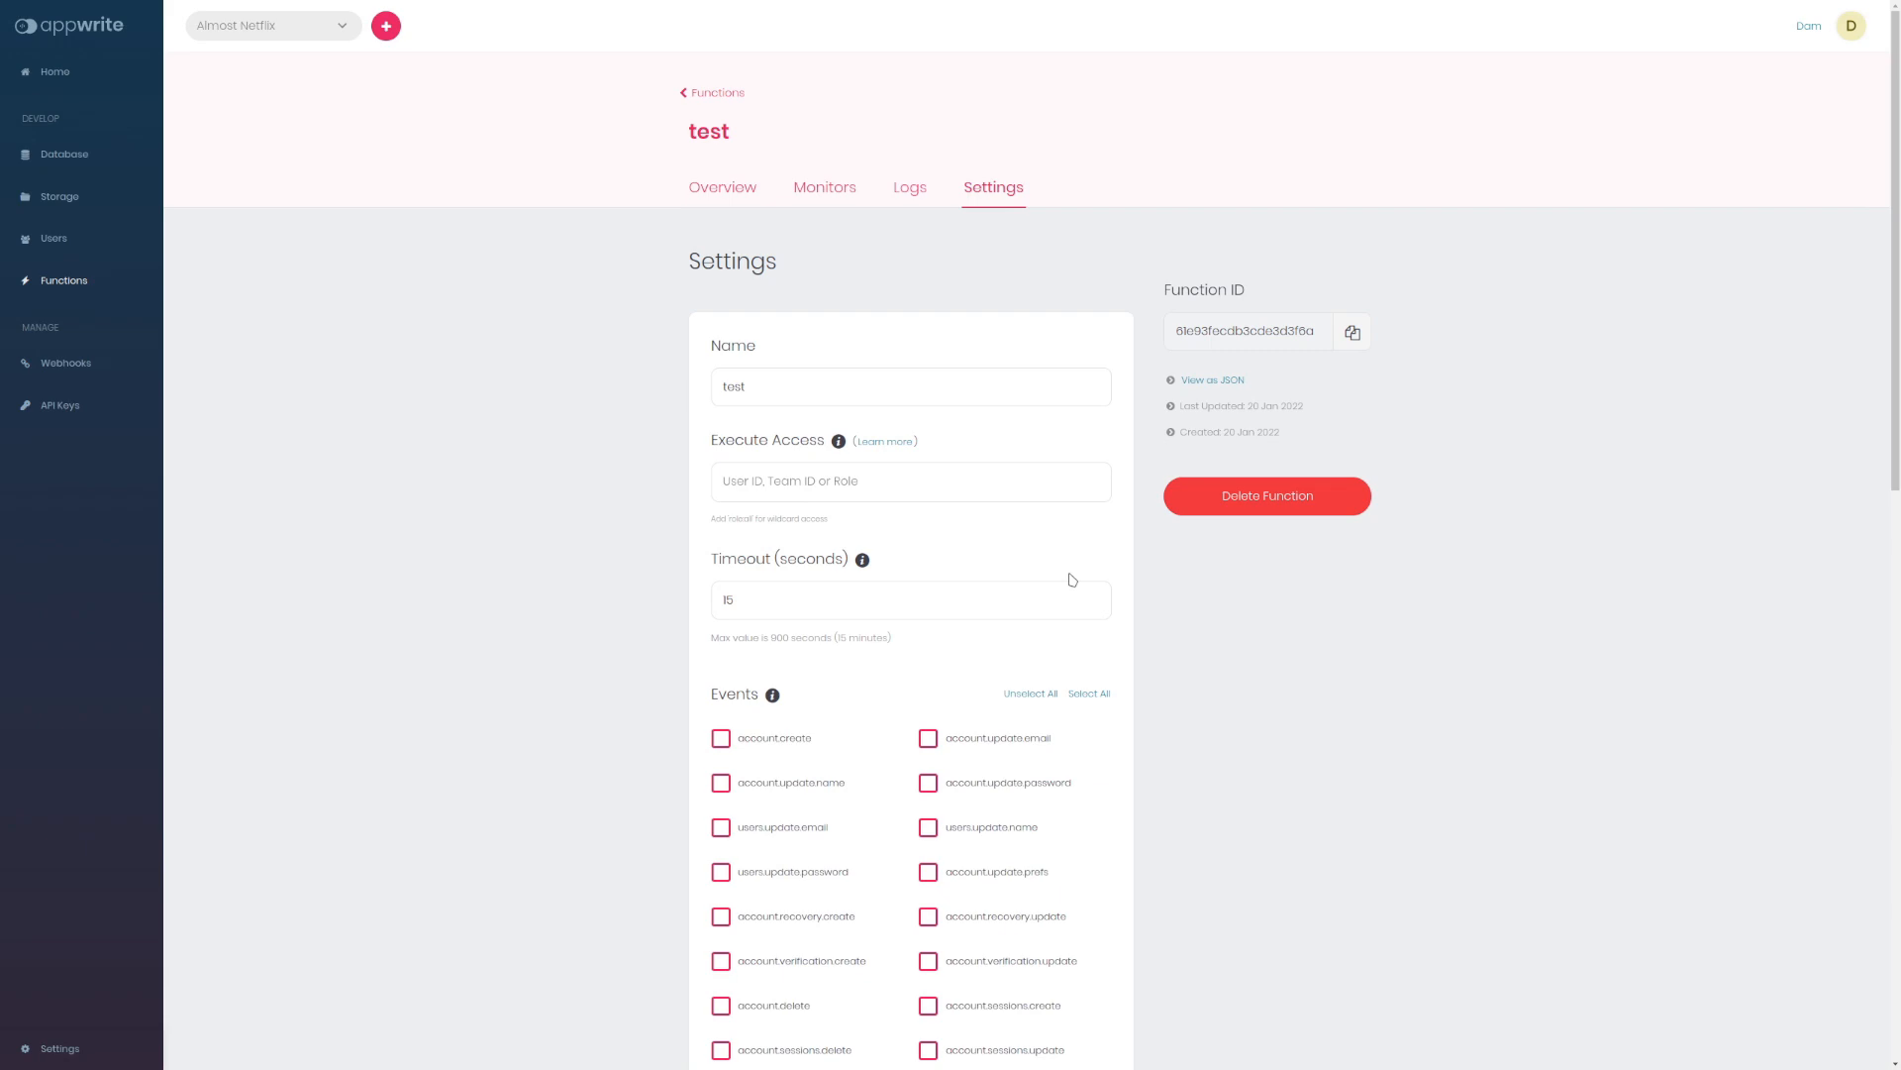
mouse_move(1109, 547)
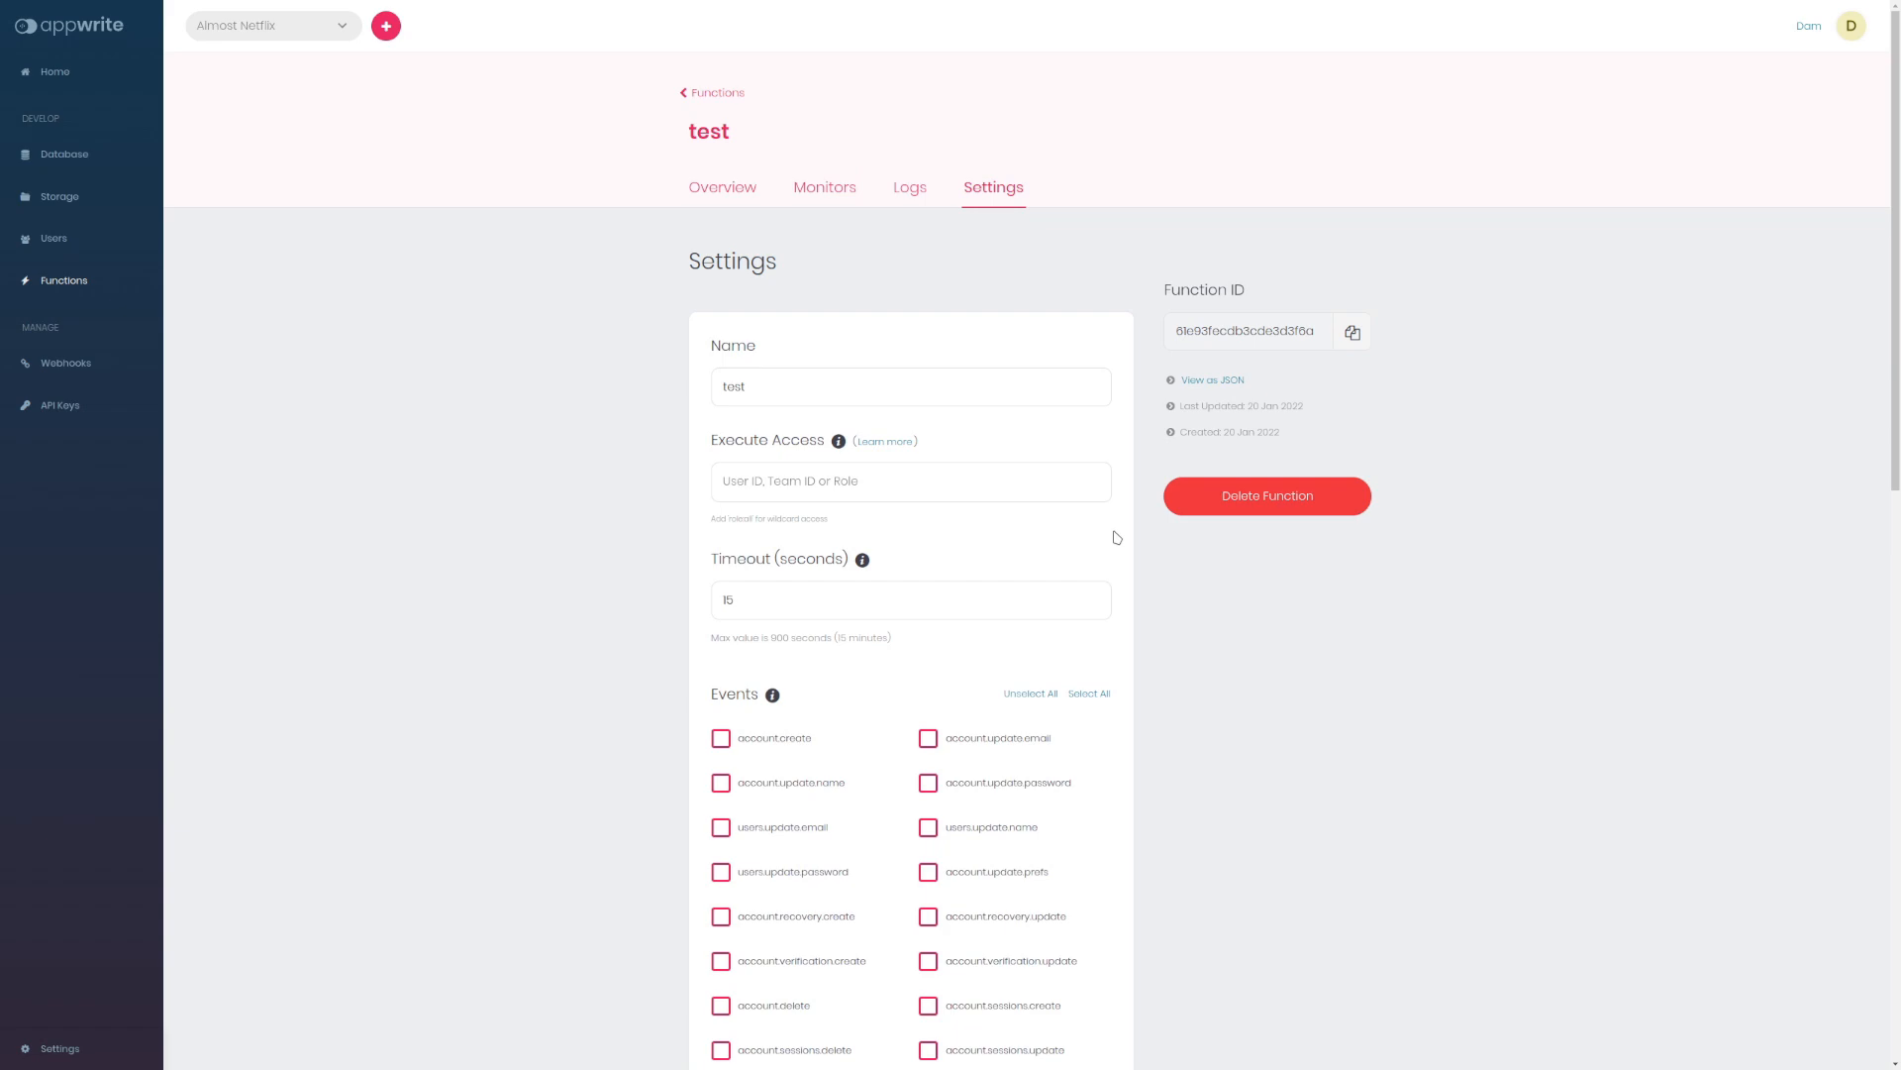
mouse_move(1041, 530)
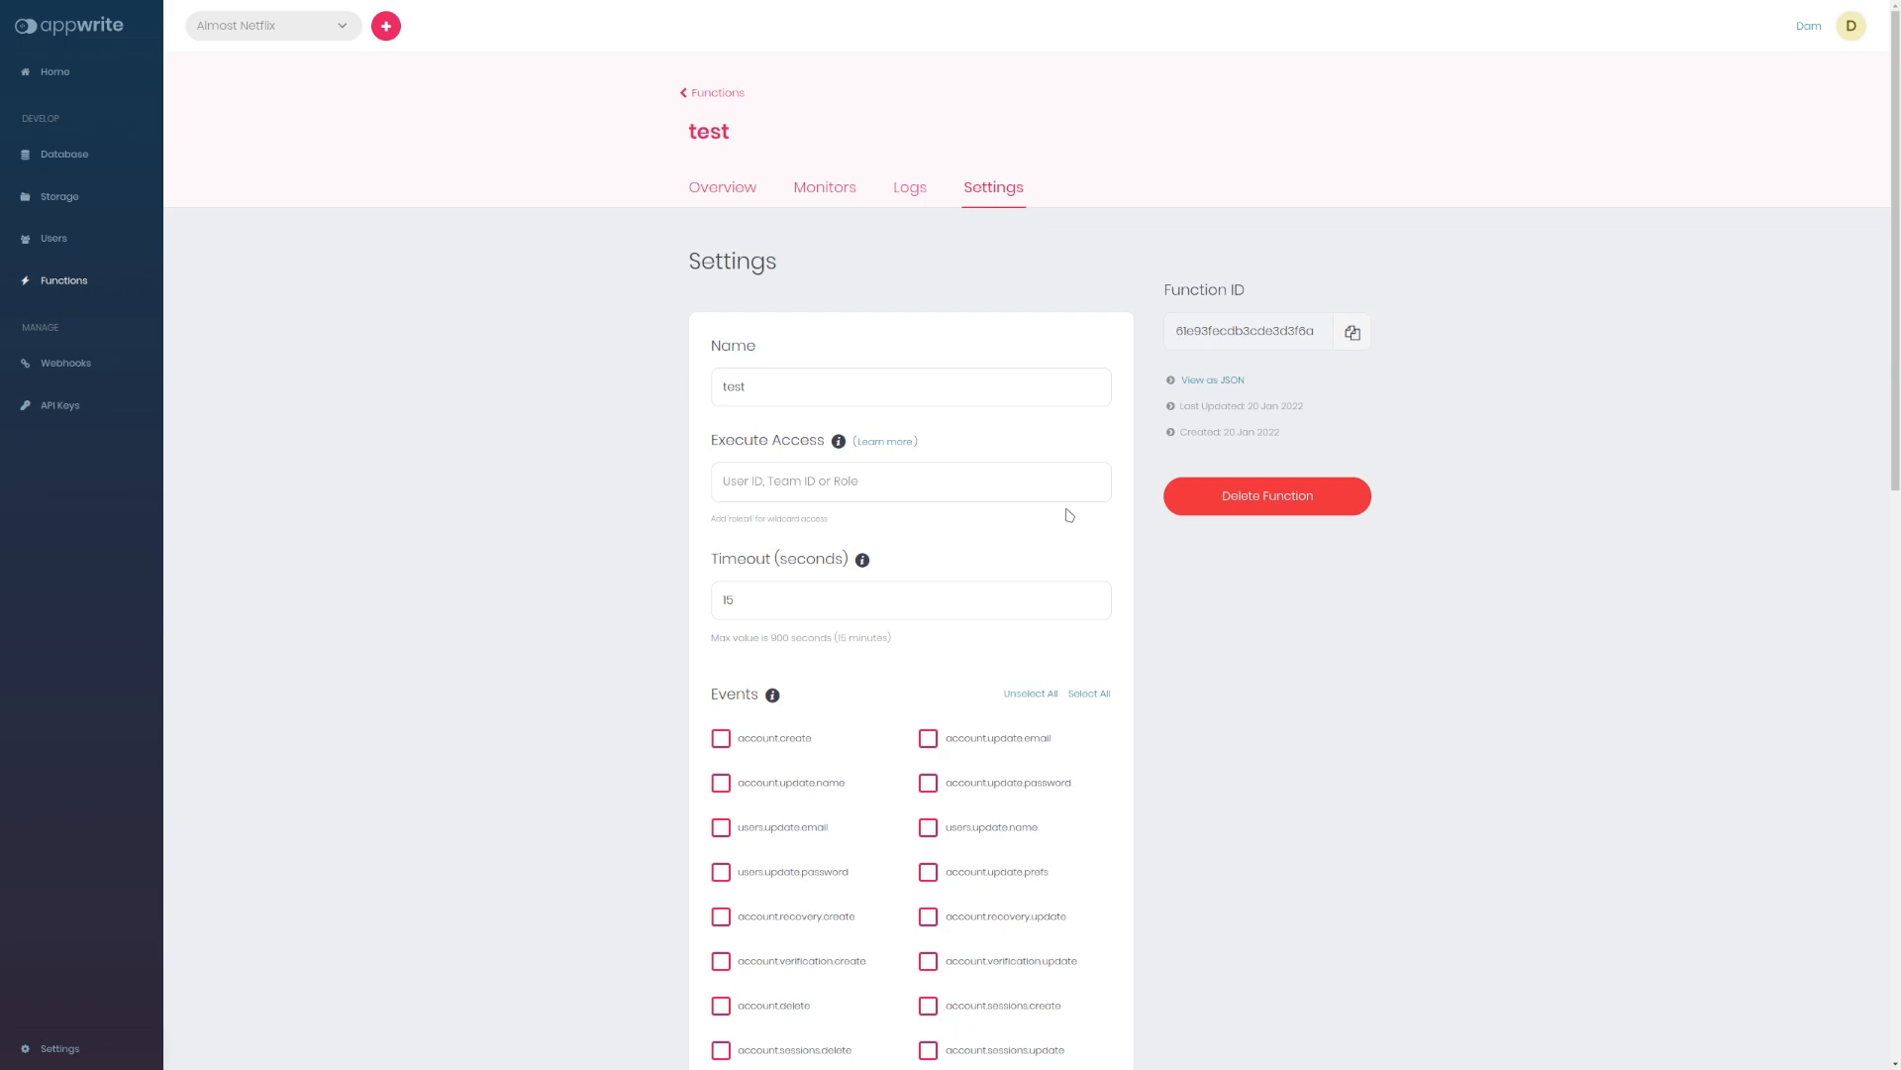
mouse_move(1082, 470)
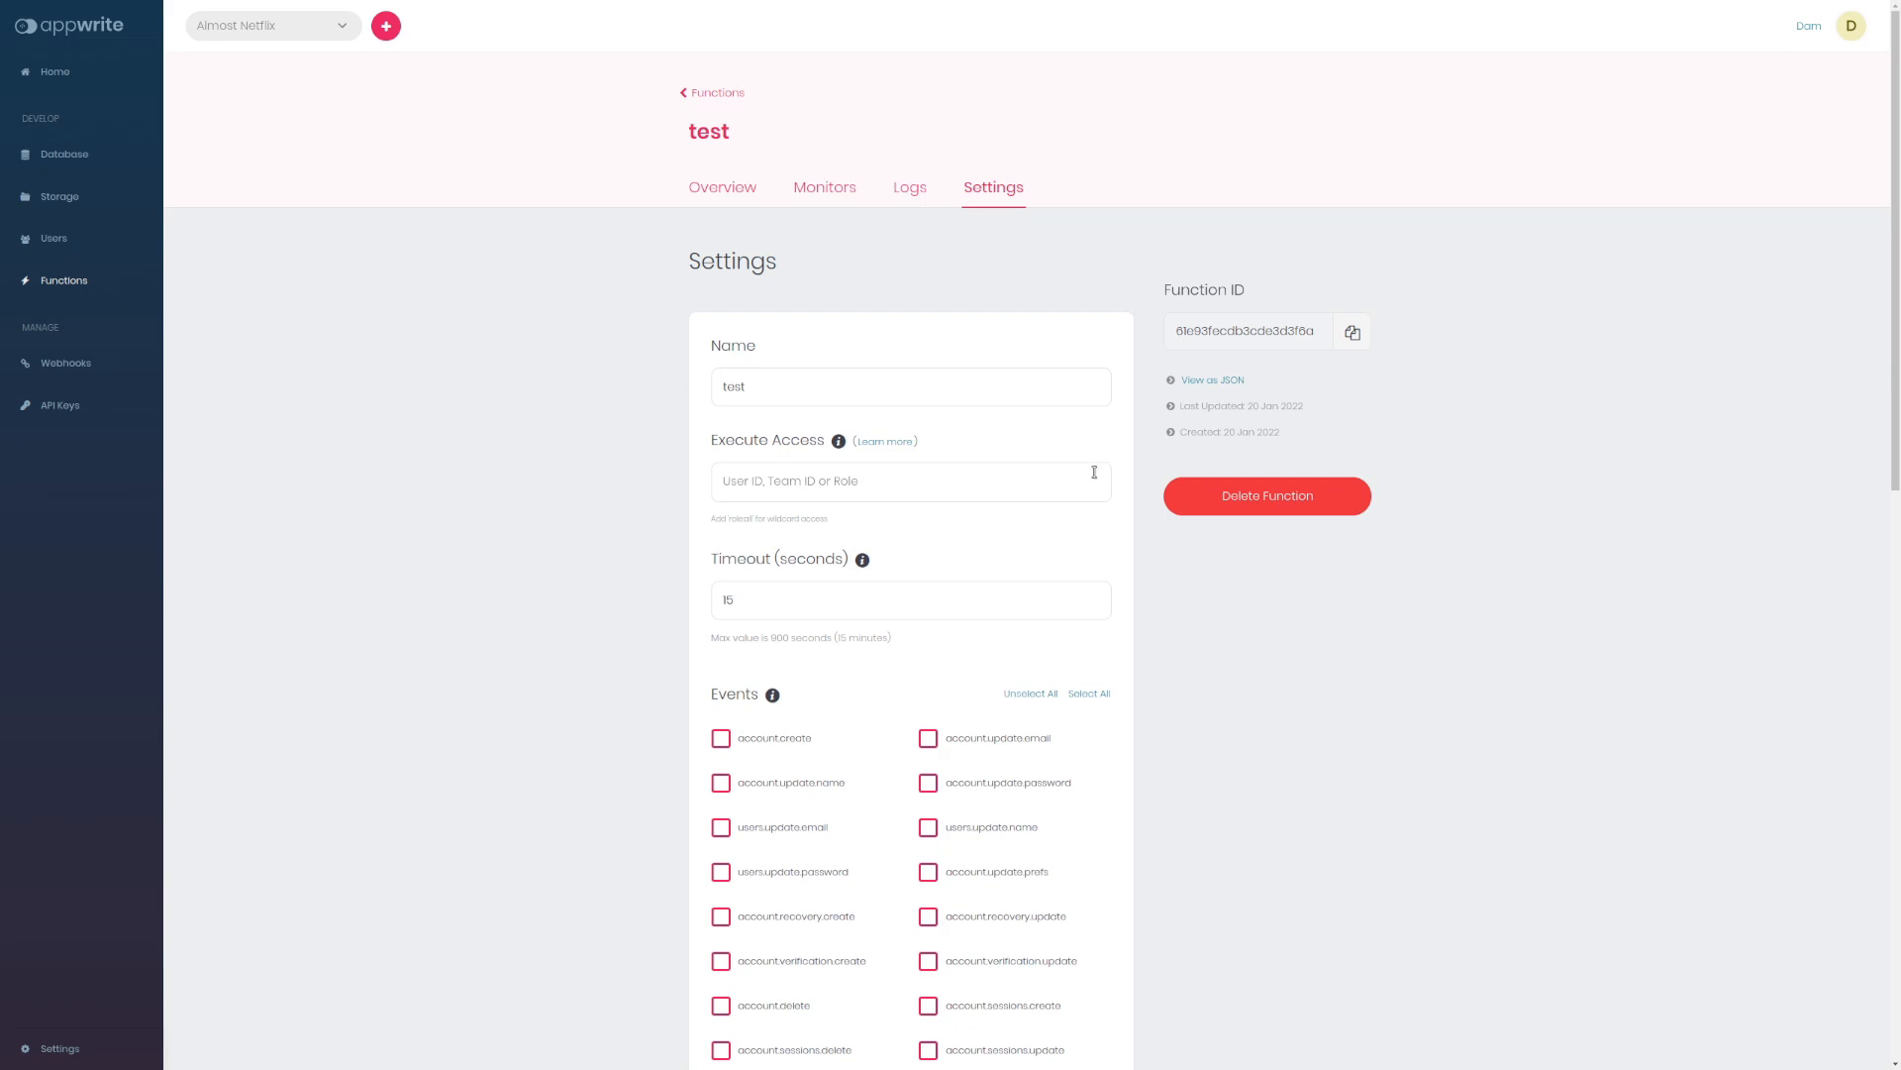
mouse_move(1090, 464)
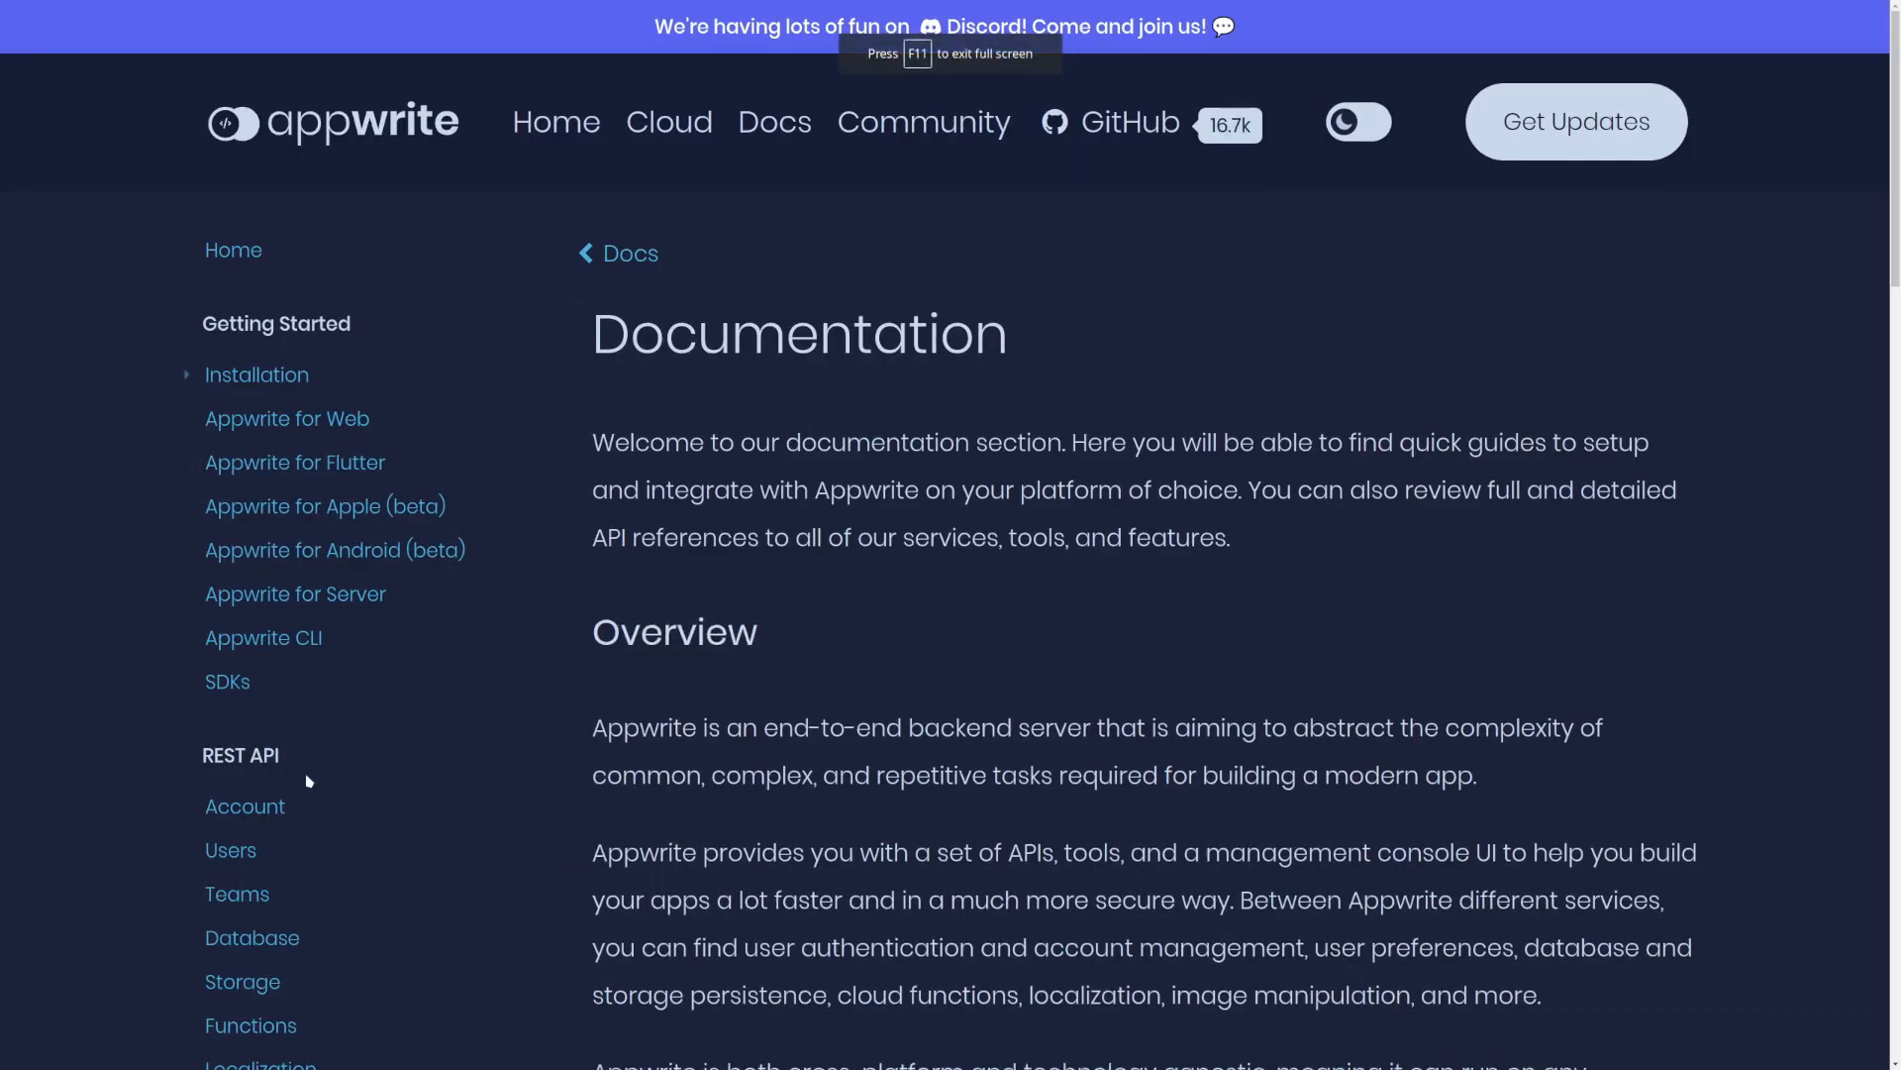
- Browse the Functions guide's Getting Started CLI commands and function code examples
scroll(down, 3)
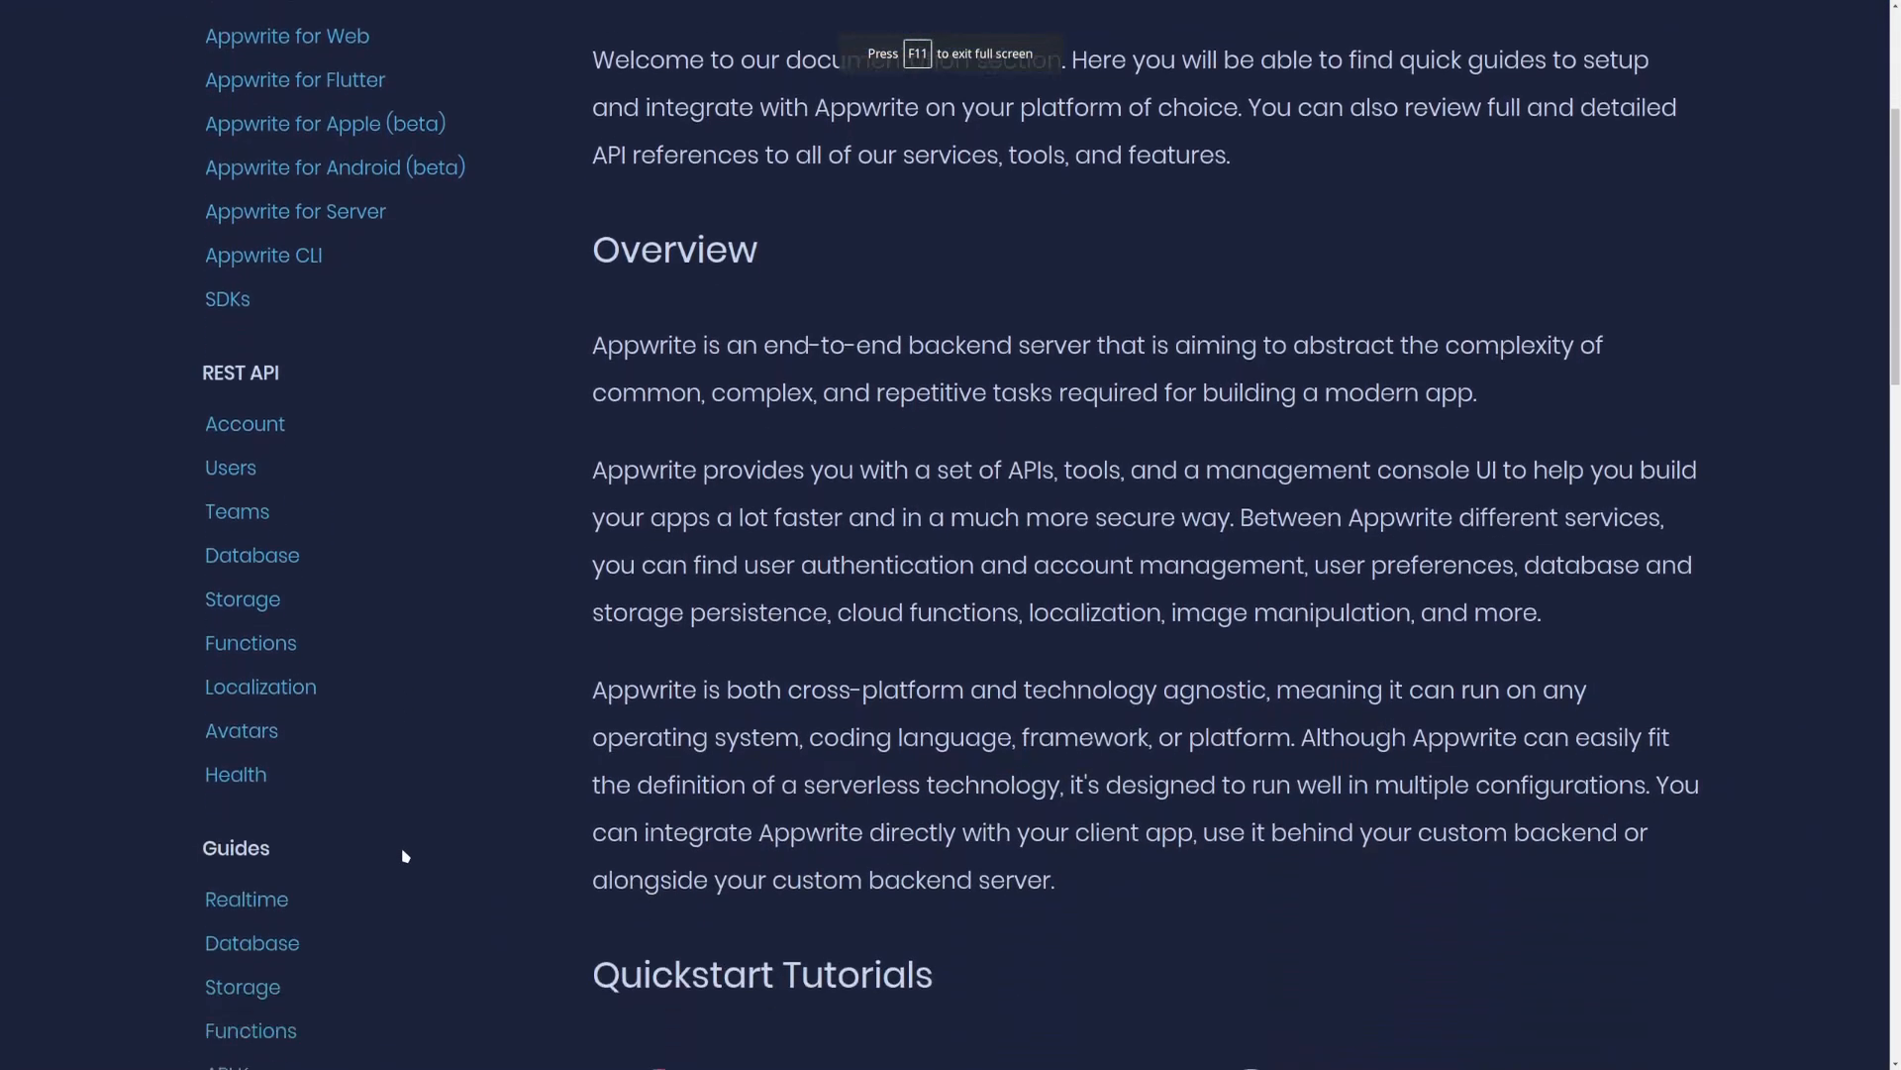
scroll(down, 3)
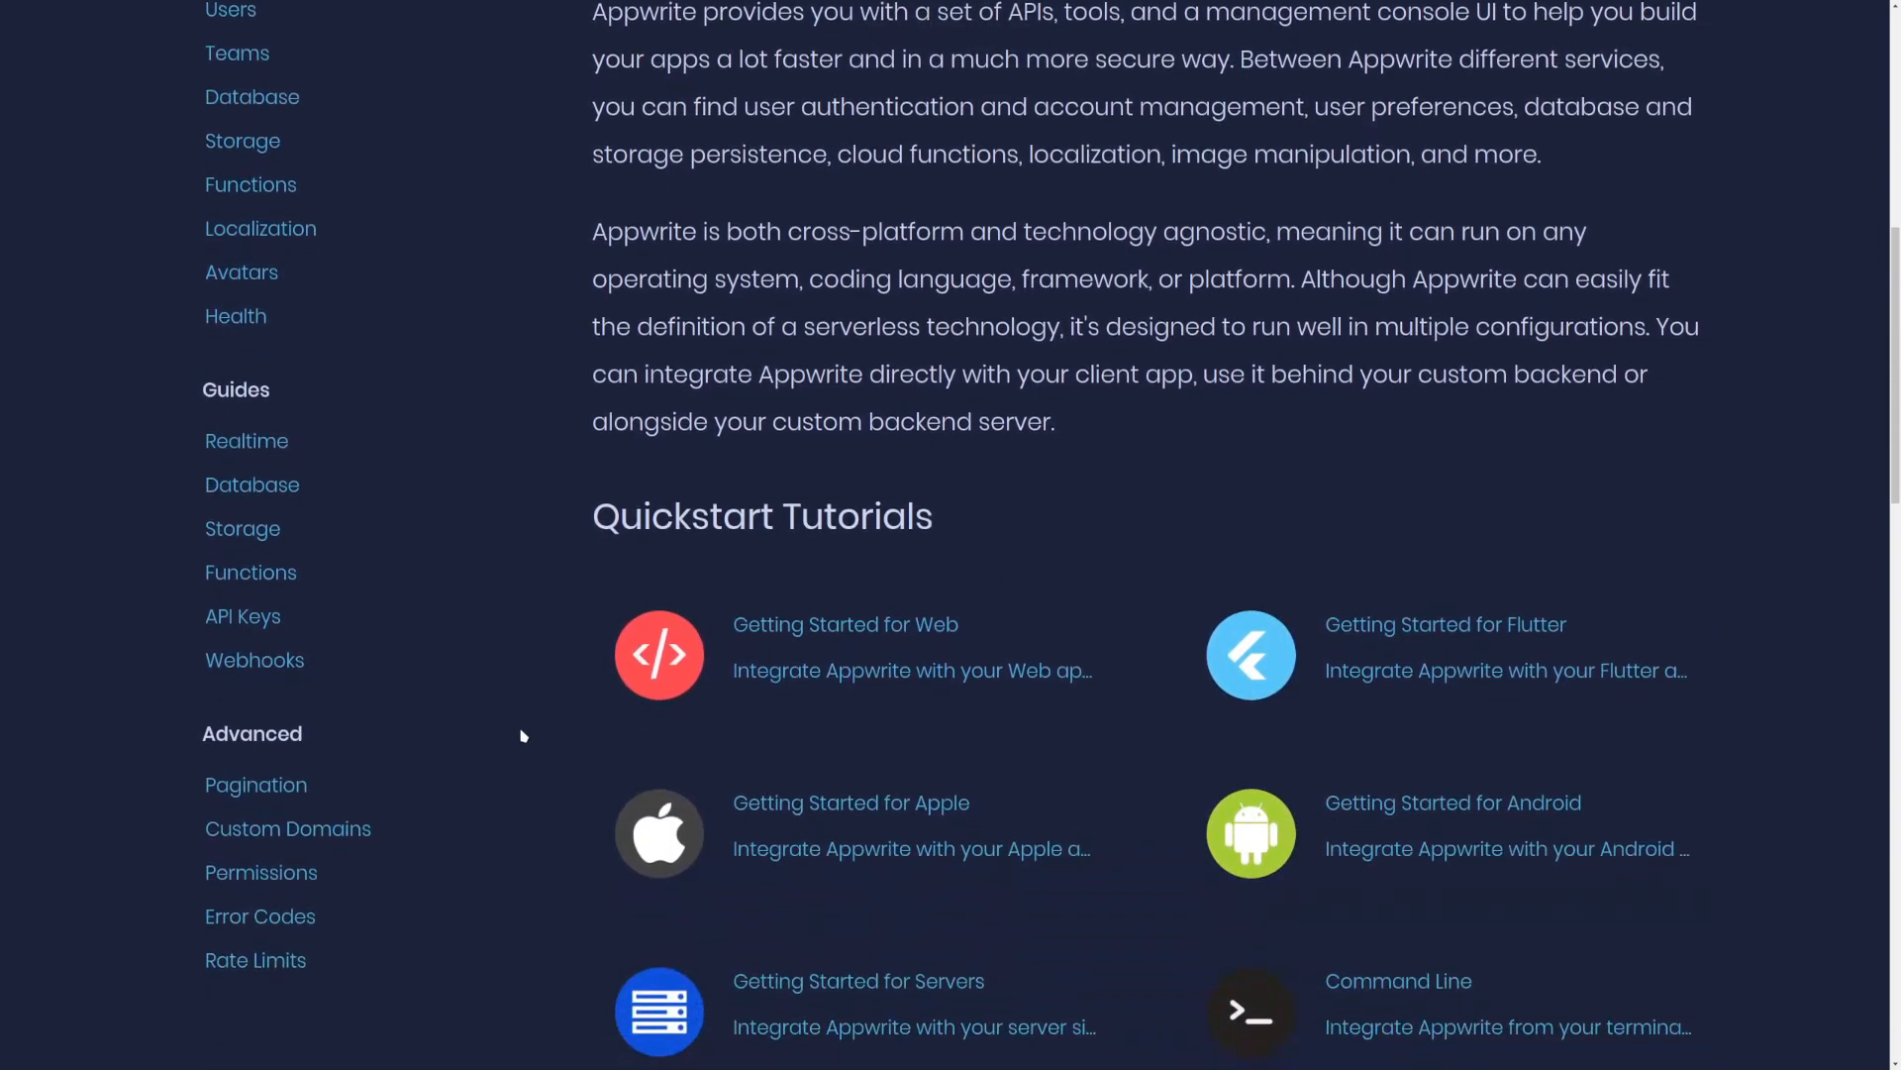
scroll(up, 3)
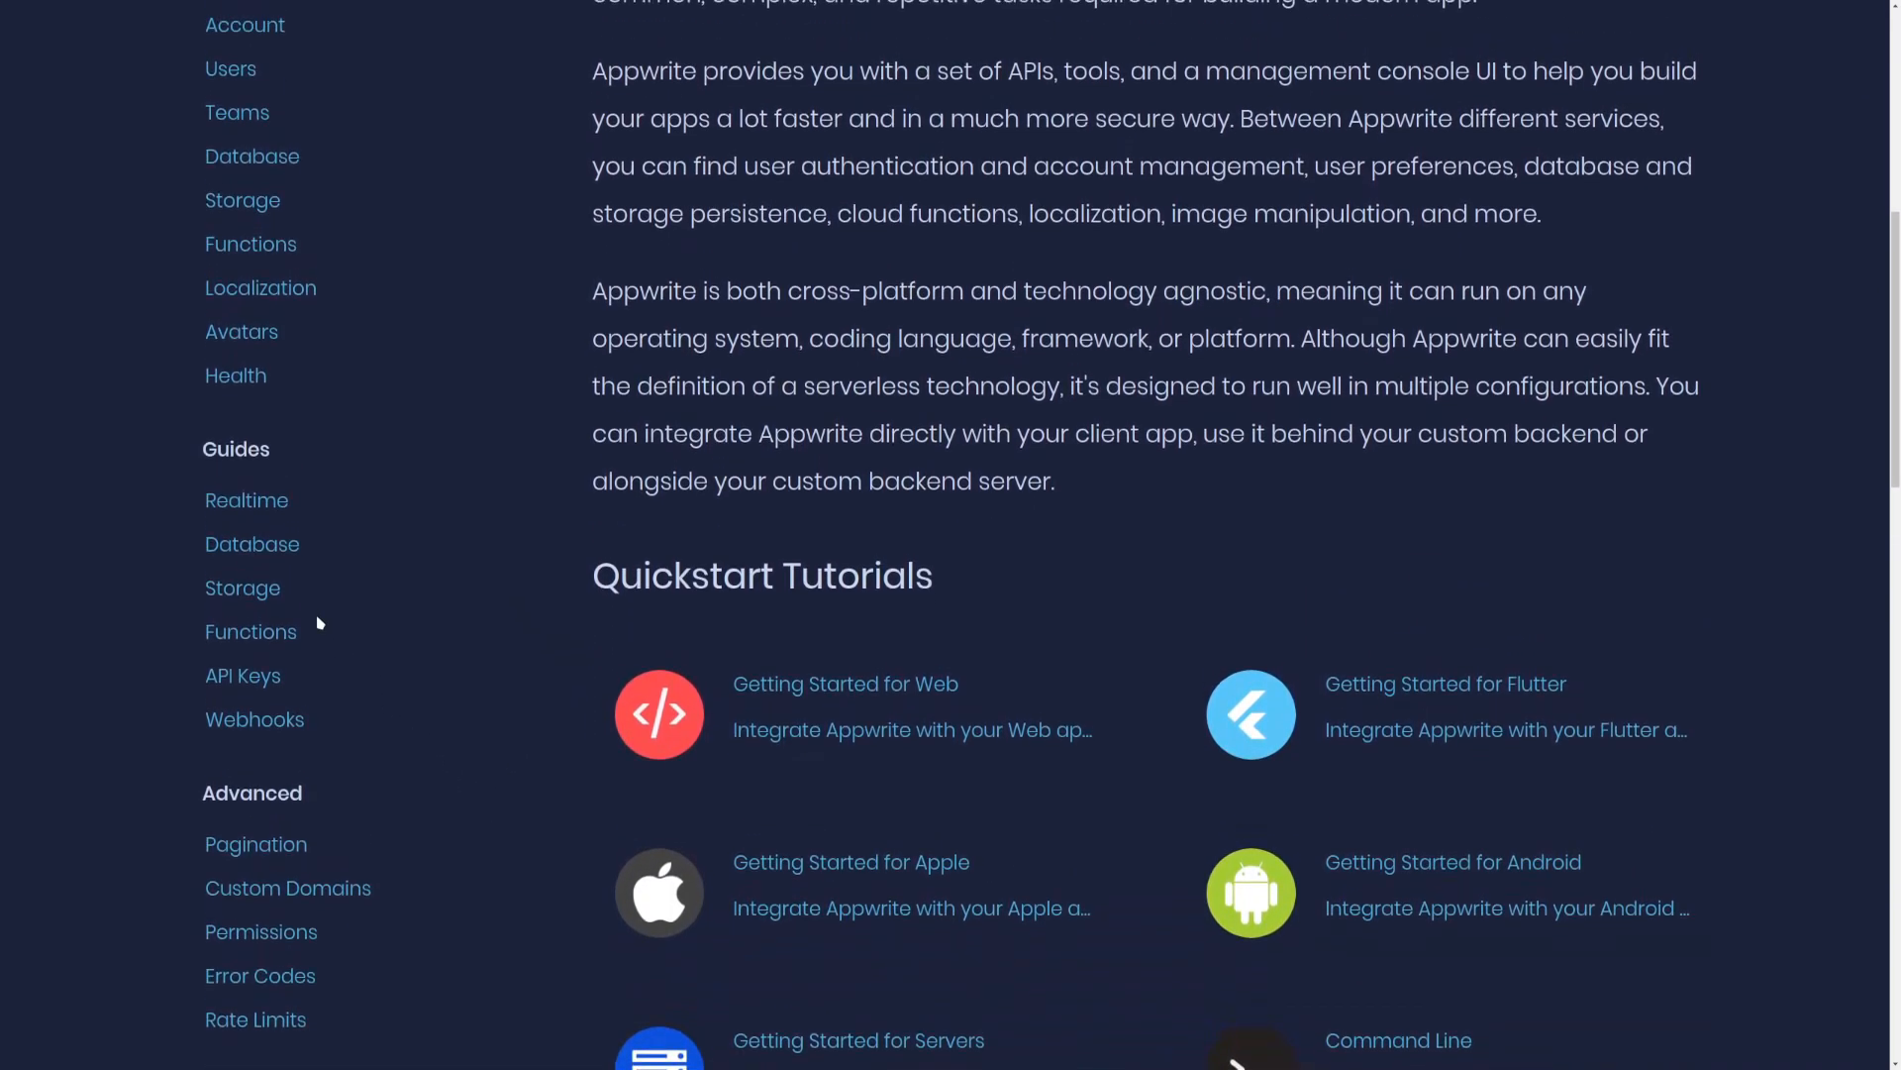
click(250, 631)
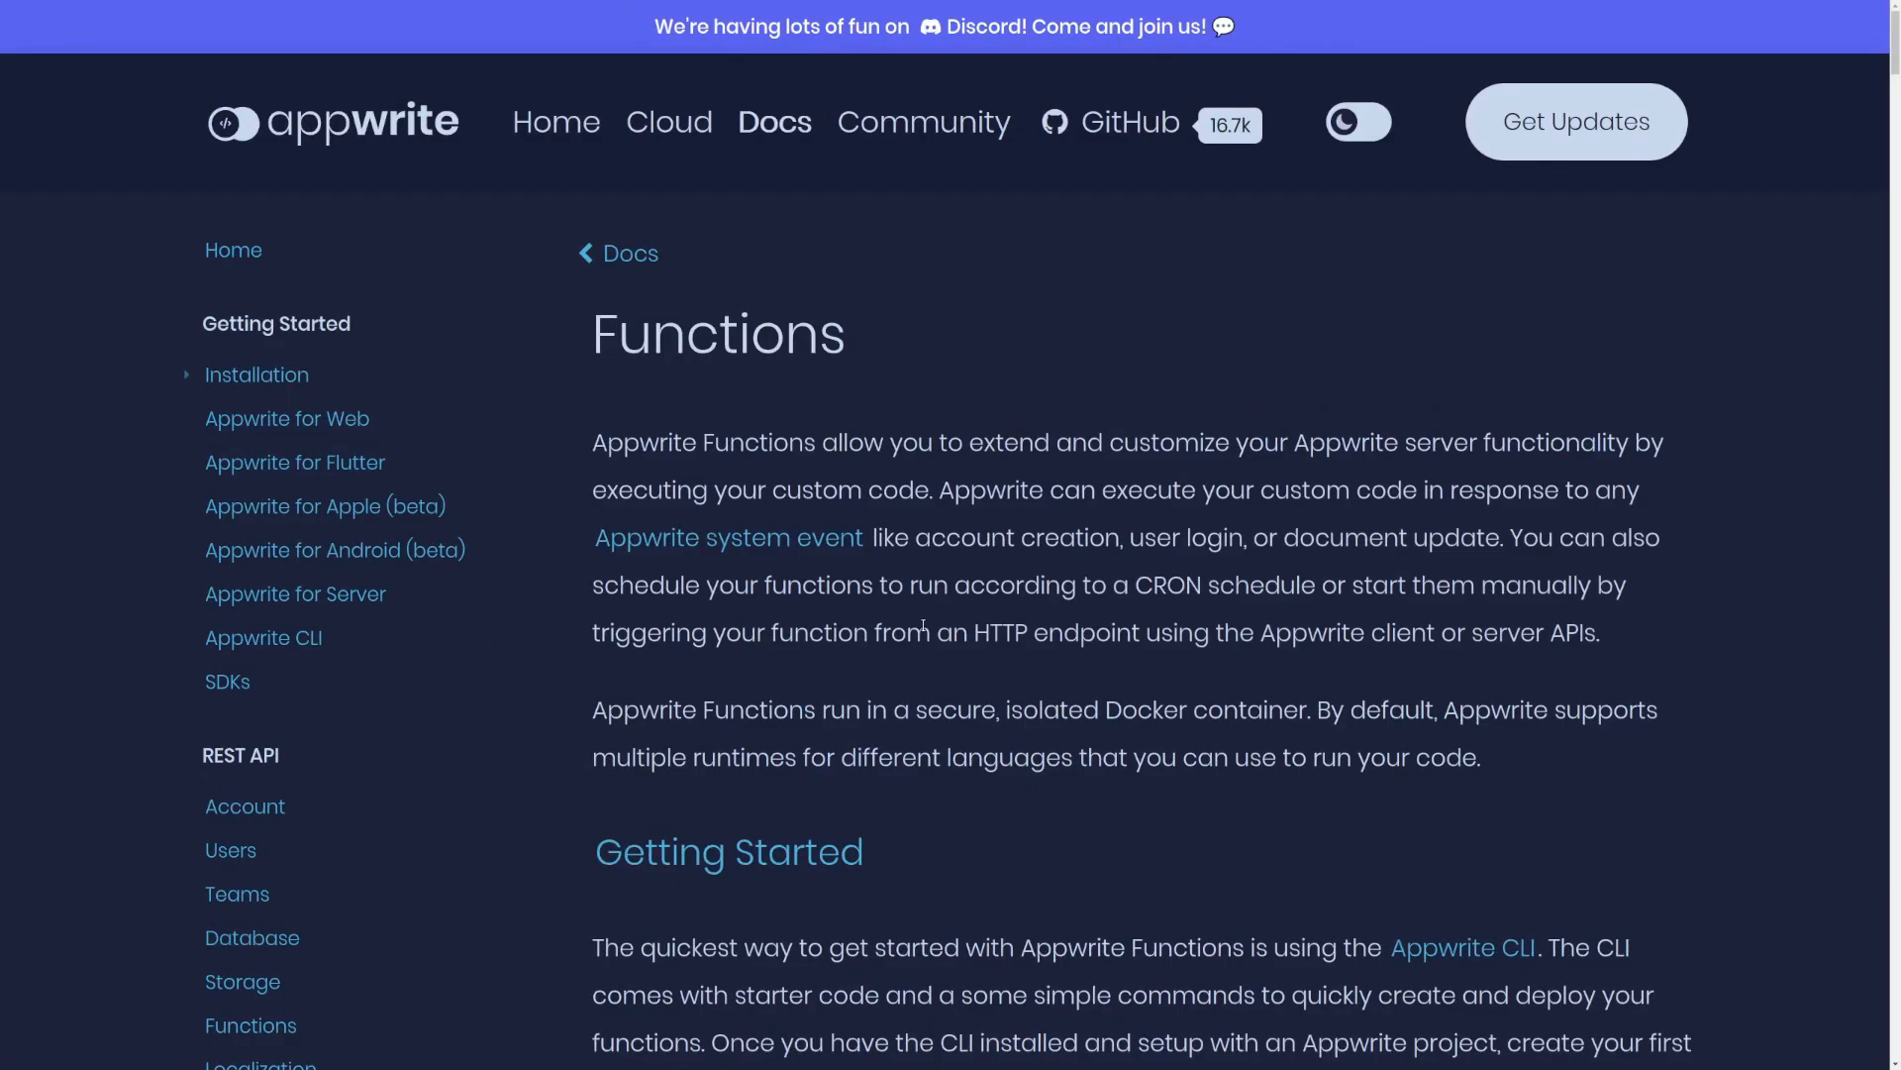
scroll(down, 3)
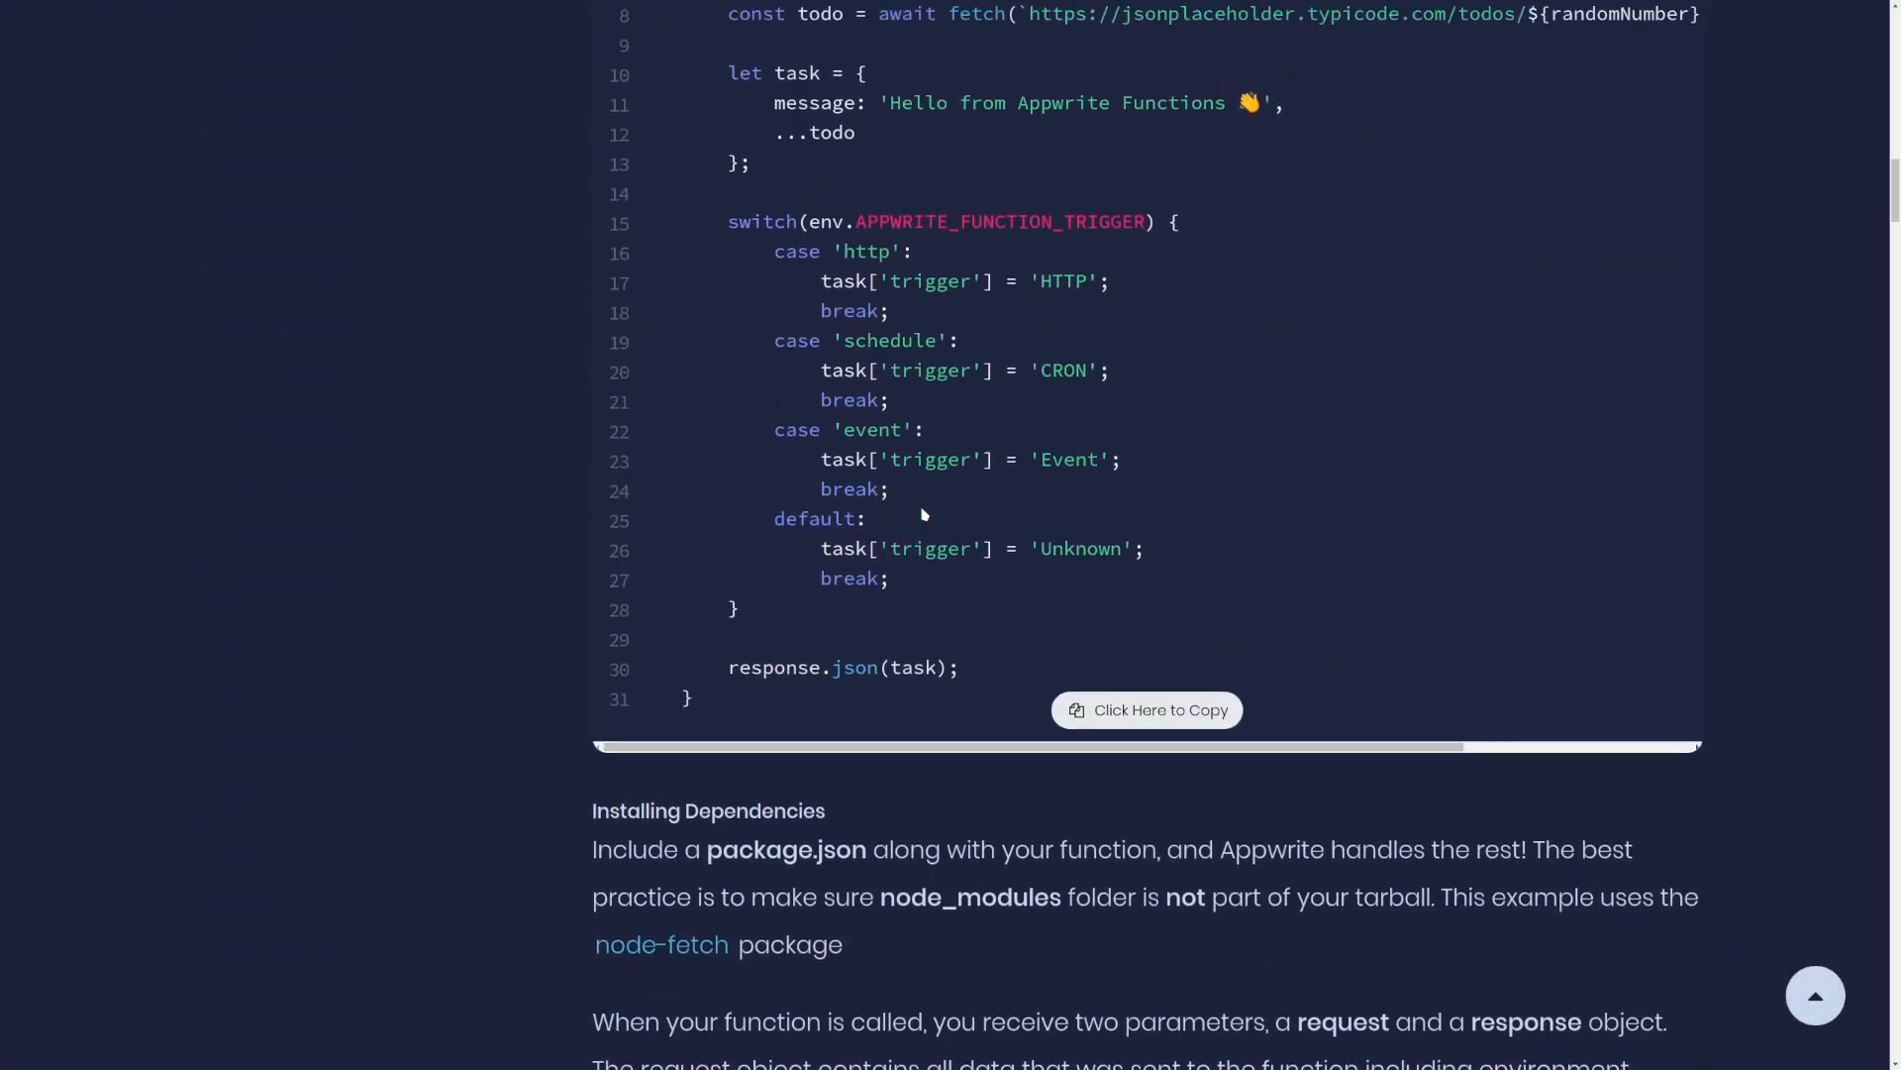
scroll(up, 3)
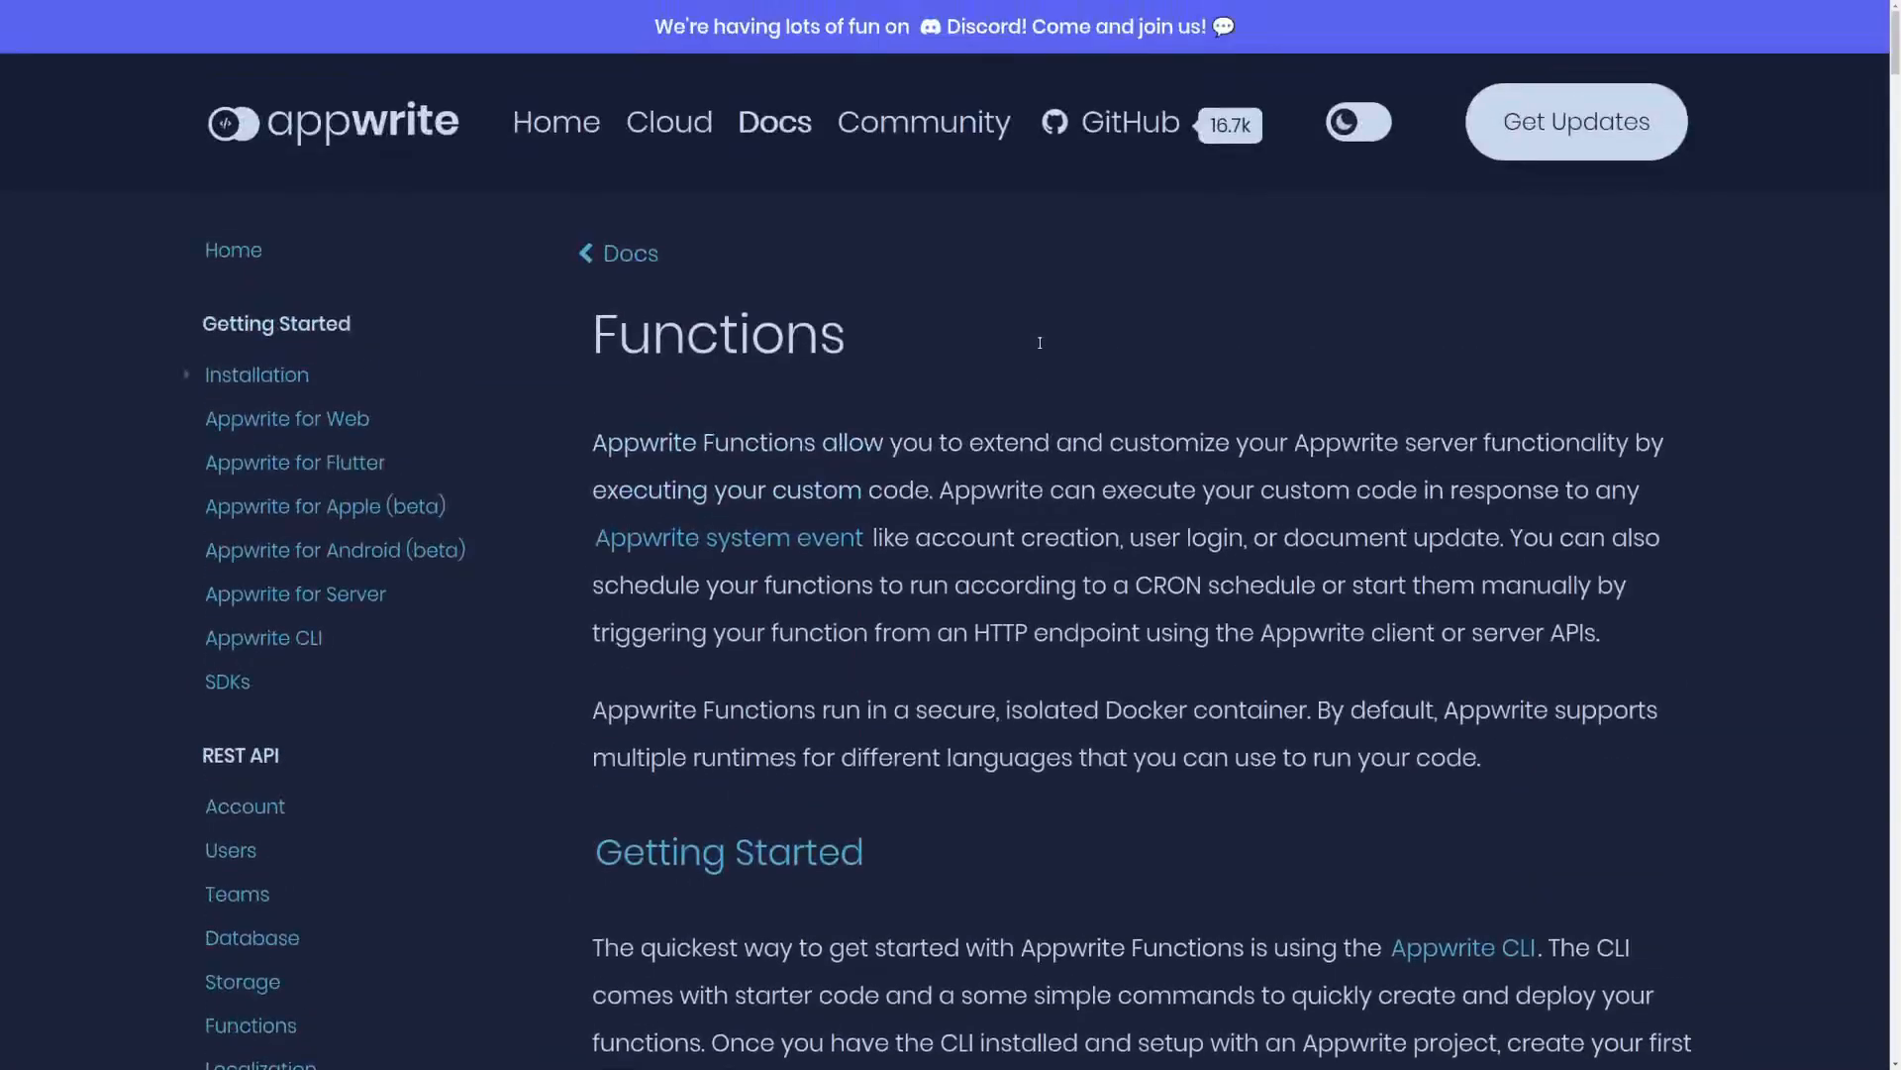
scroll(down, 3)
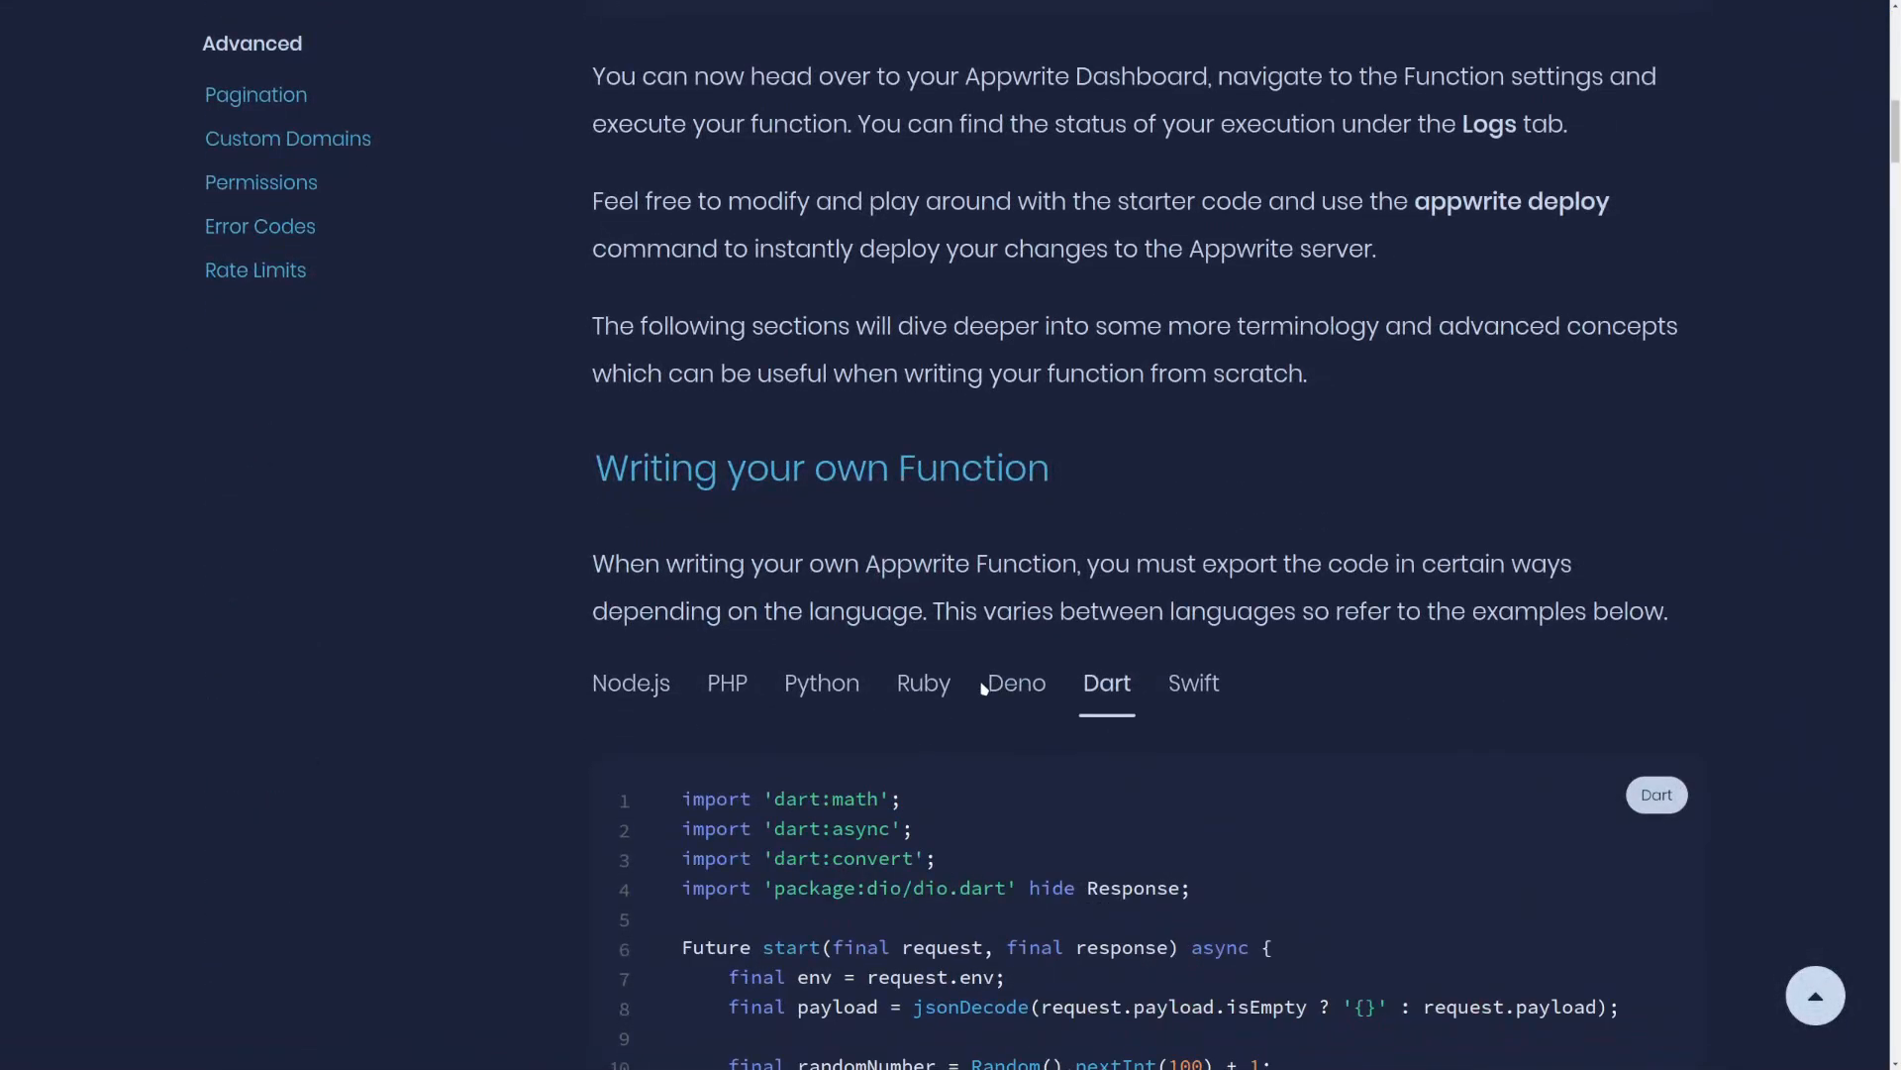
scroll(up, 3)
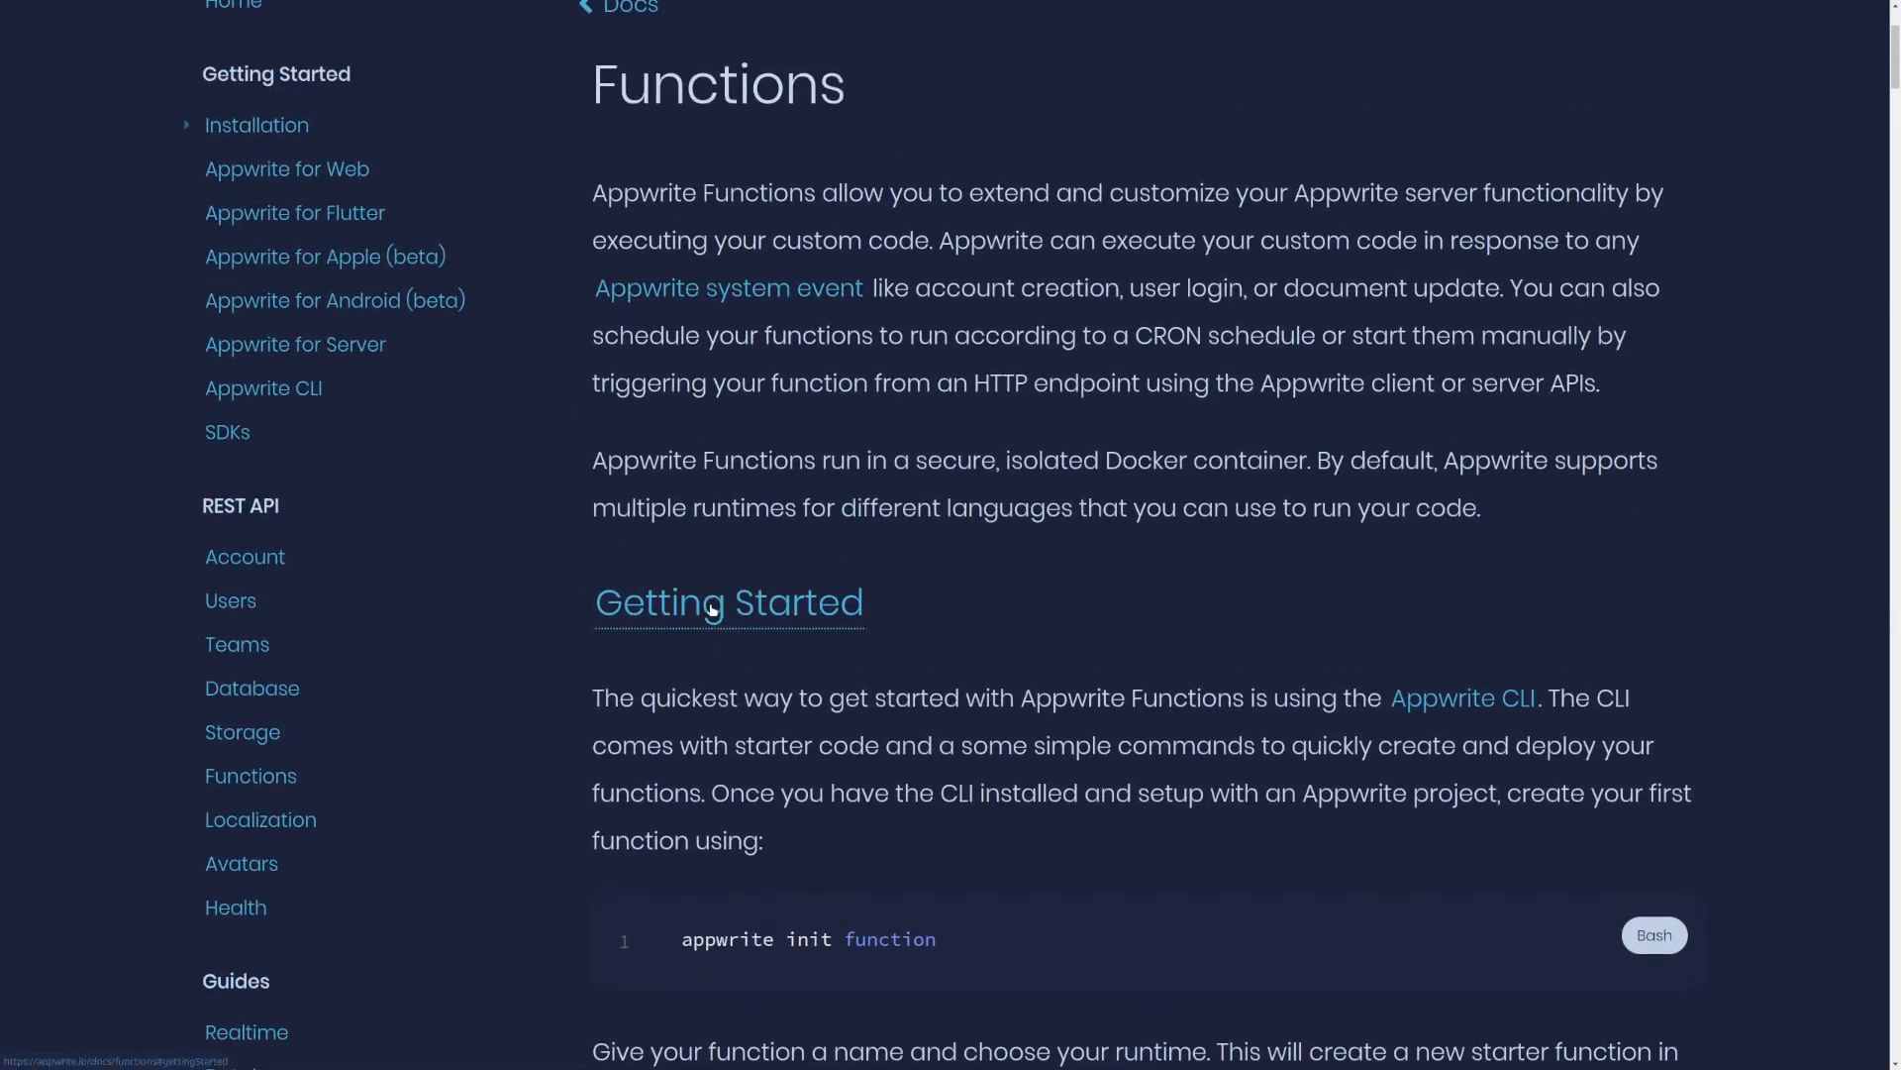
scroll(down, 3)
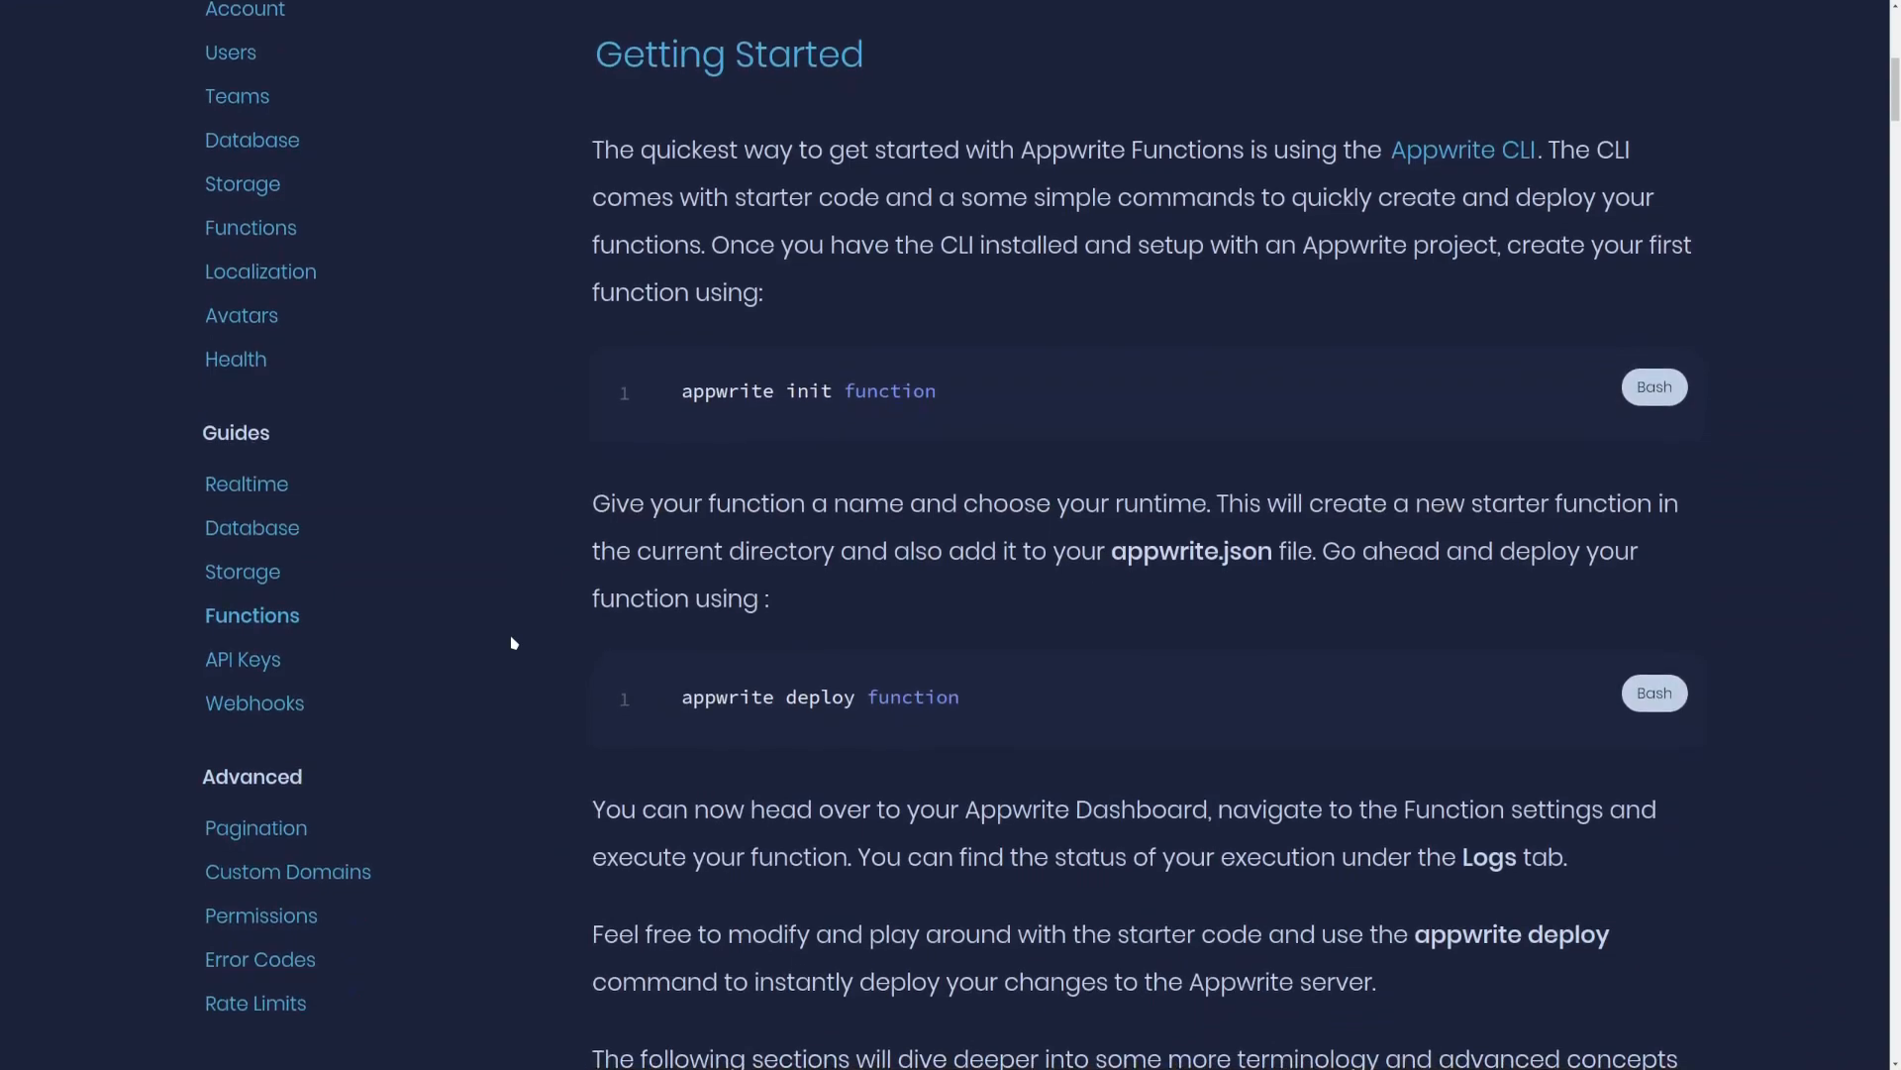
scroll(up, 3)
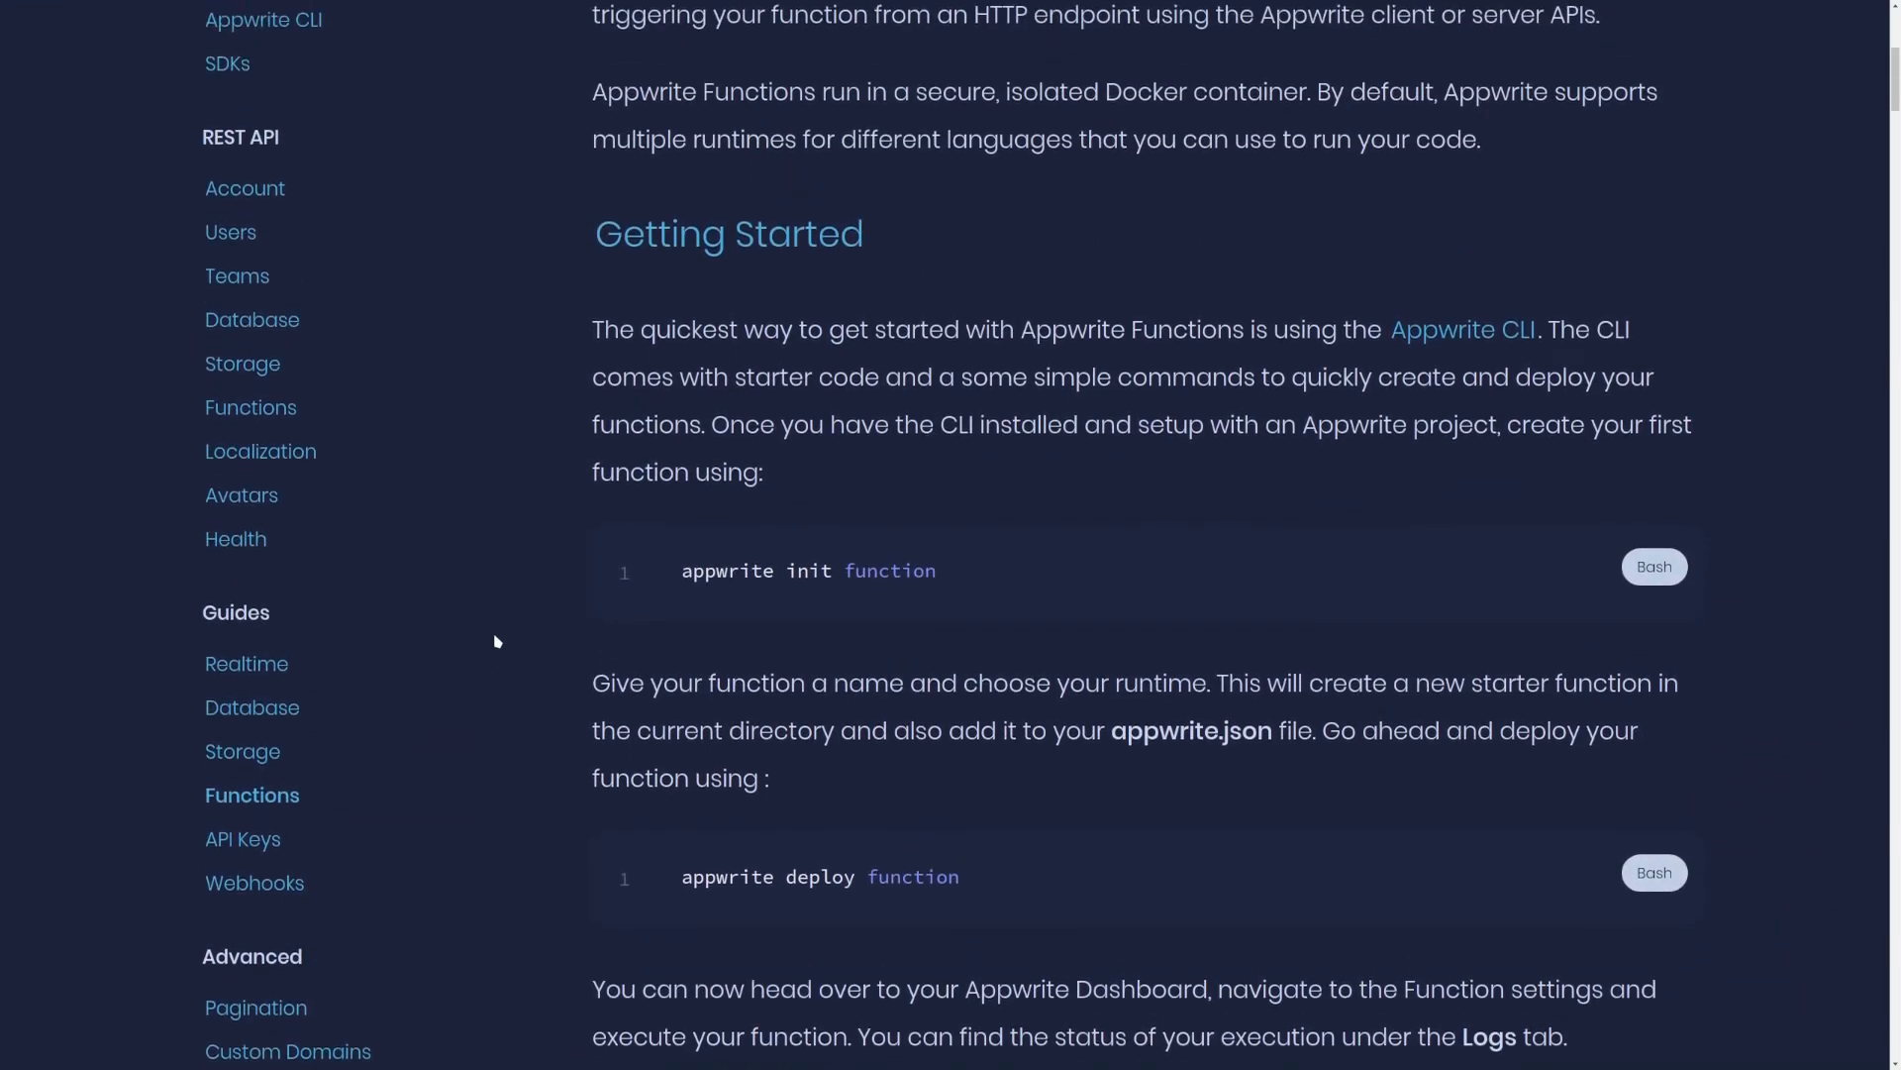
scroll(up, 3)
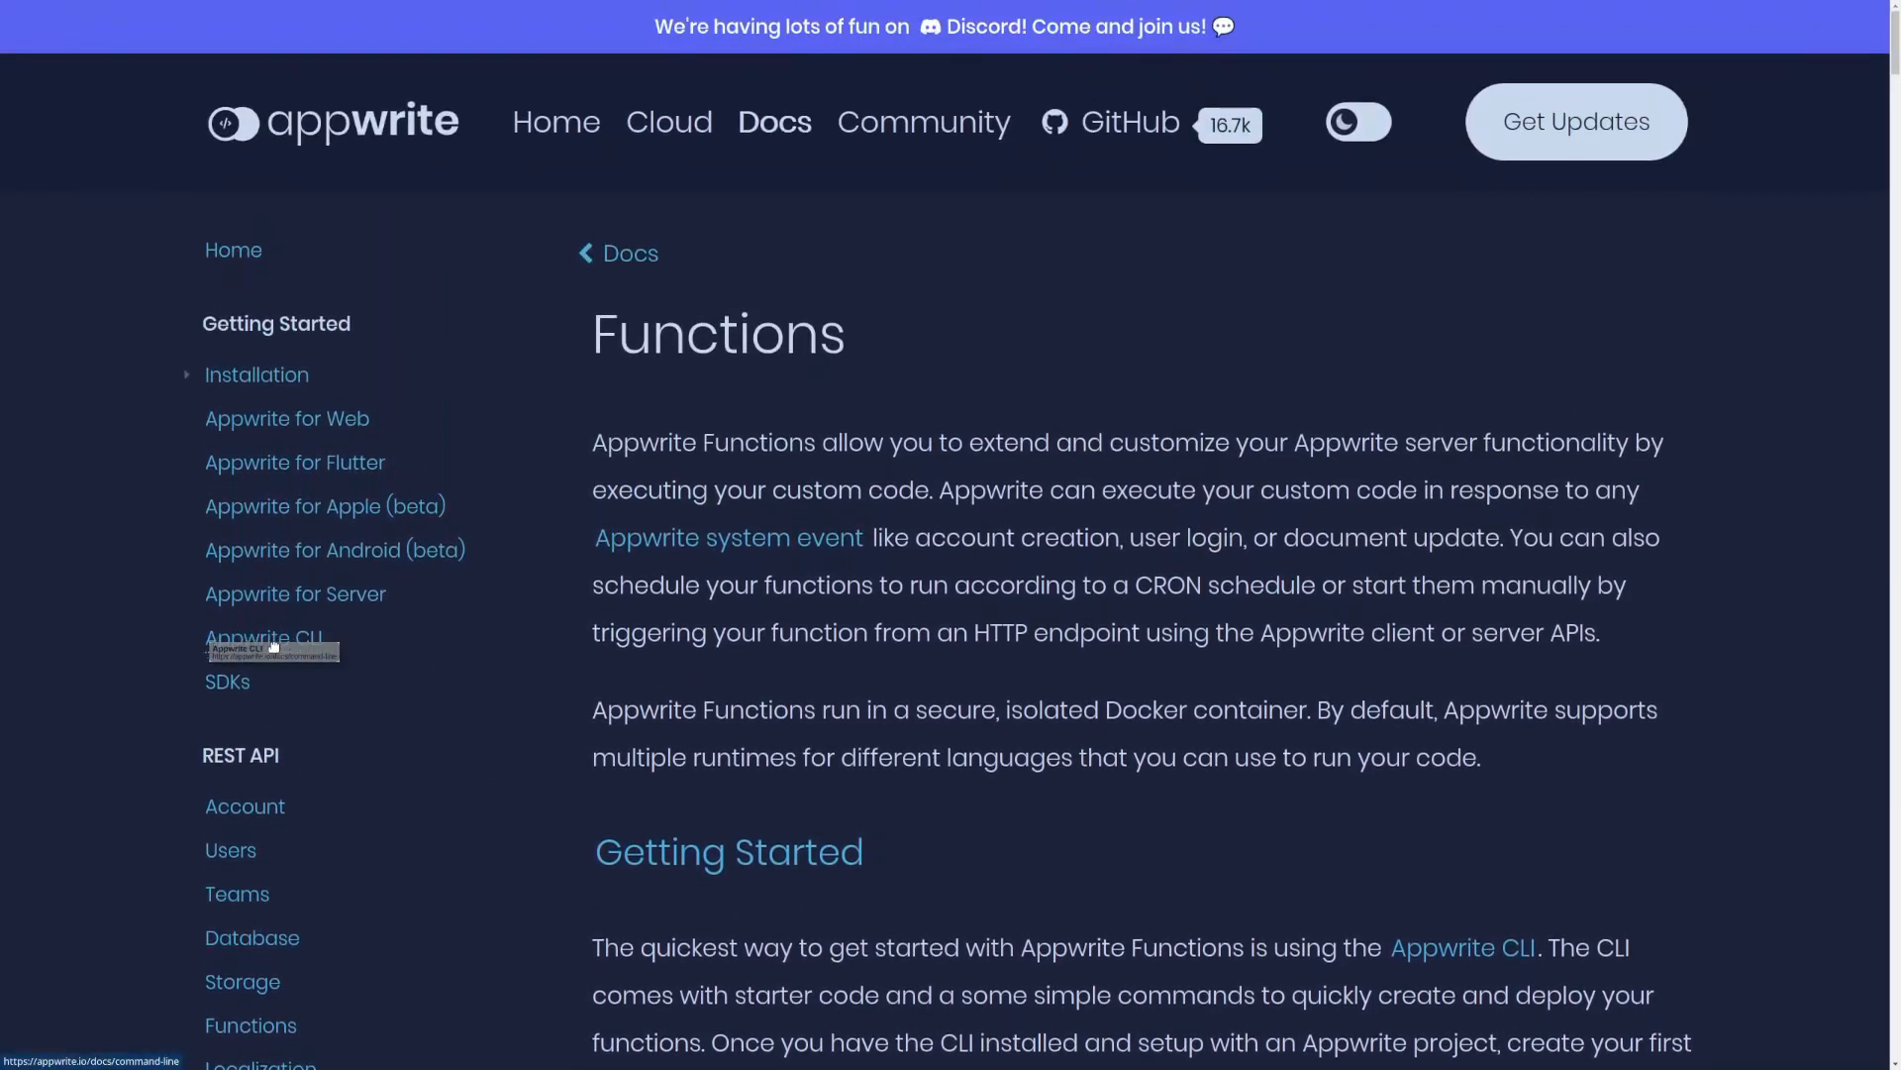
- Read the Appwrite CLI docs page through installation, login and project initialization
click(264, 637)
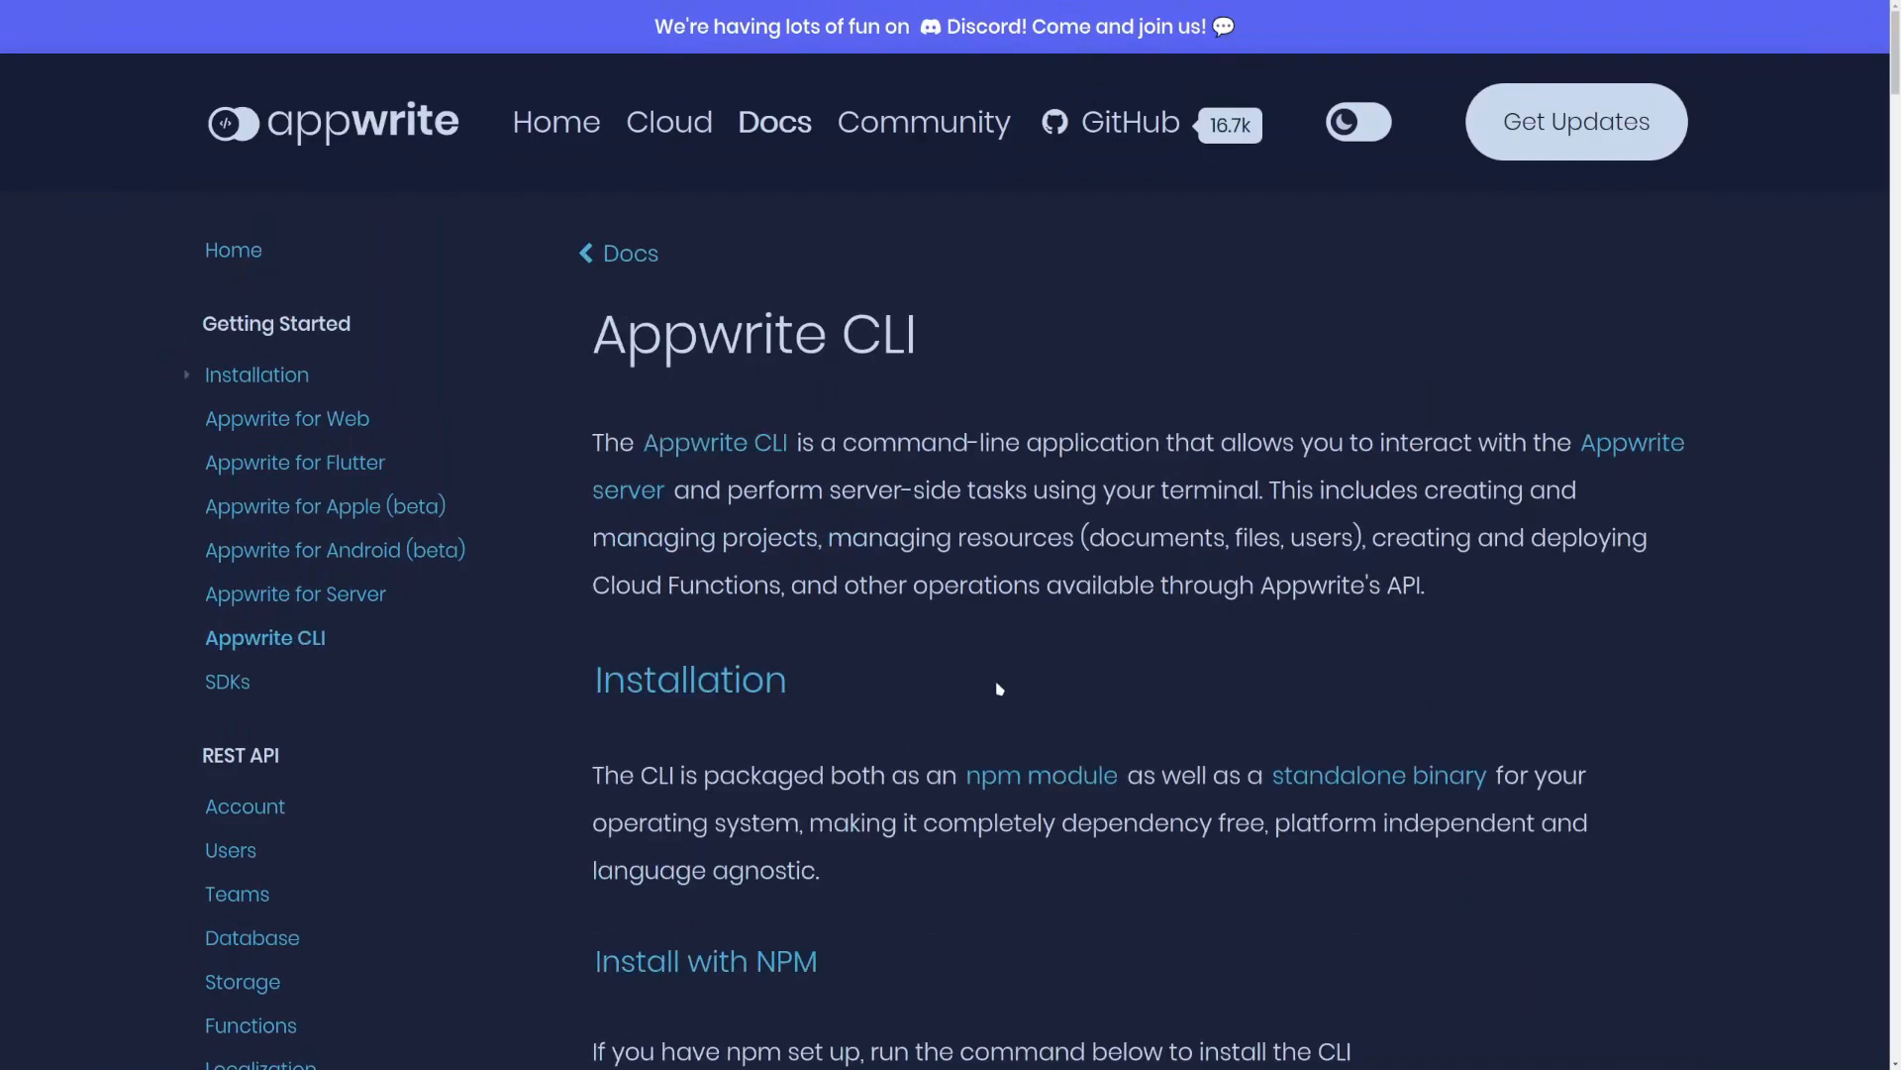
scroll(down, 3)
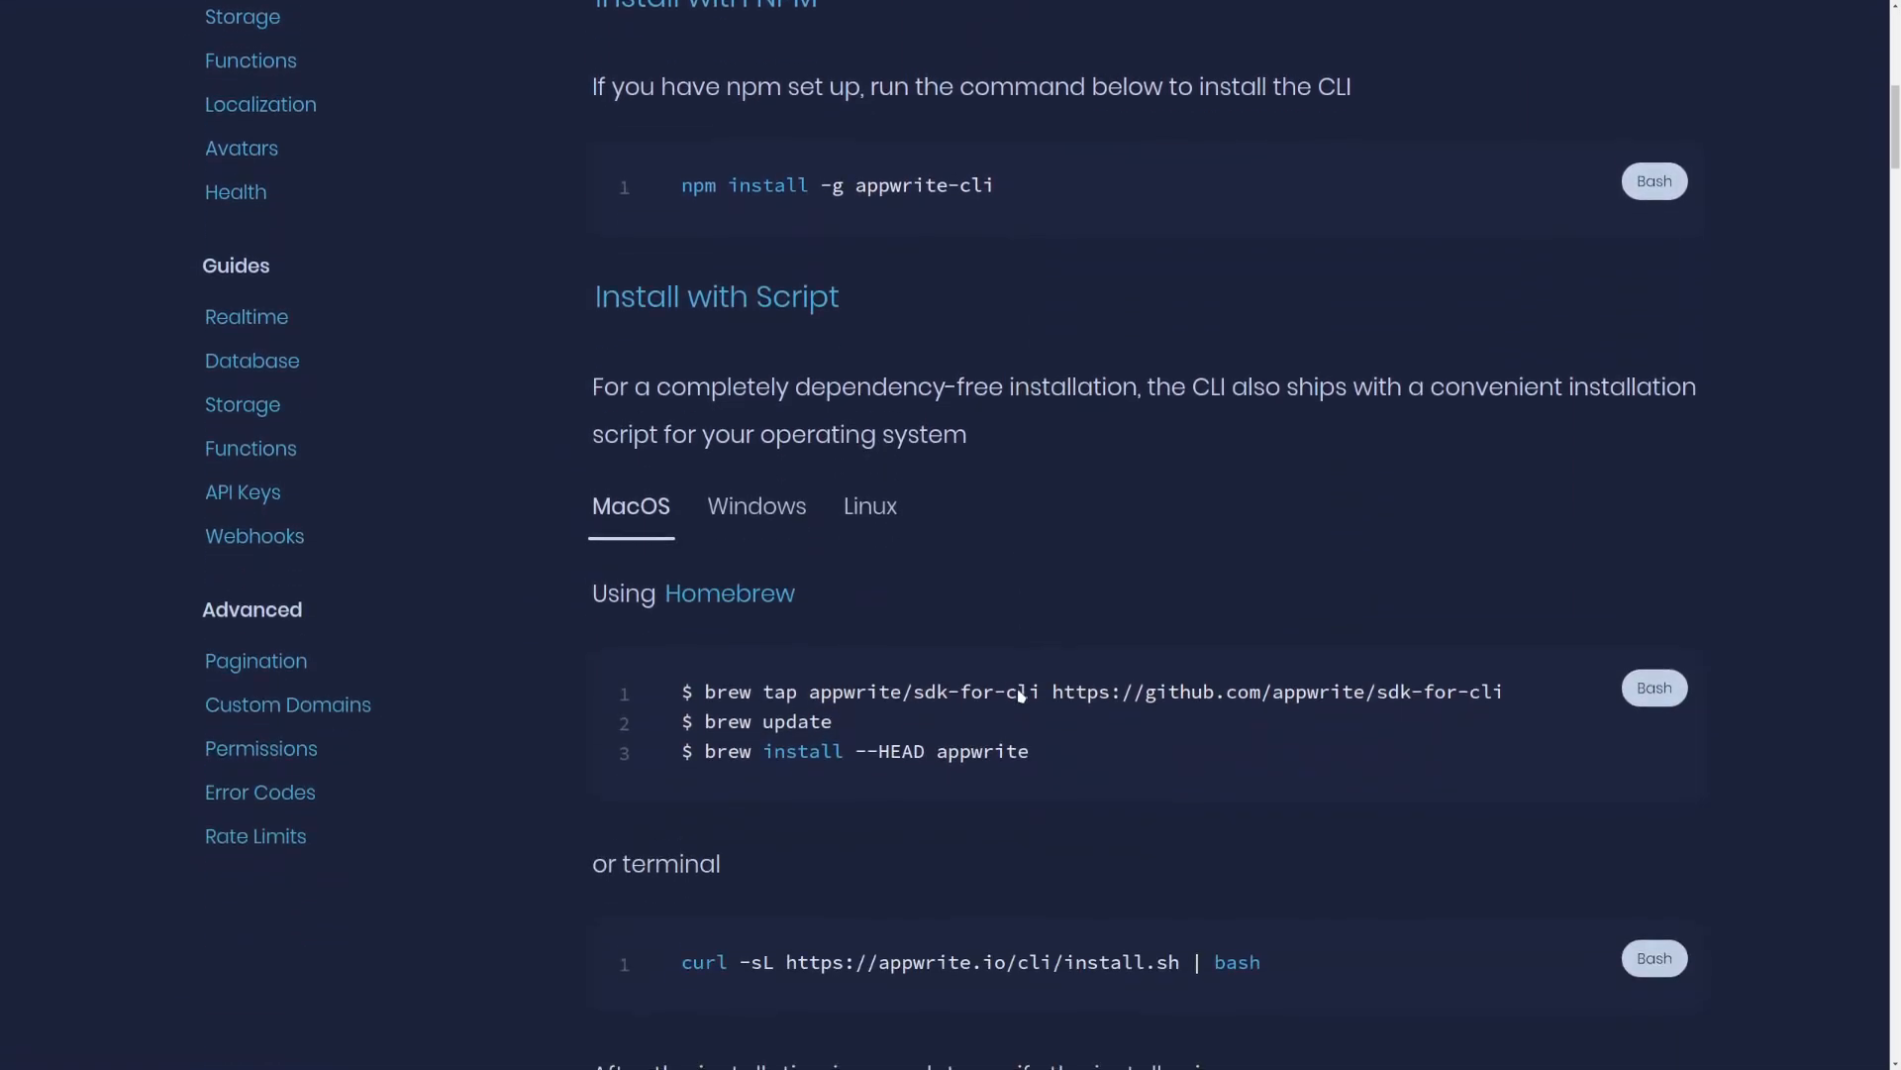
scroll(down, 3)
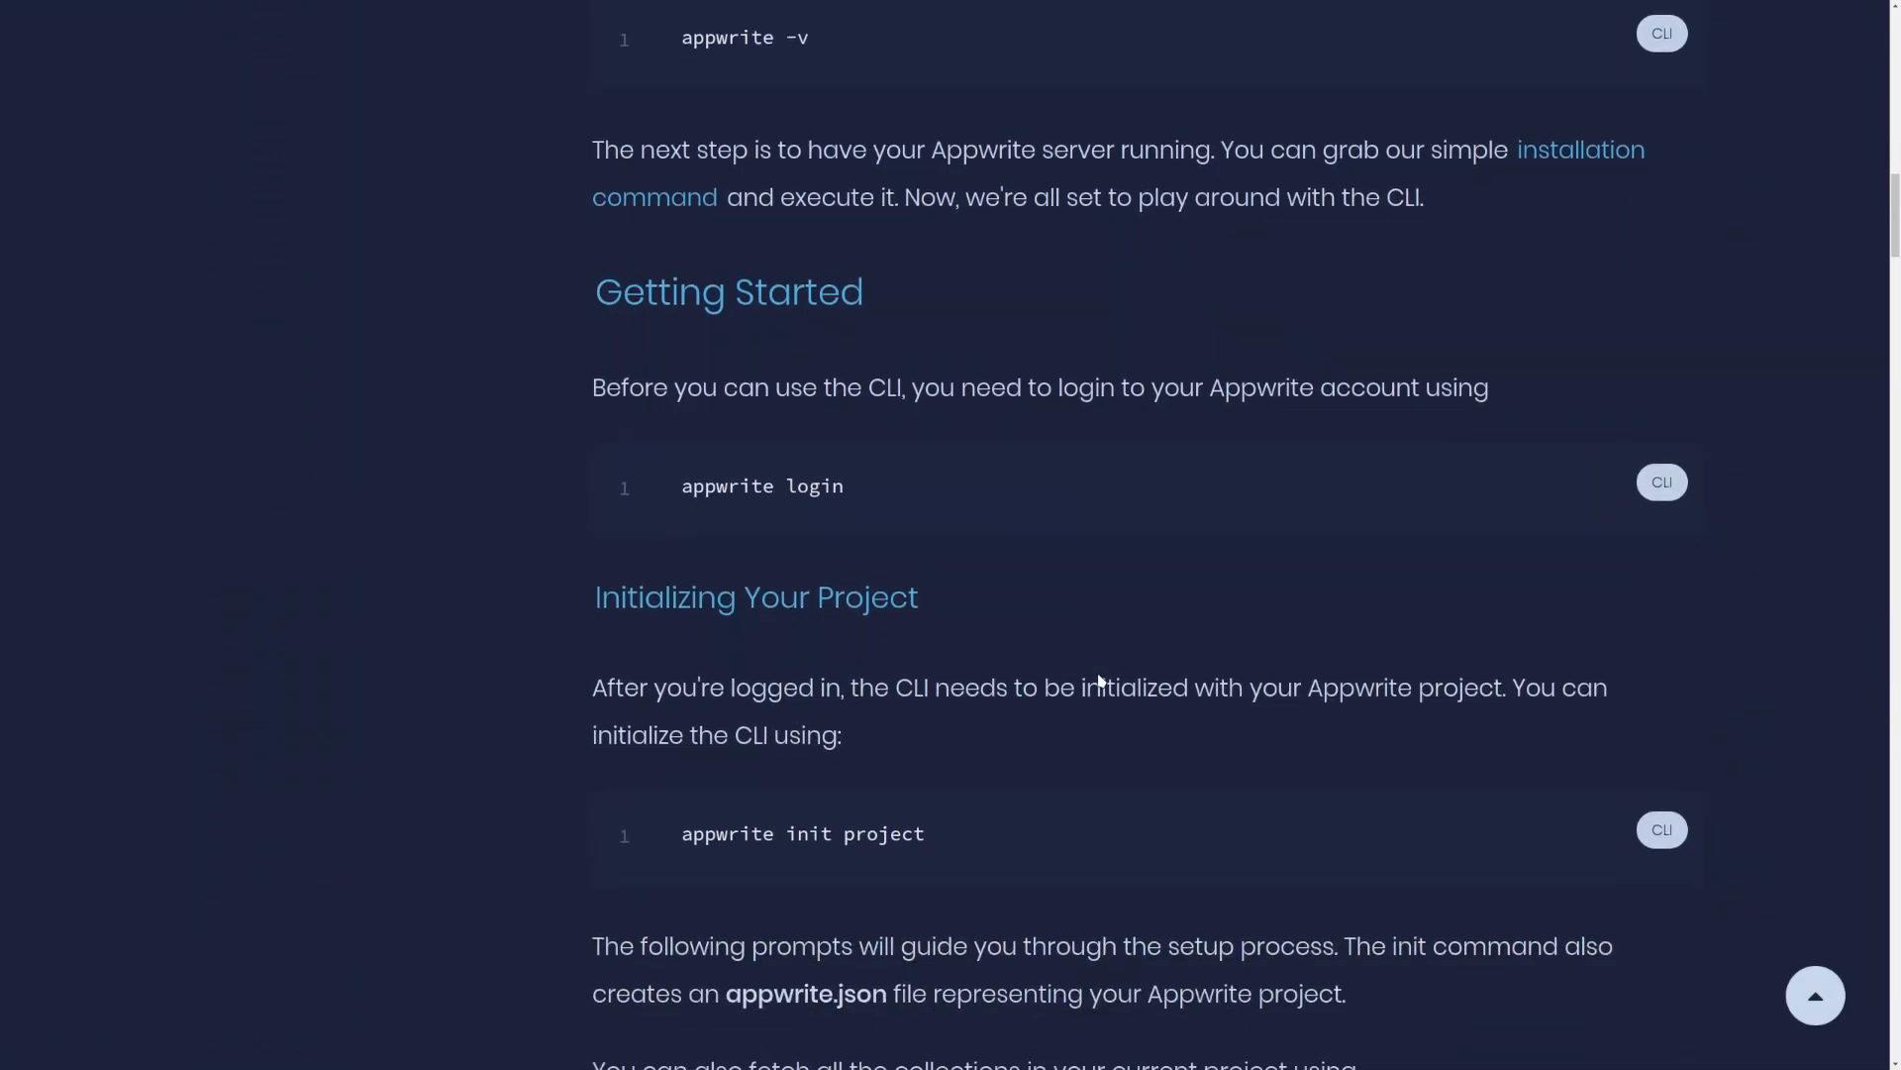
scroll(down, 3)
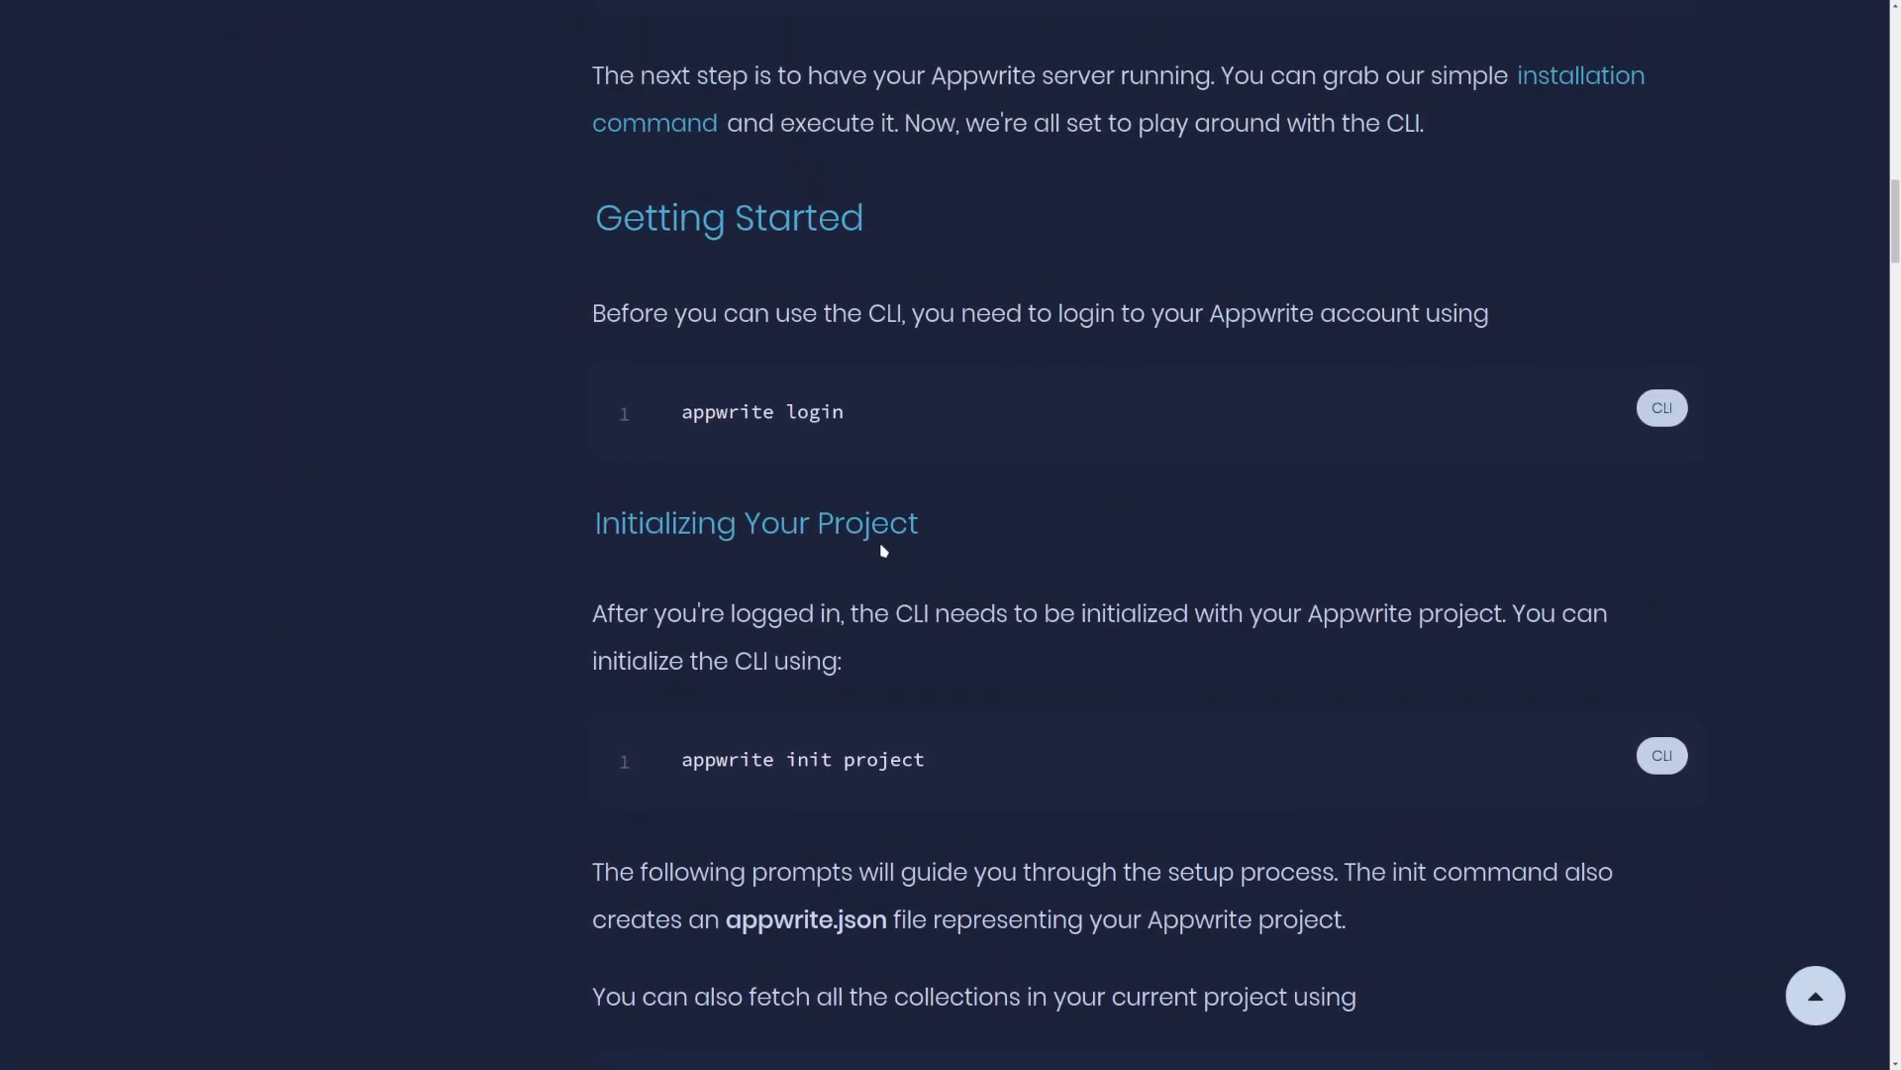
scroll(down, 3)
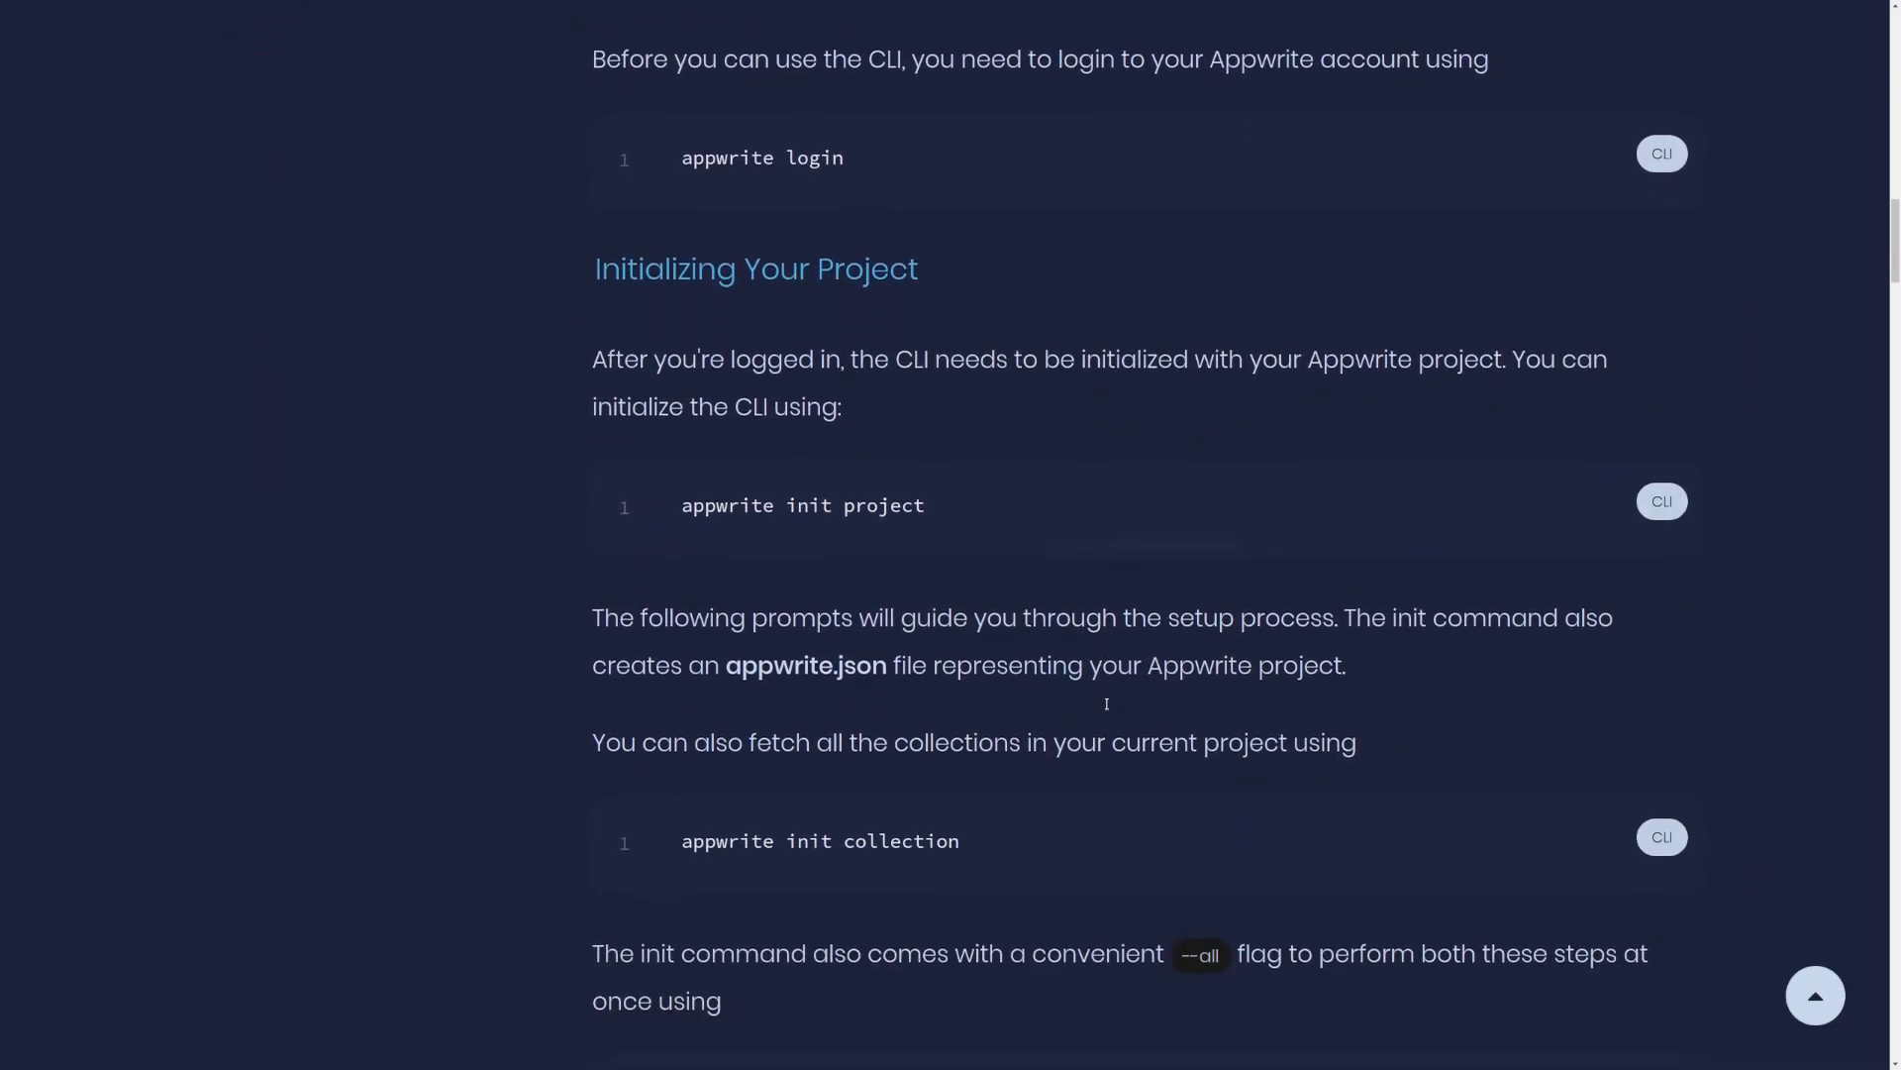
scroll(down, 3)
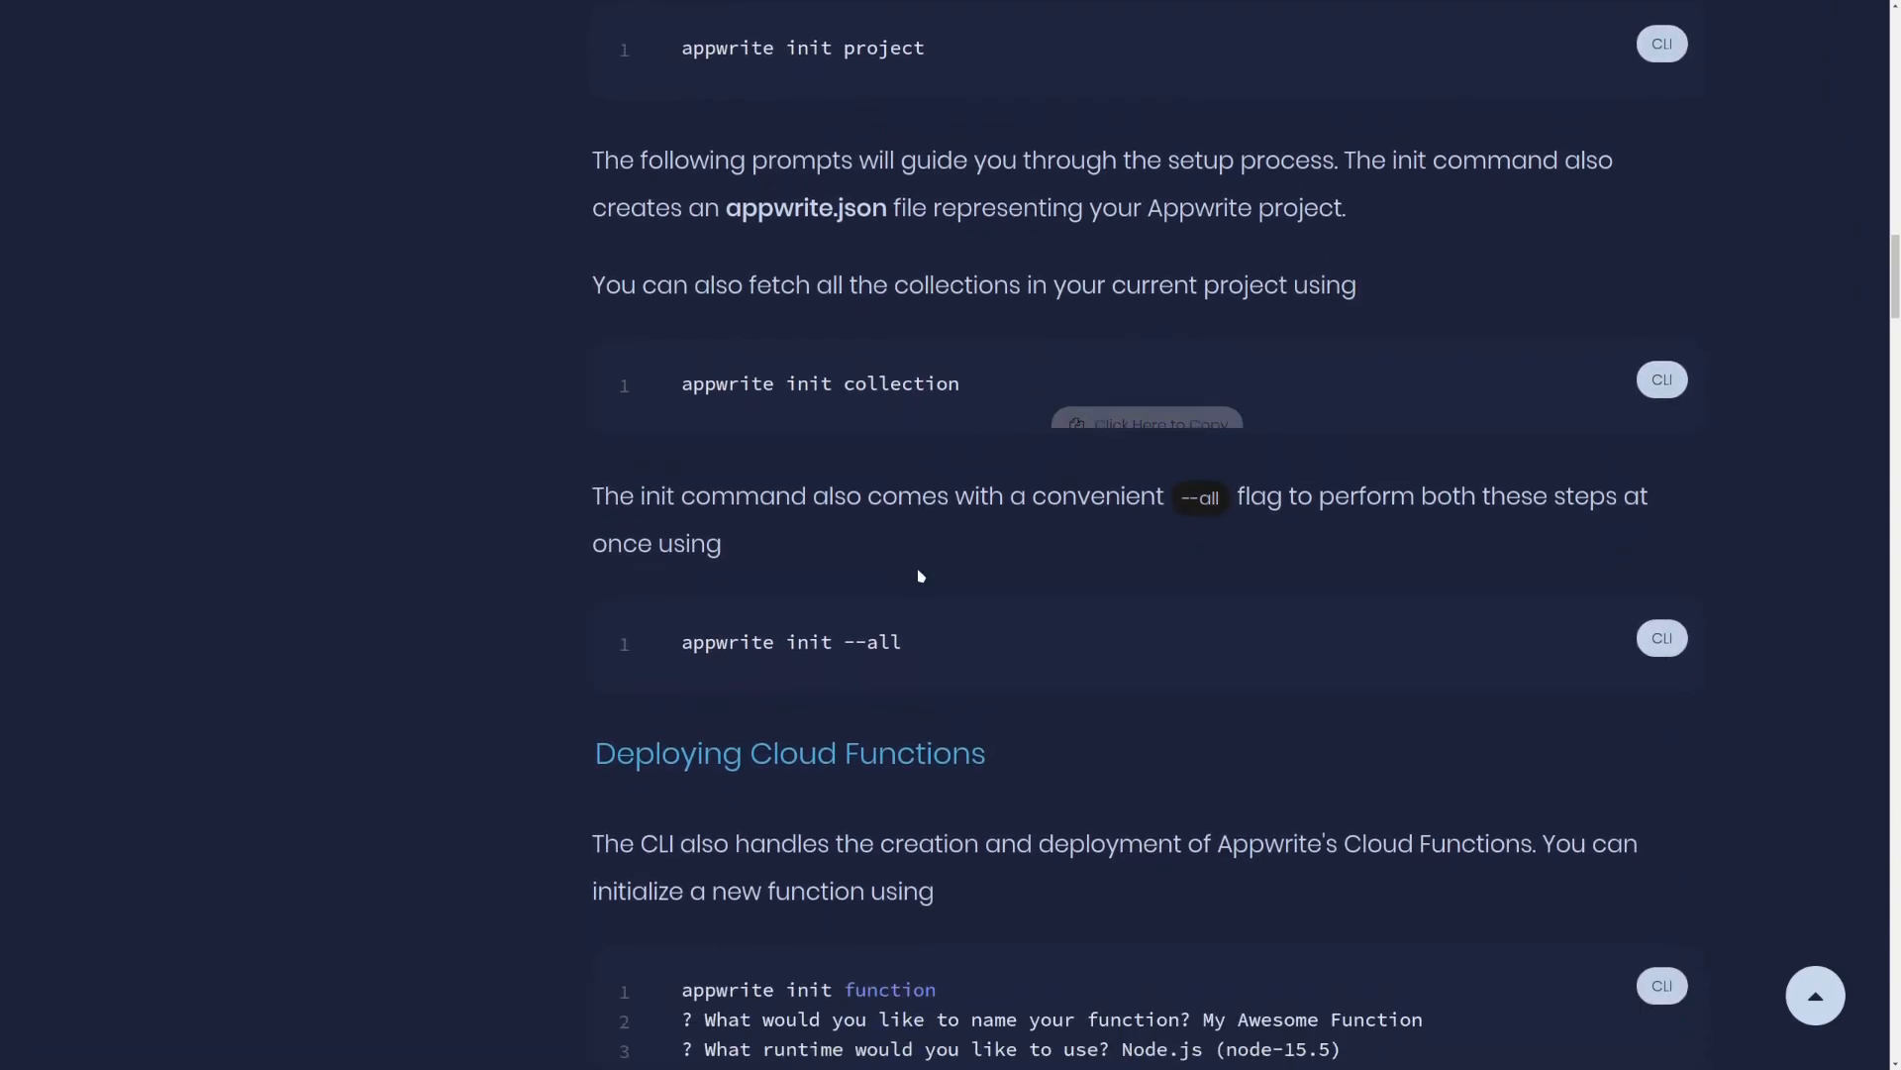
scroll(down, 3)
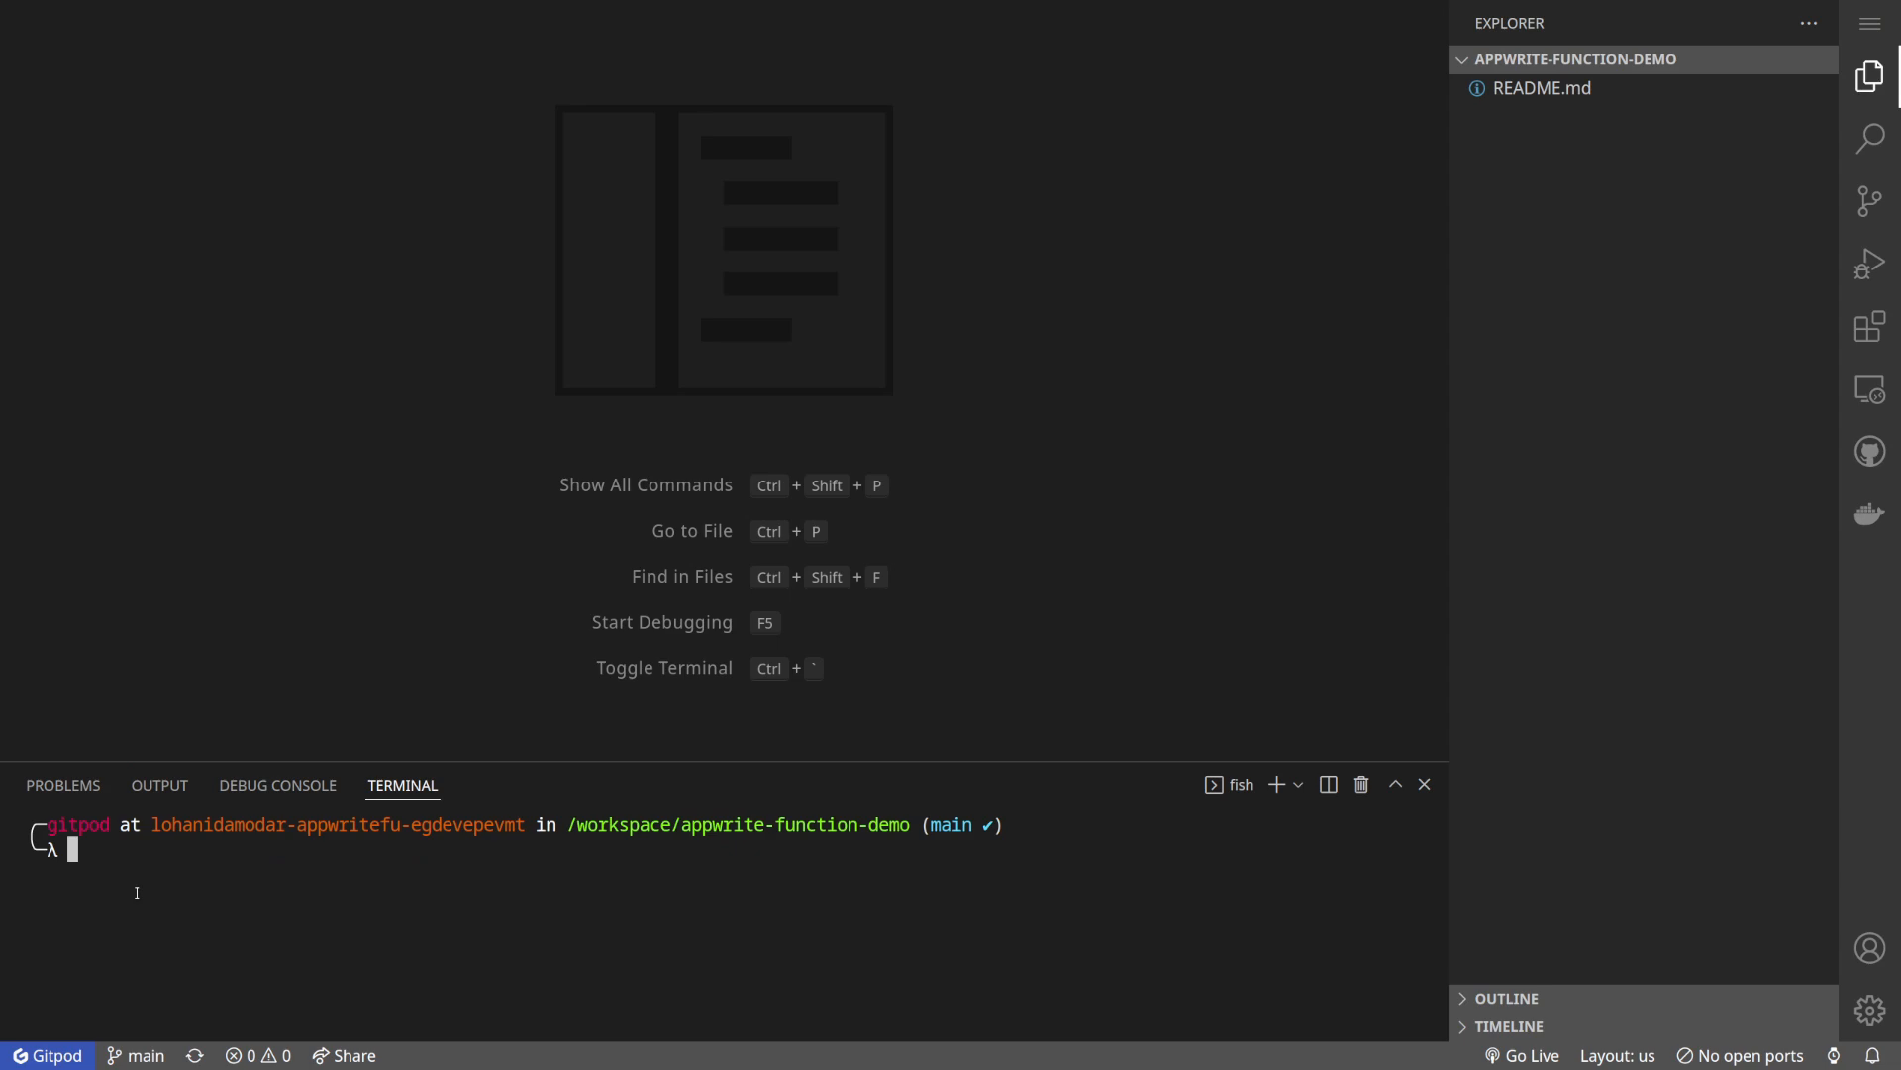
- Run npm install -g appwrite-cli in the Gitpod terminal
text(npm install -g appwrite-cli)
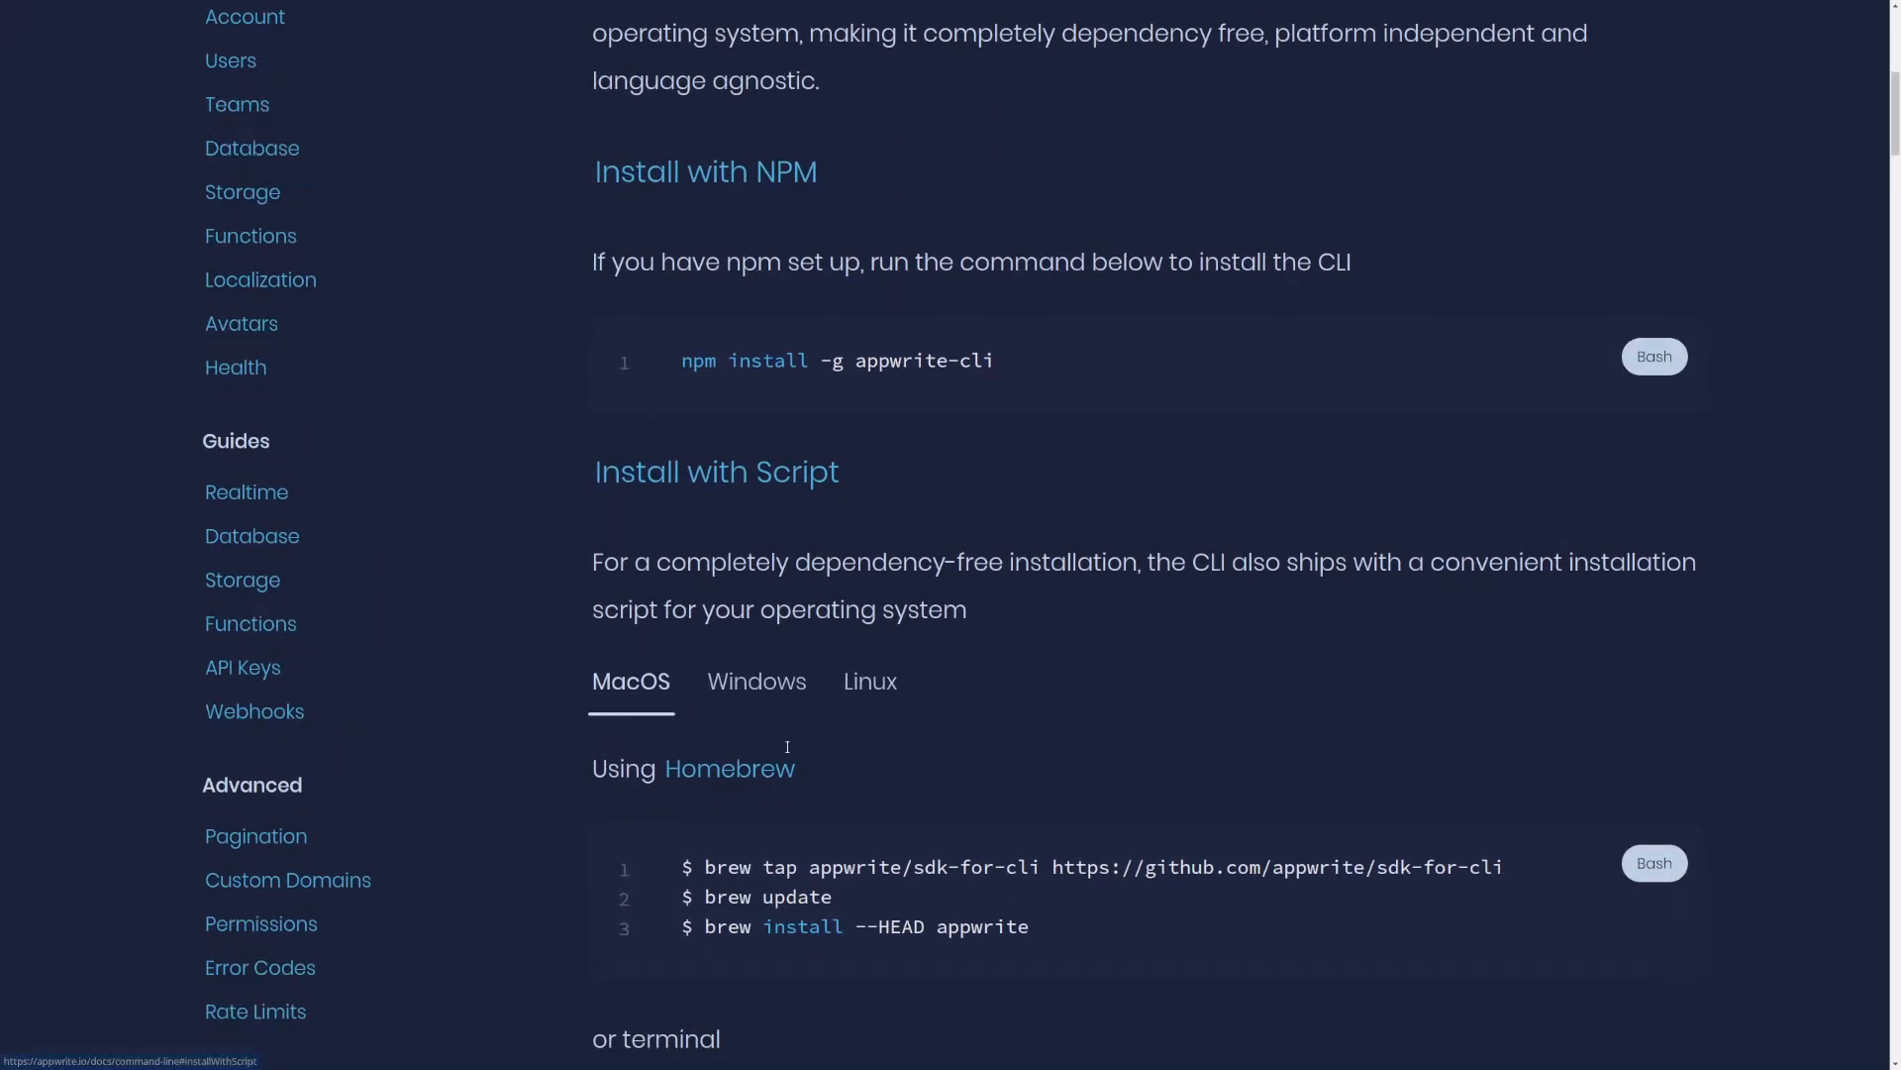
click(869, 680)
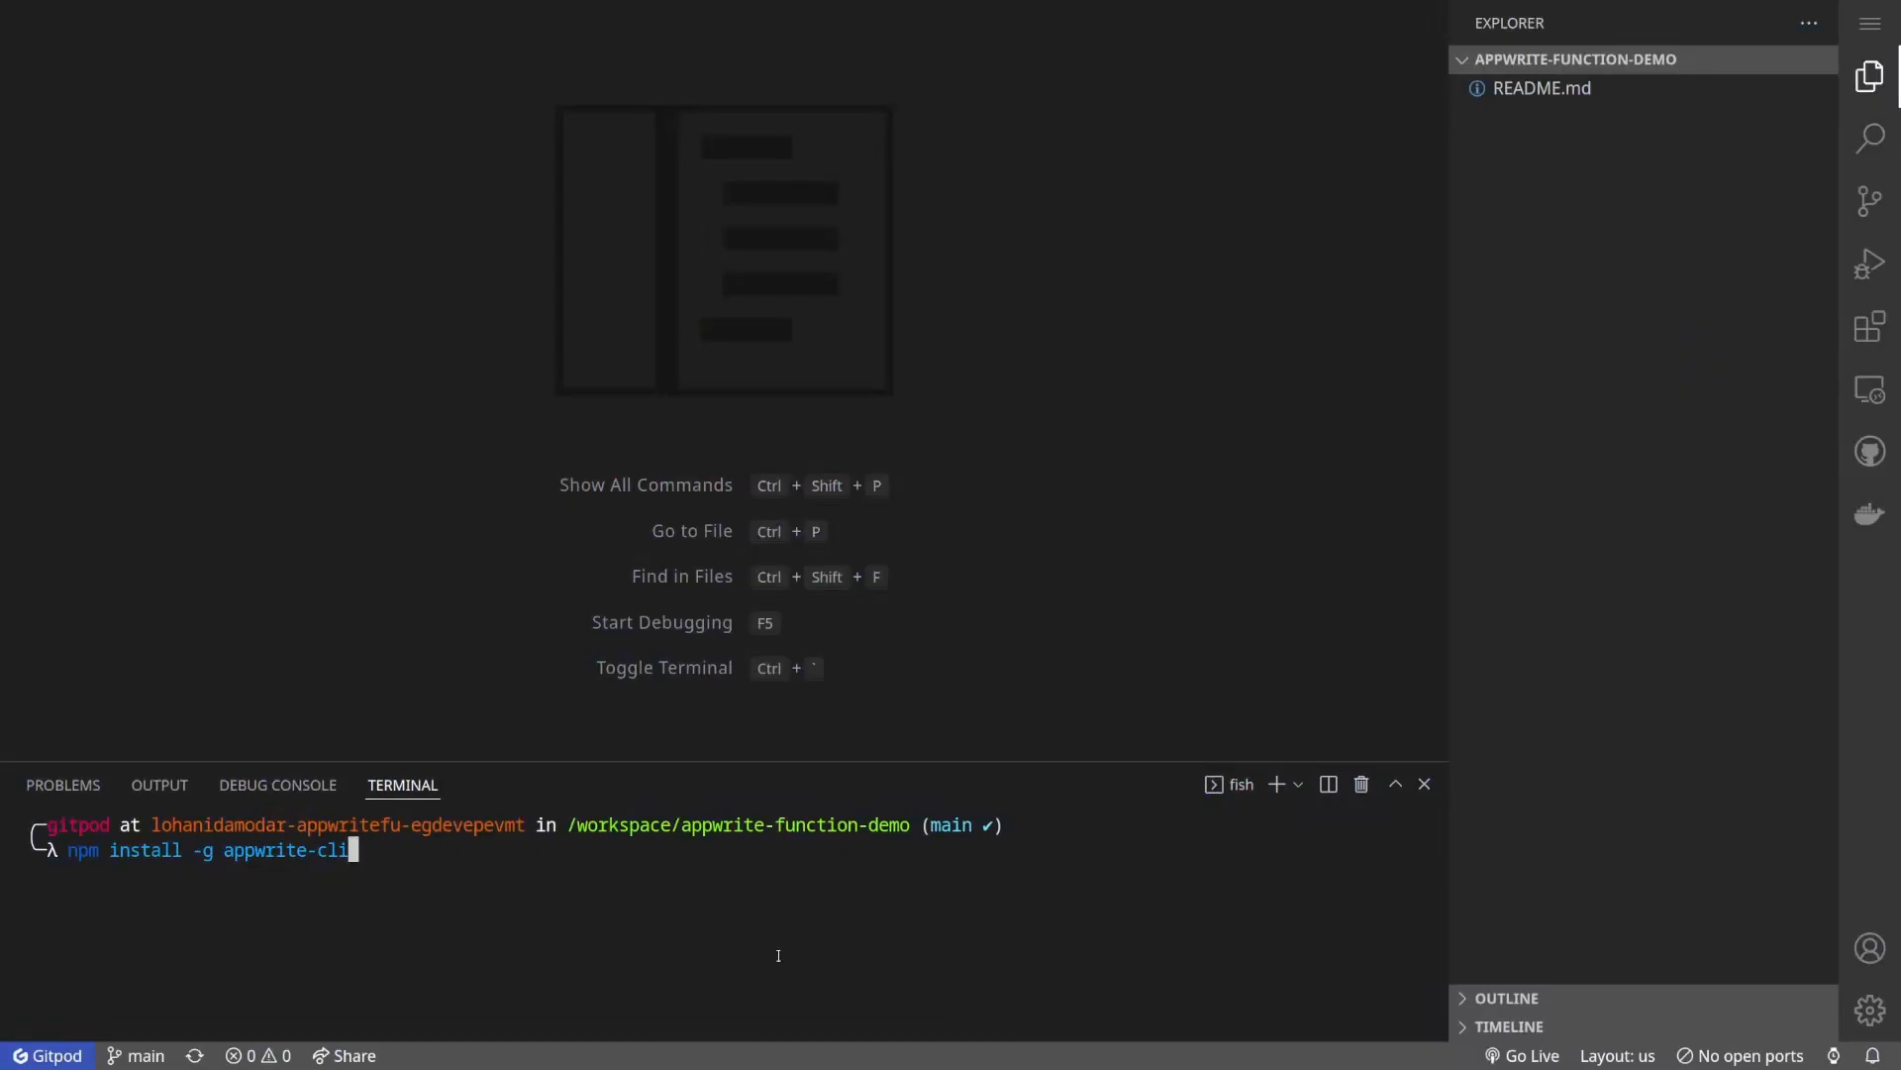
key(Return)
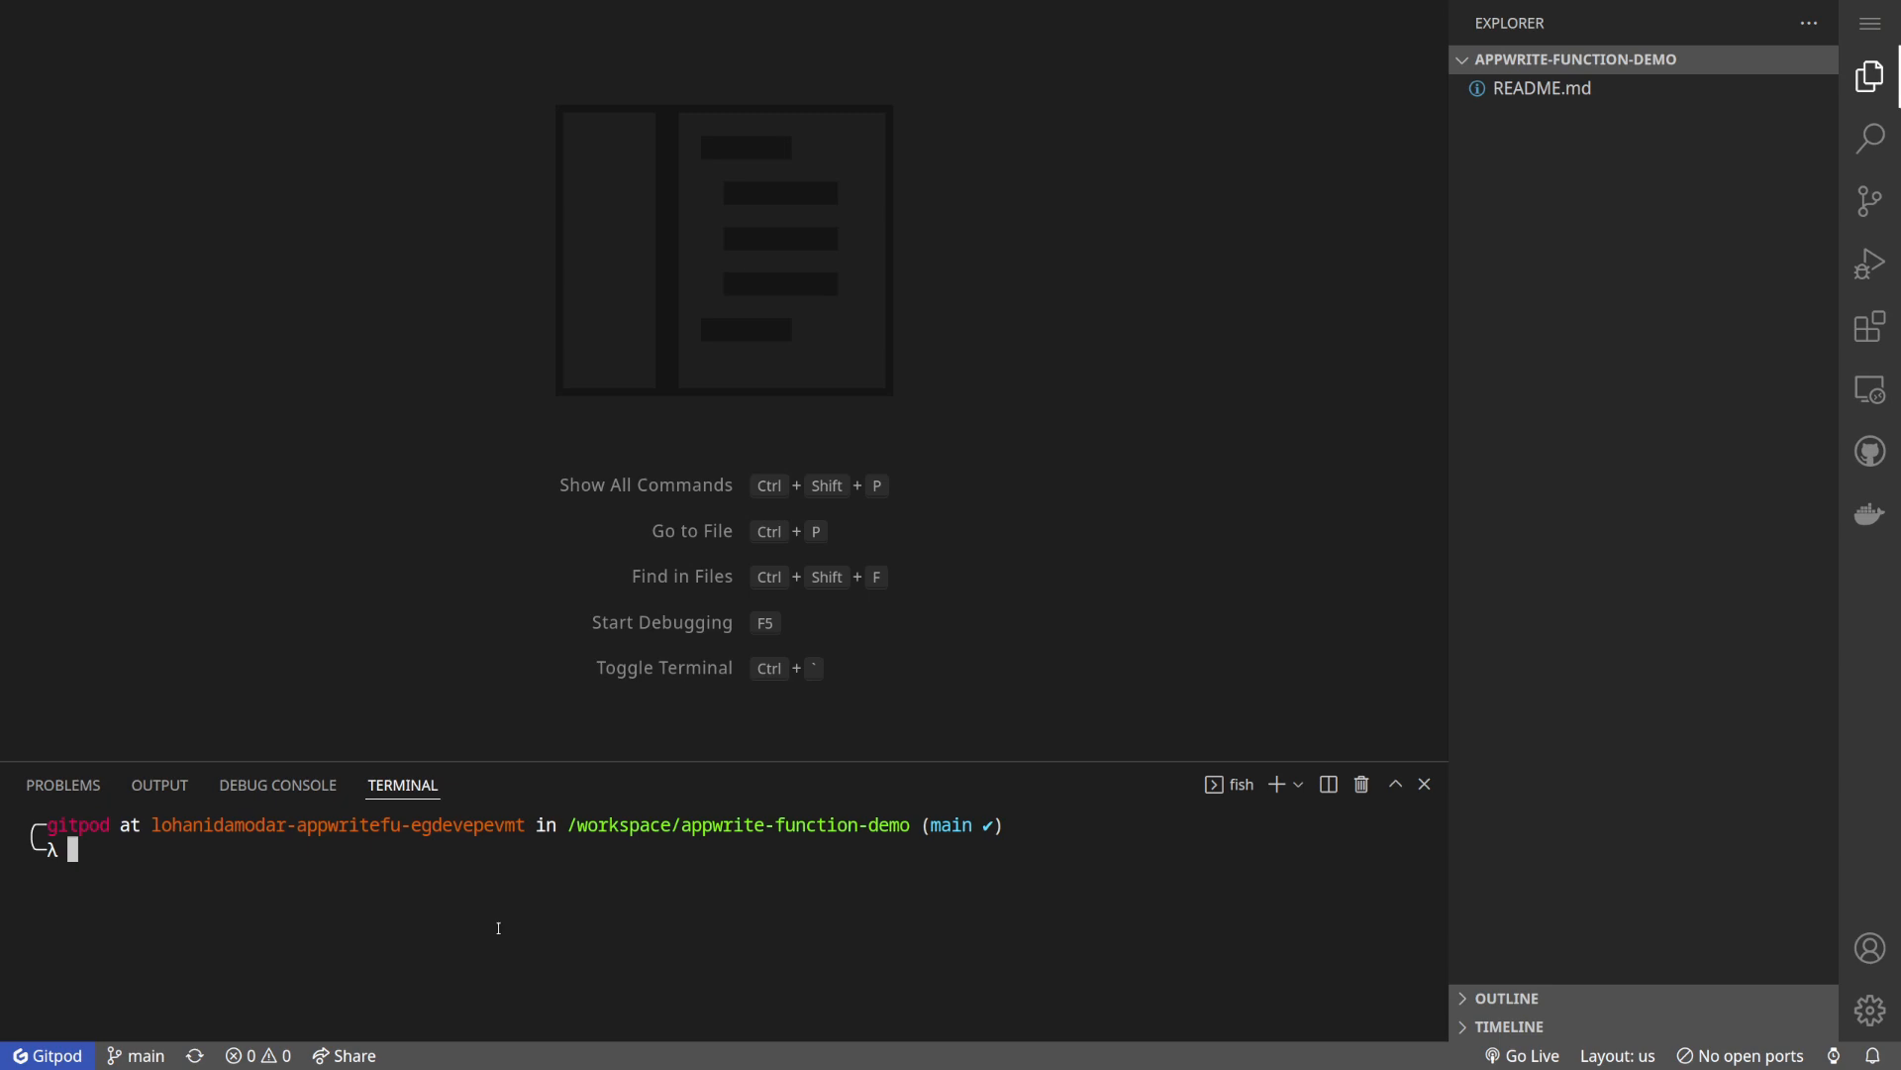
text(appwrite login)
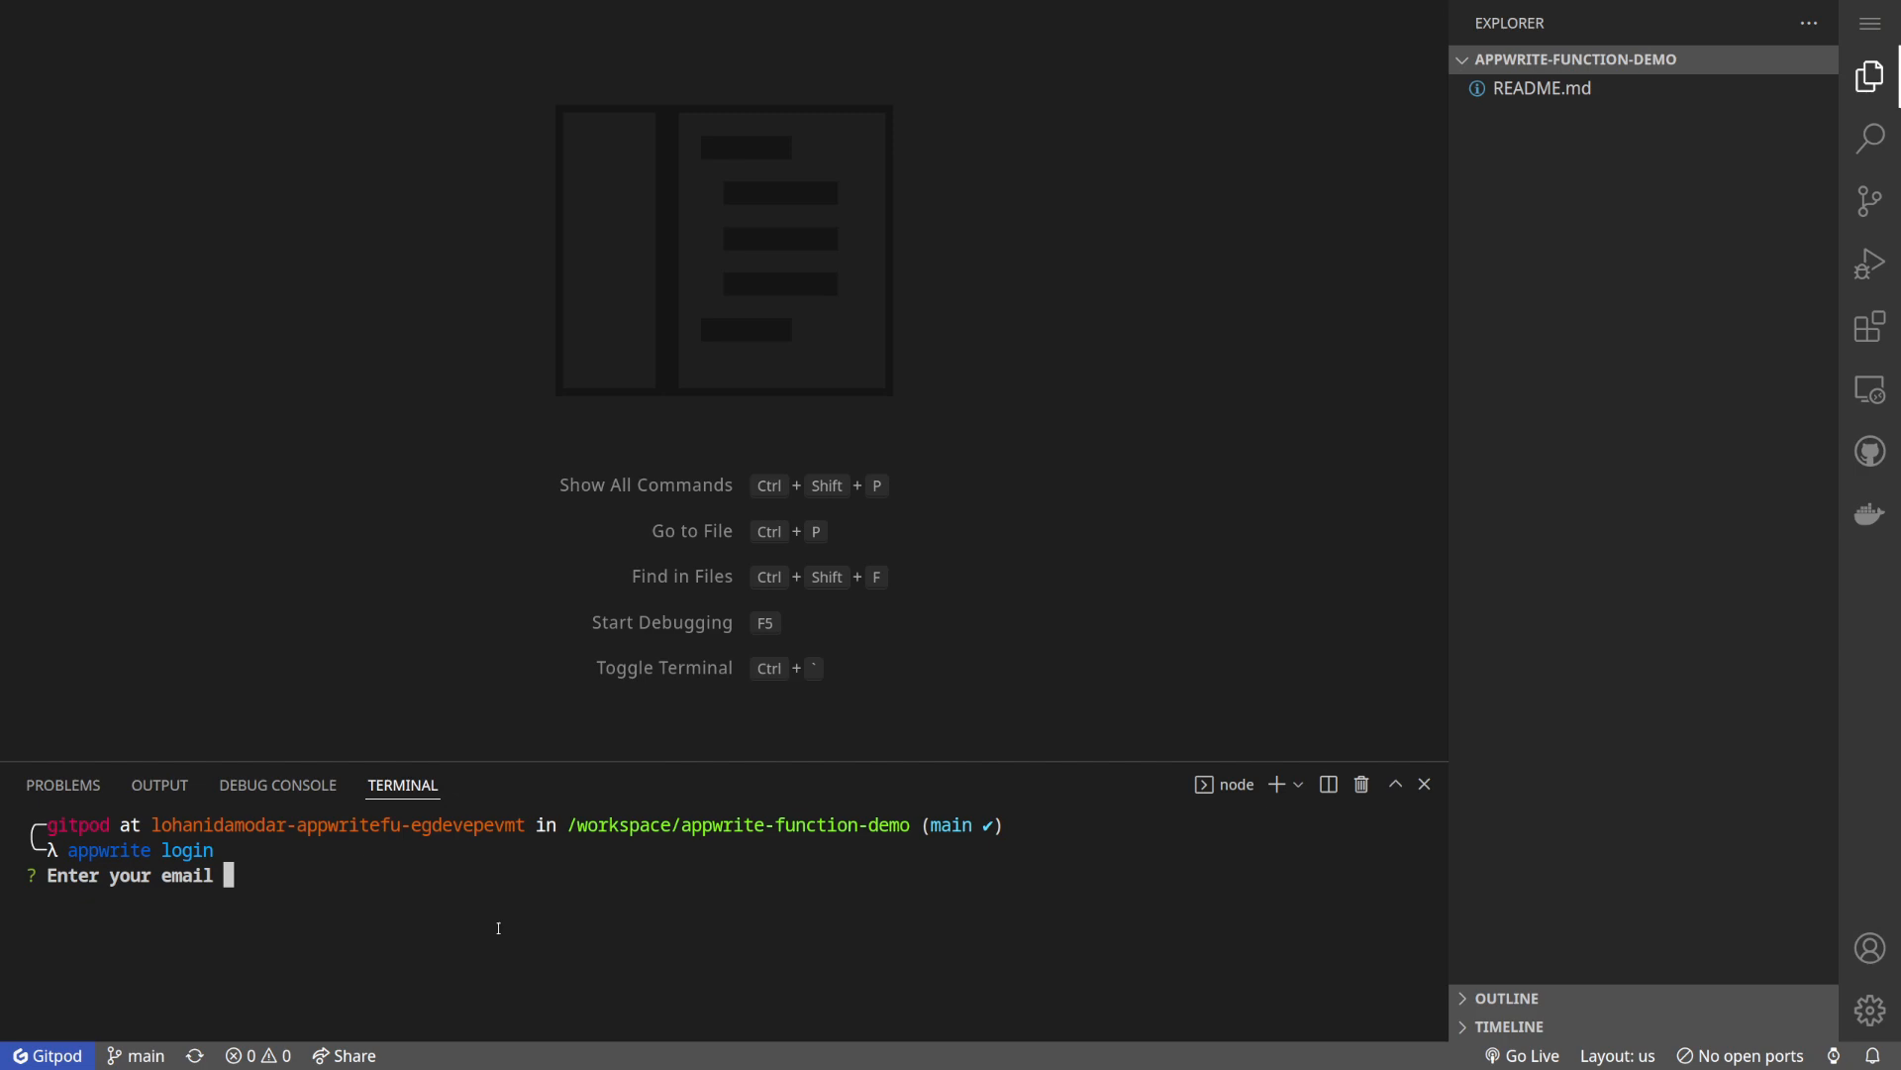
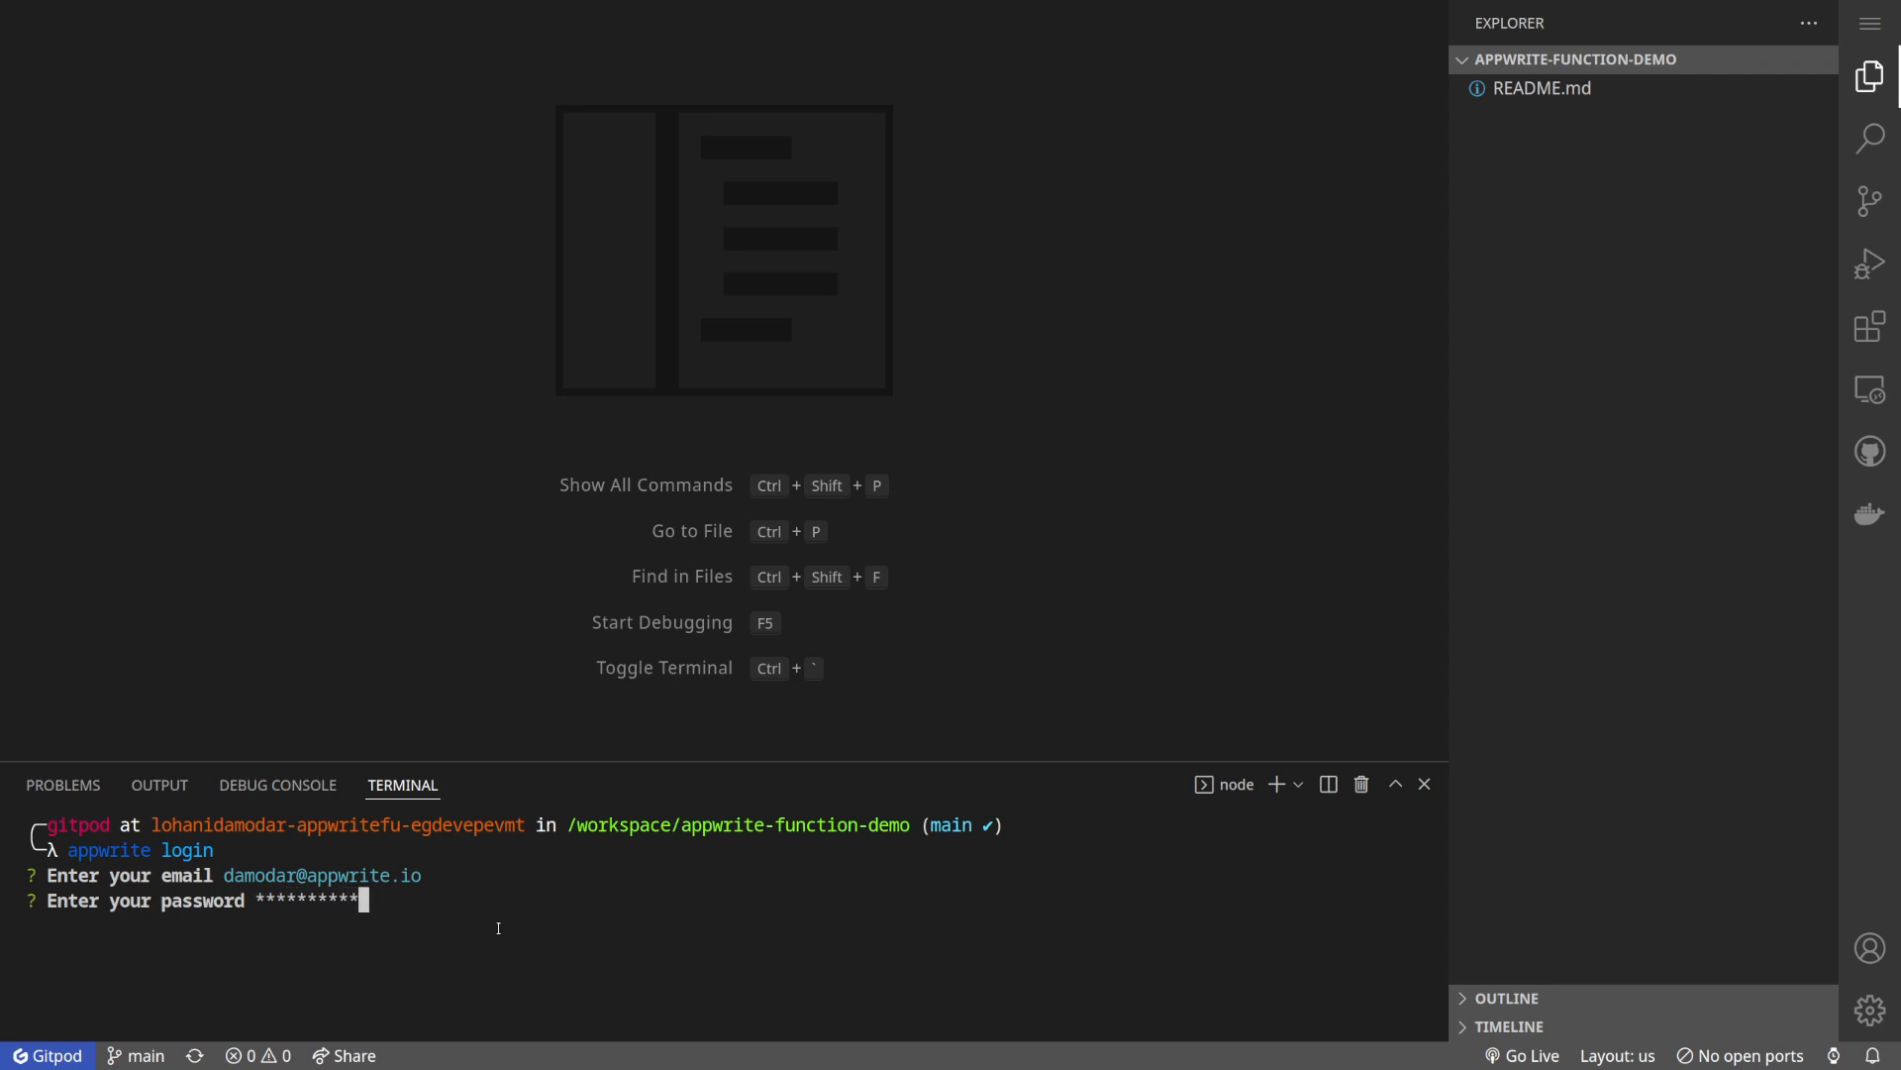
key(Return)
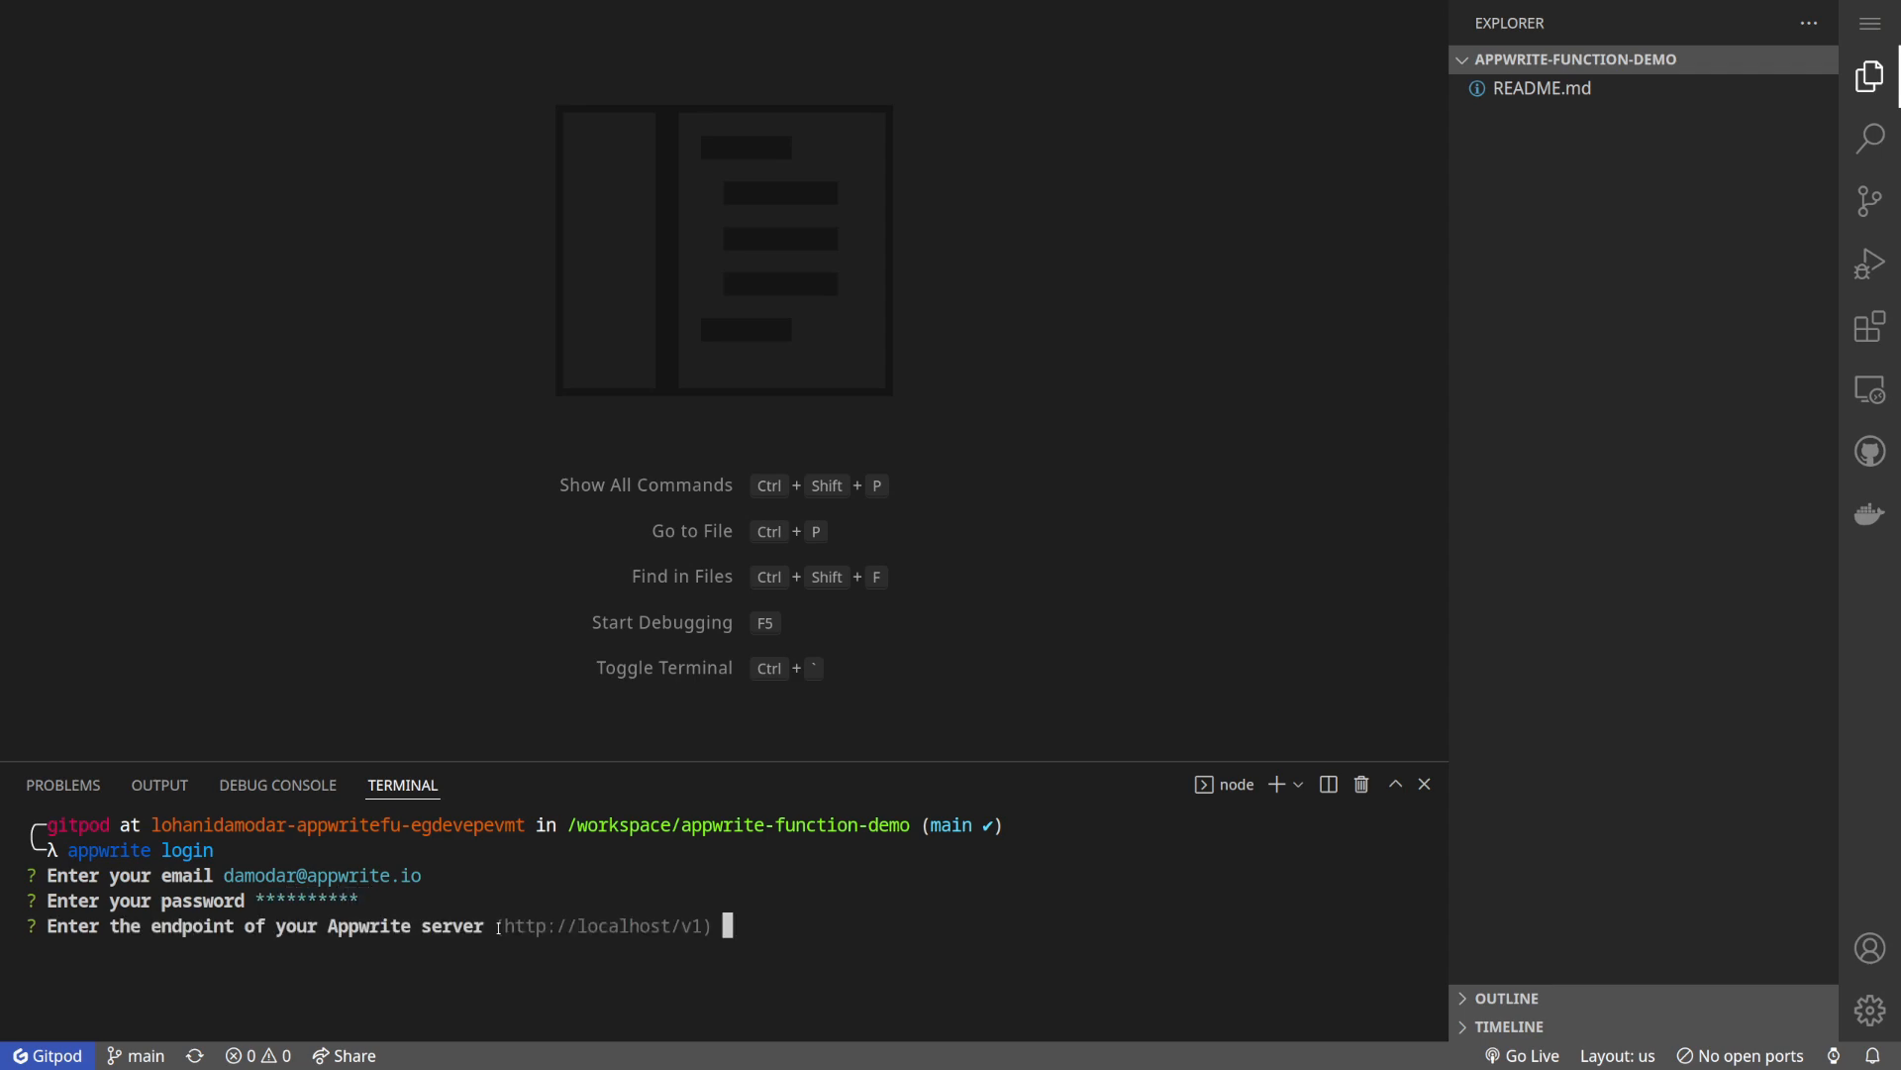
text(h)
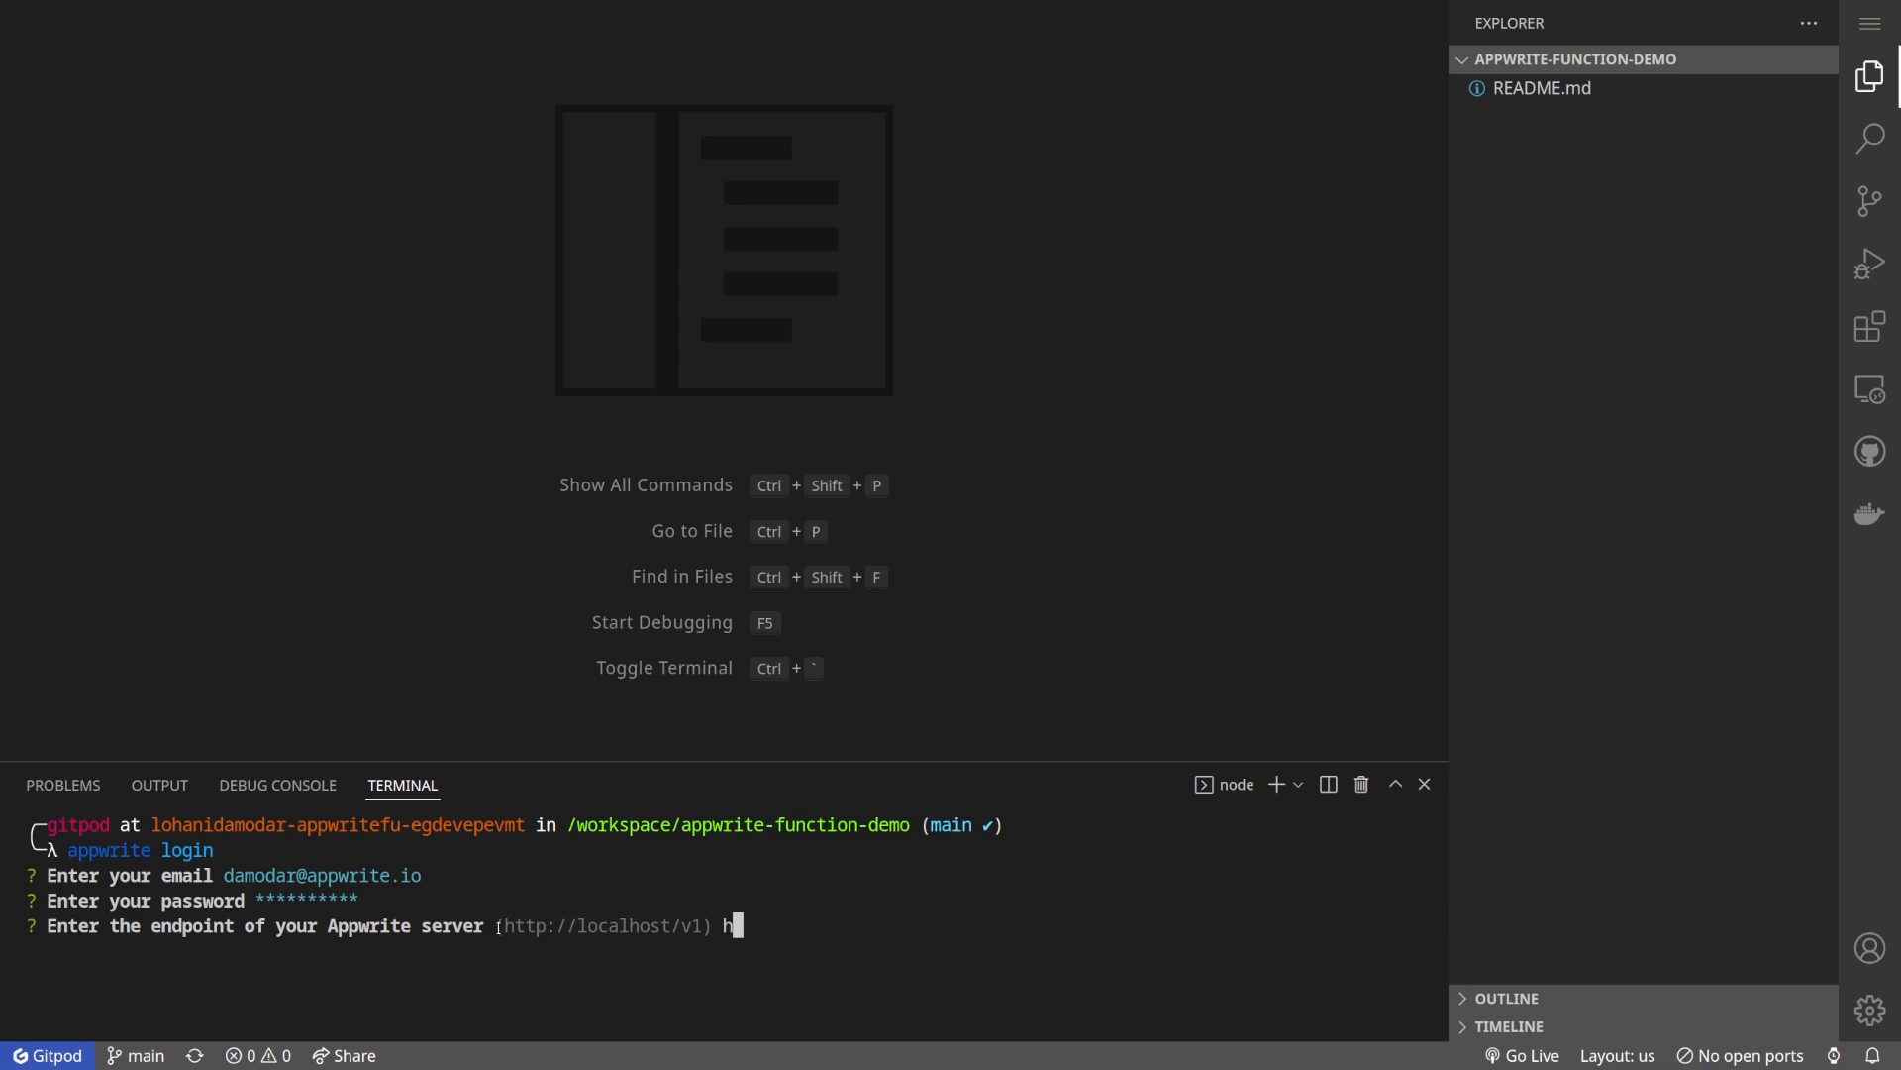
text(ttps://)
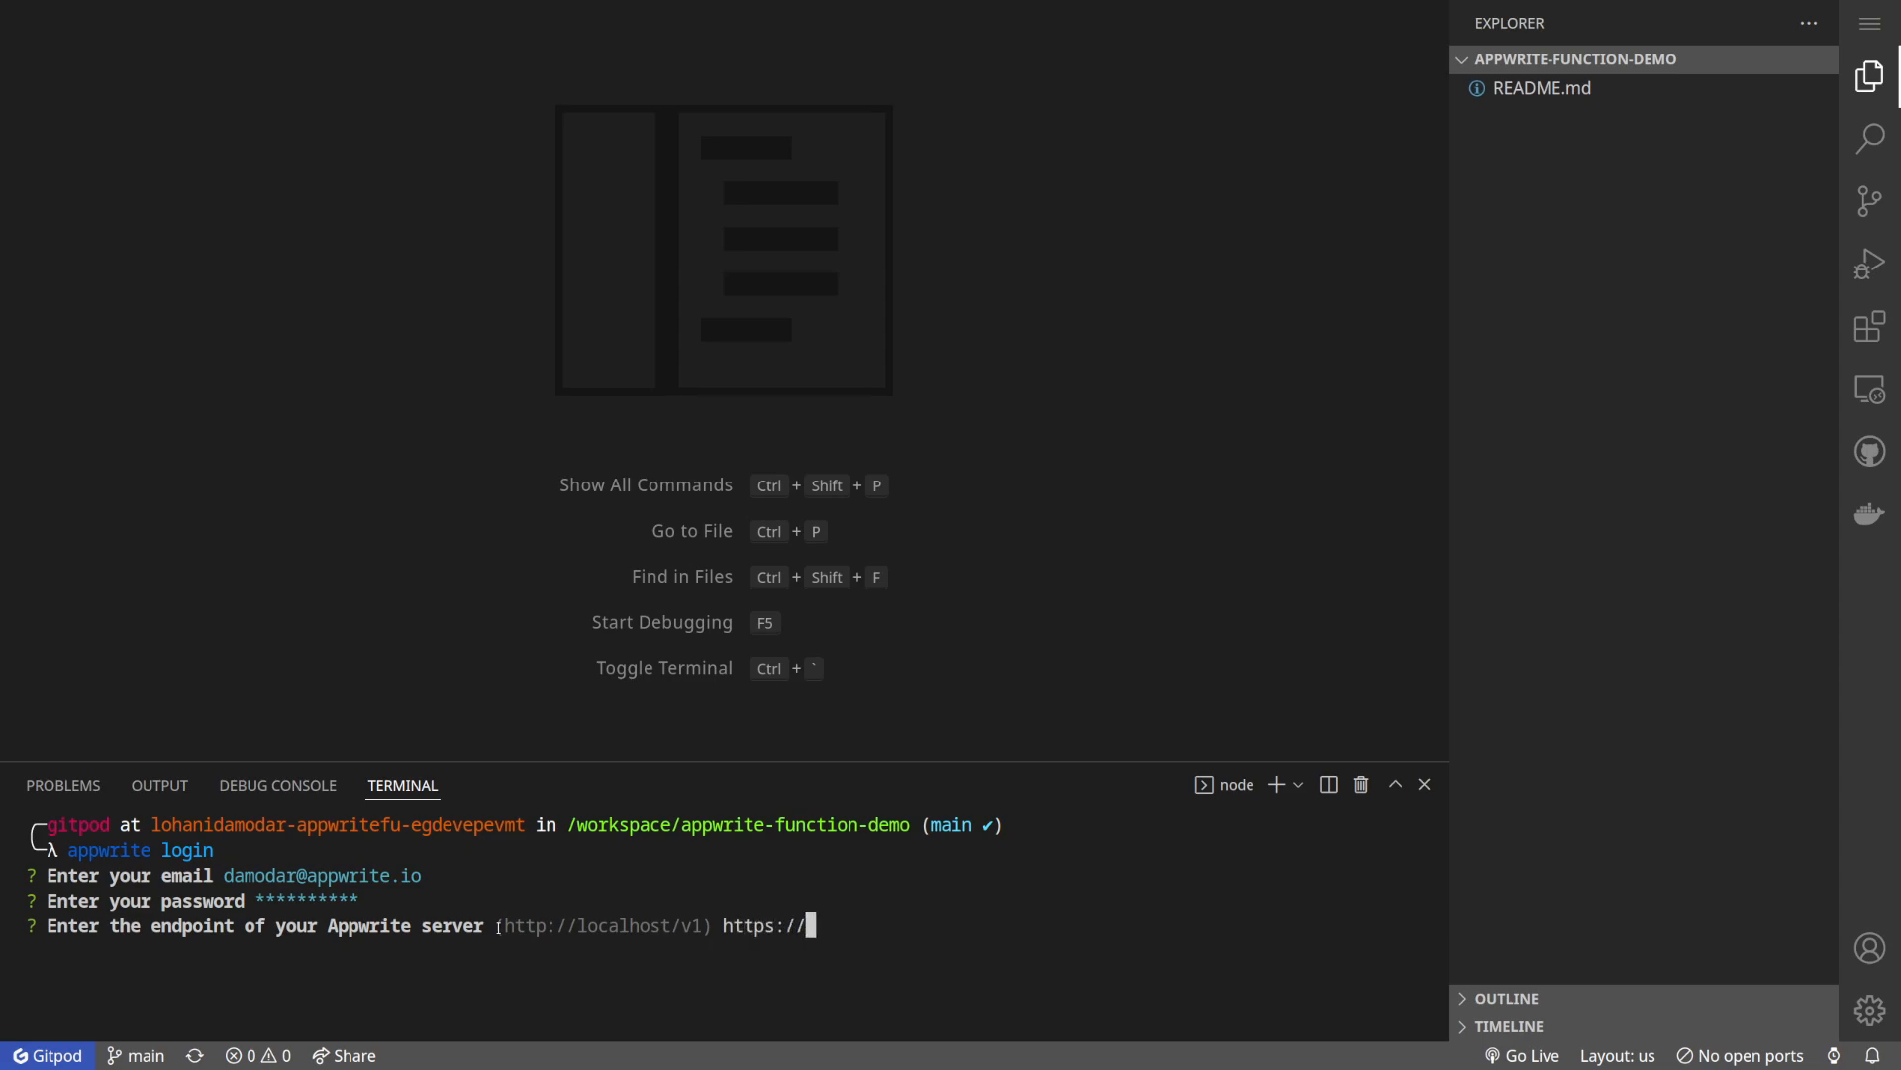
text(demo.appwrite.i)
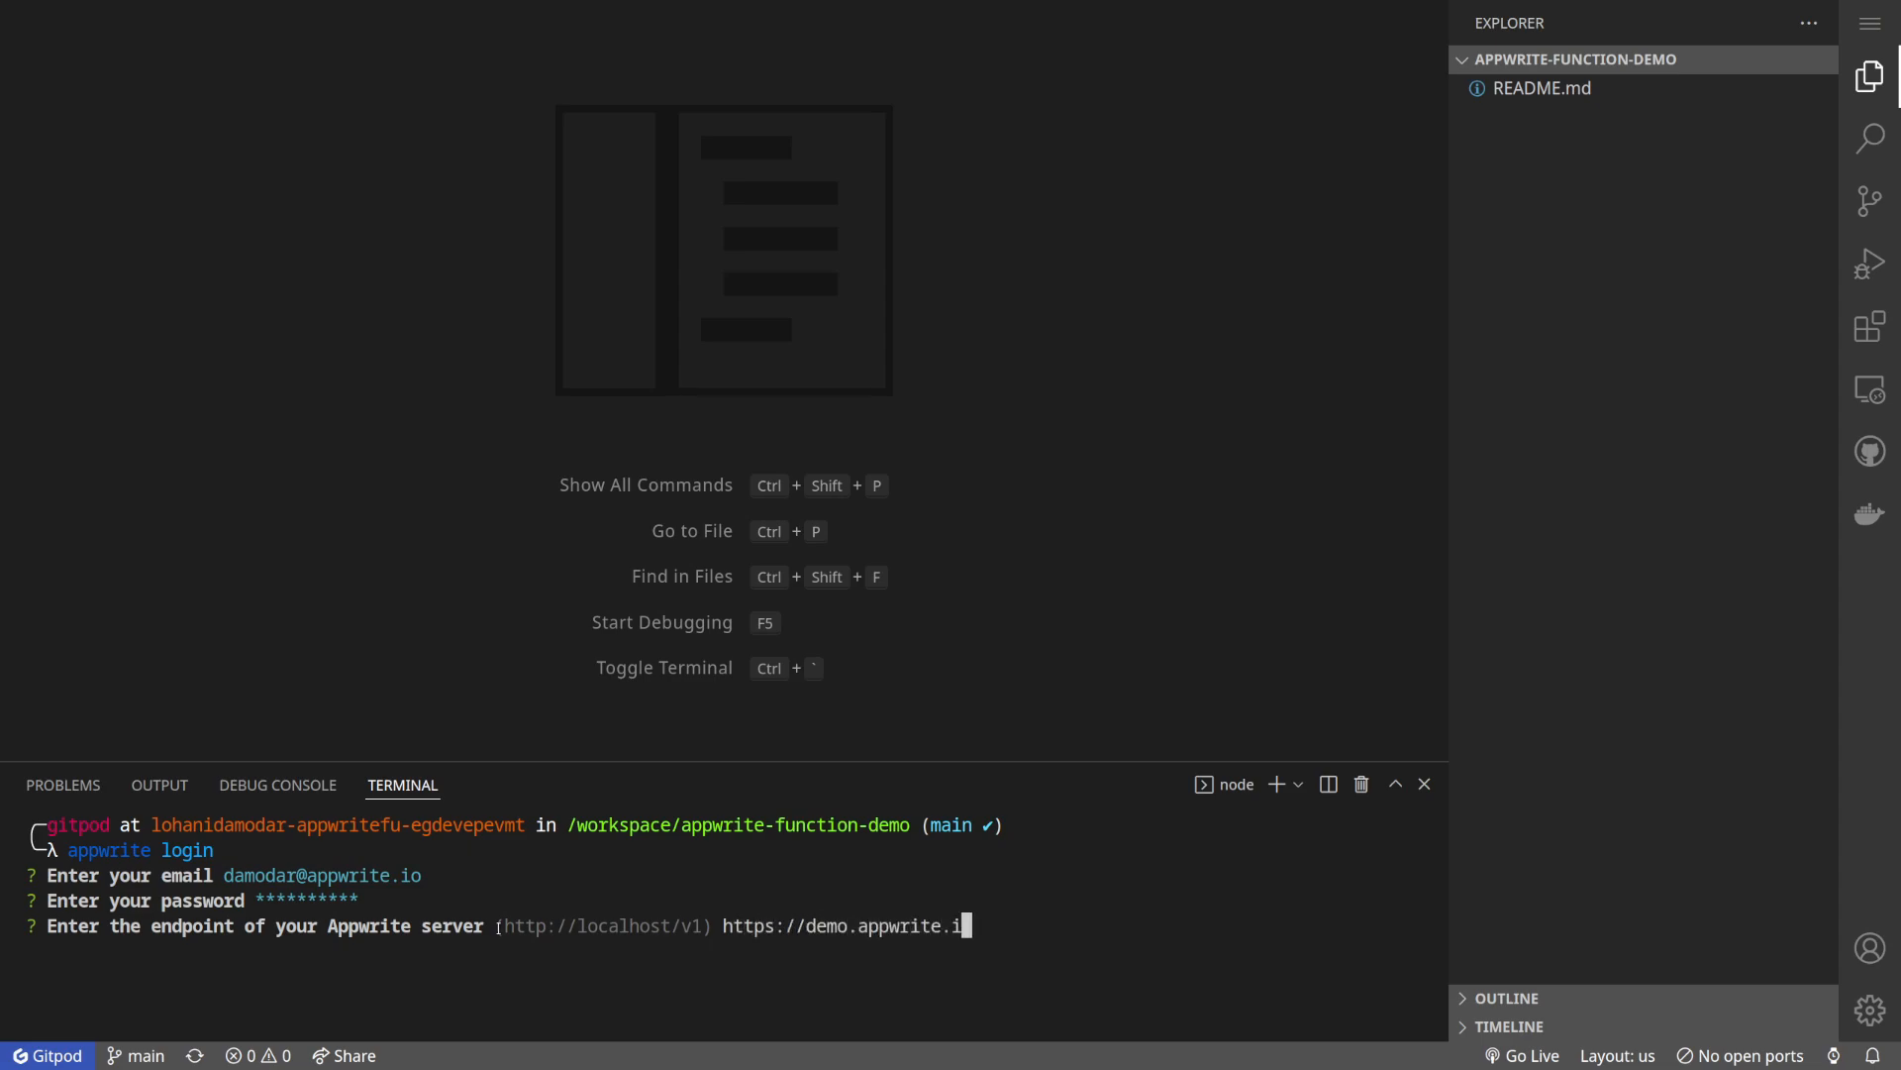
key(Return)
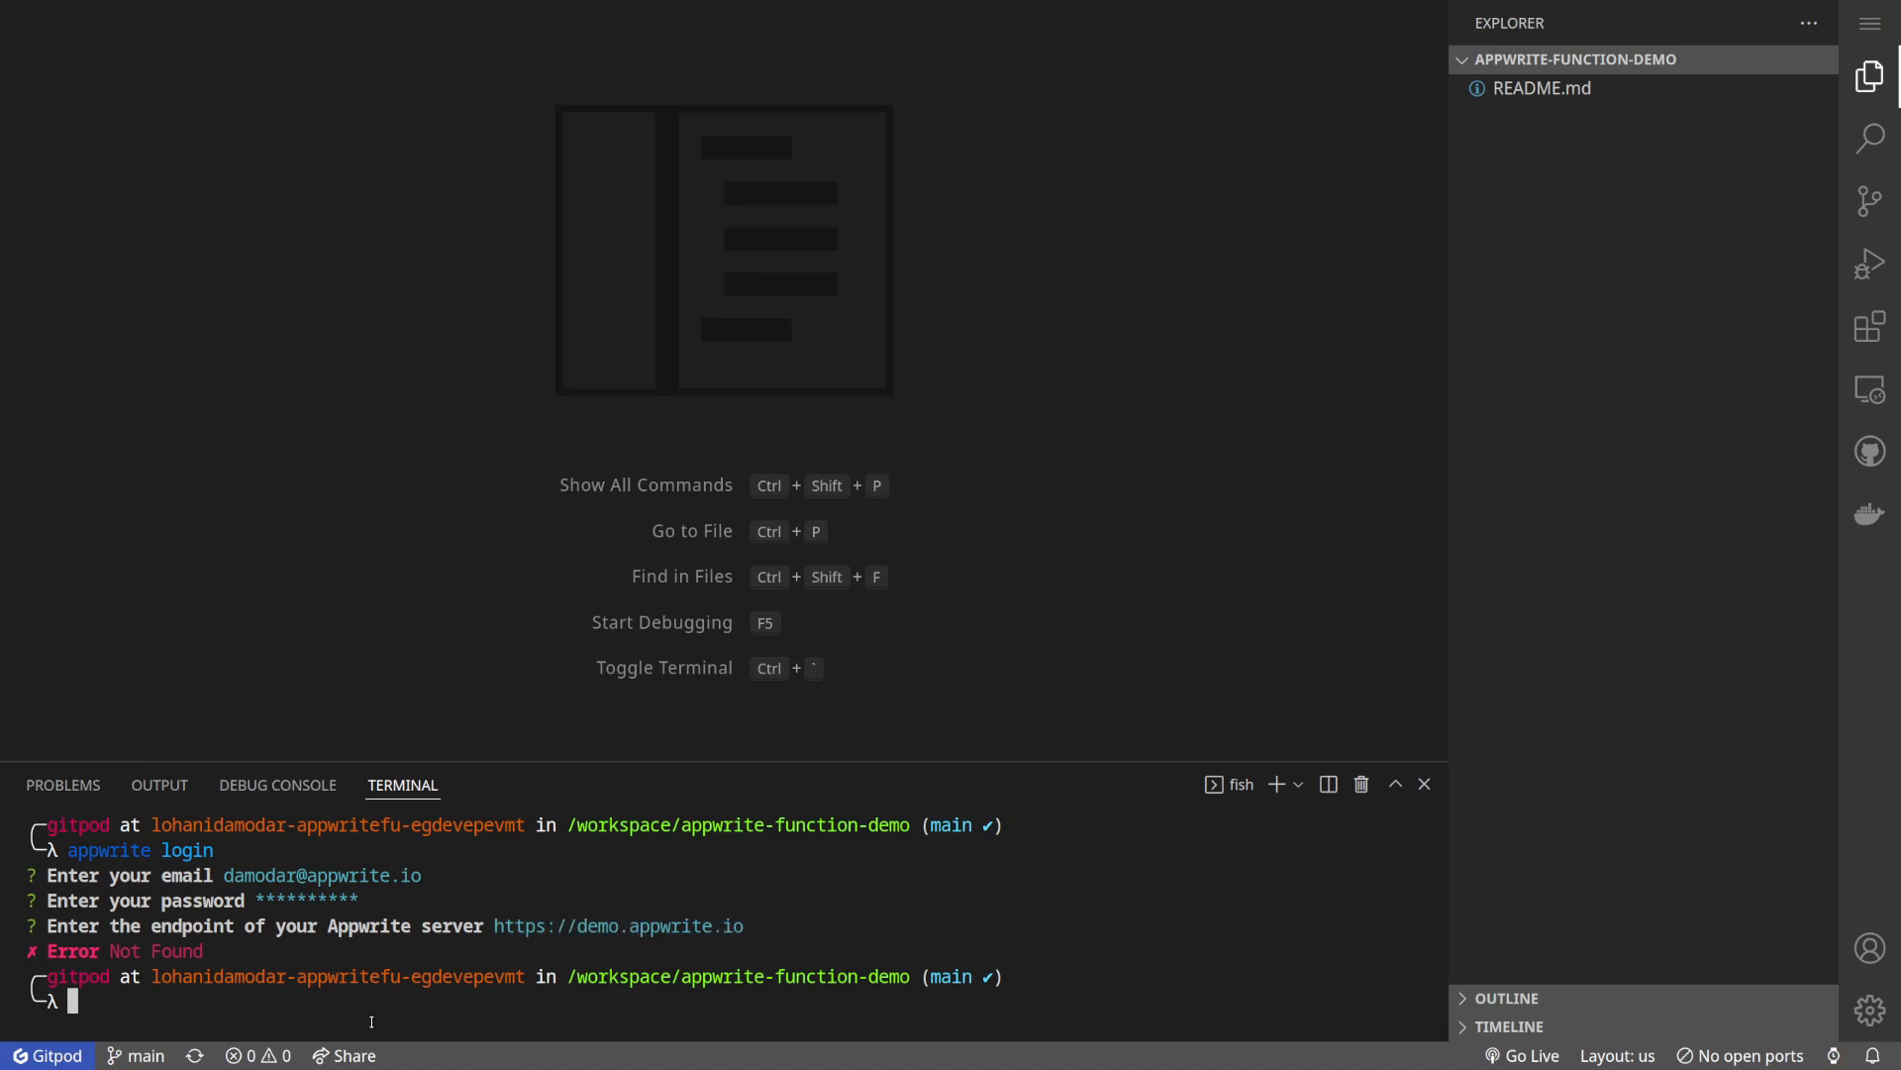
text(appwrite login)
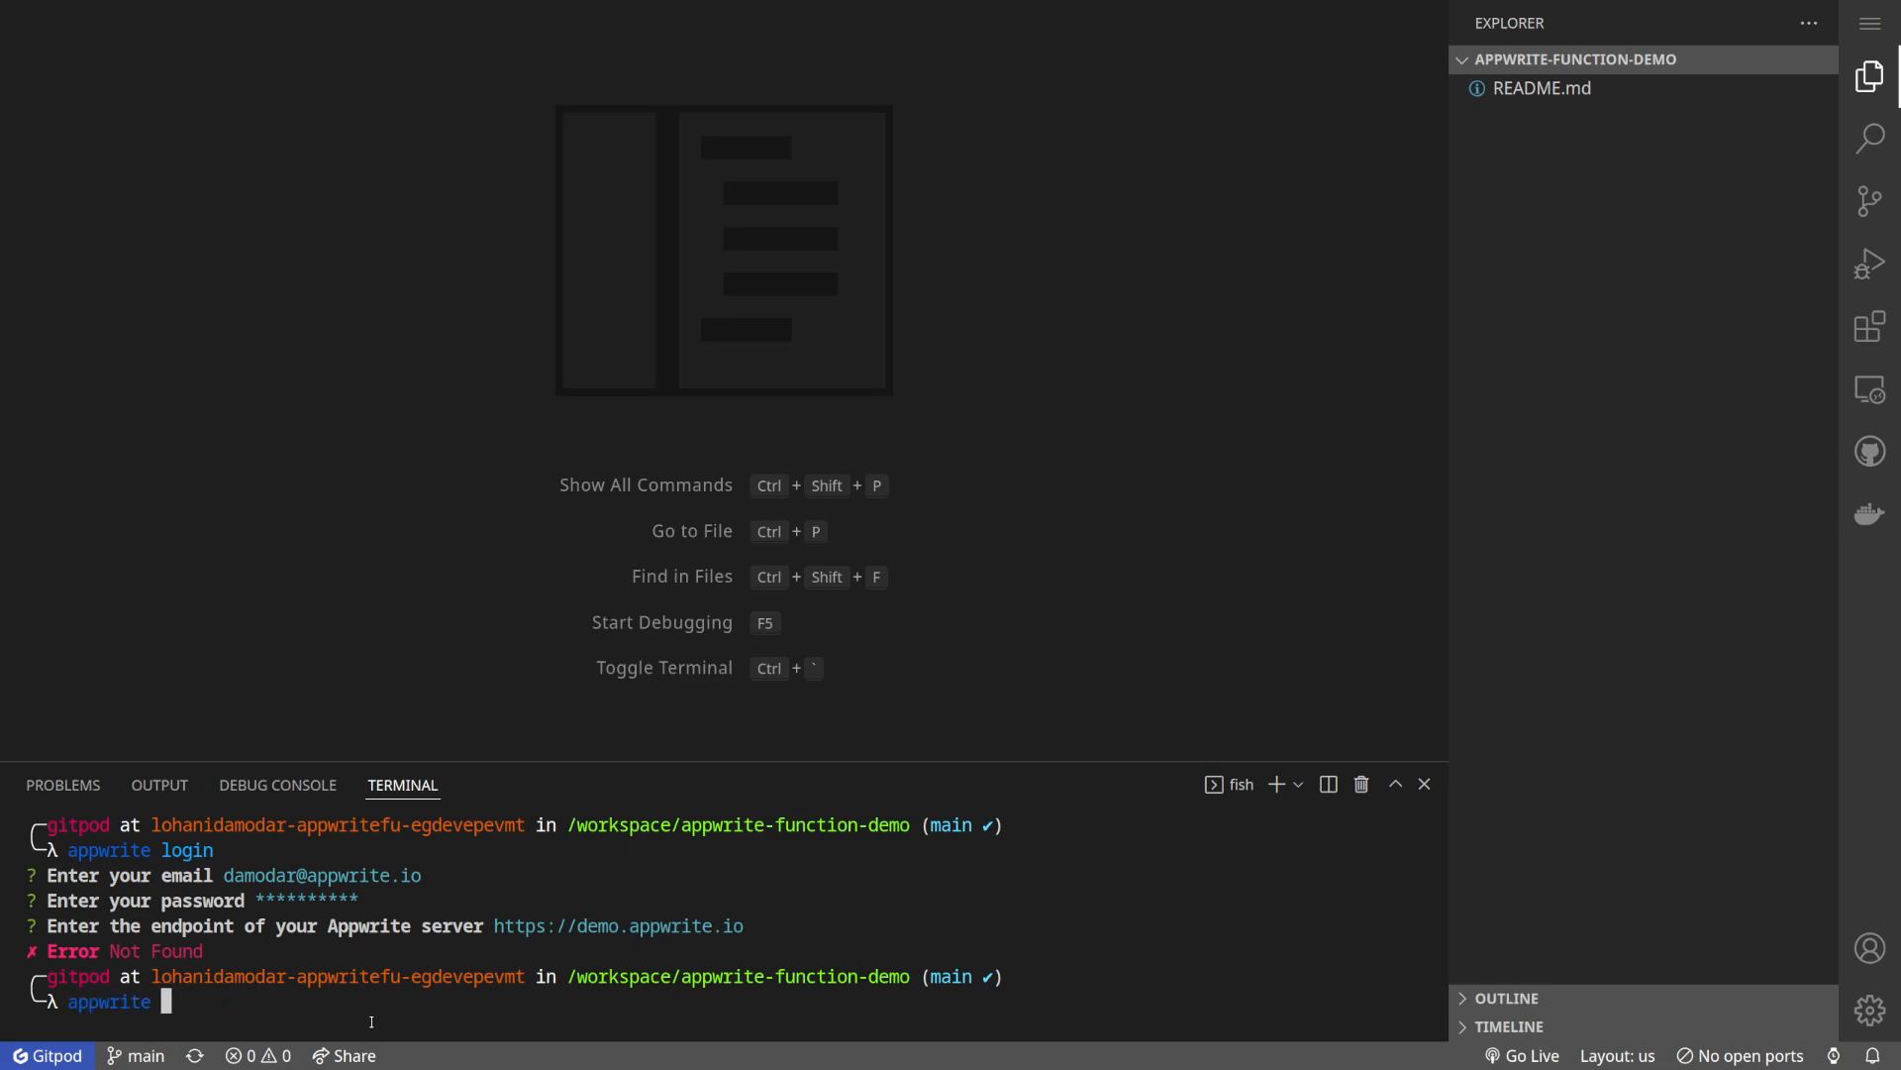
text(client --)
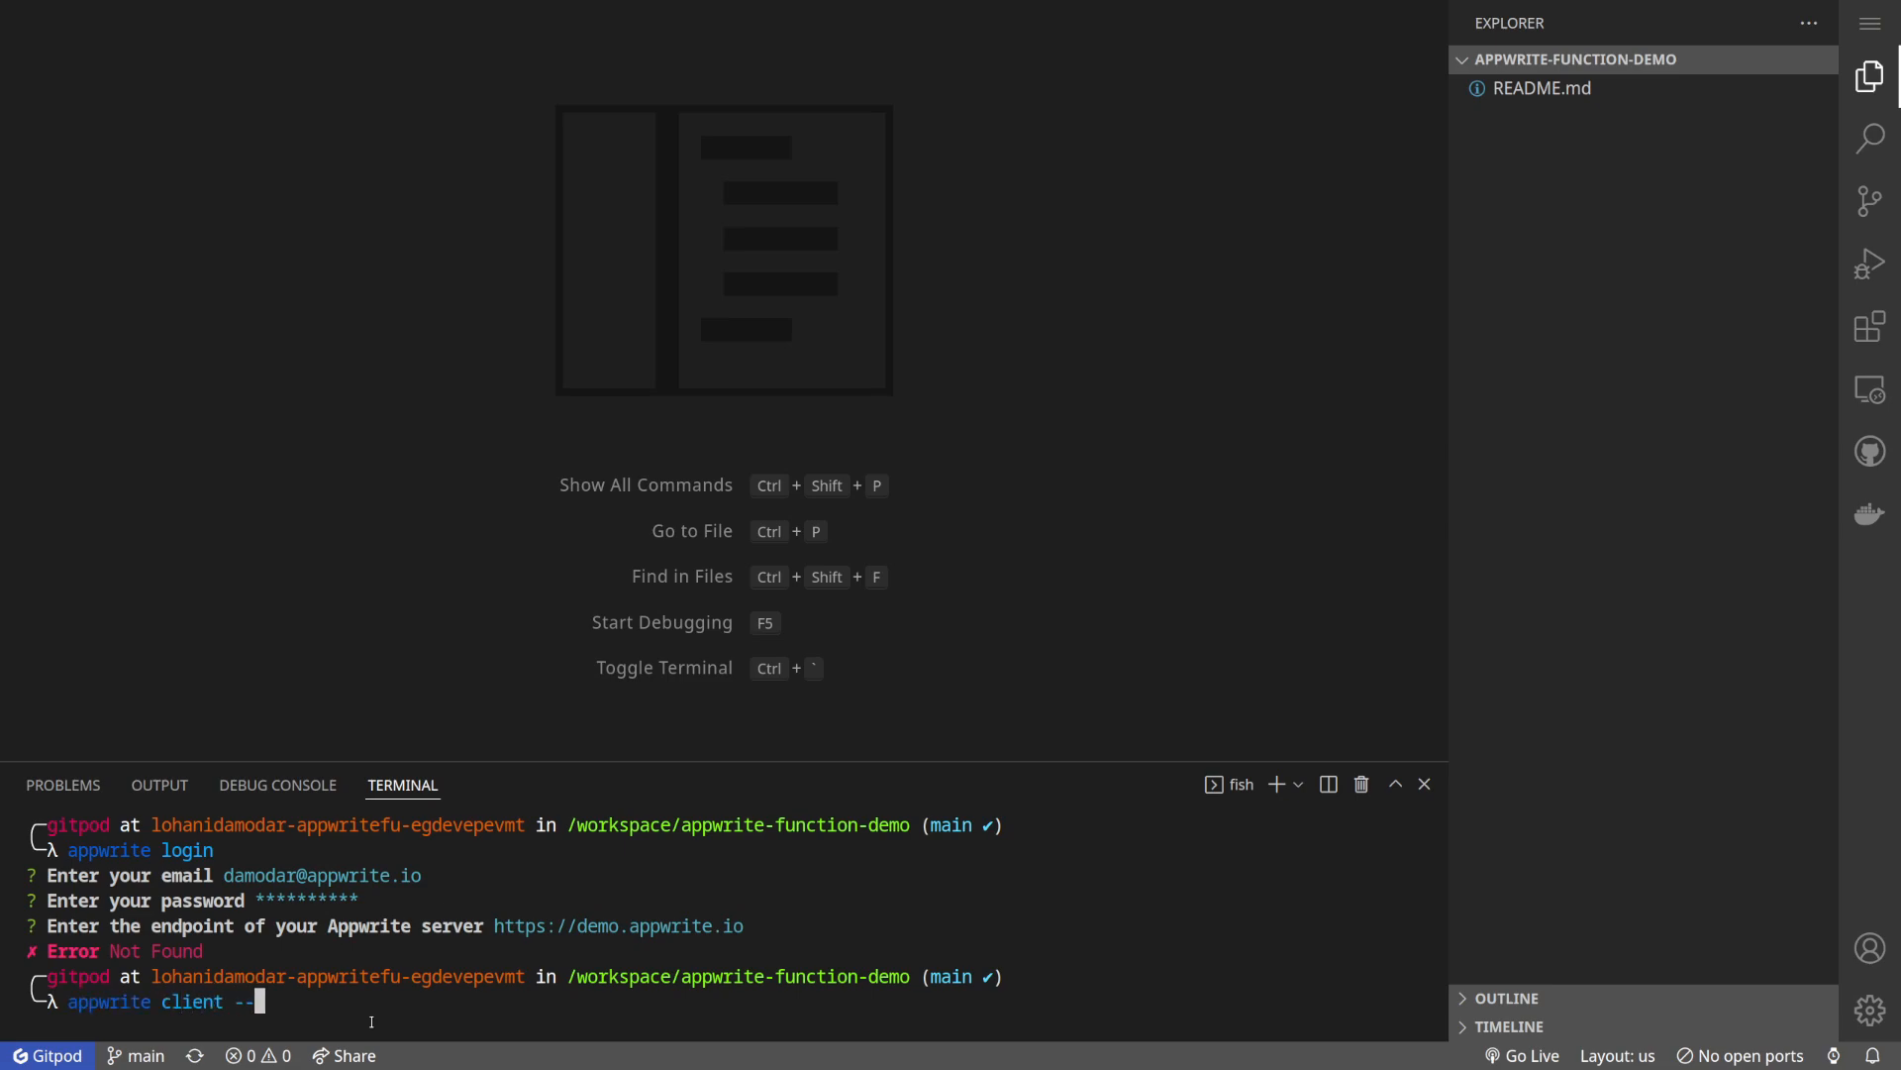
text(en)
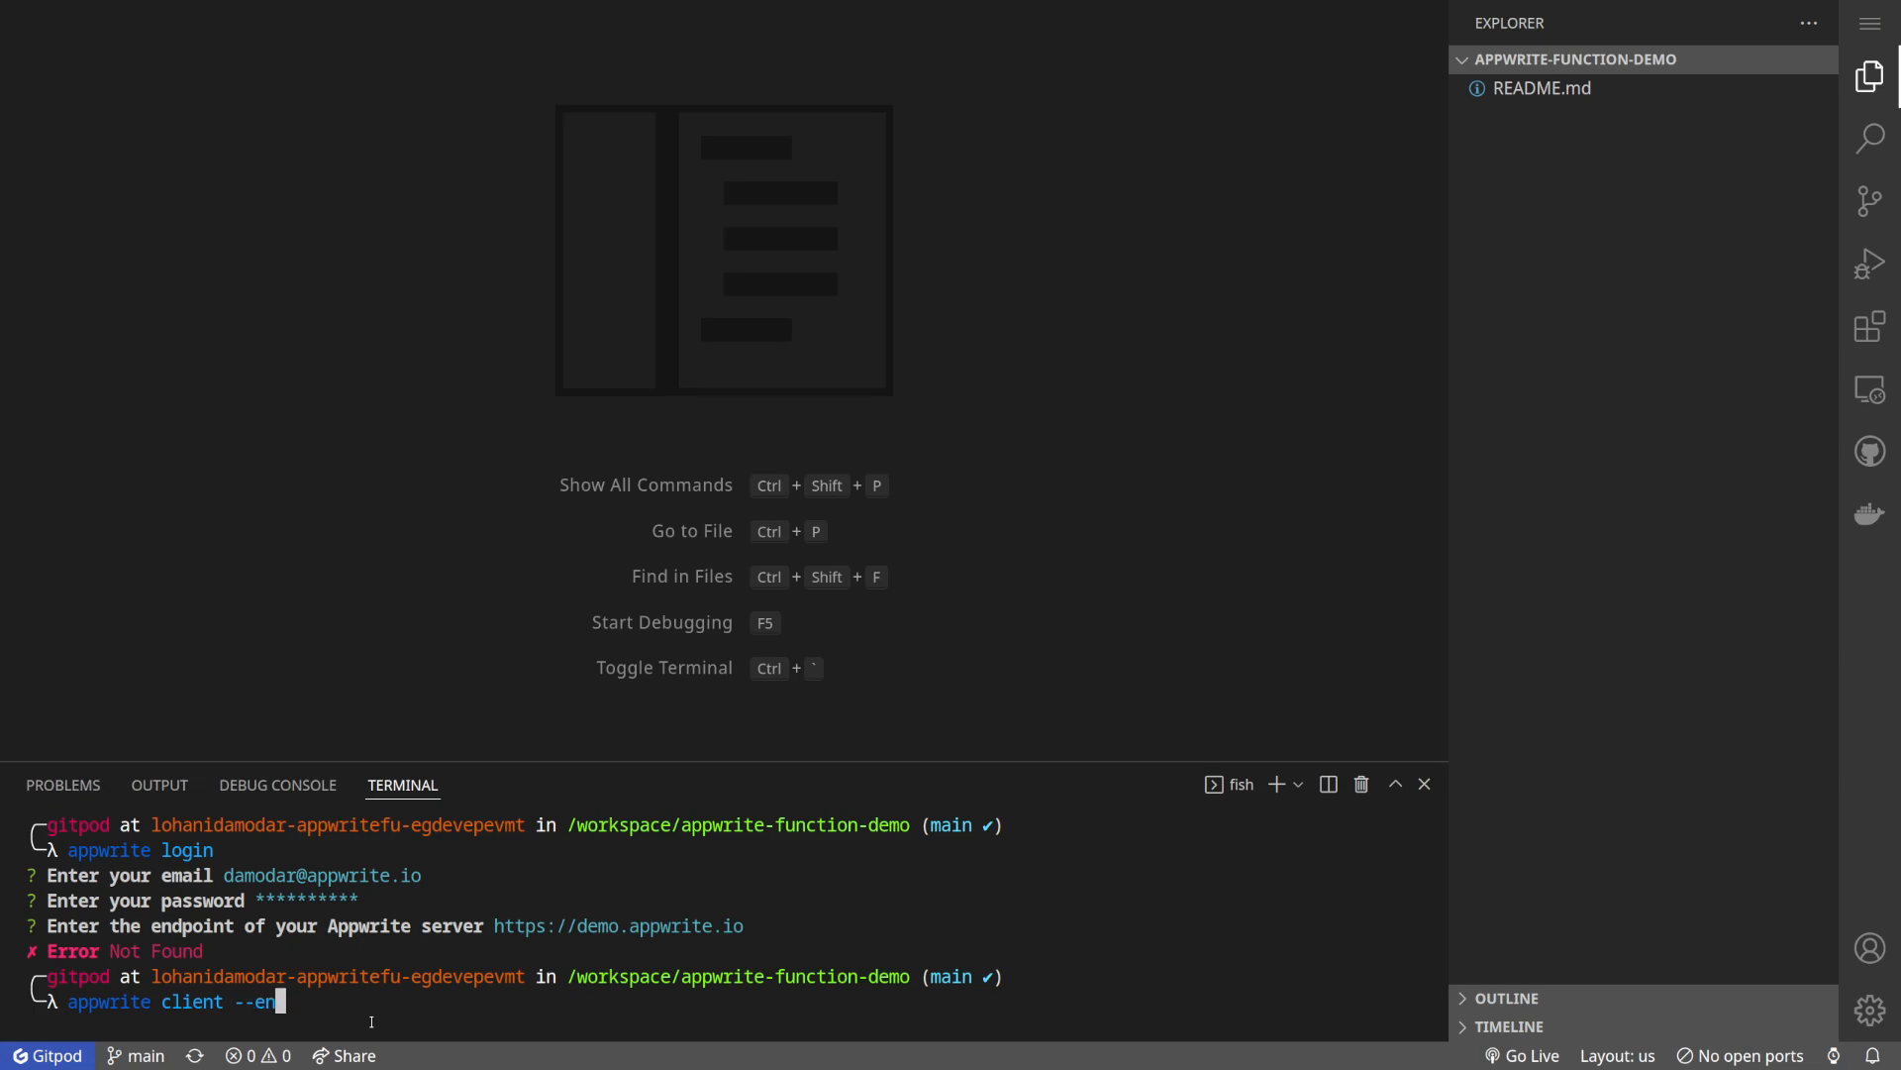
text(point)
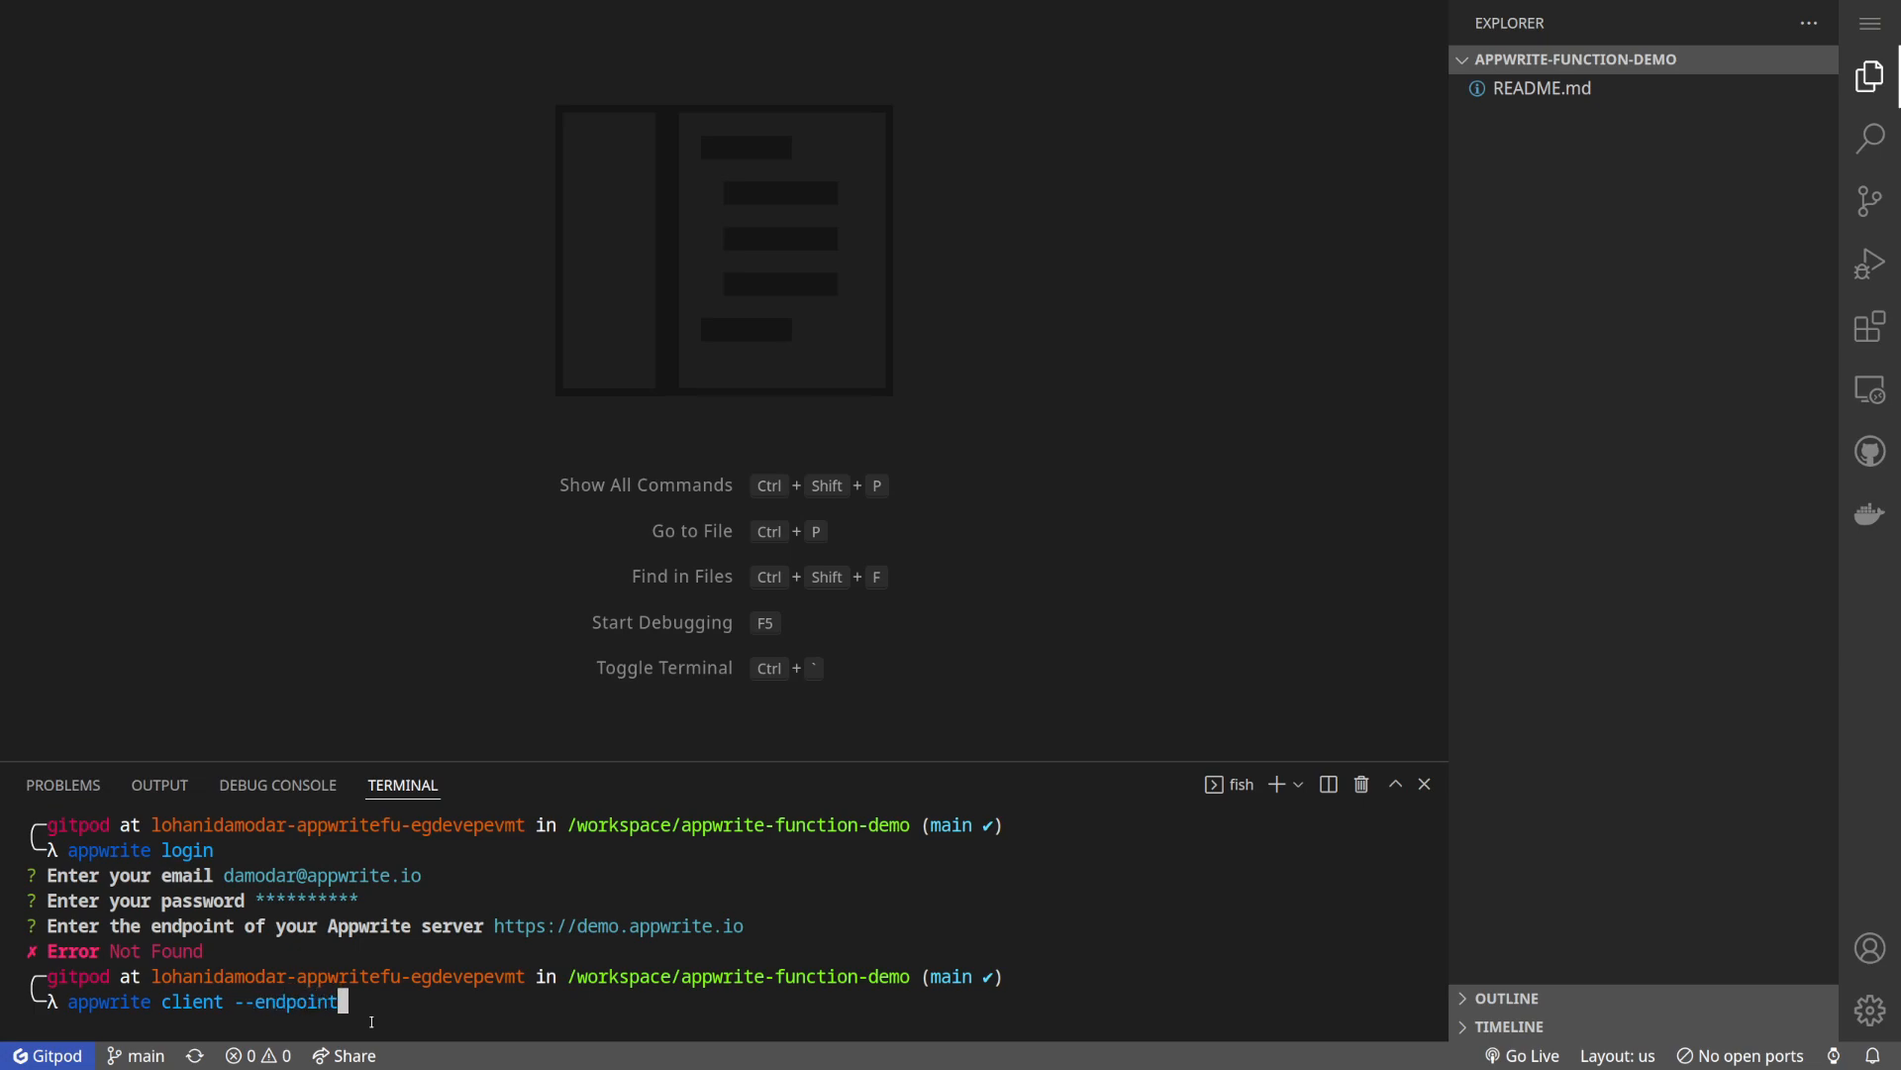
text(https)
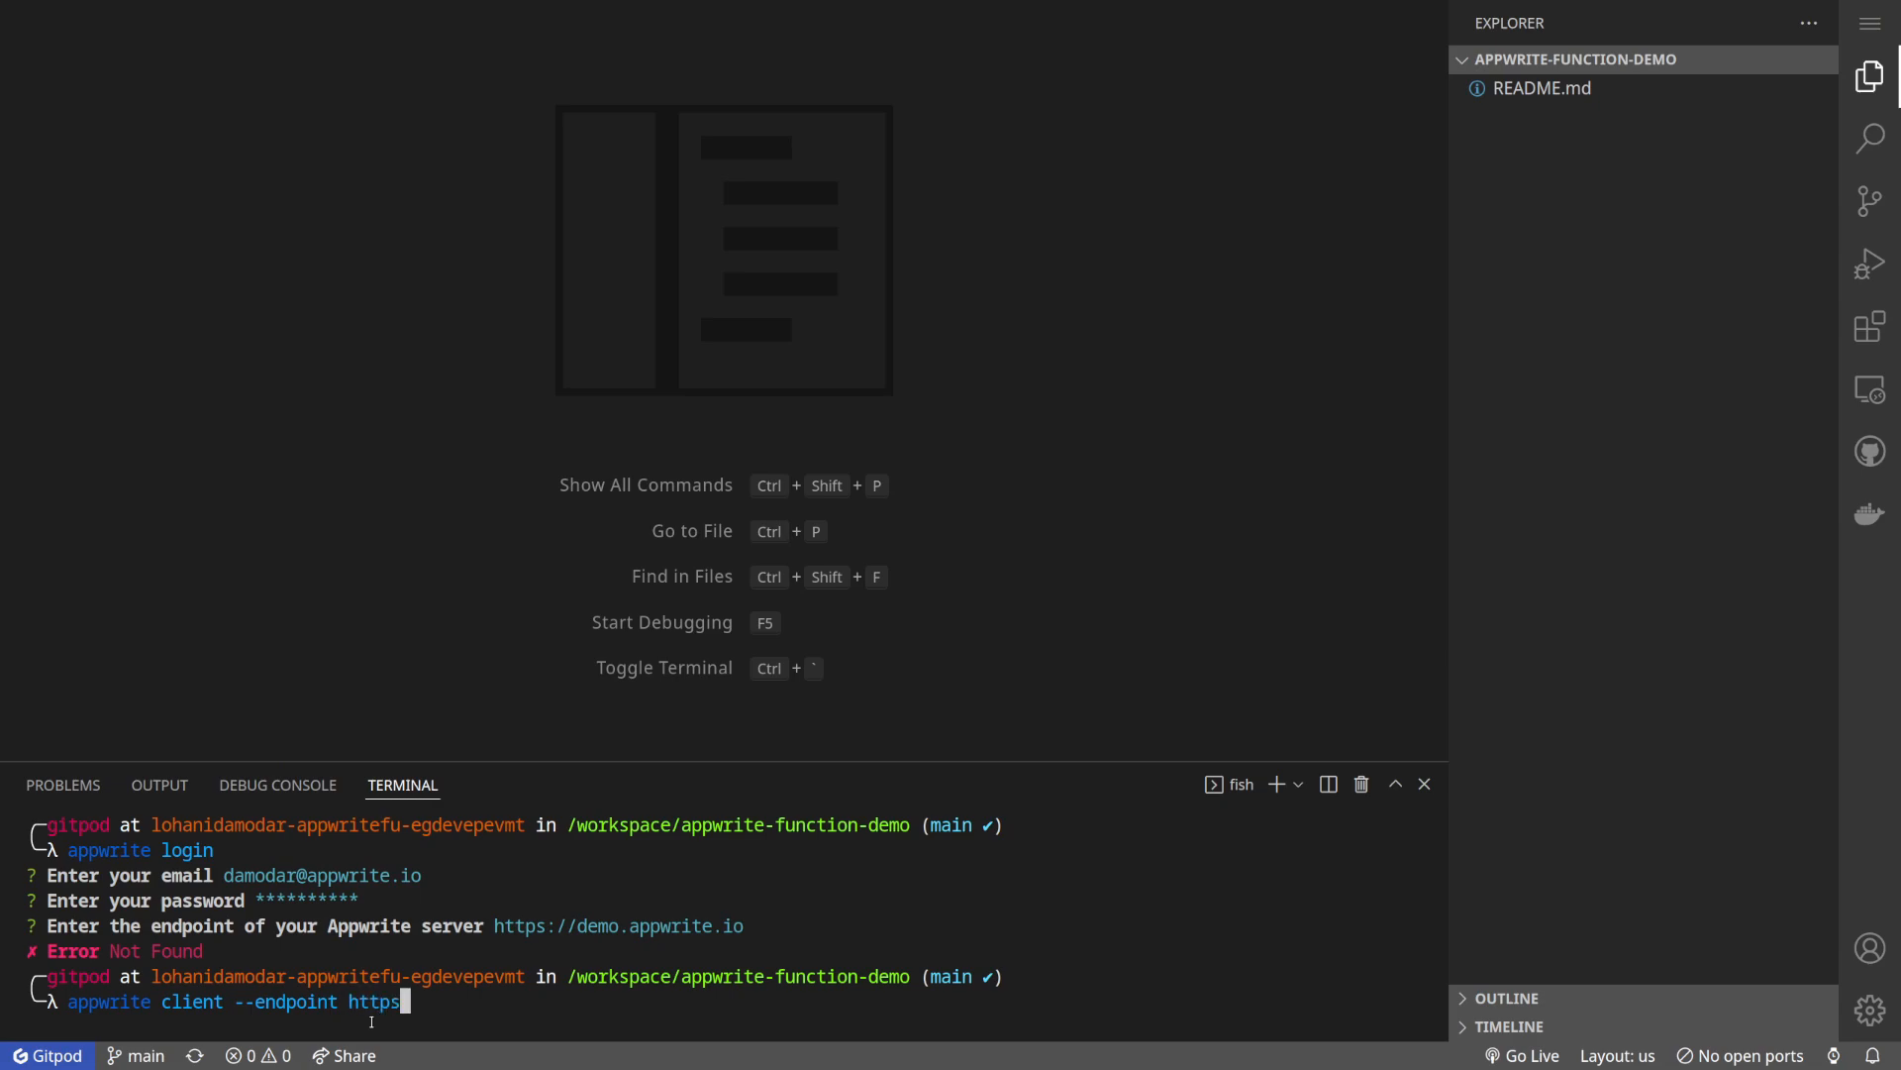
text(://demo.d)
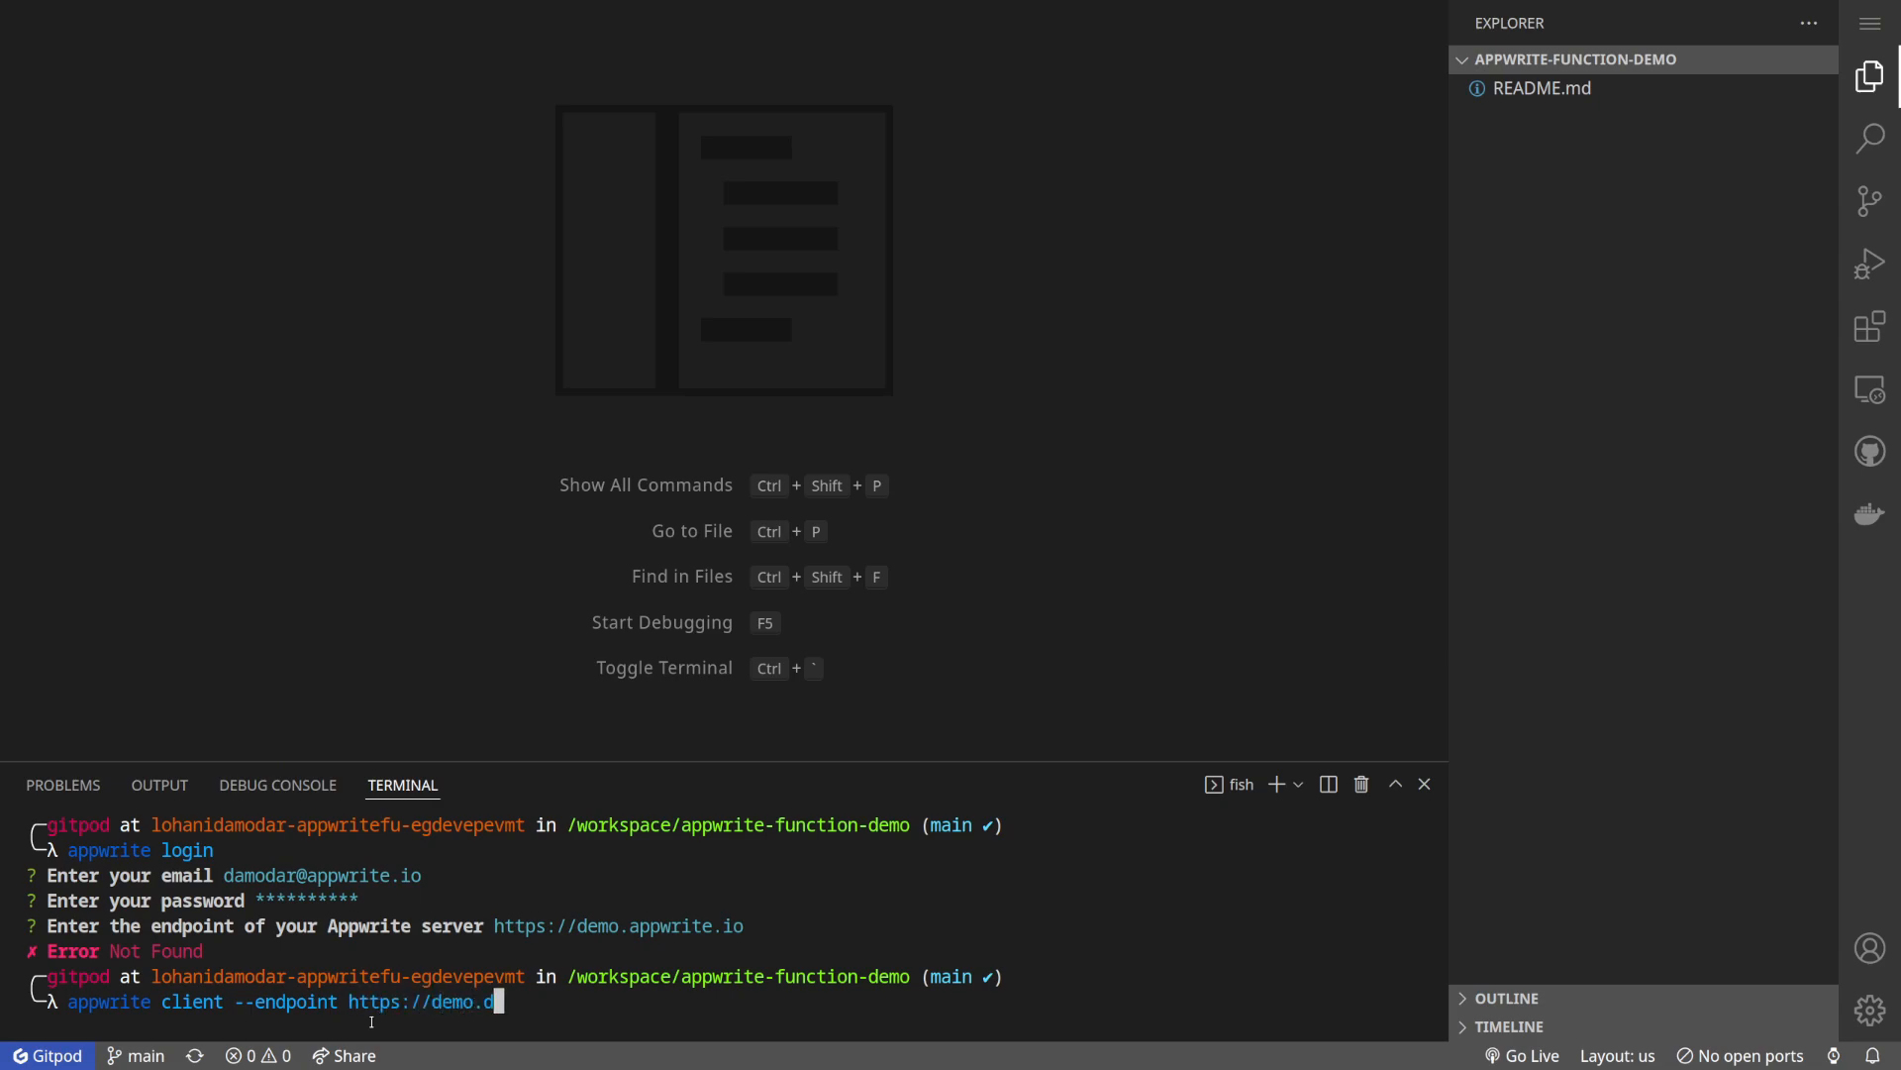
text(appwrite.o)
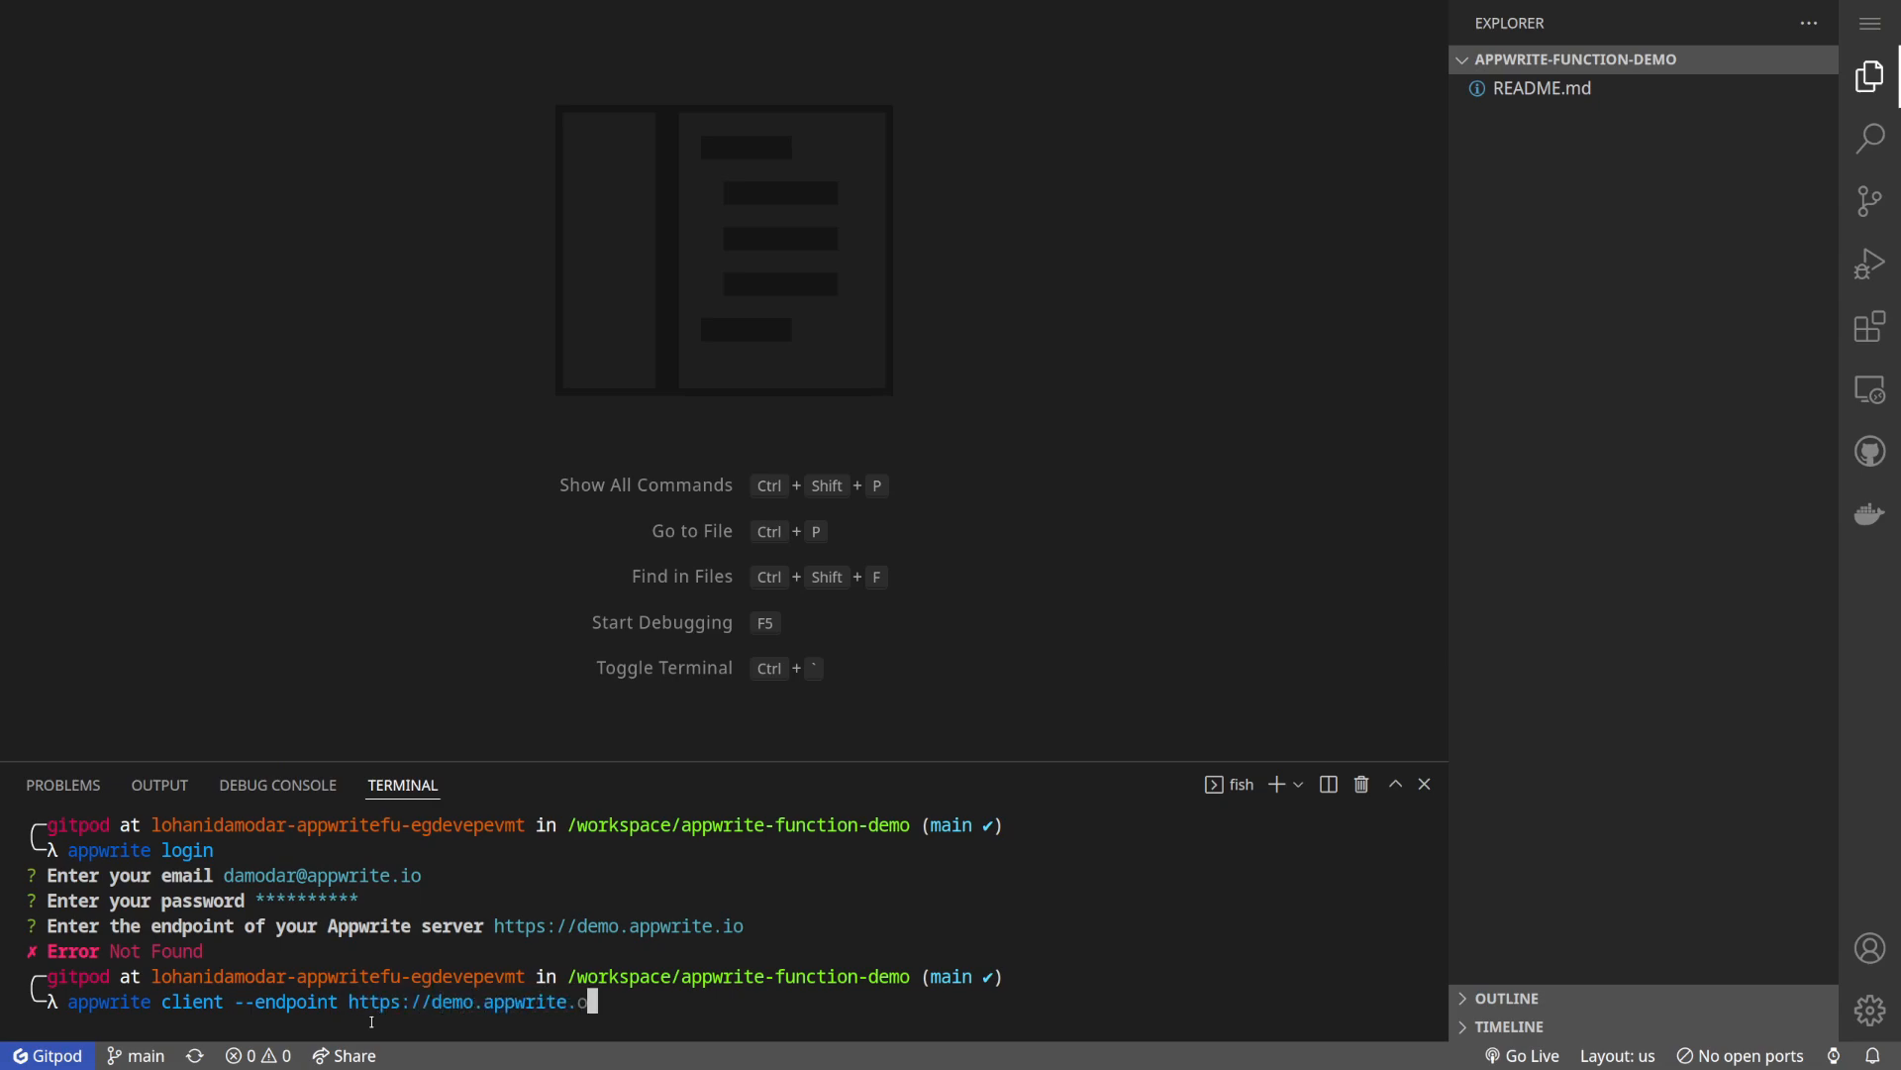
text(/v1)
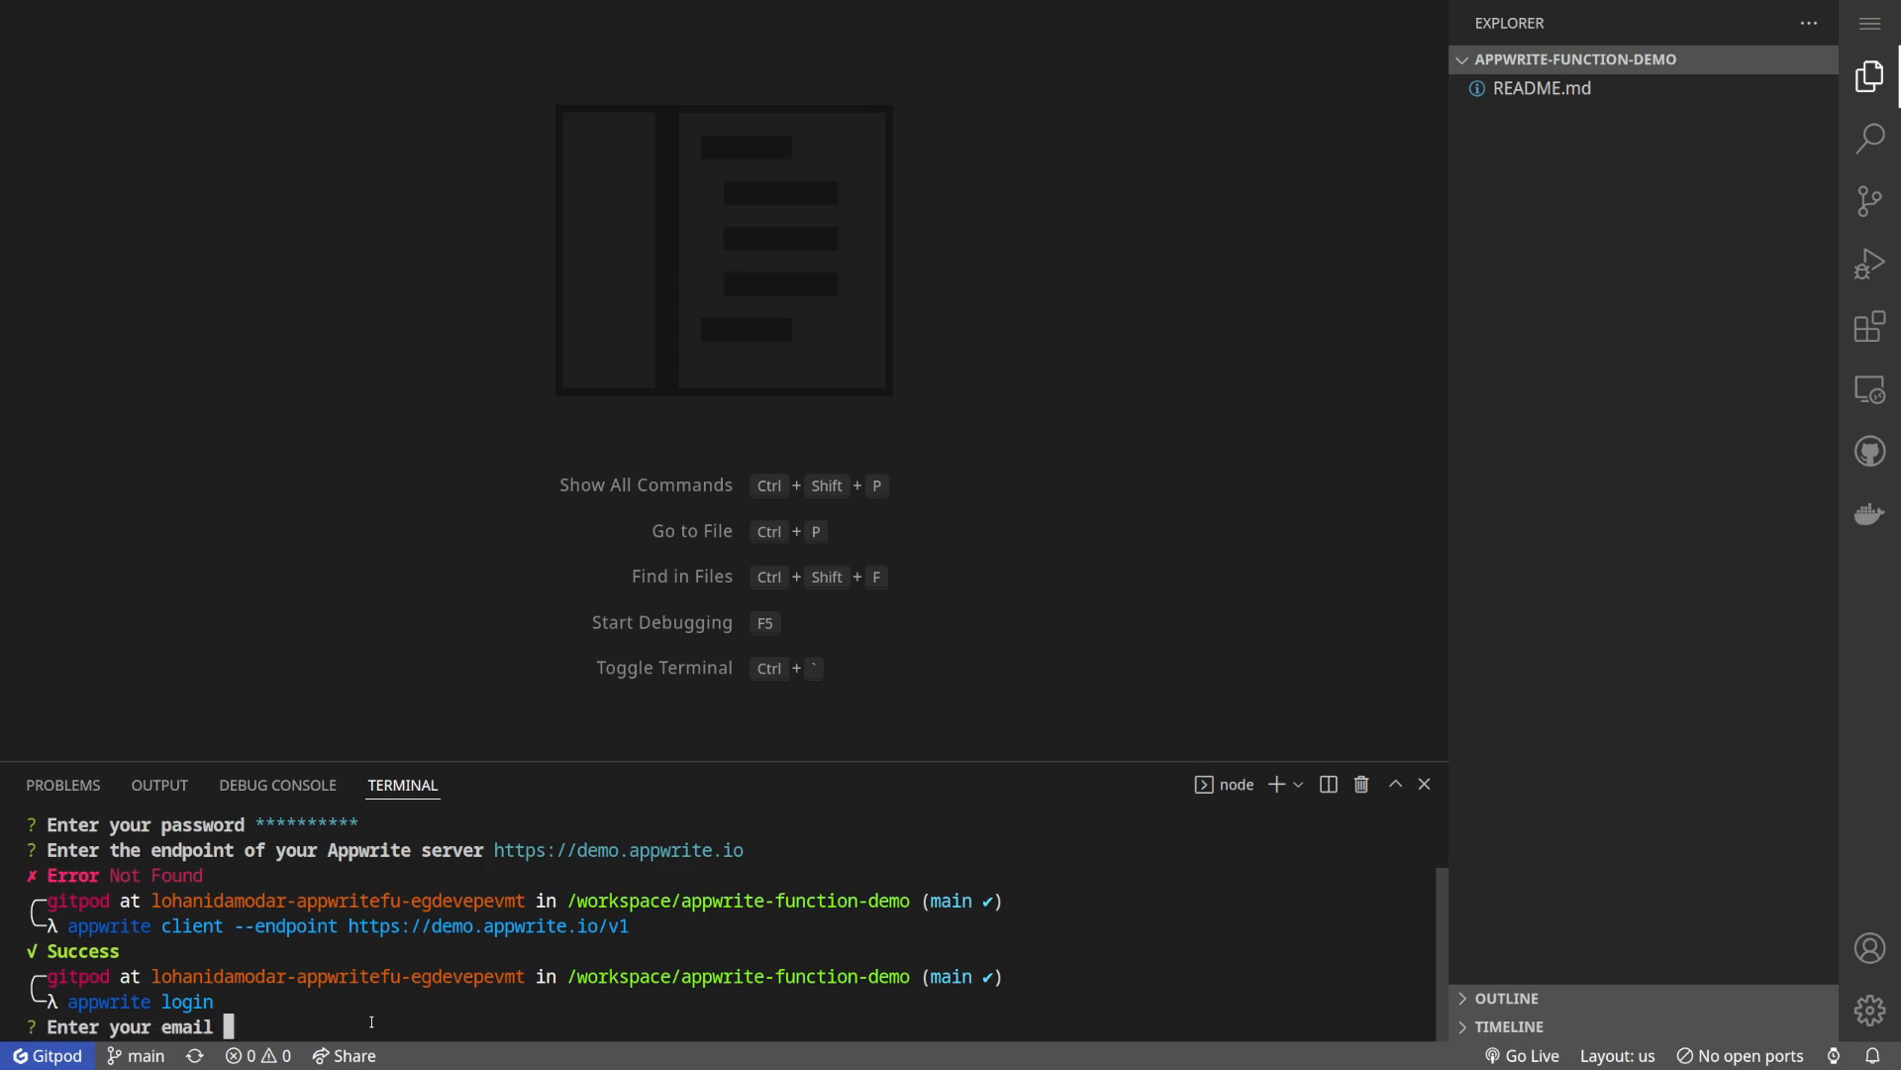
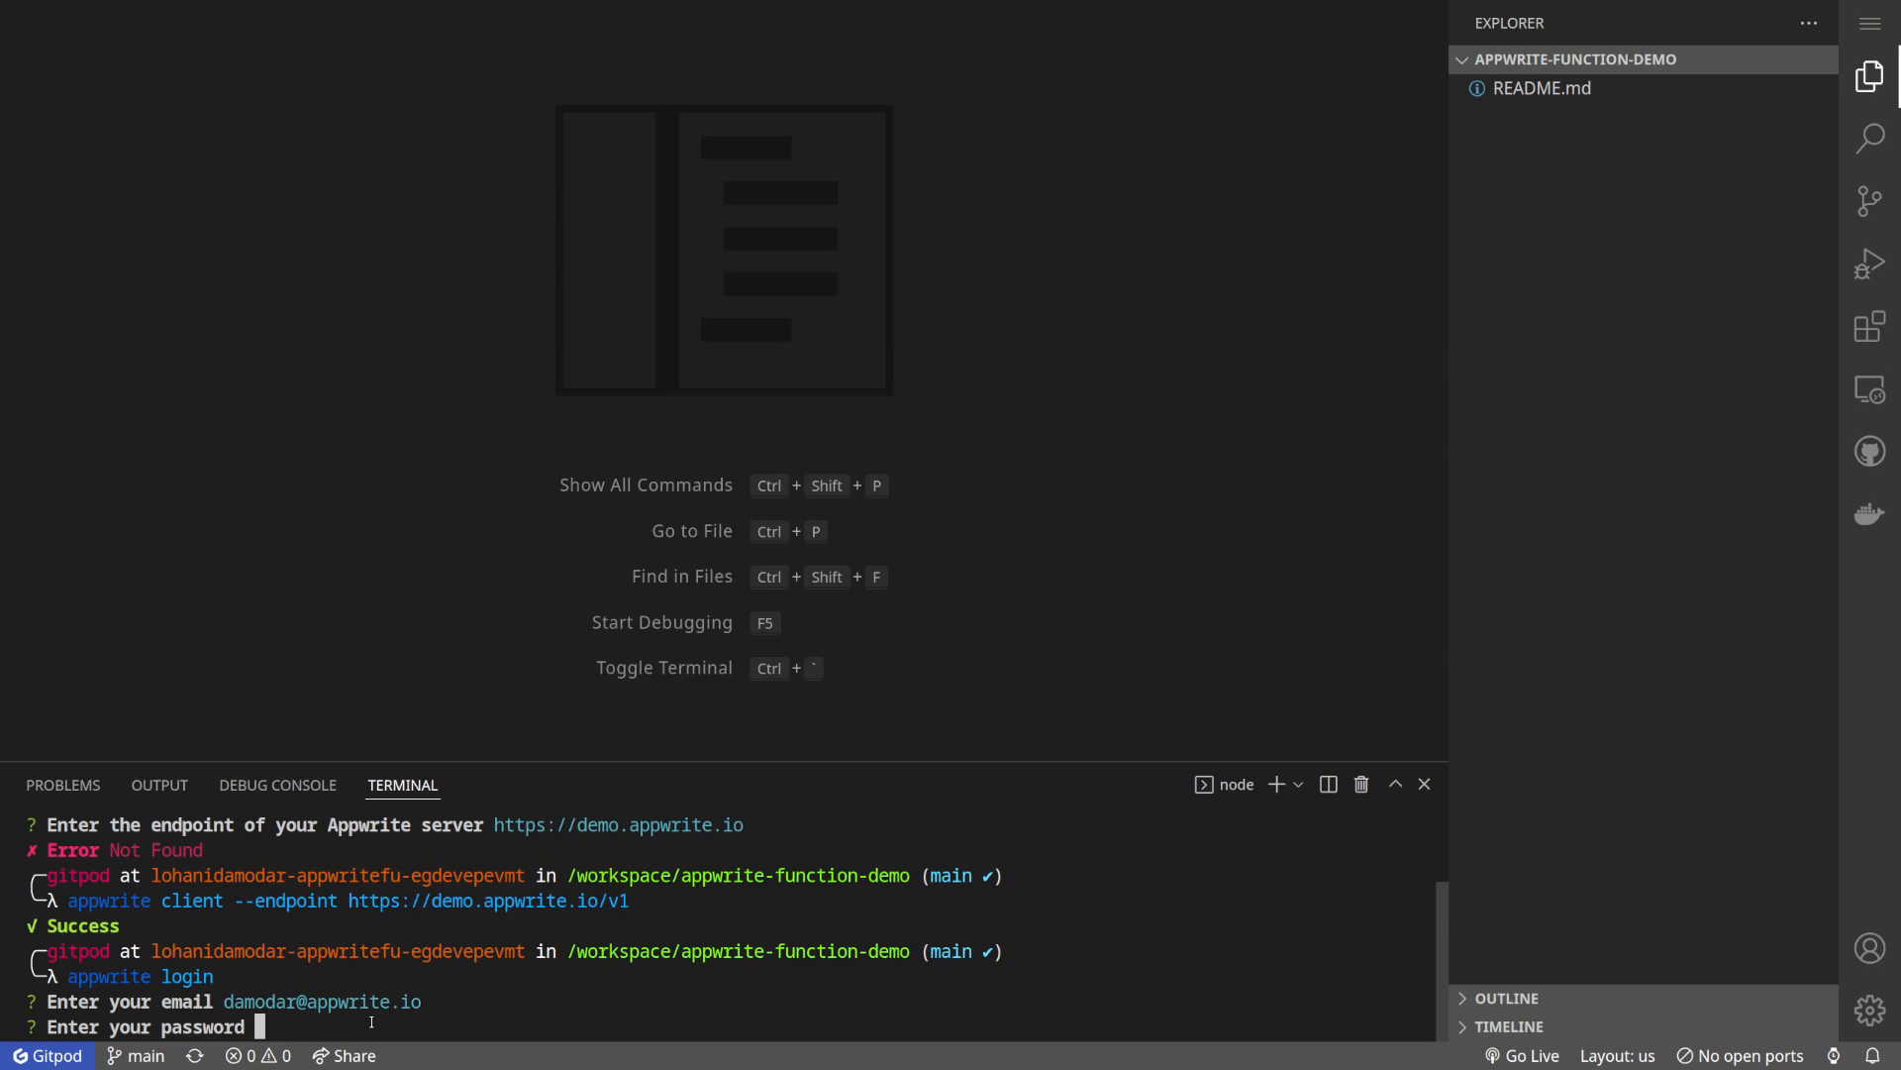
- Log in to Appwrite with the damodar email and password, getting Success
text(********)
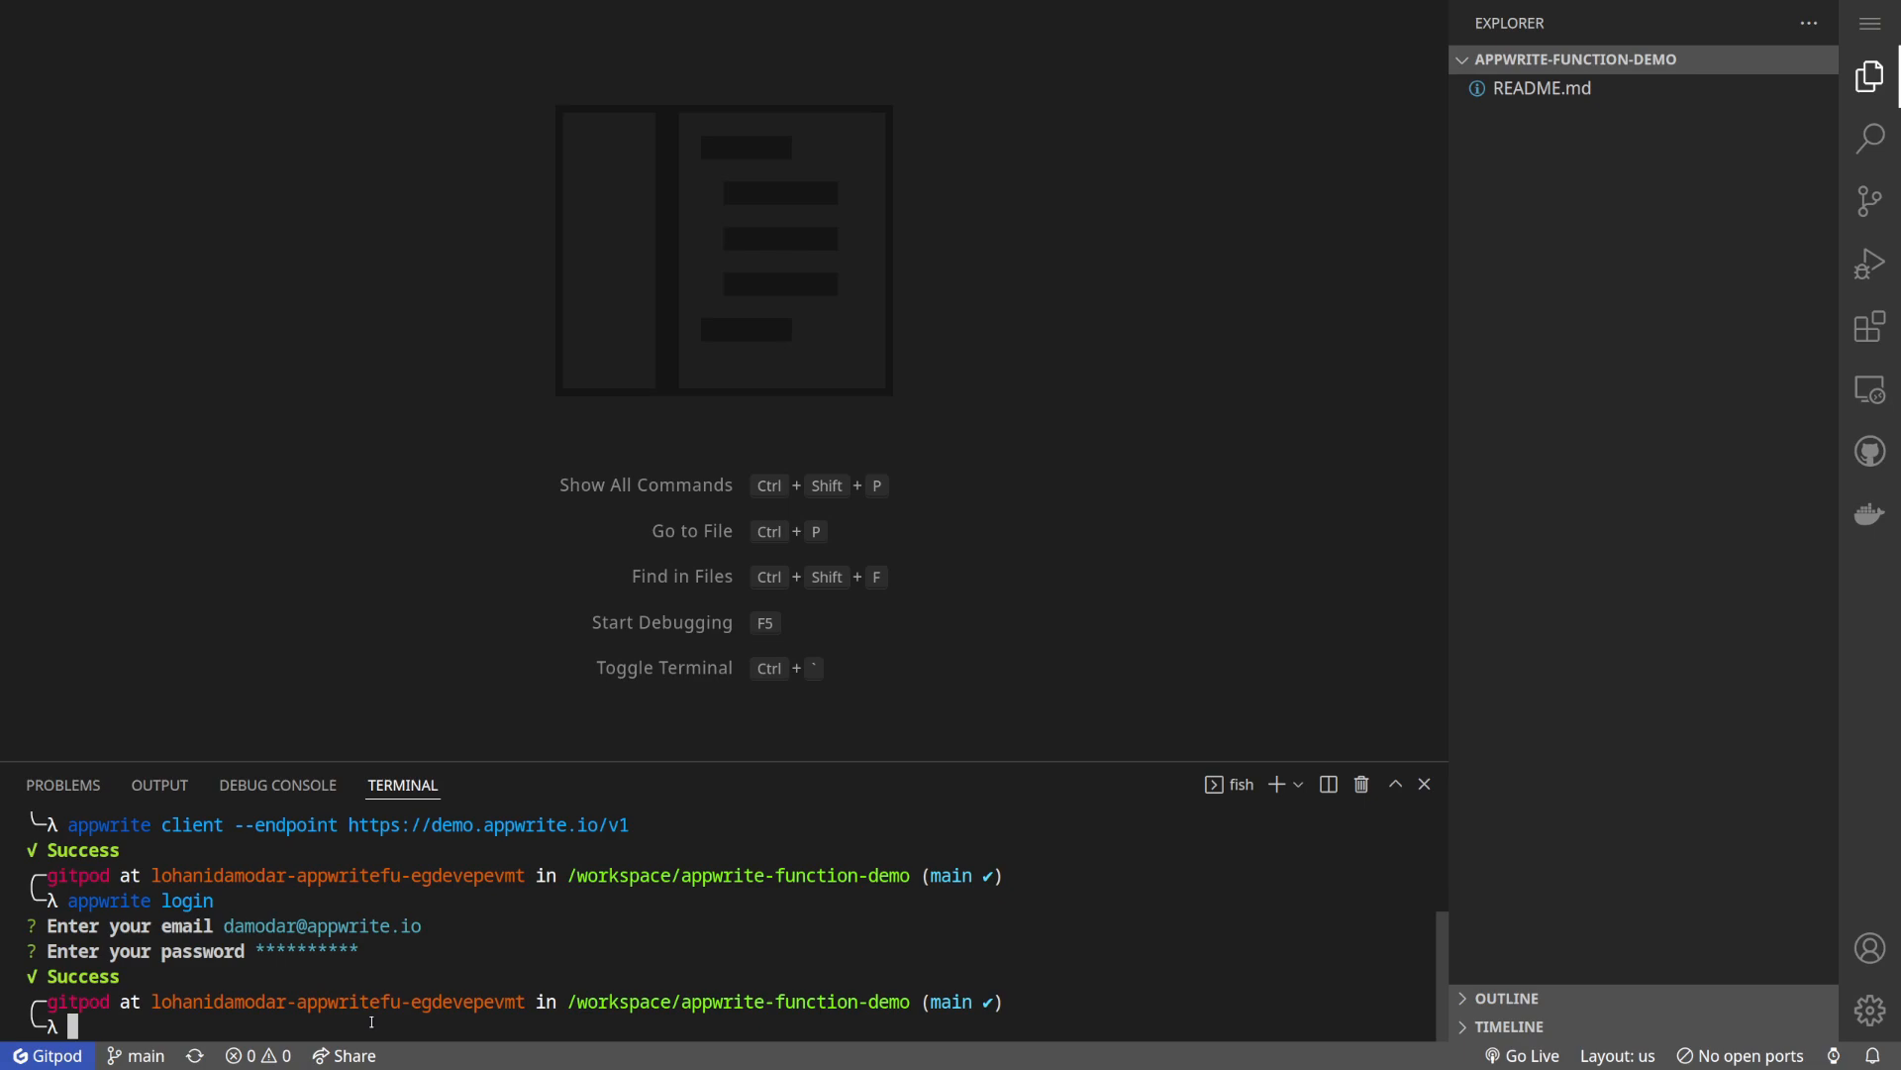
text(appwrite int)
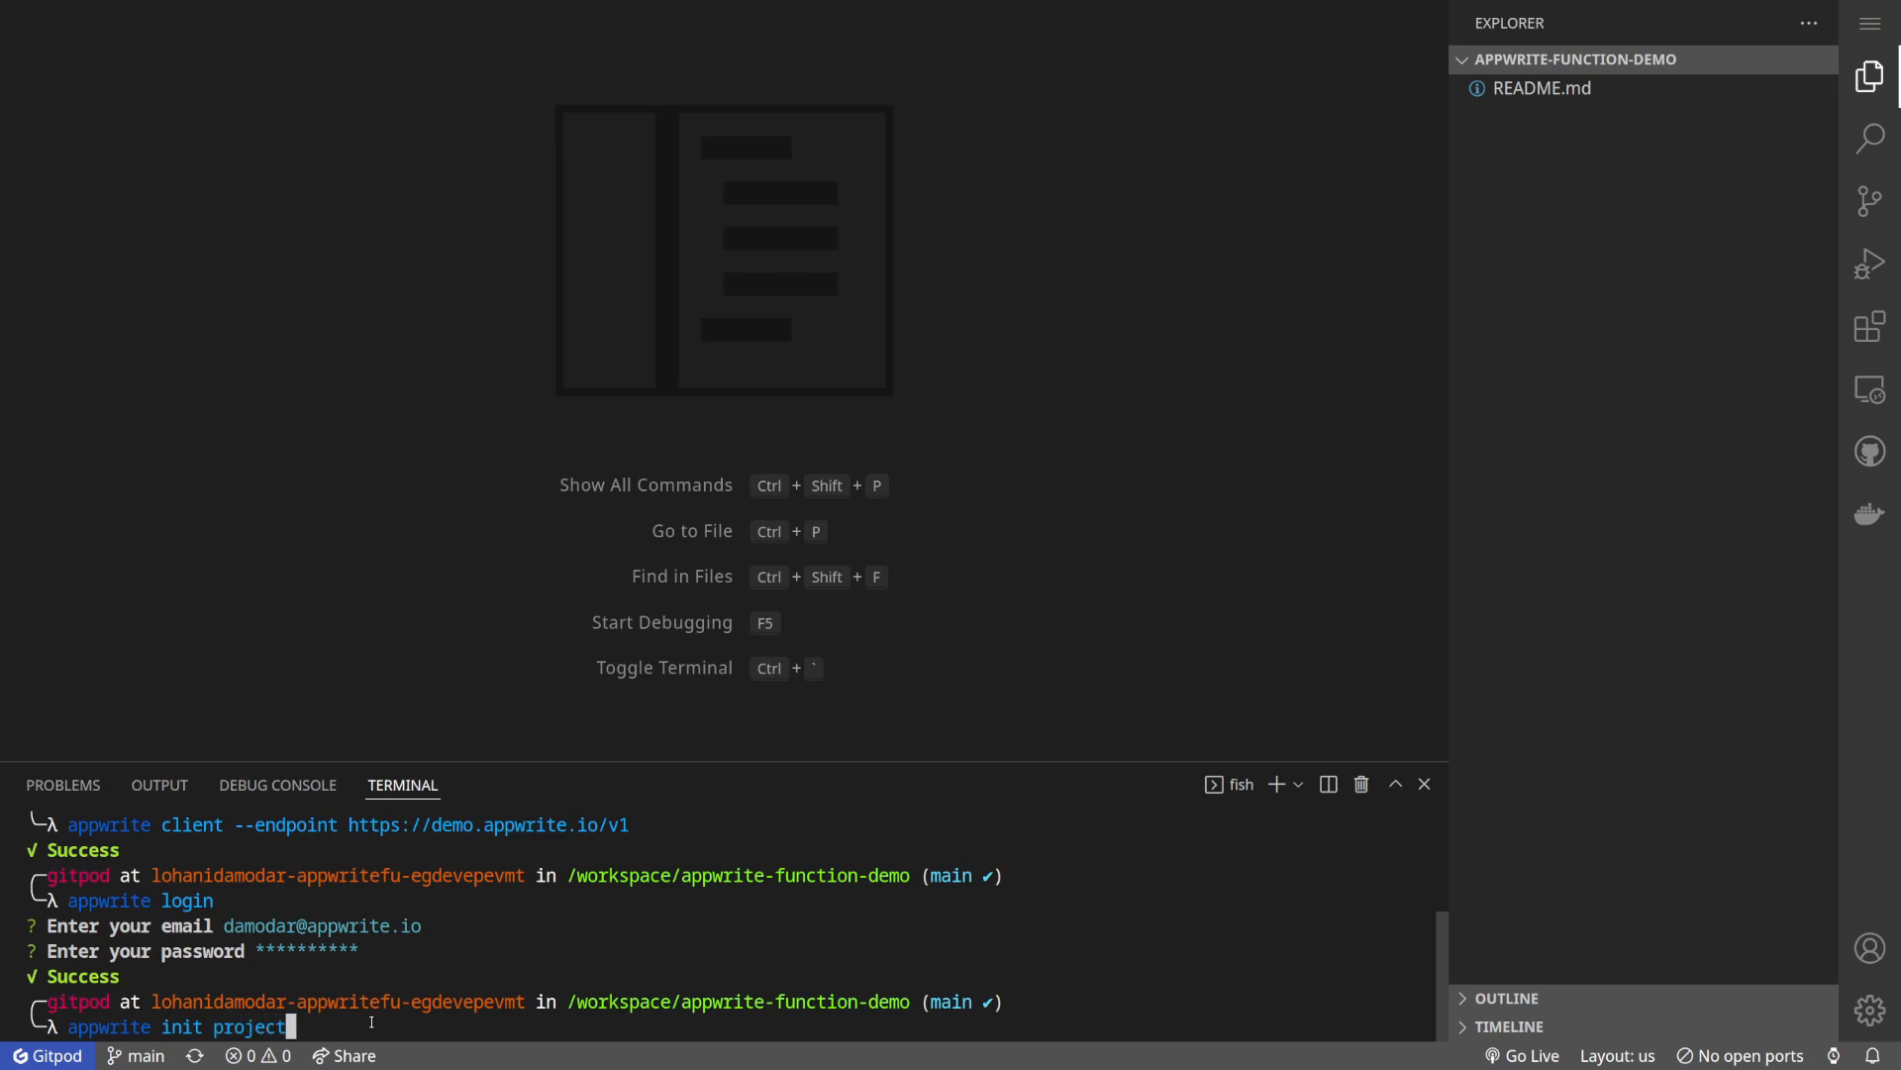
- Run appwrite init project and link the directory to the existing playgrounds project
key(ctrl+=)
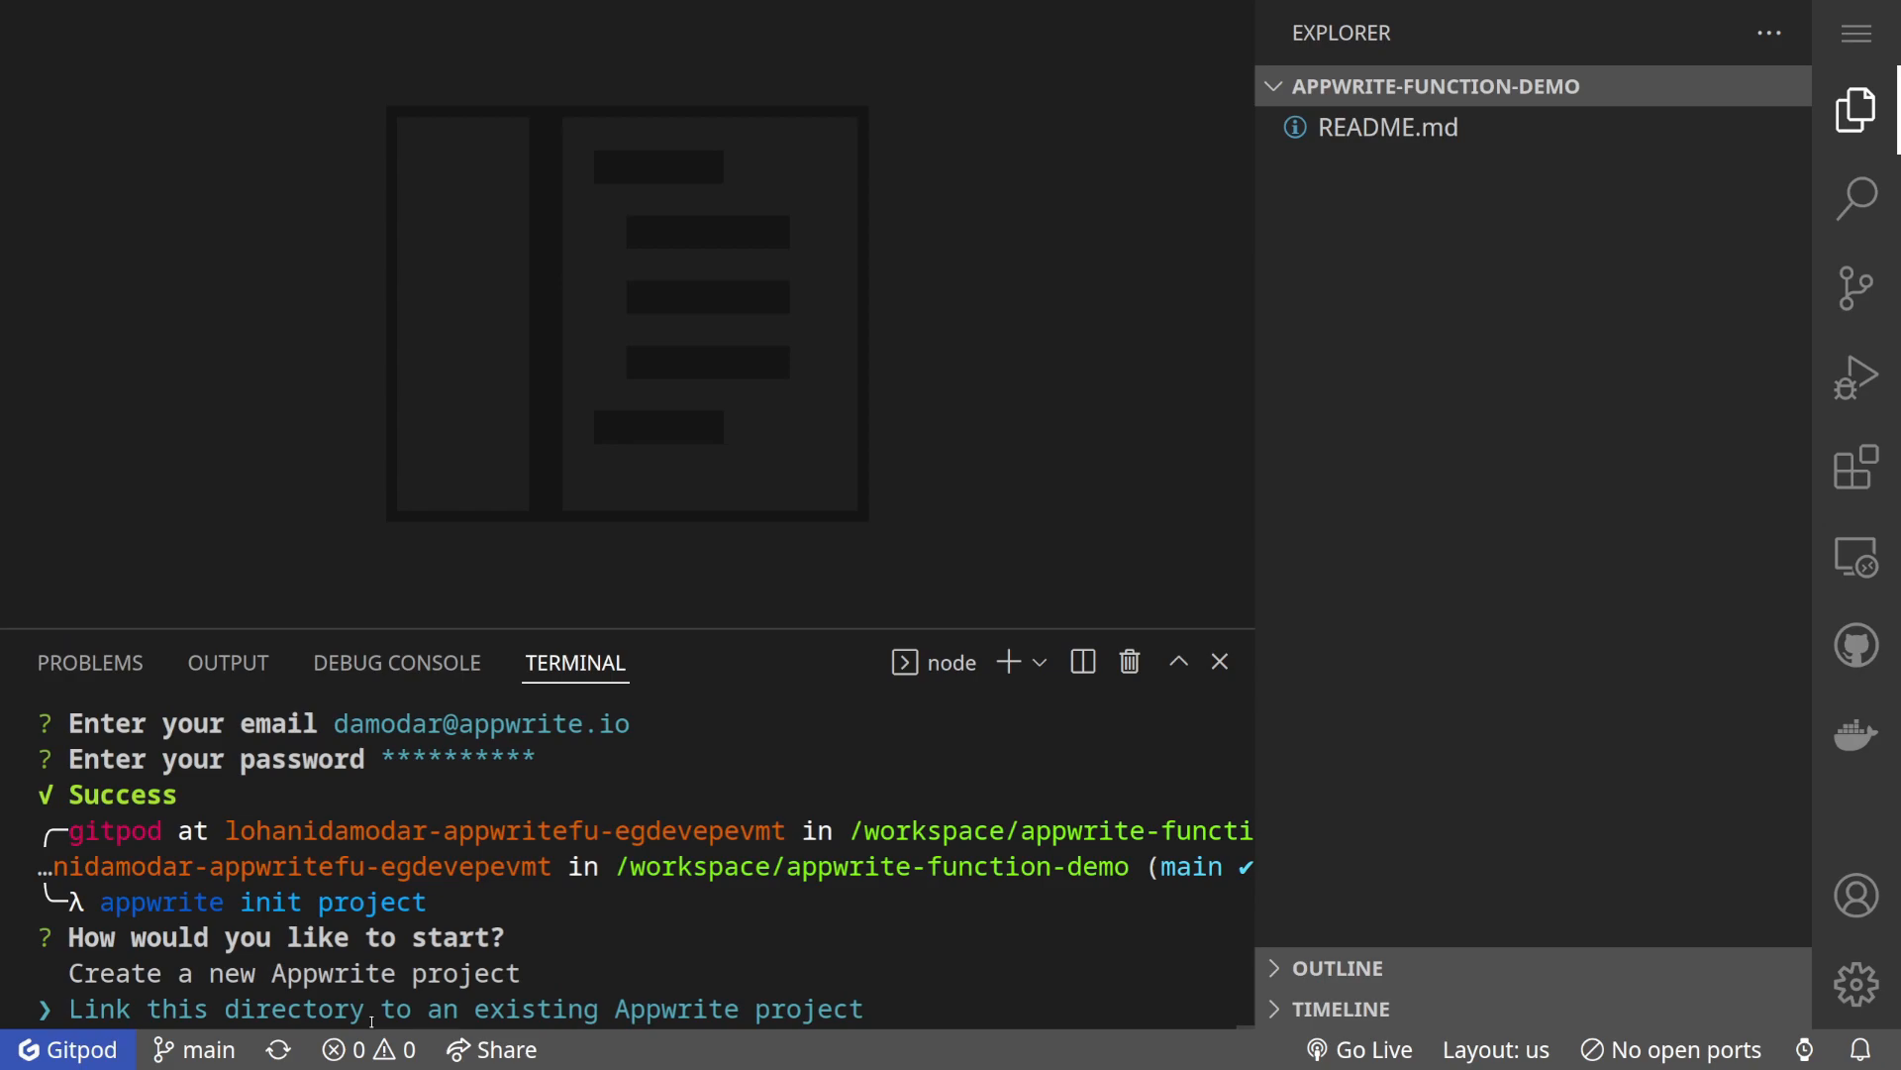
key(Return)
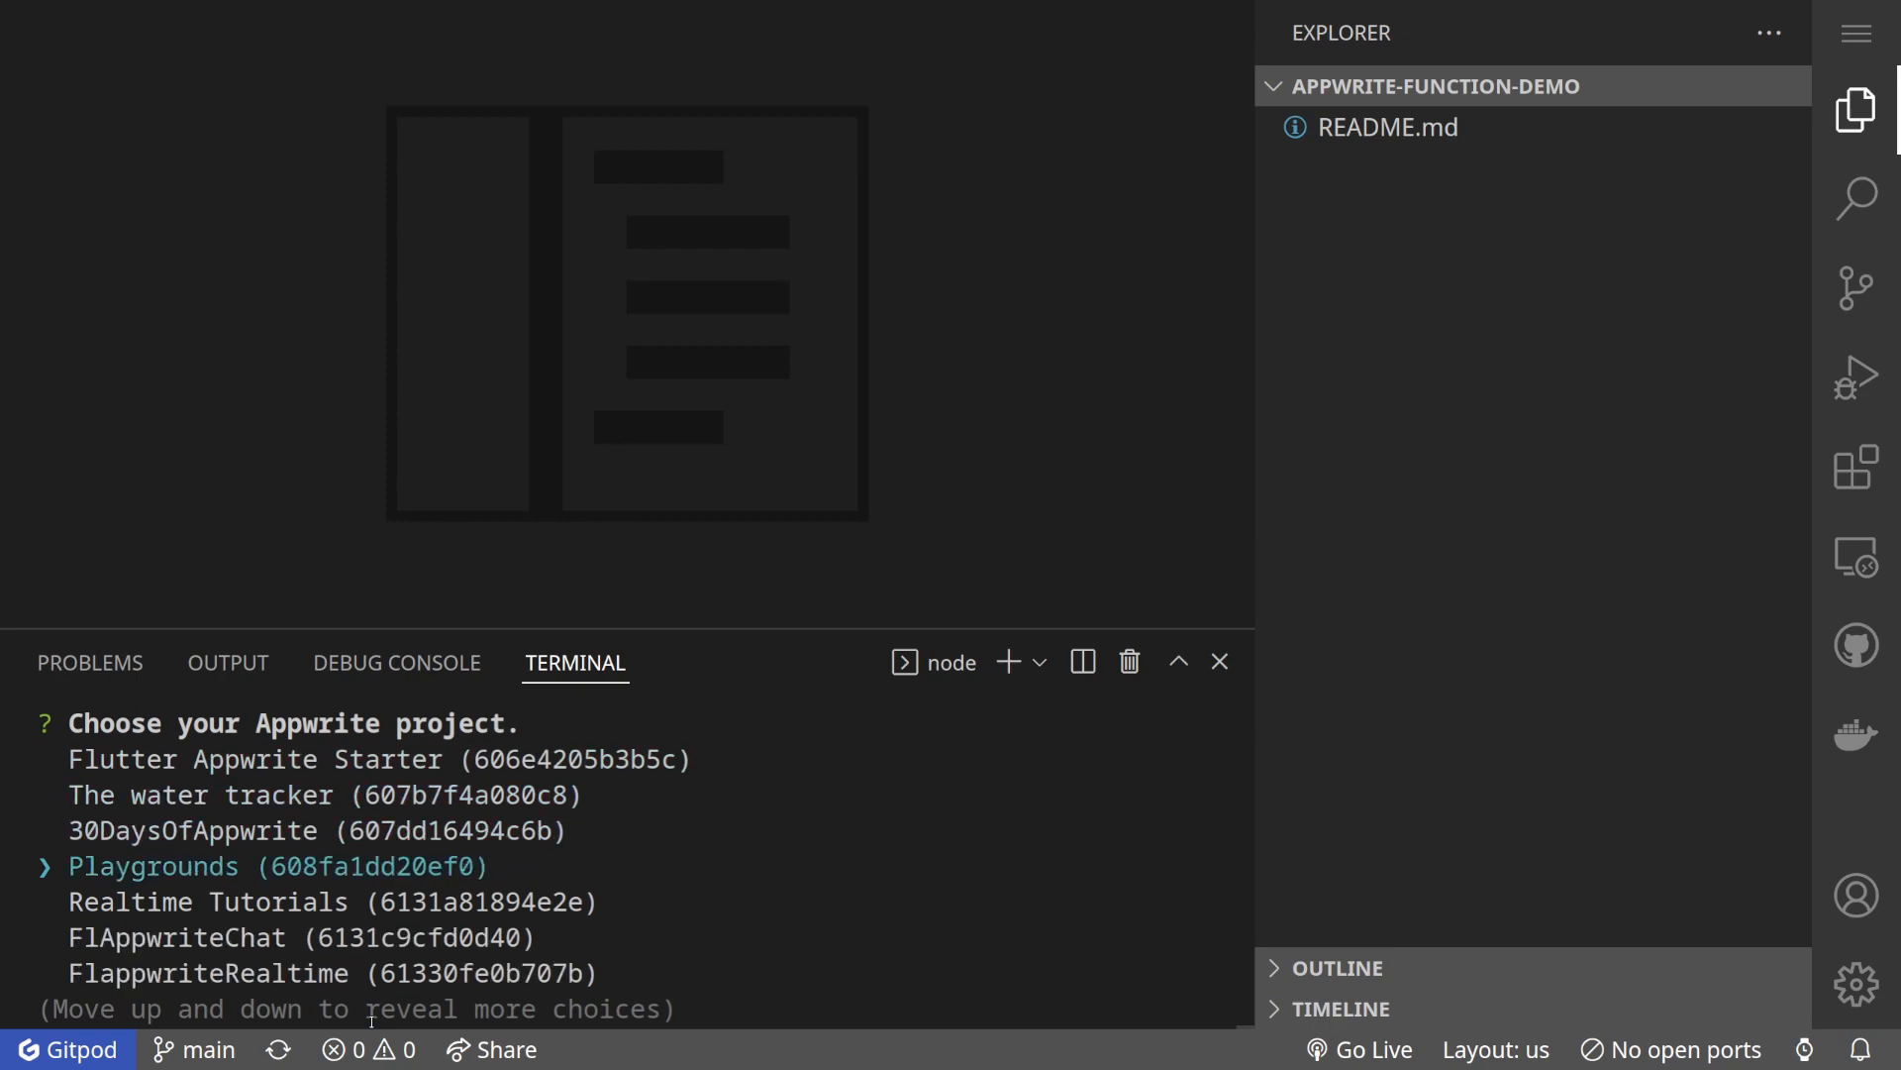
scroll(up, 3)
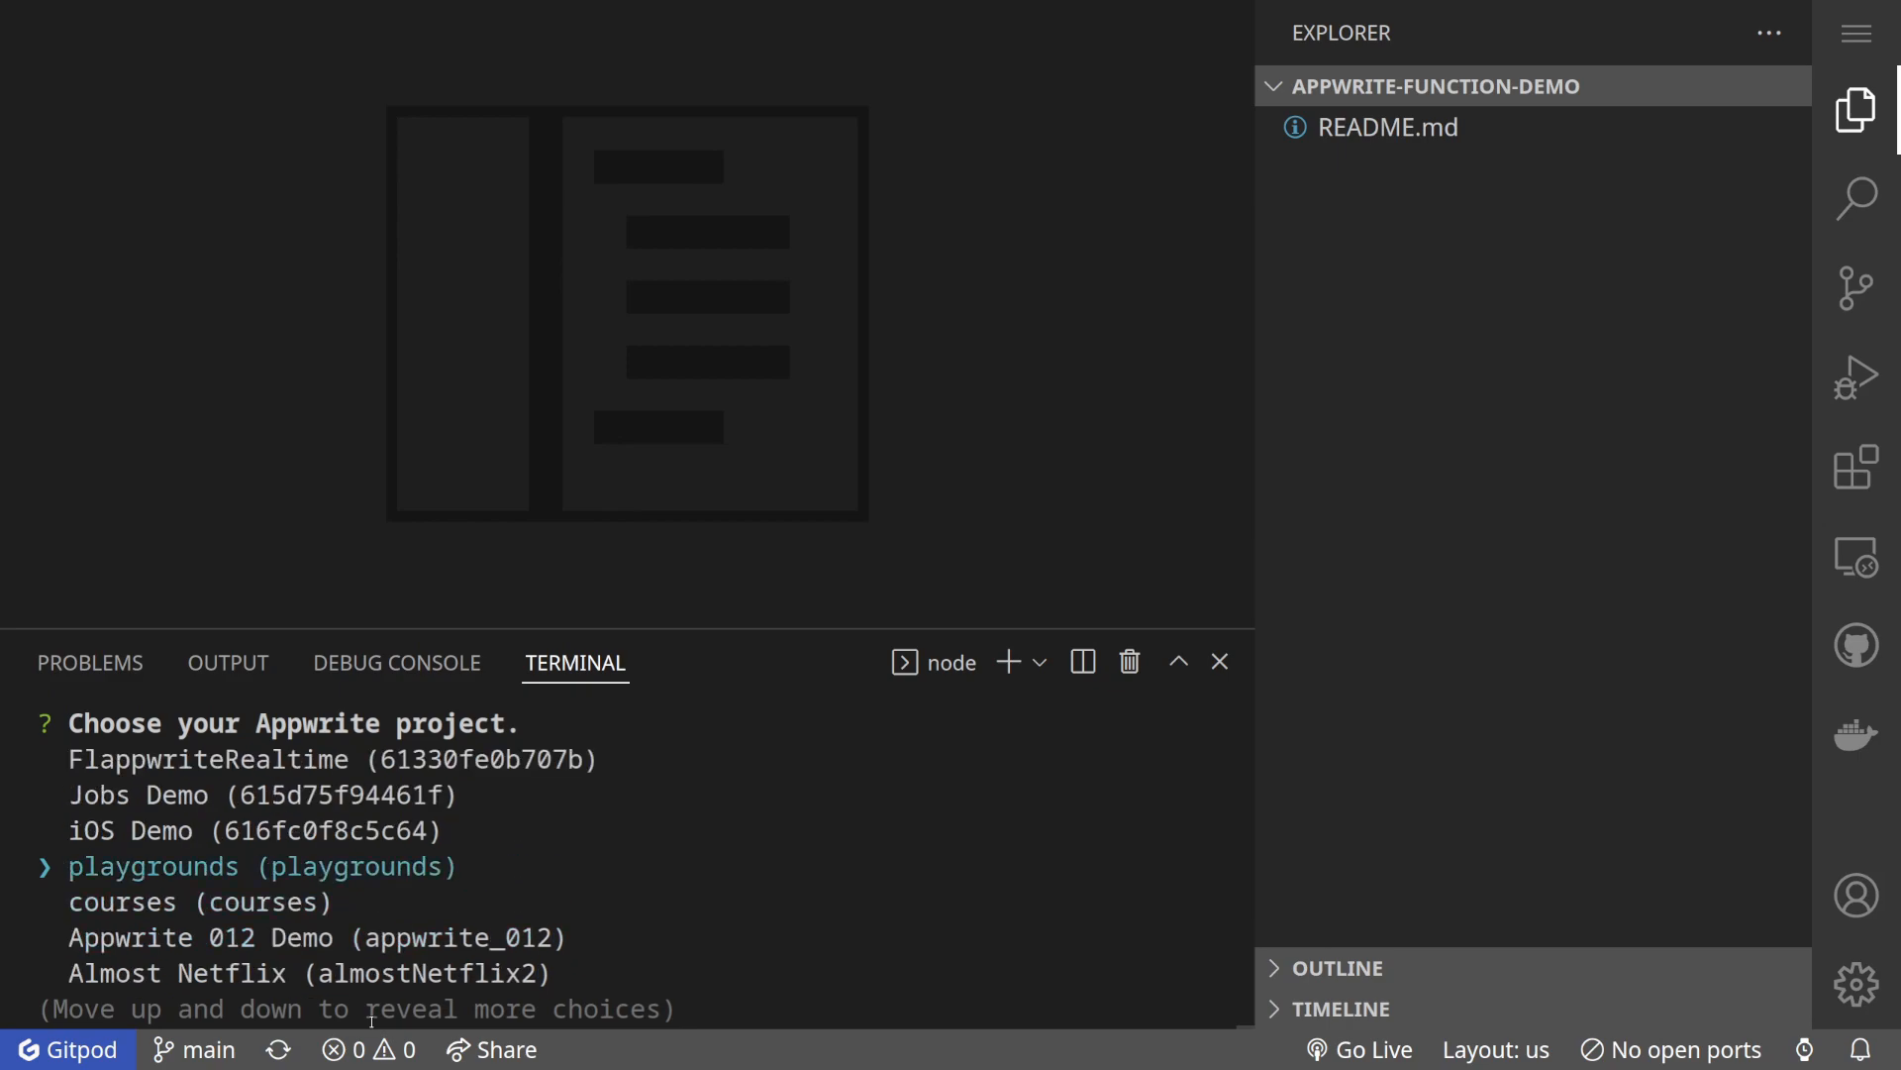
key(Return)
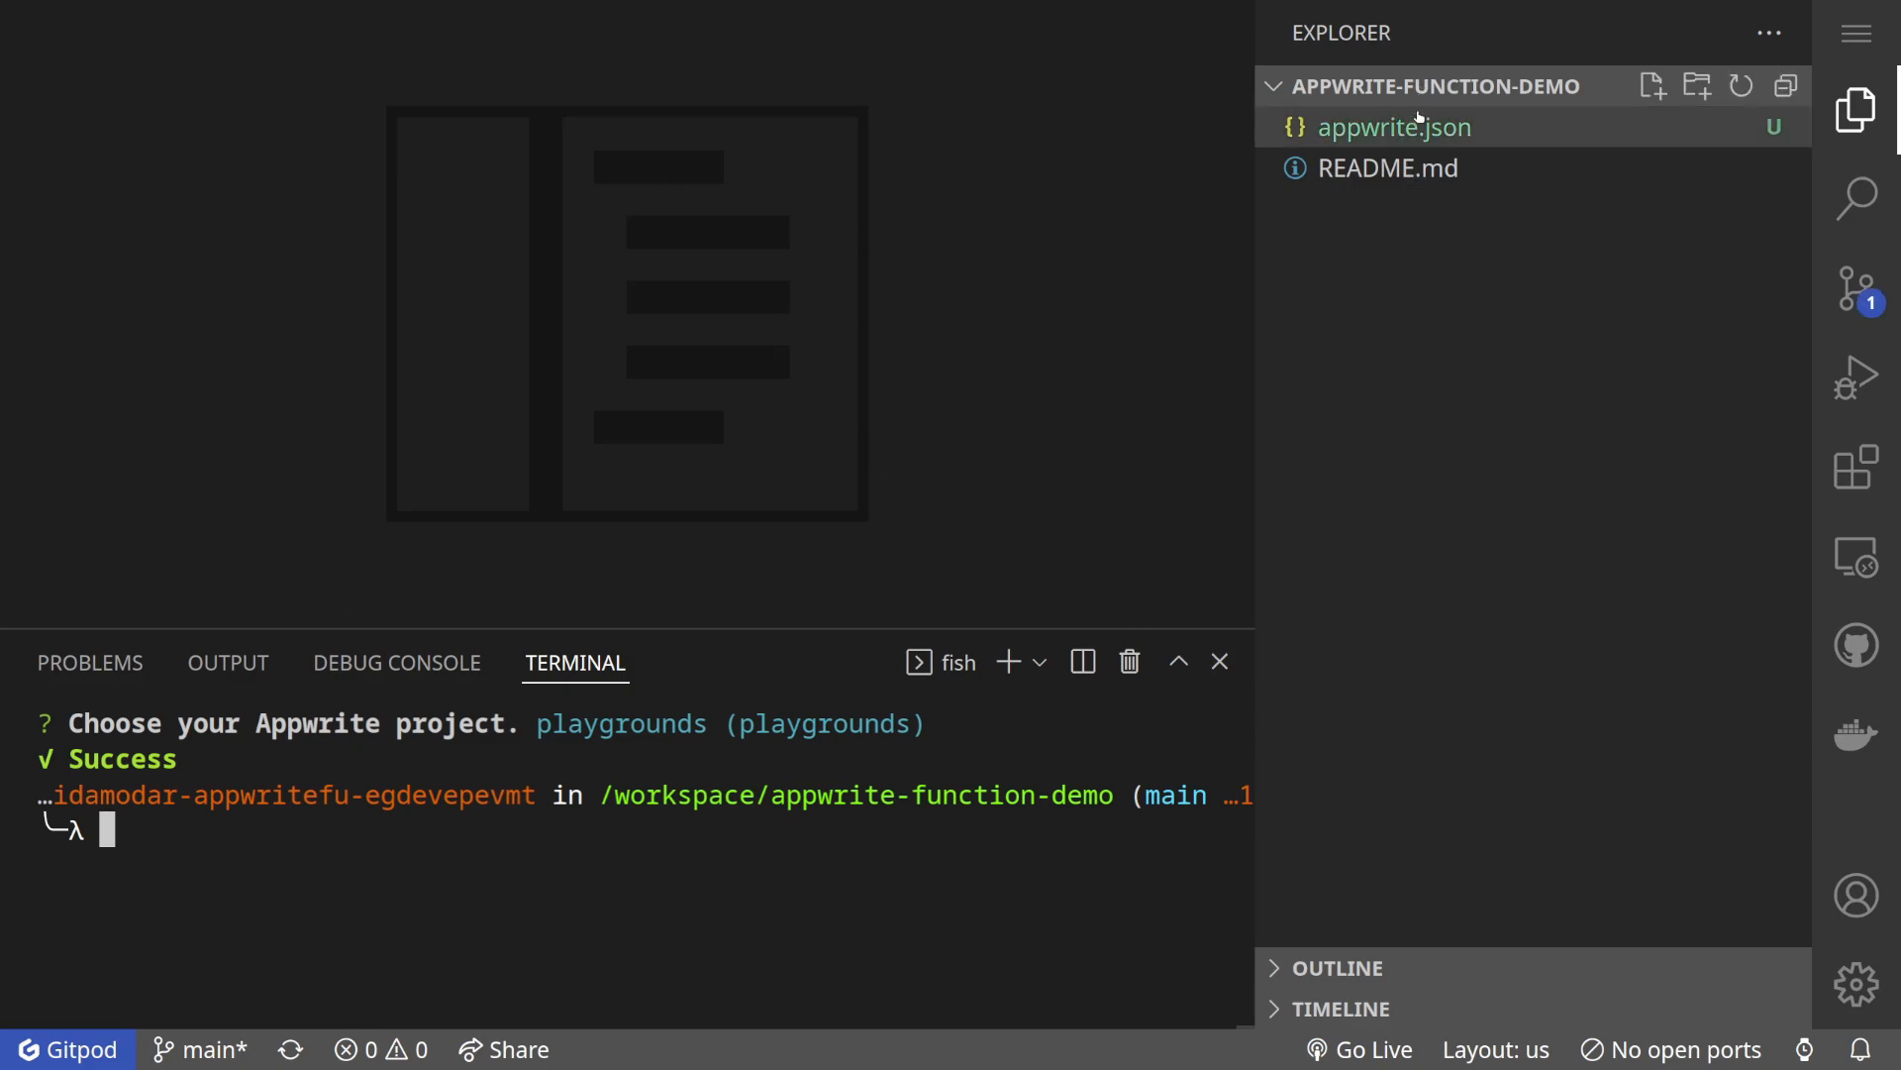
- Inspect appwrite.json, confirming projectId and projectName are both playgrounds
click(1394, 125)
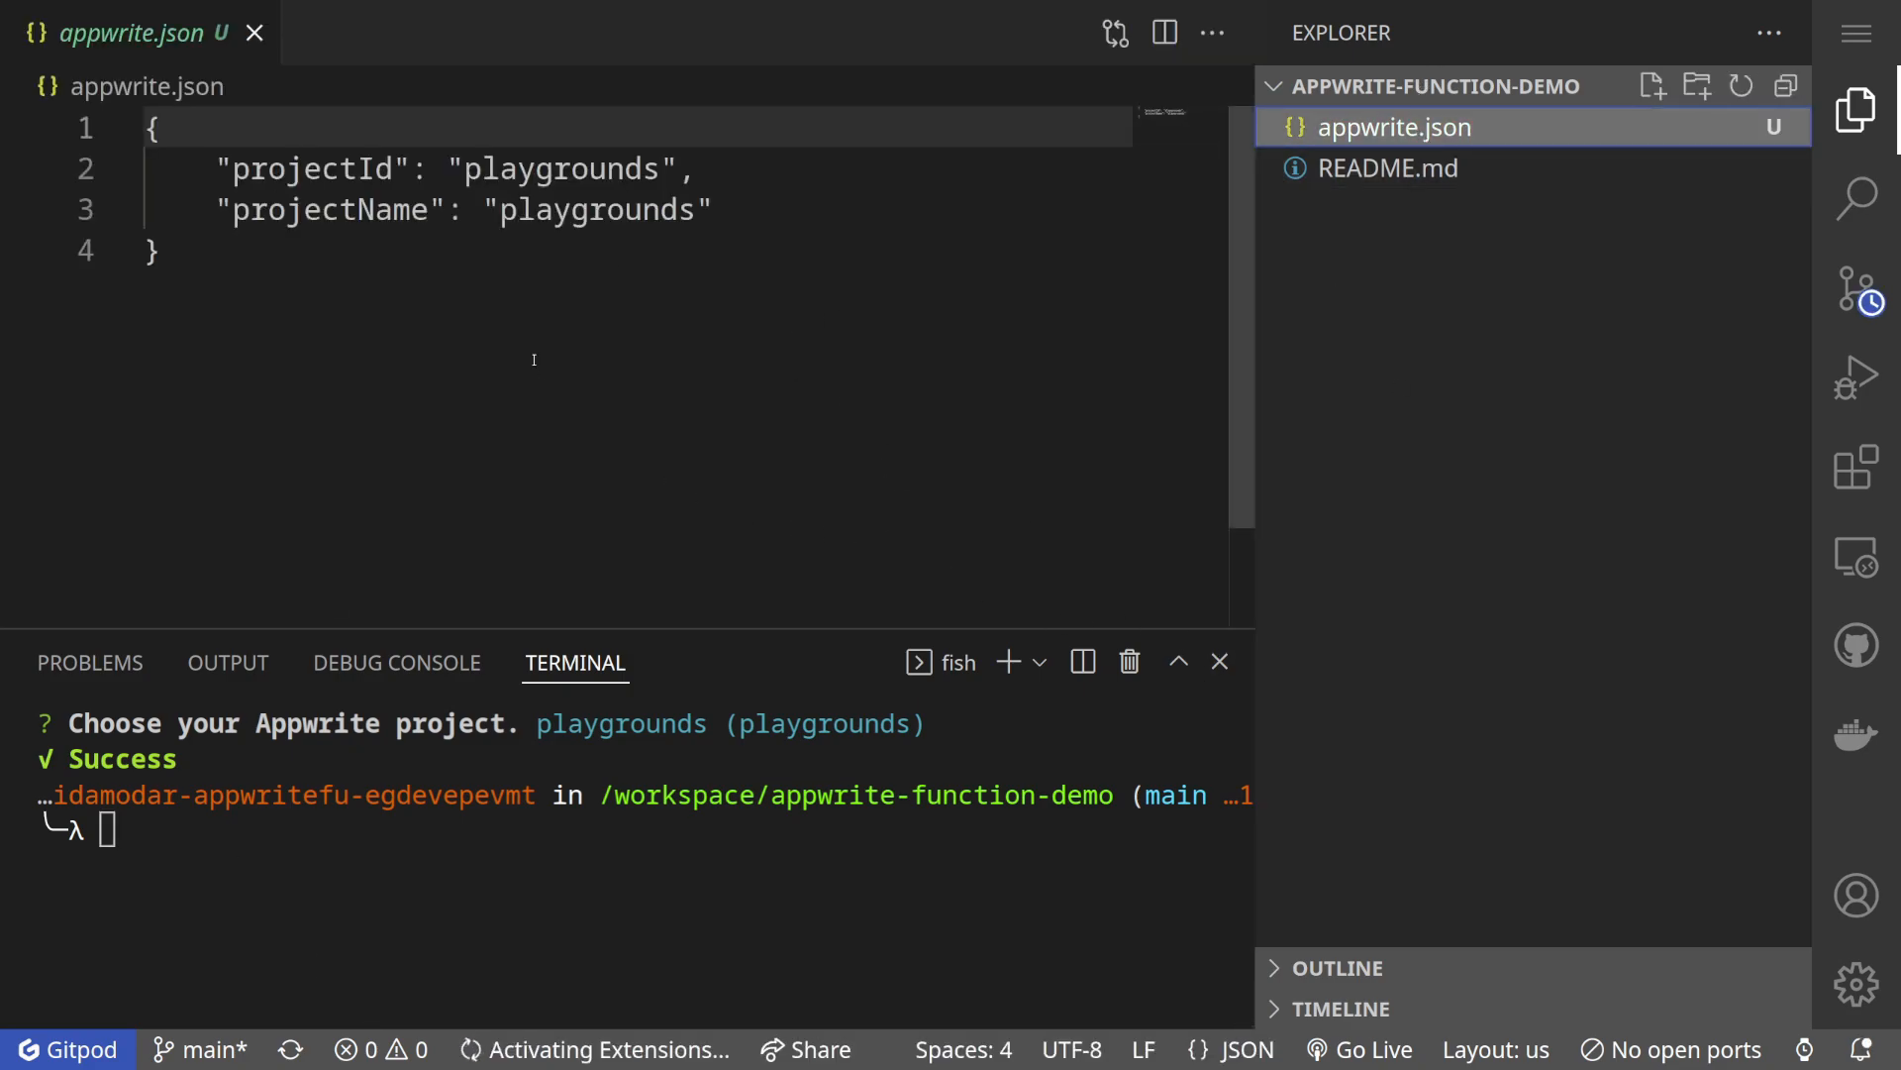
double_click(312, 168)
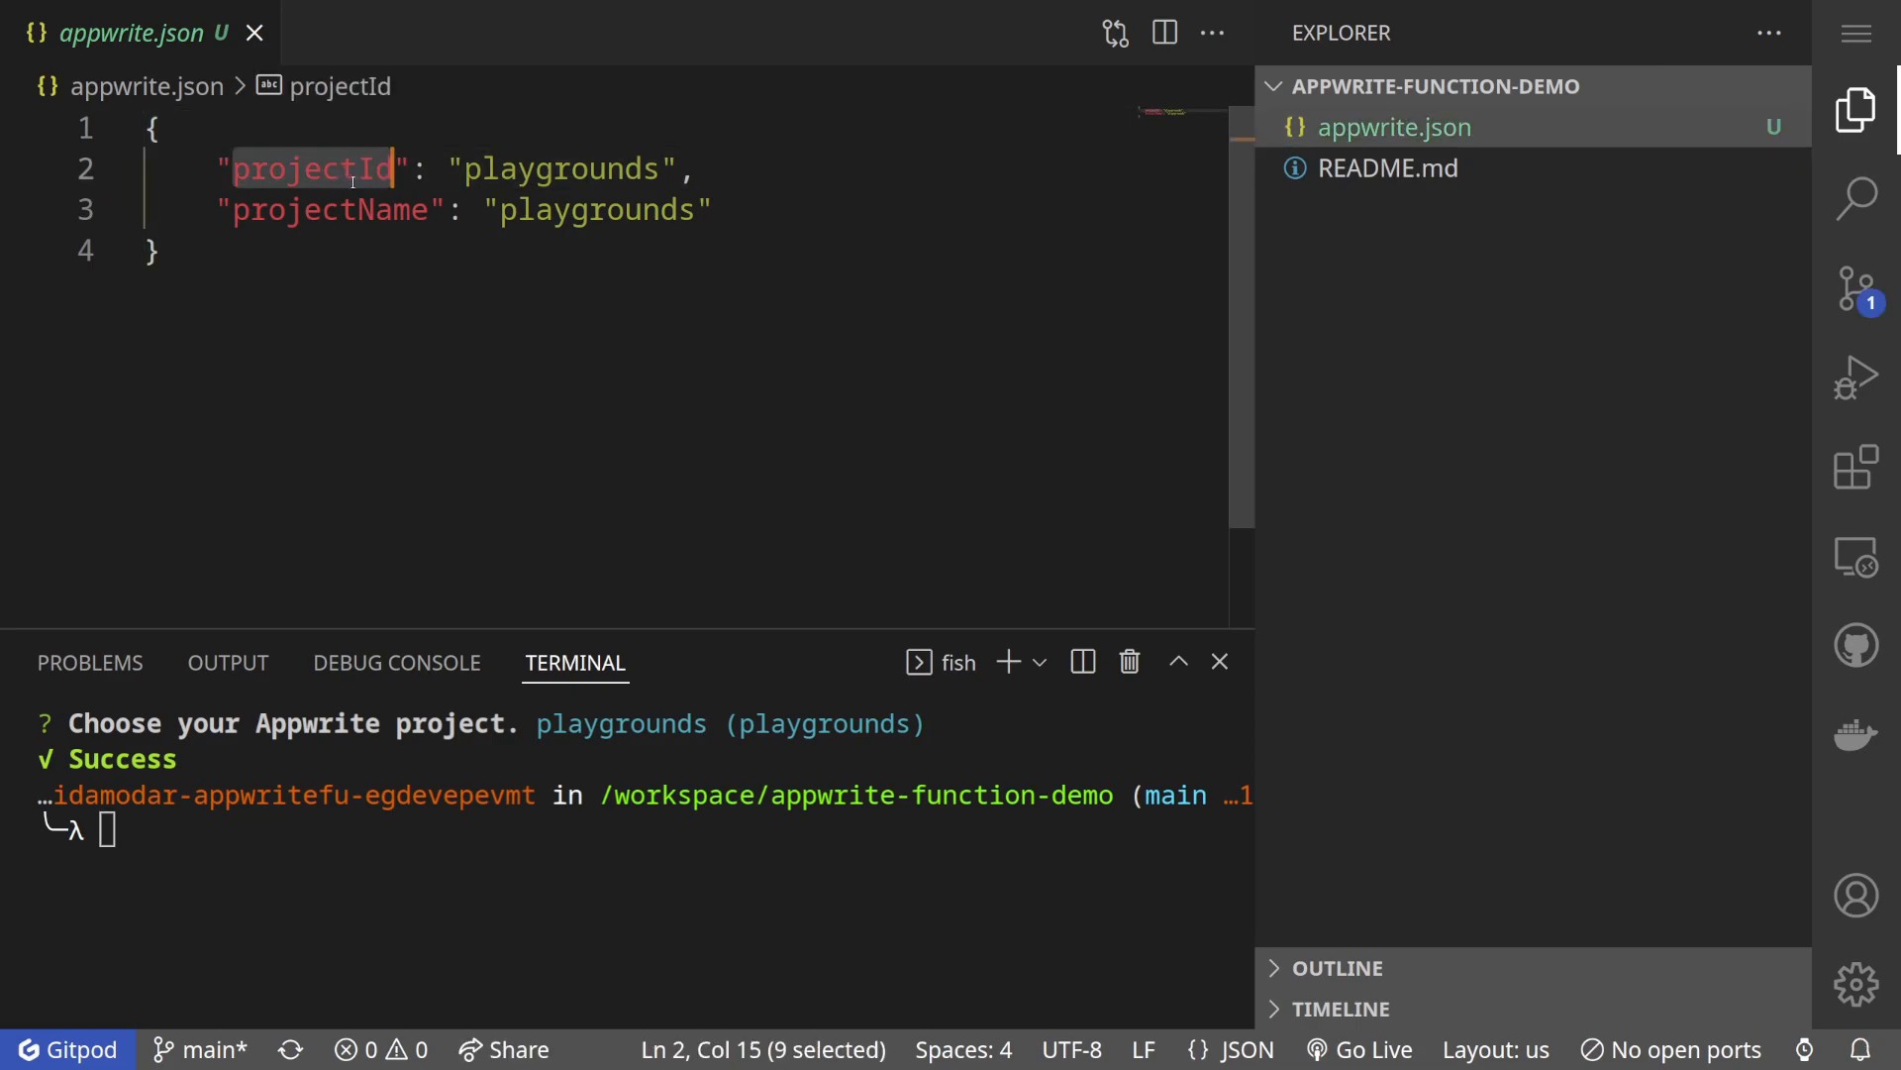
click(625, 169)
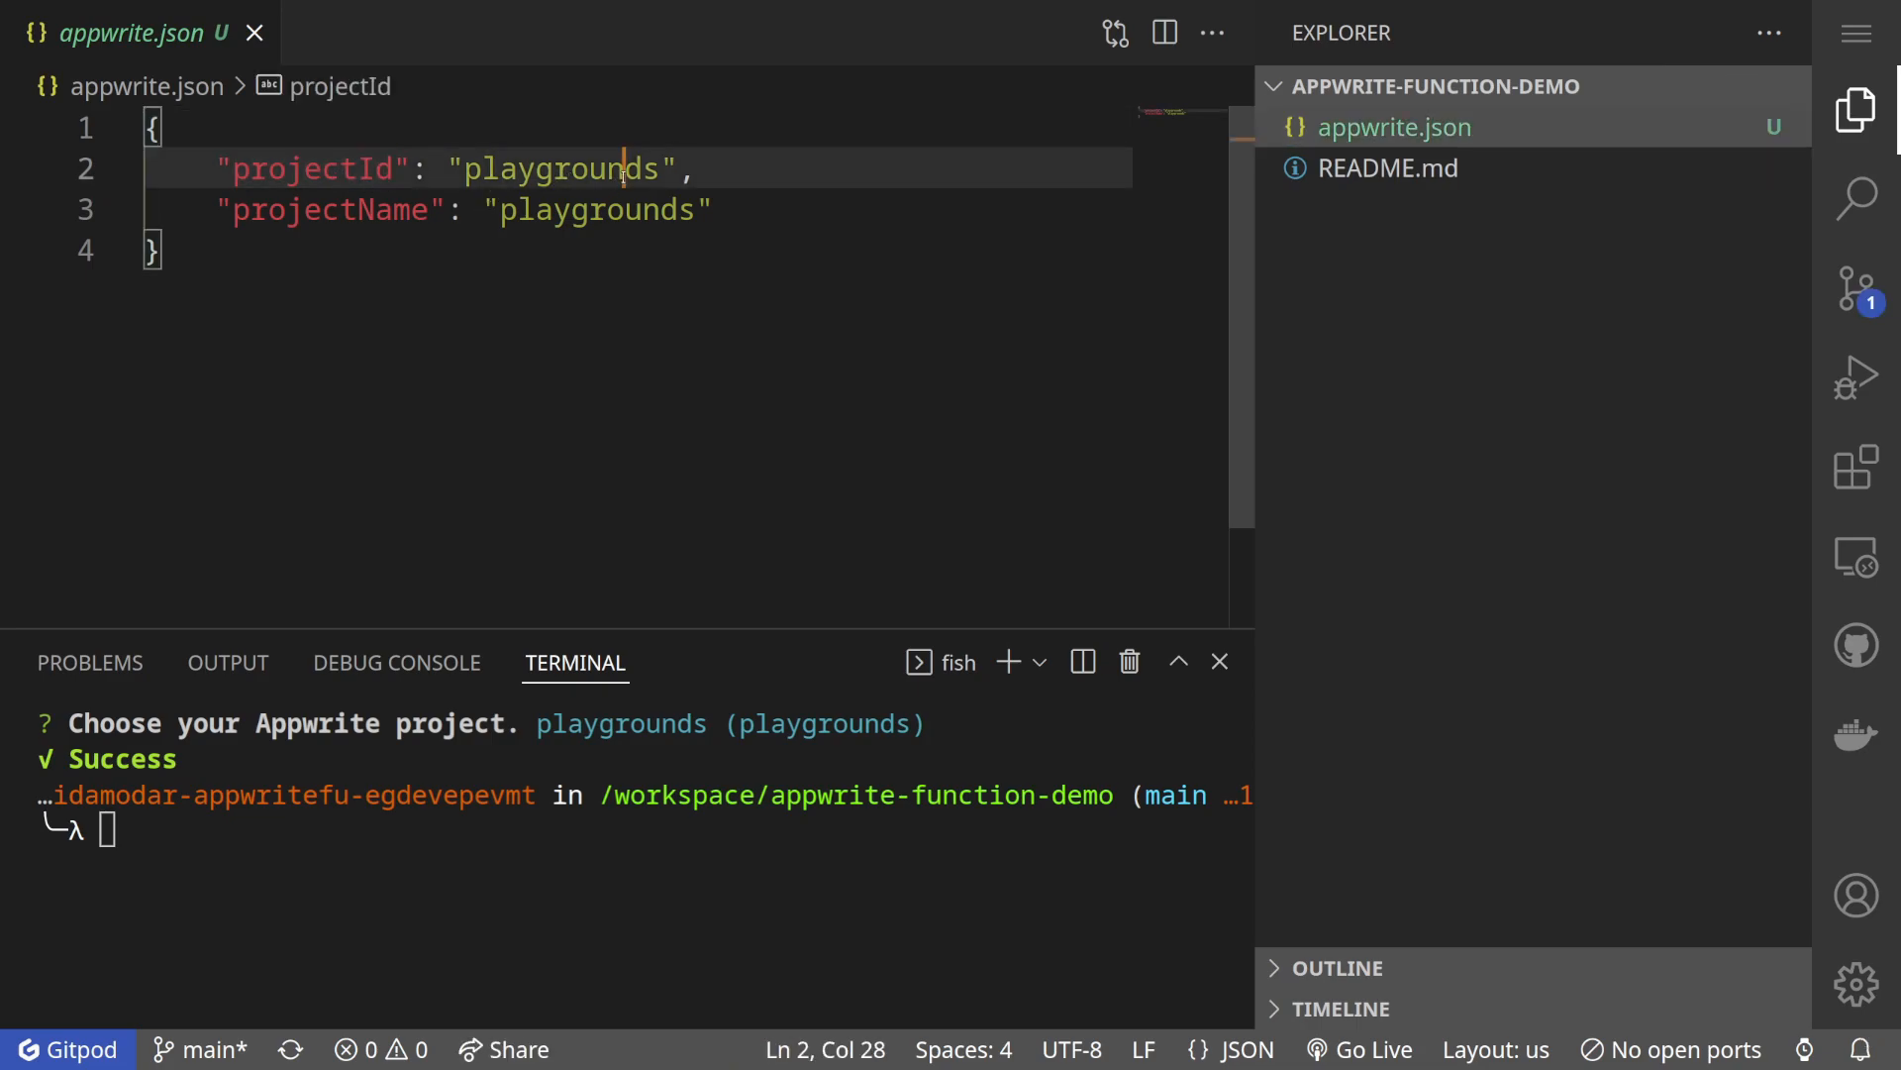
double_click(594, 210)
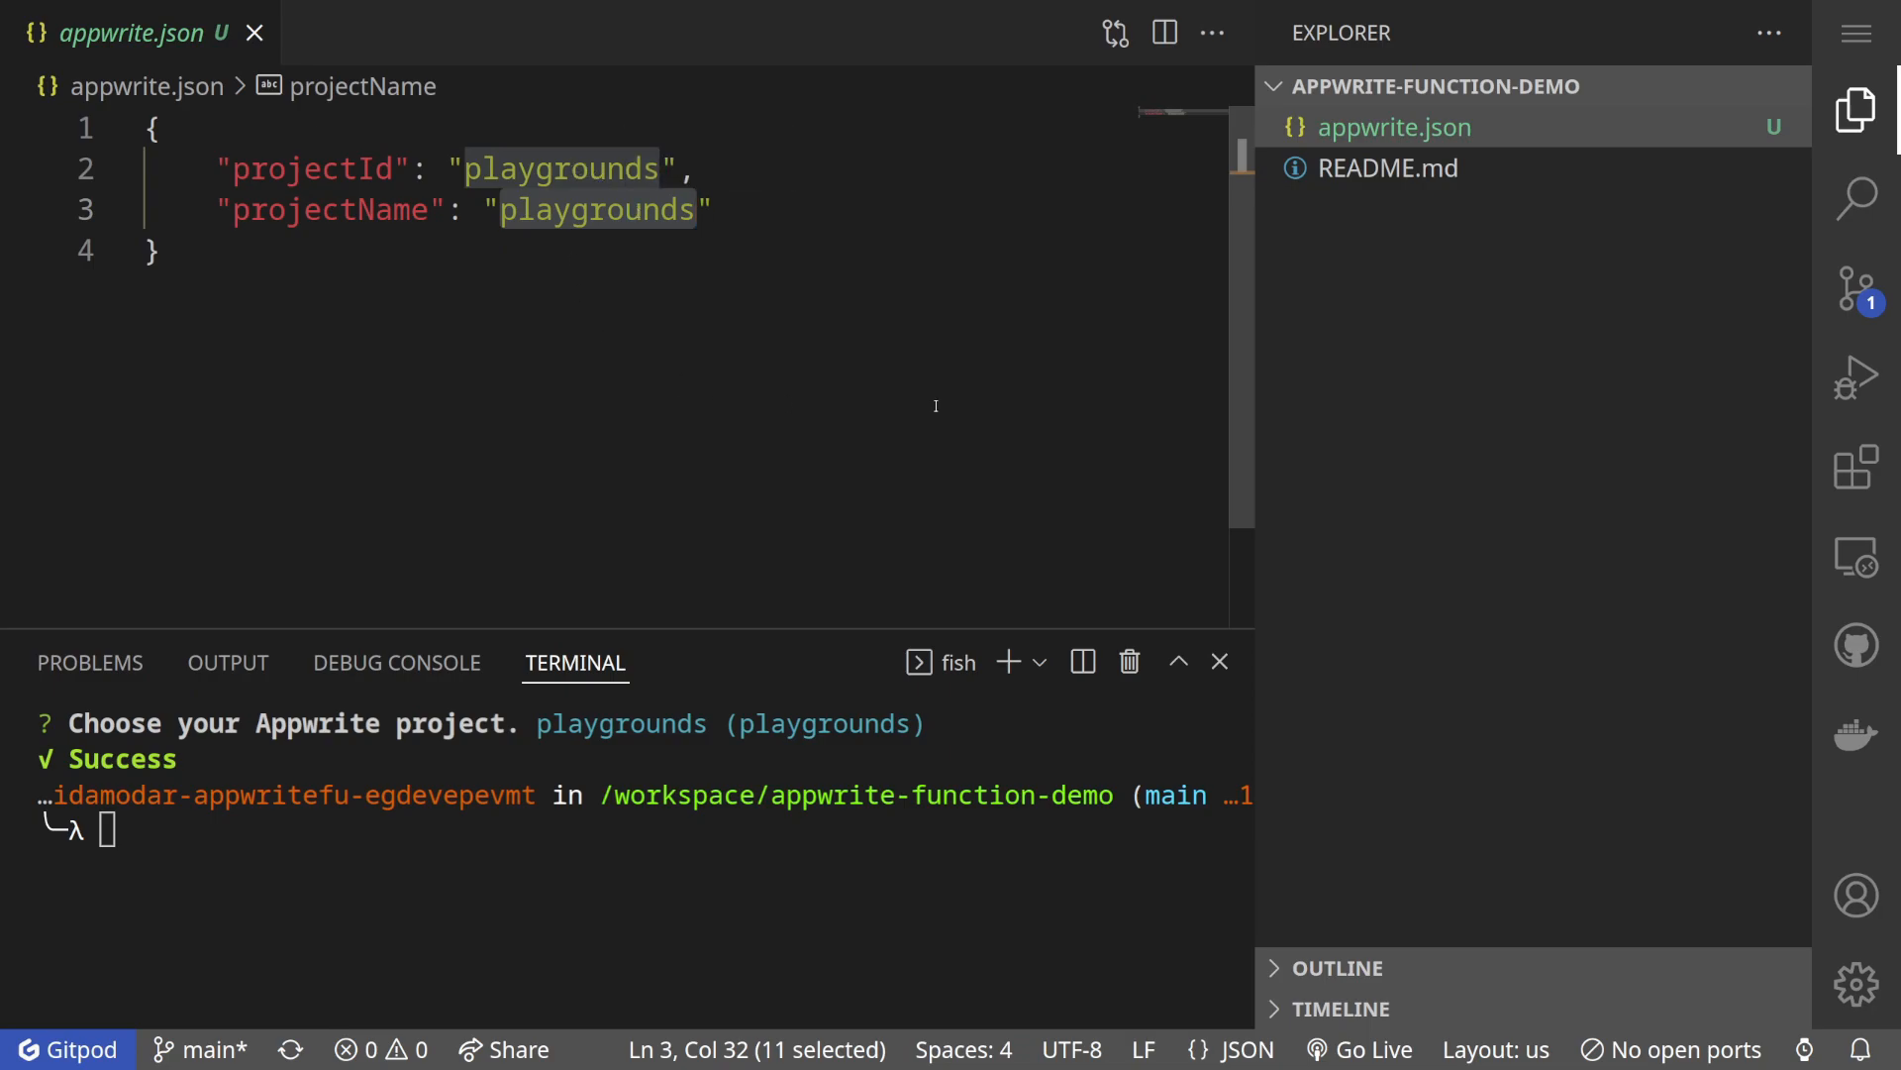
mouse_move(1119, 334)
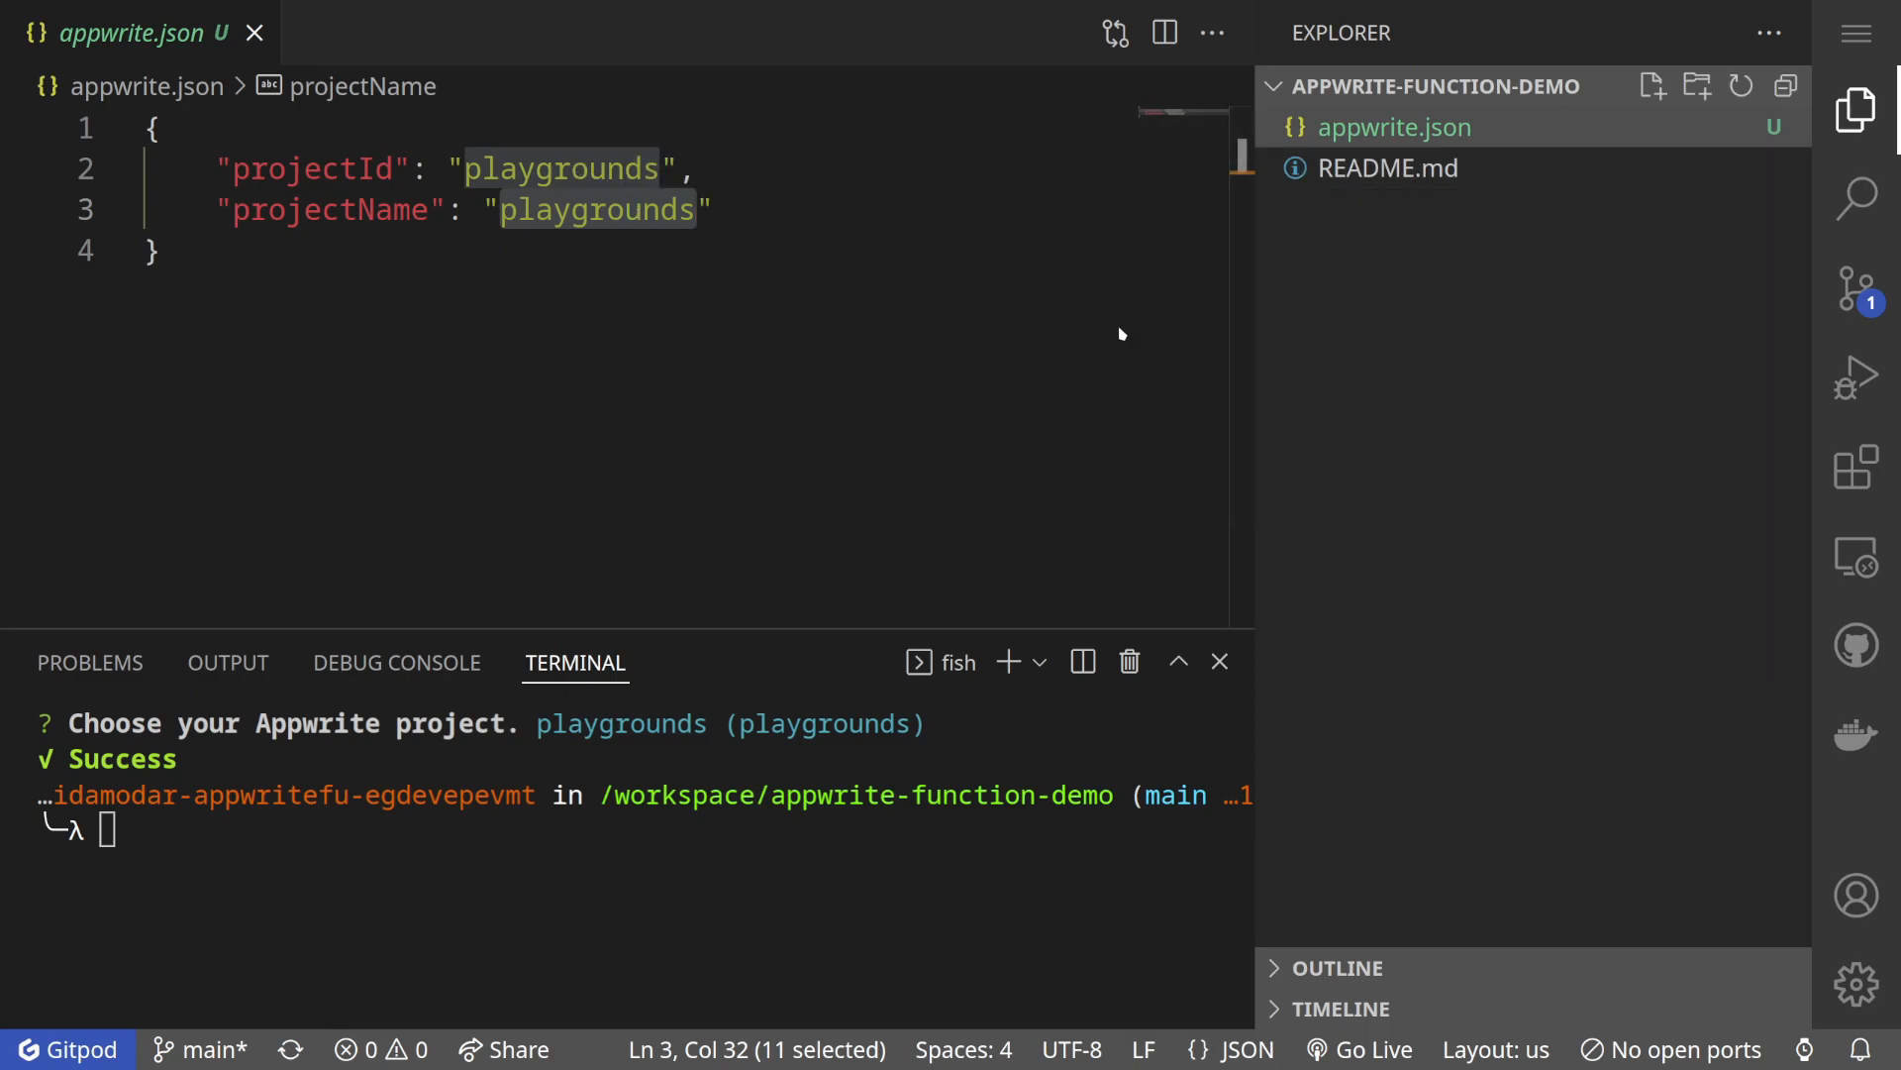
click(482, 168)
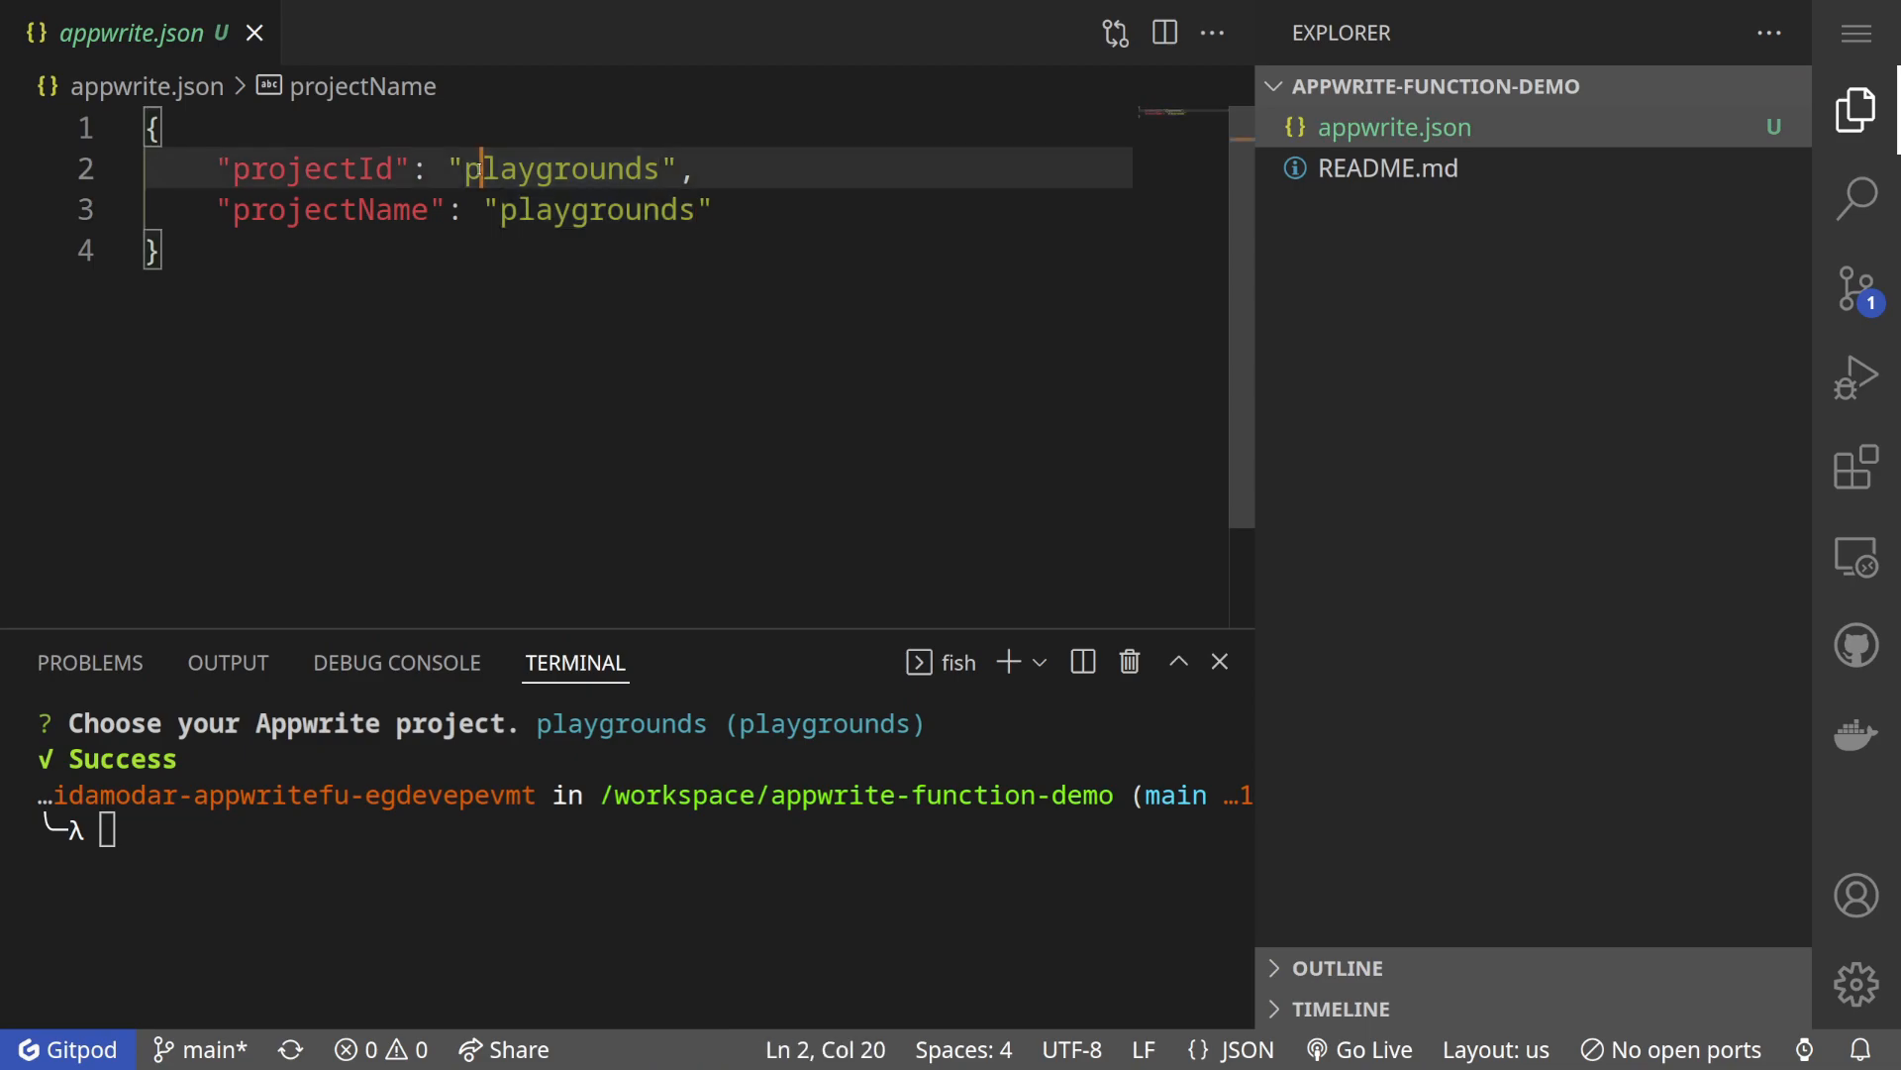
double_click(595, 210)
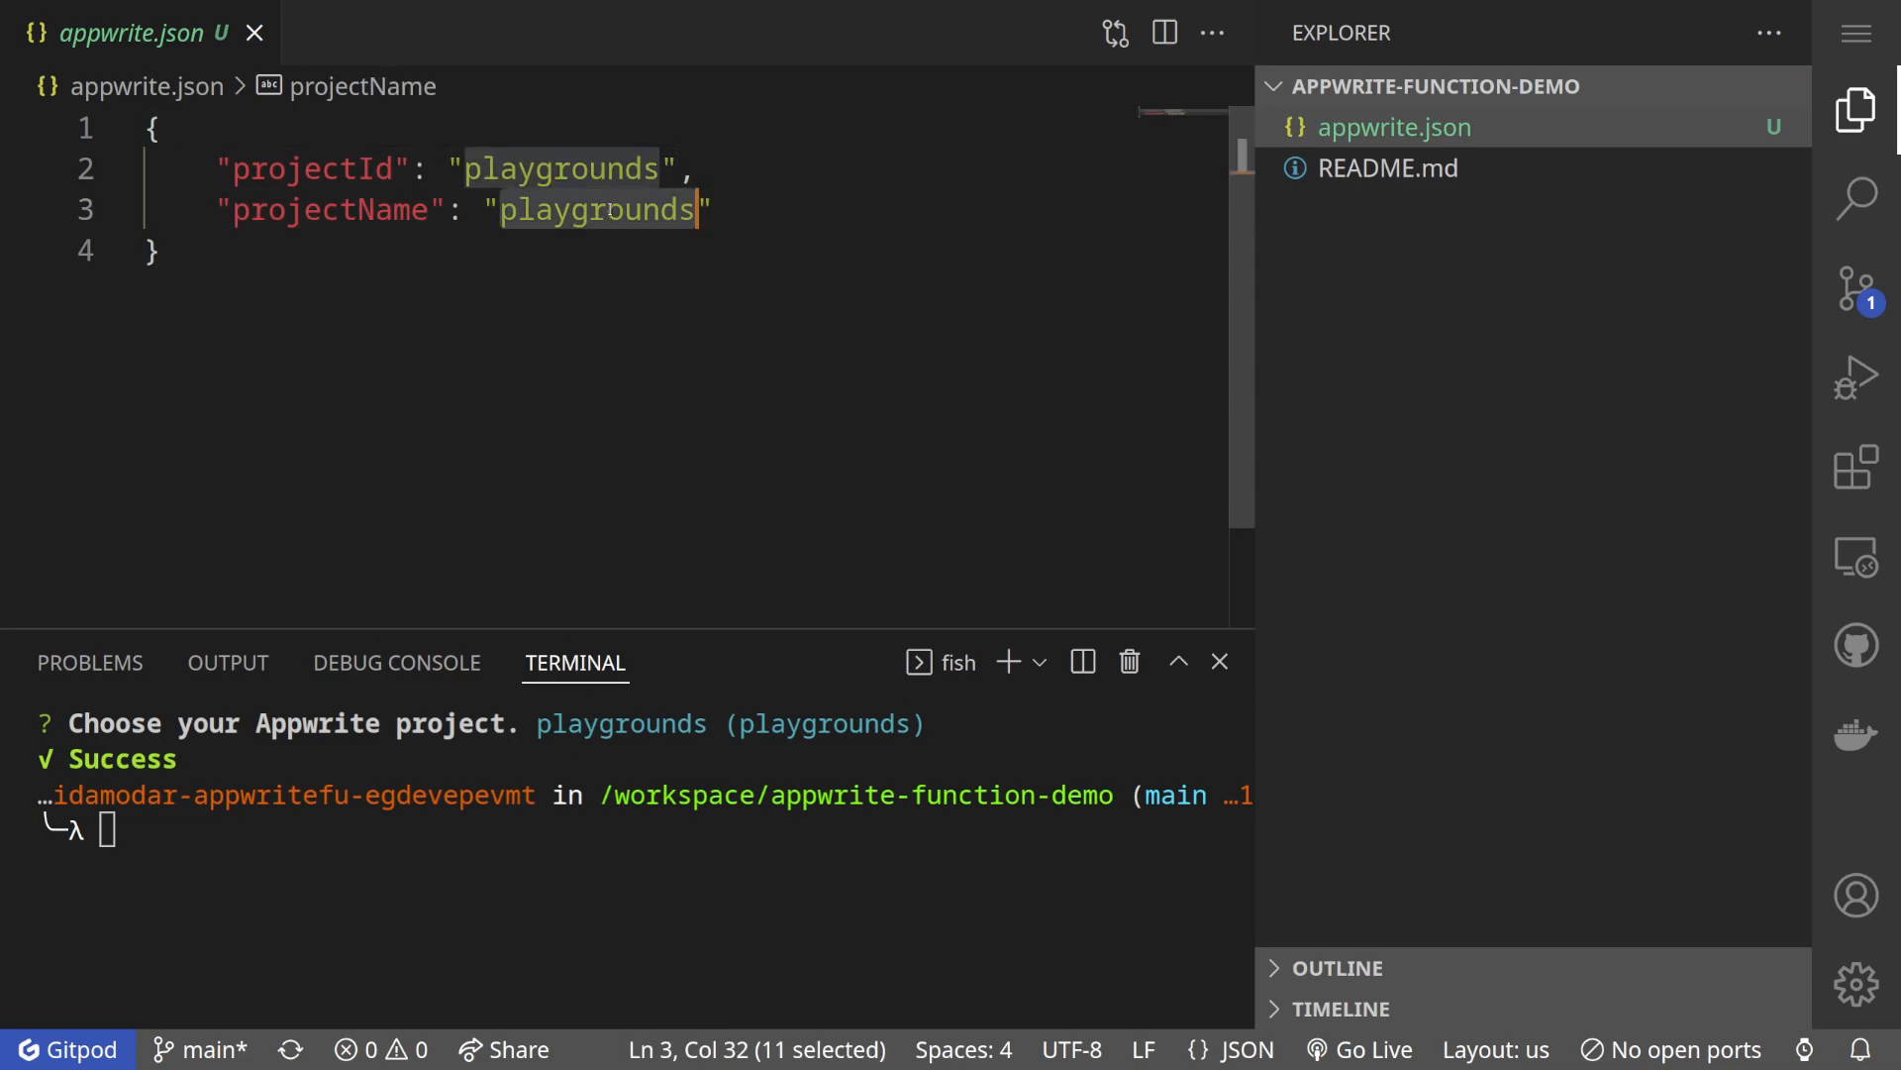
mouse_move(1041, 885)
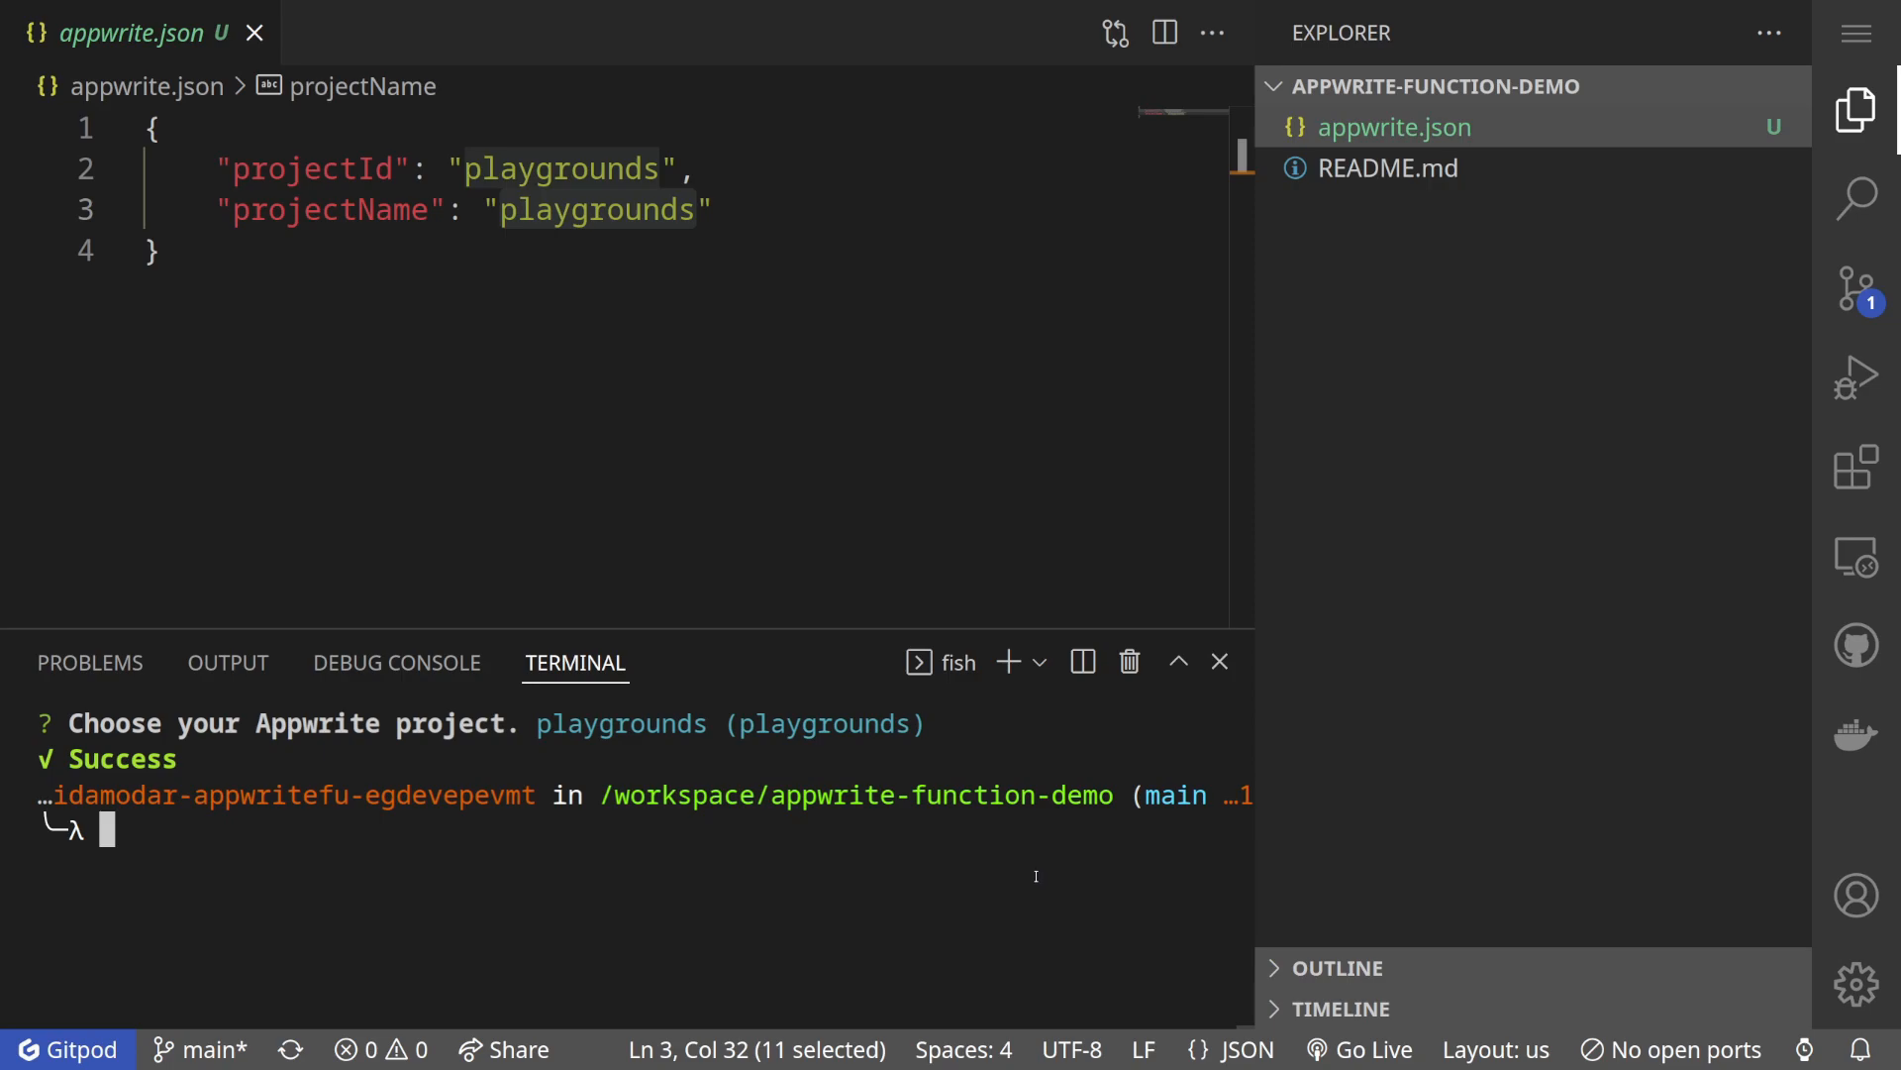
mouse_move(1019, 876)
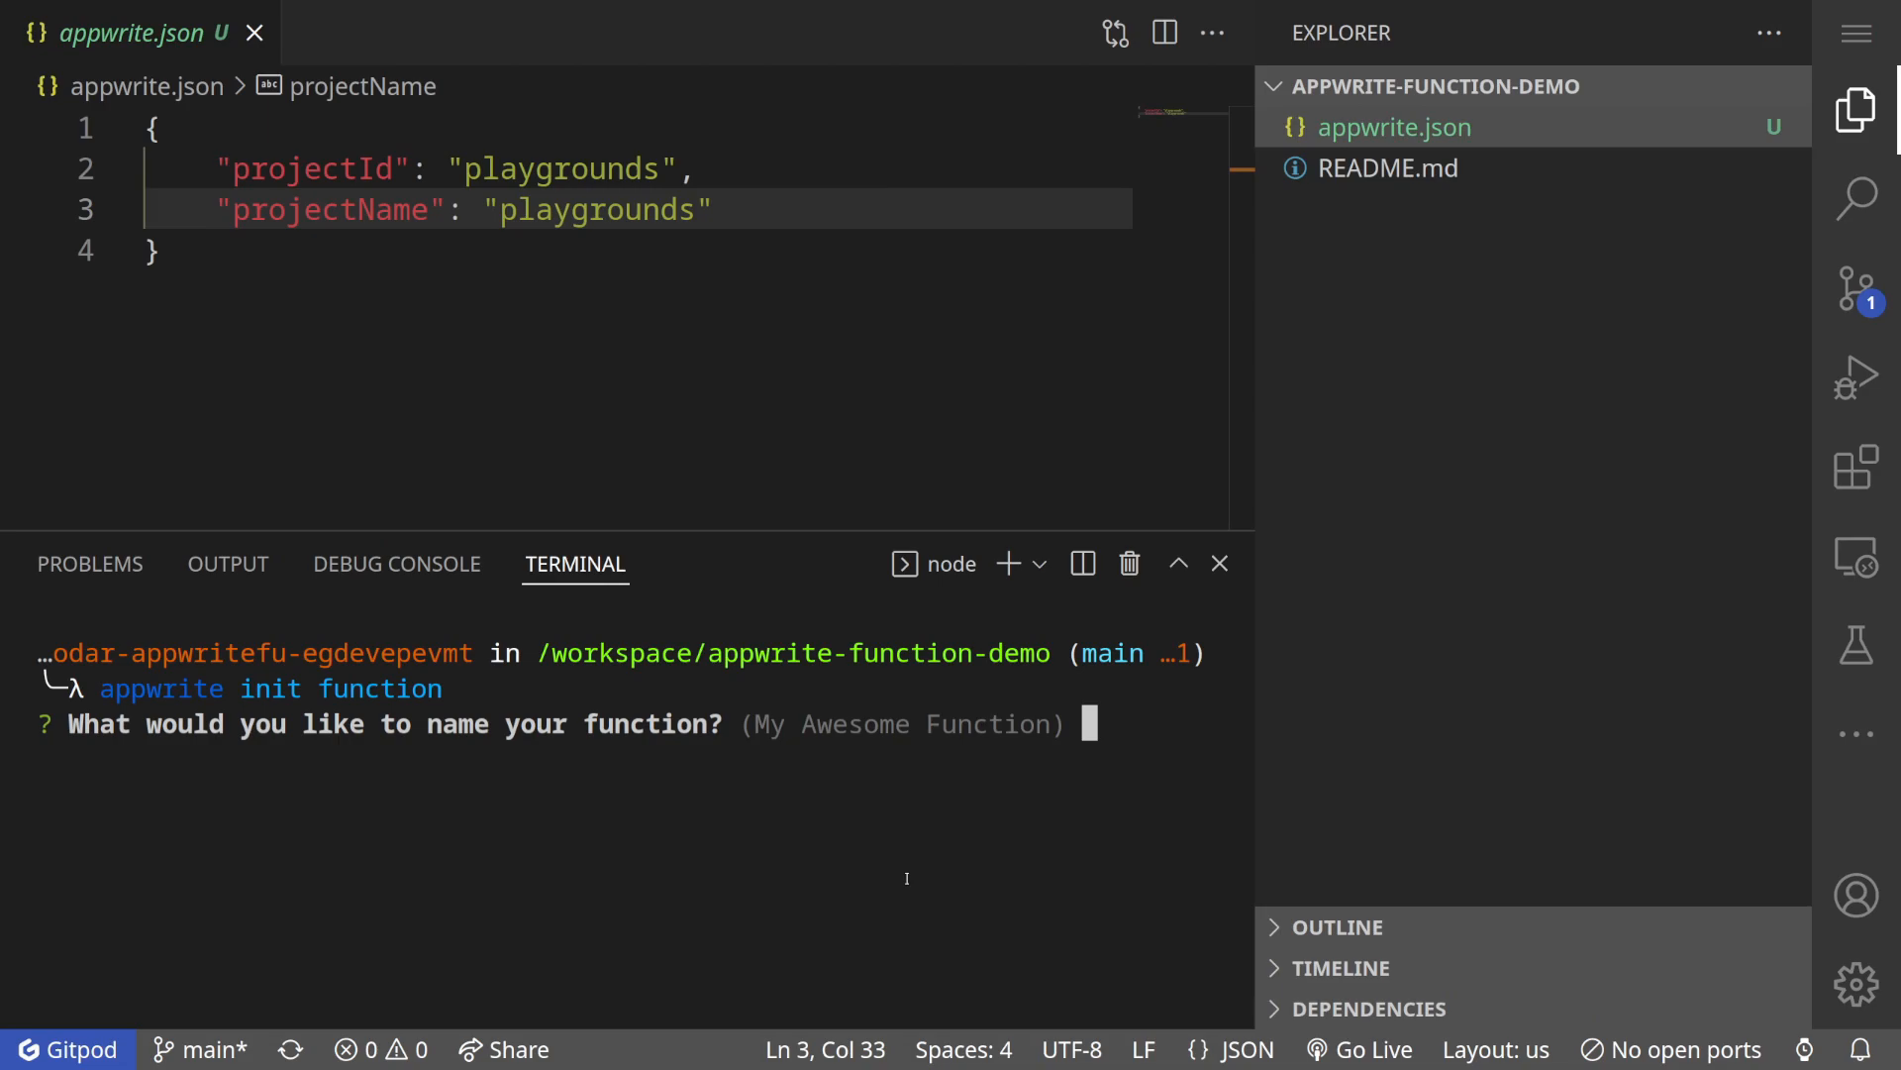
- Name the new function dart-hello-world and choose the Dart 2.16 runtime
text(dart-he)
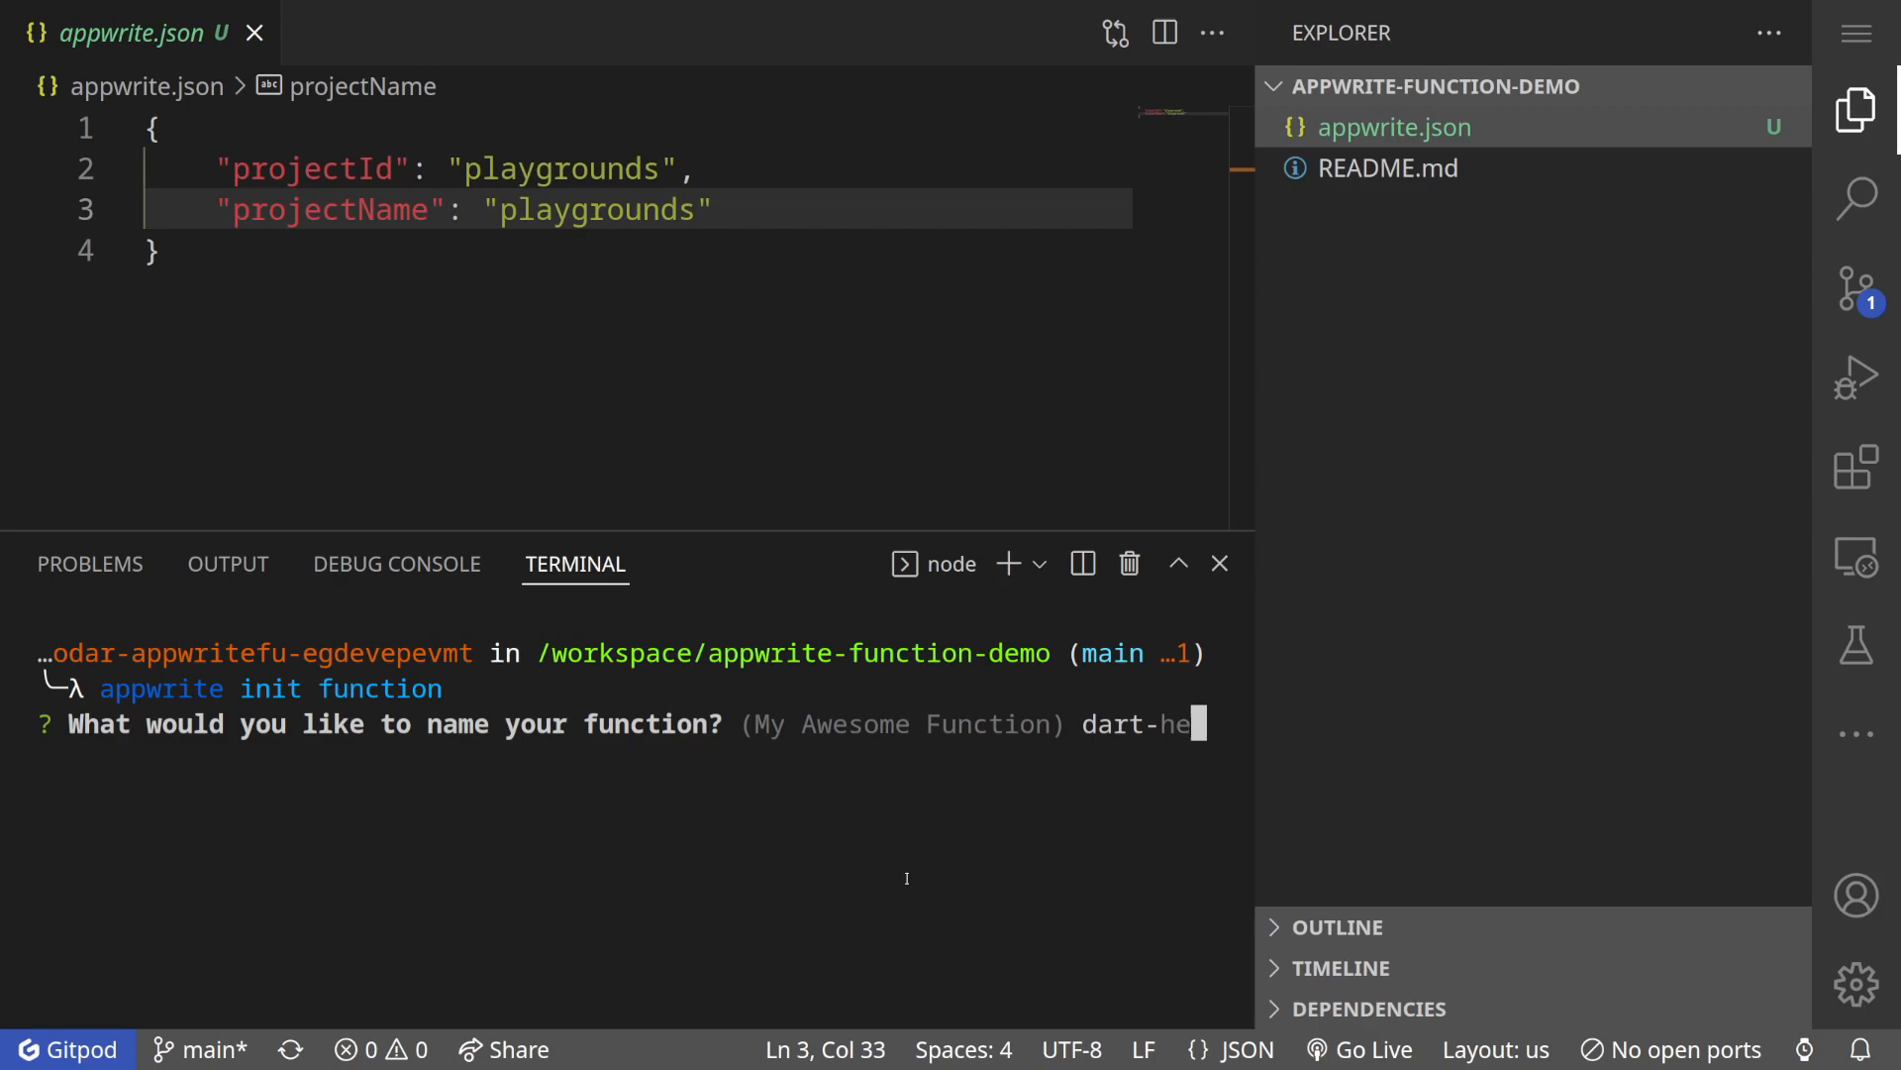
text(lo-workd)
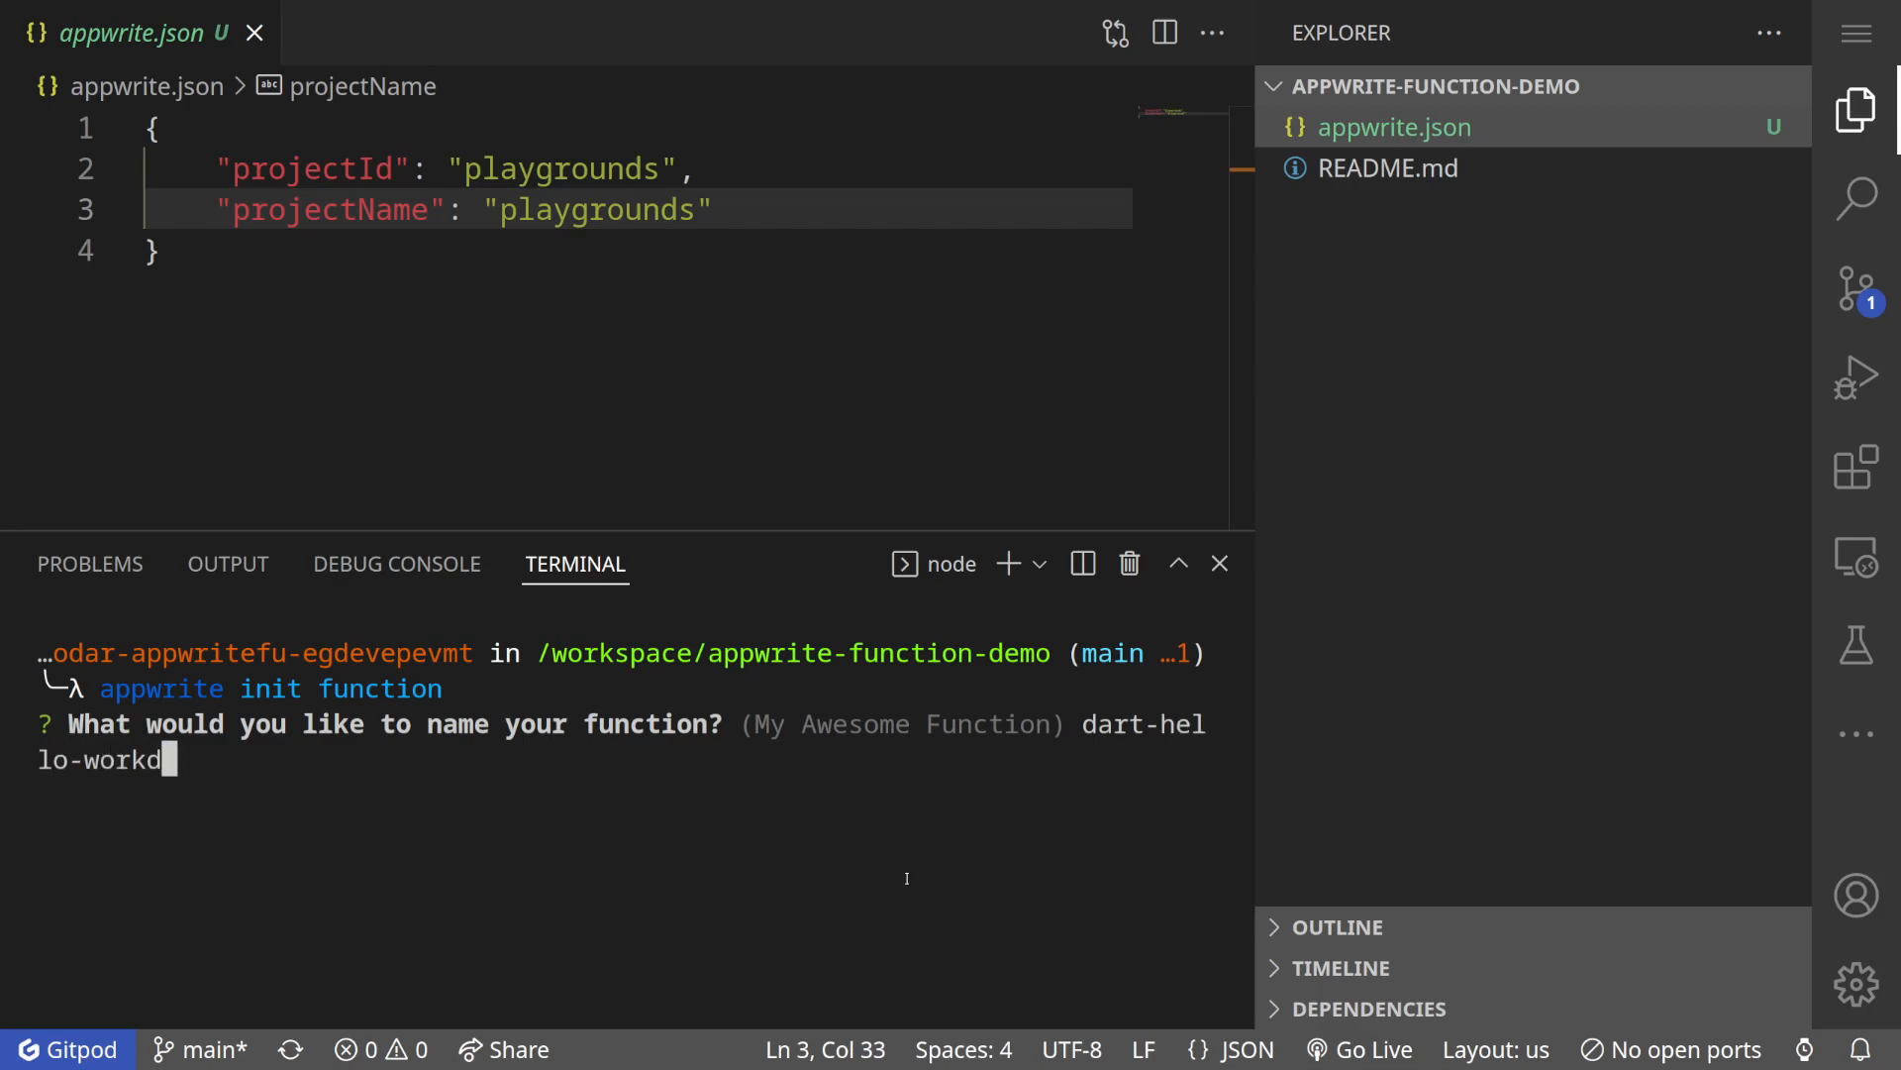
key(Return)
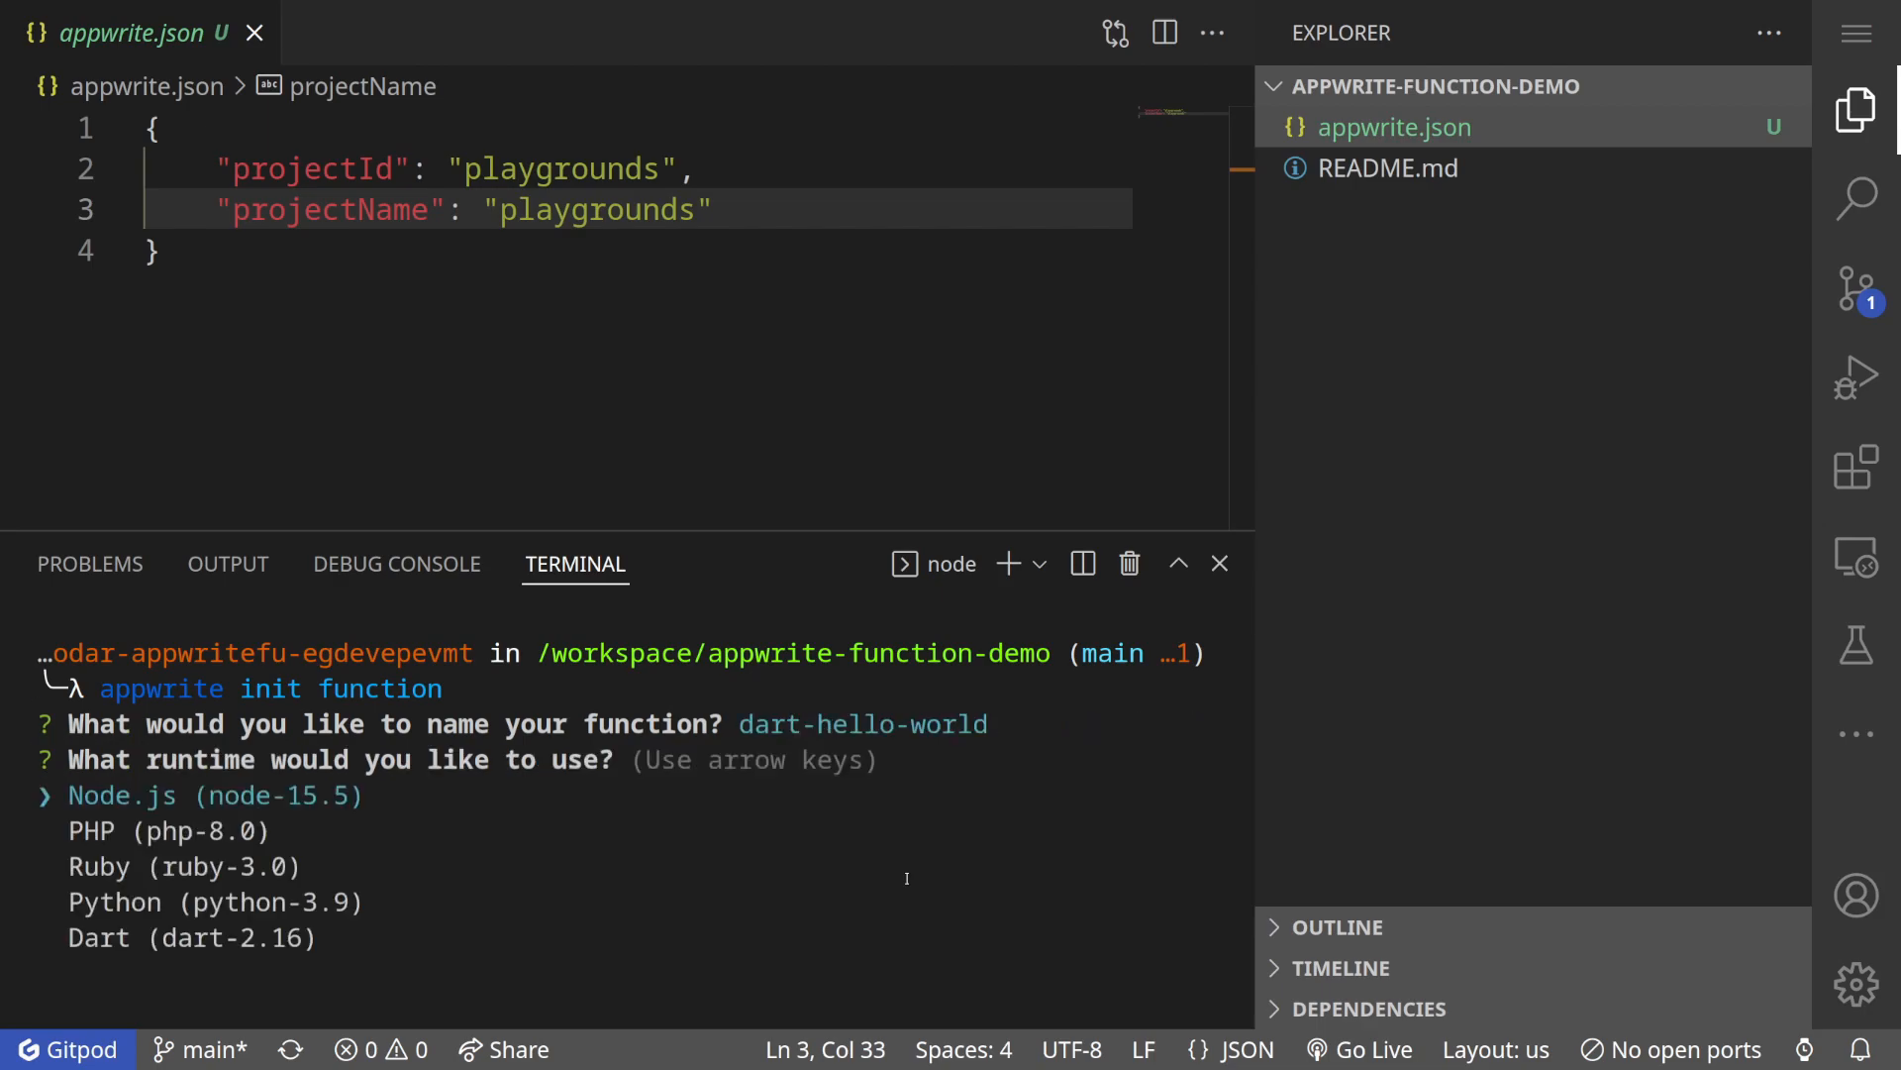
key(Down)
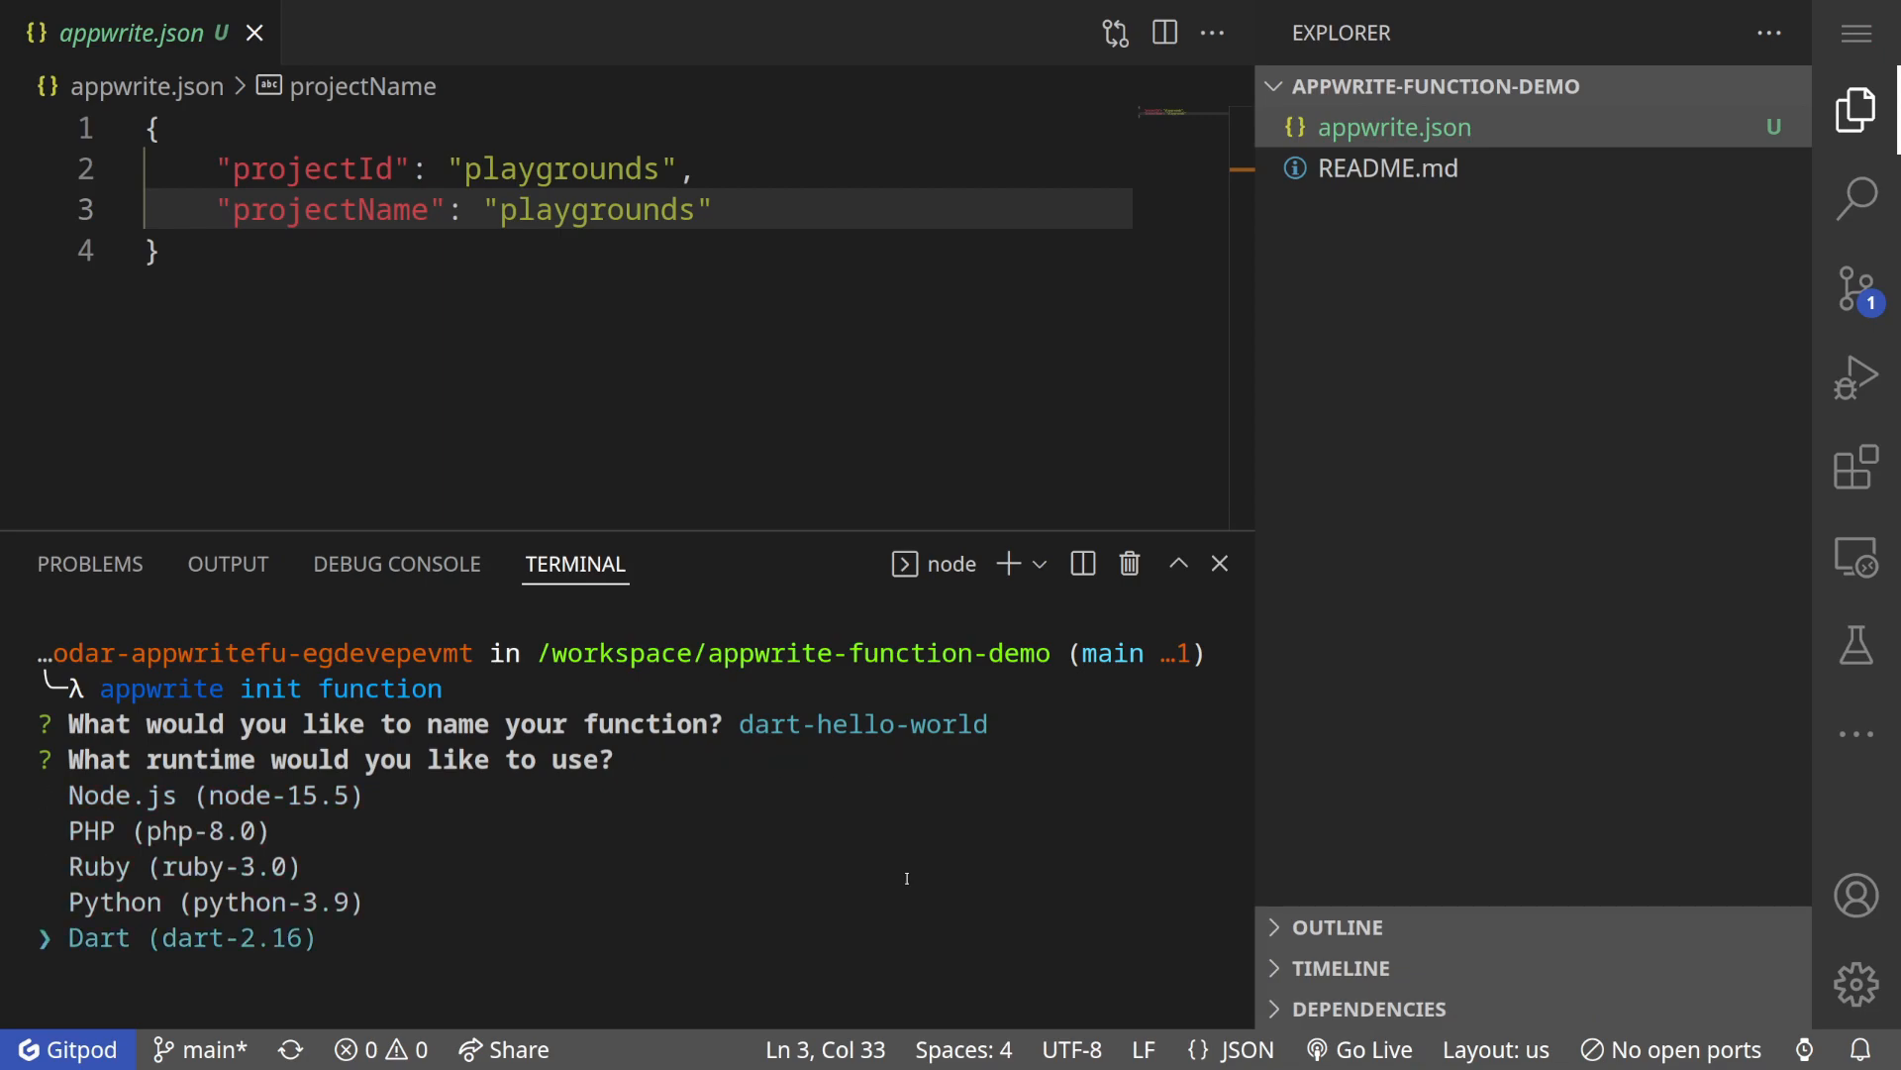
key(Return)
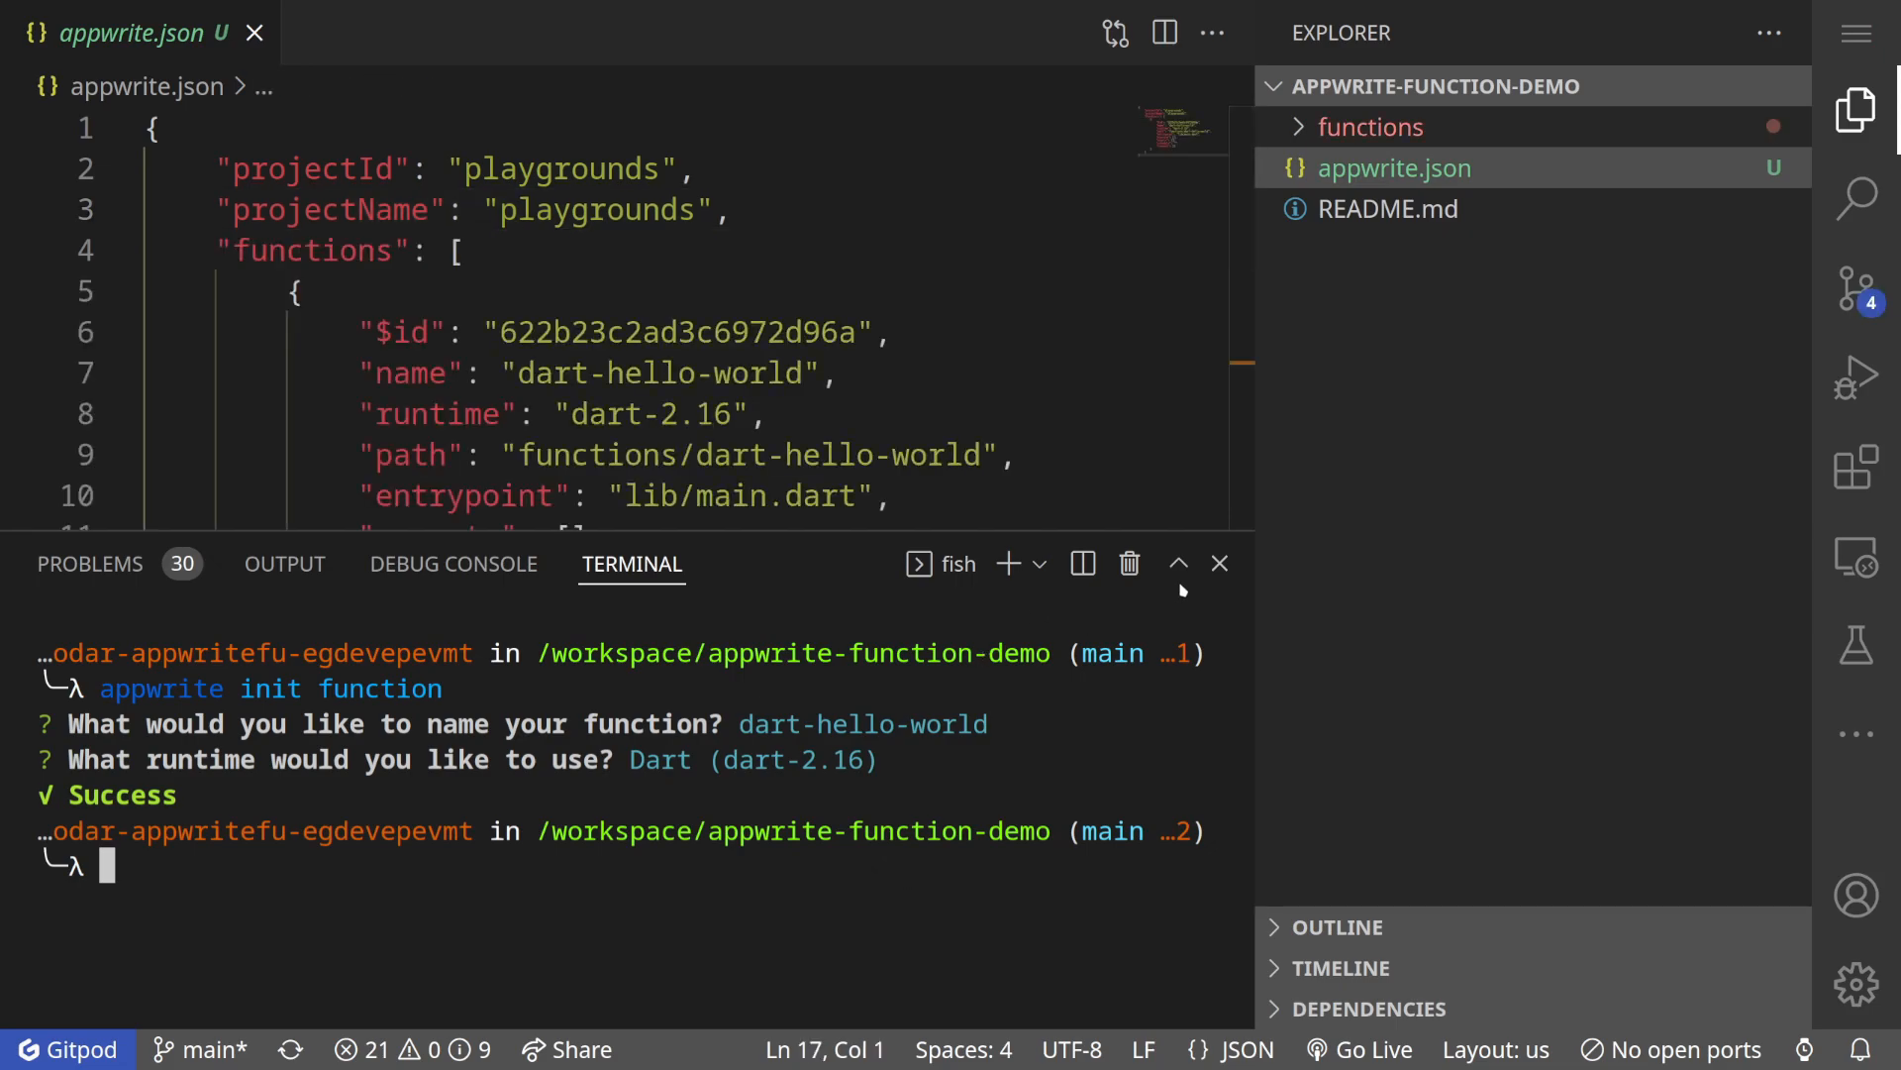
- Hide the terminal and change the function's $id in appwrite.json to dart-hello-world
click(1220, 562)
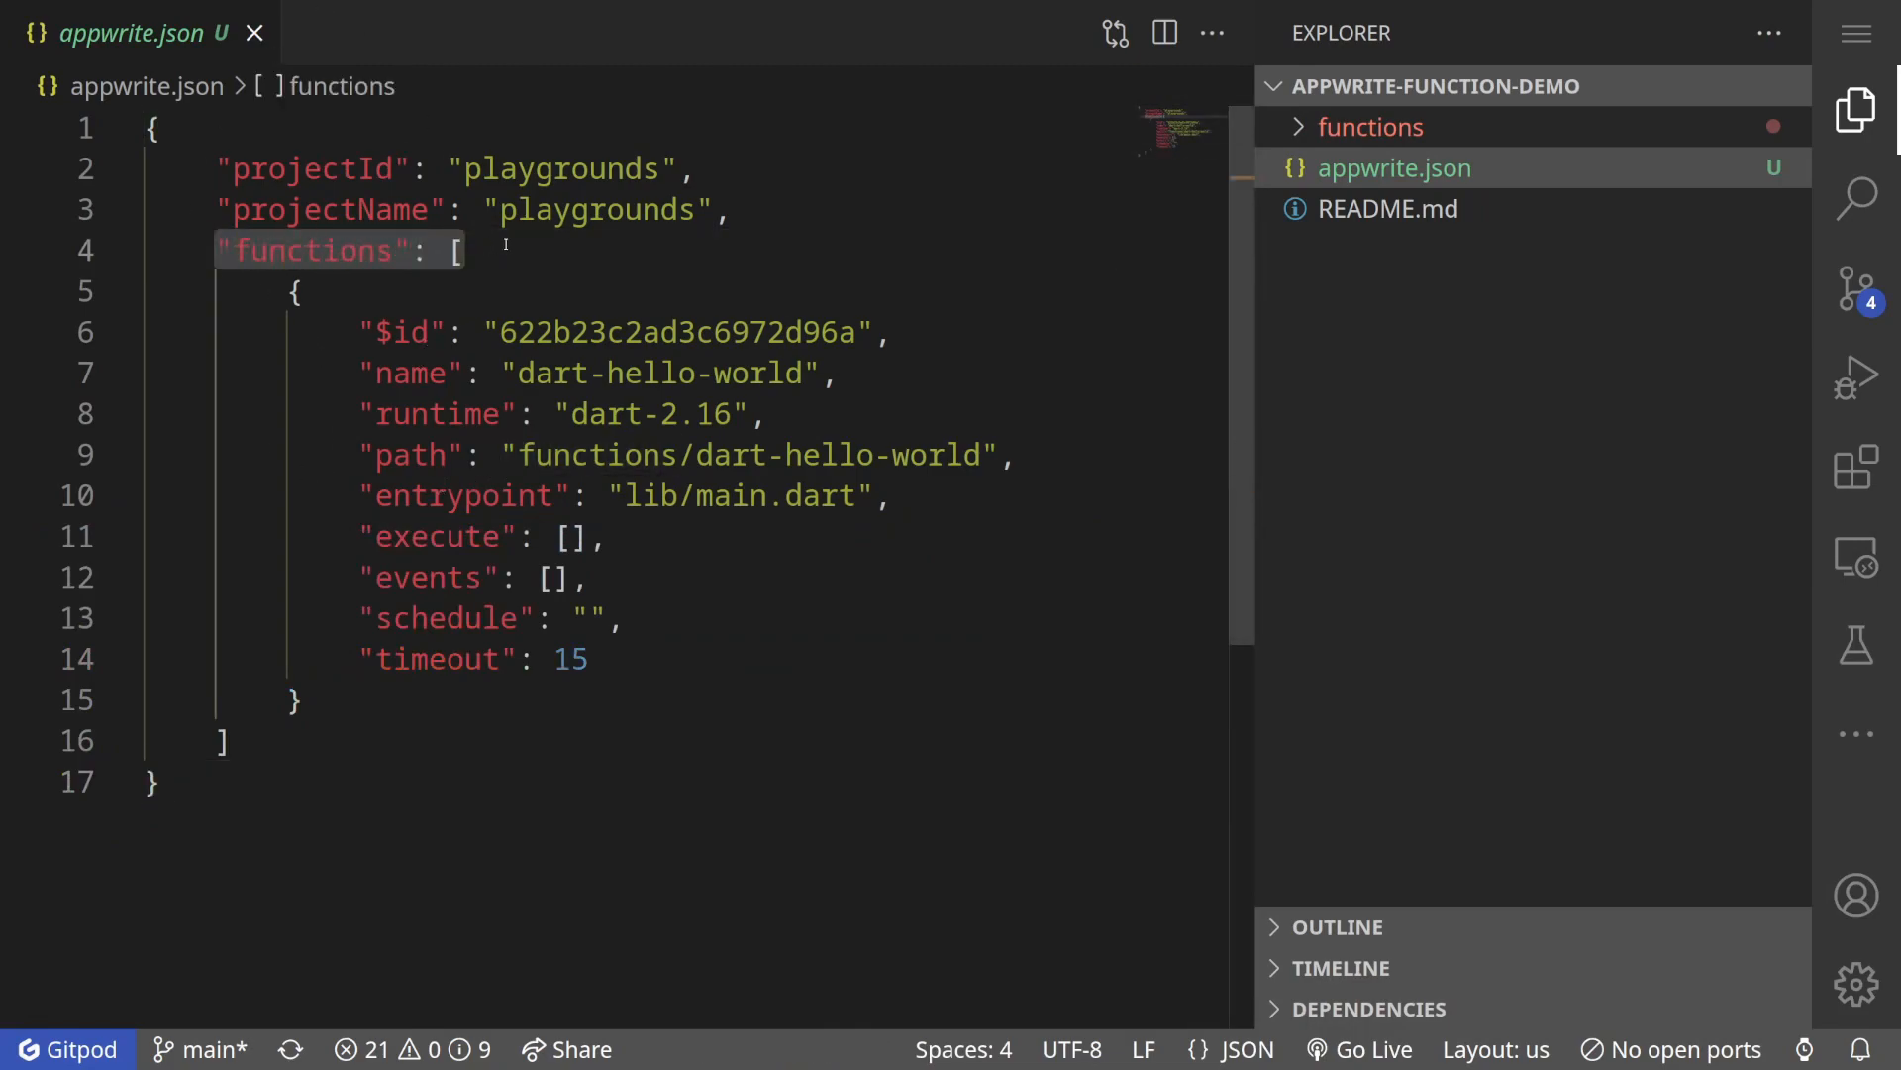
mouse_move(377, 272)
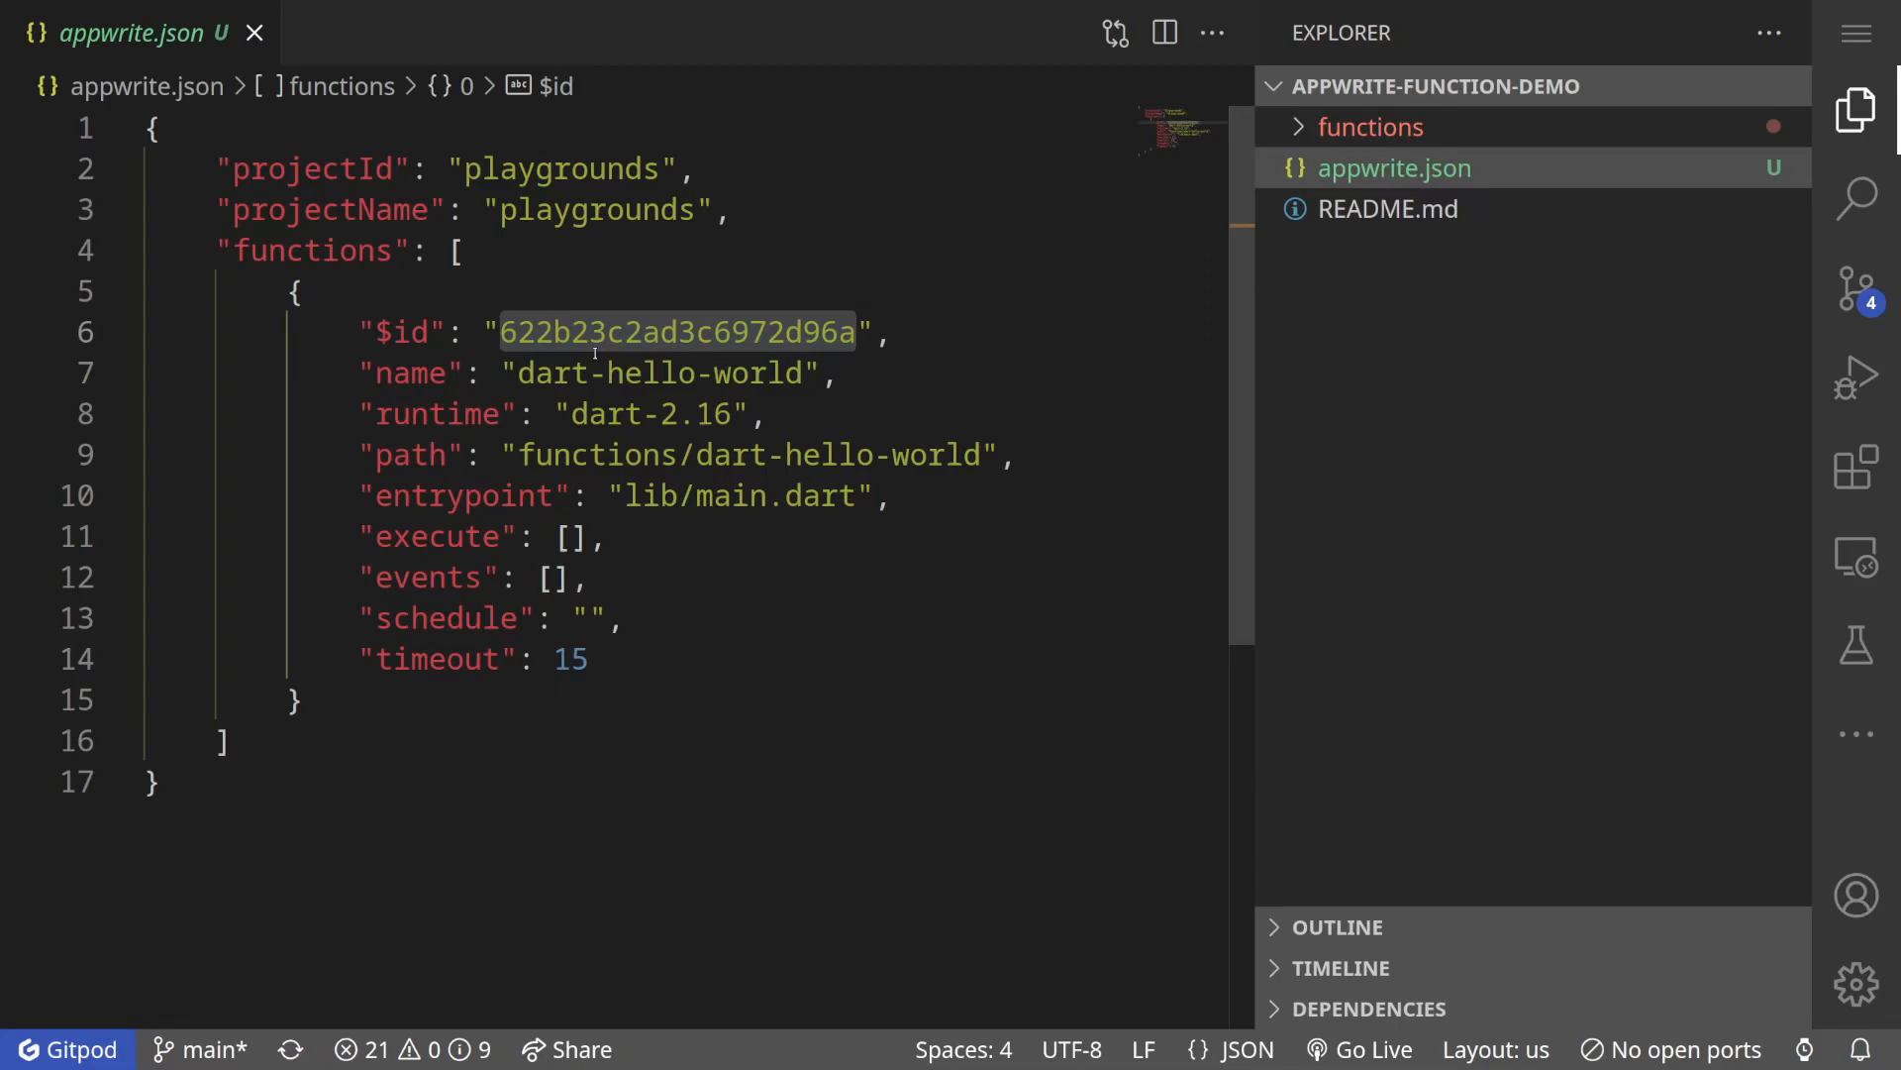
text(d": "d",)
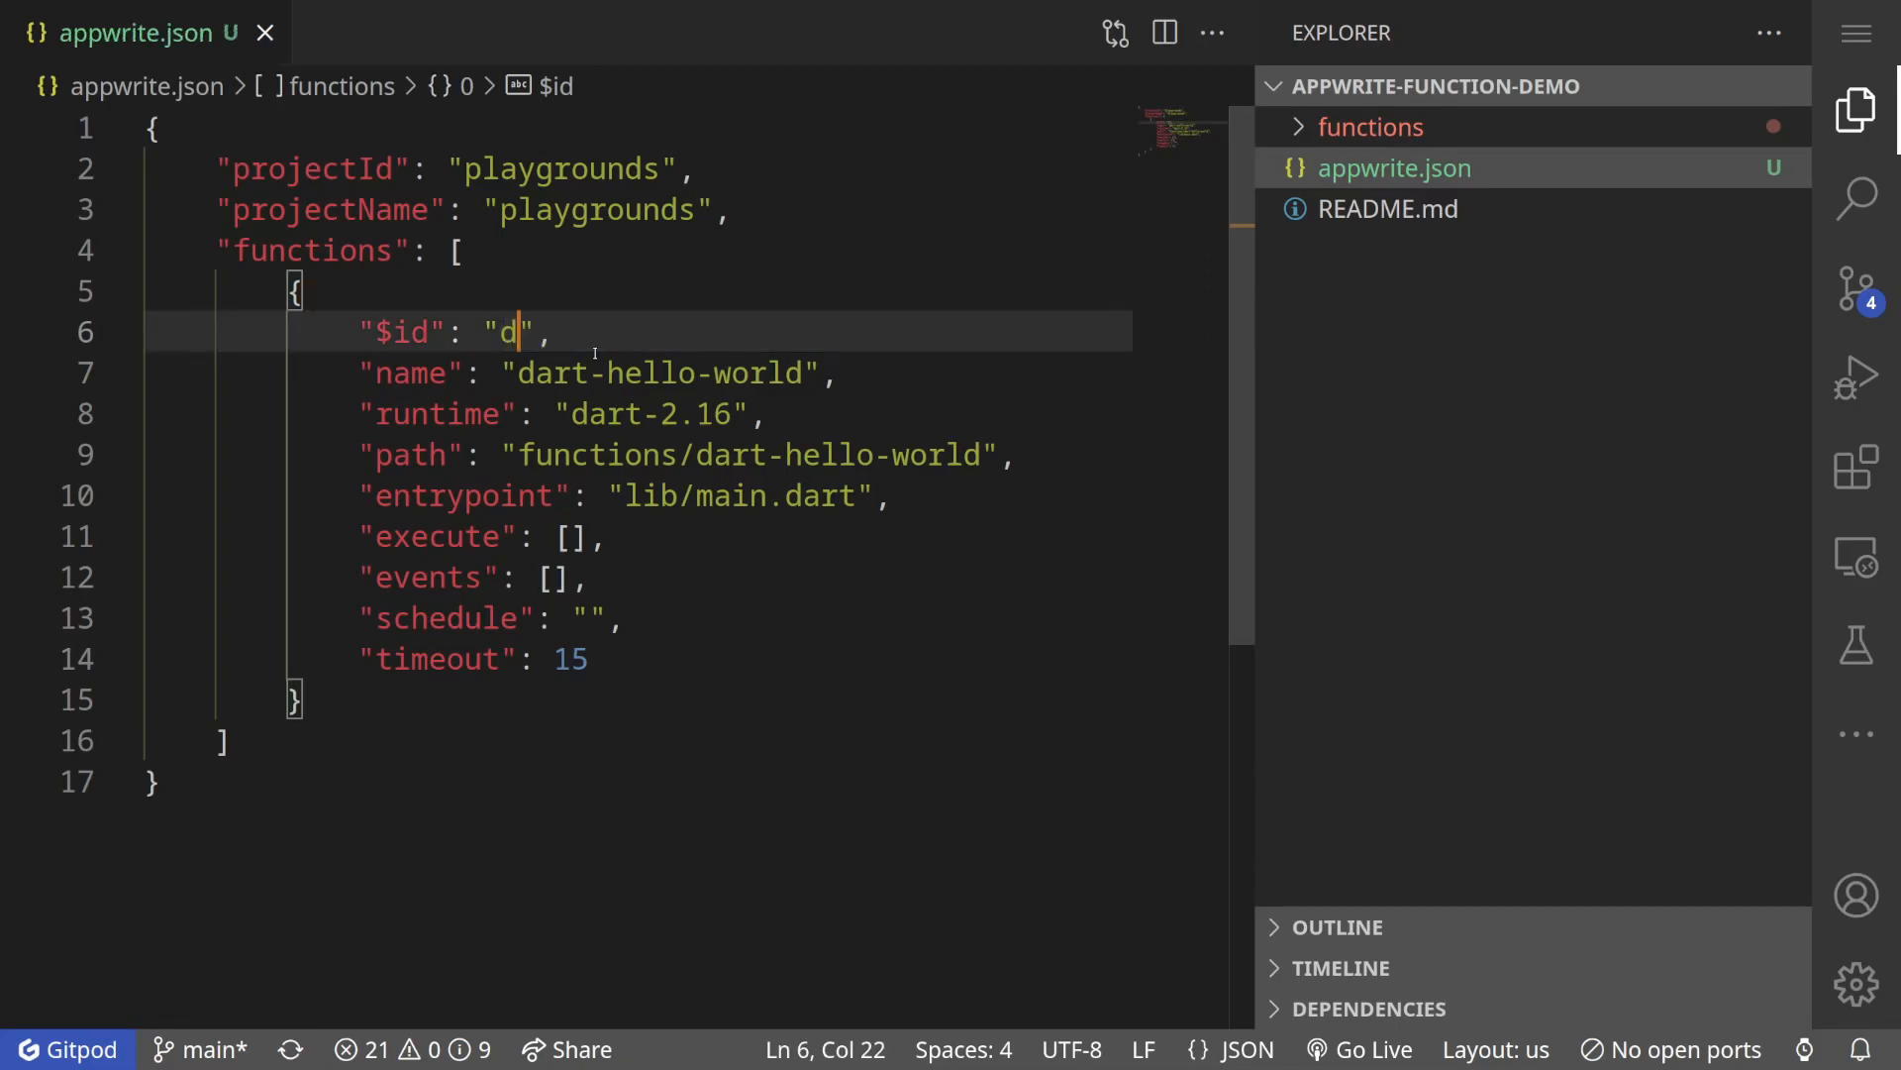
text(art-hello-wor)
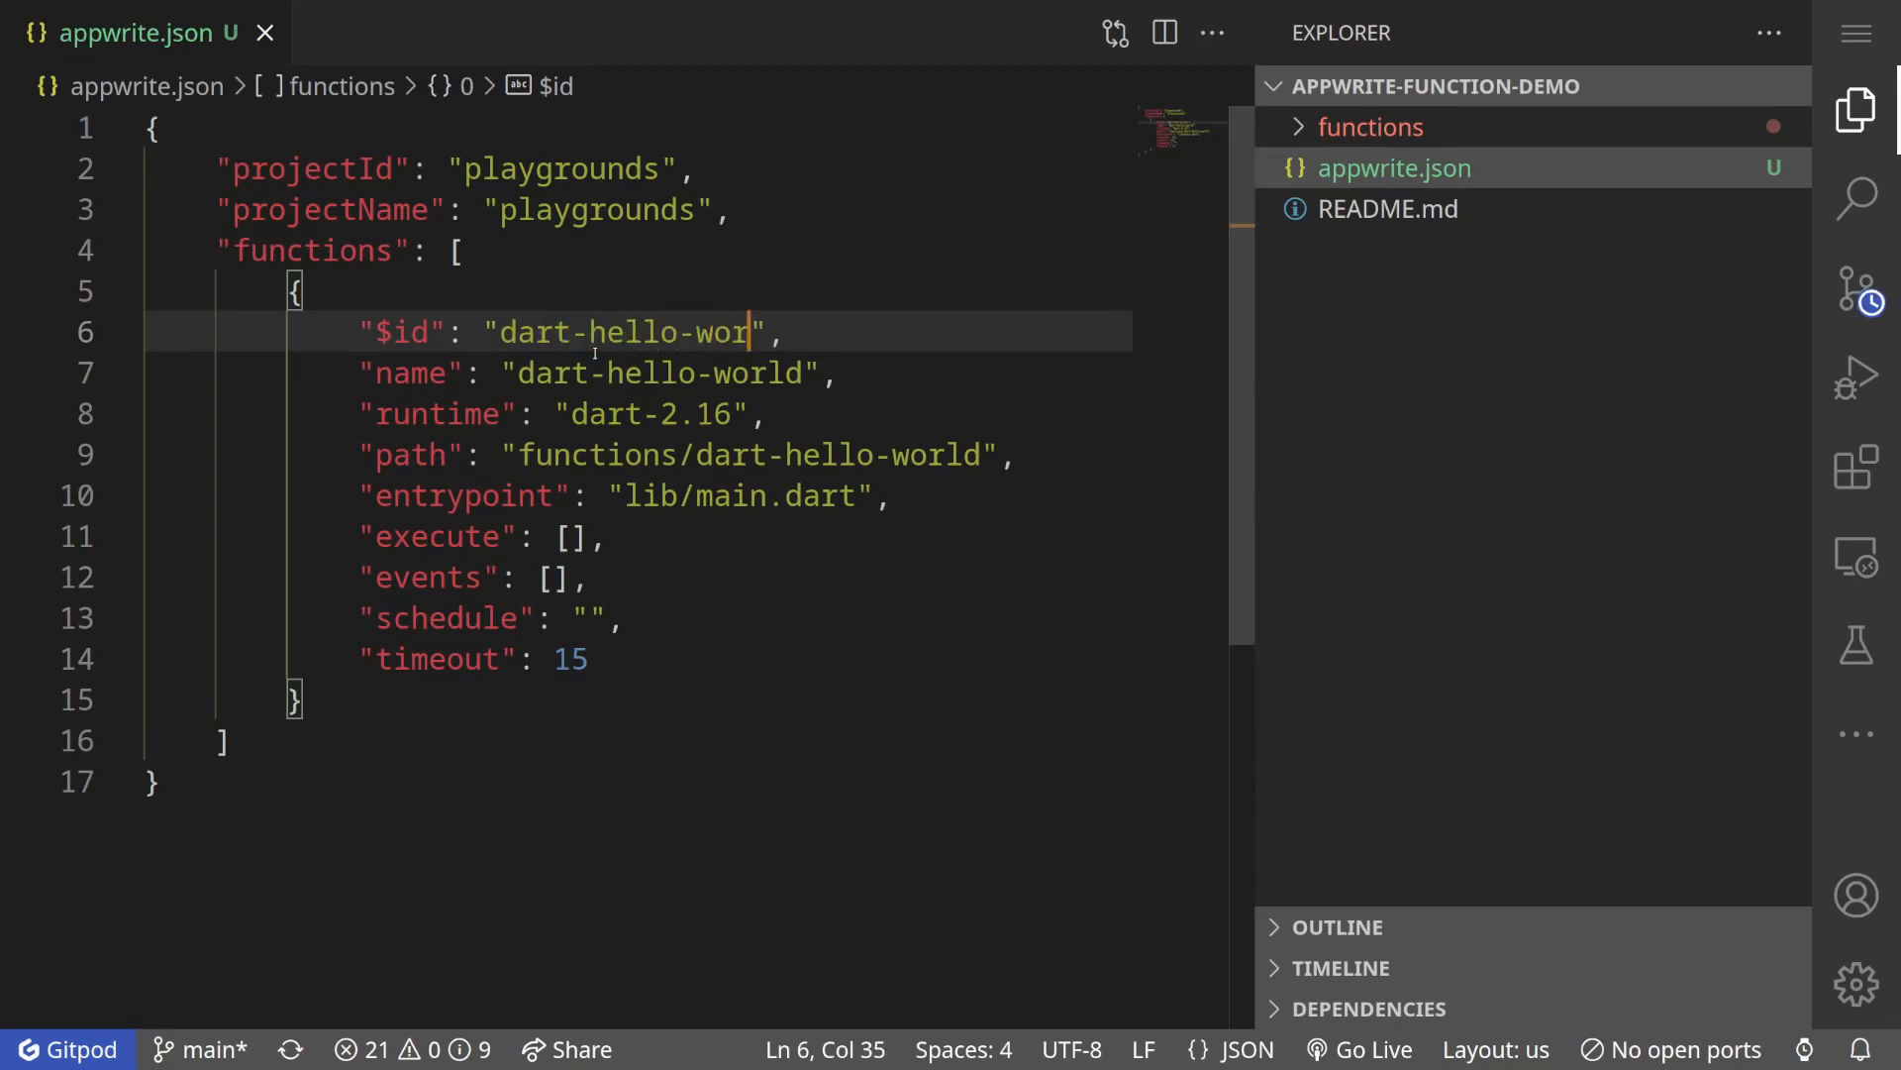
text(ld)
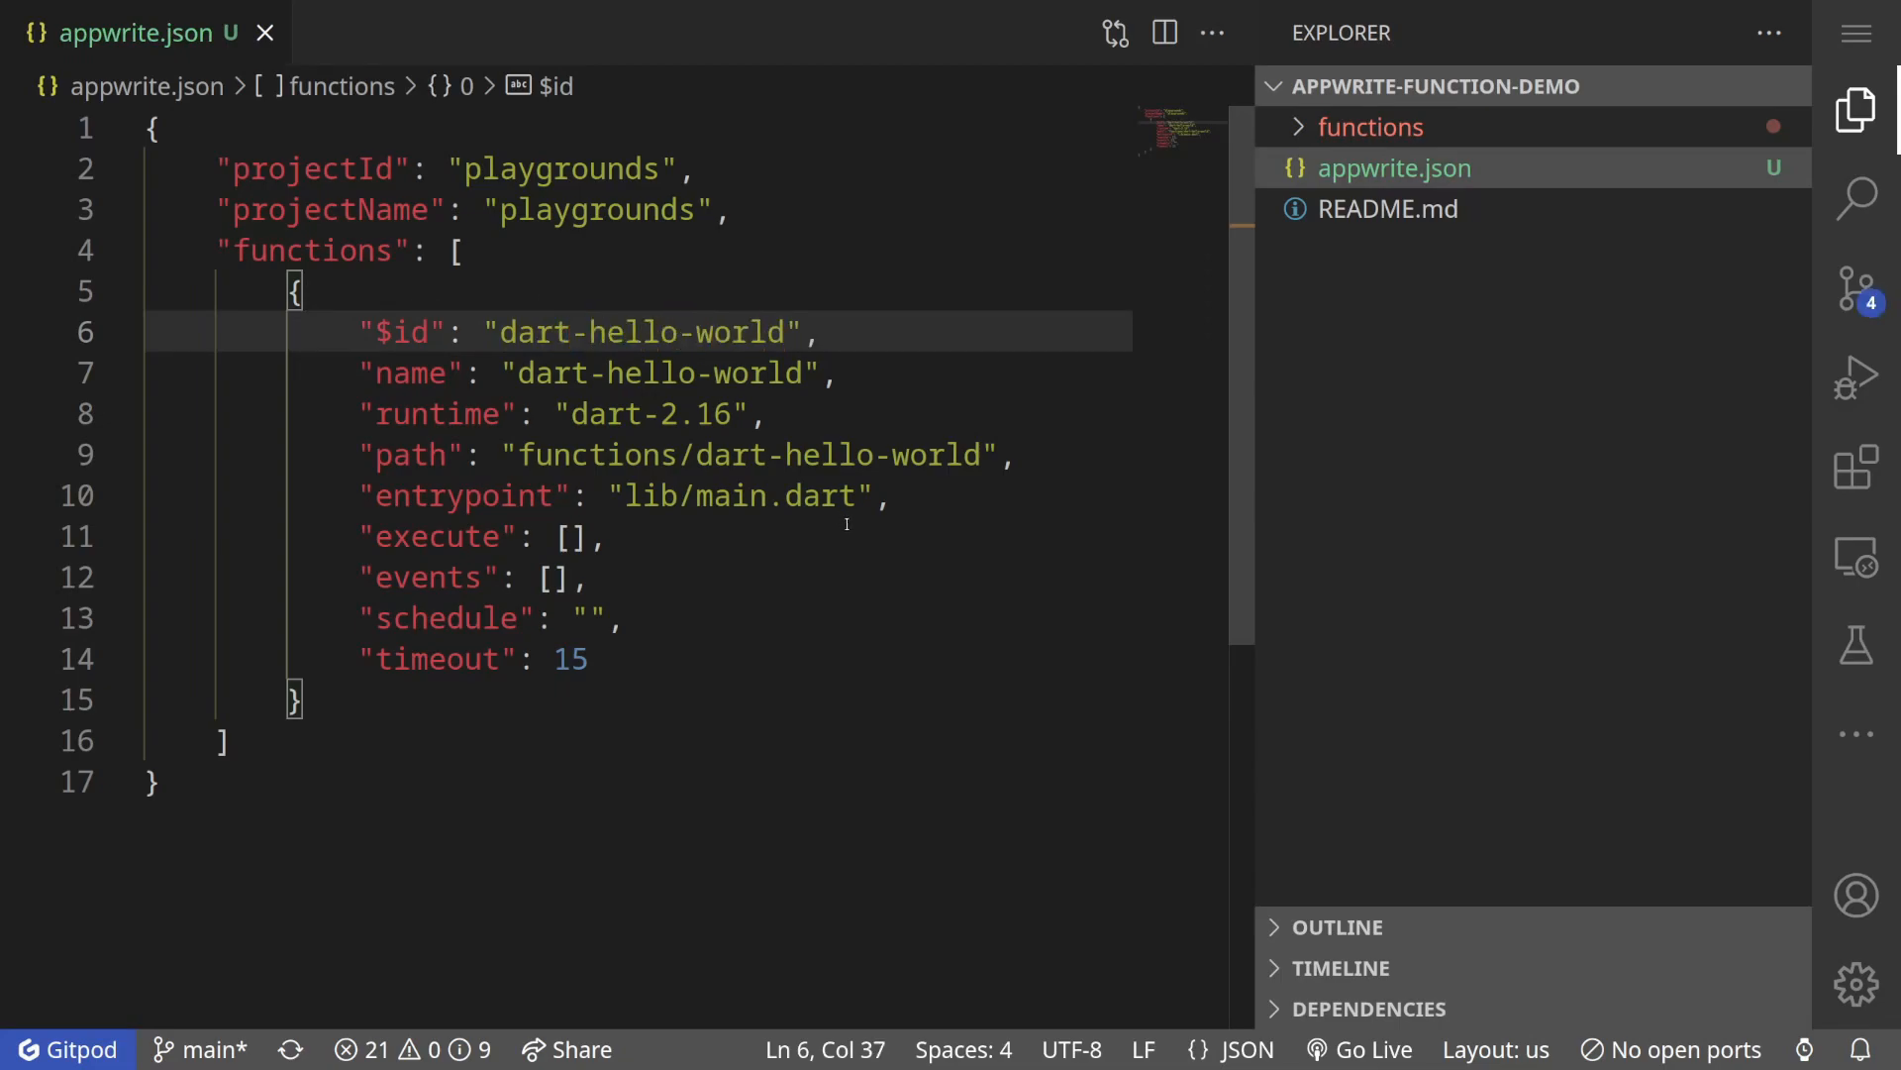
click(1371, 125)
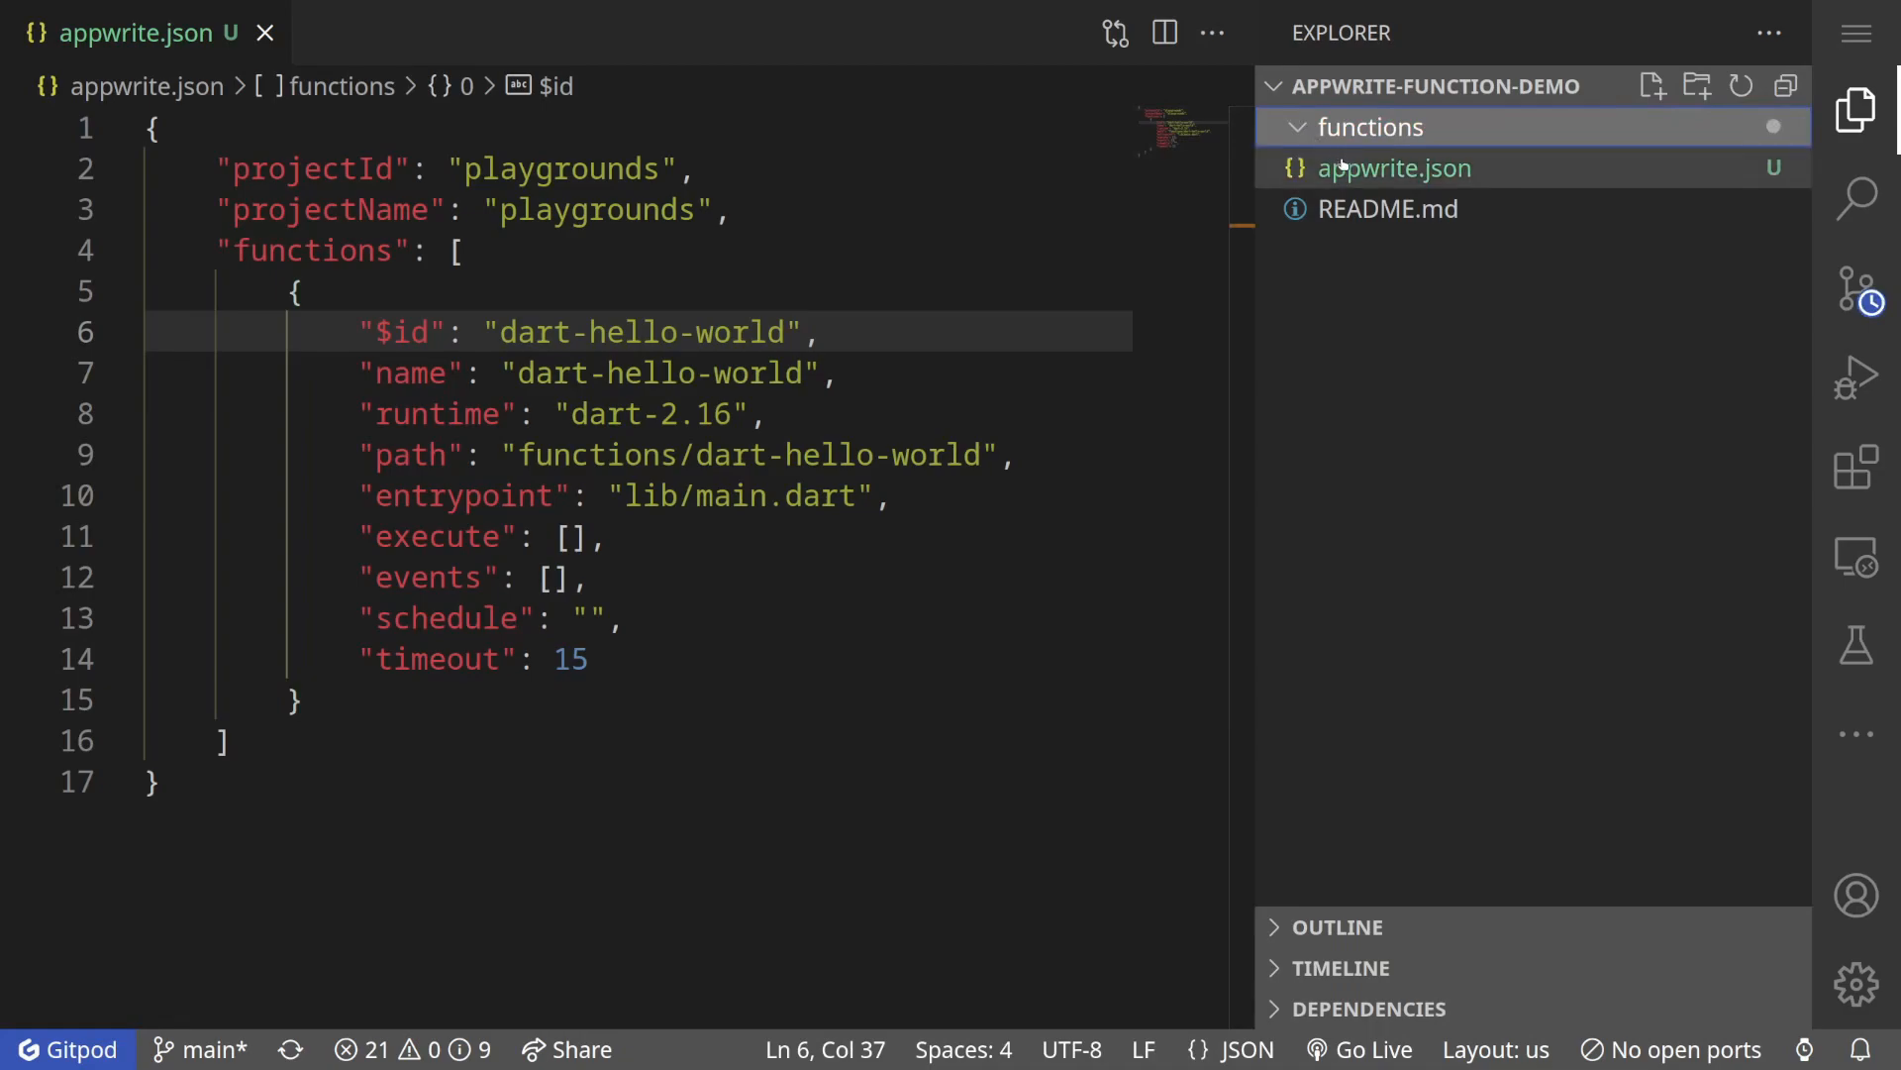
- Open functions/dart-hello-world/lib/main.dart from the Explorer
click(1376, 126)
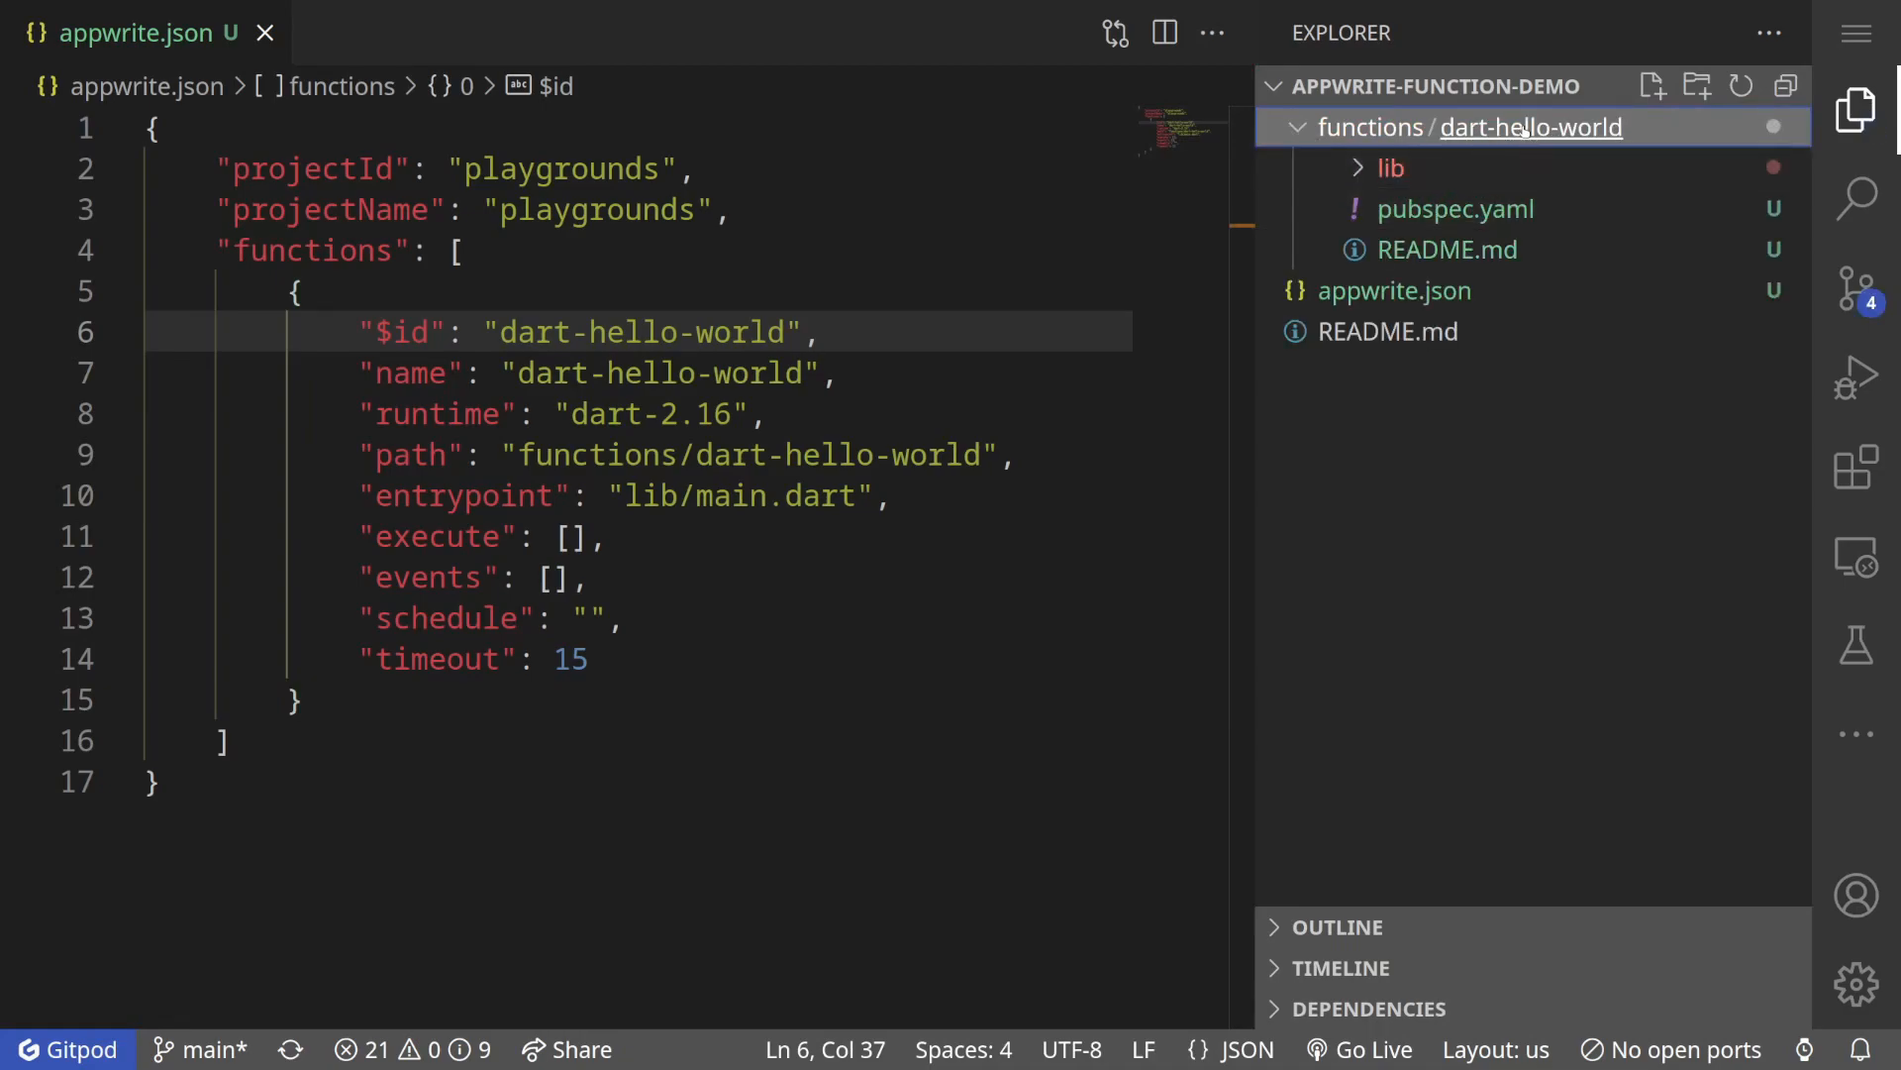
click(1392, 168)
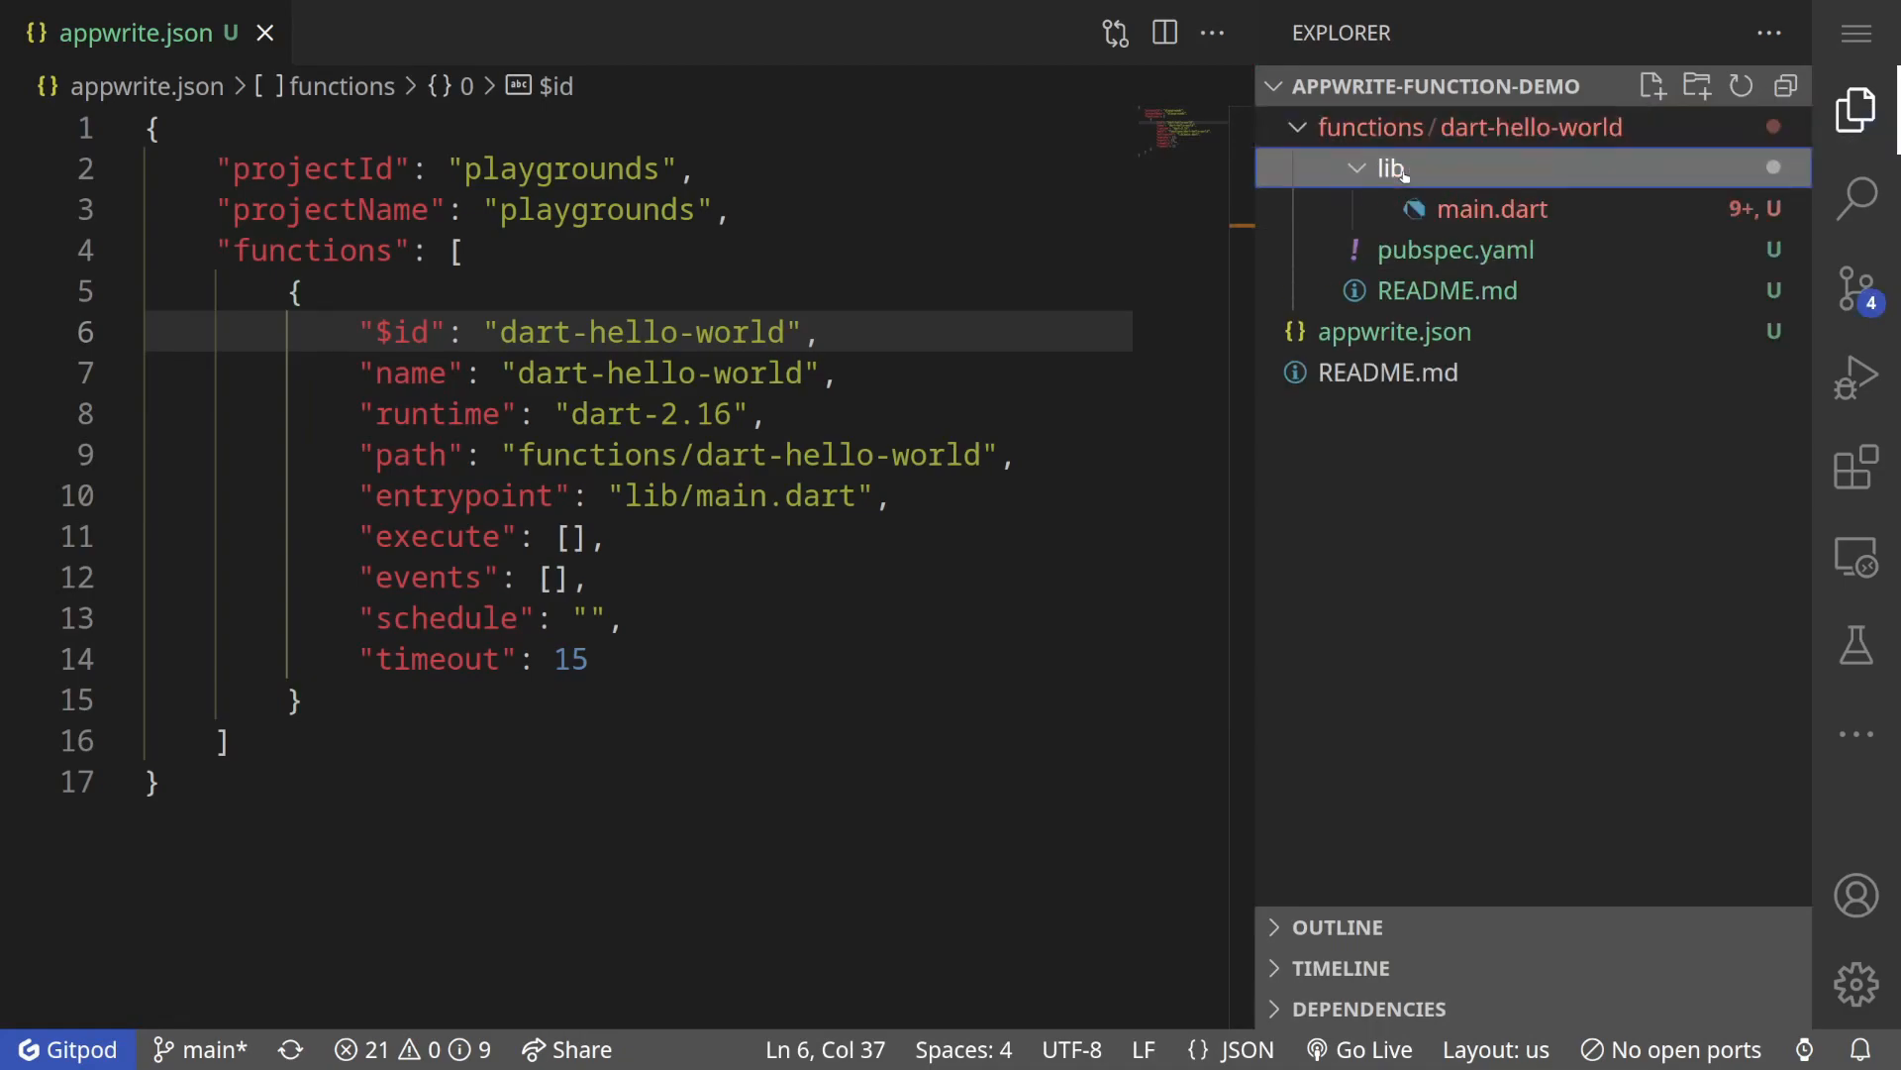
click(1491, 209)
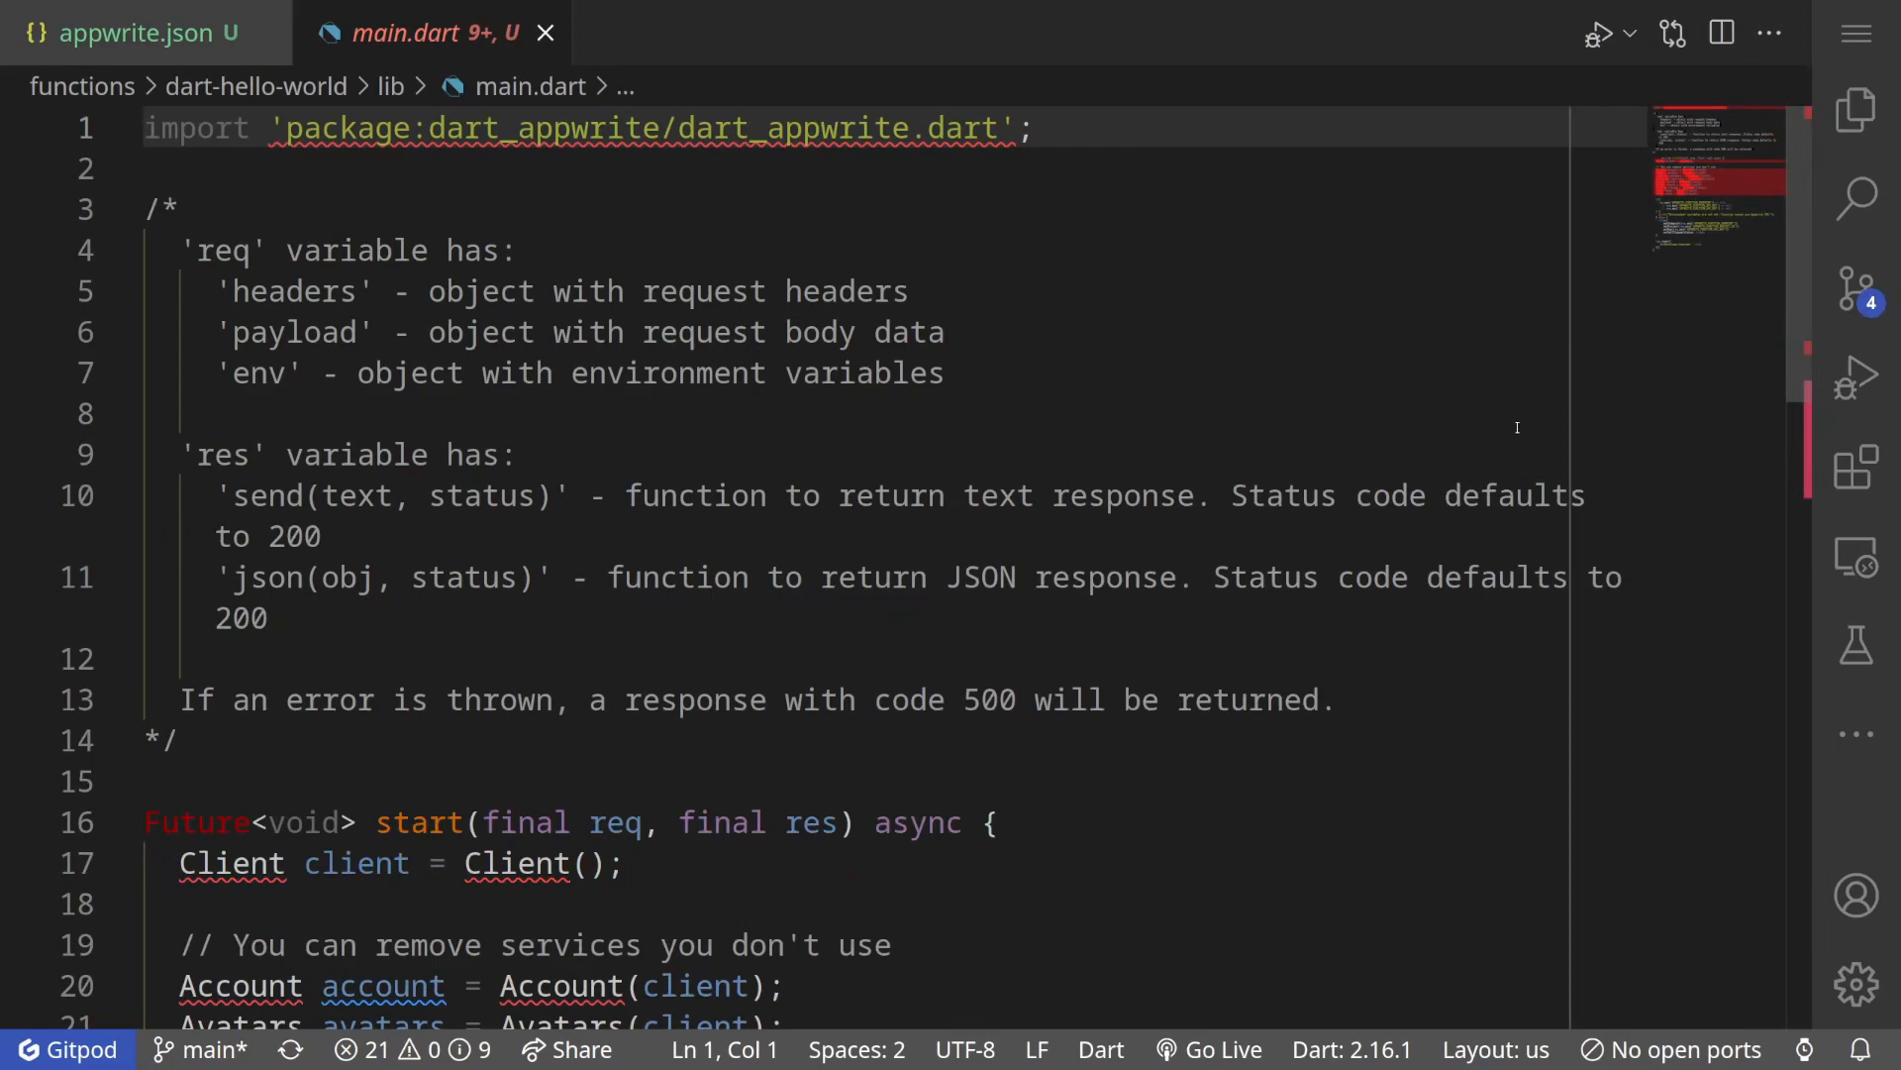
mouse_move(1176, 495)
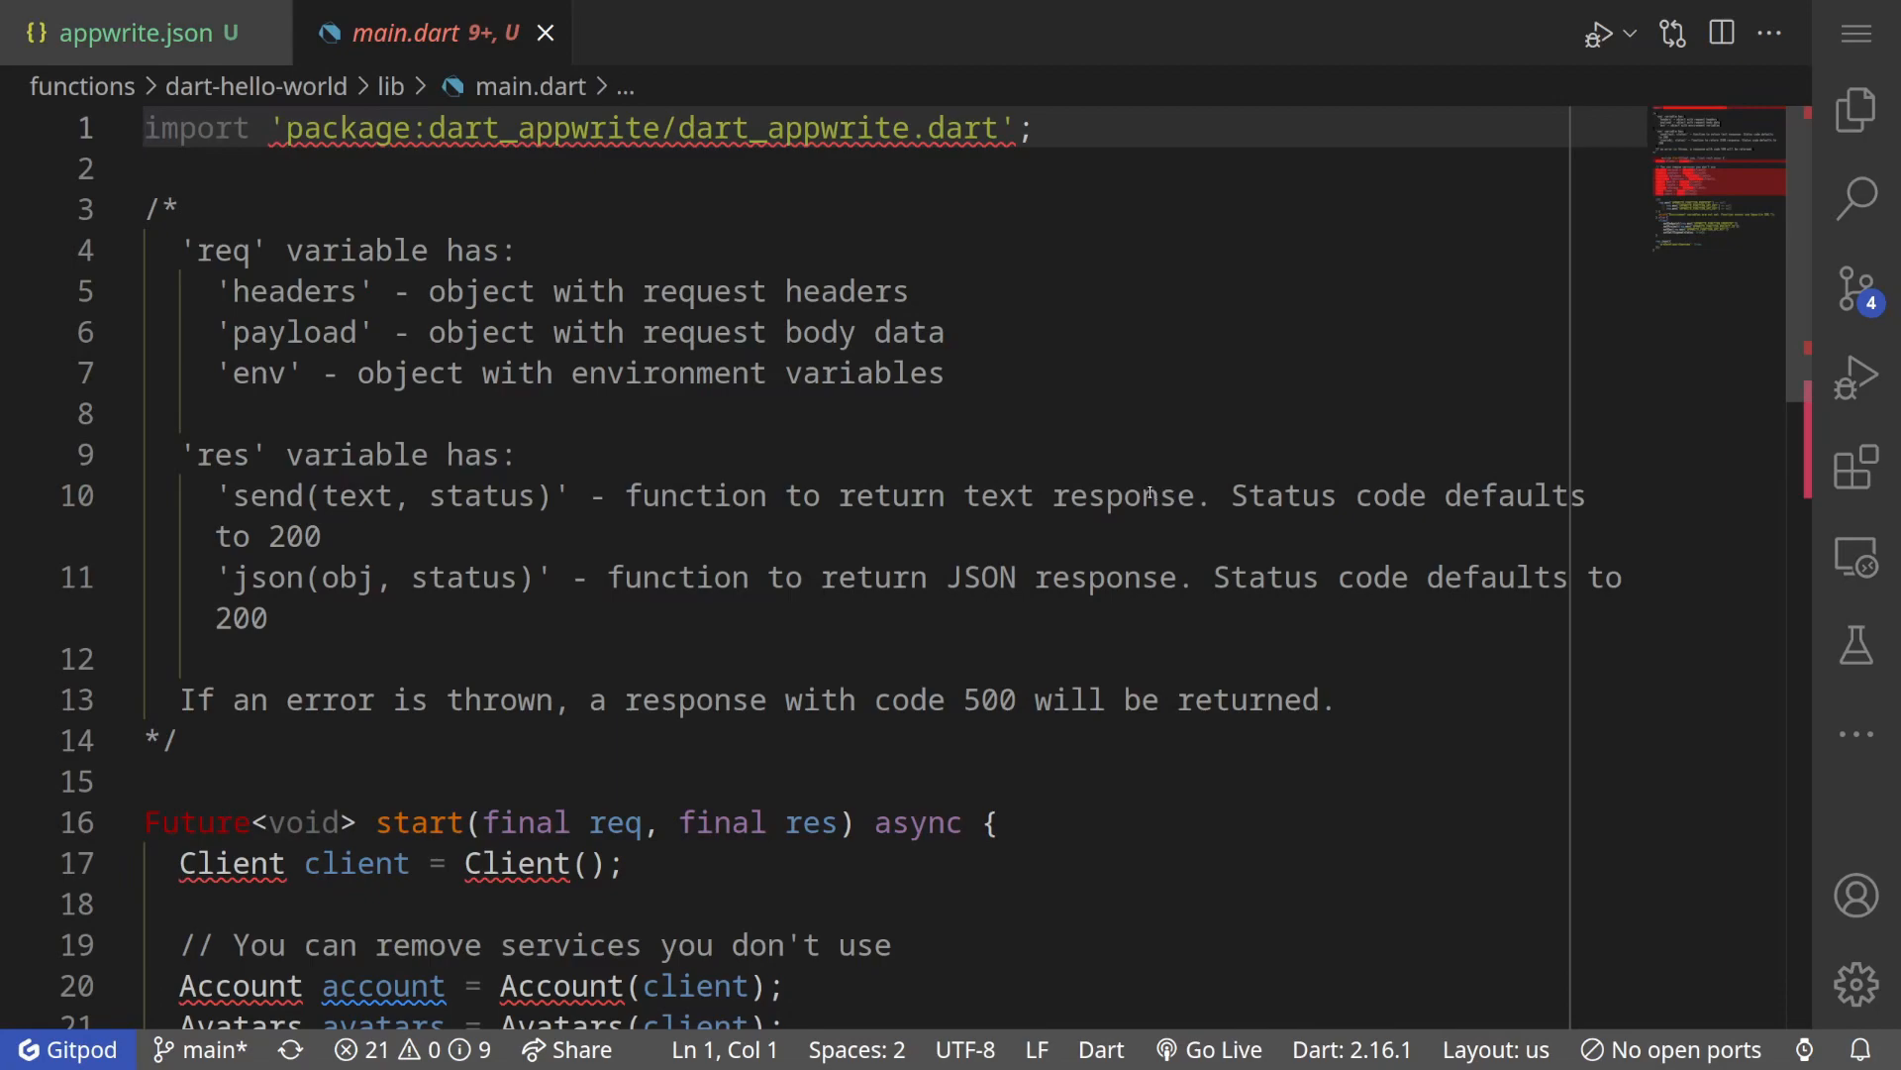
mouse_move(1102, 465)
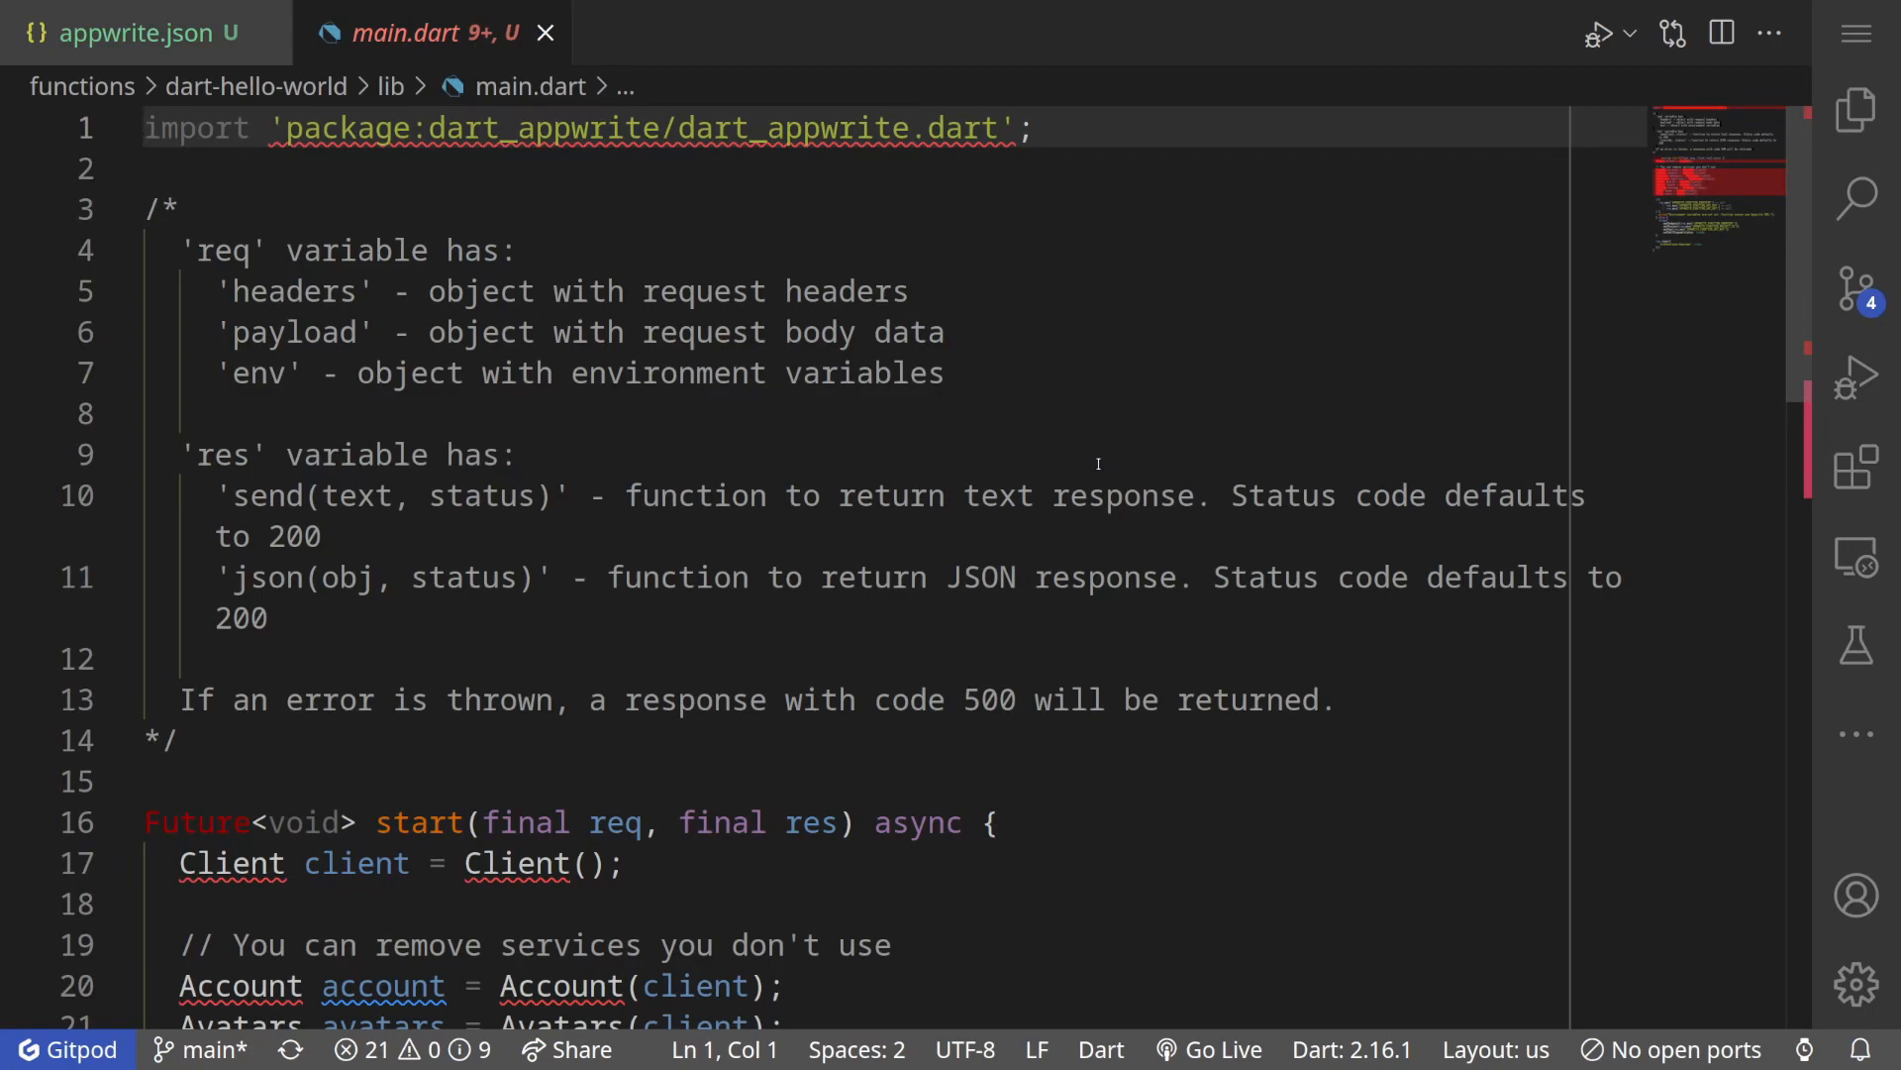
mouse_move(1042, 425)
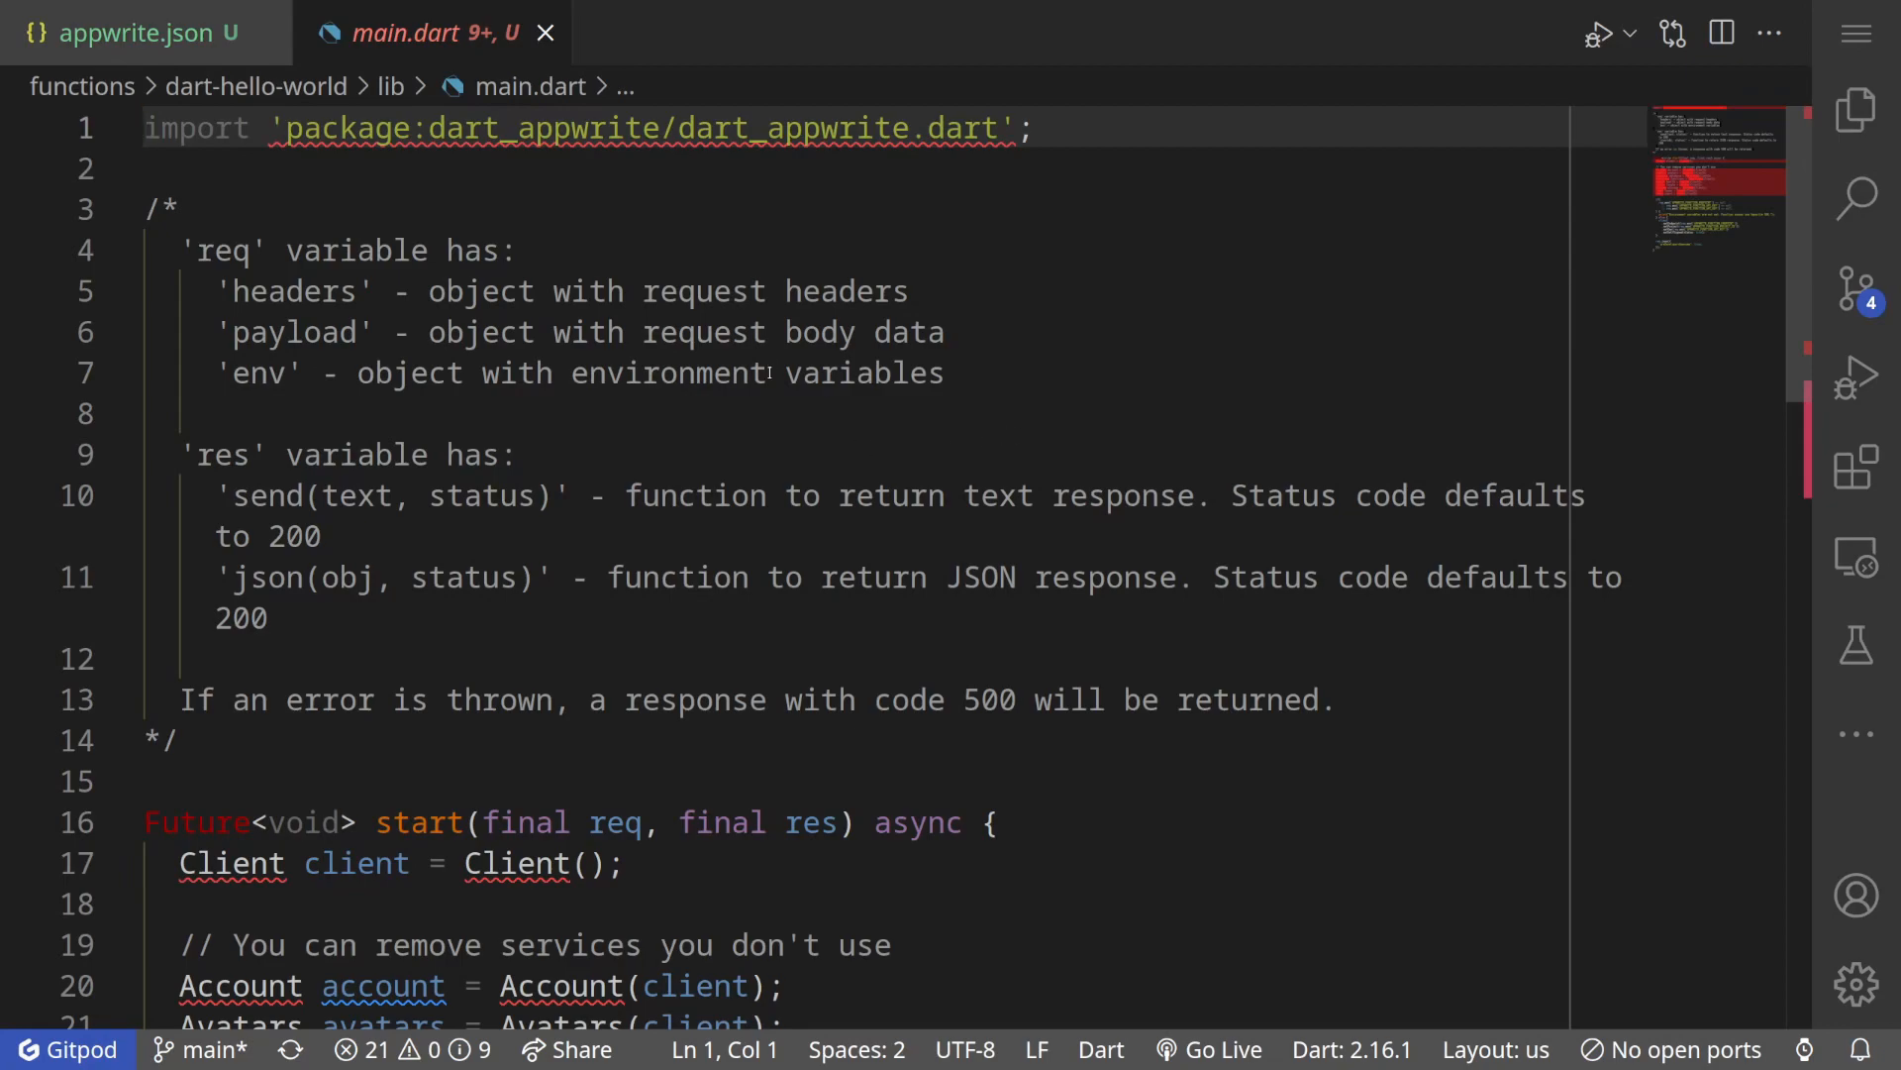
- Scroll through main.dart, highlighting the async start function and its res parameter
scroll(down, 3)
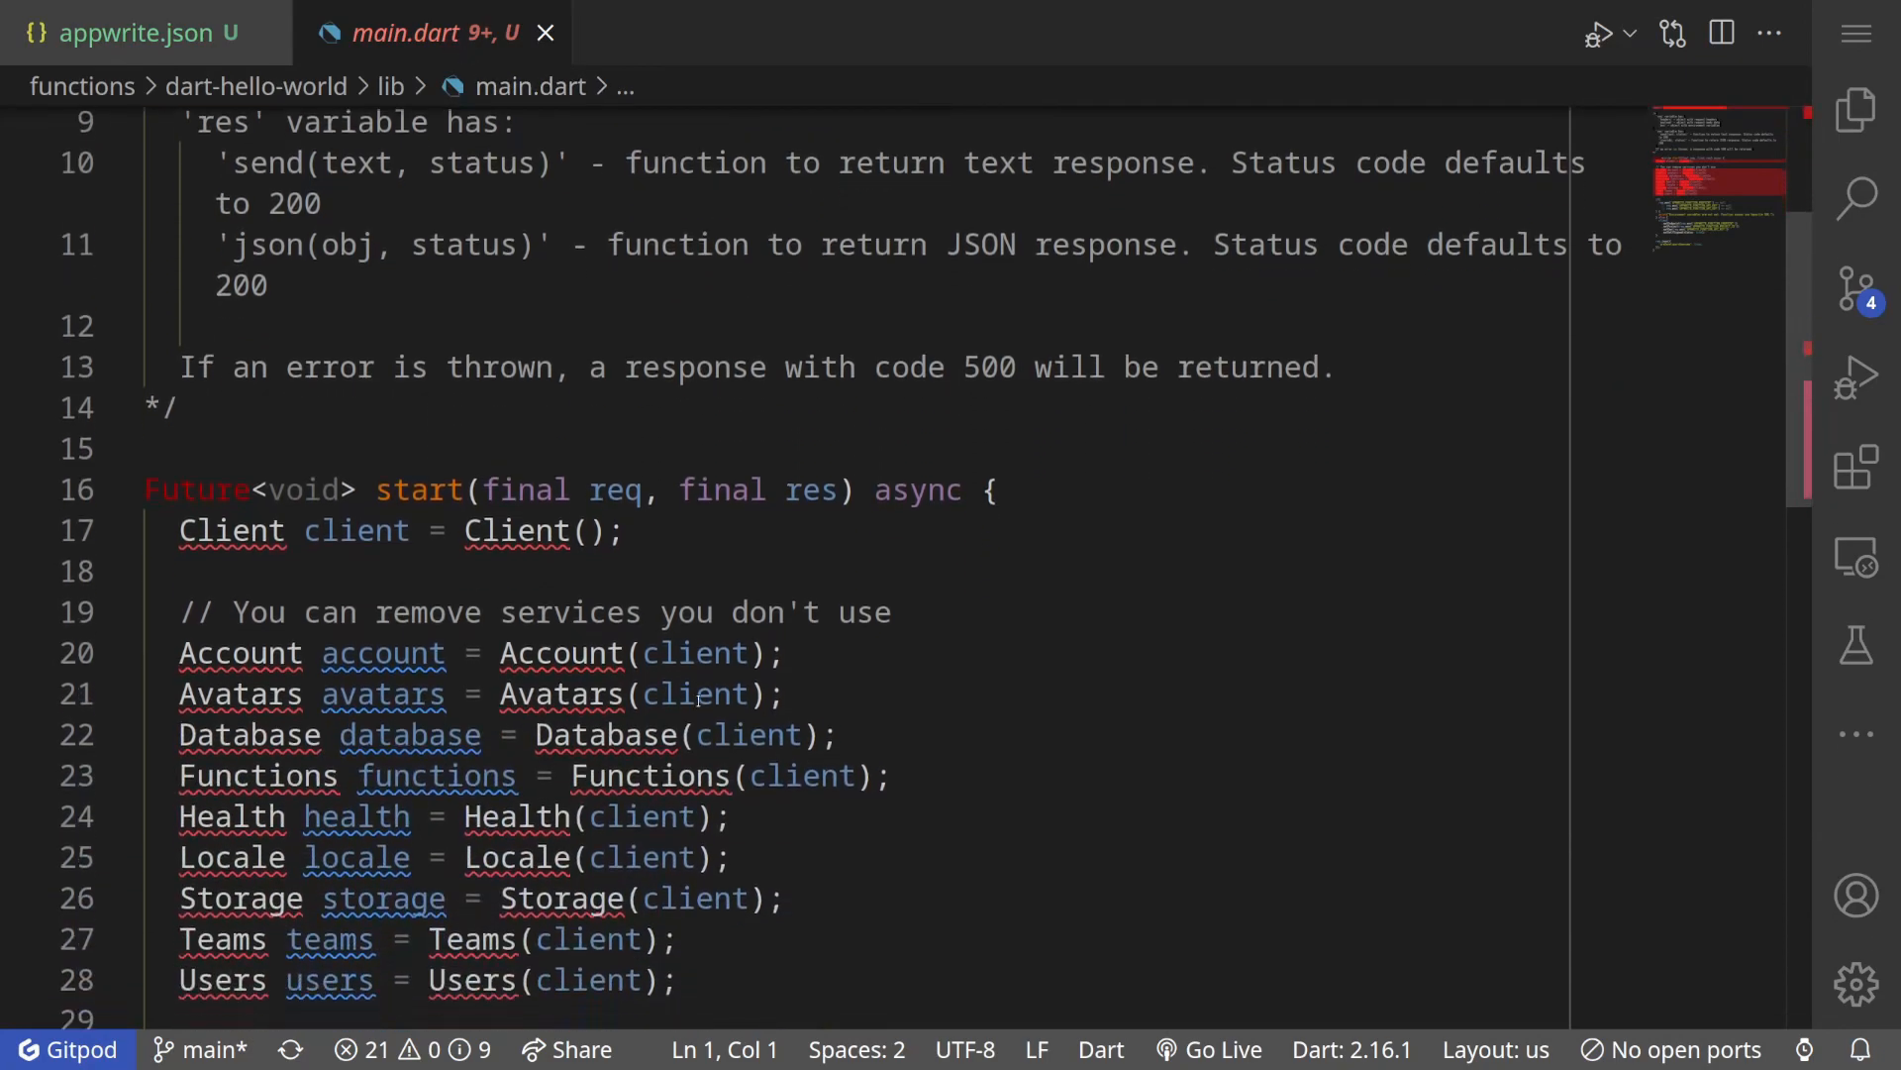
mouse_move(196, 488)
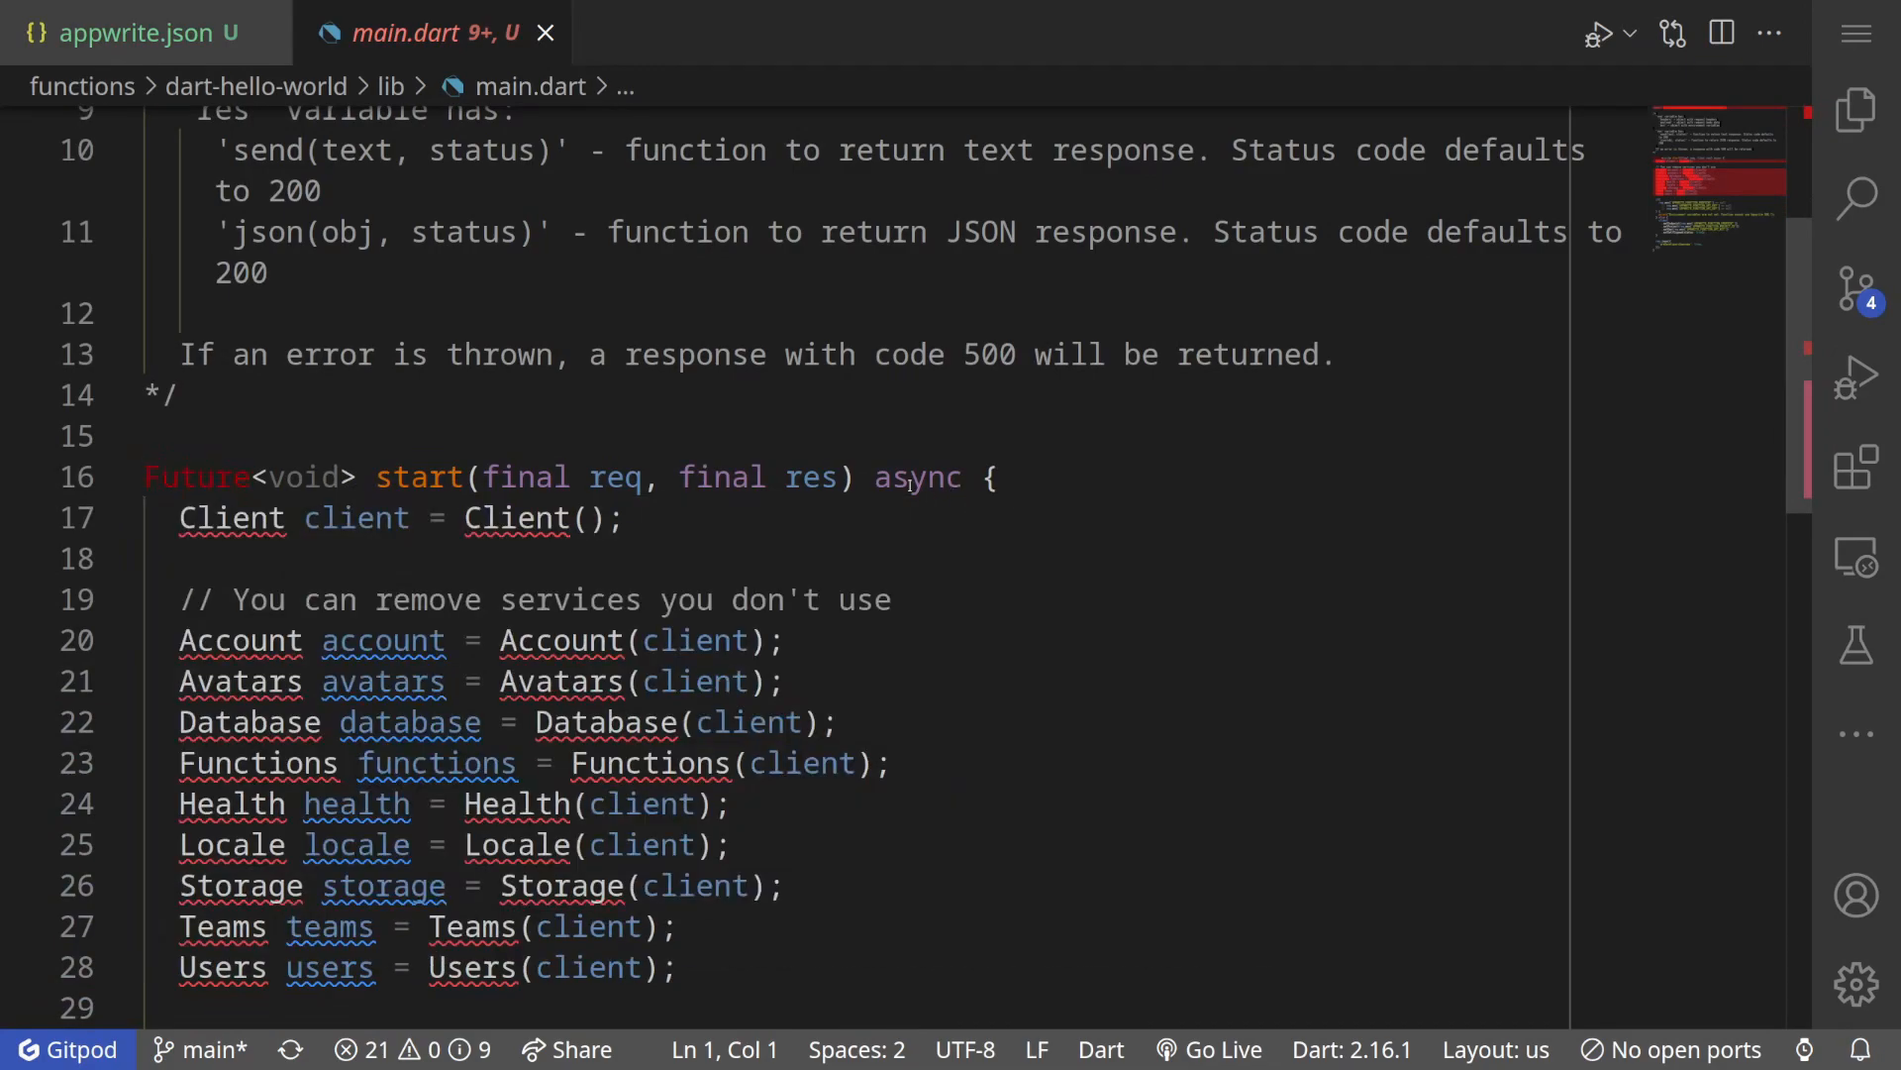
double_click(917, 476)
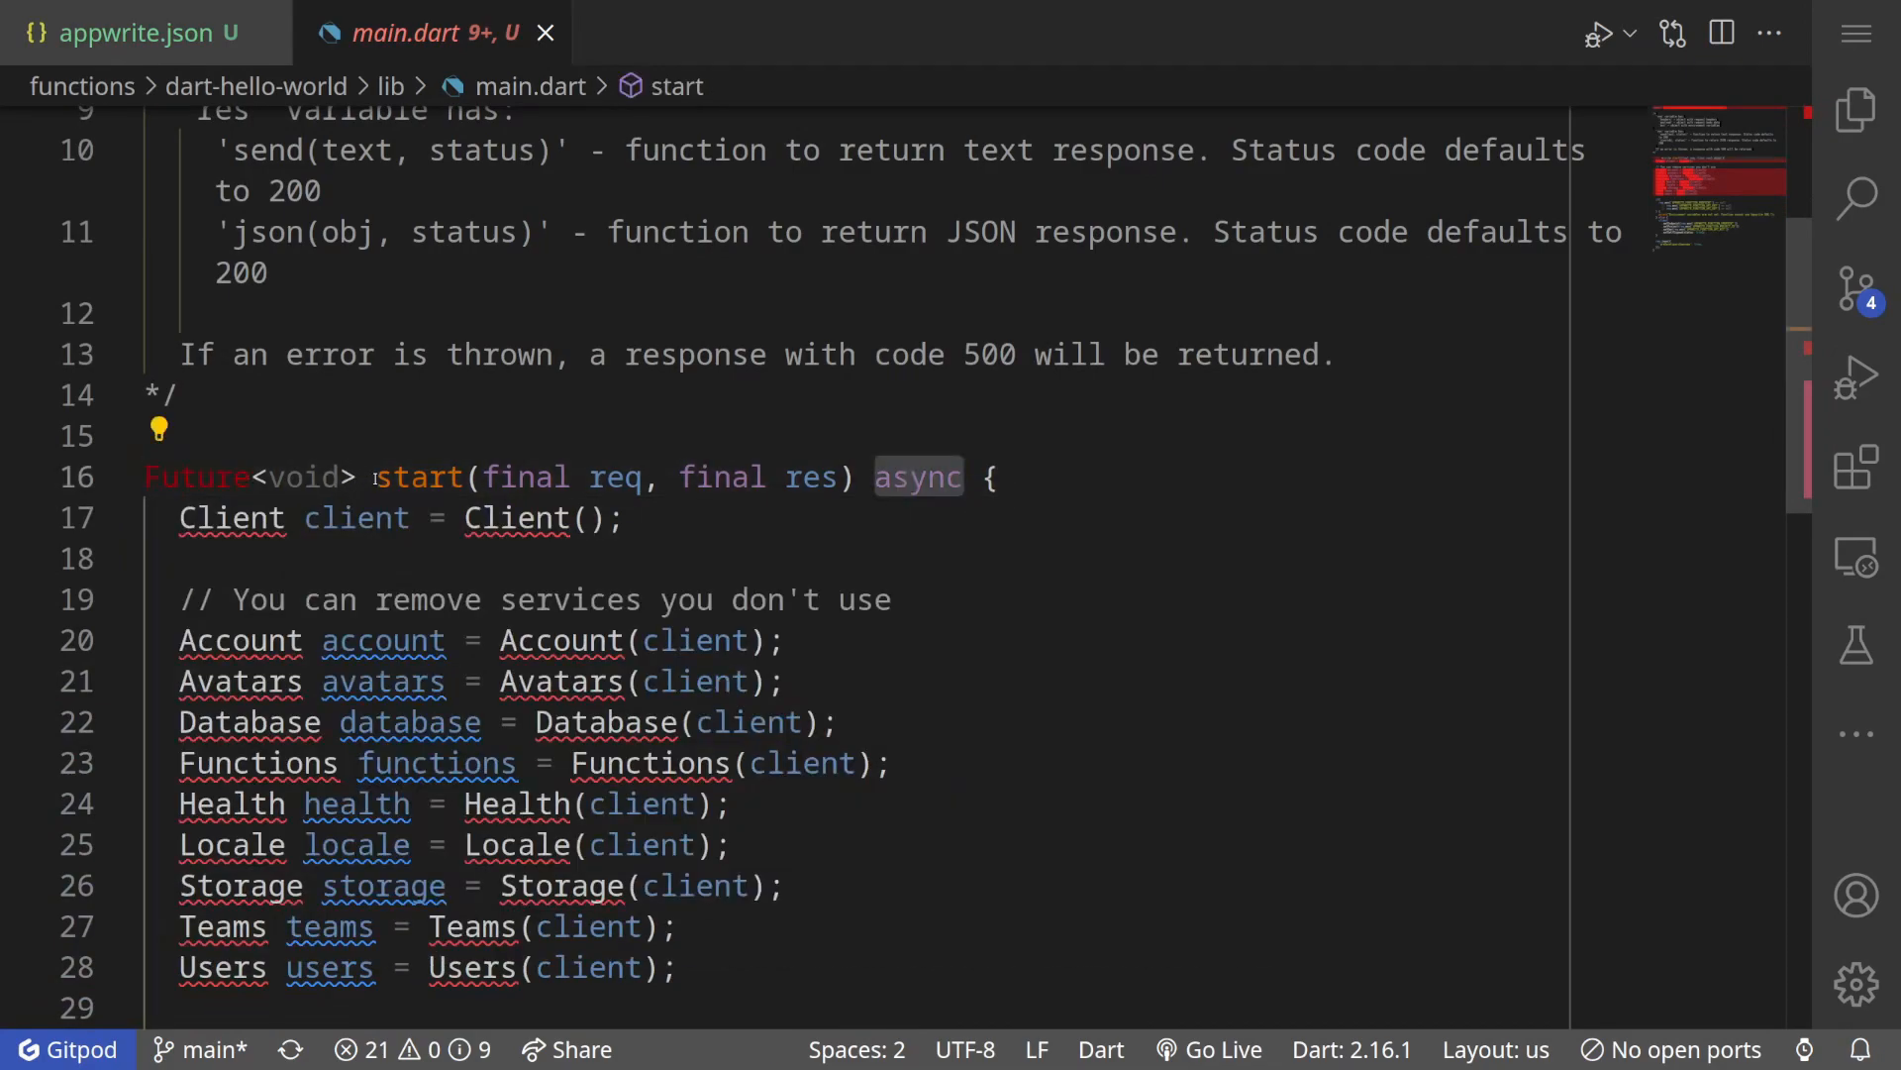
double_click(418, 475)
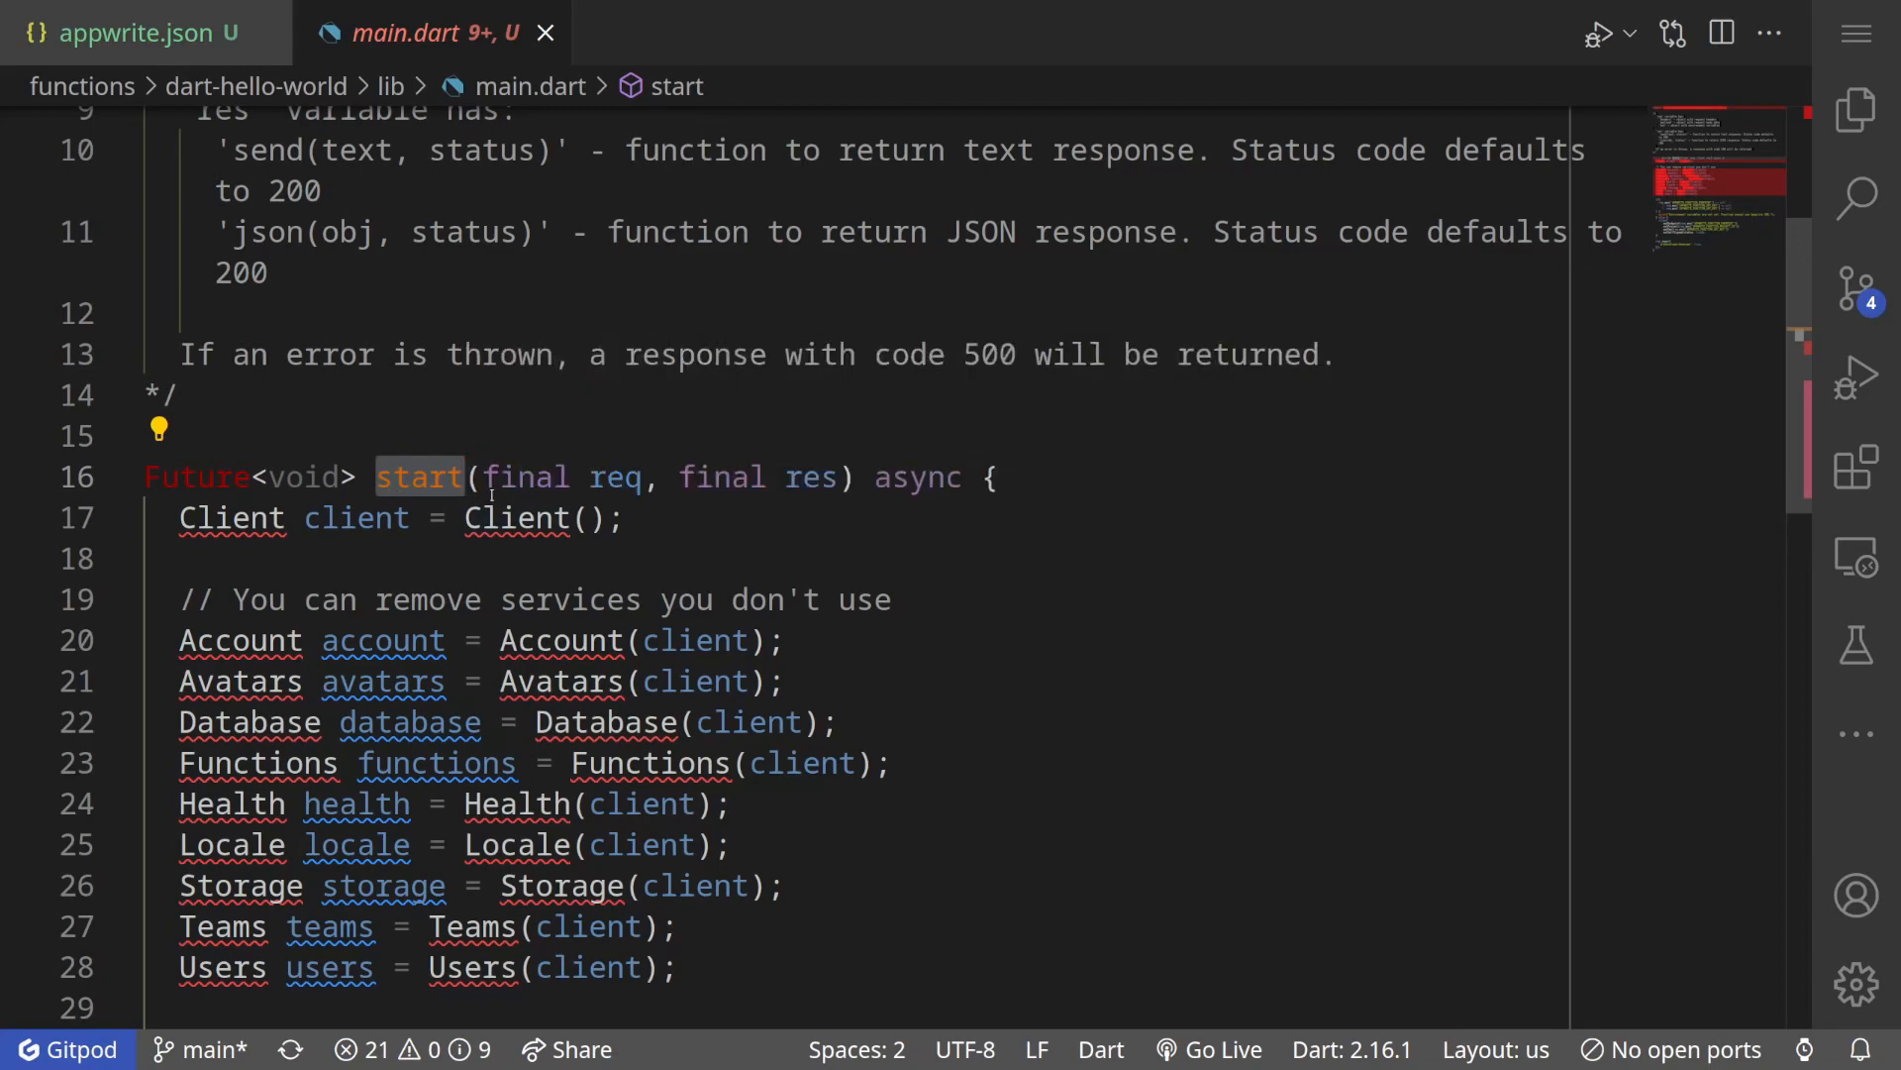
double_click(809, 475)
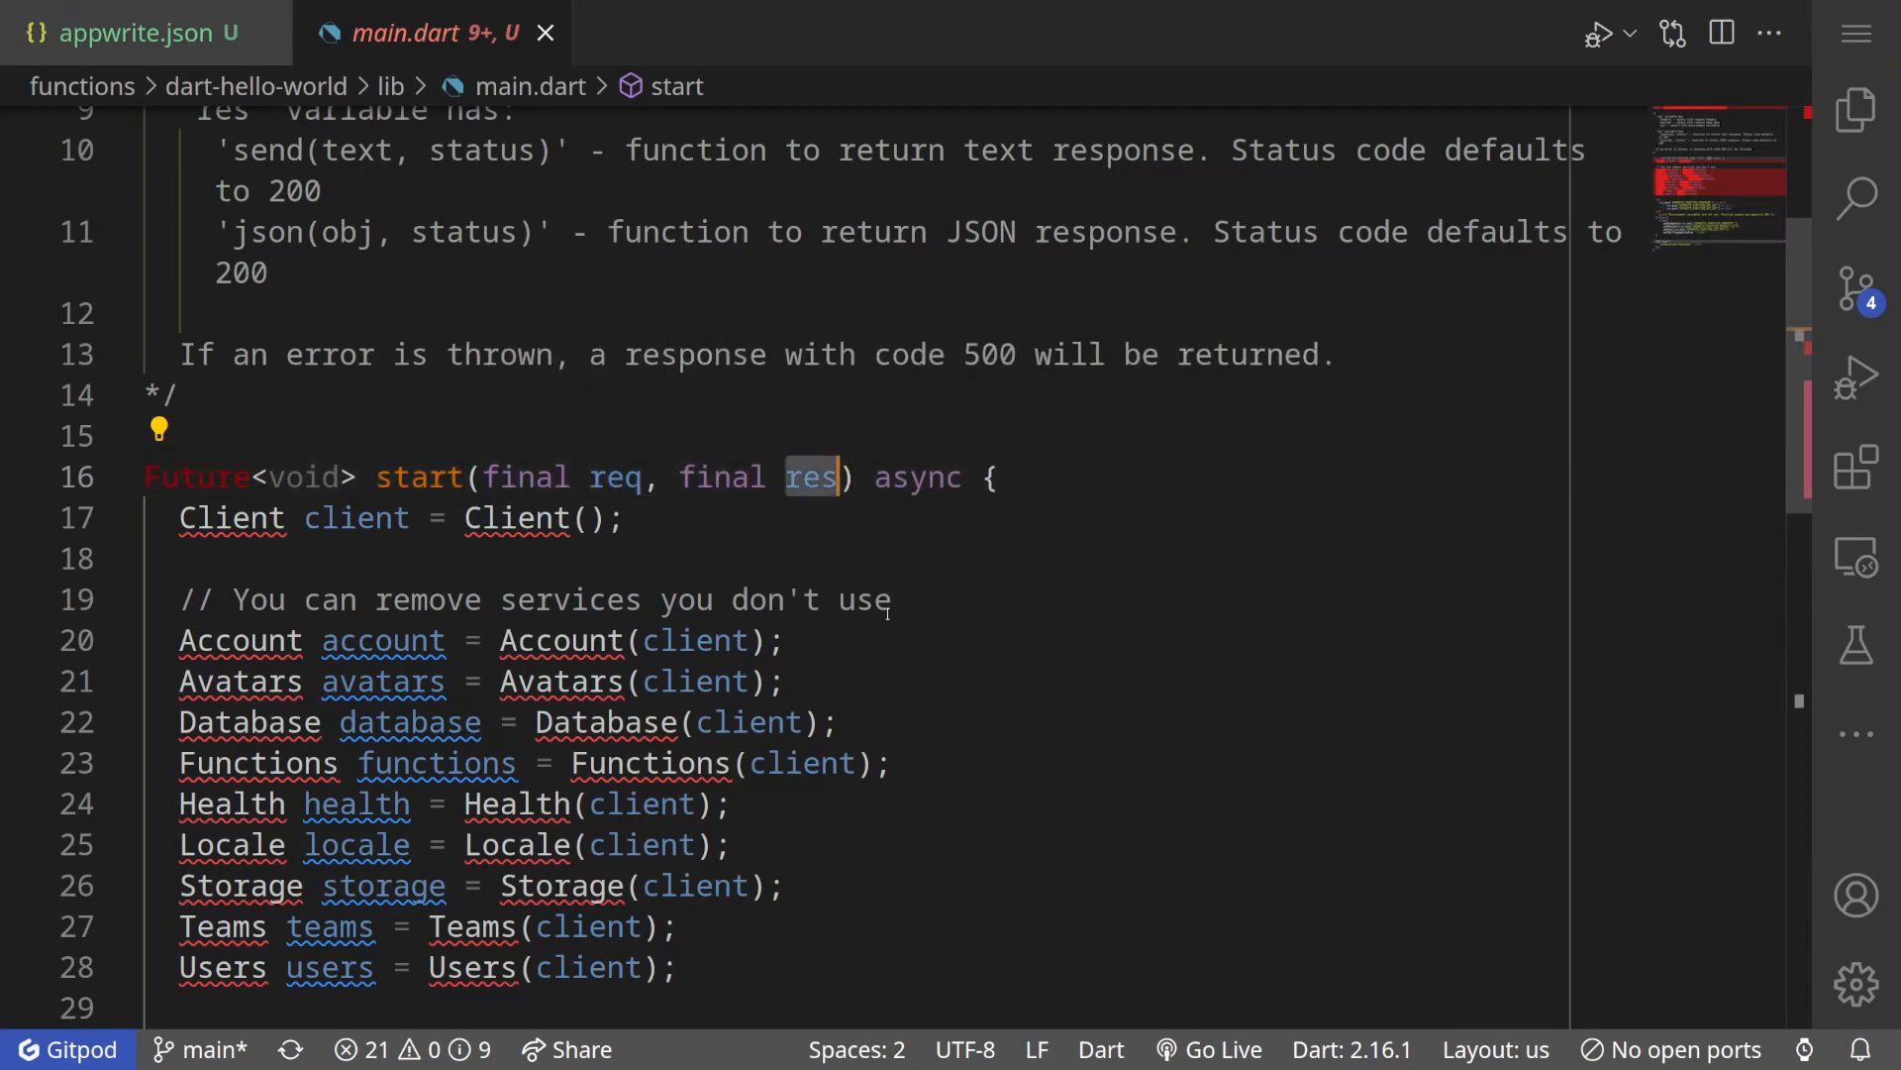
scroll(up, 3)
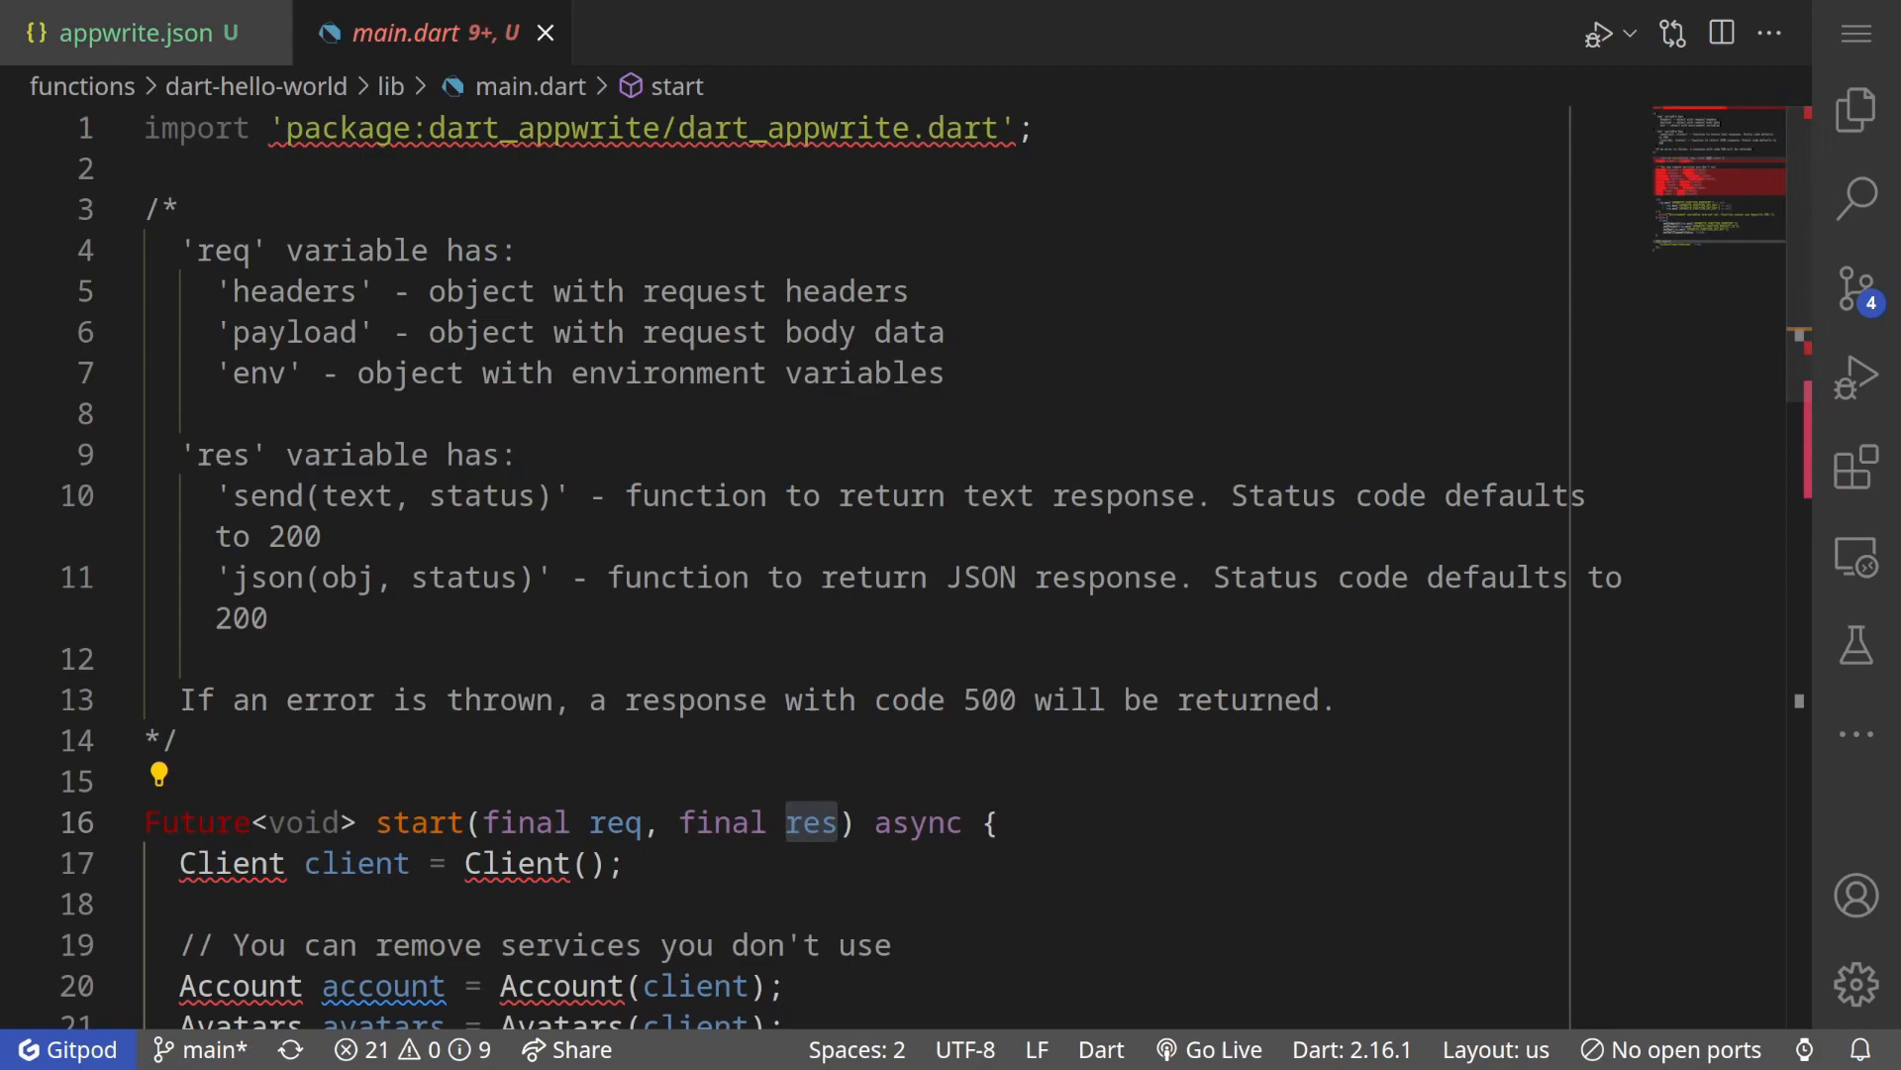
scroll(down, 3)
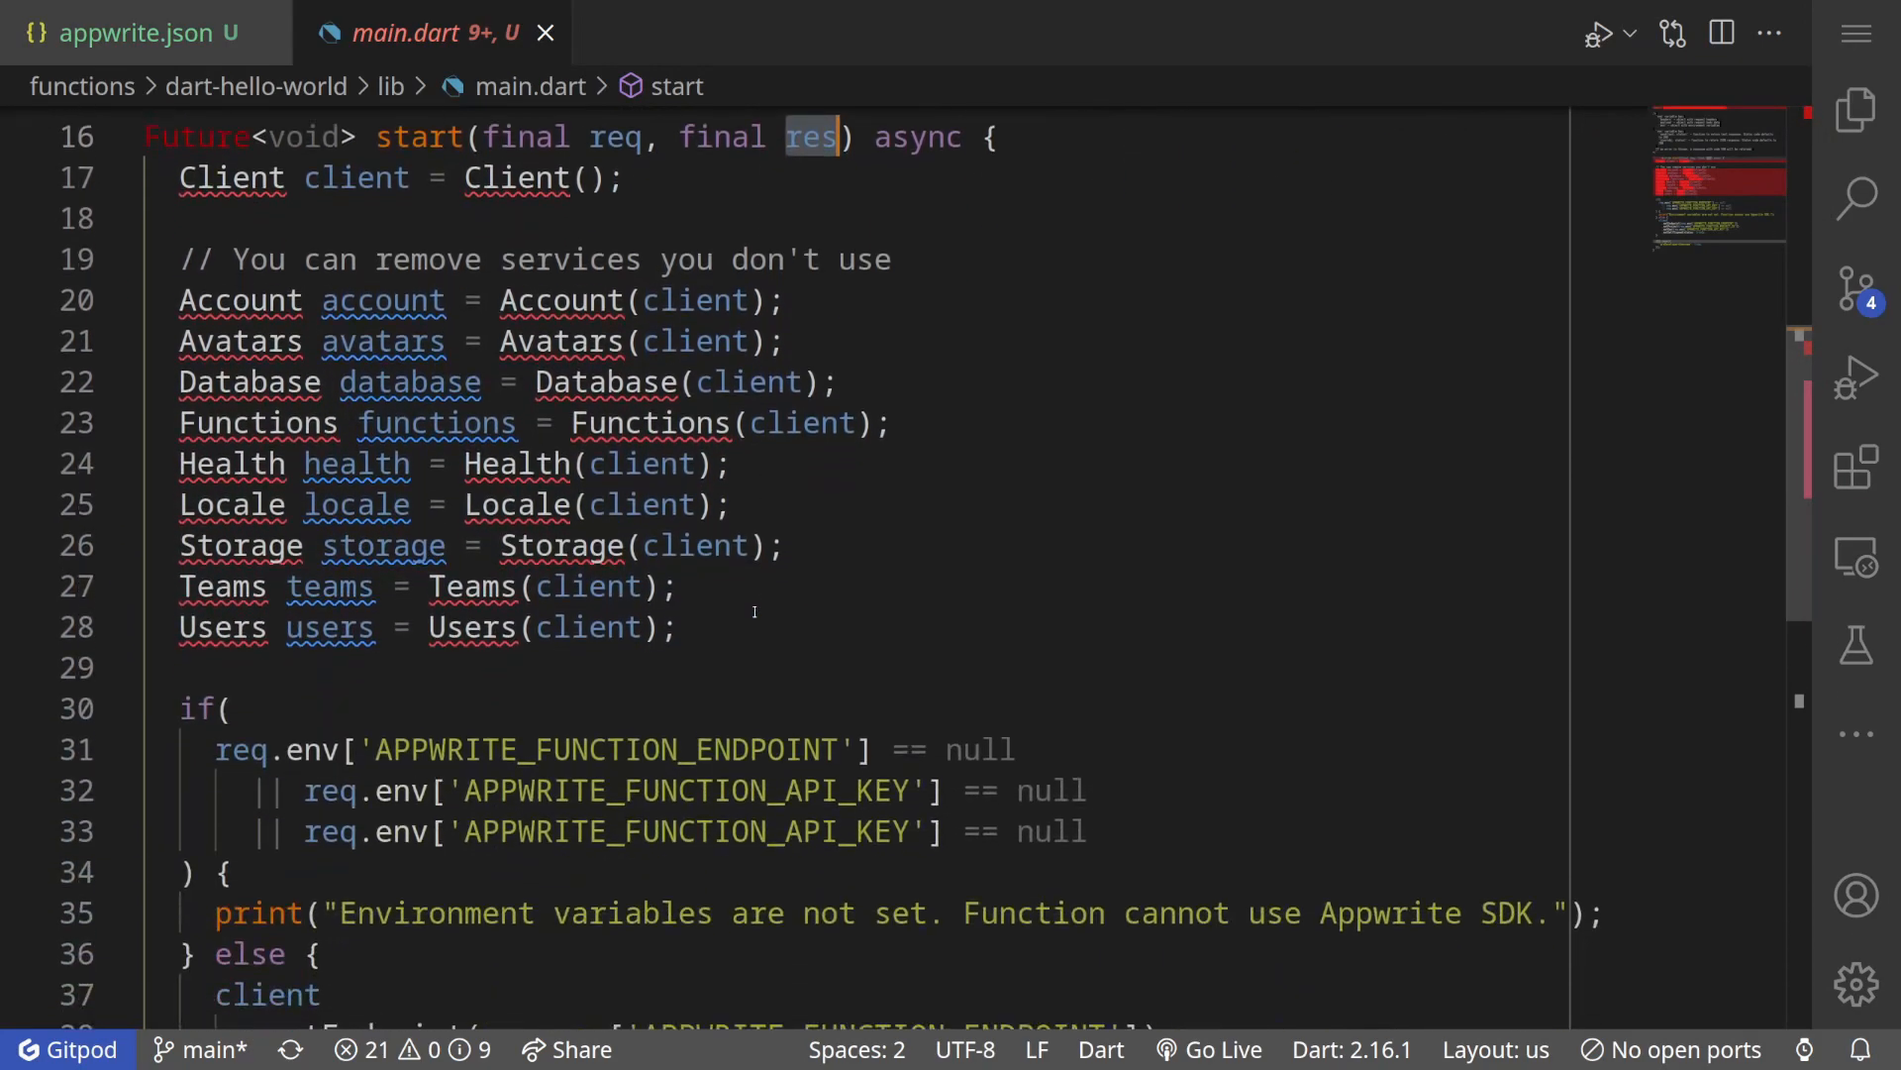
scroll(up, 3)
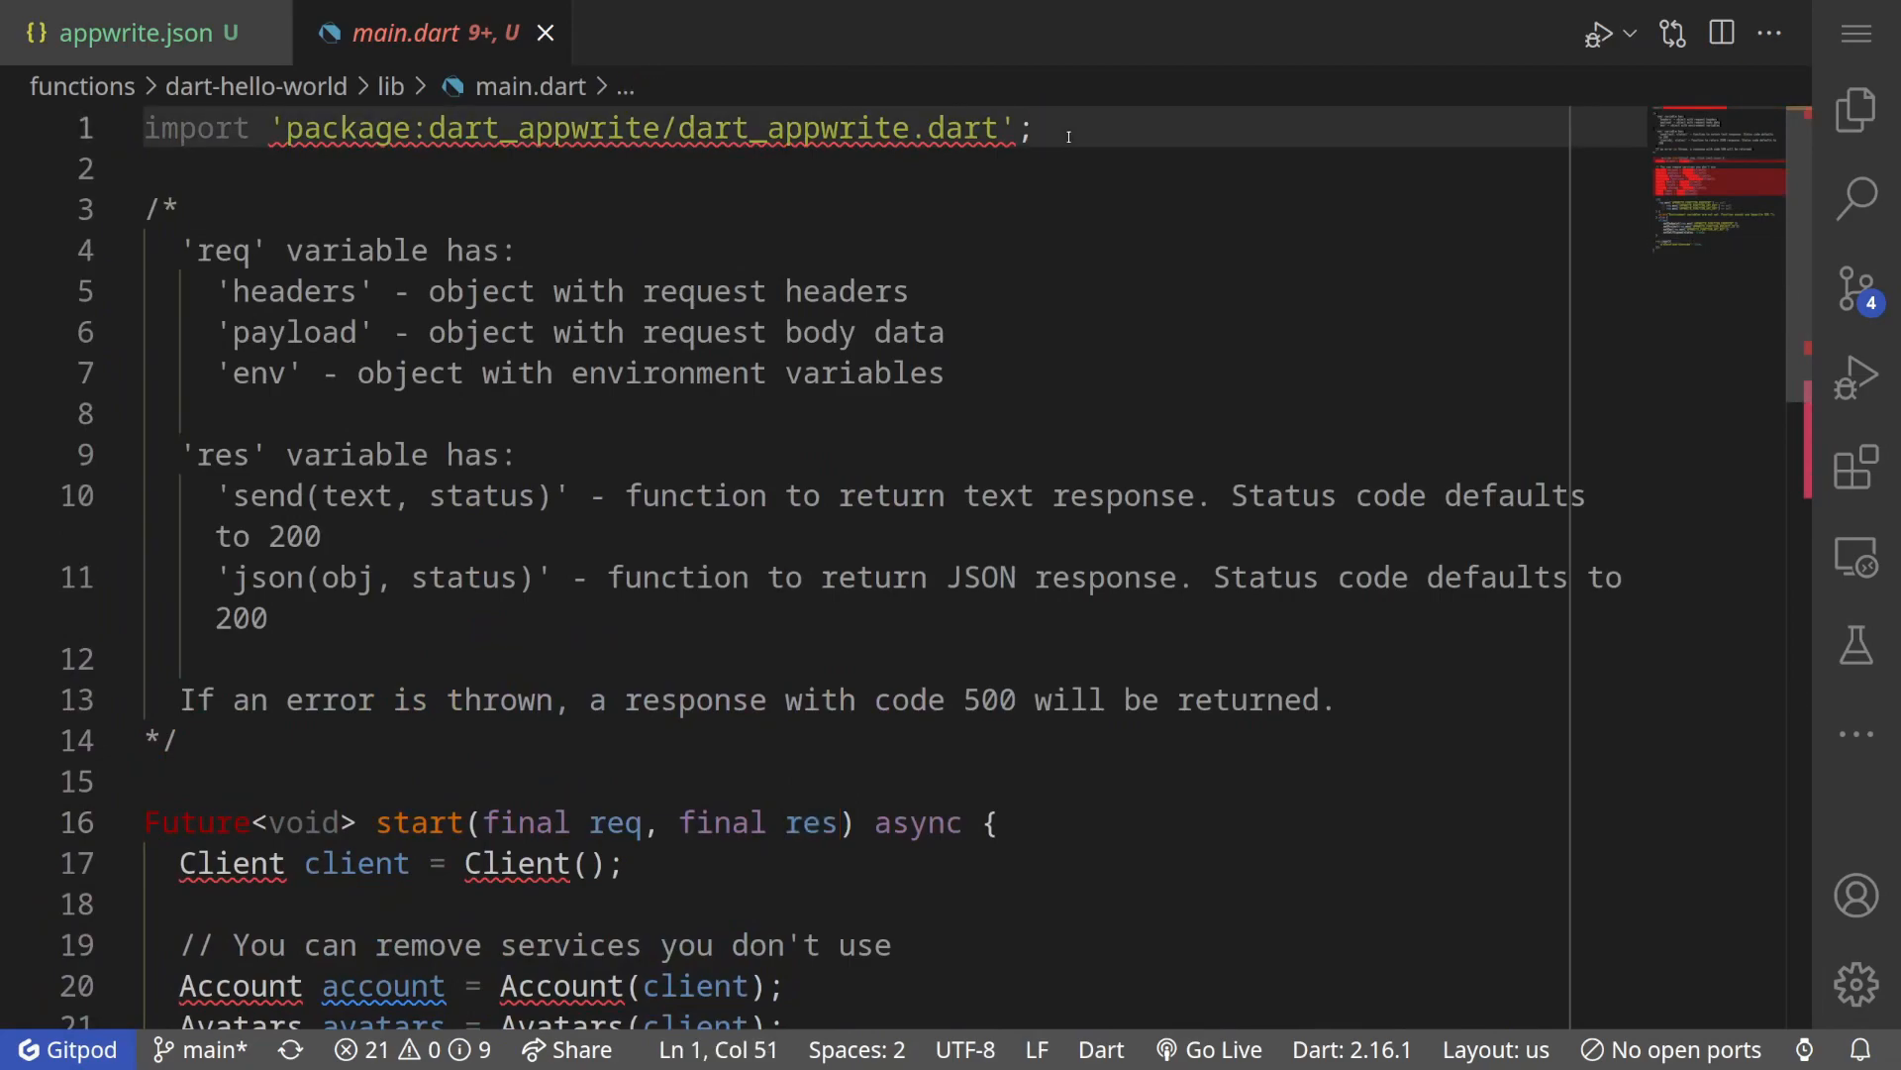
mouse_move(622, 179)
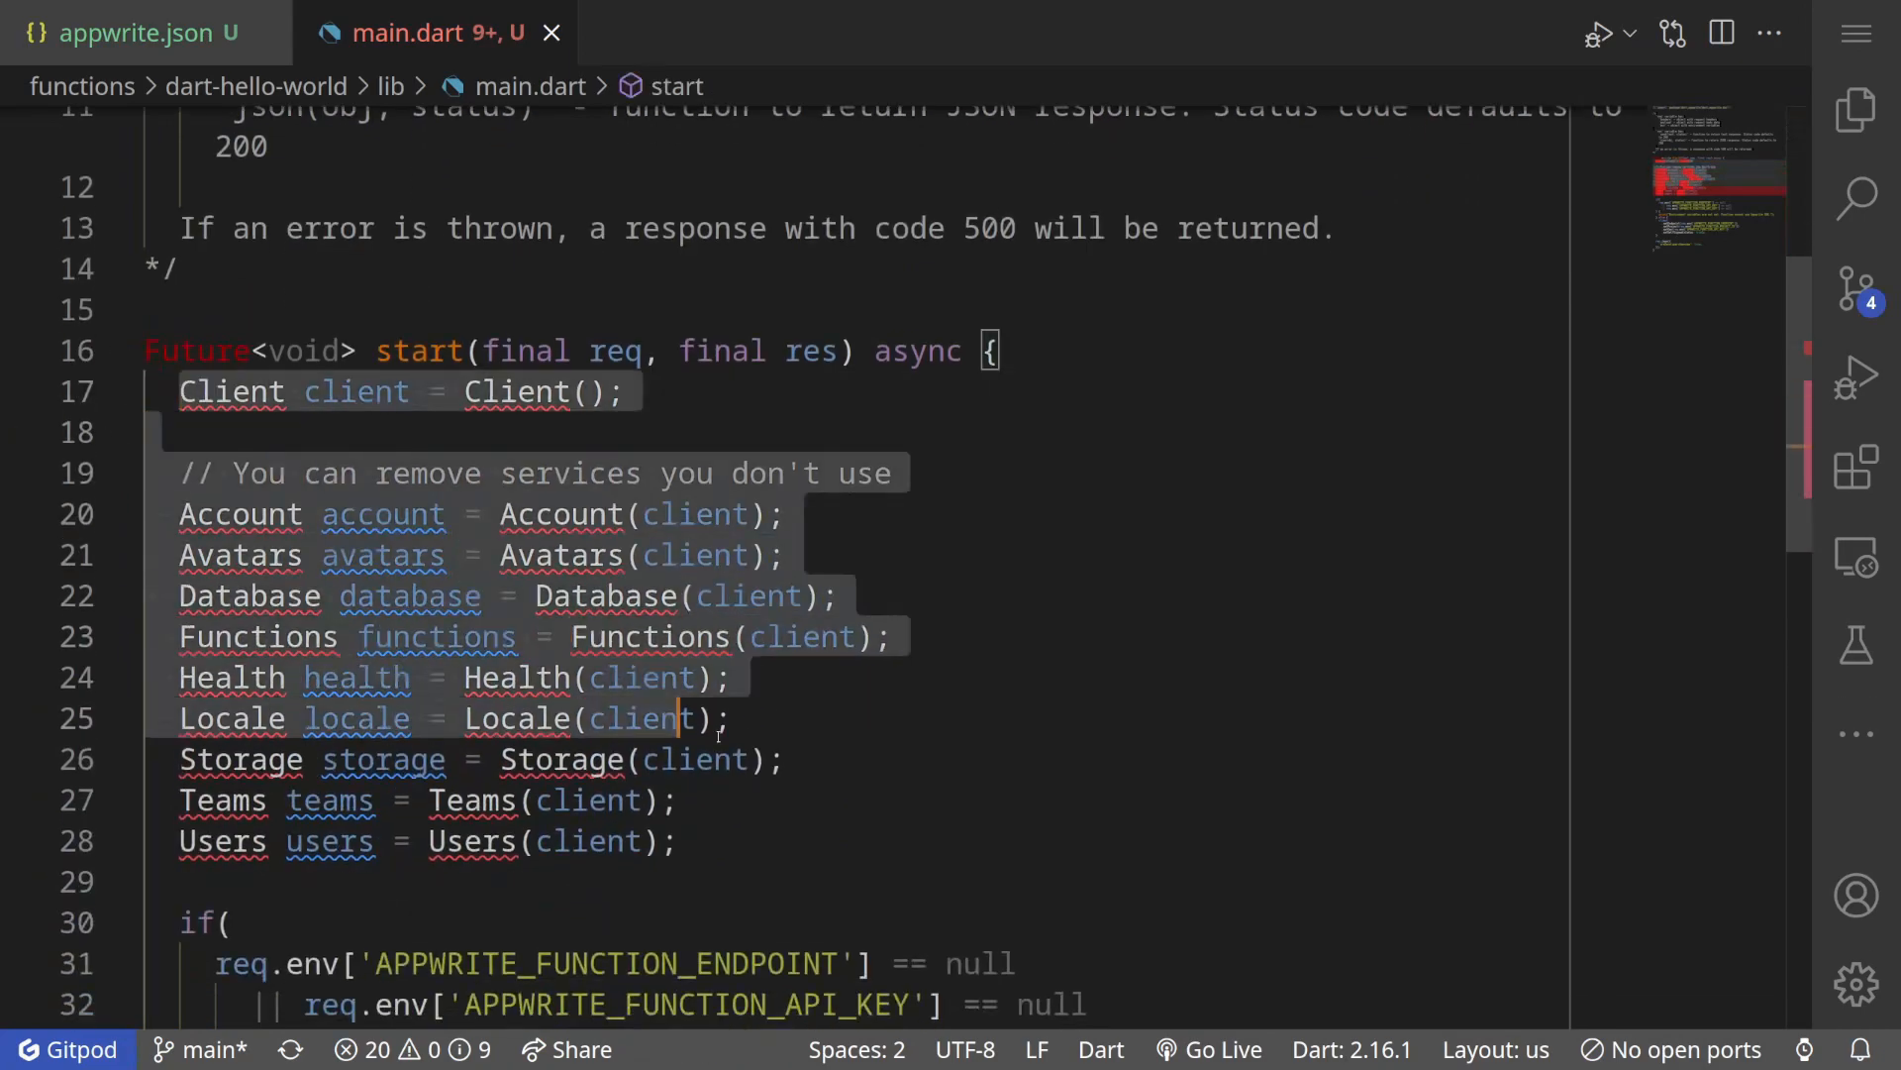
scroll(down, 3)
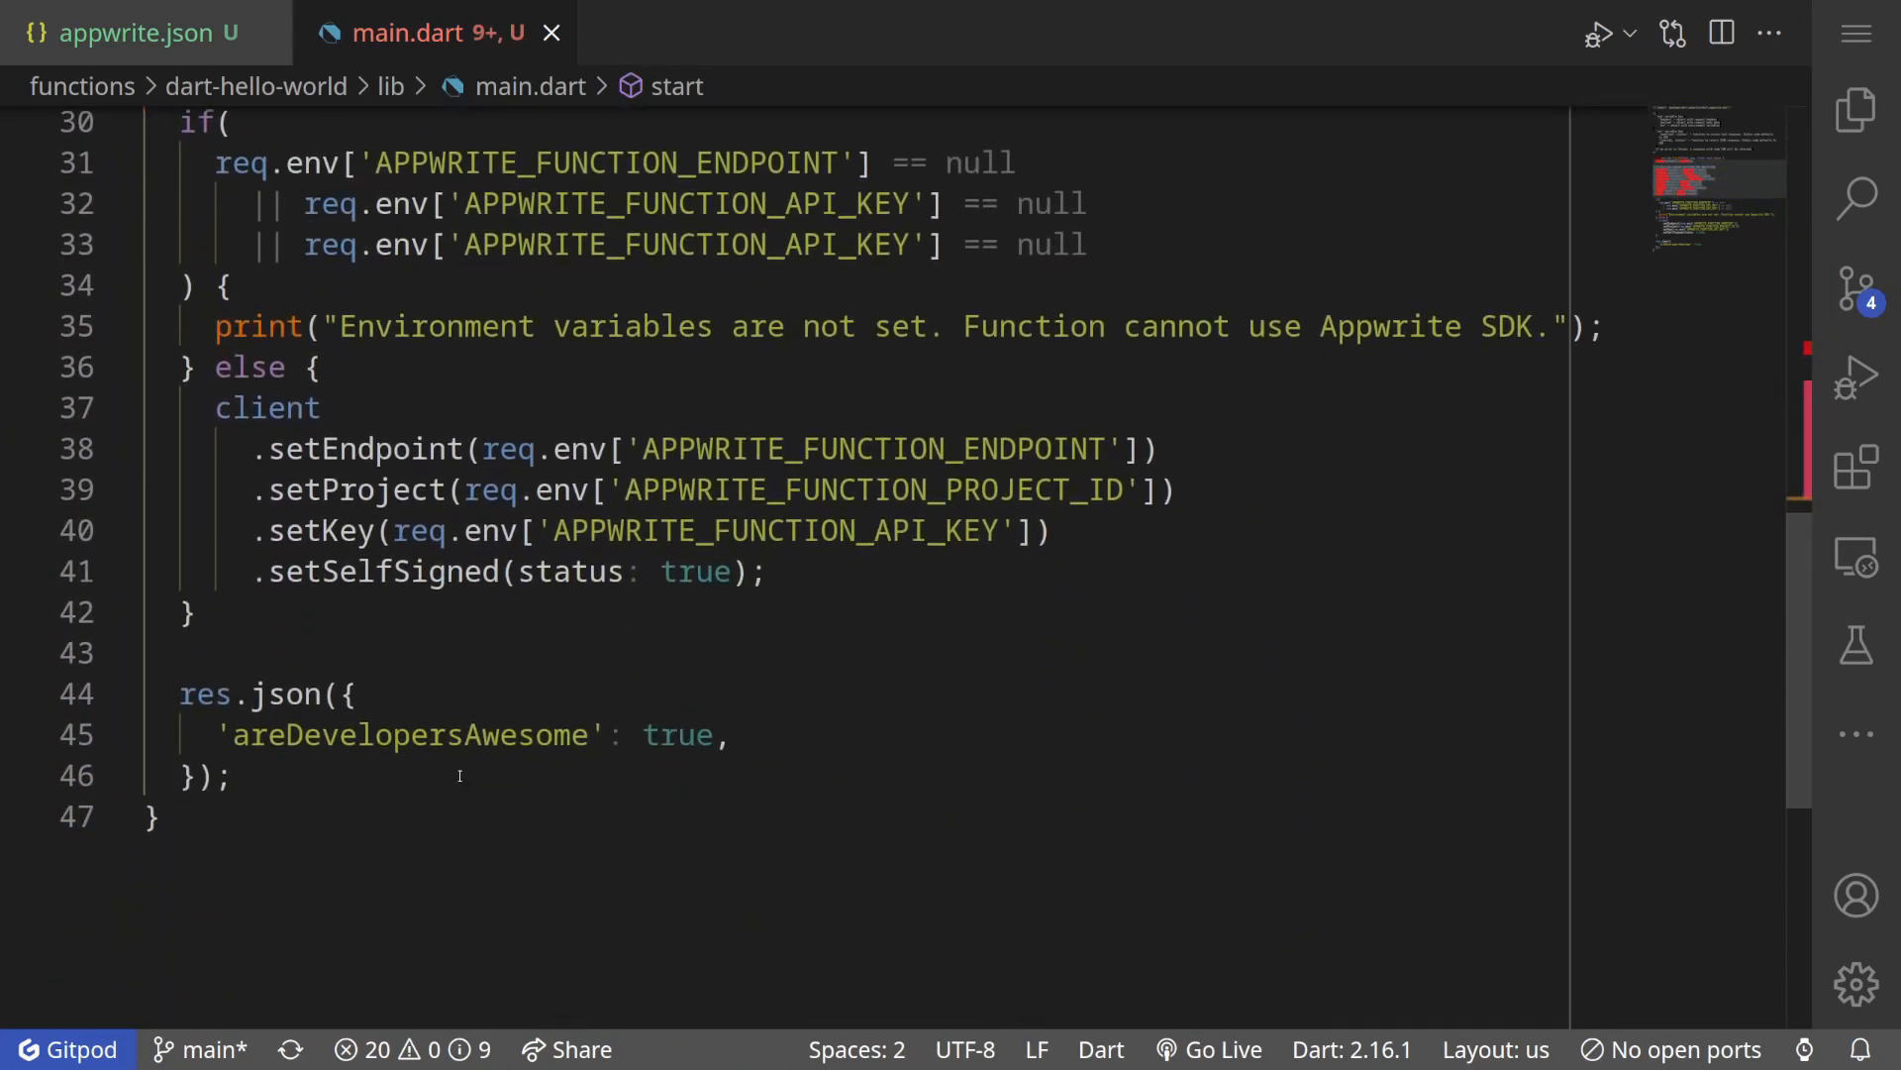
key(ctrl+/)
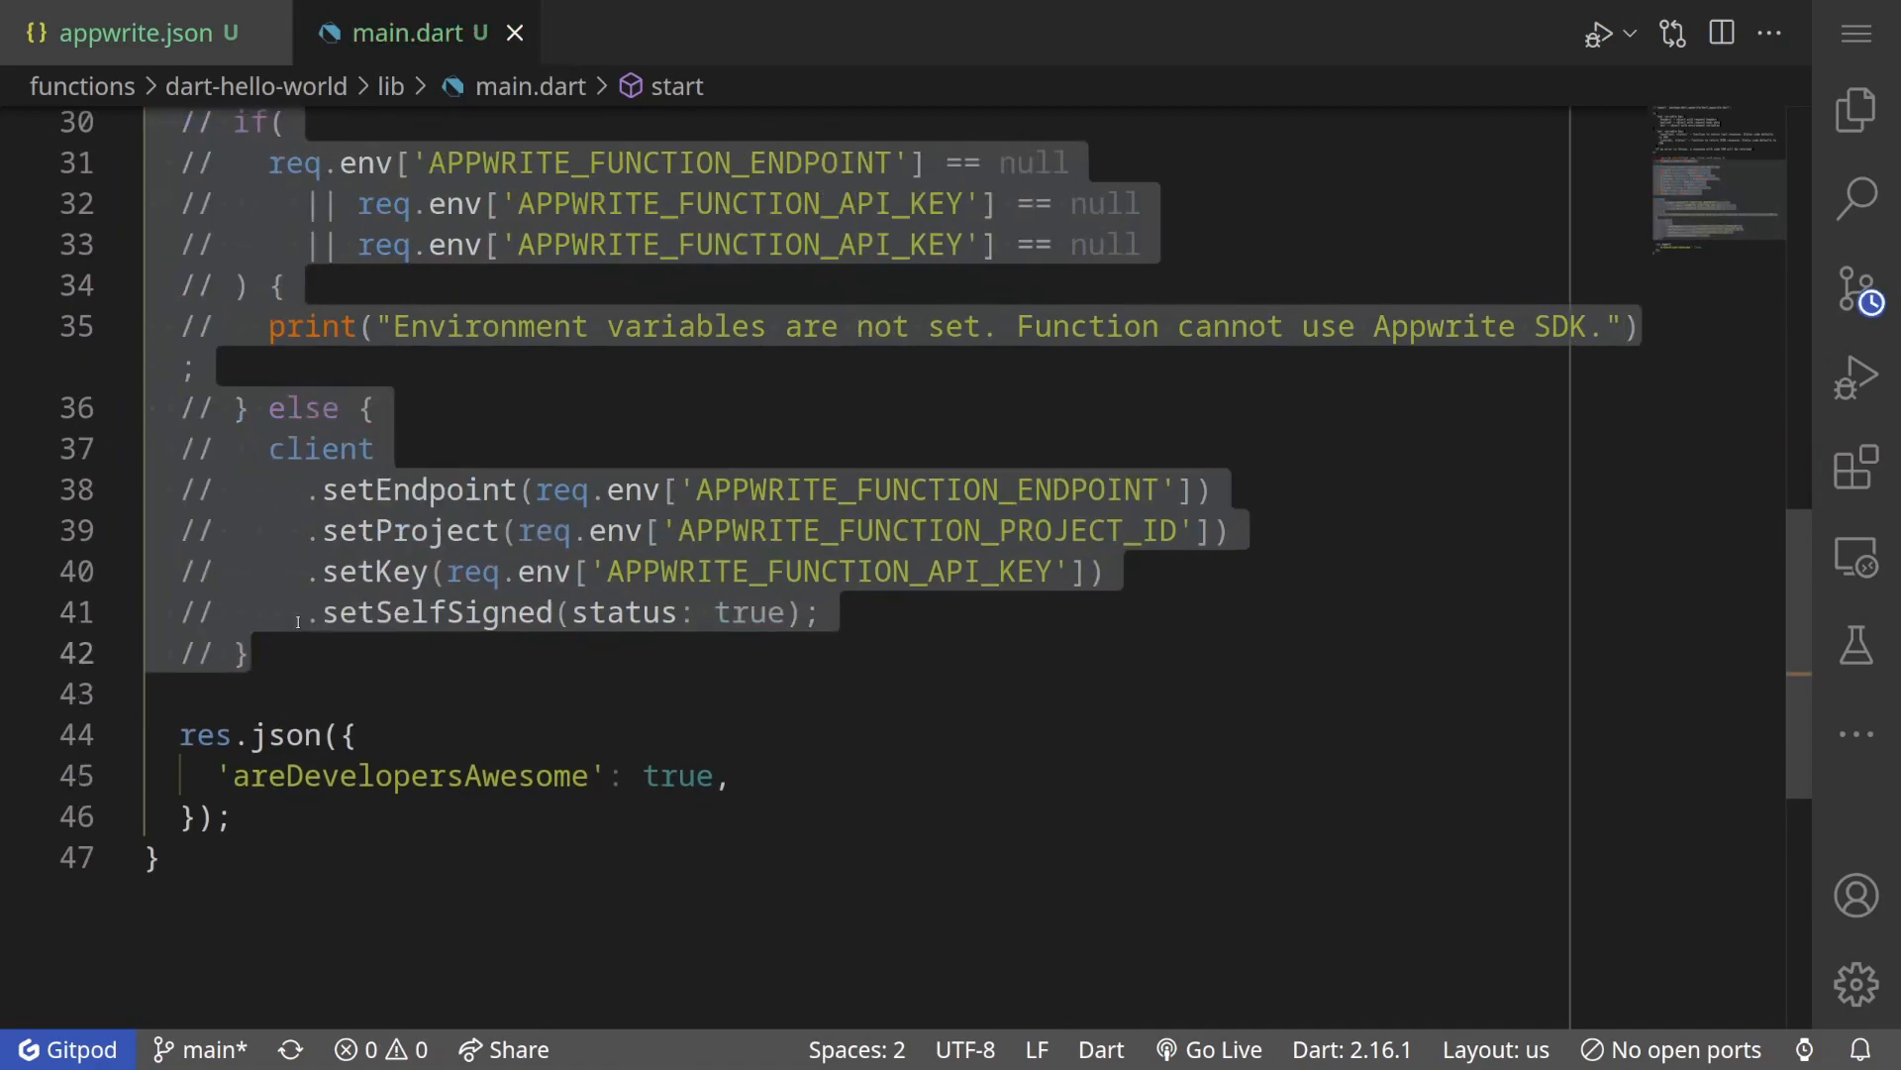
scroll(up, 3)
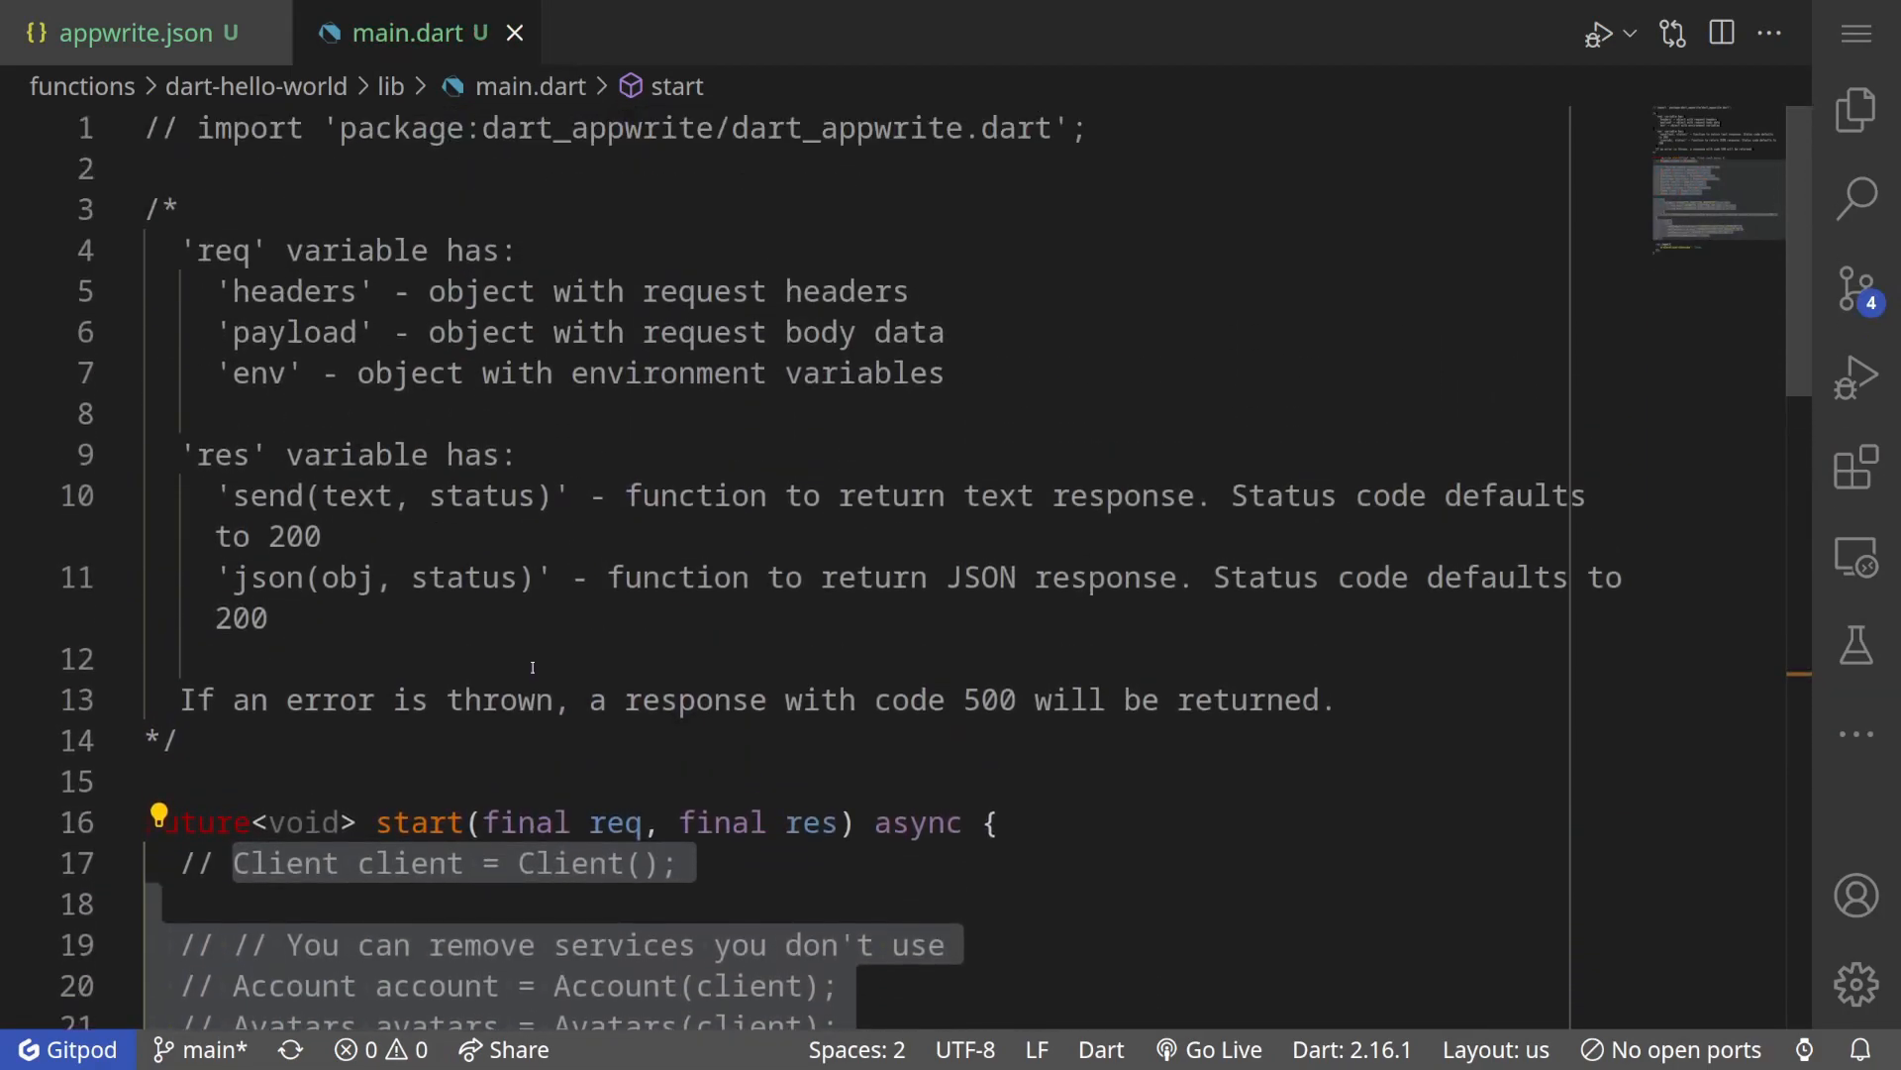
scroll(down, 3)
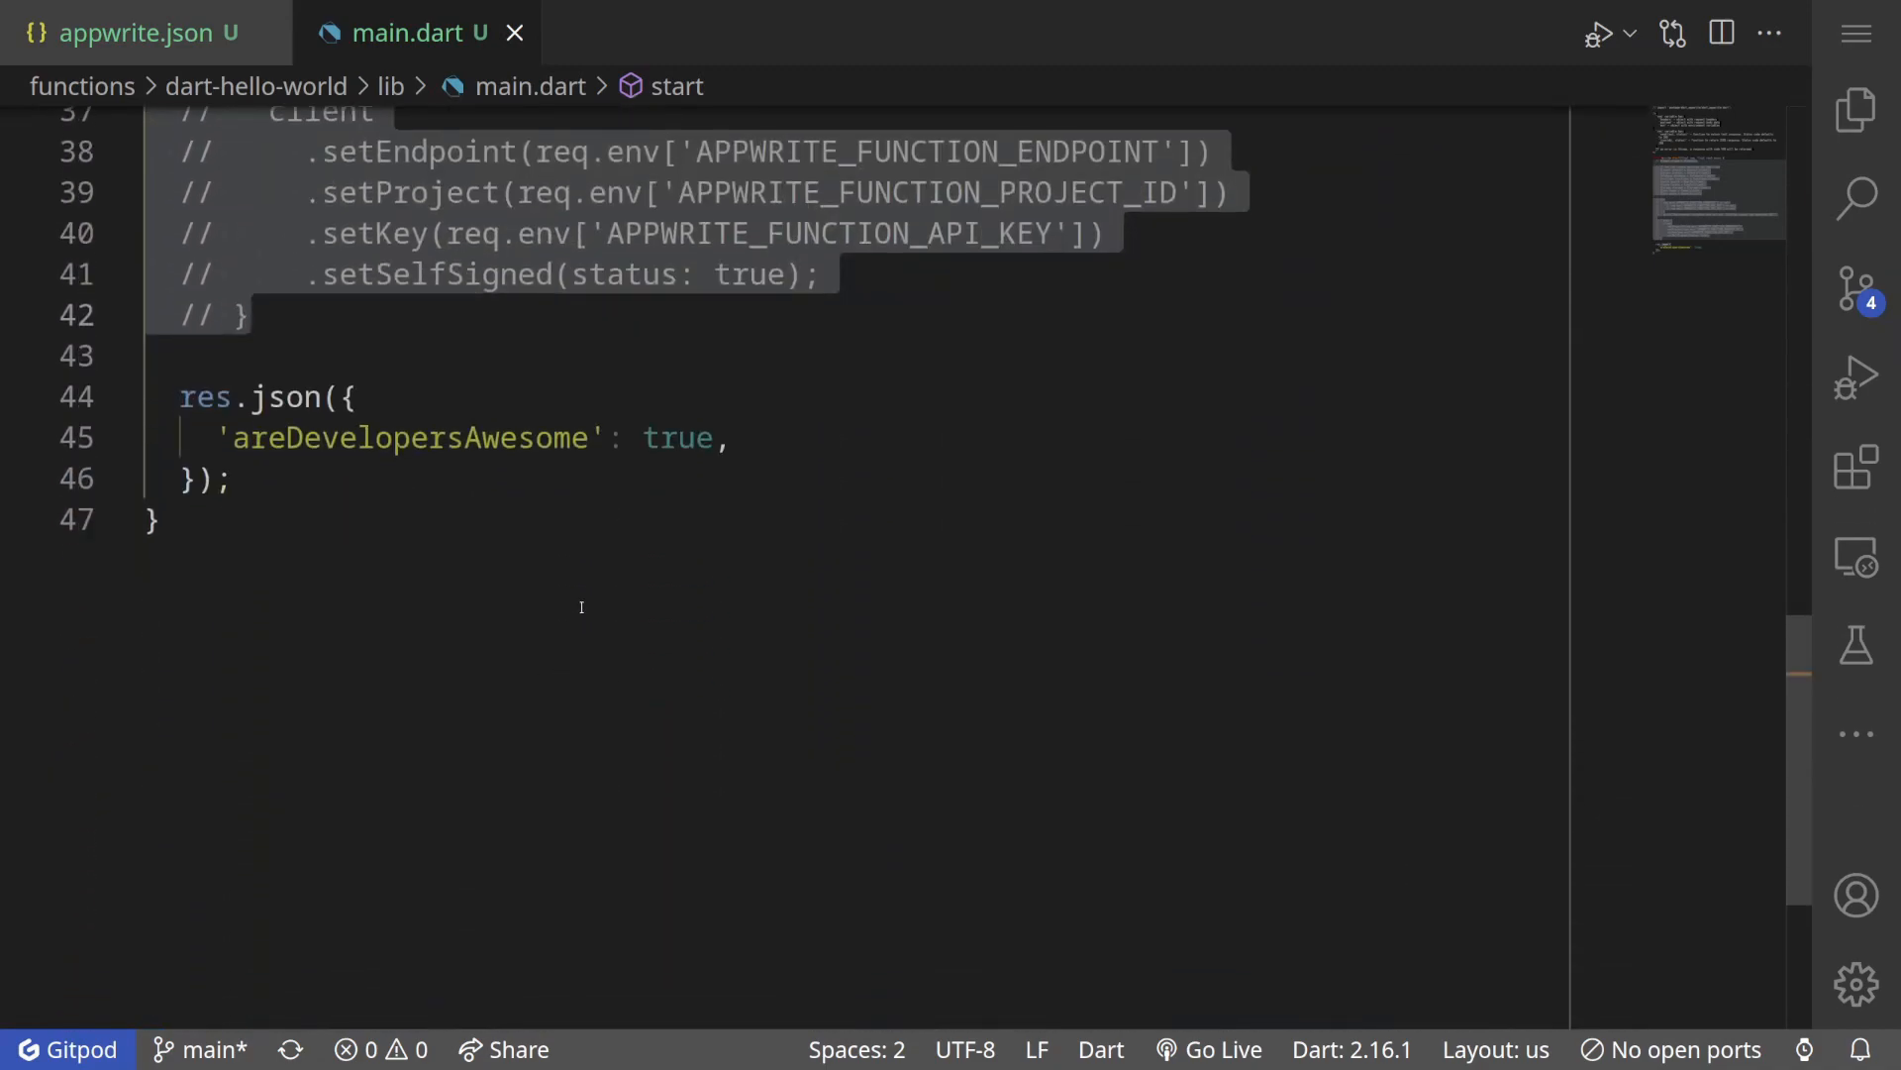
scroll(up, 3)
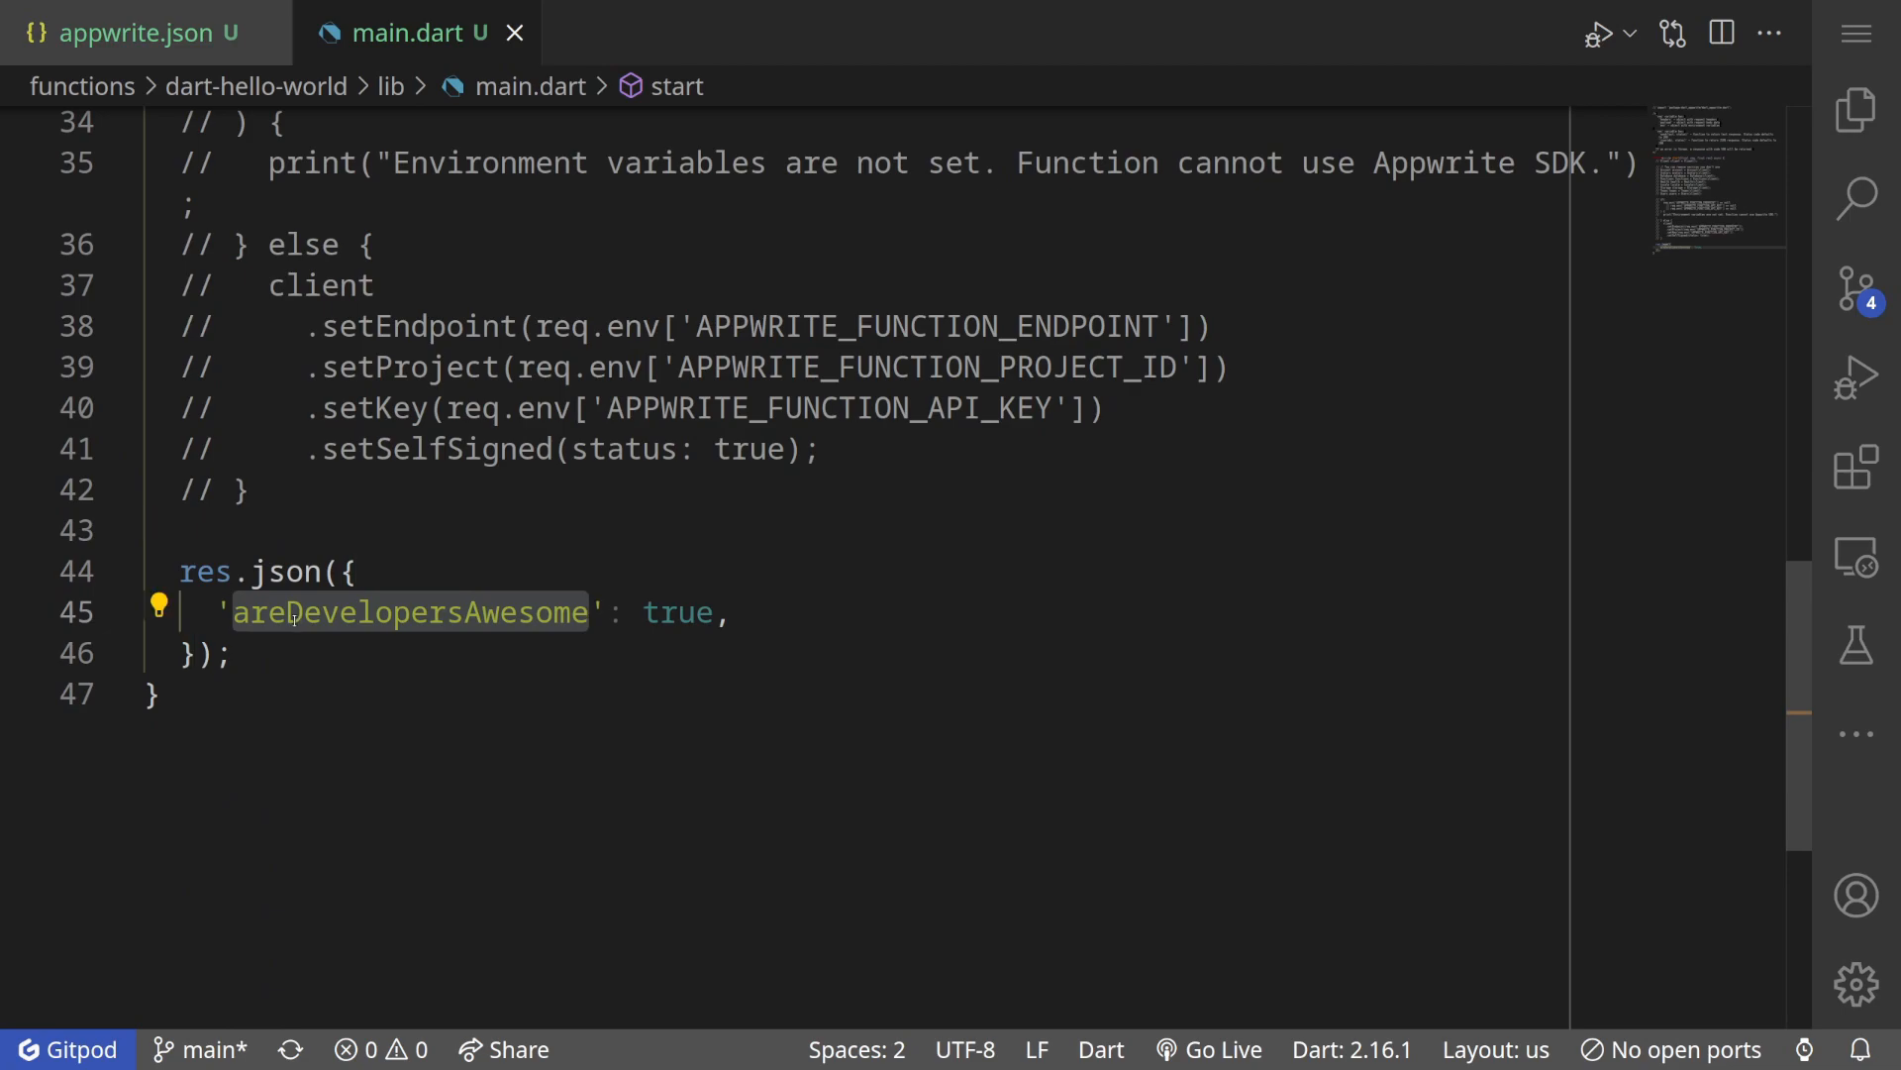
scroll(up, 3)
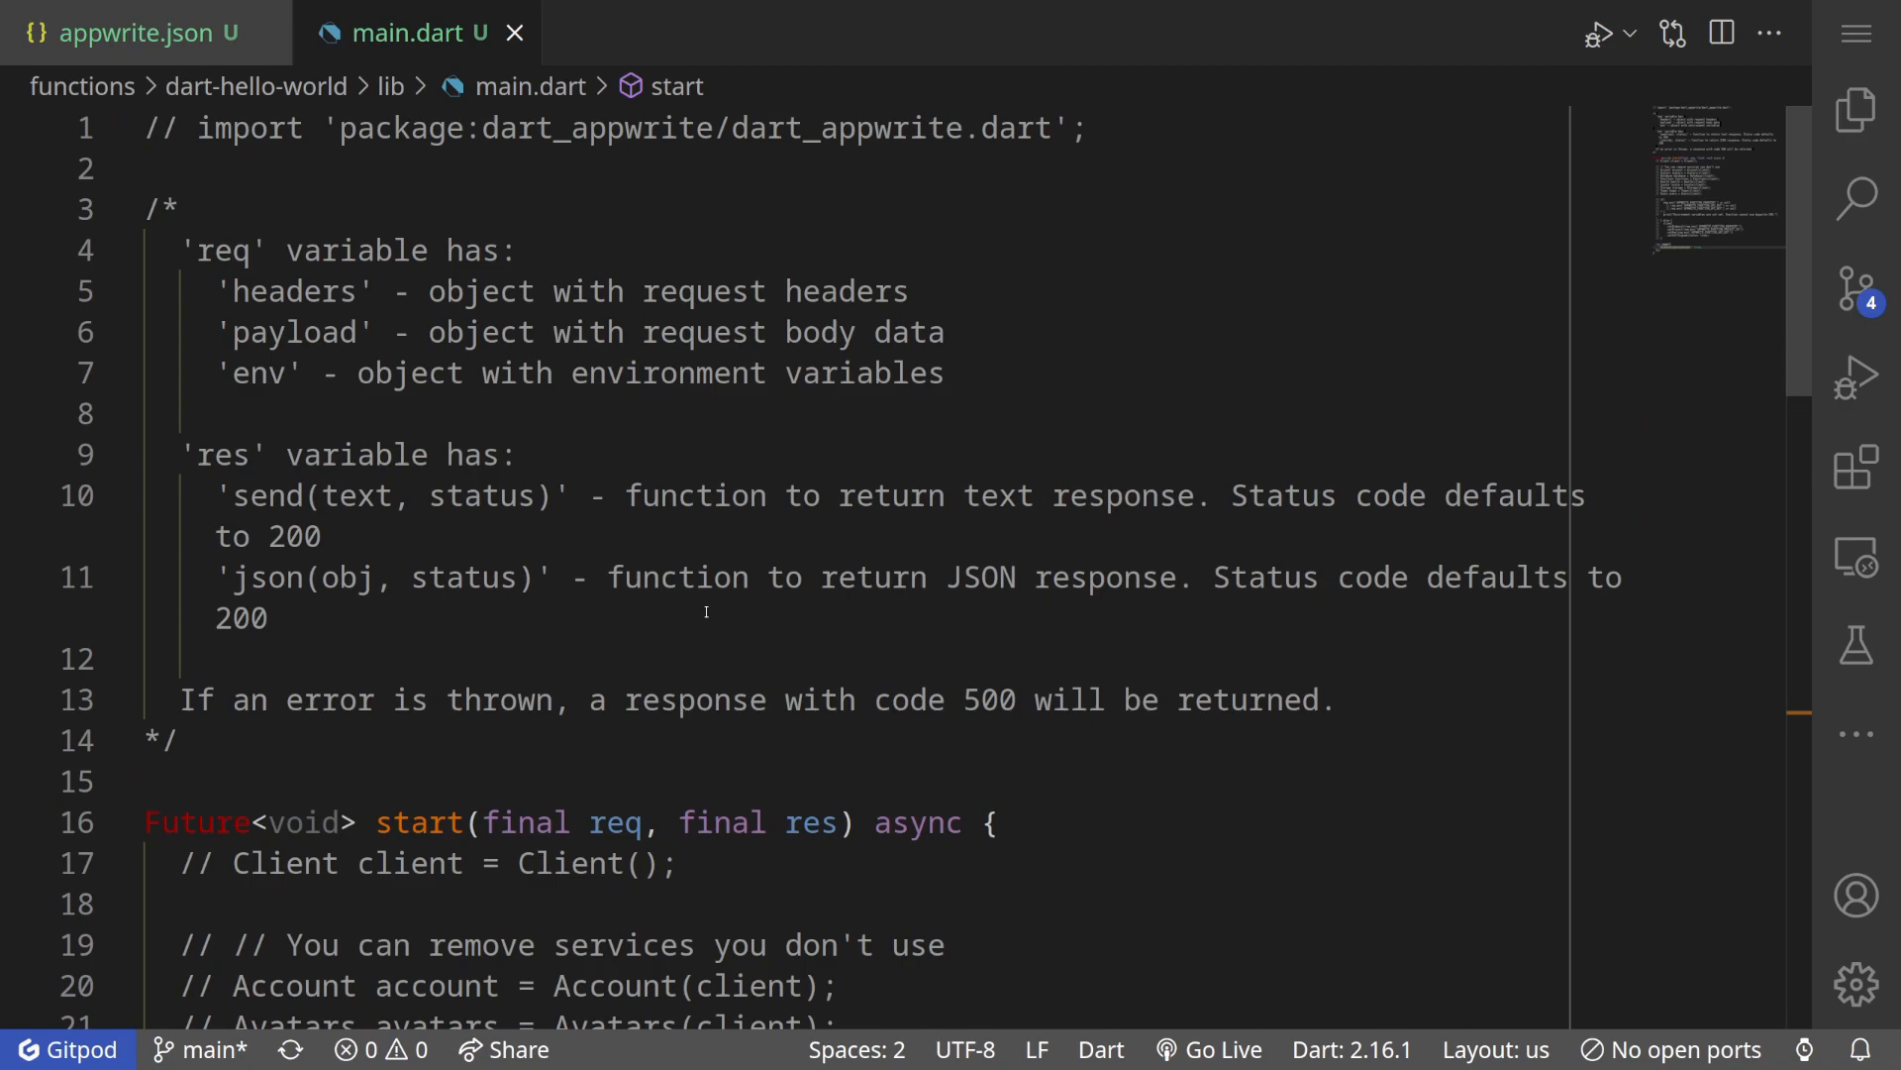
scroll(down, 3)
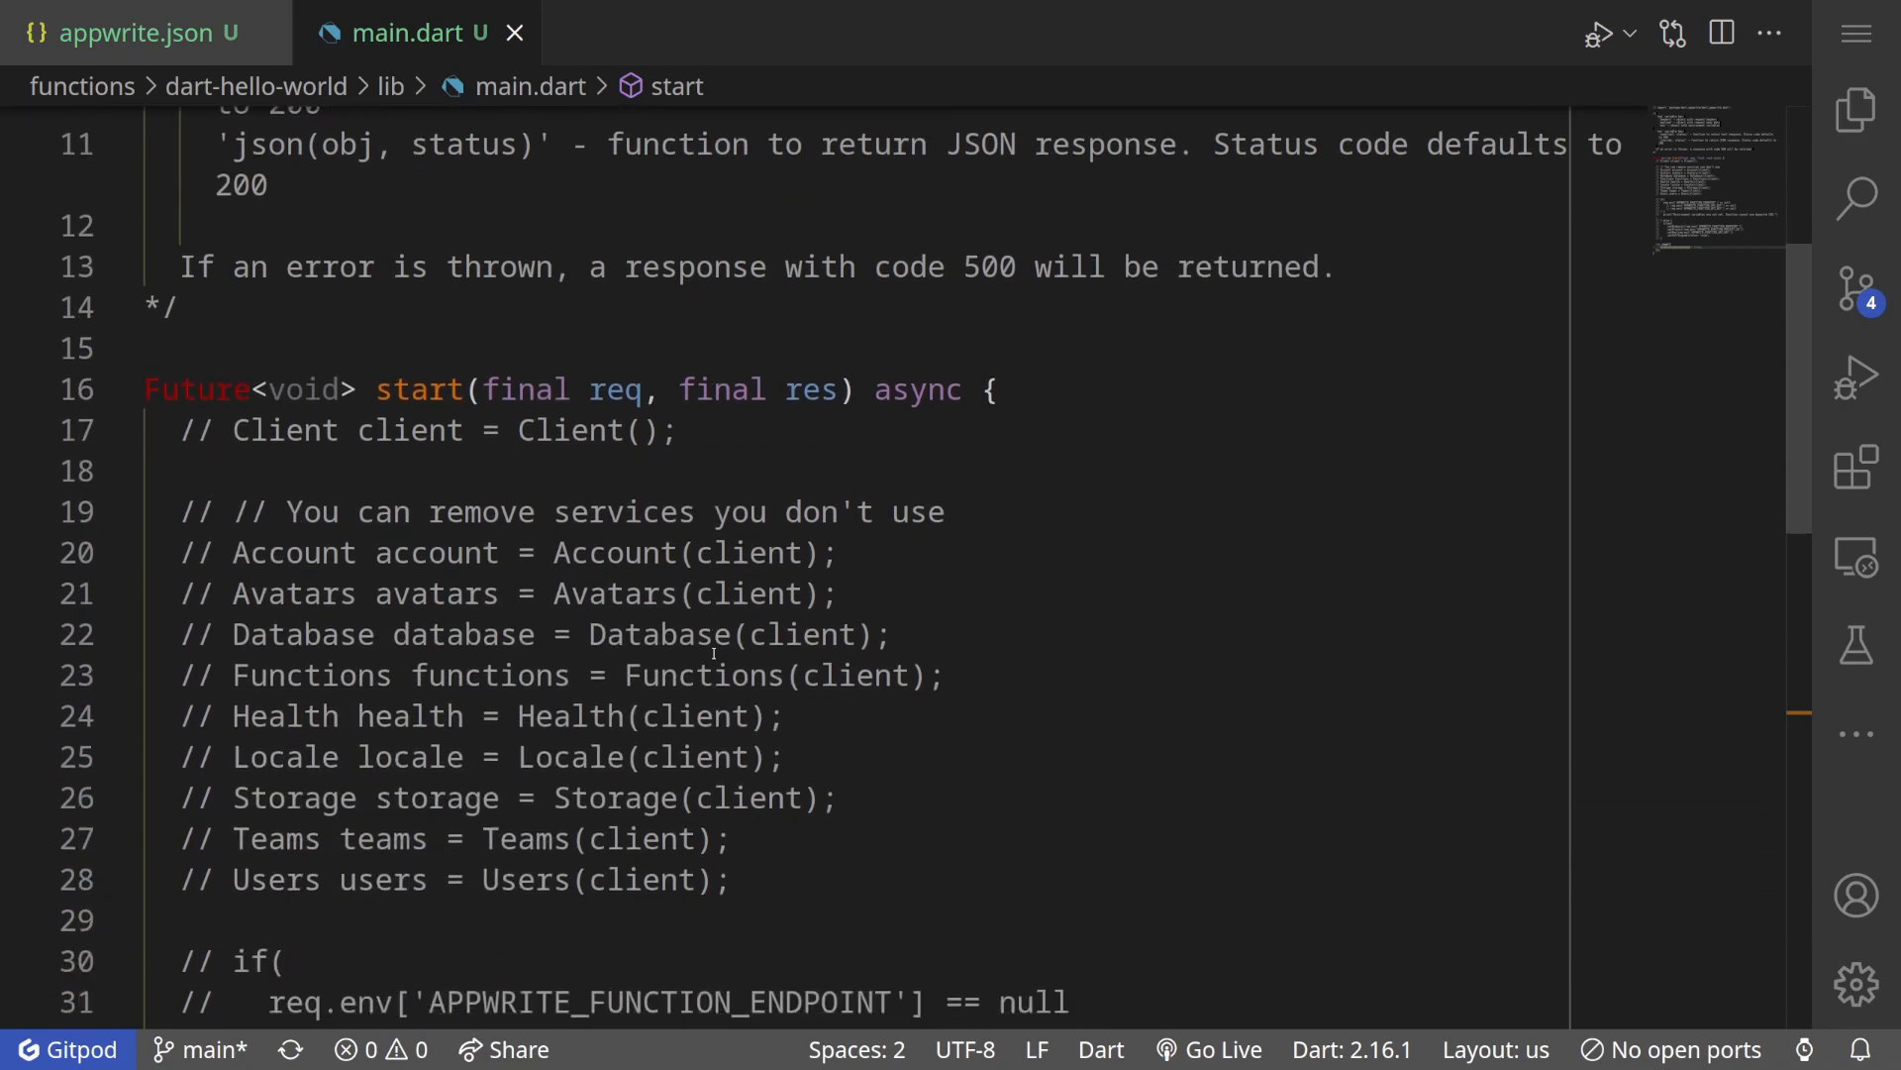
scroll(down, 3)
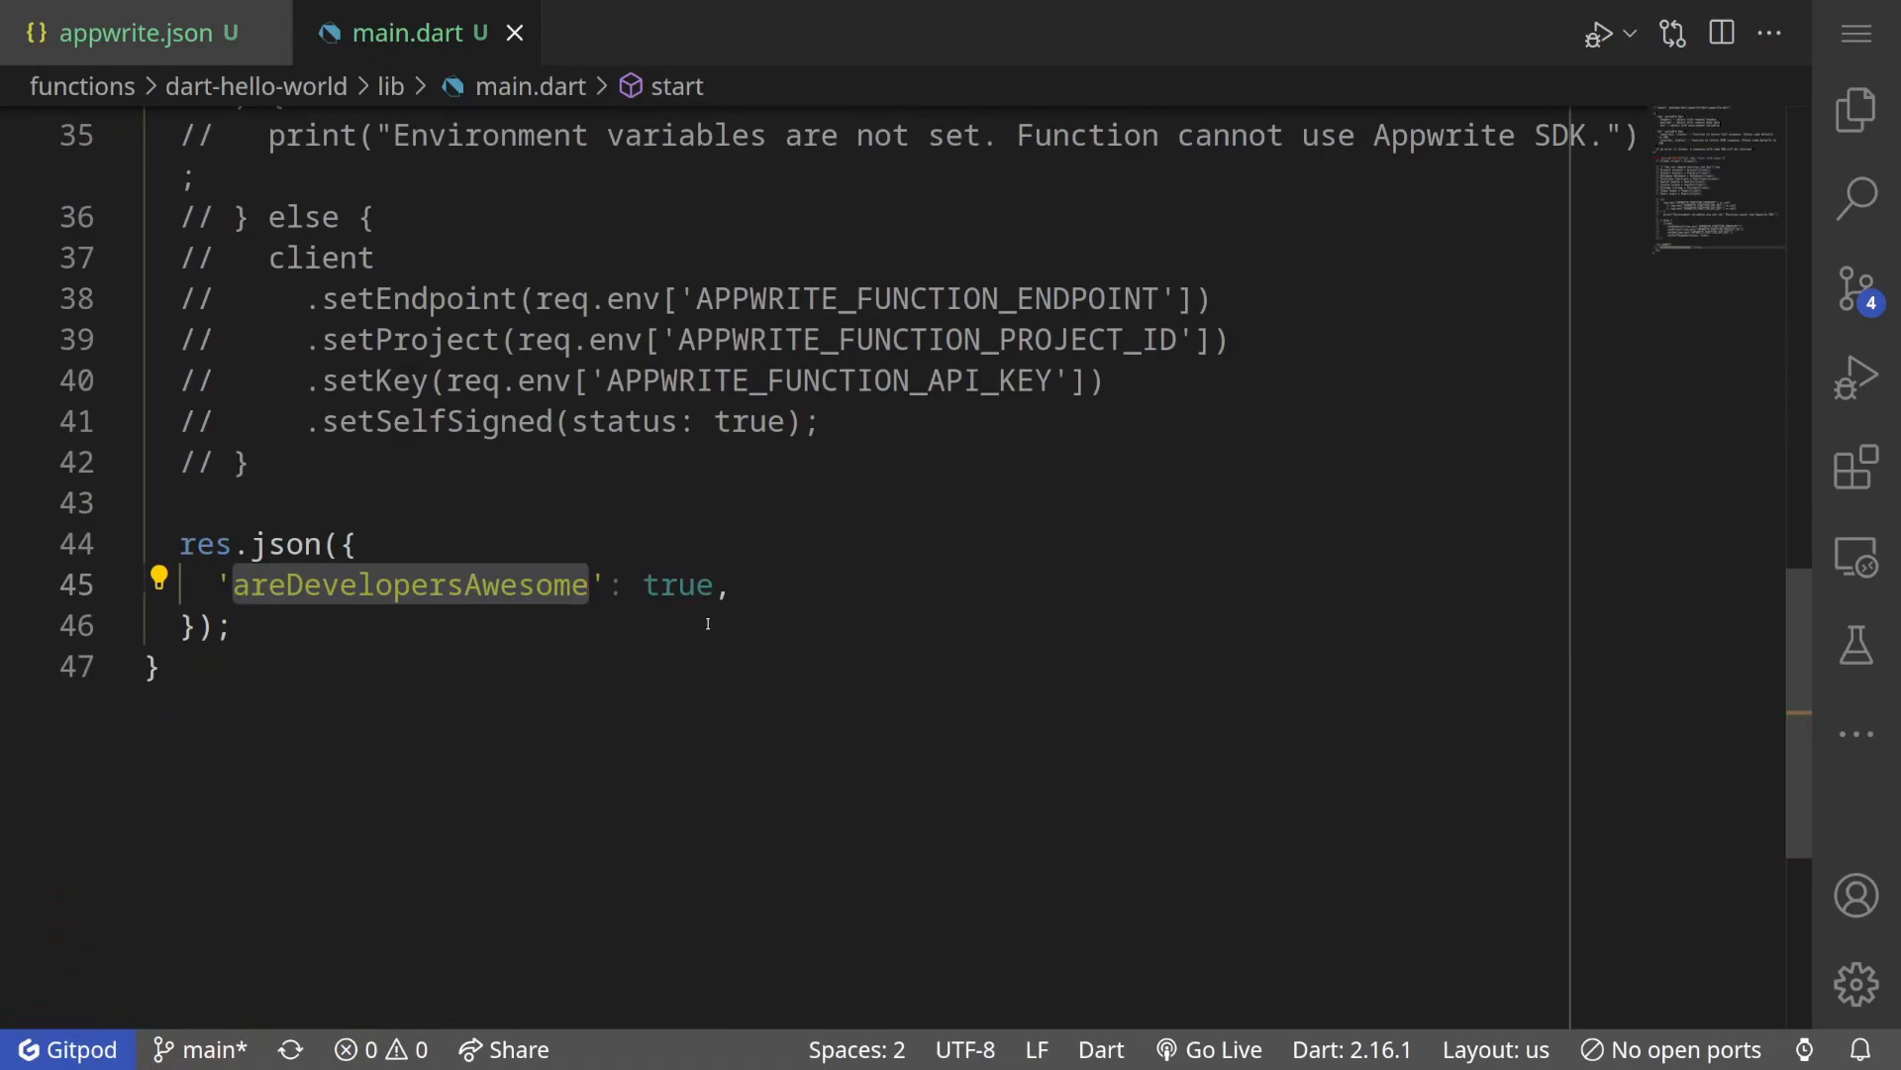
mouse_move(1371, 158)
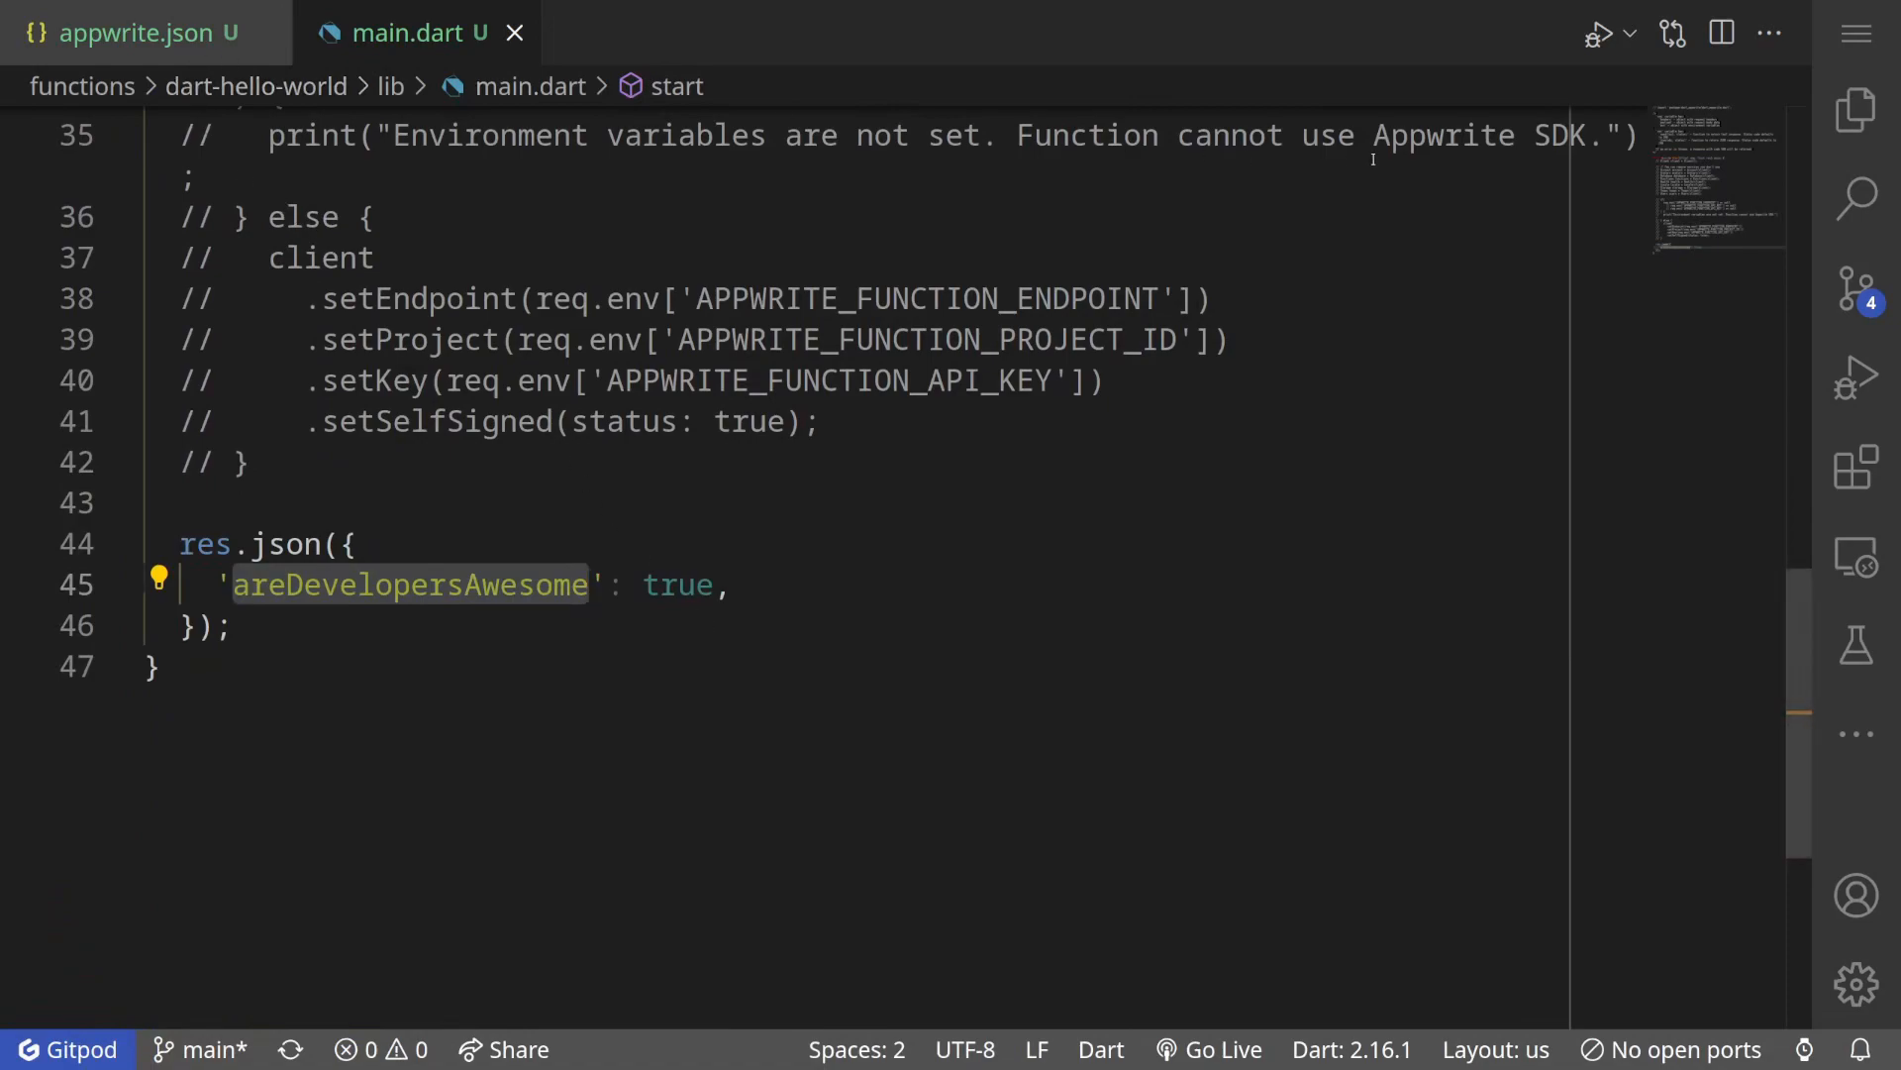
click(1854, 109)
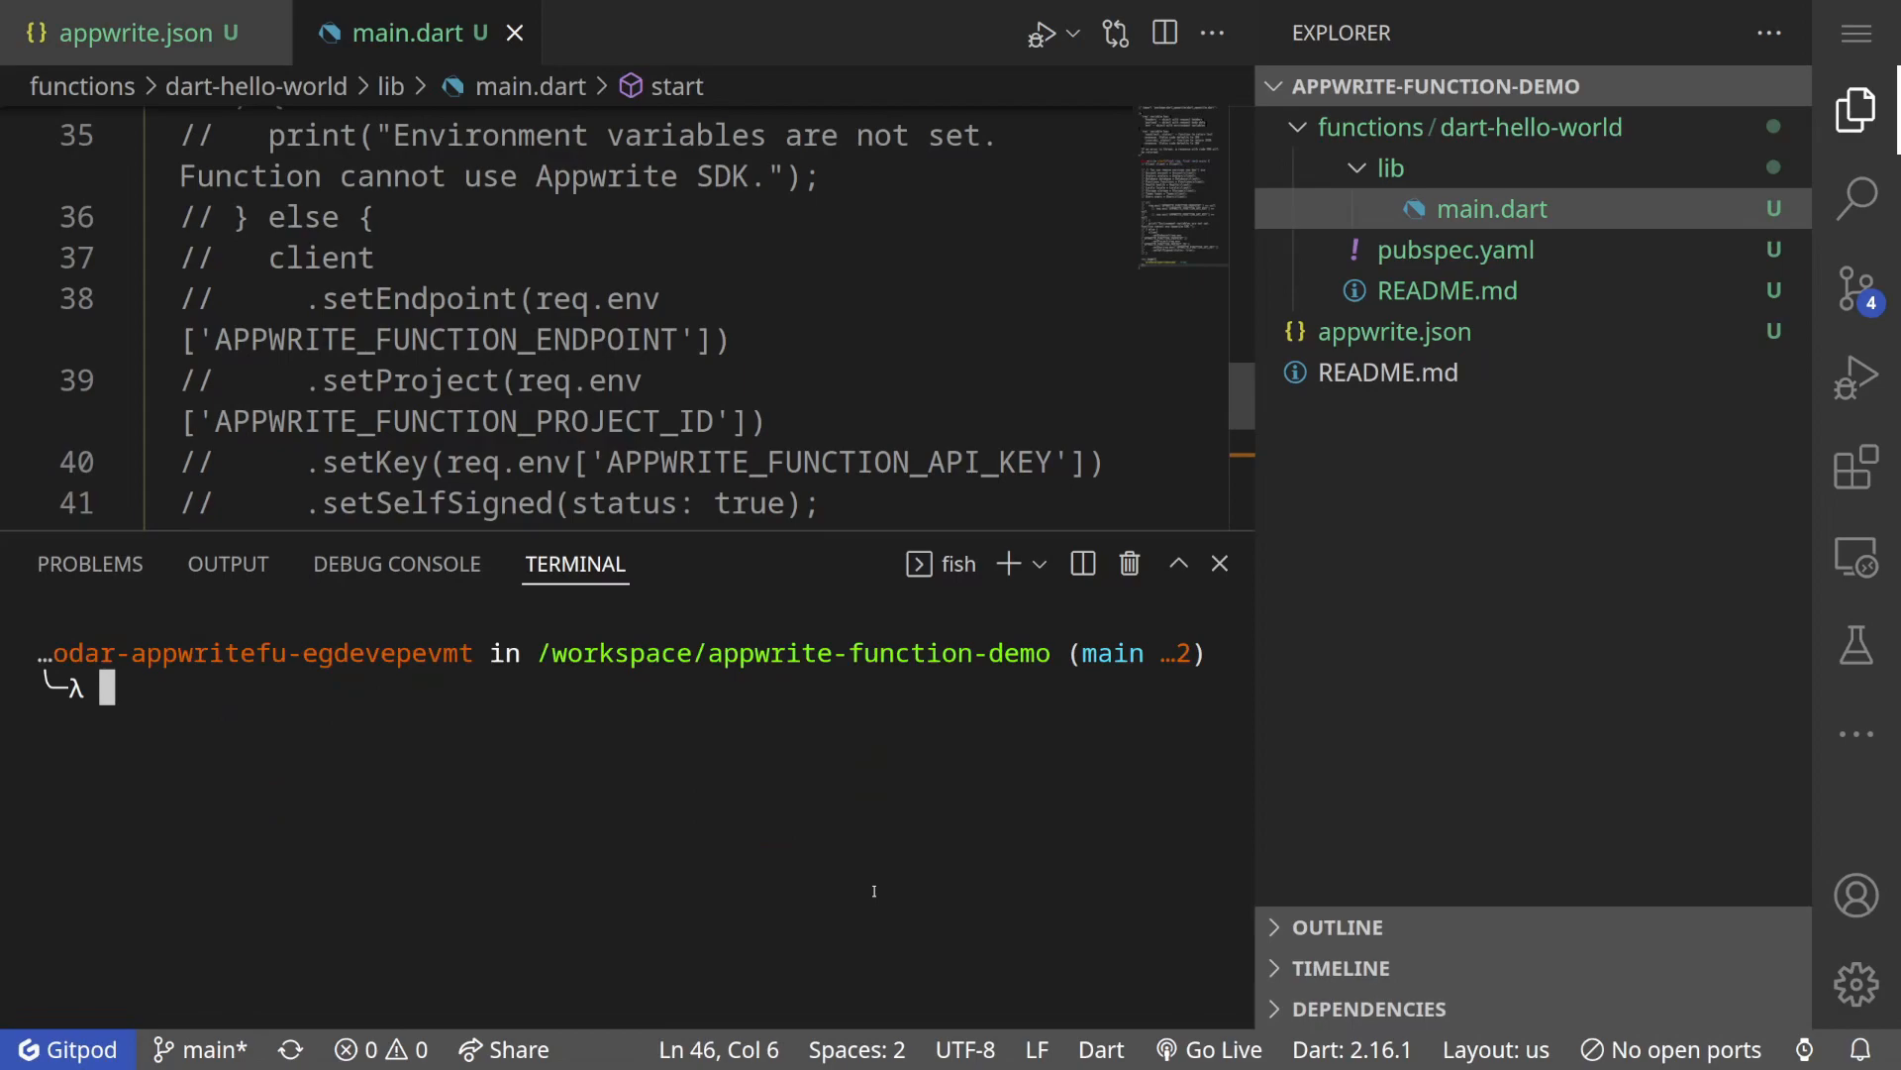
- Select dart-hello-world in the Appwrite CLI and deploy it
text(appwrite init function)
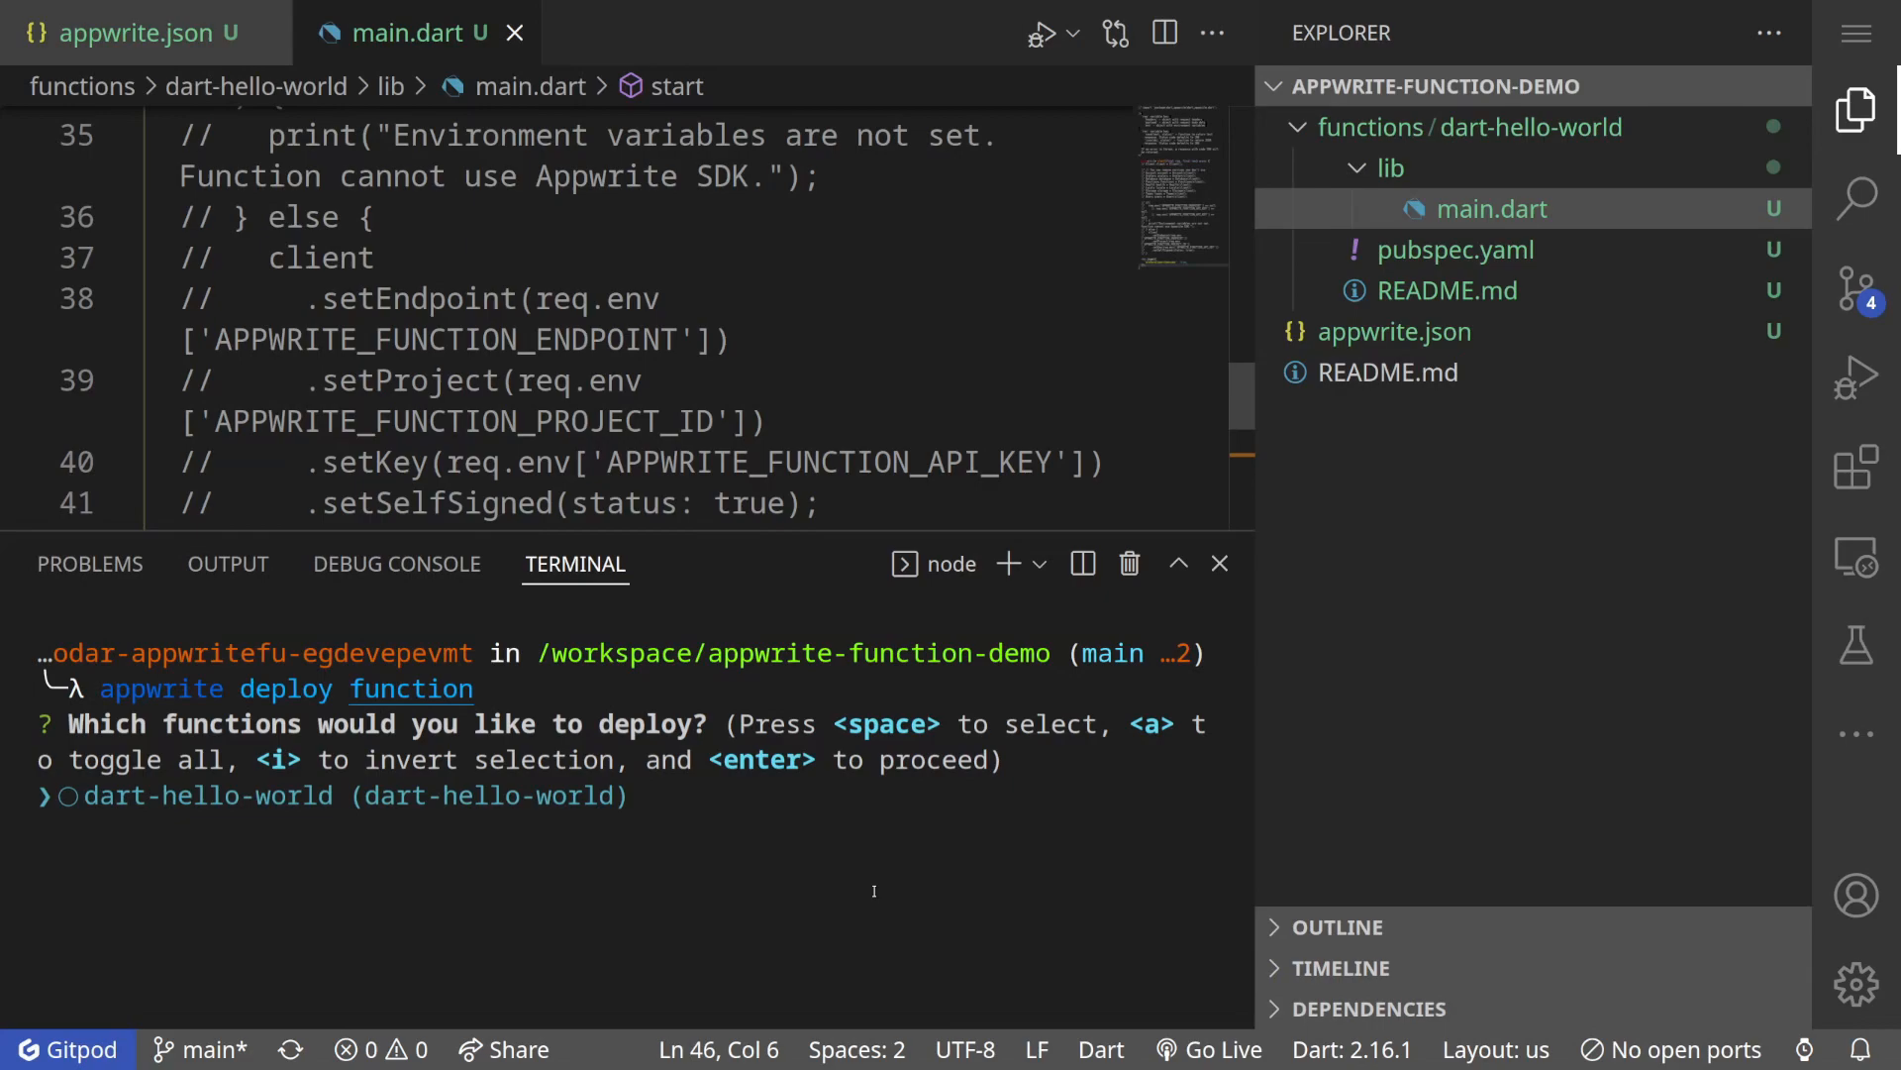
key(space)
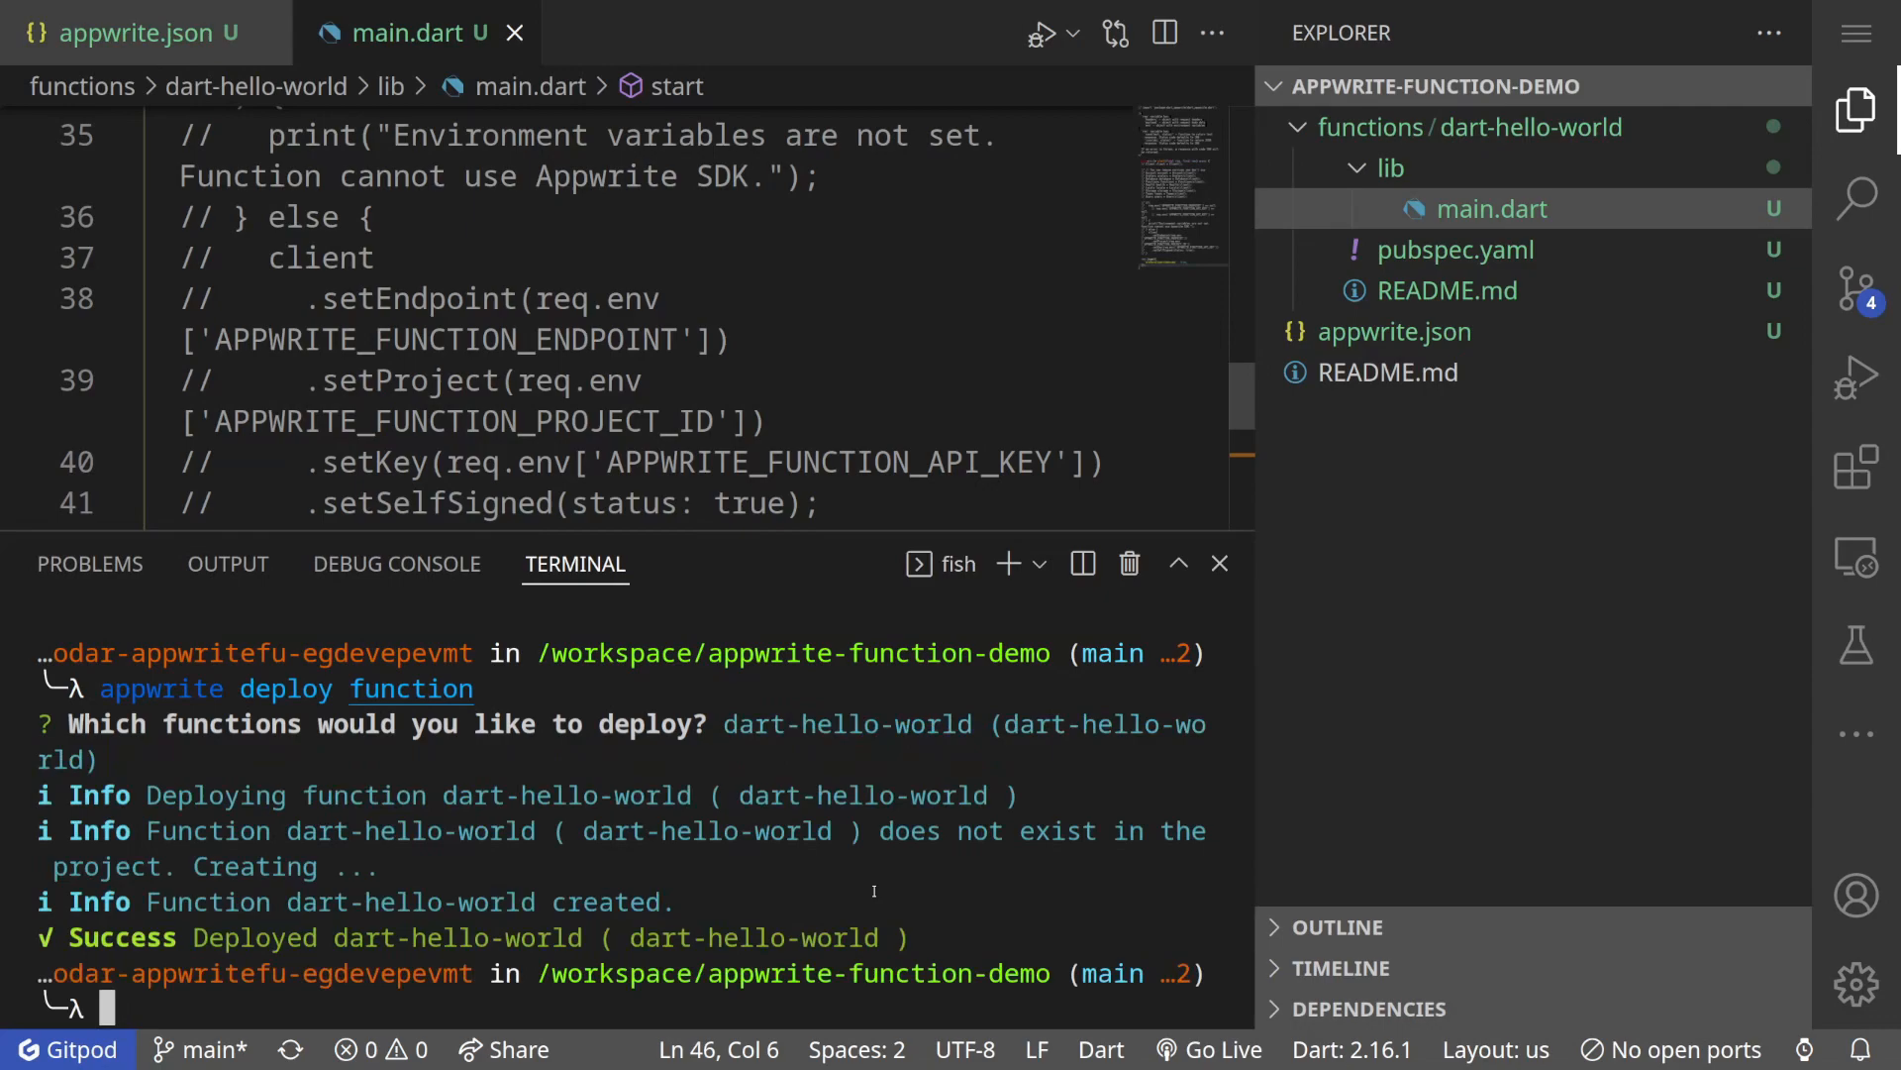
mouse_move(400, 879)
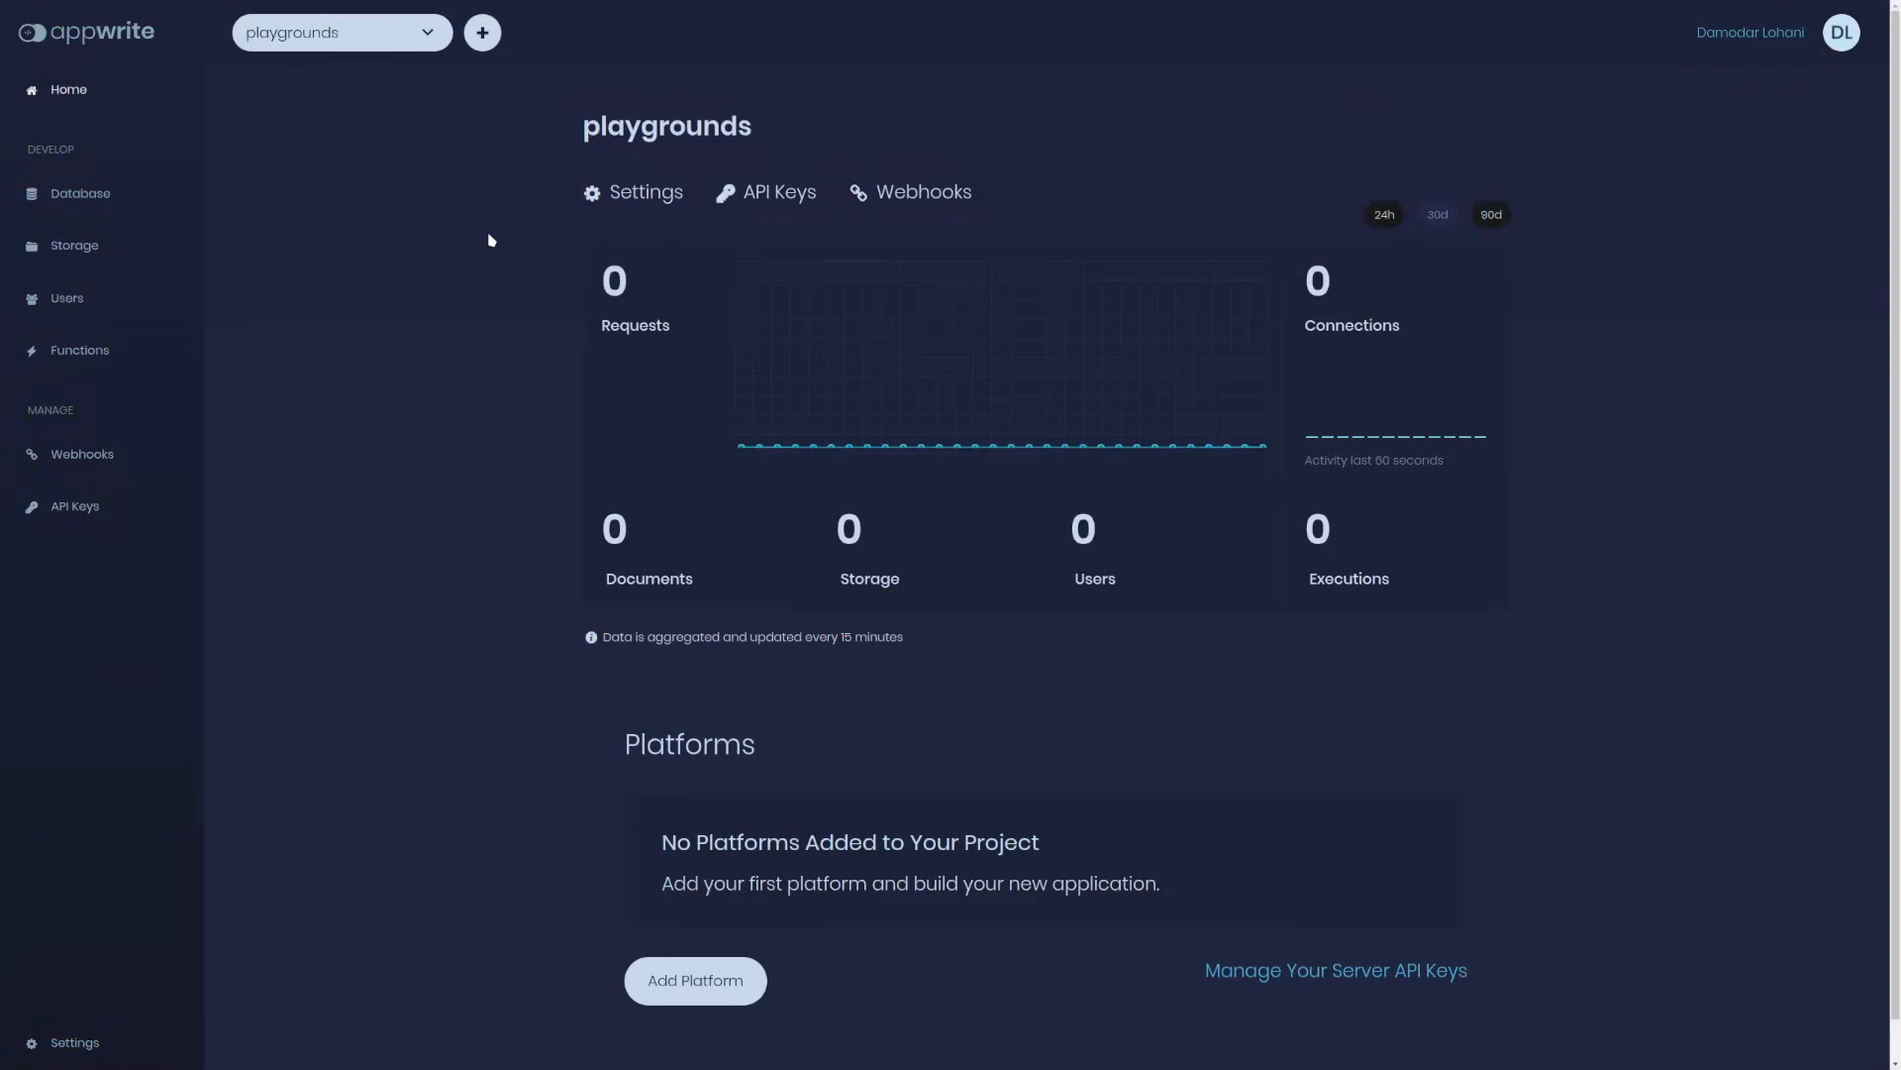
mouse_move(61, 385)
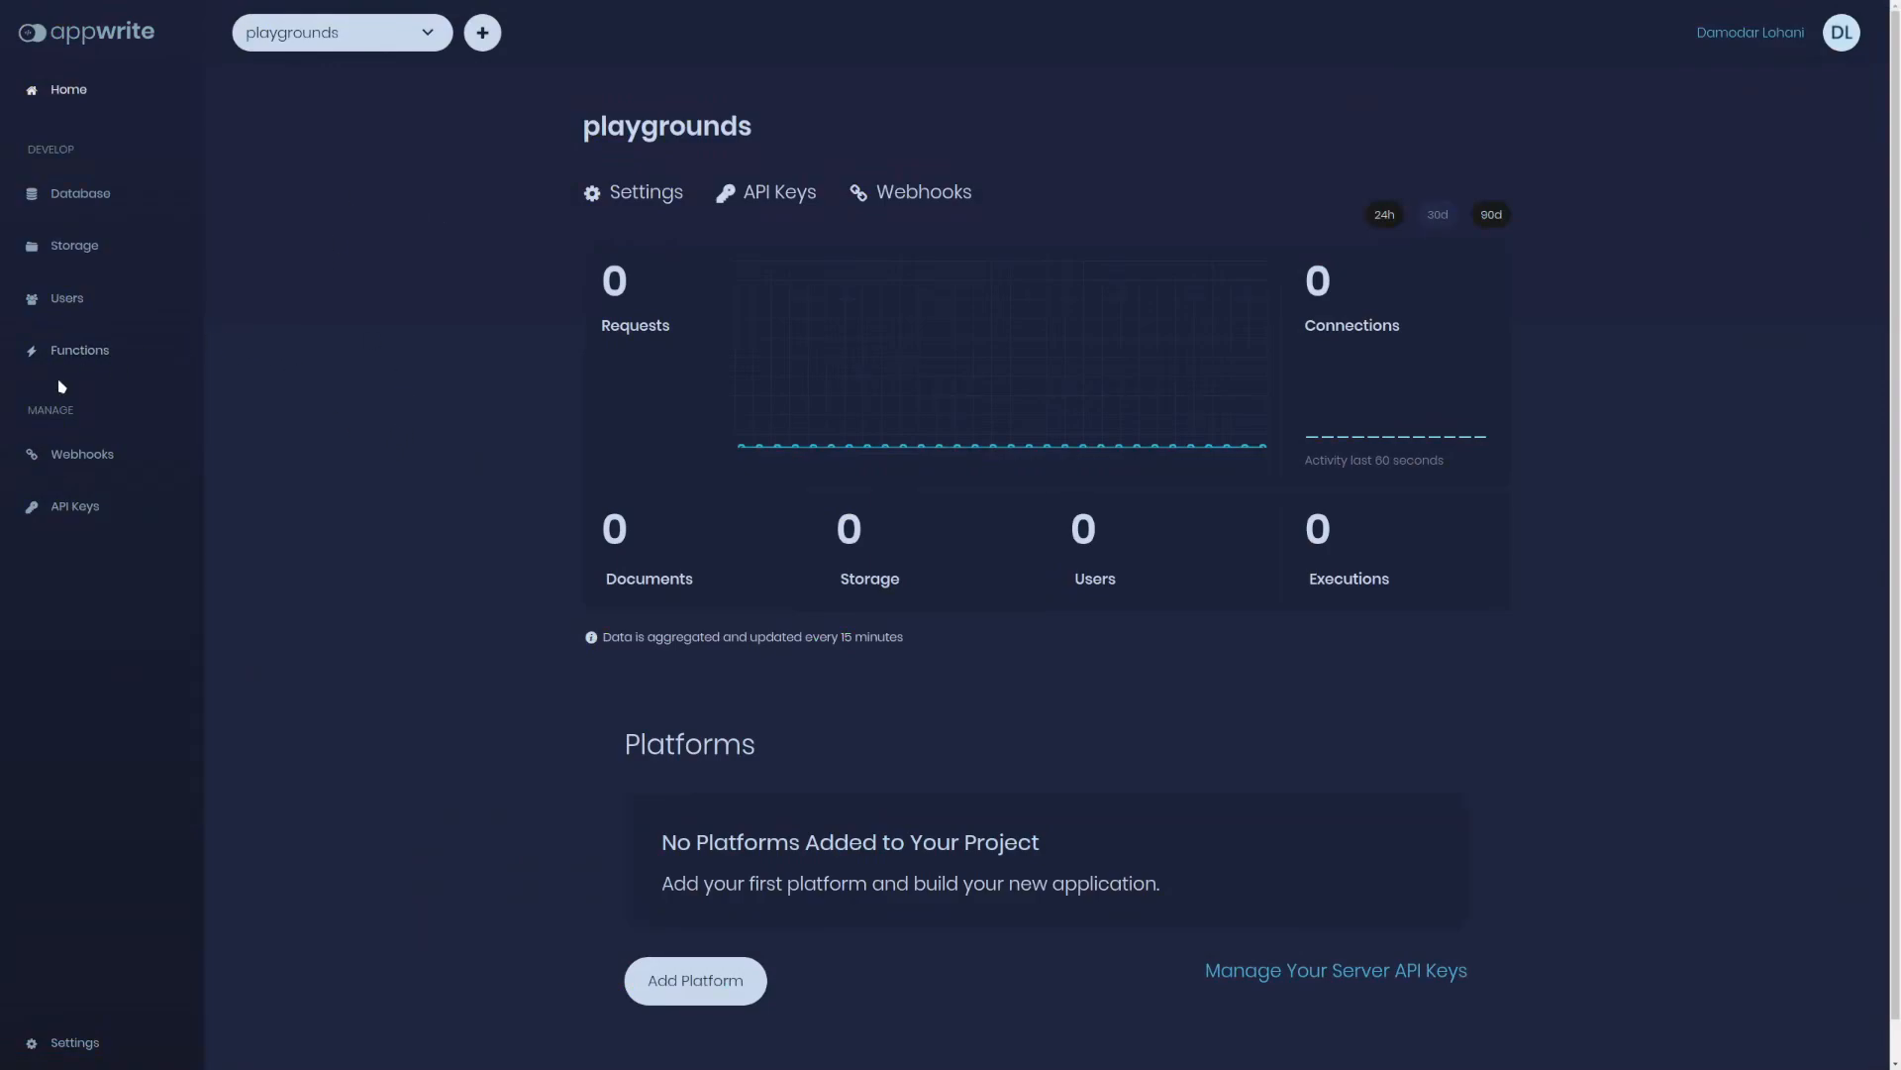
- Open dart-hello-world under Functions and bring up its Execute Now dialog
click(79, 351)
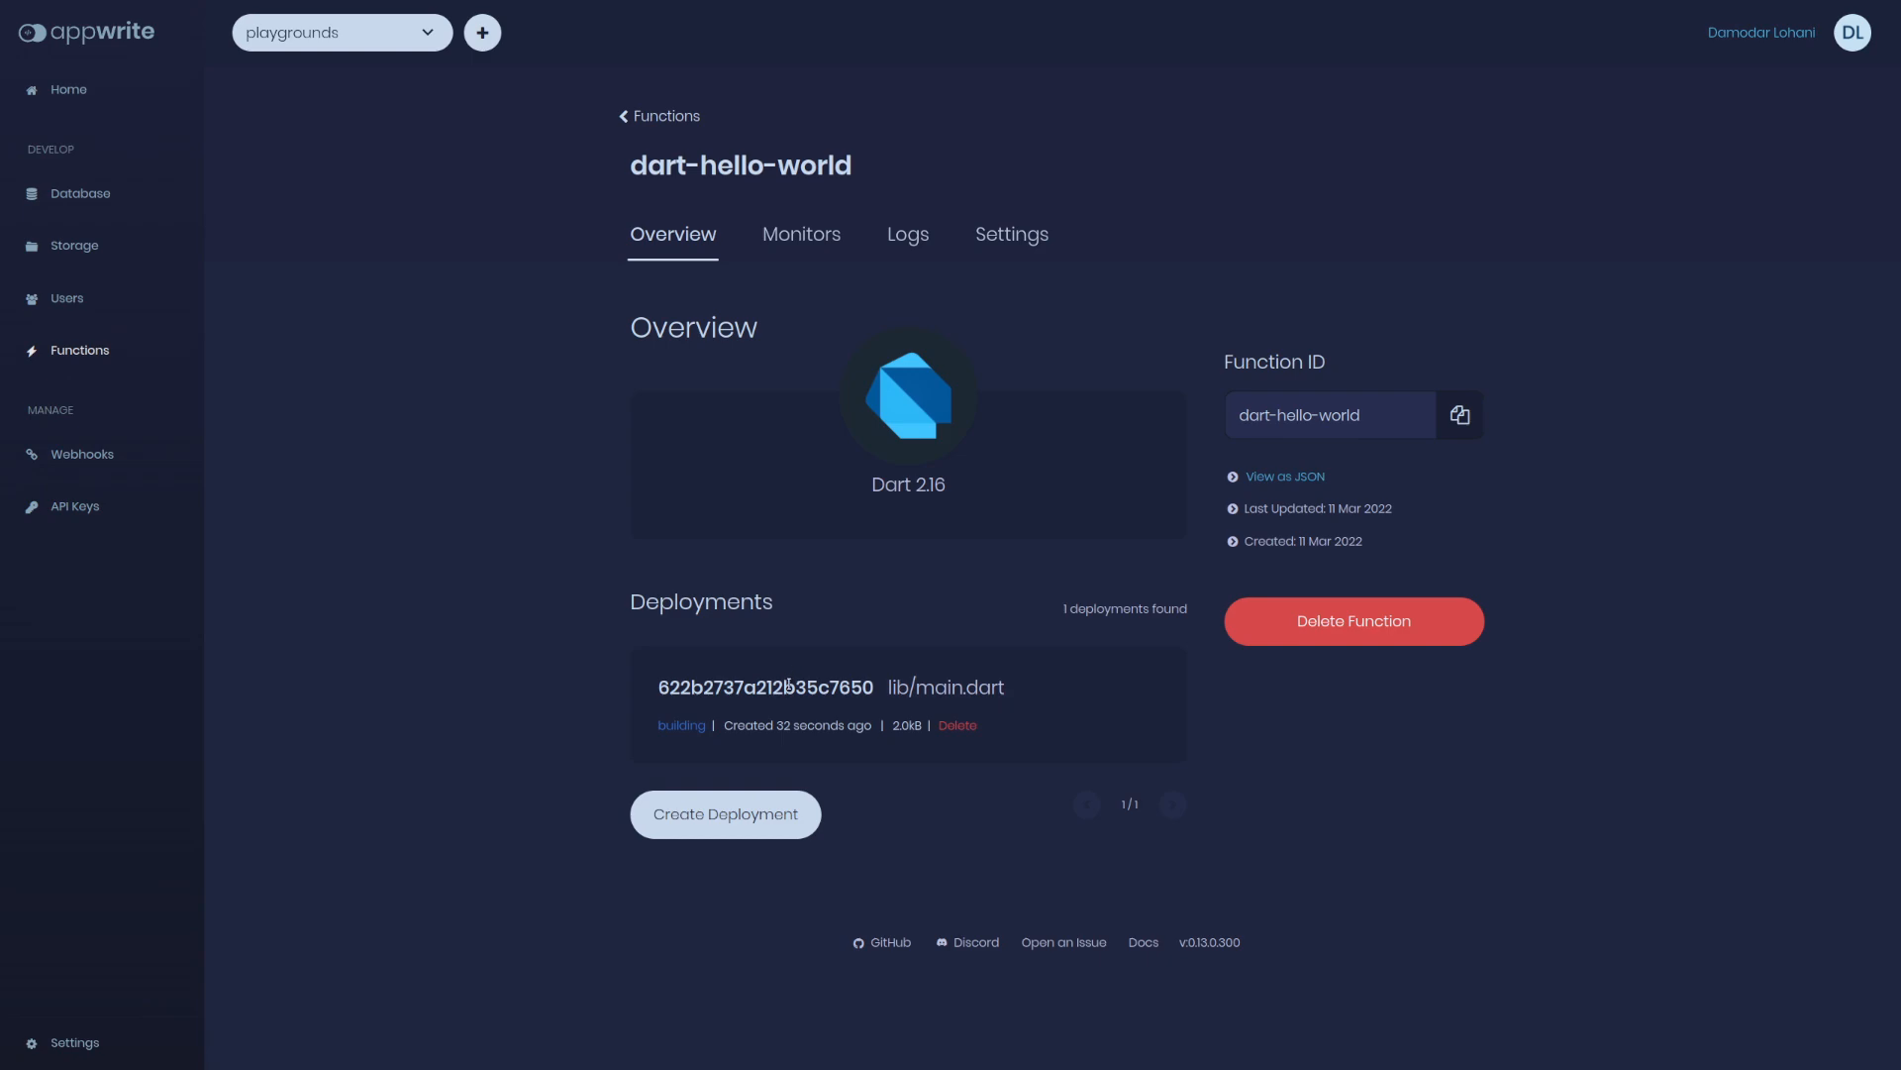
mouse_move(701, 745)
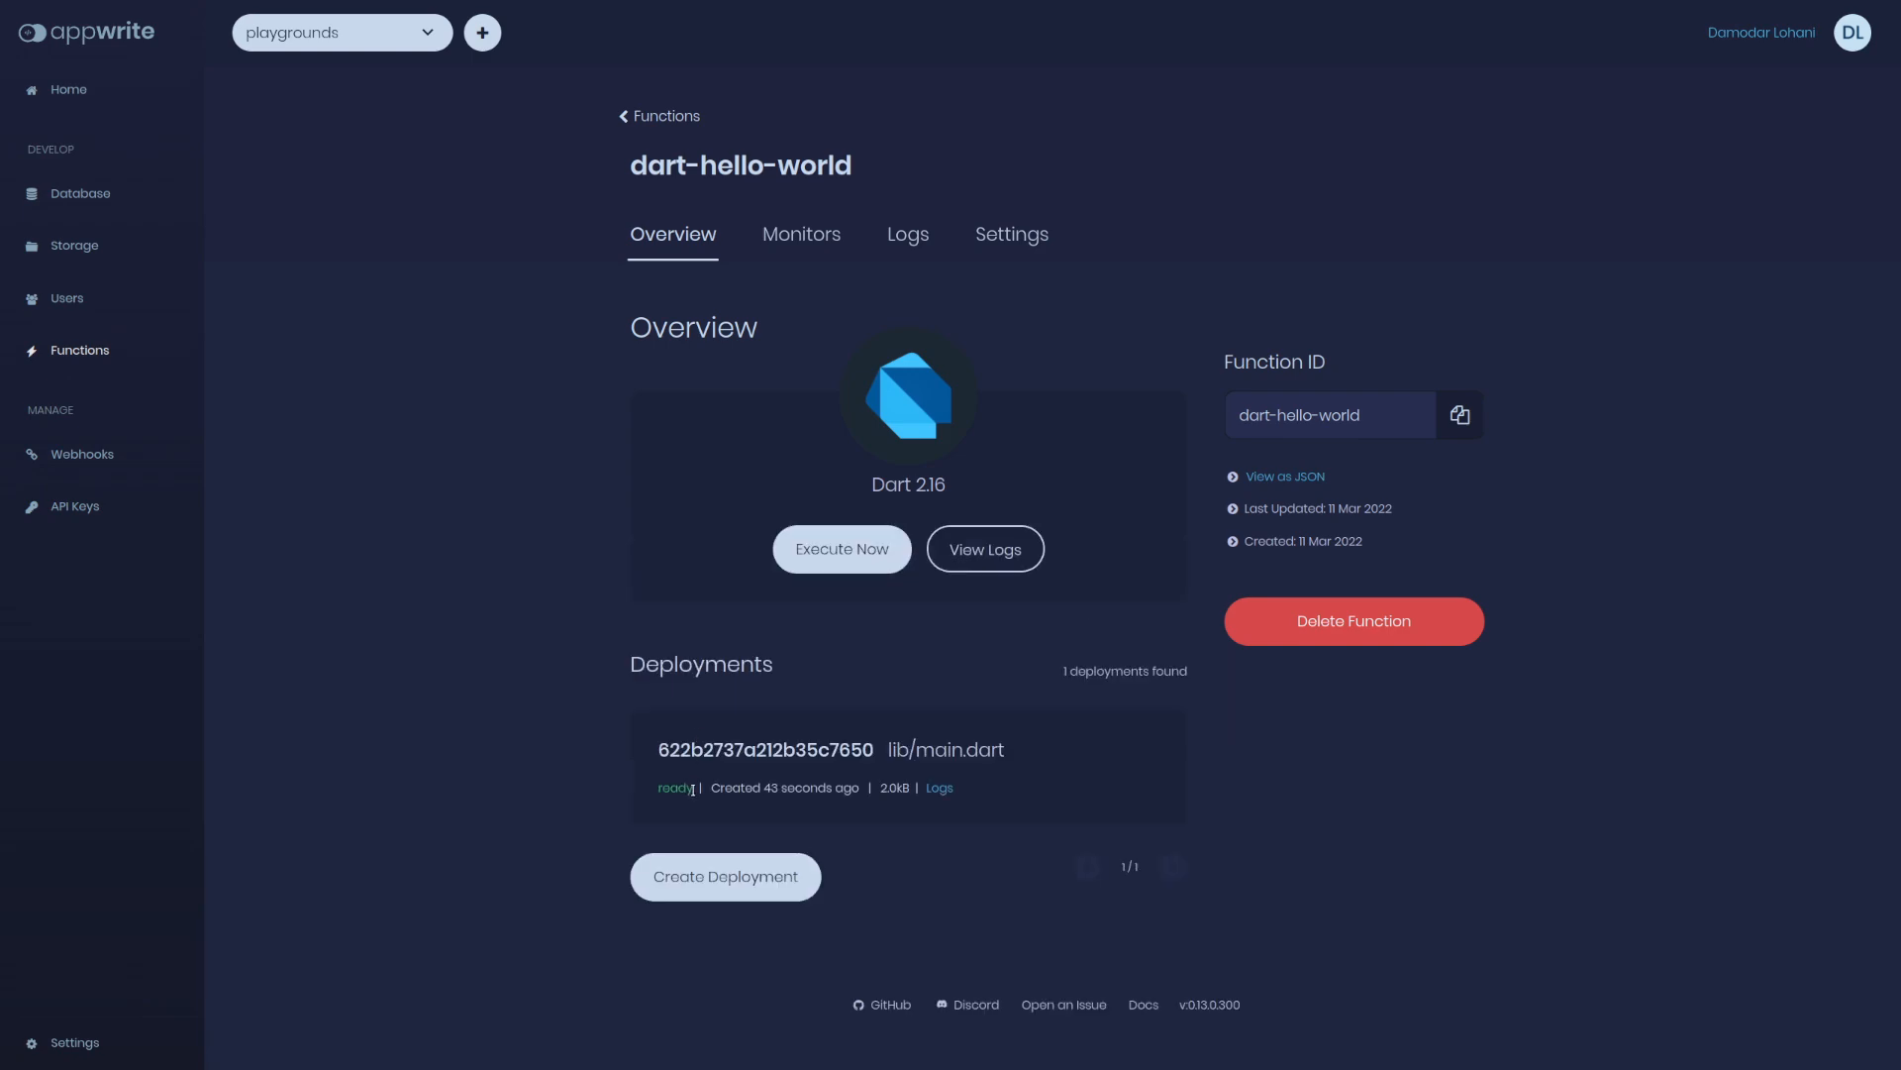
mouse_move(1014, 438)
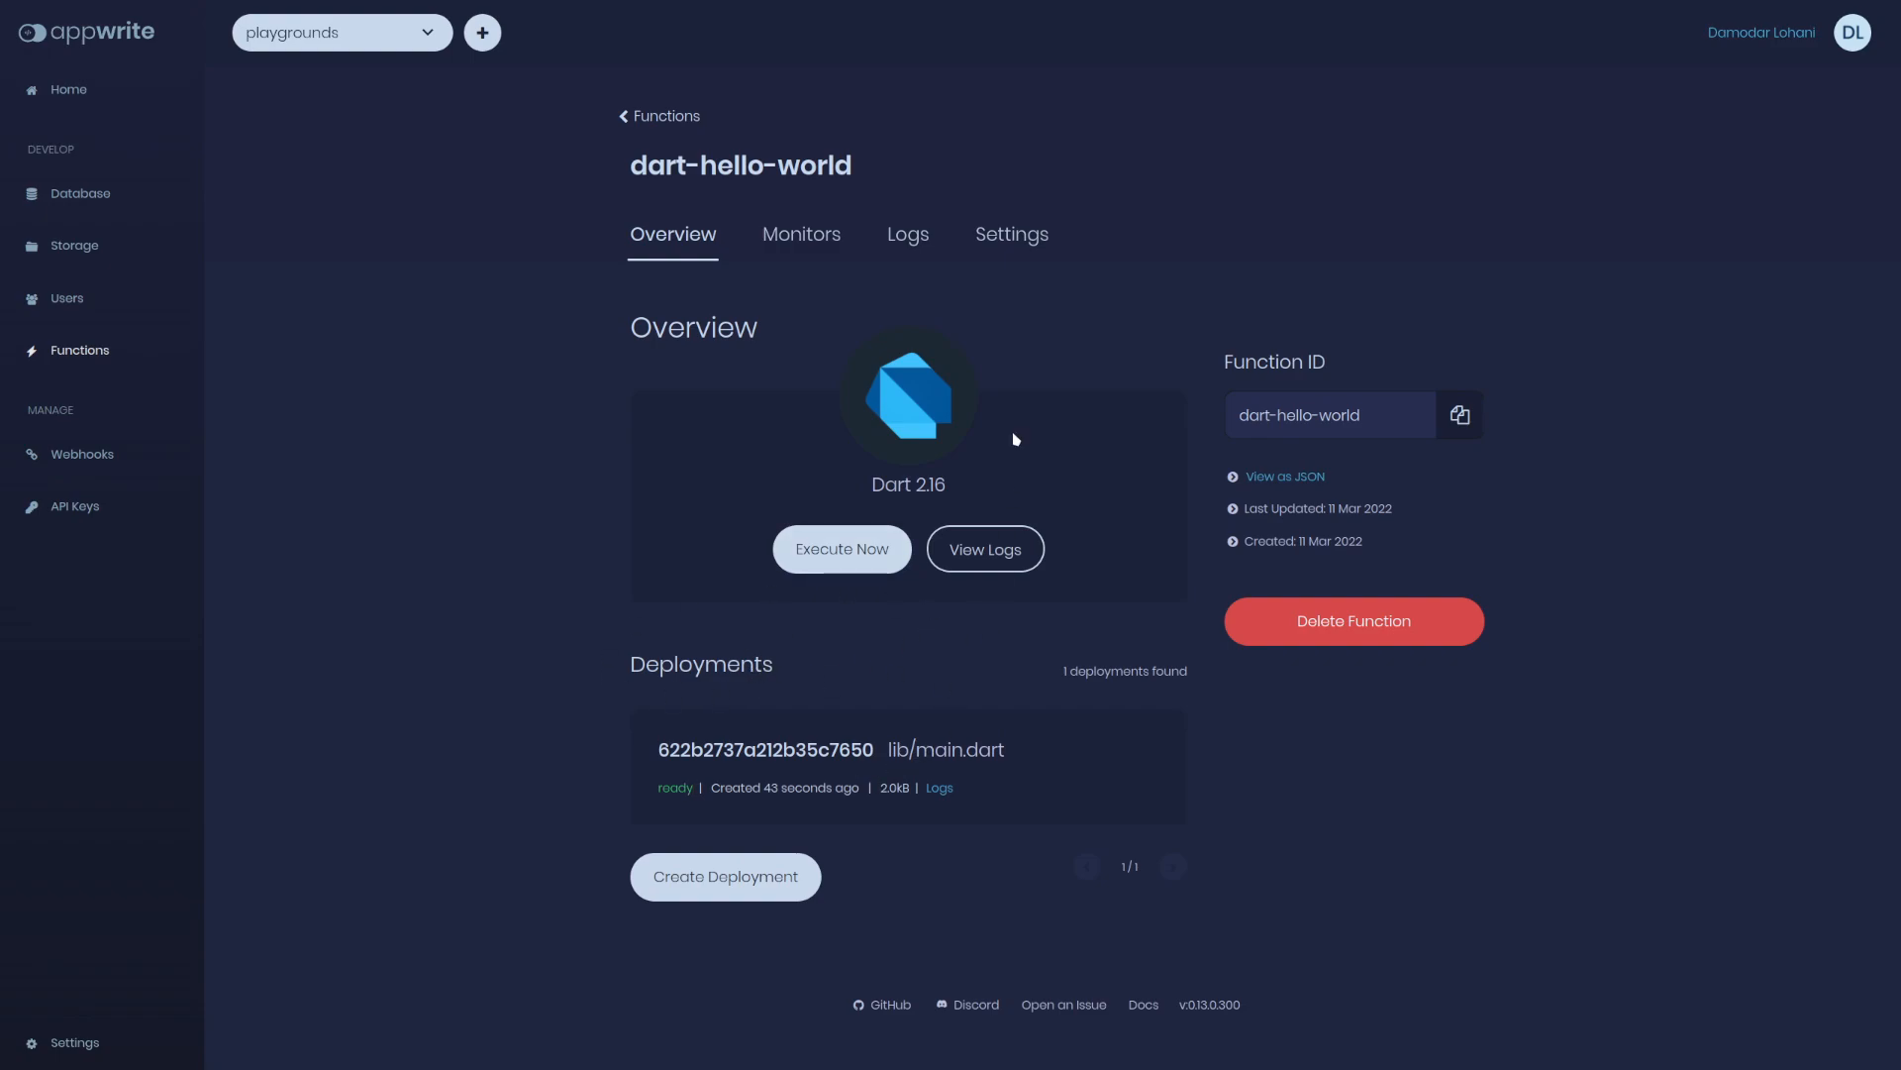
mouse_move(842, 548)
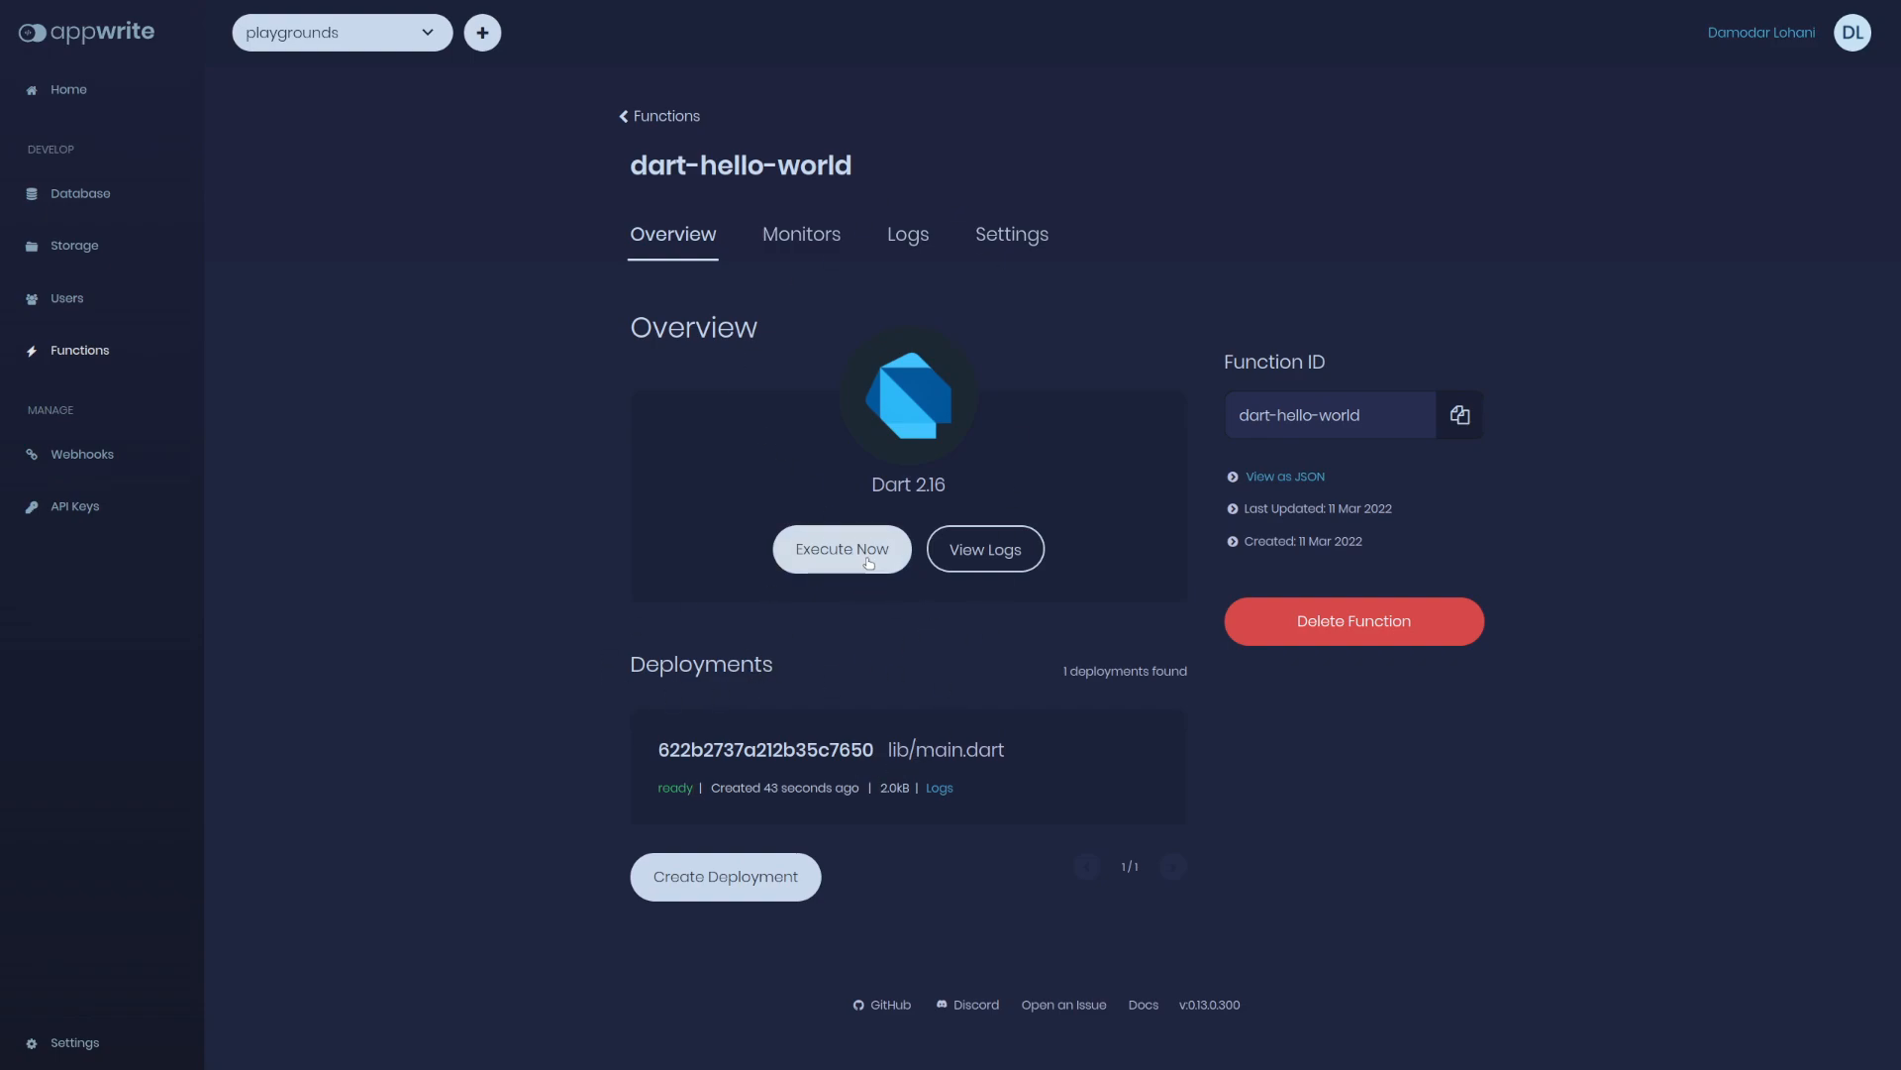
click(842, 548)
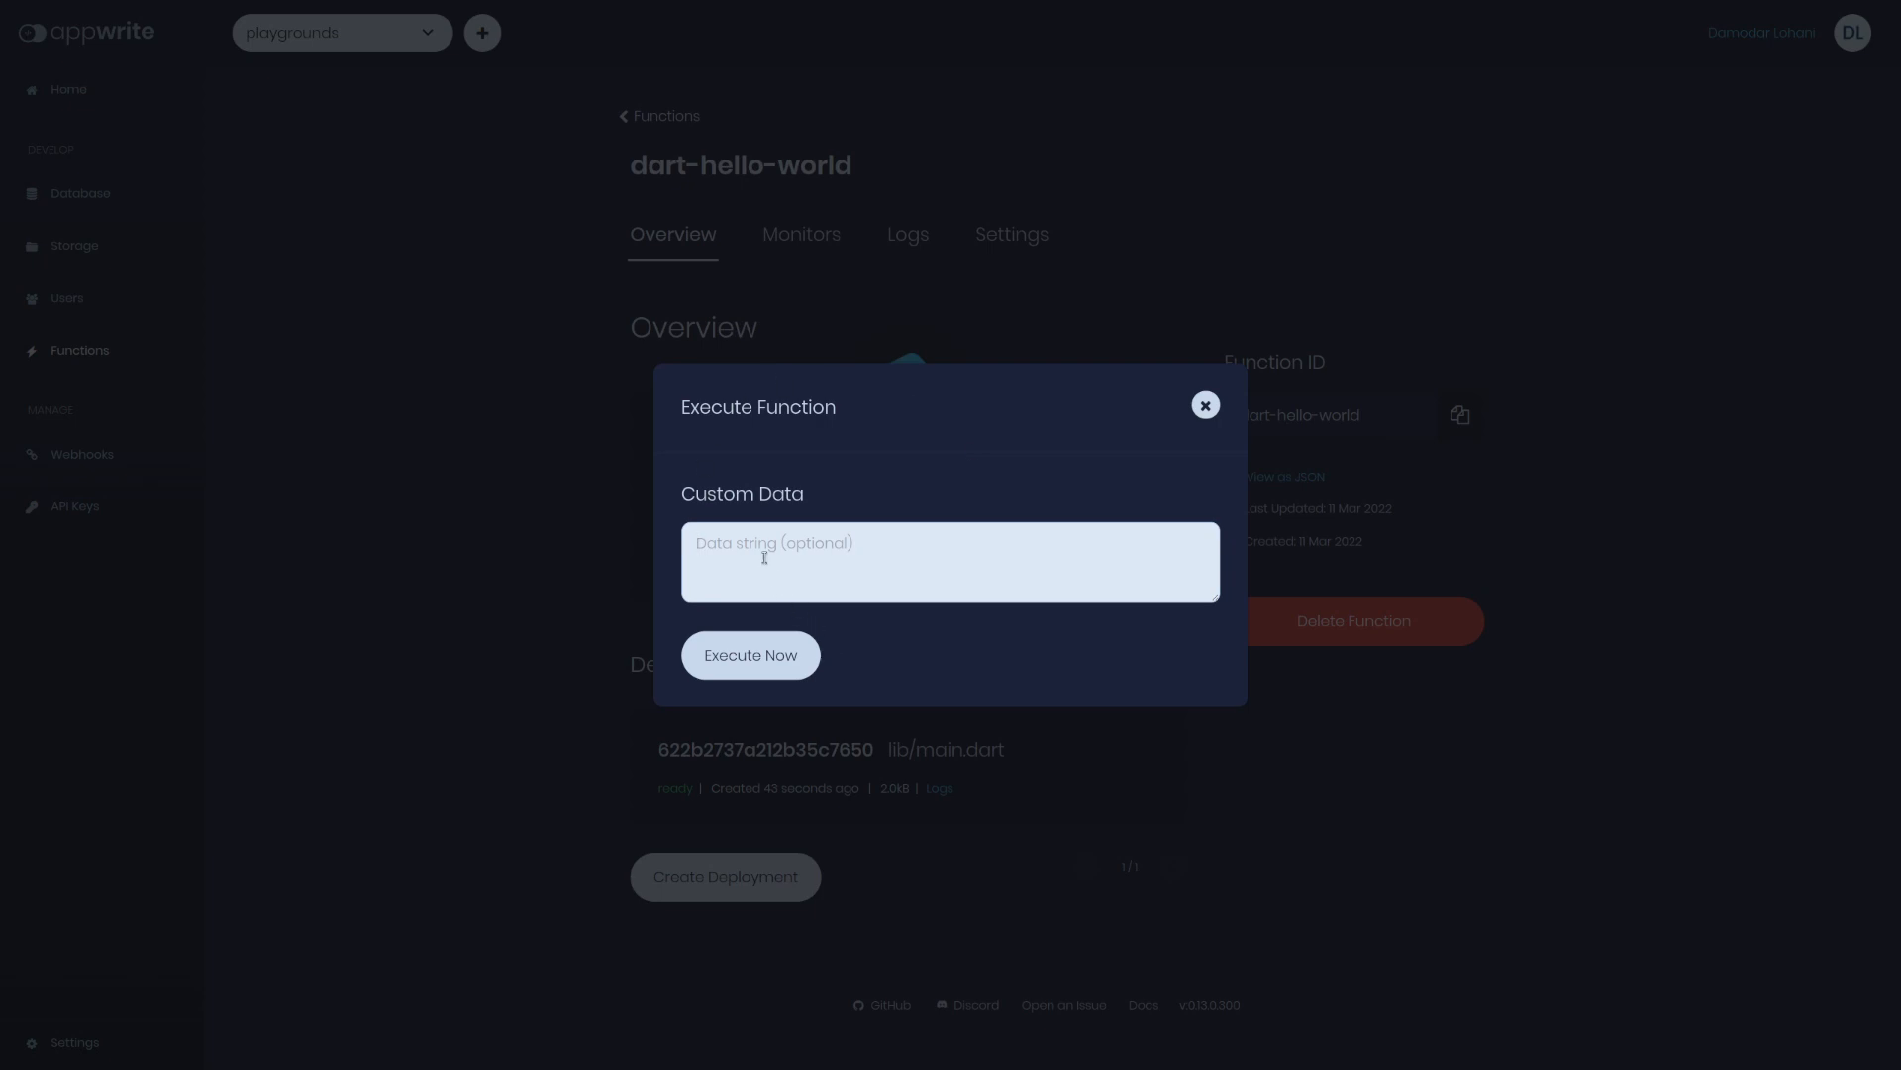
- Execute without custom data and check the logged output {"areDevelopersAwesome":true}
click(750, 655)
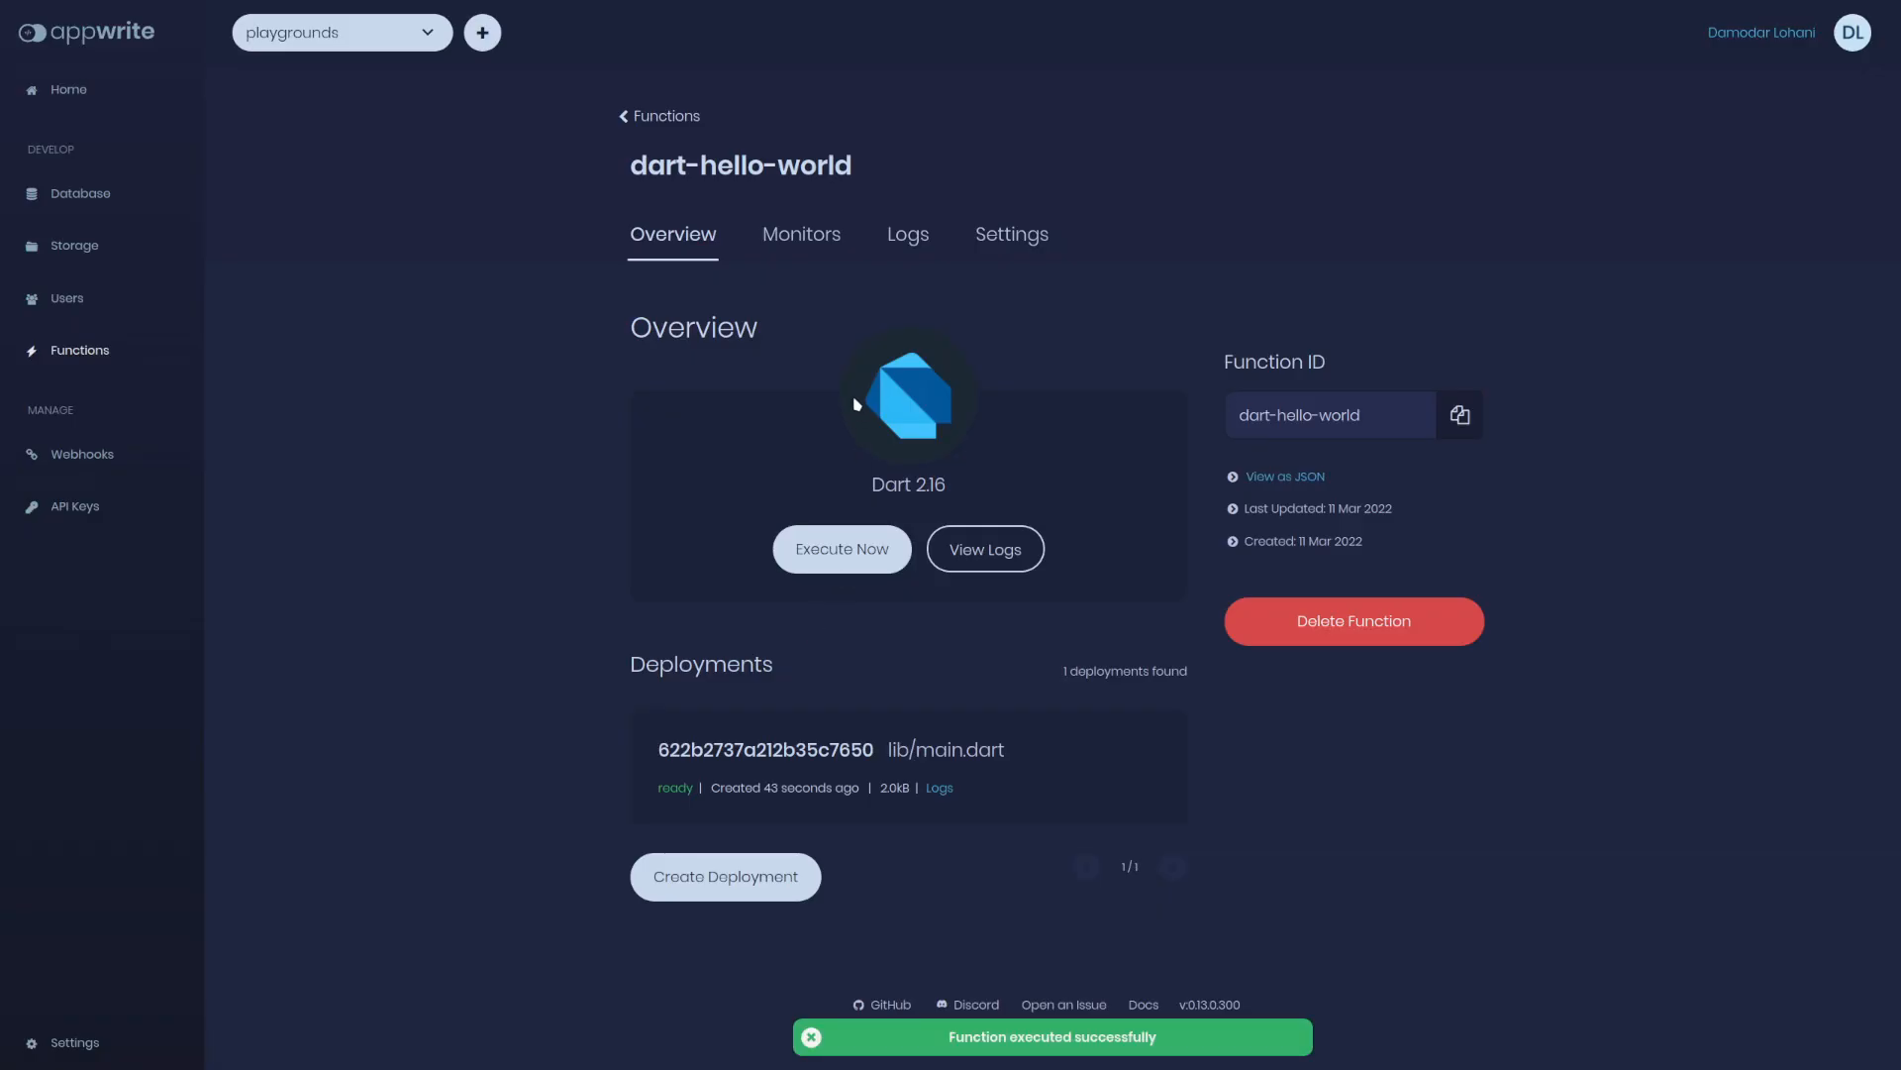
click(906, 234)
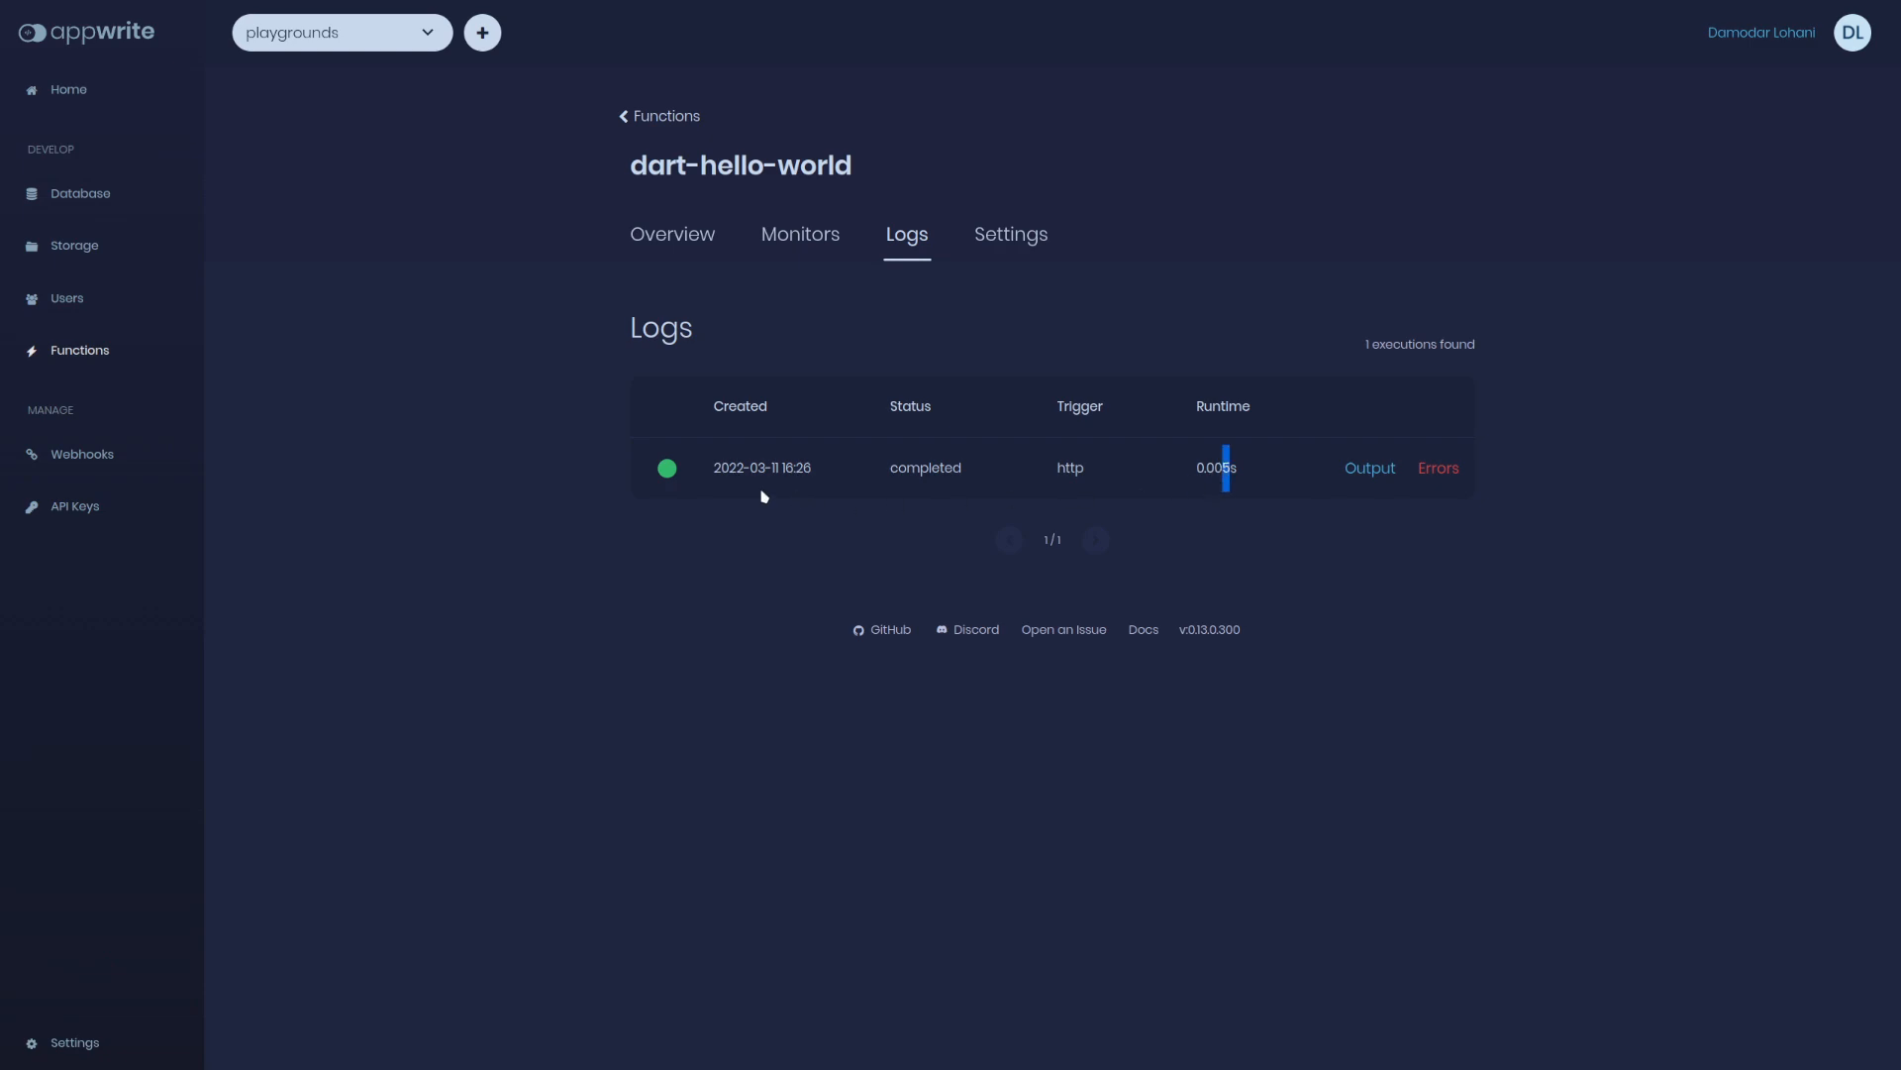
click(1368, 468)
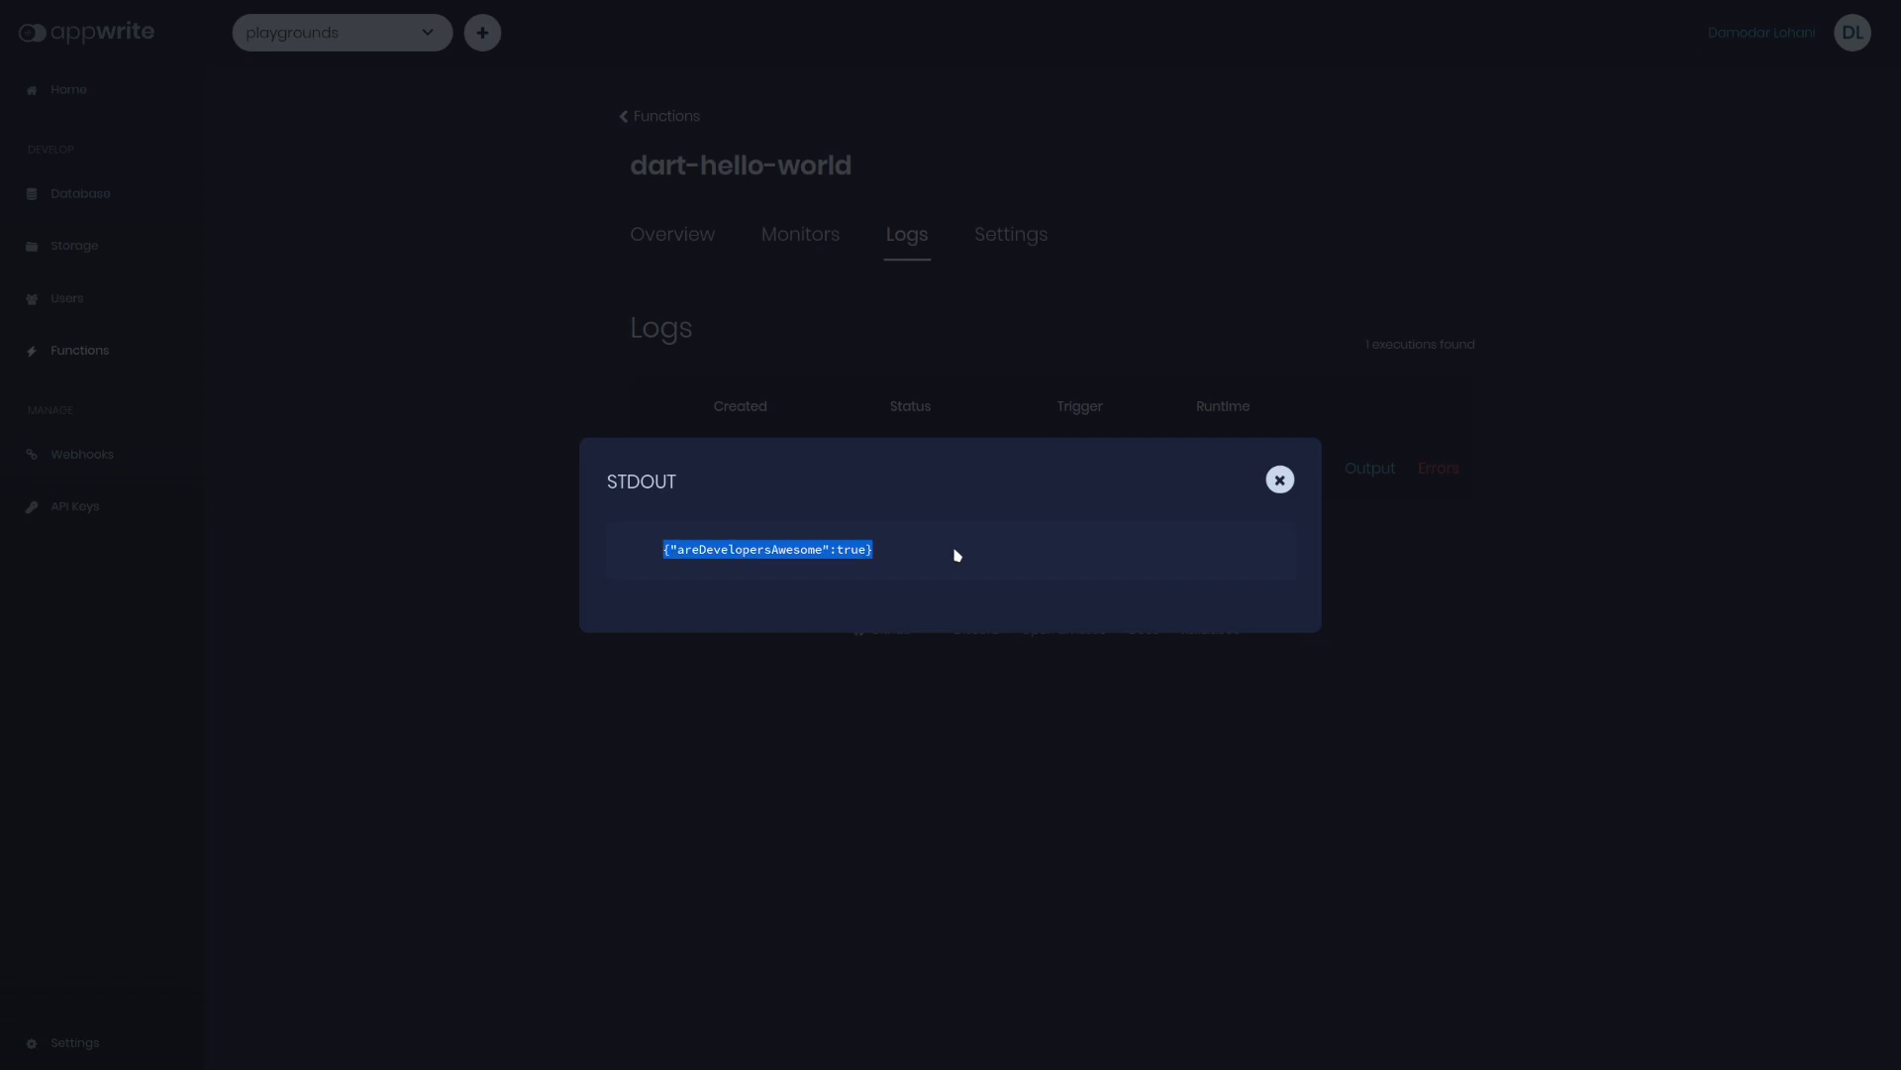
click(1353, 485)
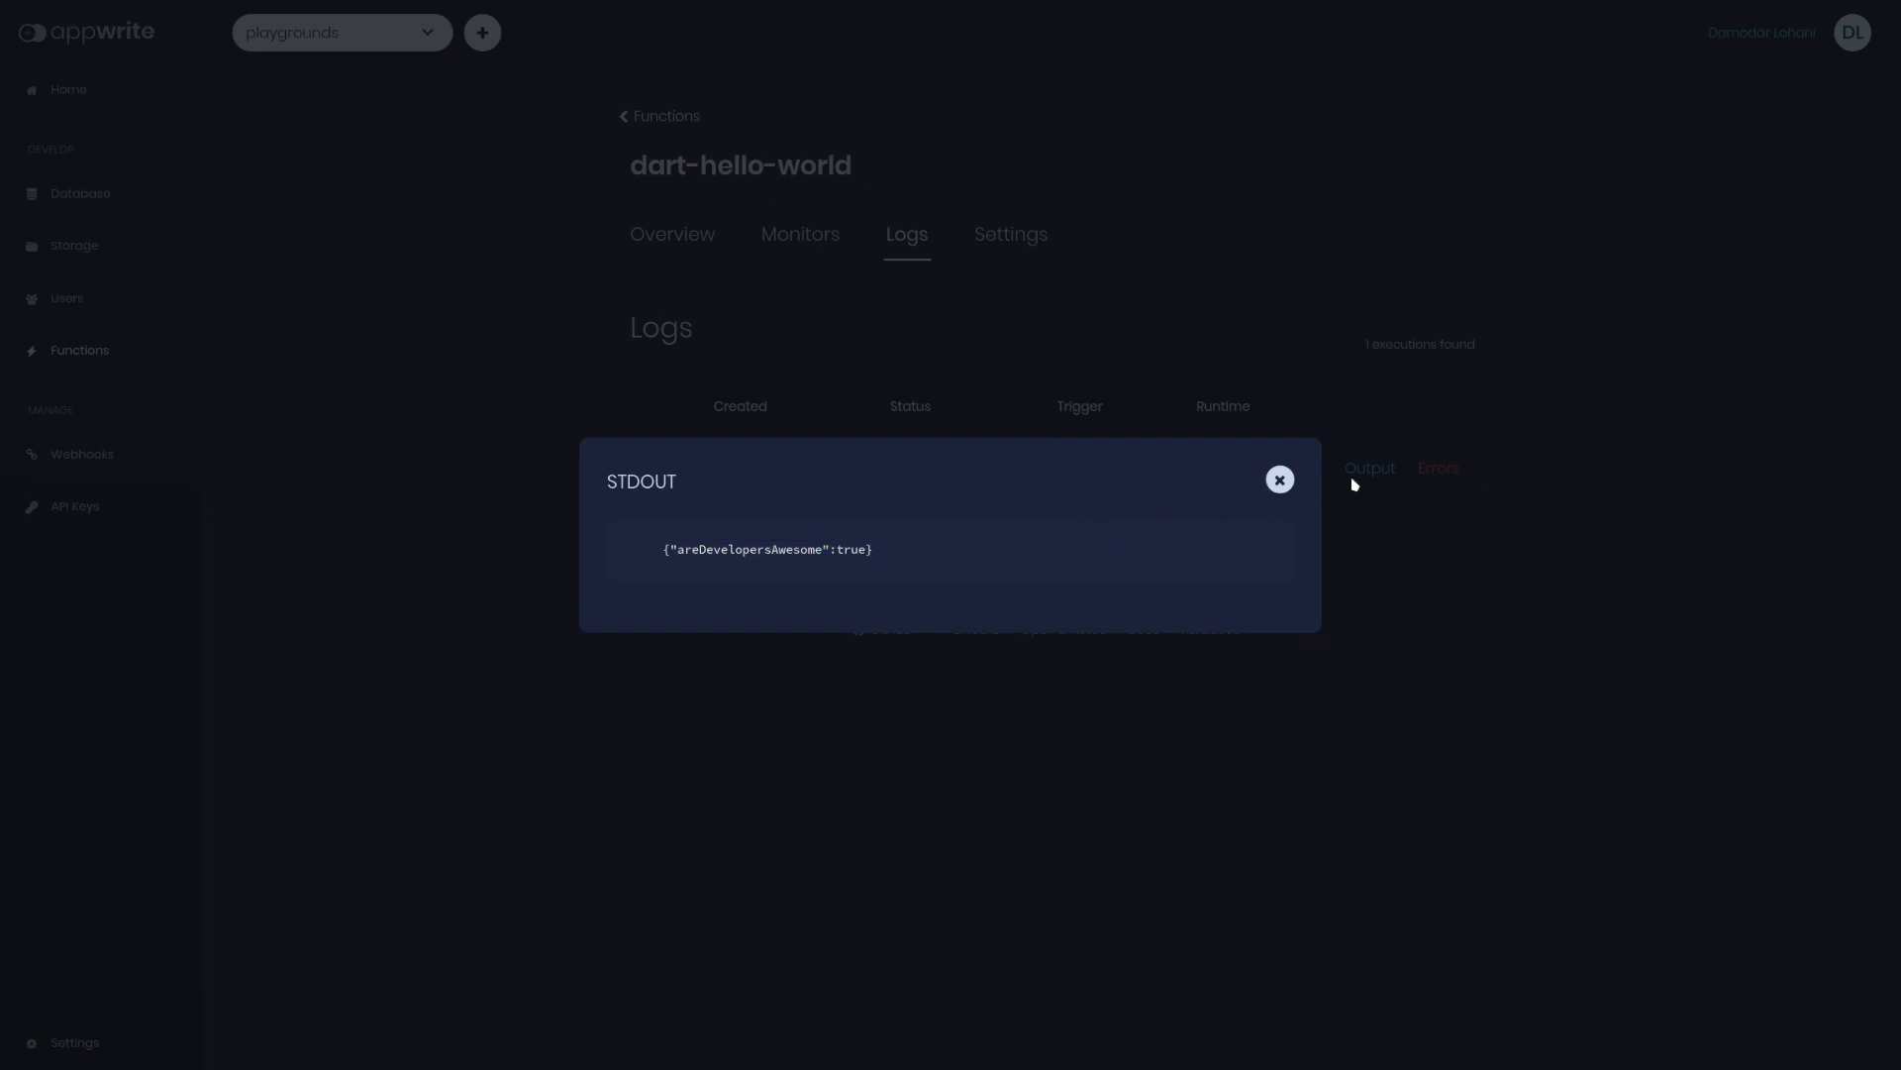
click(1278, 481)
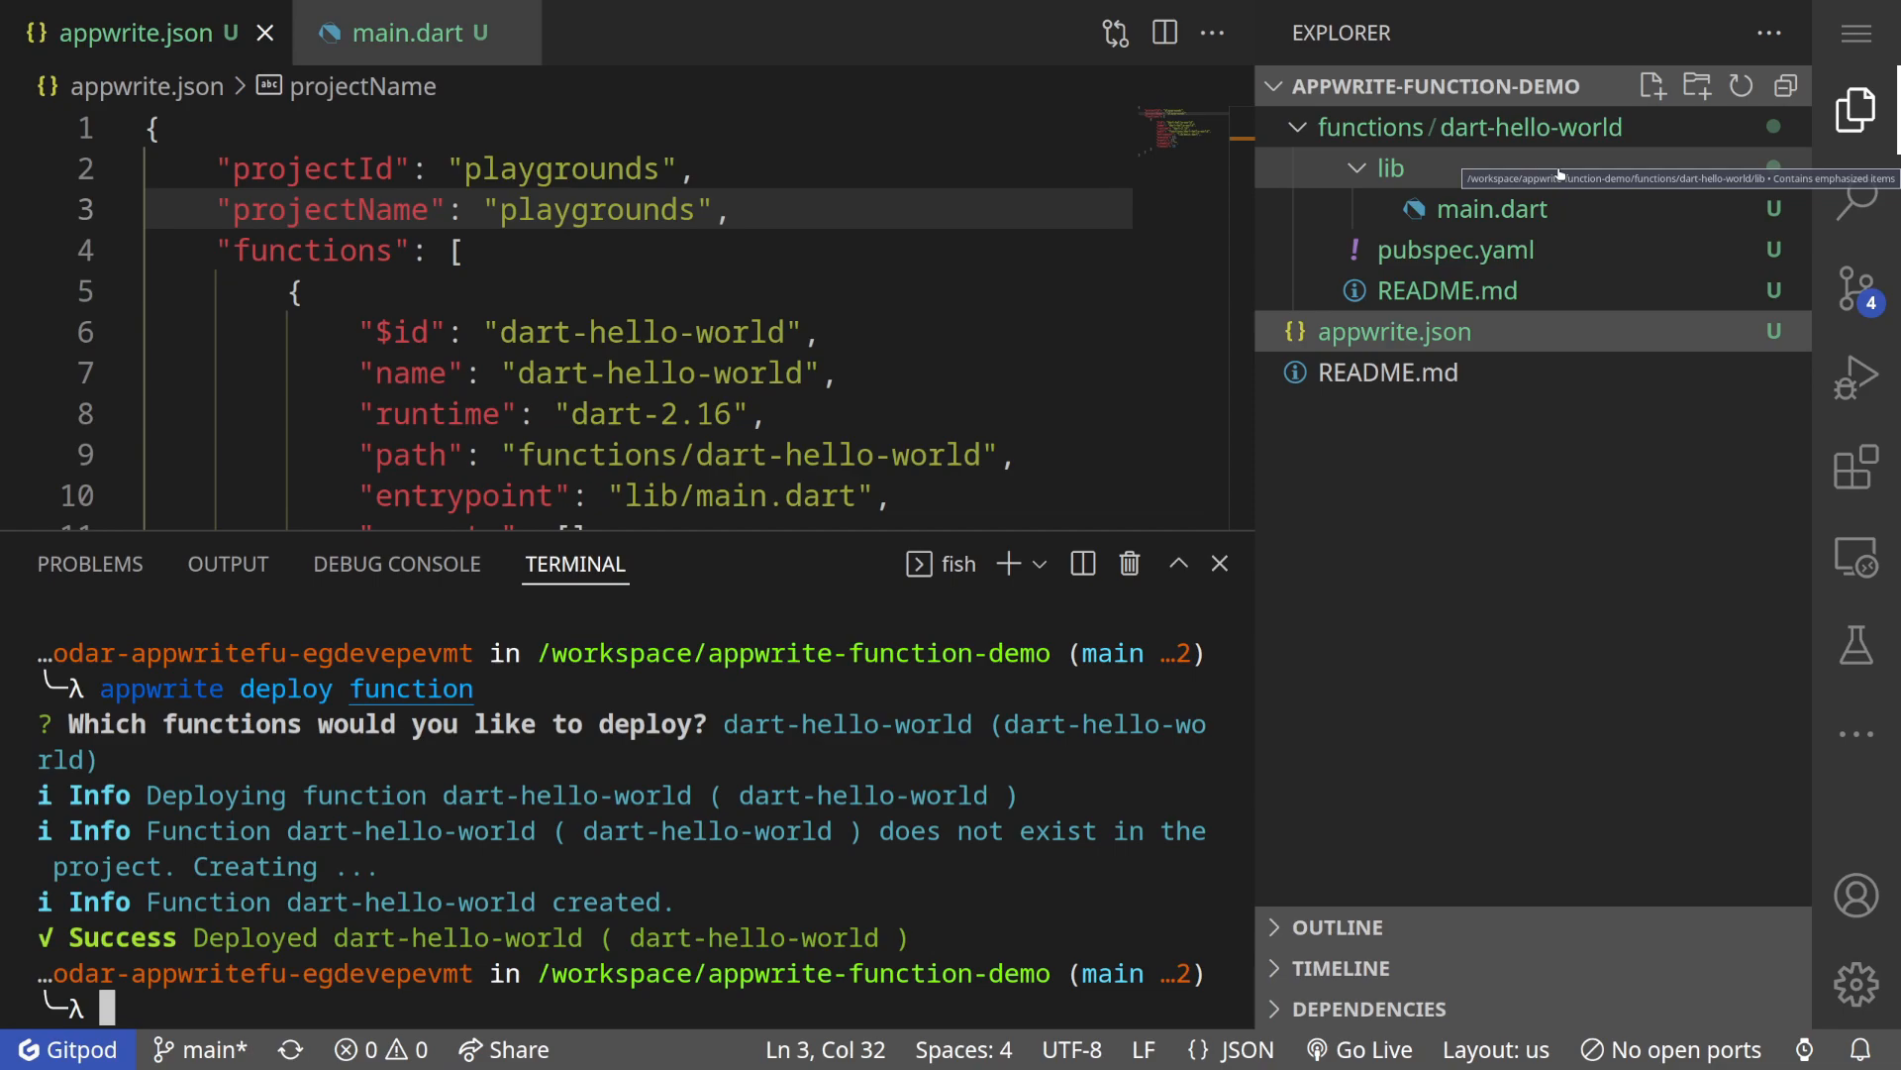
mouse_move(1435, 87)
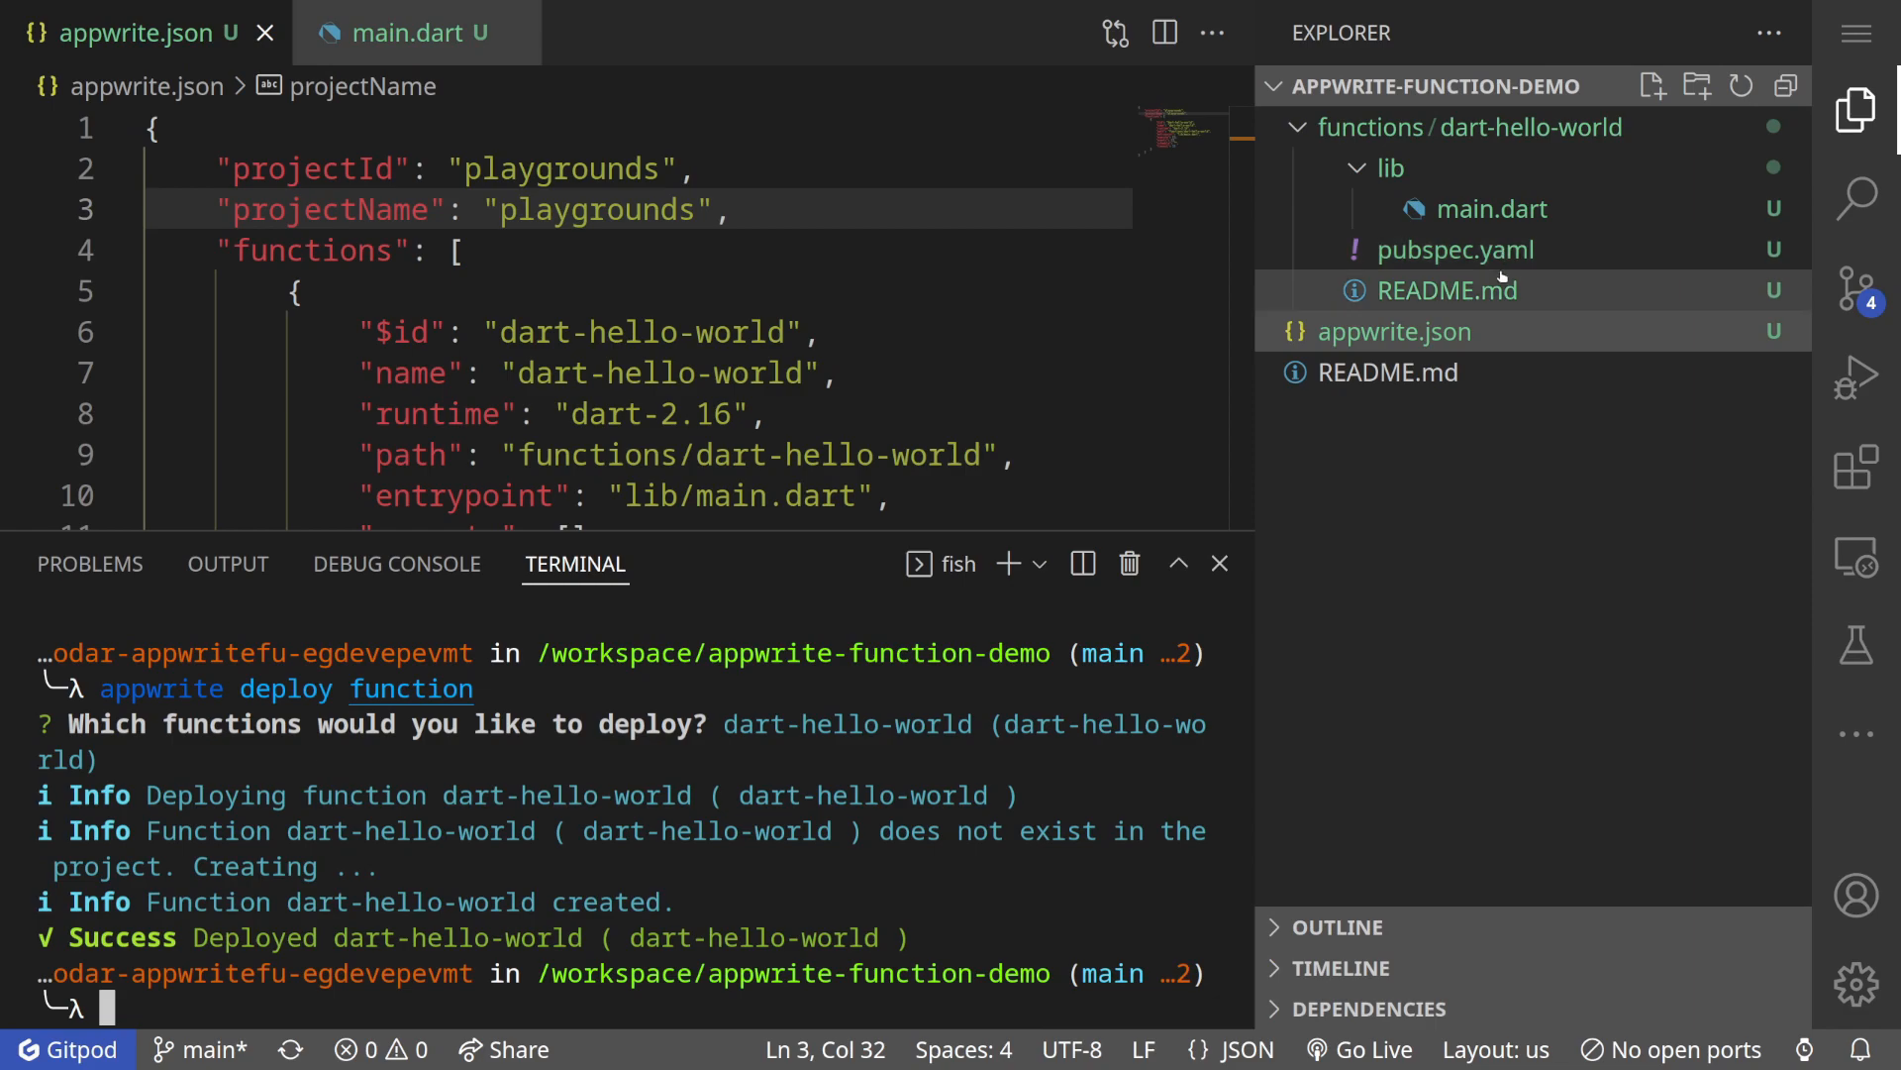
- Add http ^0.13.4 to pubspec.yaml via Dart: Add Dependency, returning to main.dart
click(1458, 248)
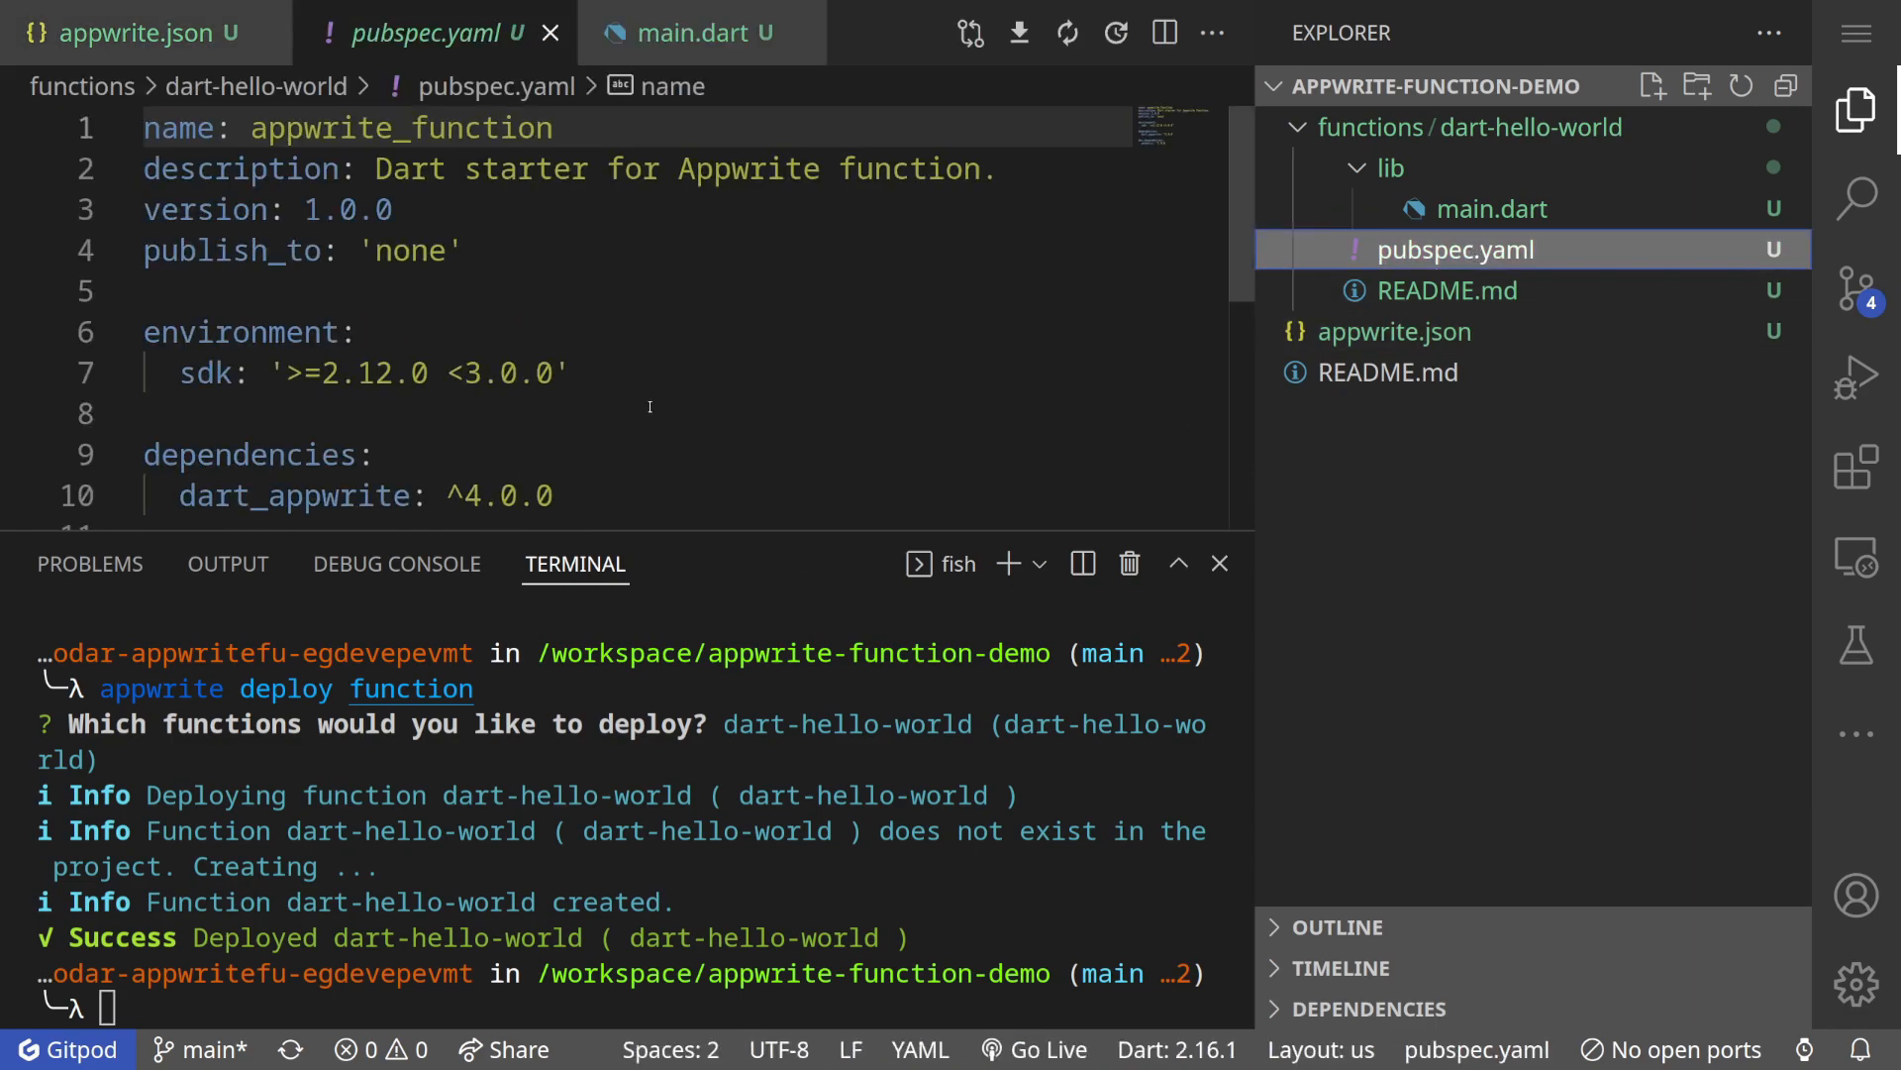
mouse_move(291, 536)
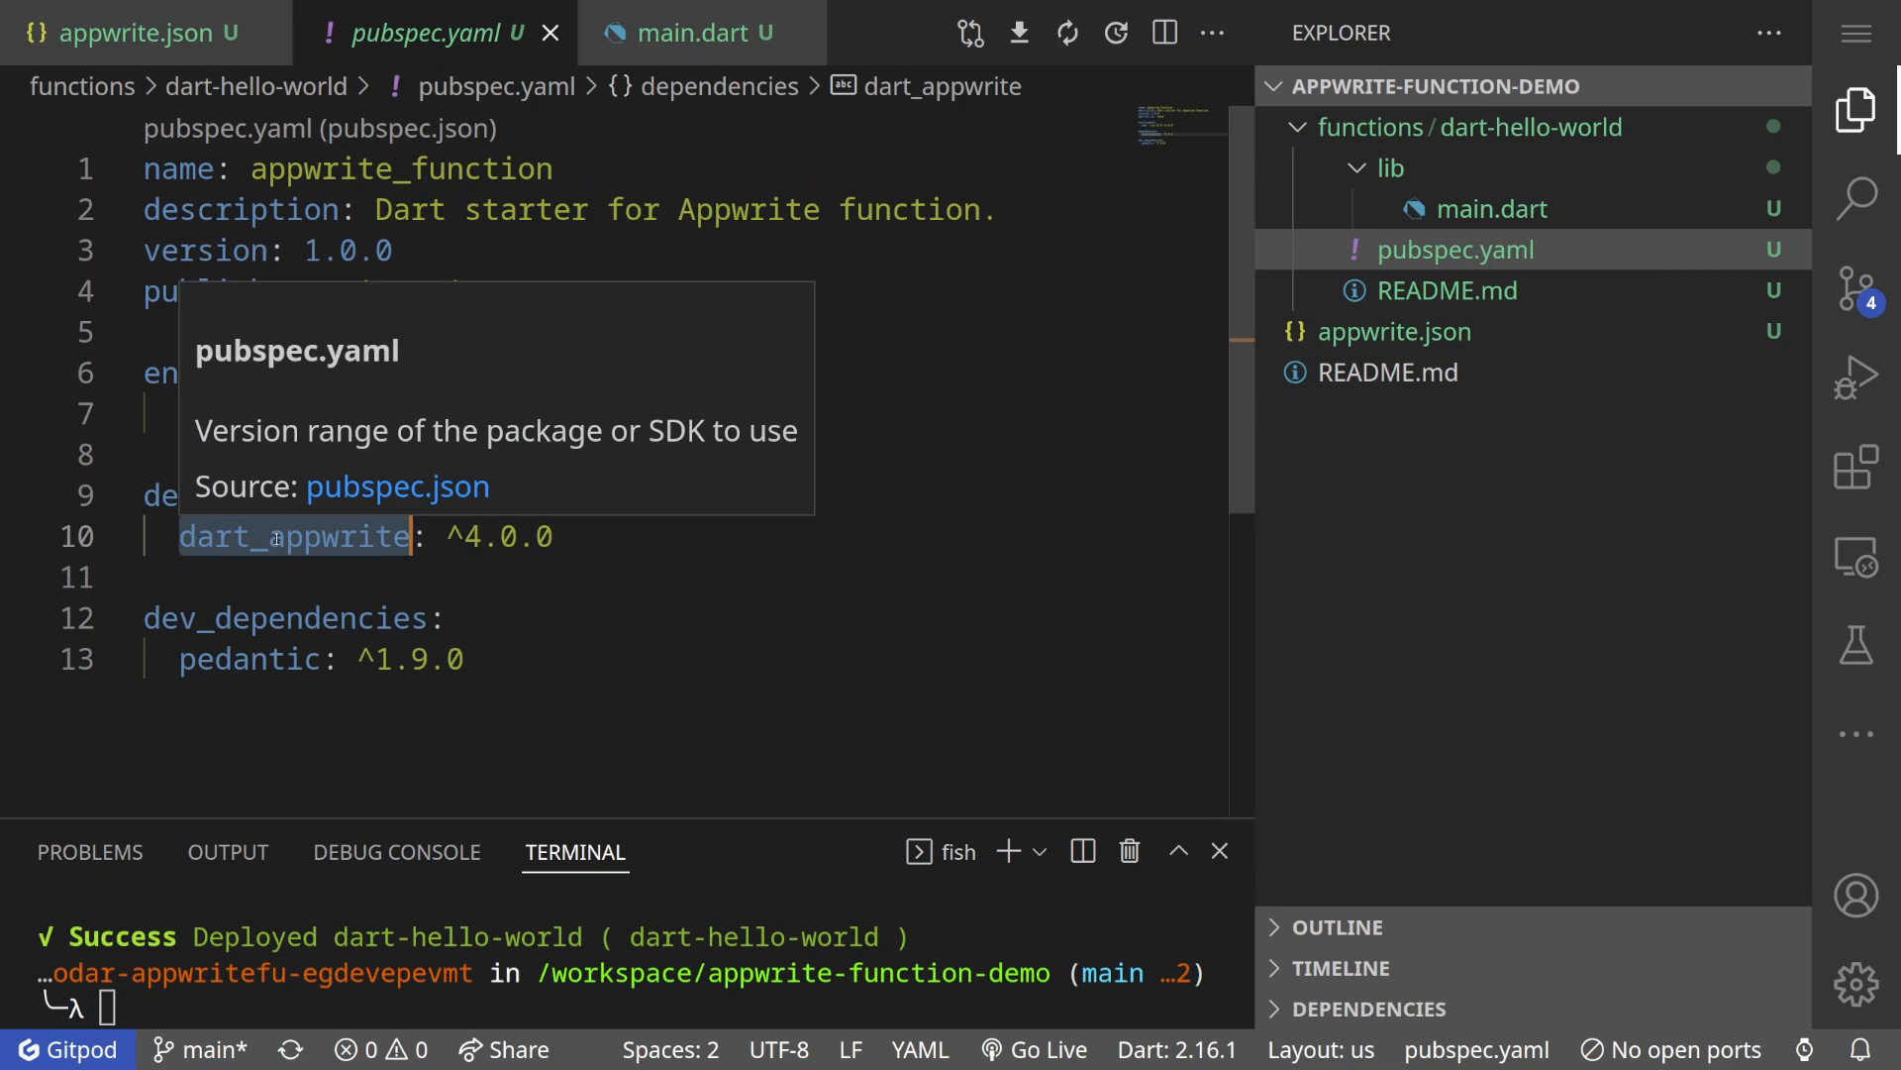
click(631, 536)
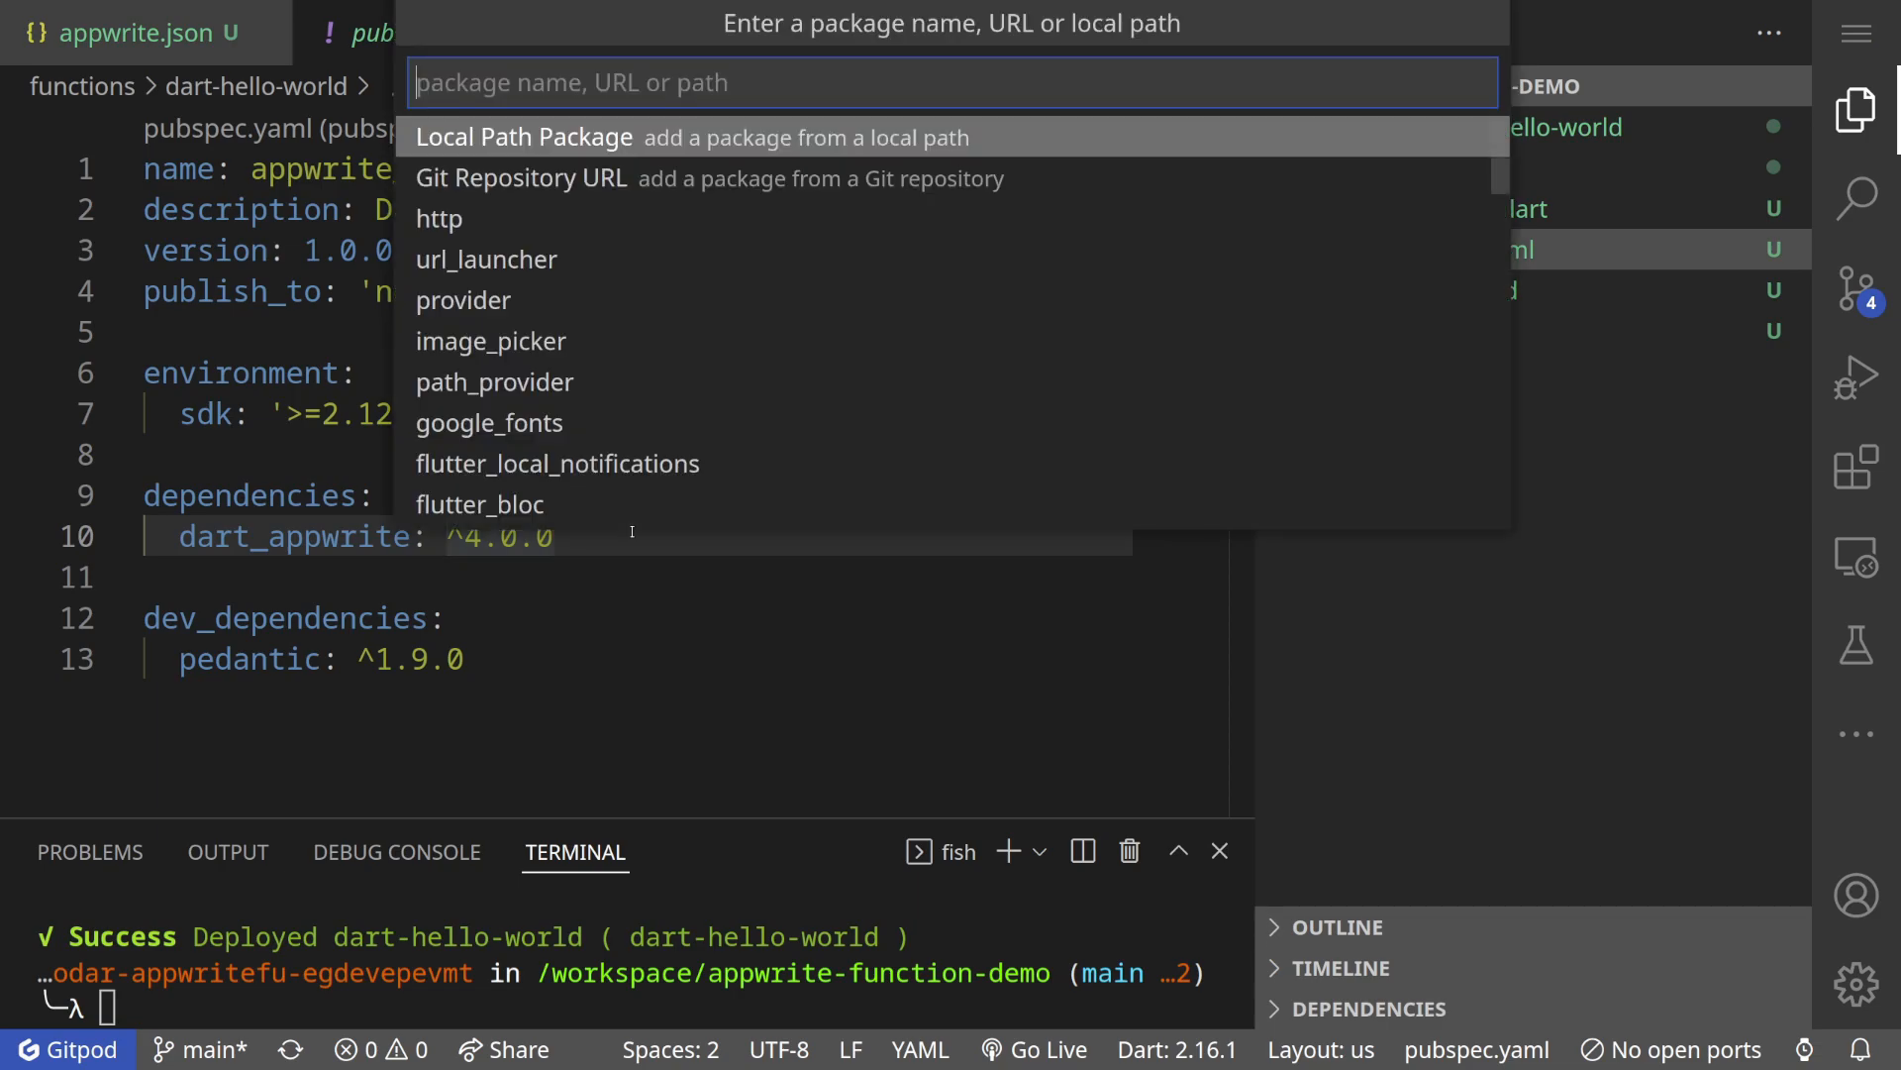
click(437, 218)
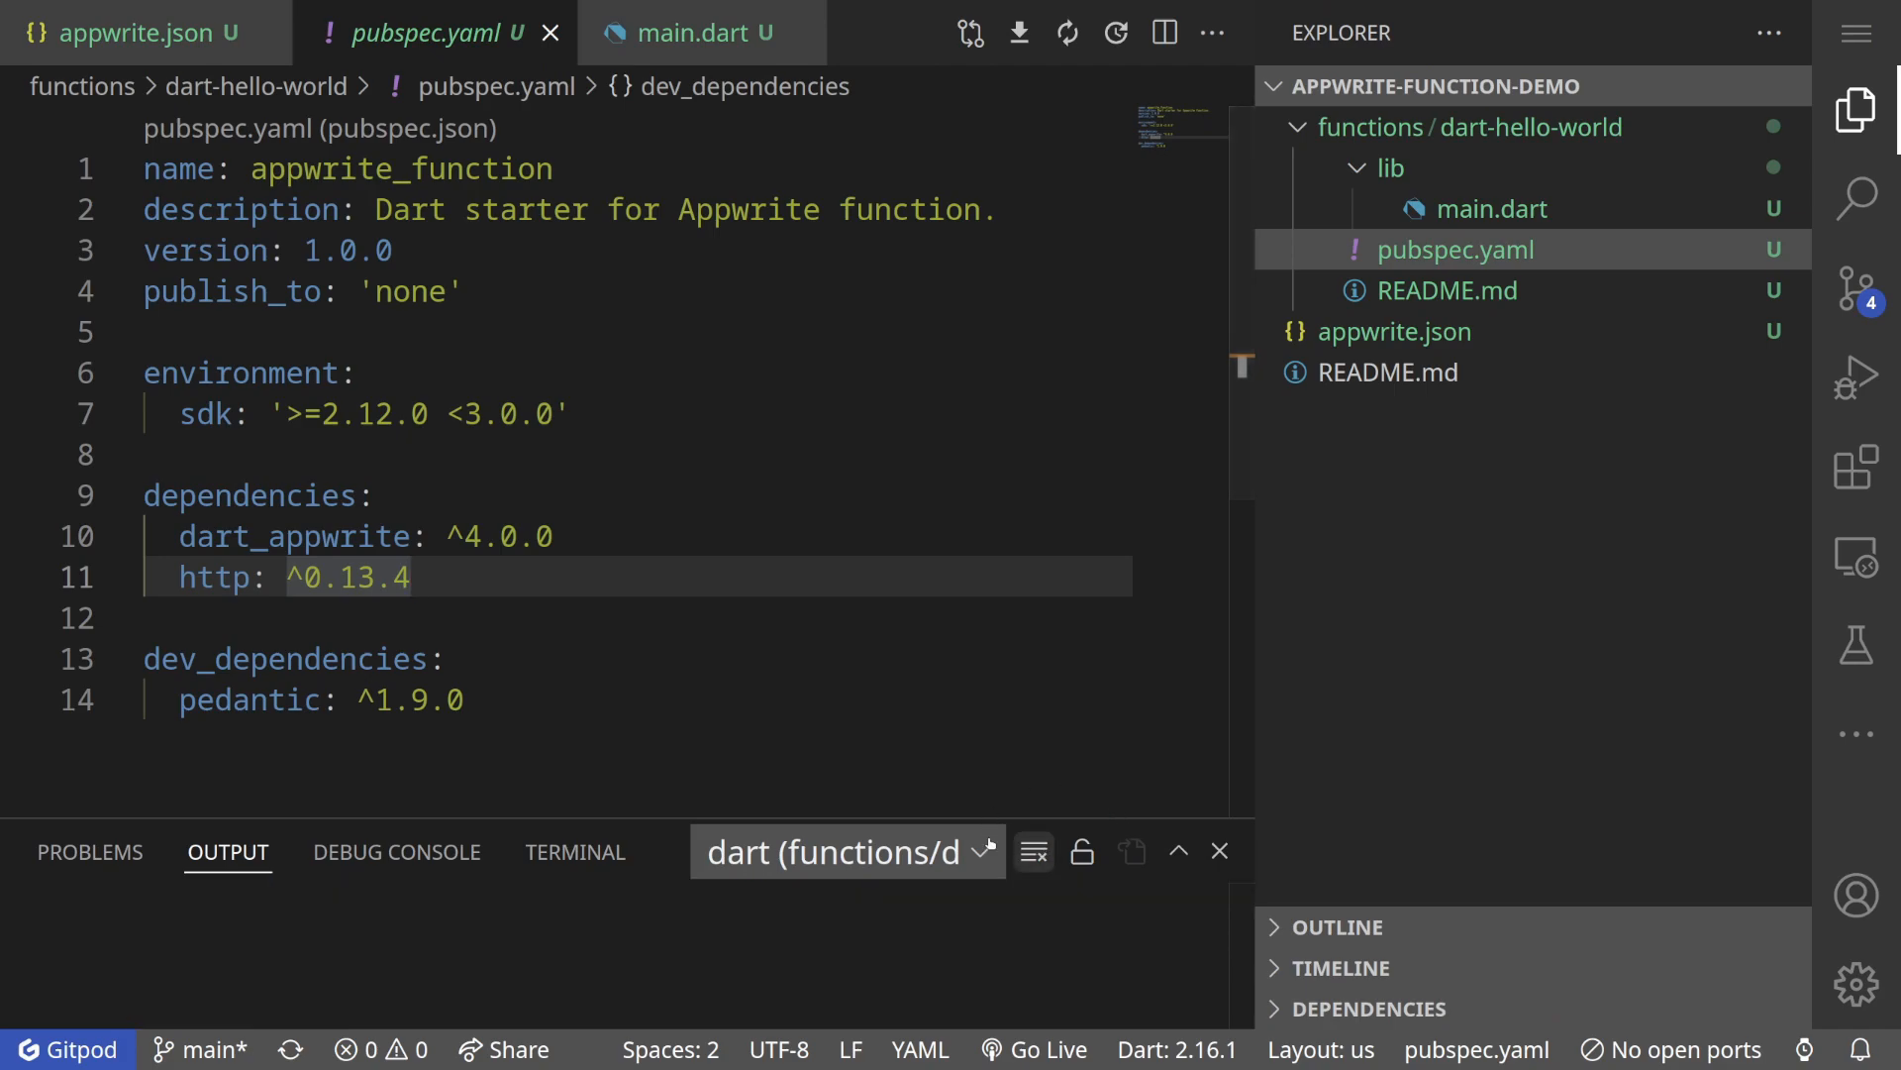
click(687, 33)
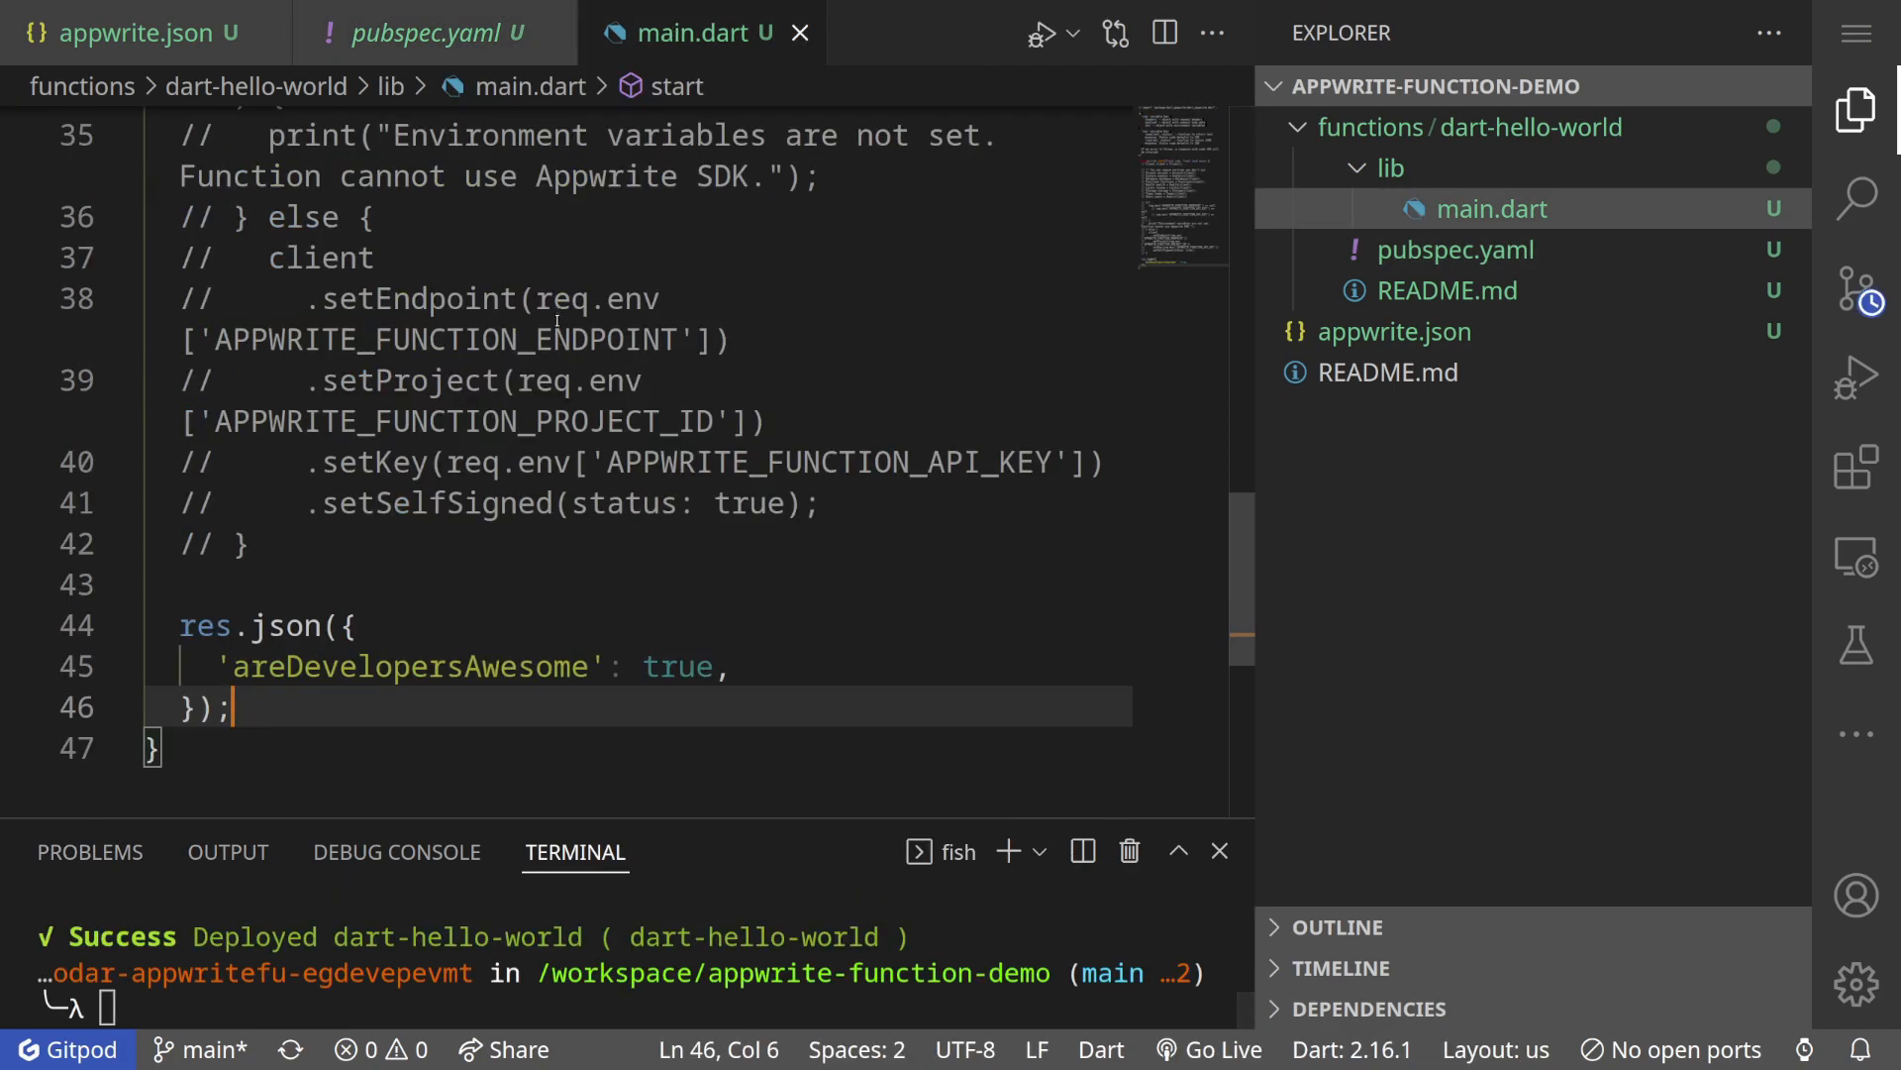
key(ctrl+Home)
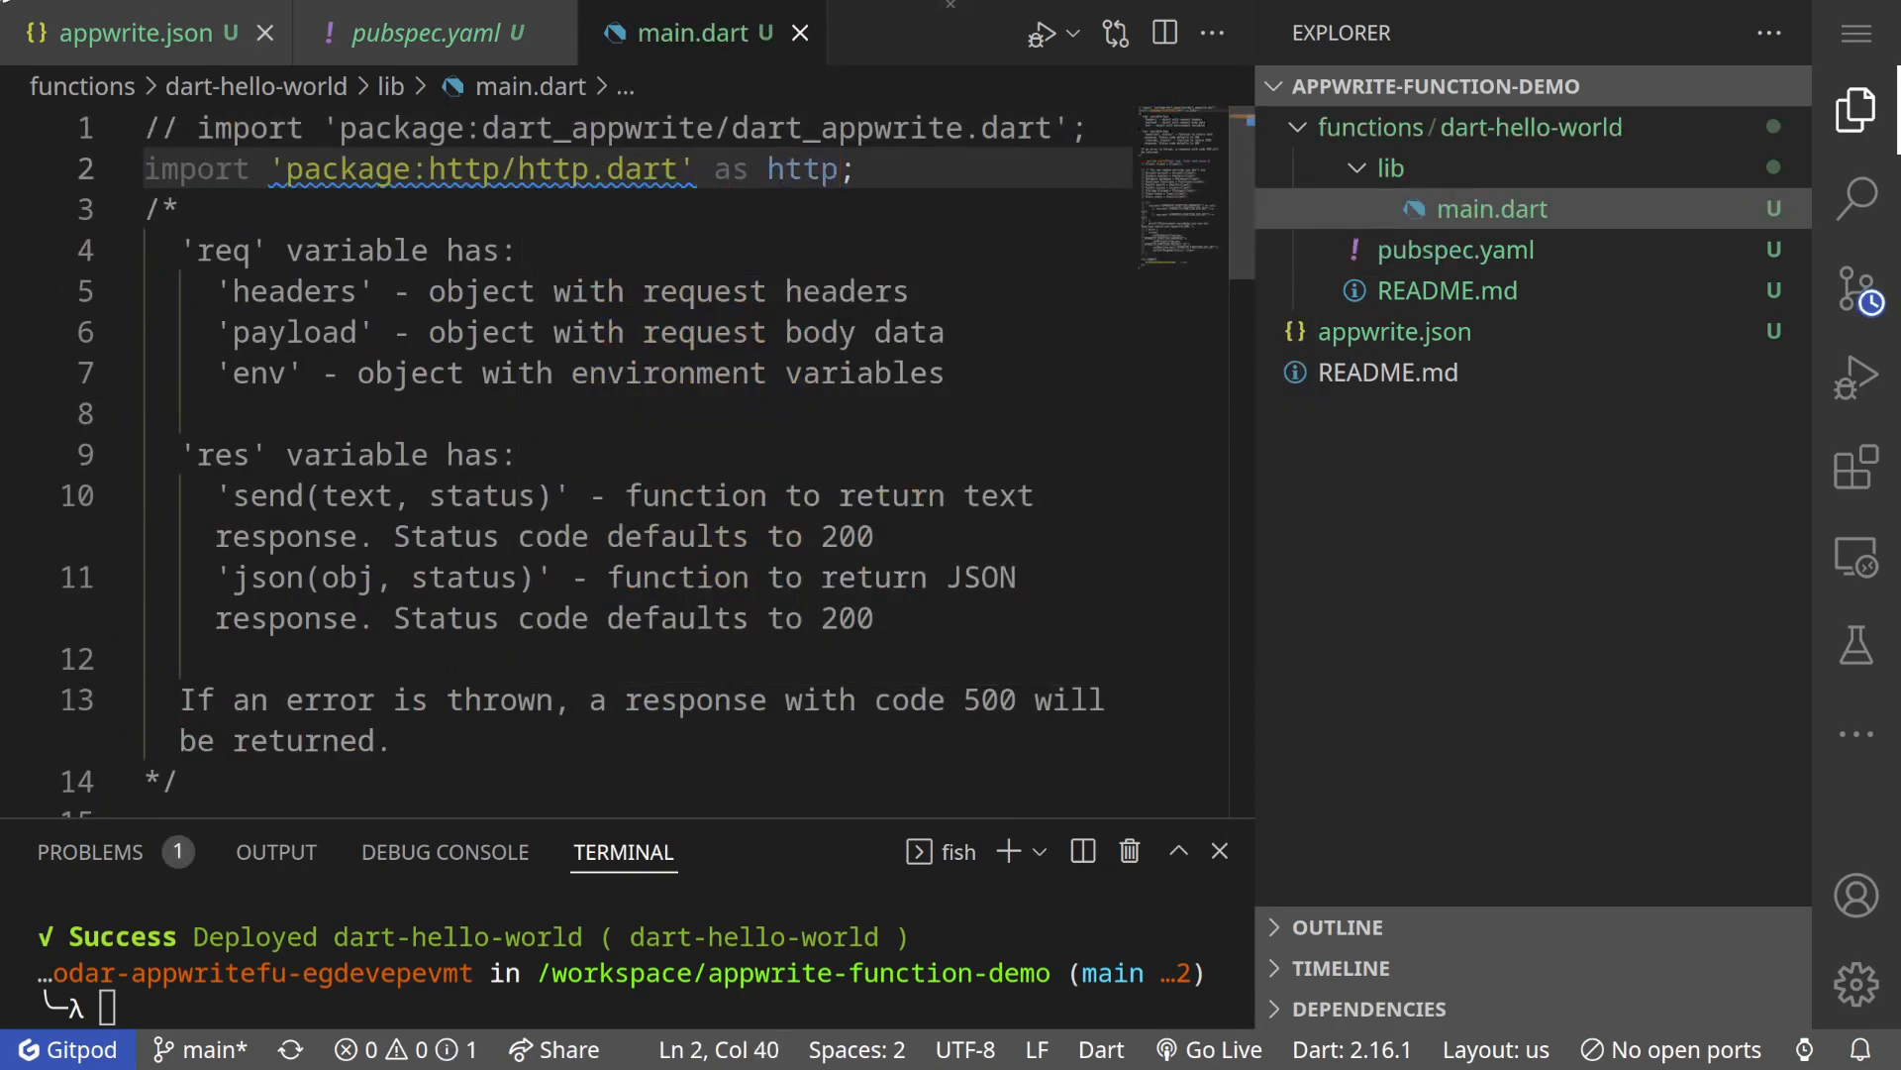
scroll(down, 3)
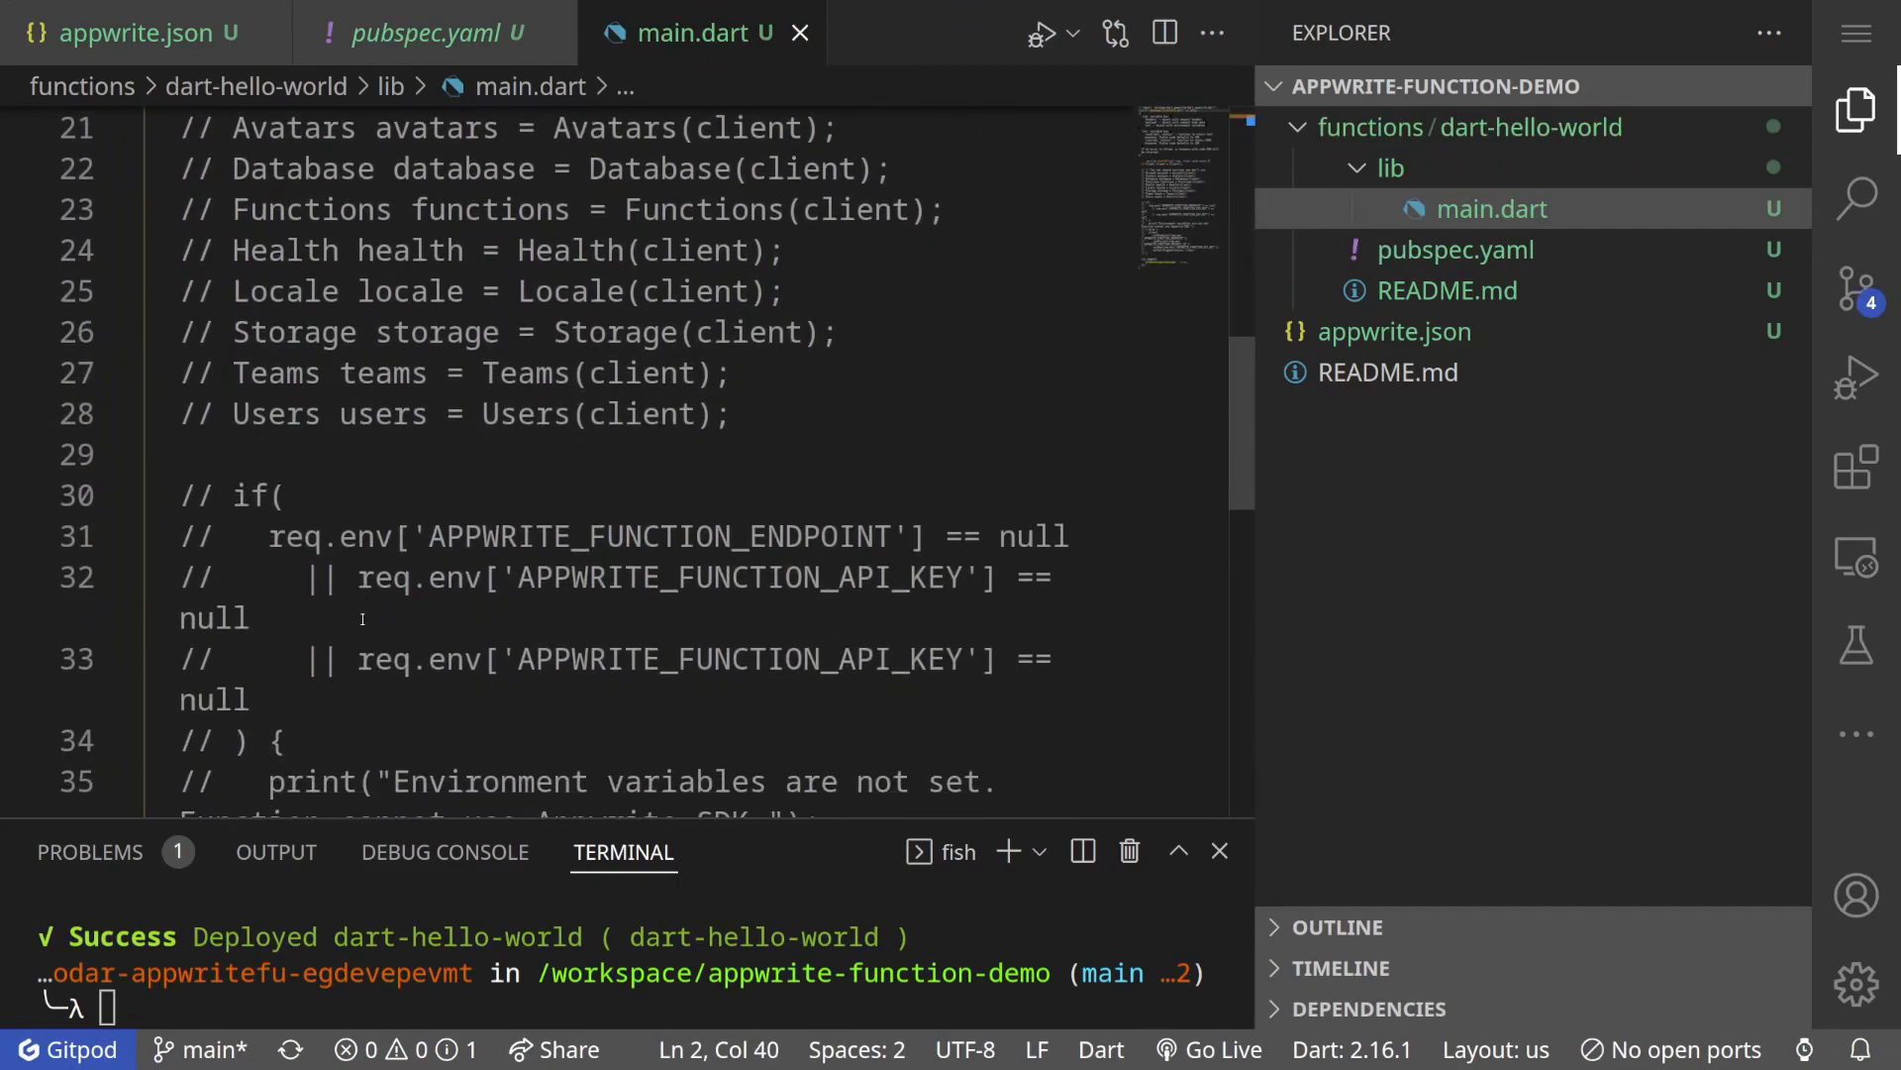
scroll(down, 3)
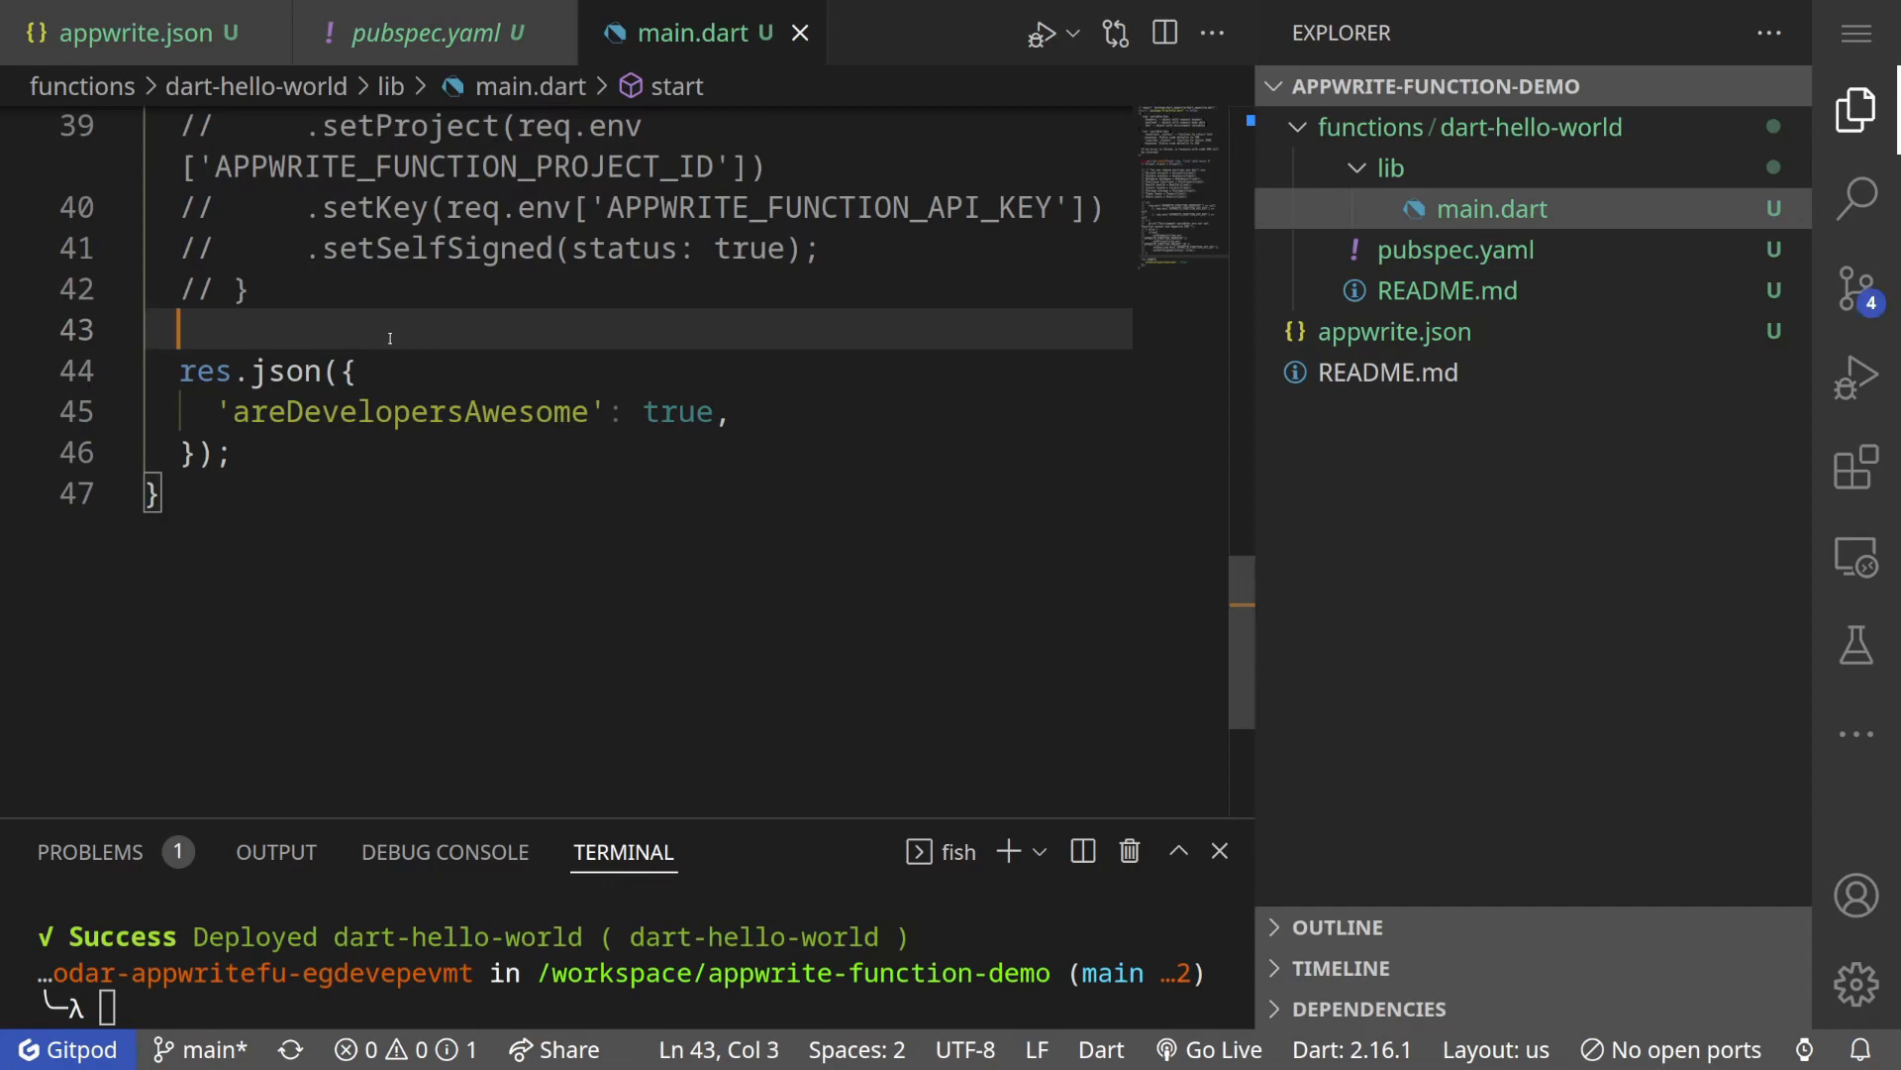
text(http.get(')
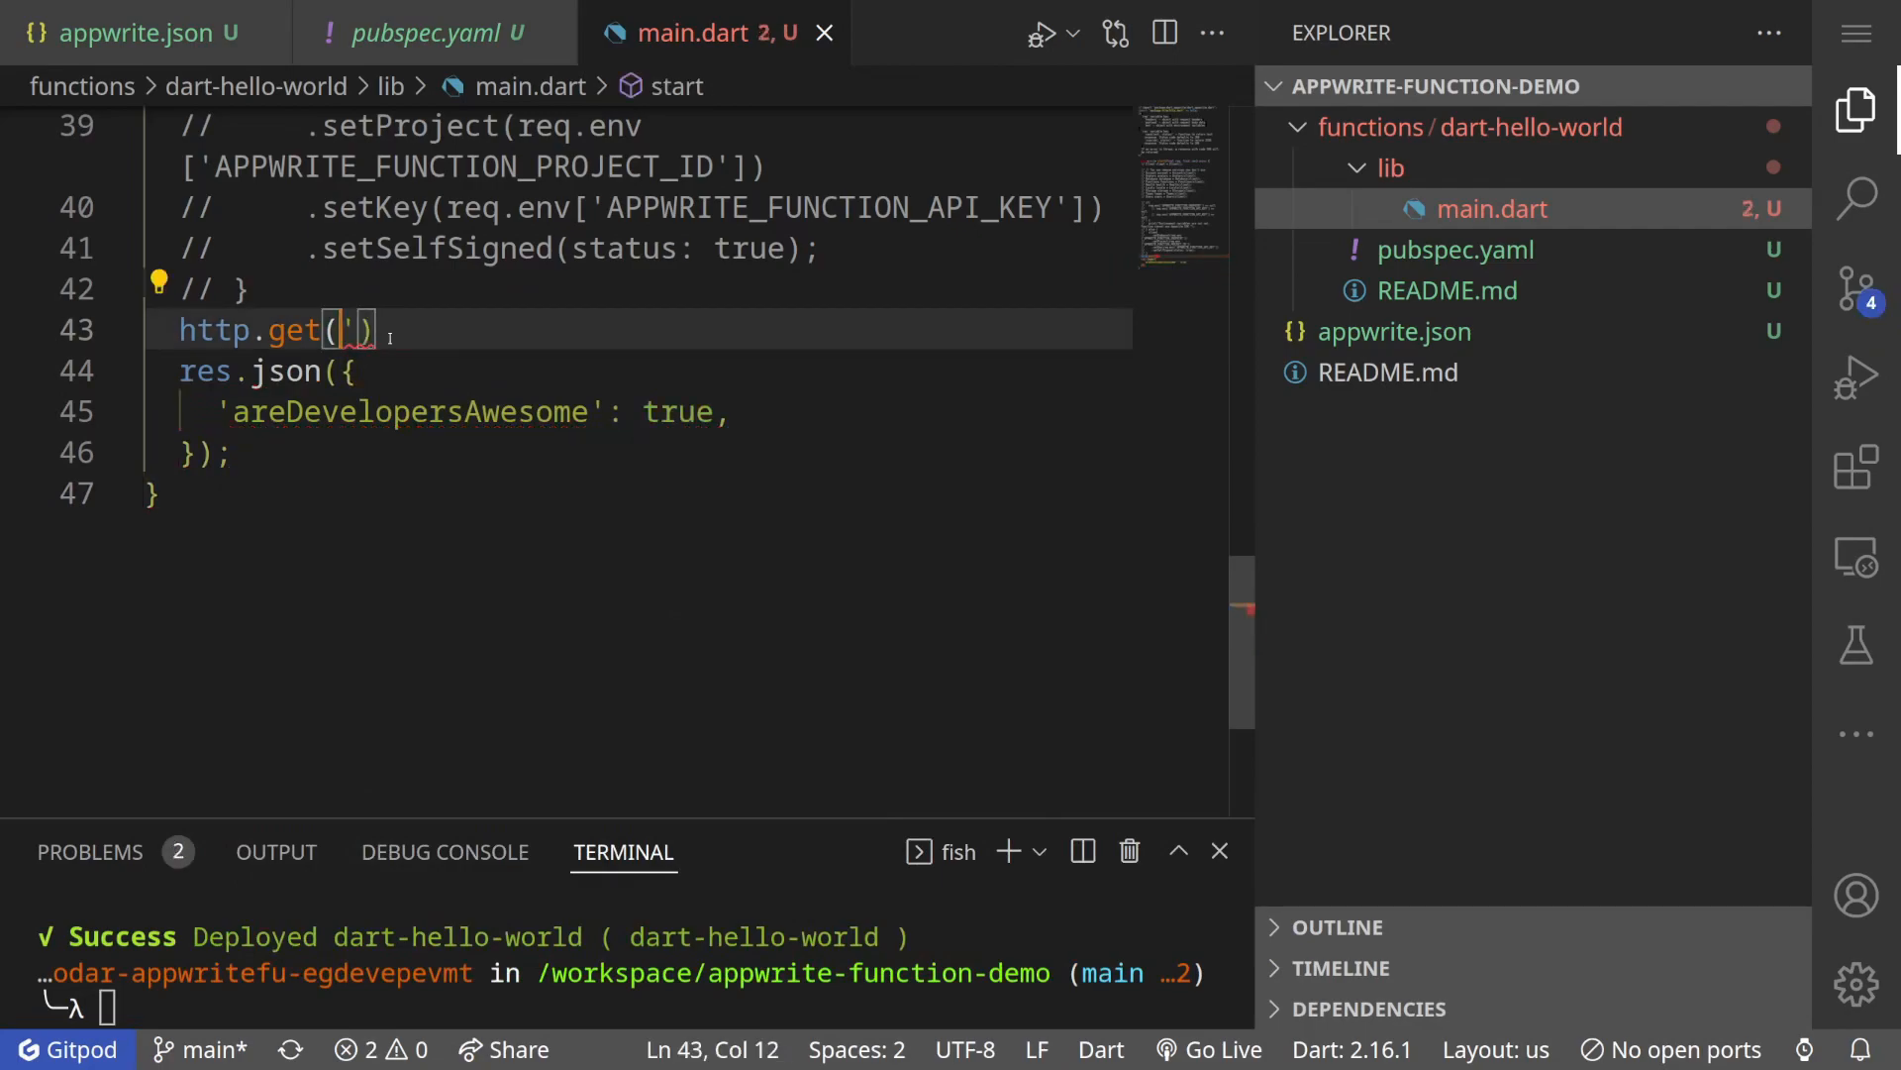
text(Uri)
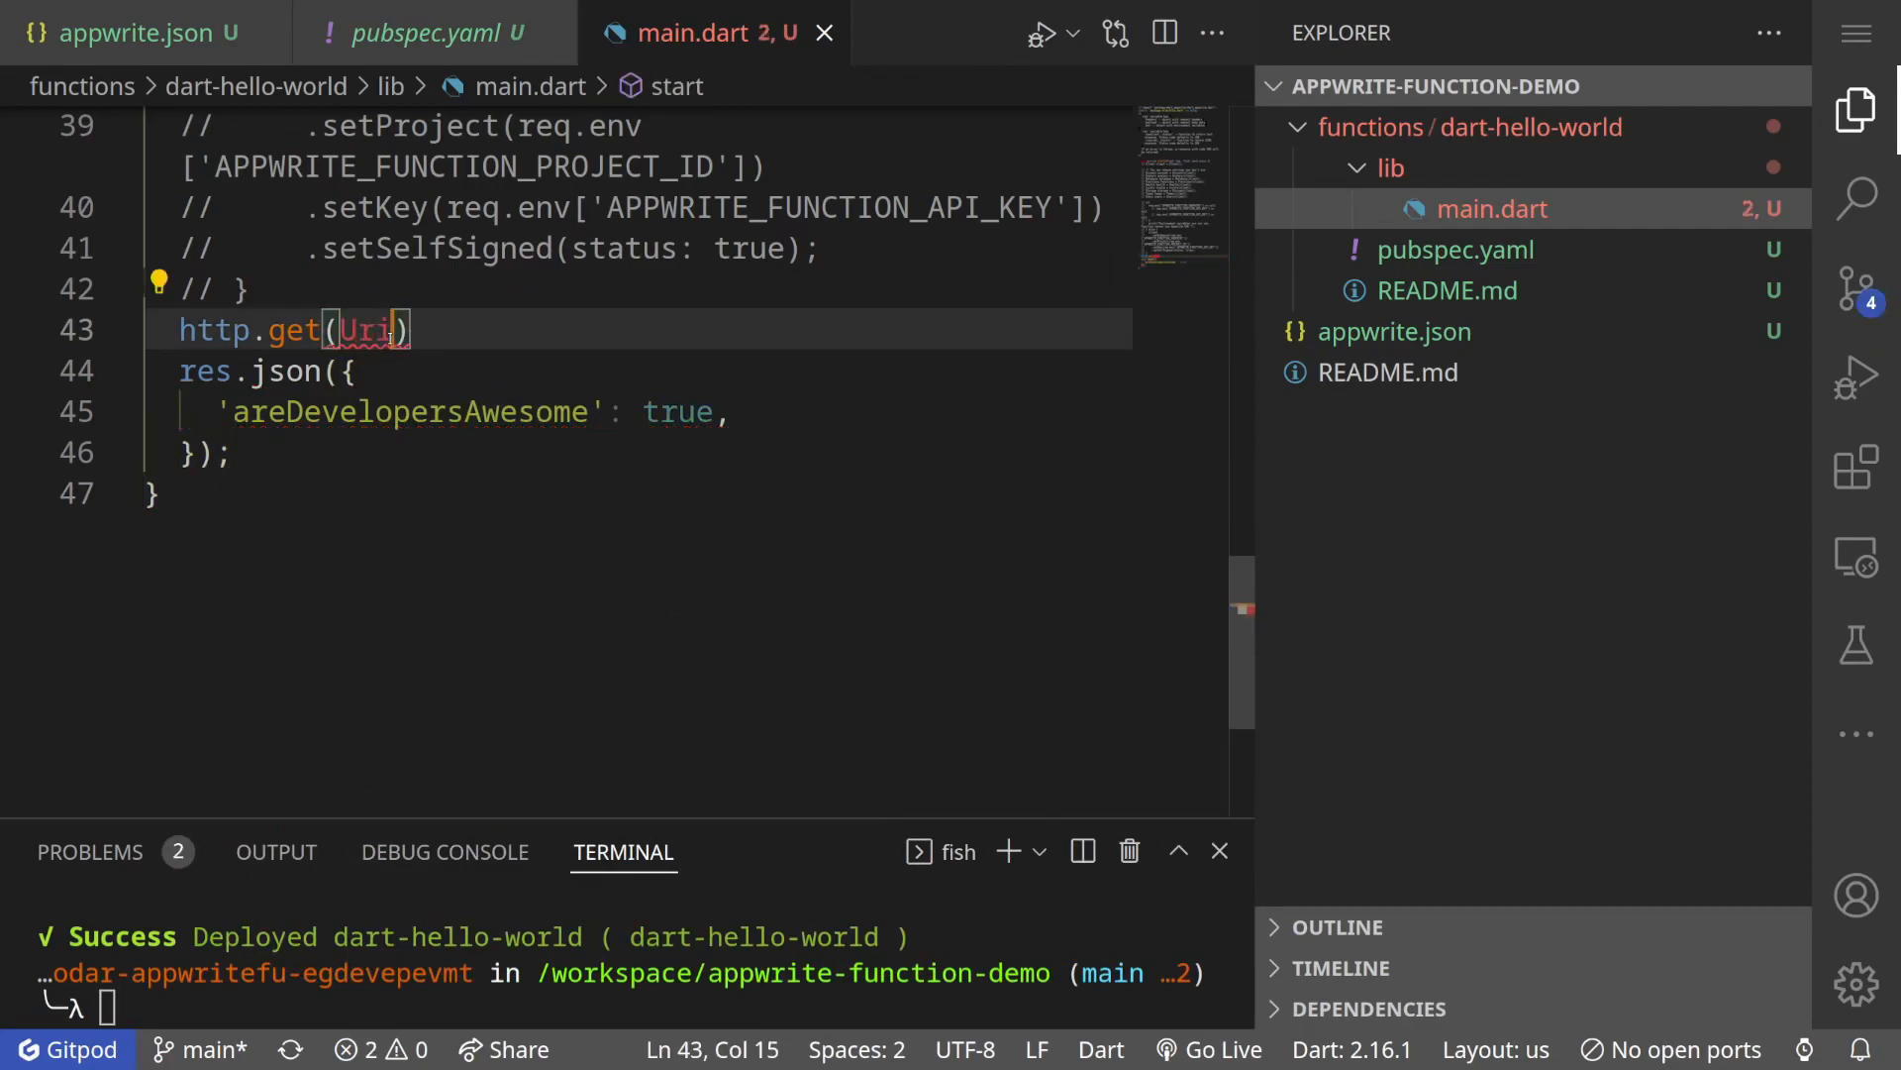
text(.parse()
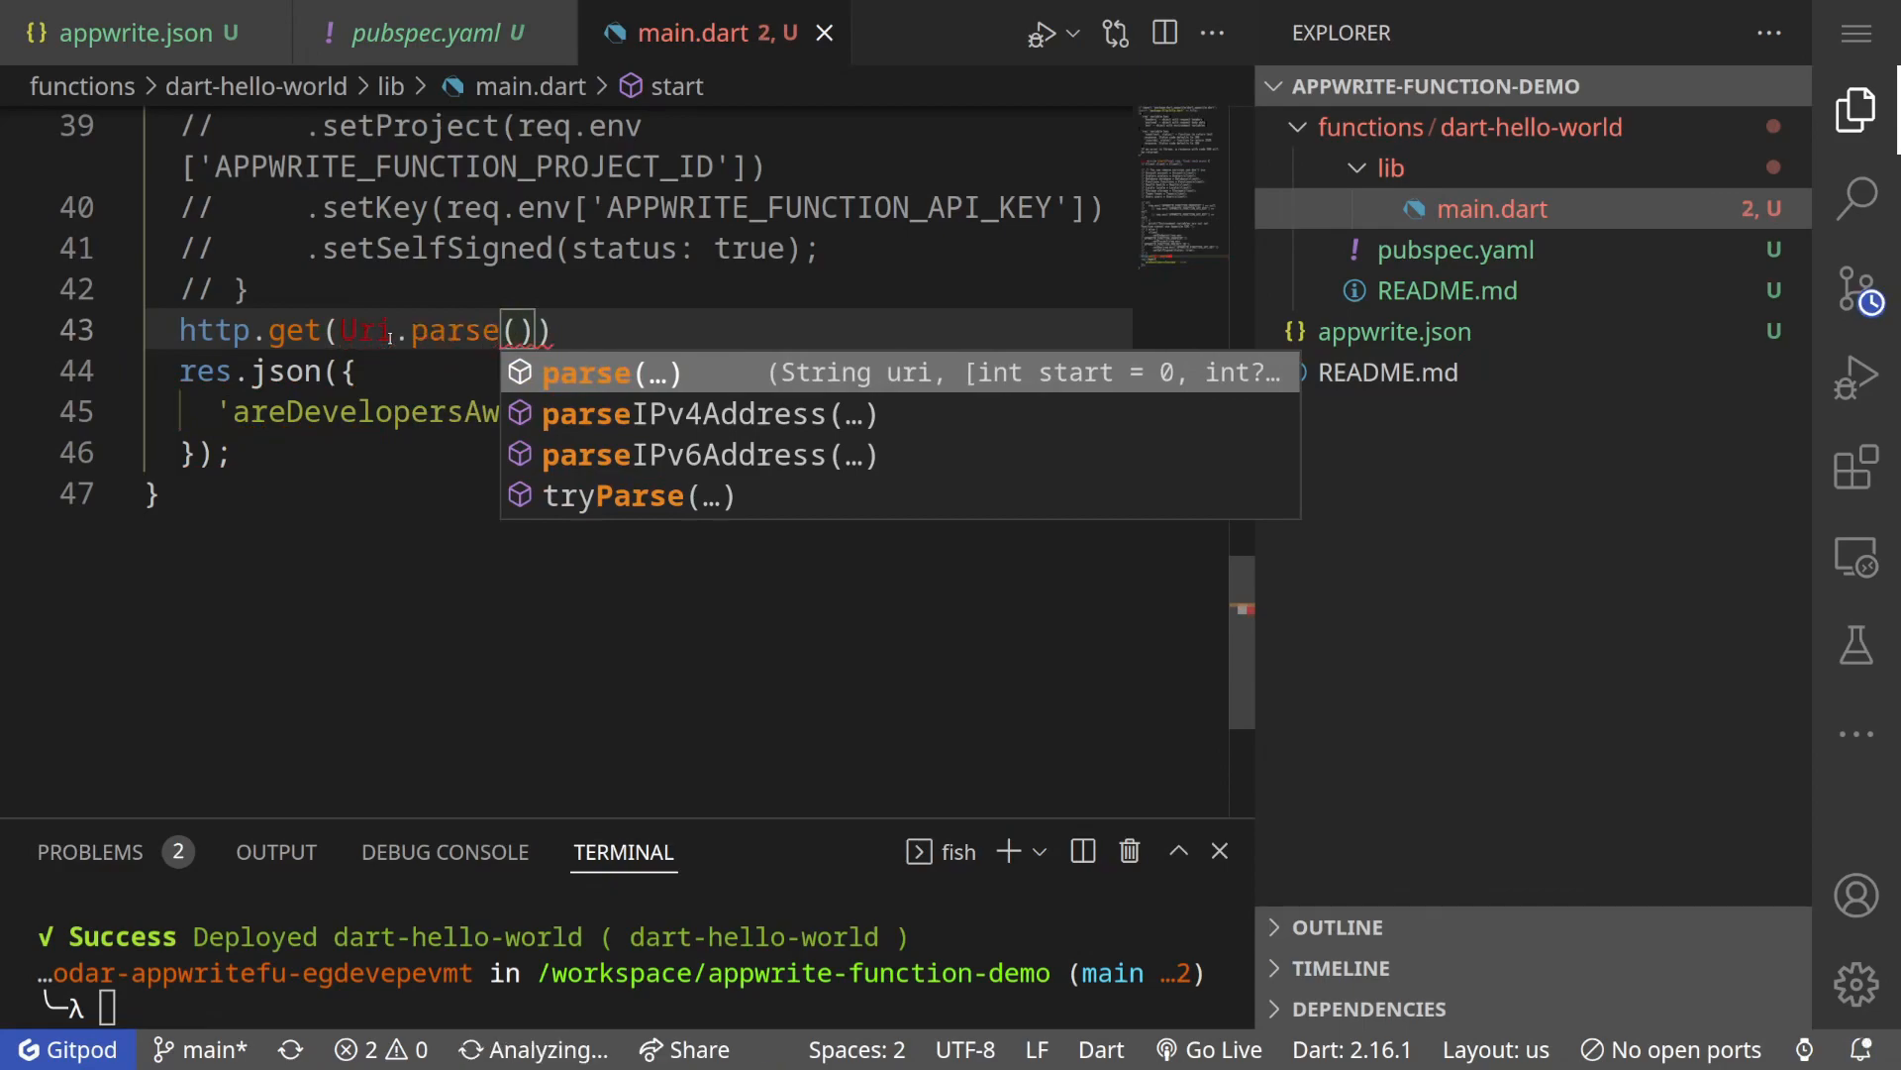
text('https://jsonplaceholder.typicode.com/todos')
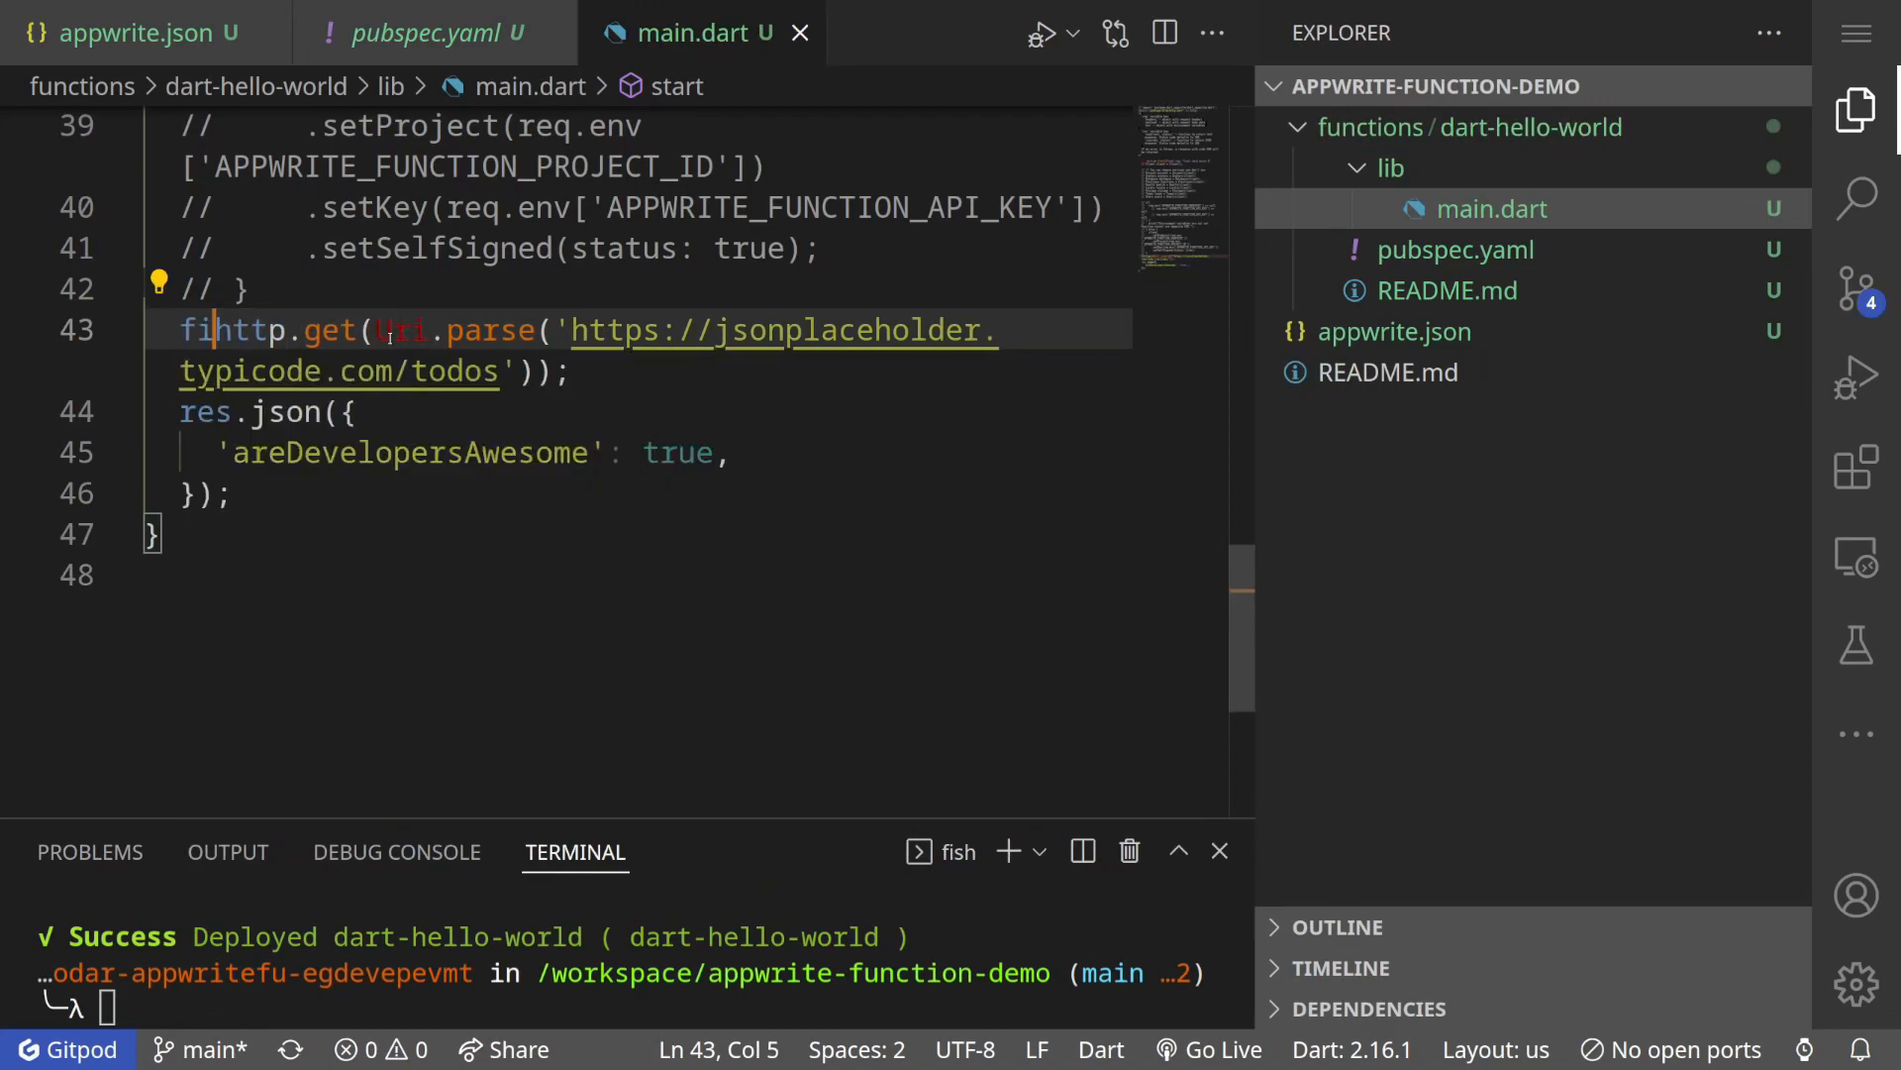
text(final response = await)
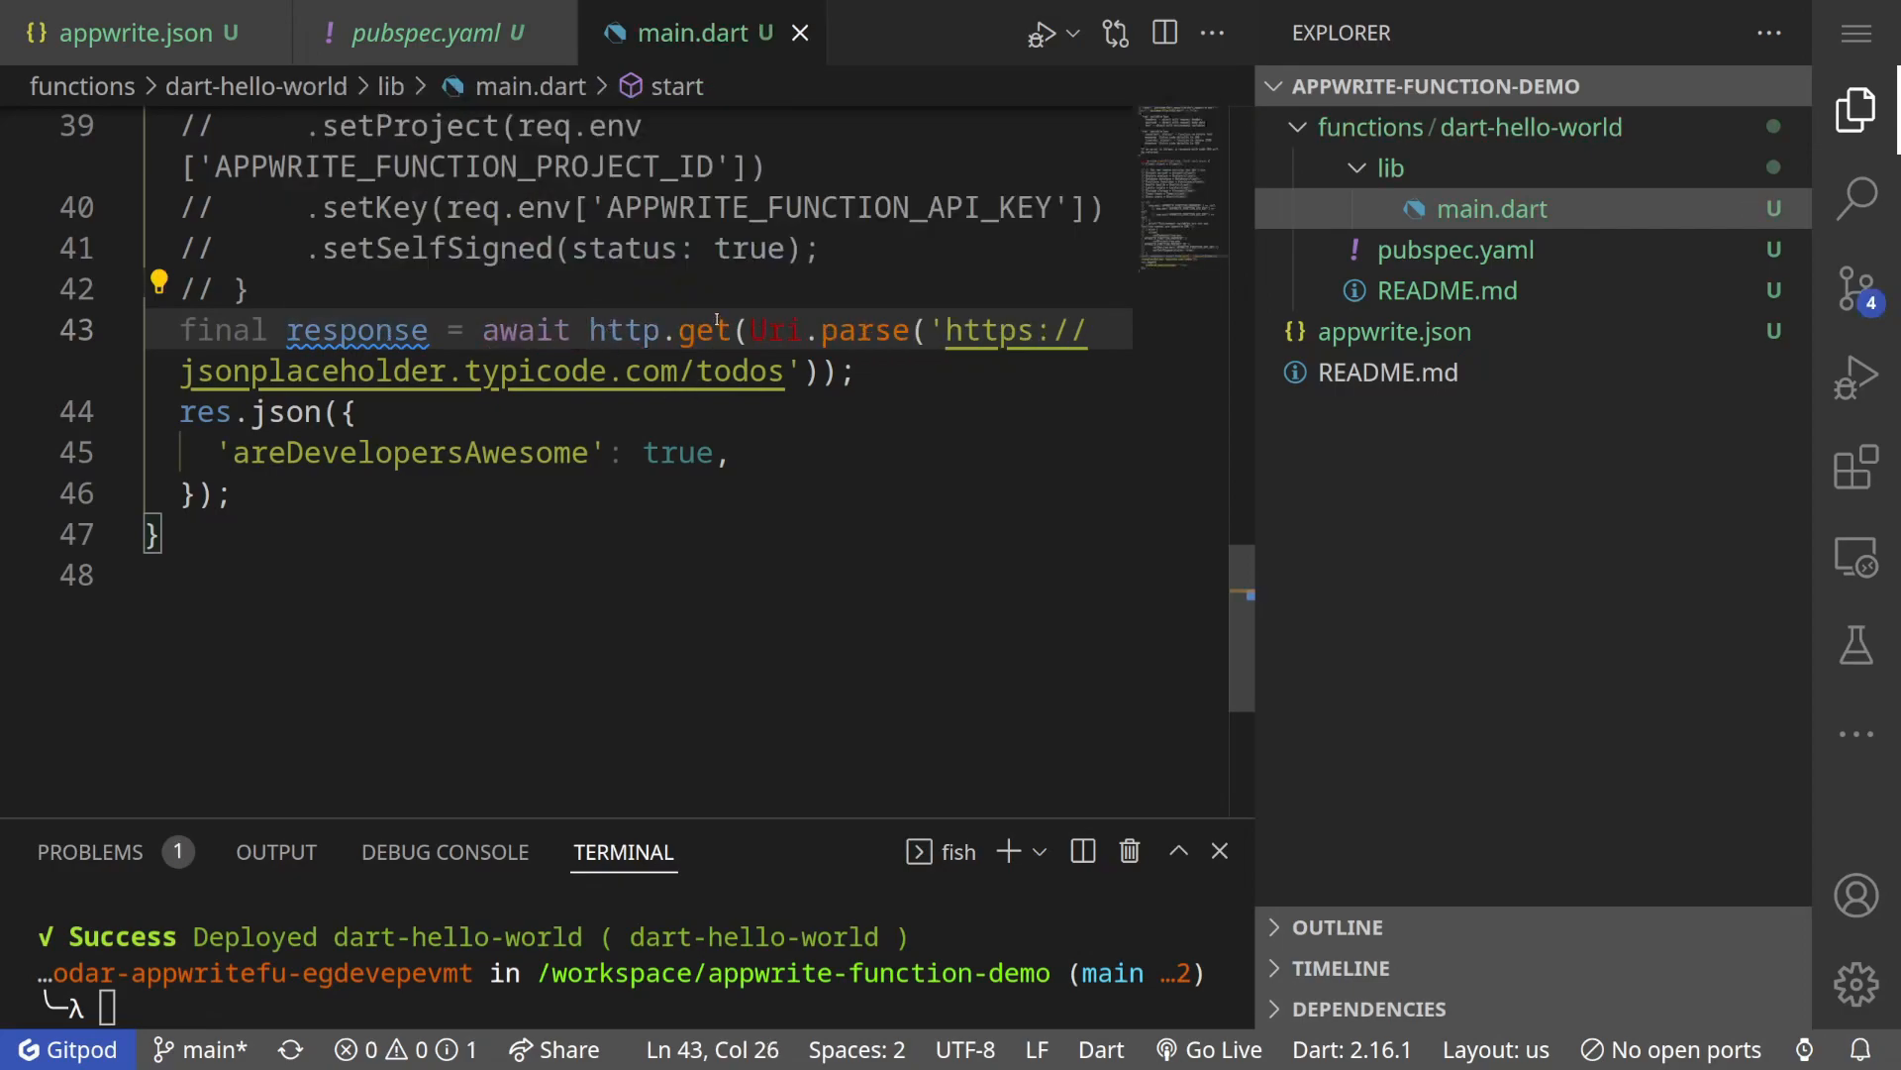
mouse_move(713, 330)
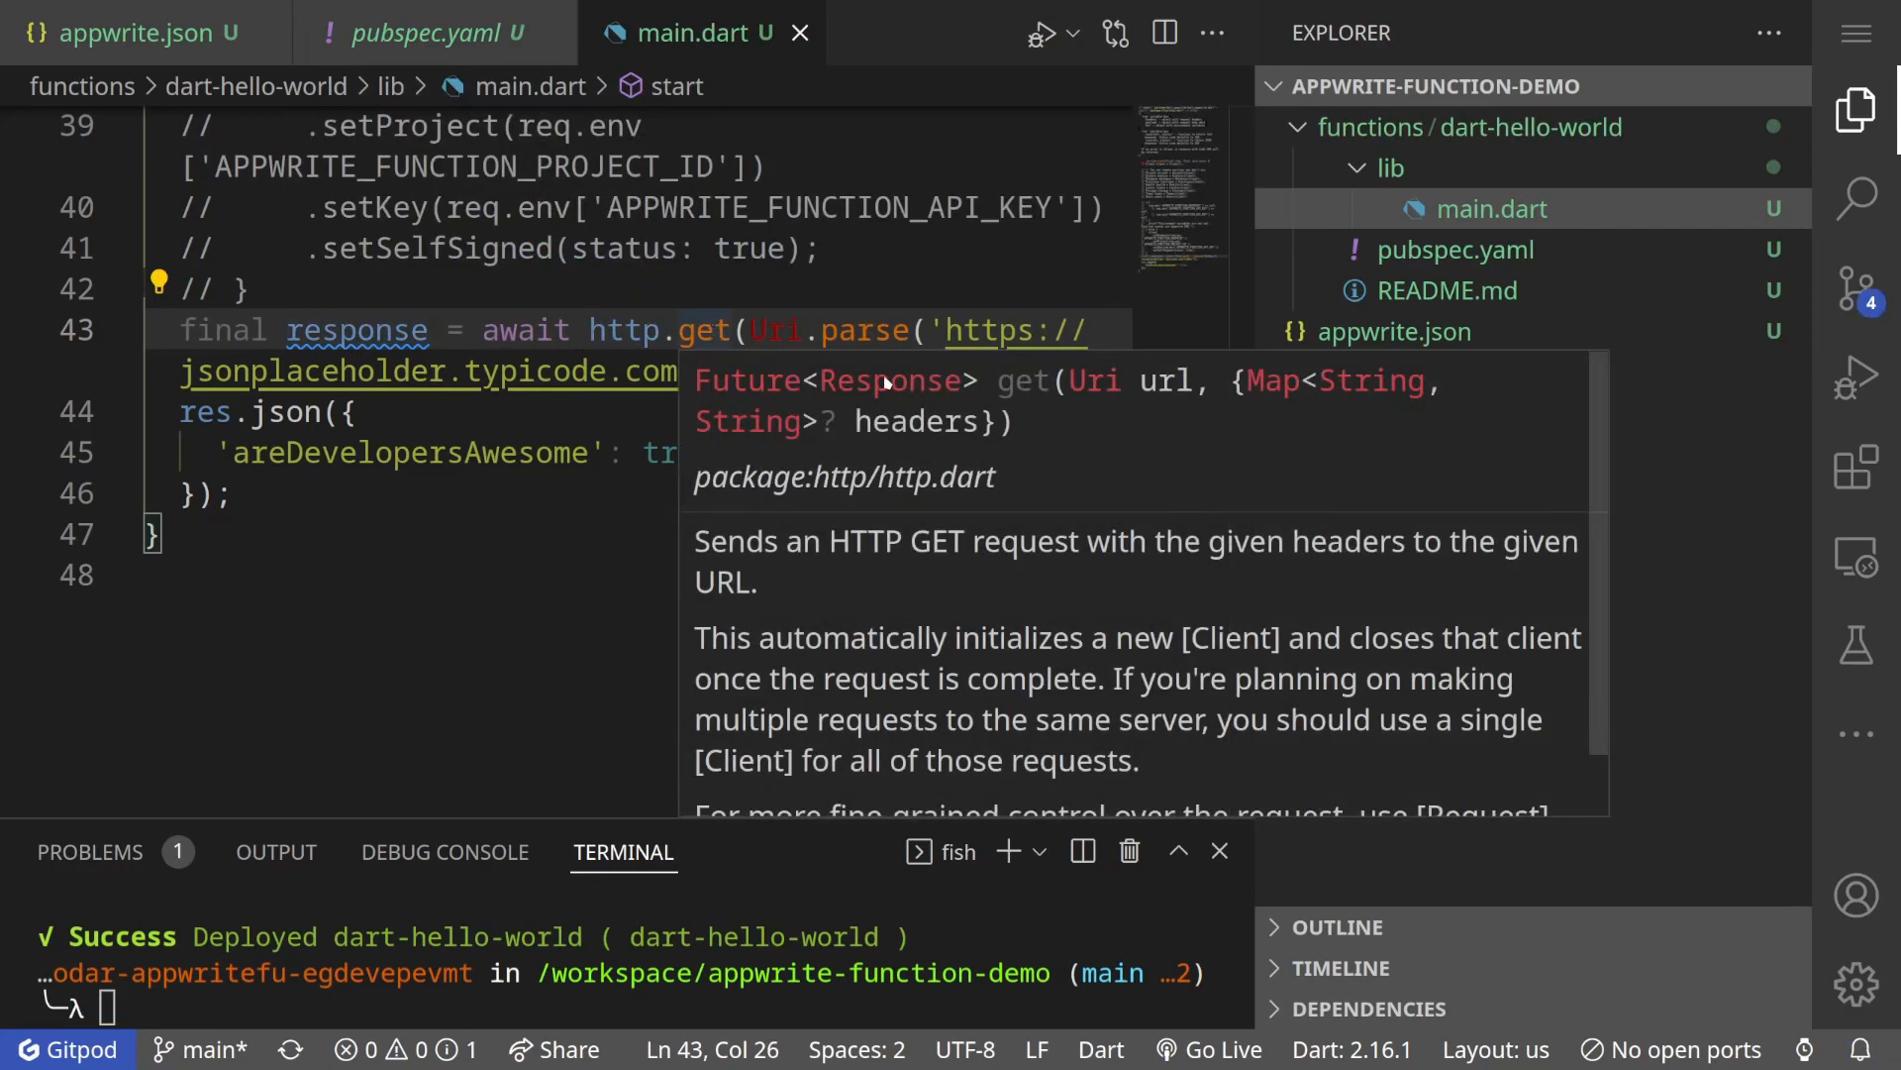
click(925, 383)
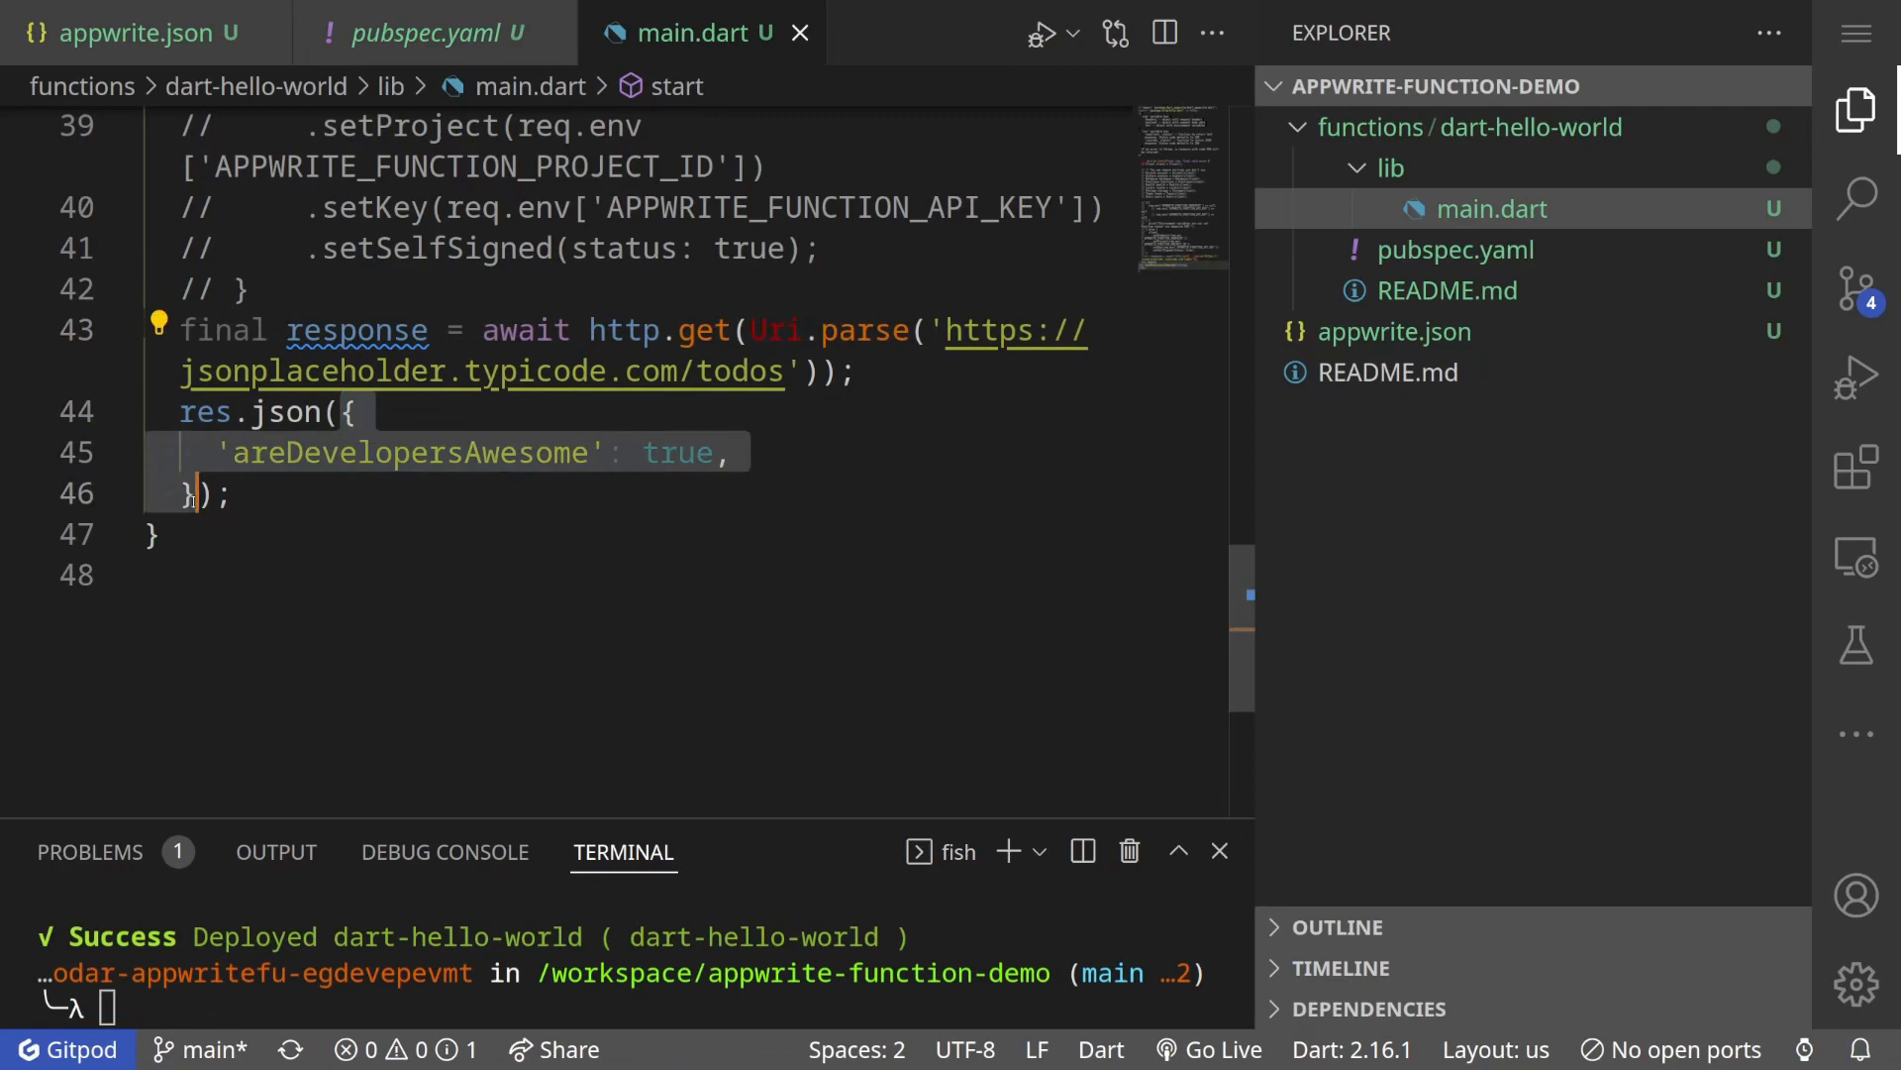
- Replace the returned map with jsonDecode(response.body)
text(response.);)
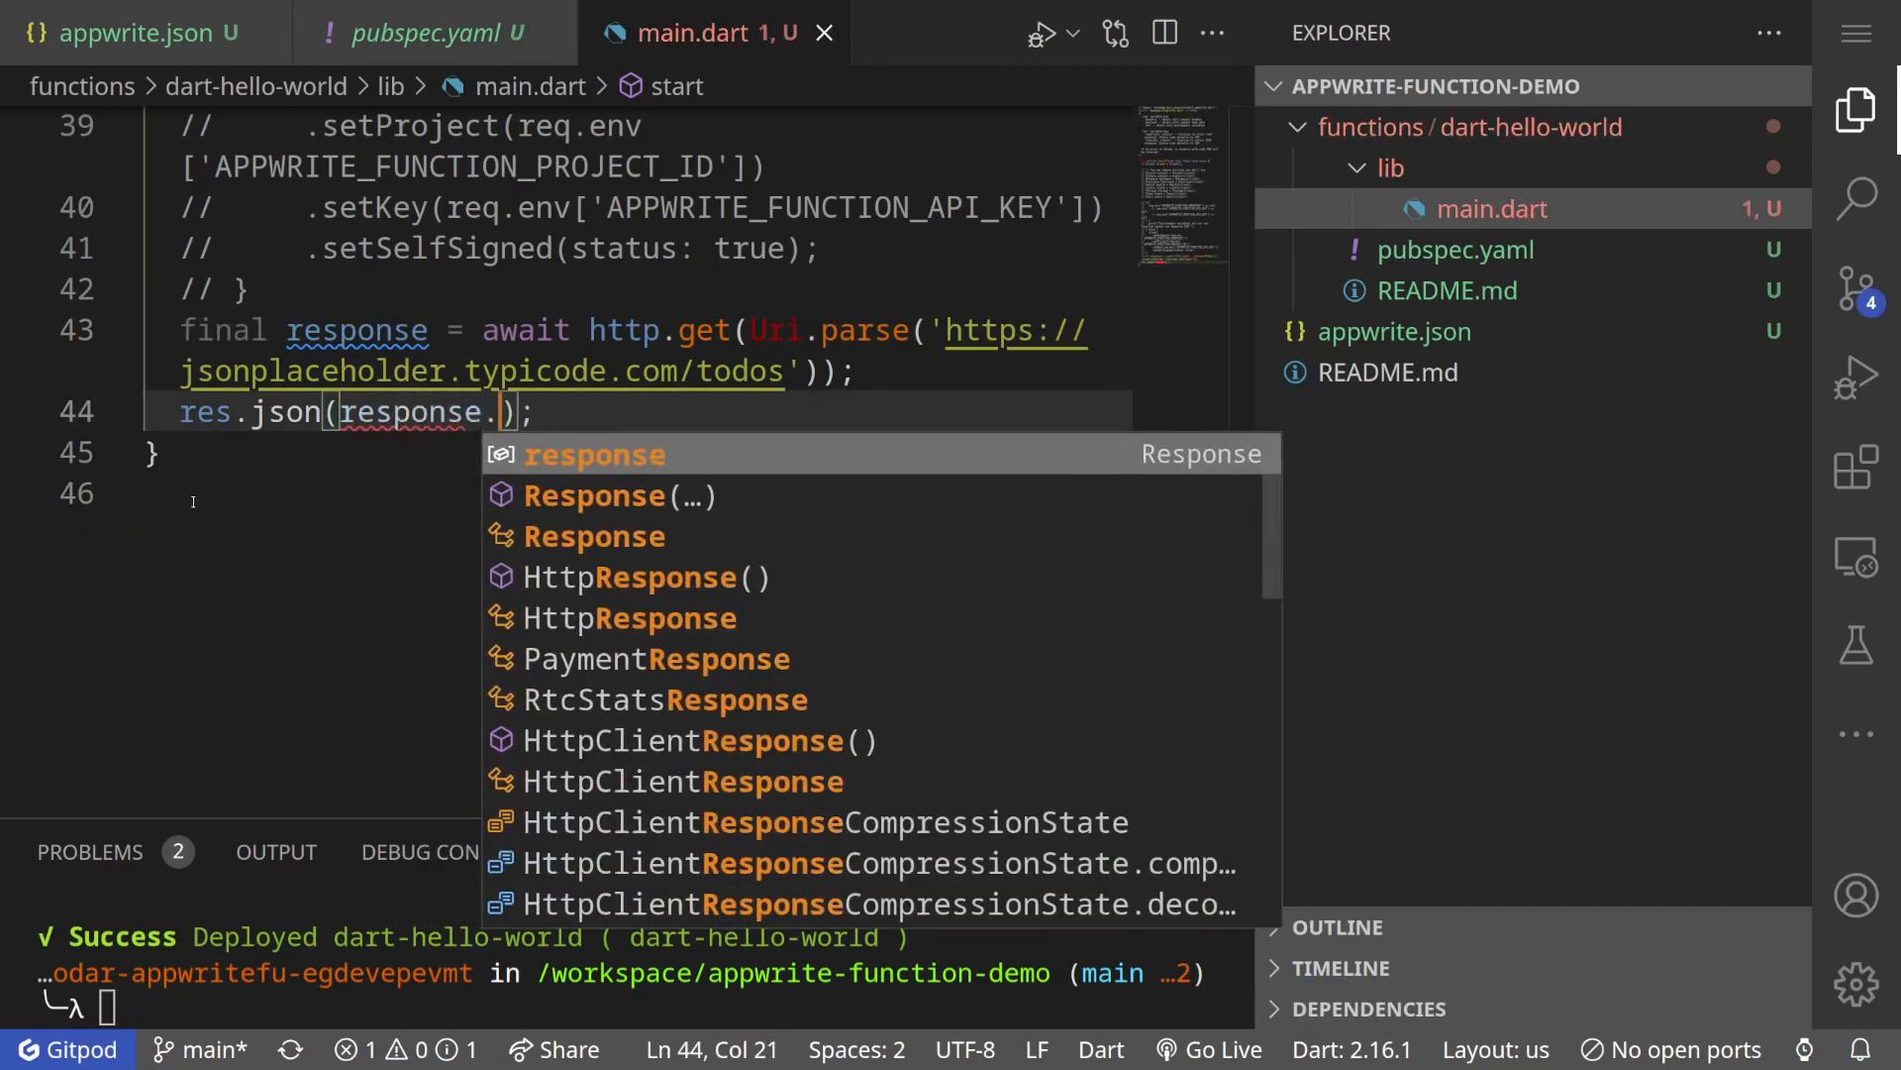
text(body)
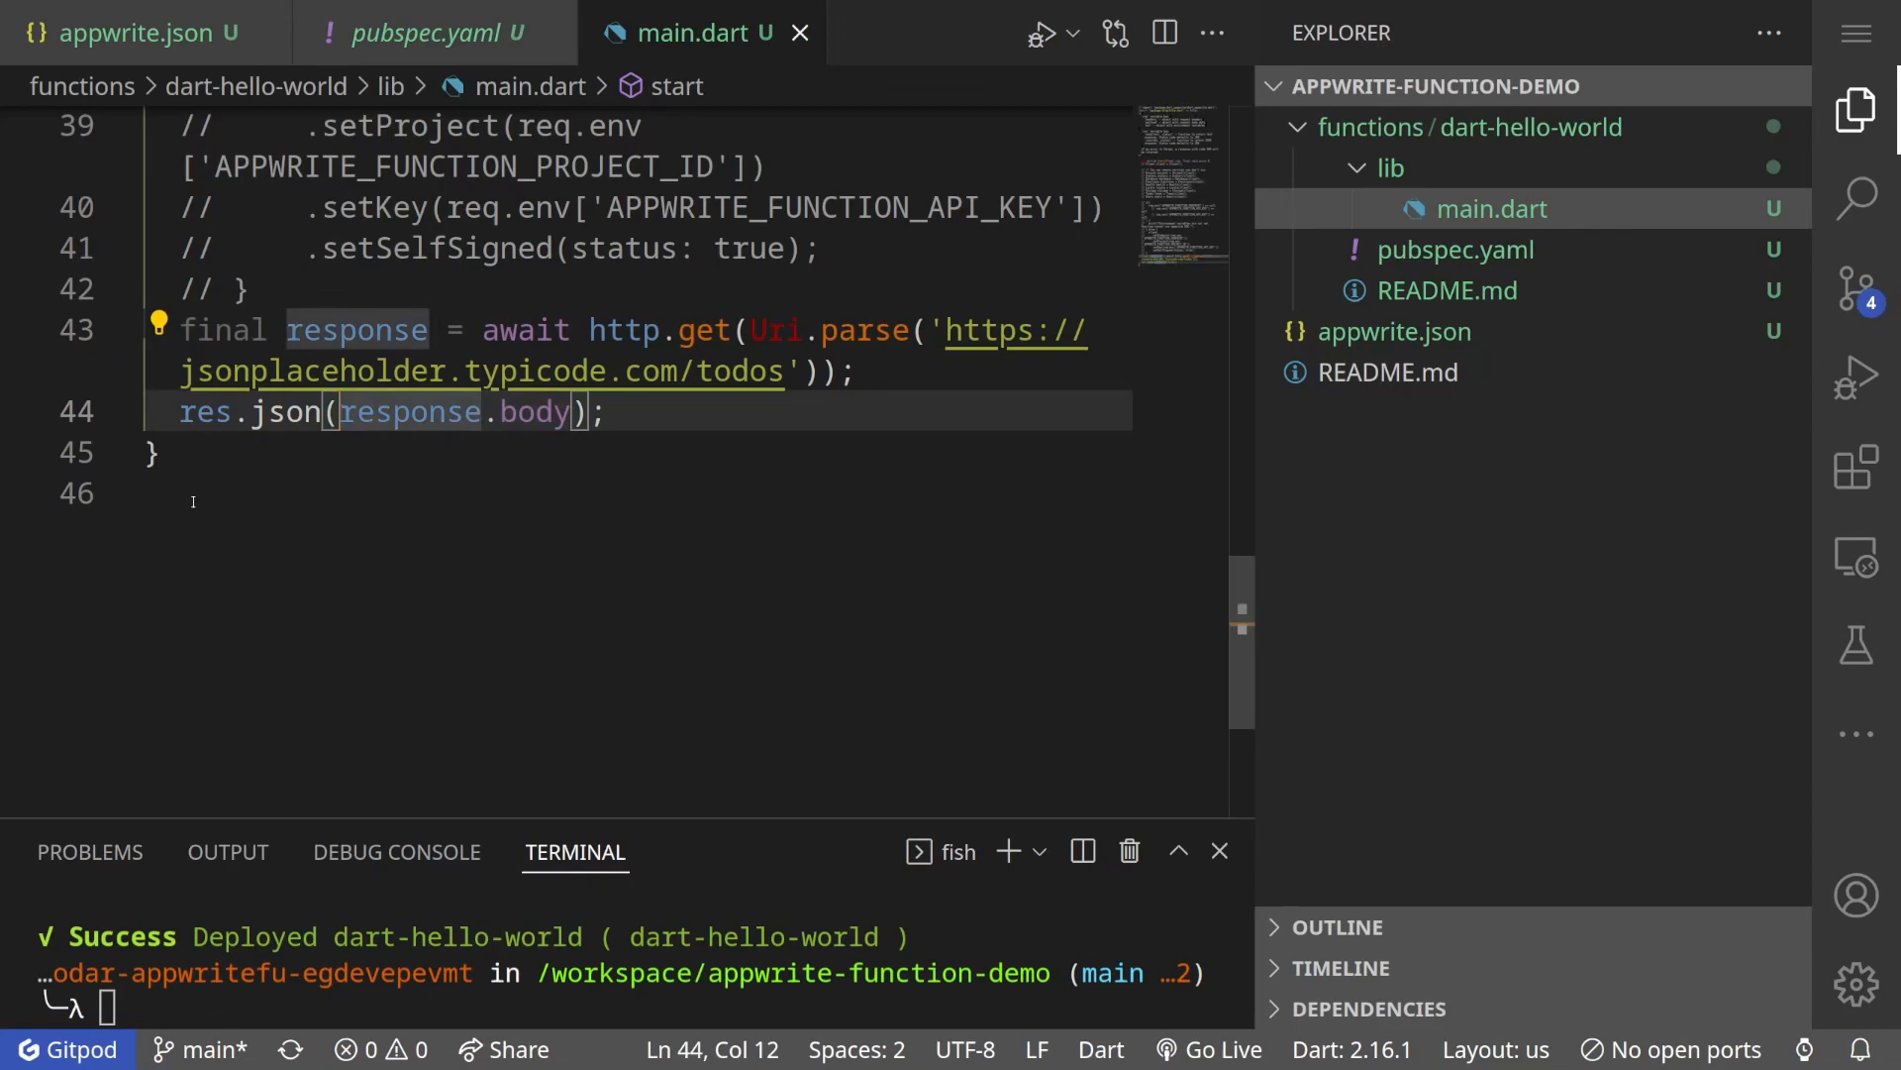
text(jsonDecode)
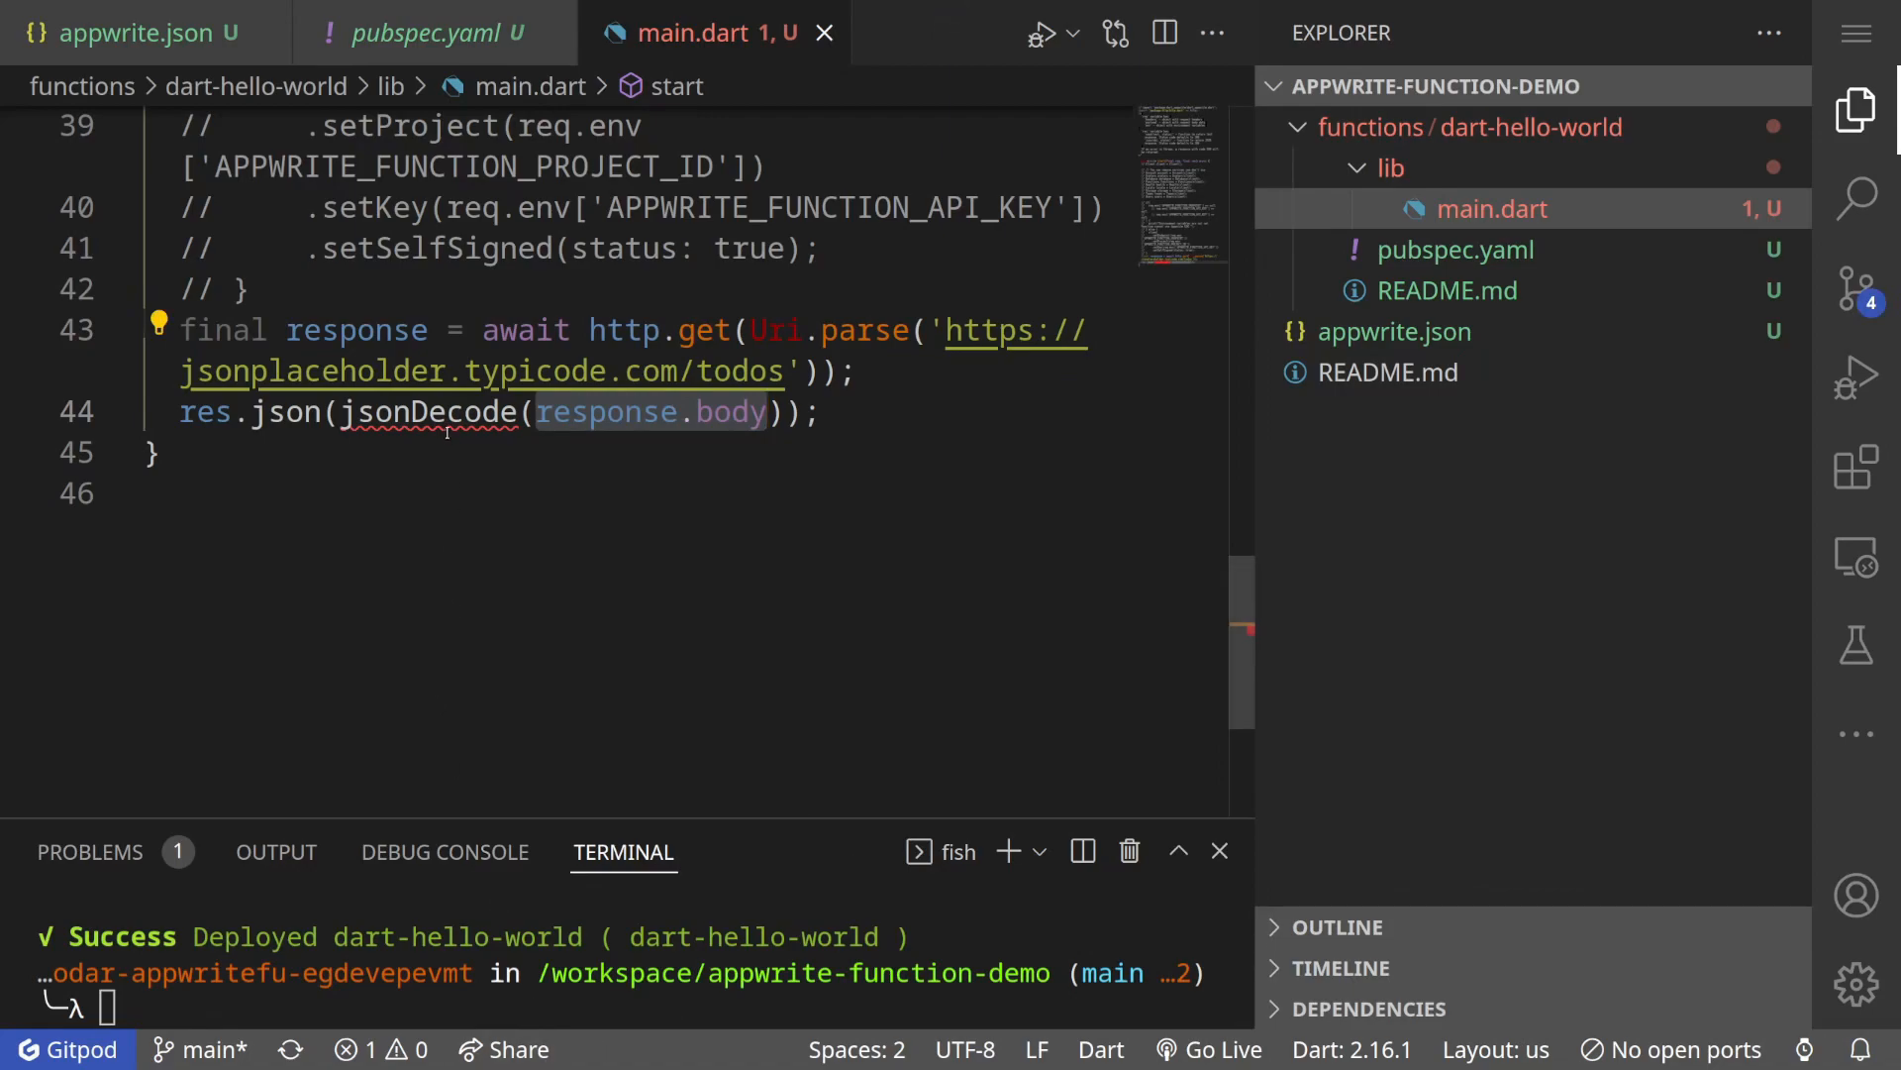
- Import dart:convert through the Quick Fix for the undefined jsonDecode
click(158, 323)
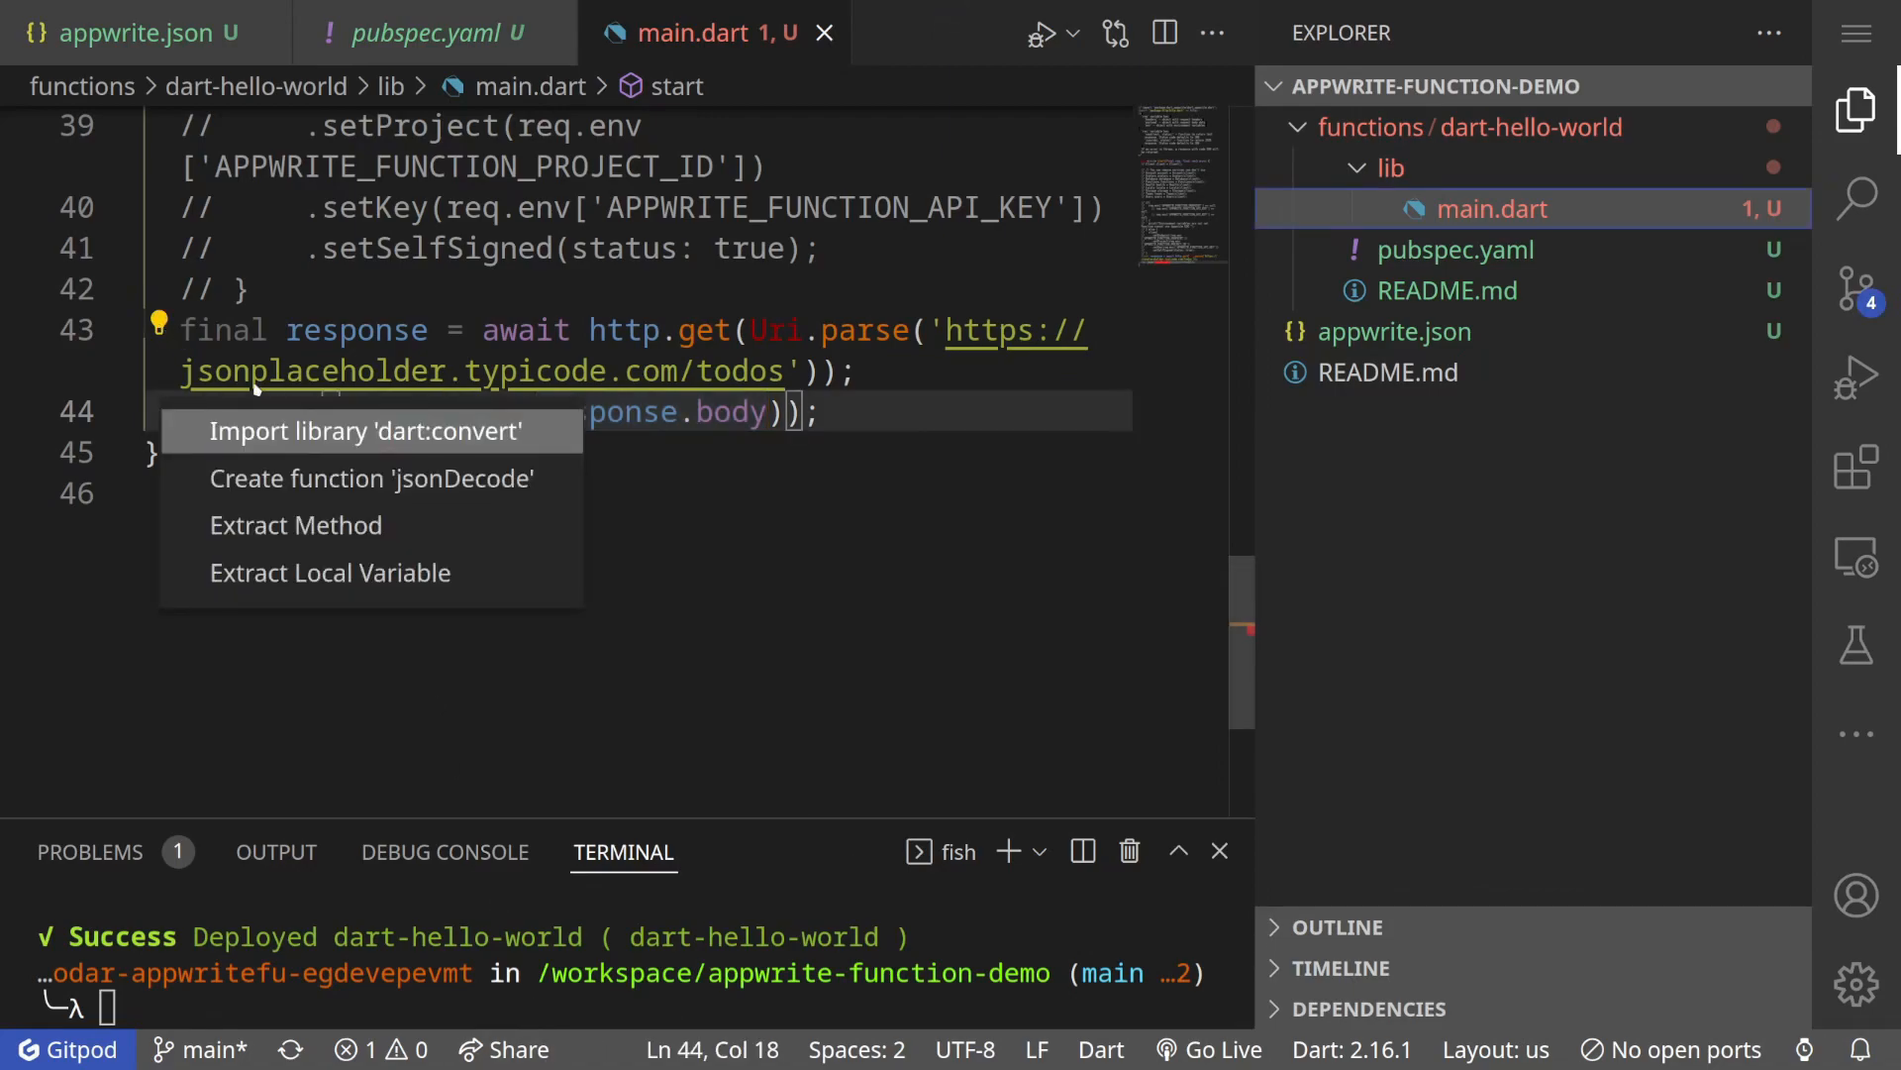
click(355, 430)
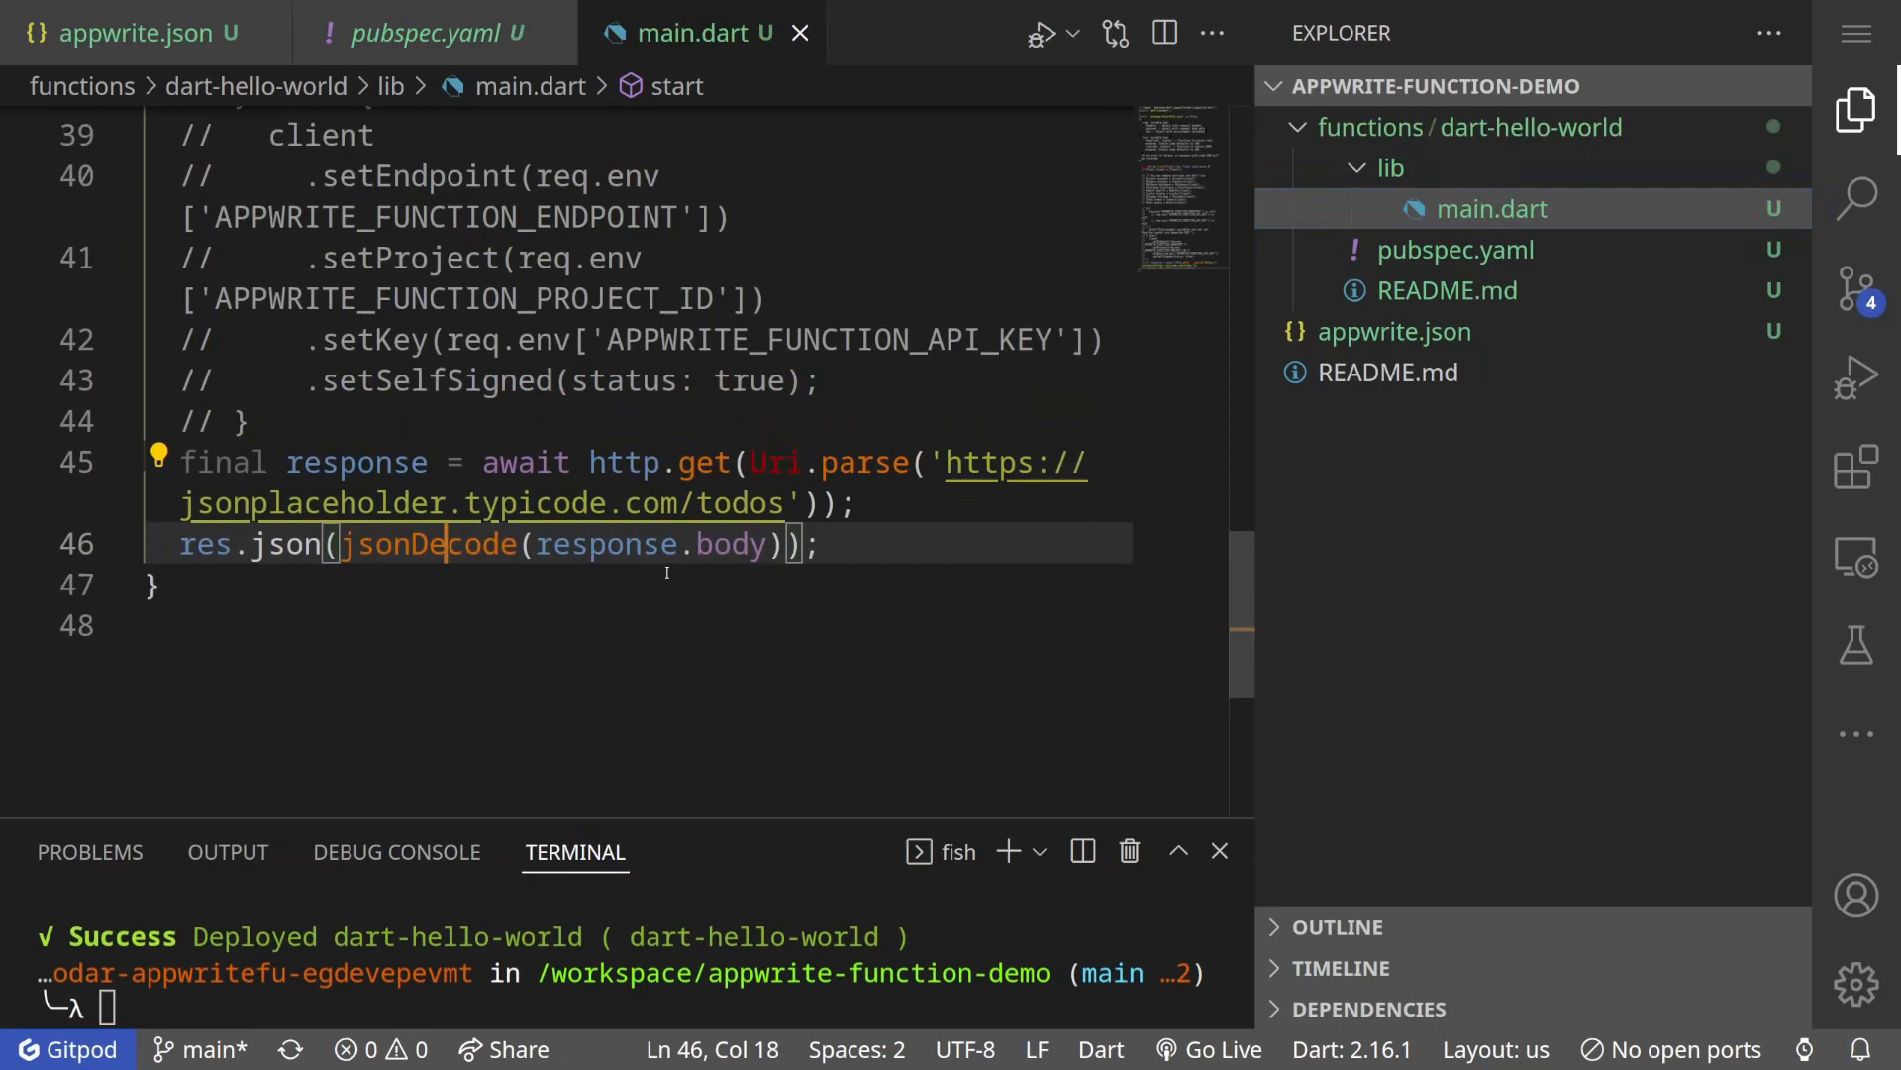
scroll(up, 3)
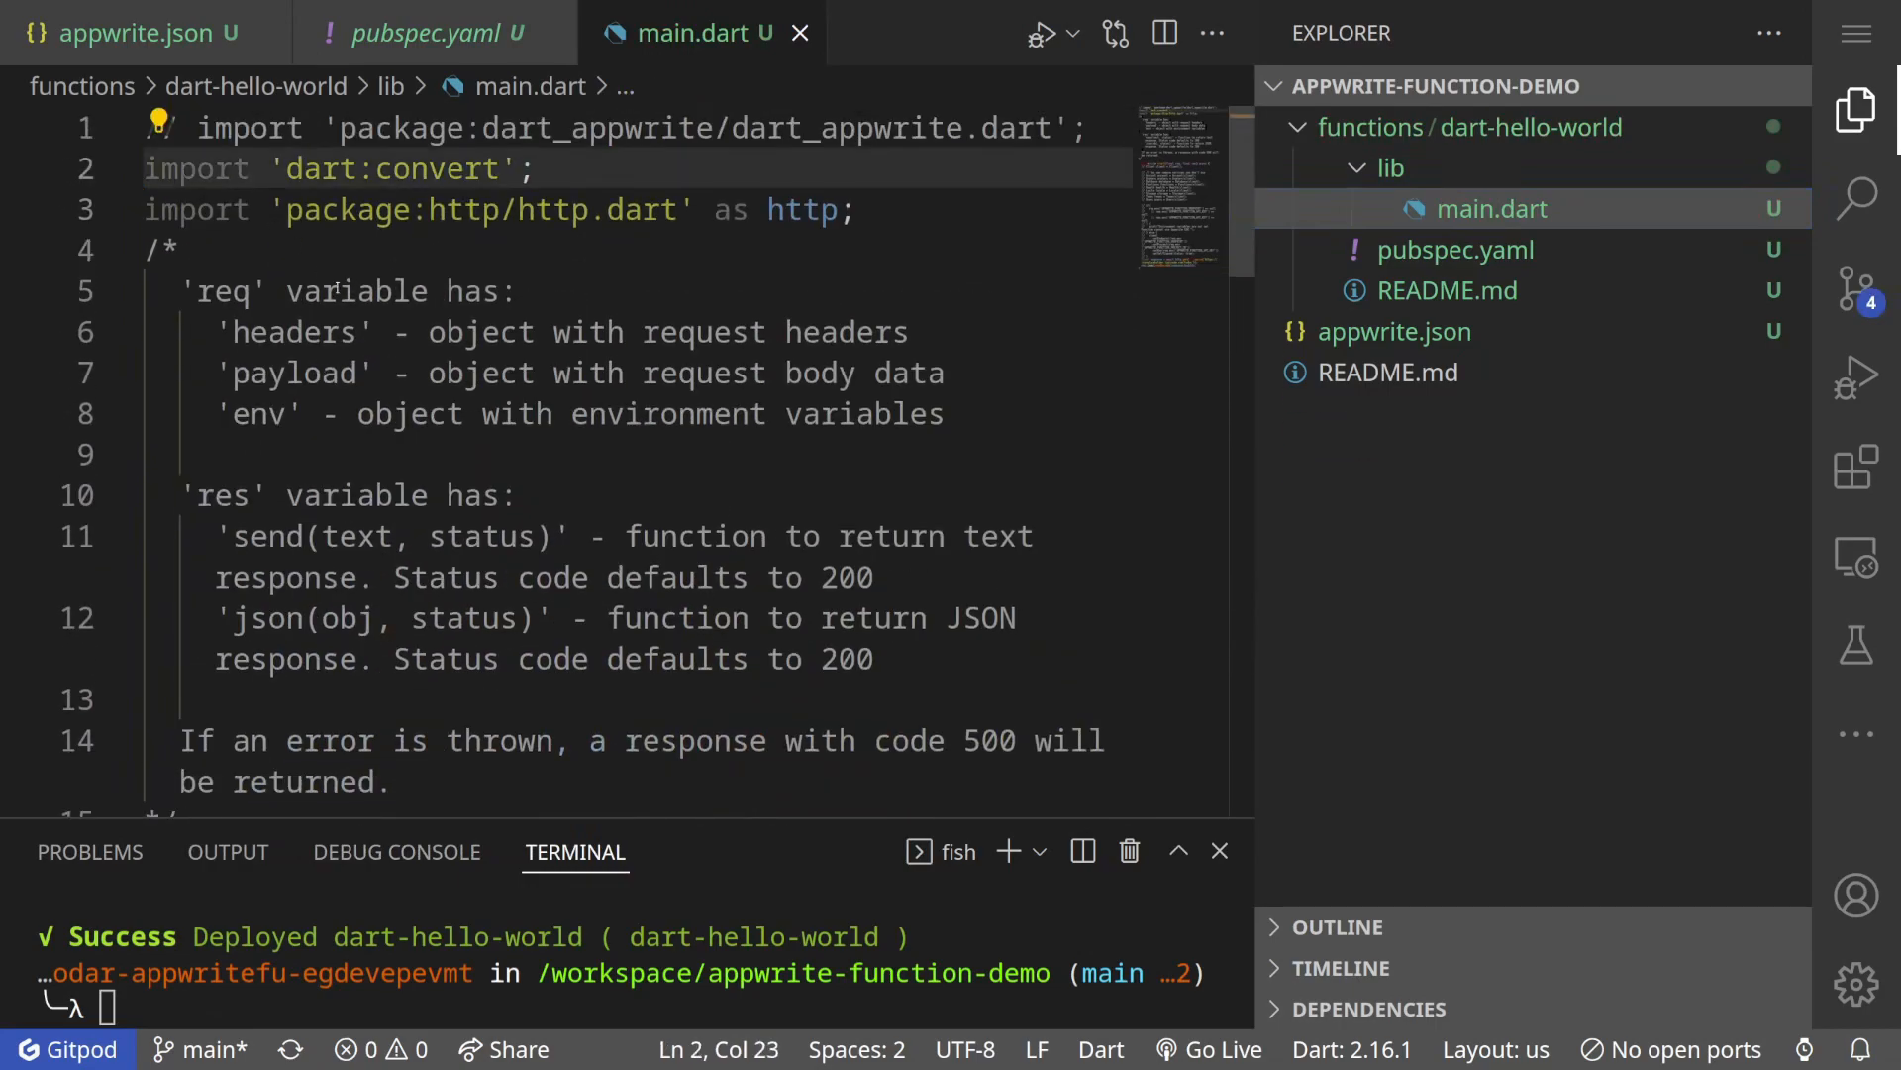
scroll(down, 3)
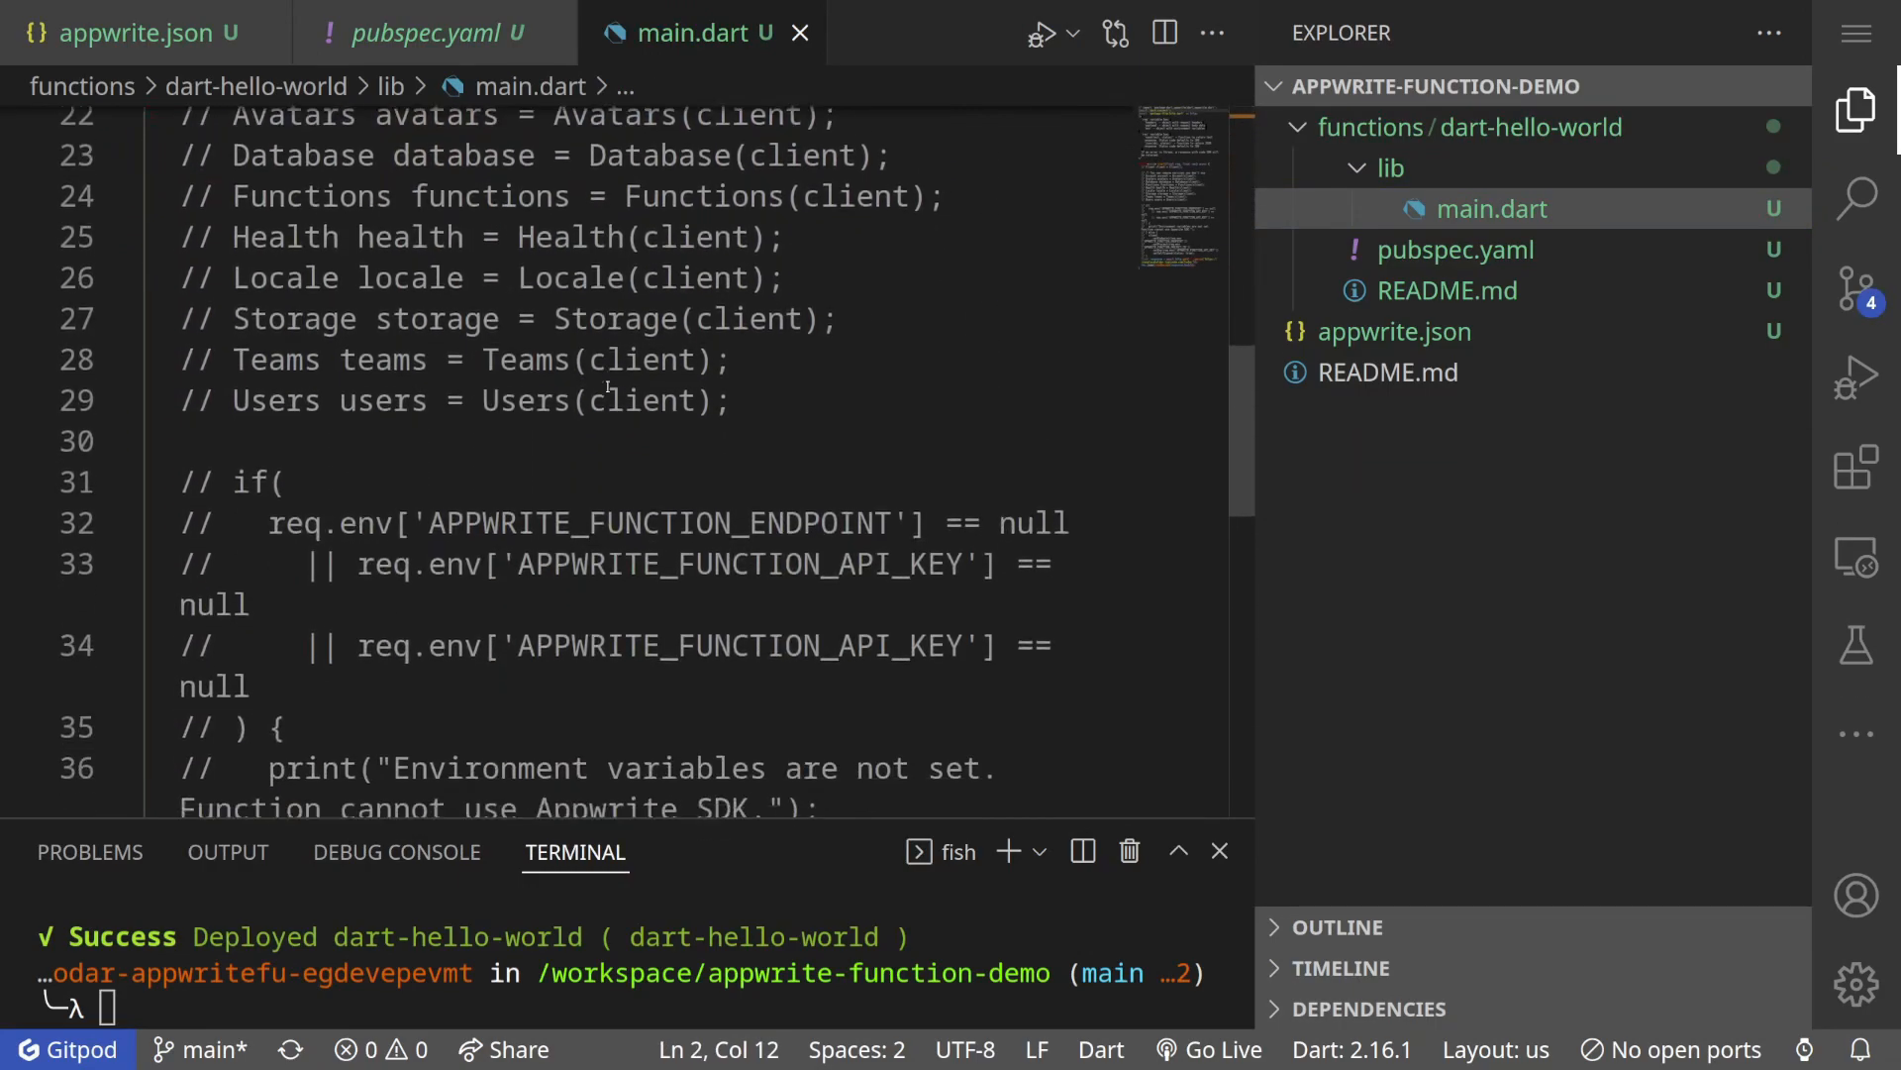
scroll(down, 3)
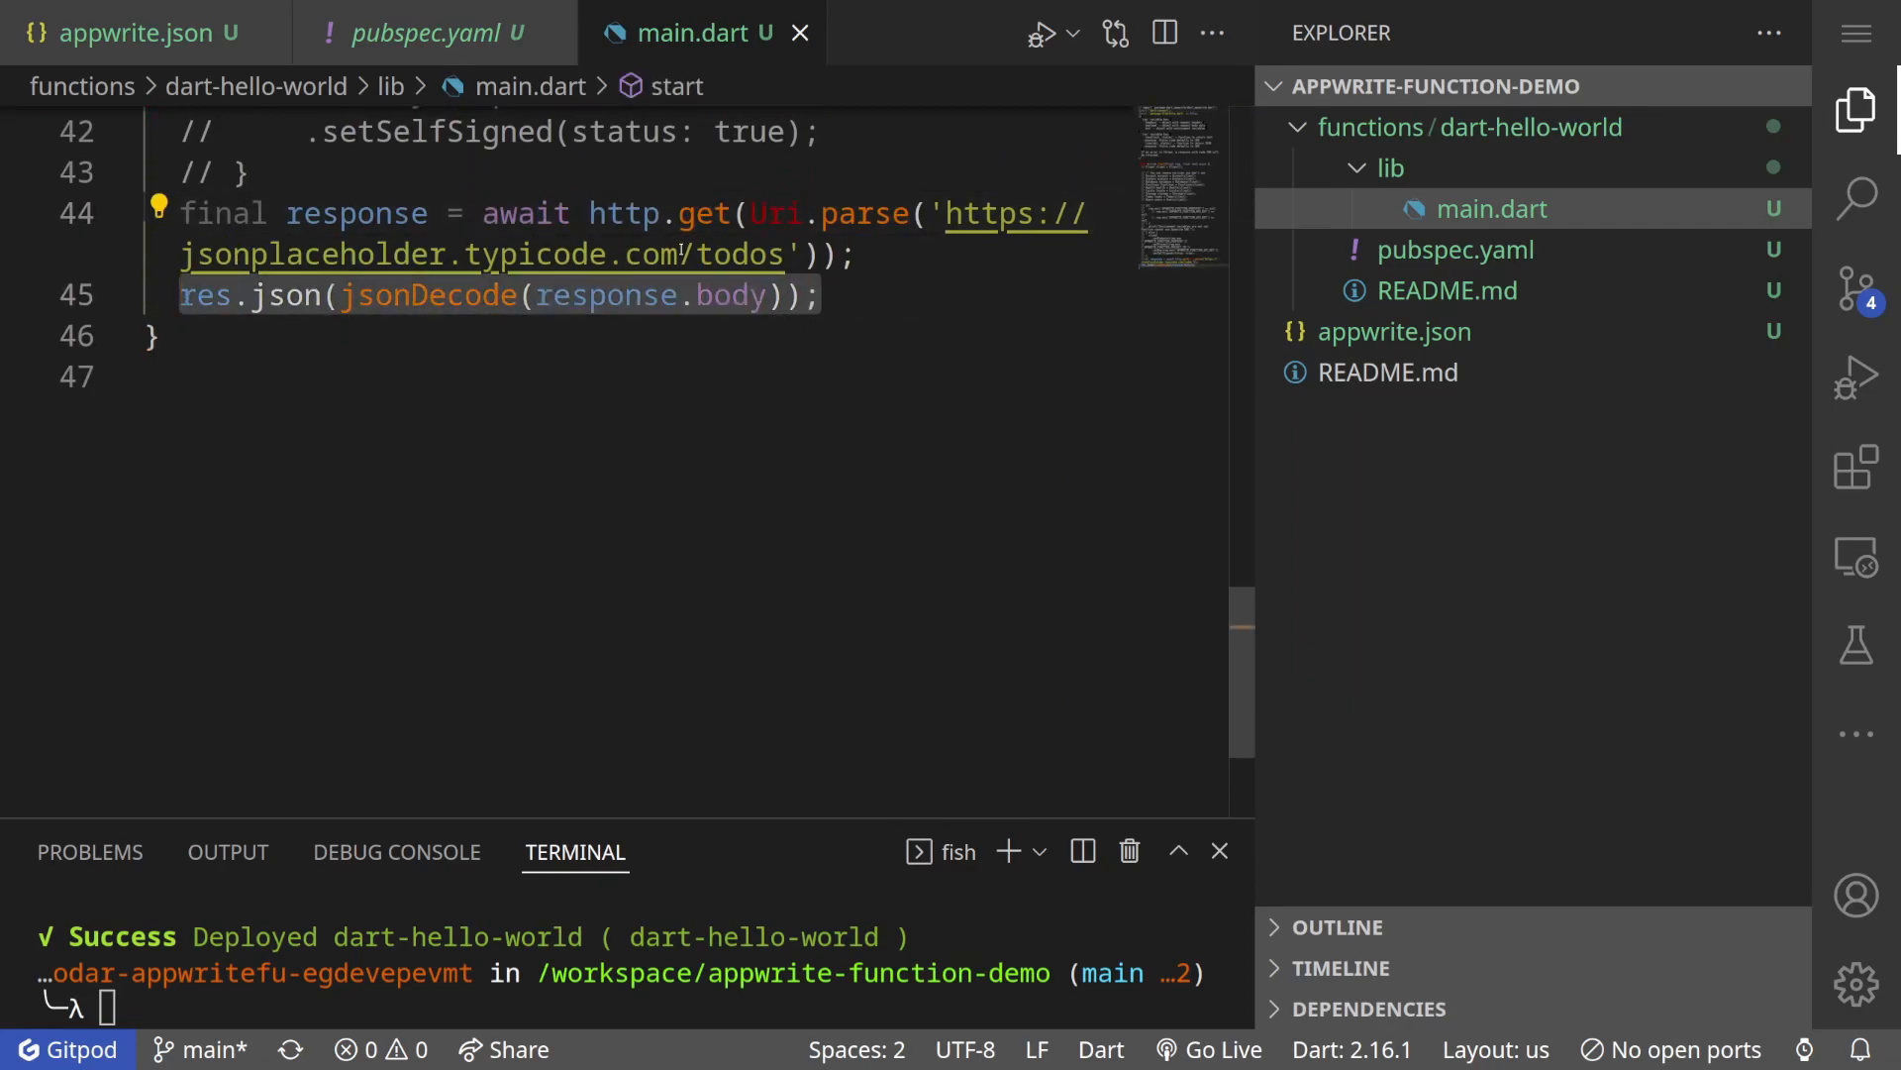
mouse_move(703, 214)
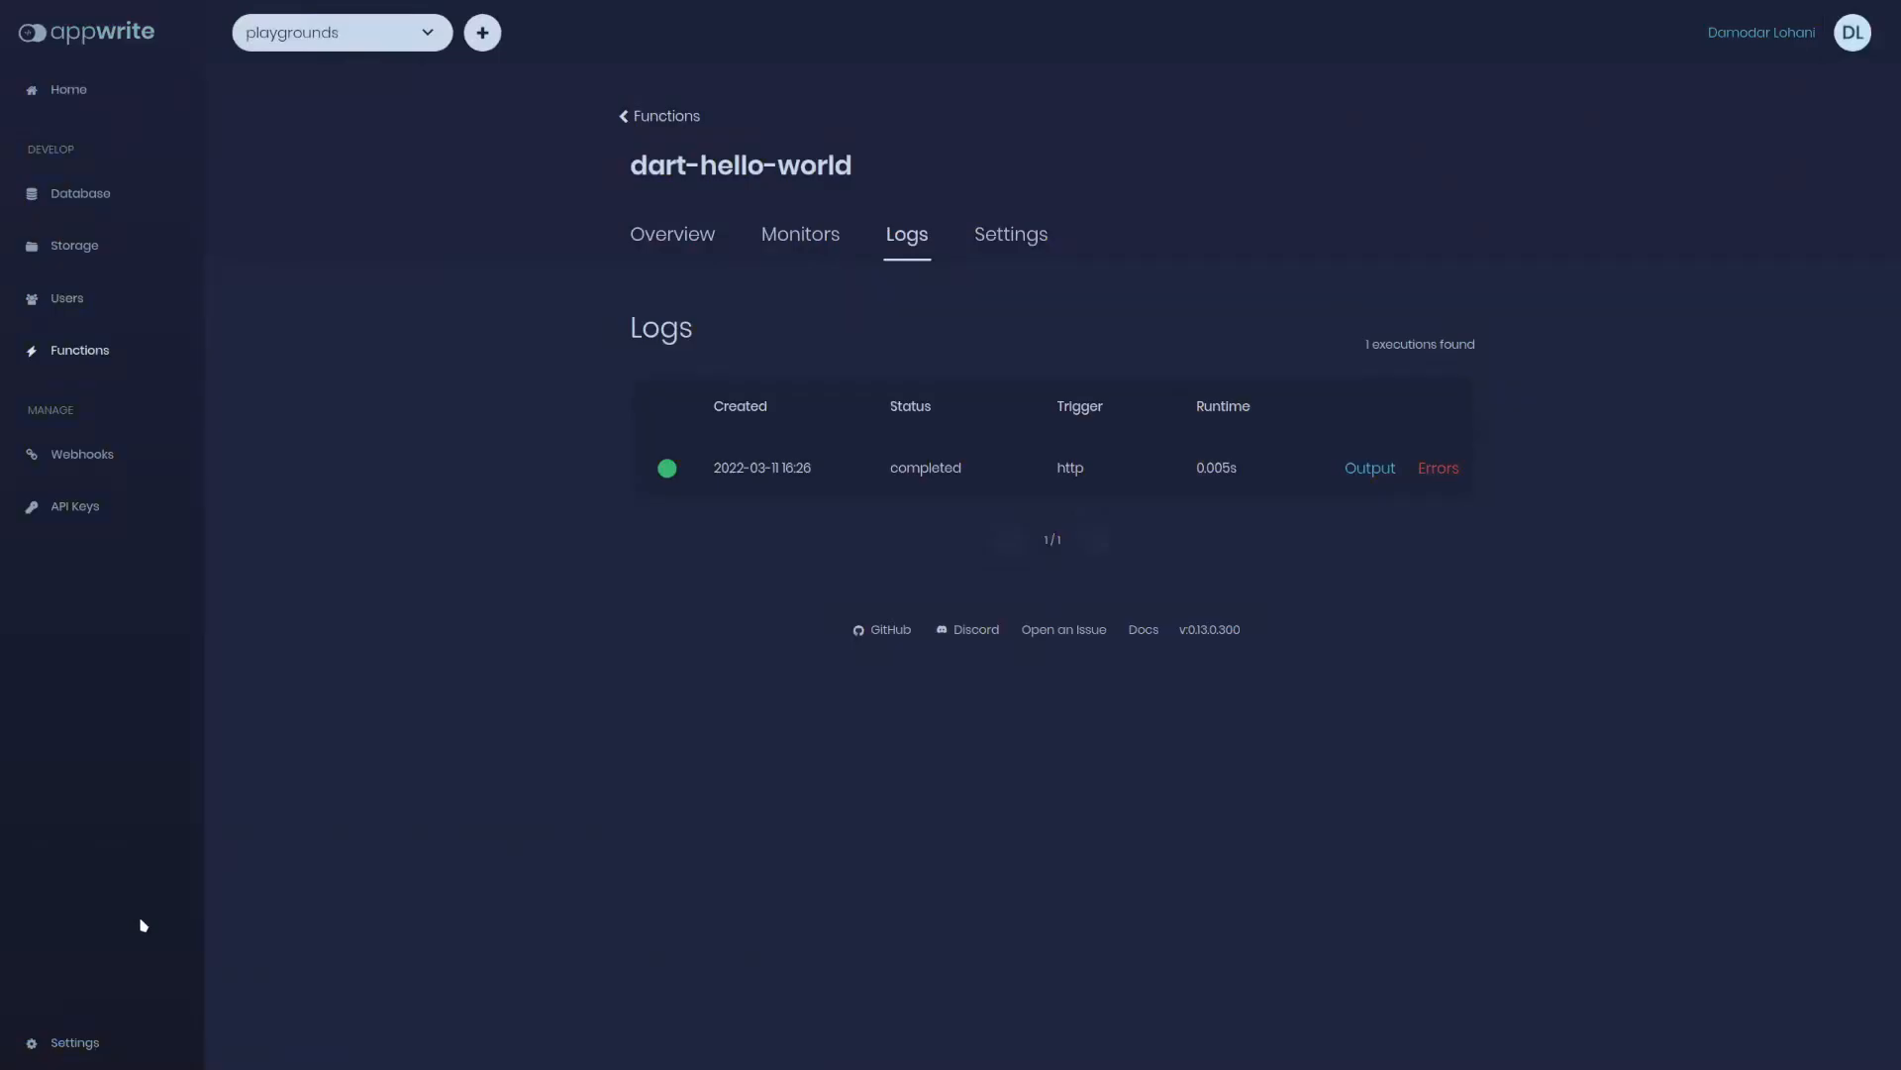
- Reopen dart-hello-world from the functions list to see the new building deployment
click(666, 115)
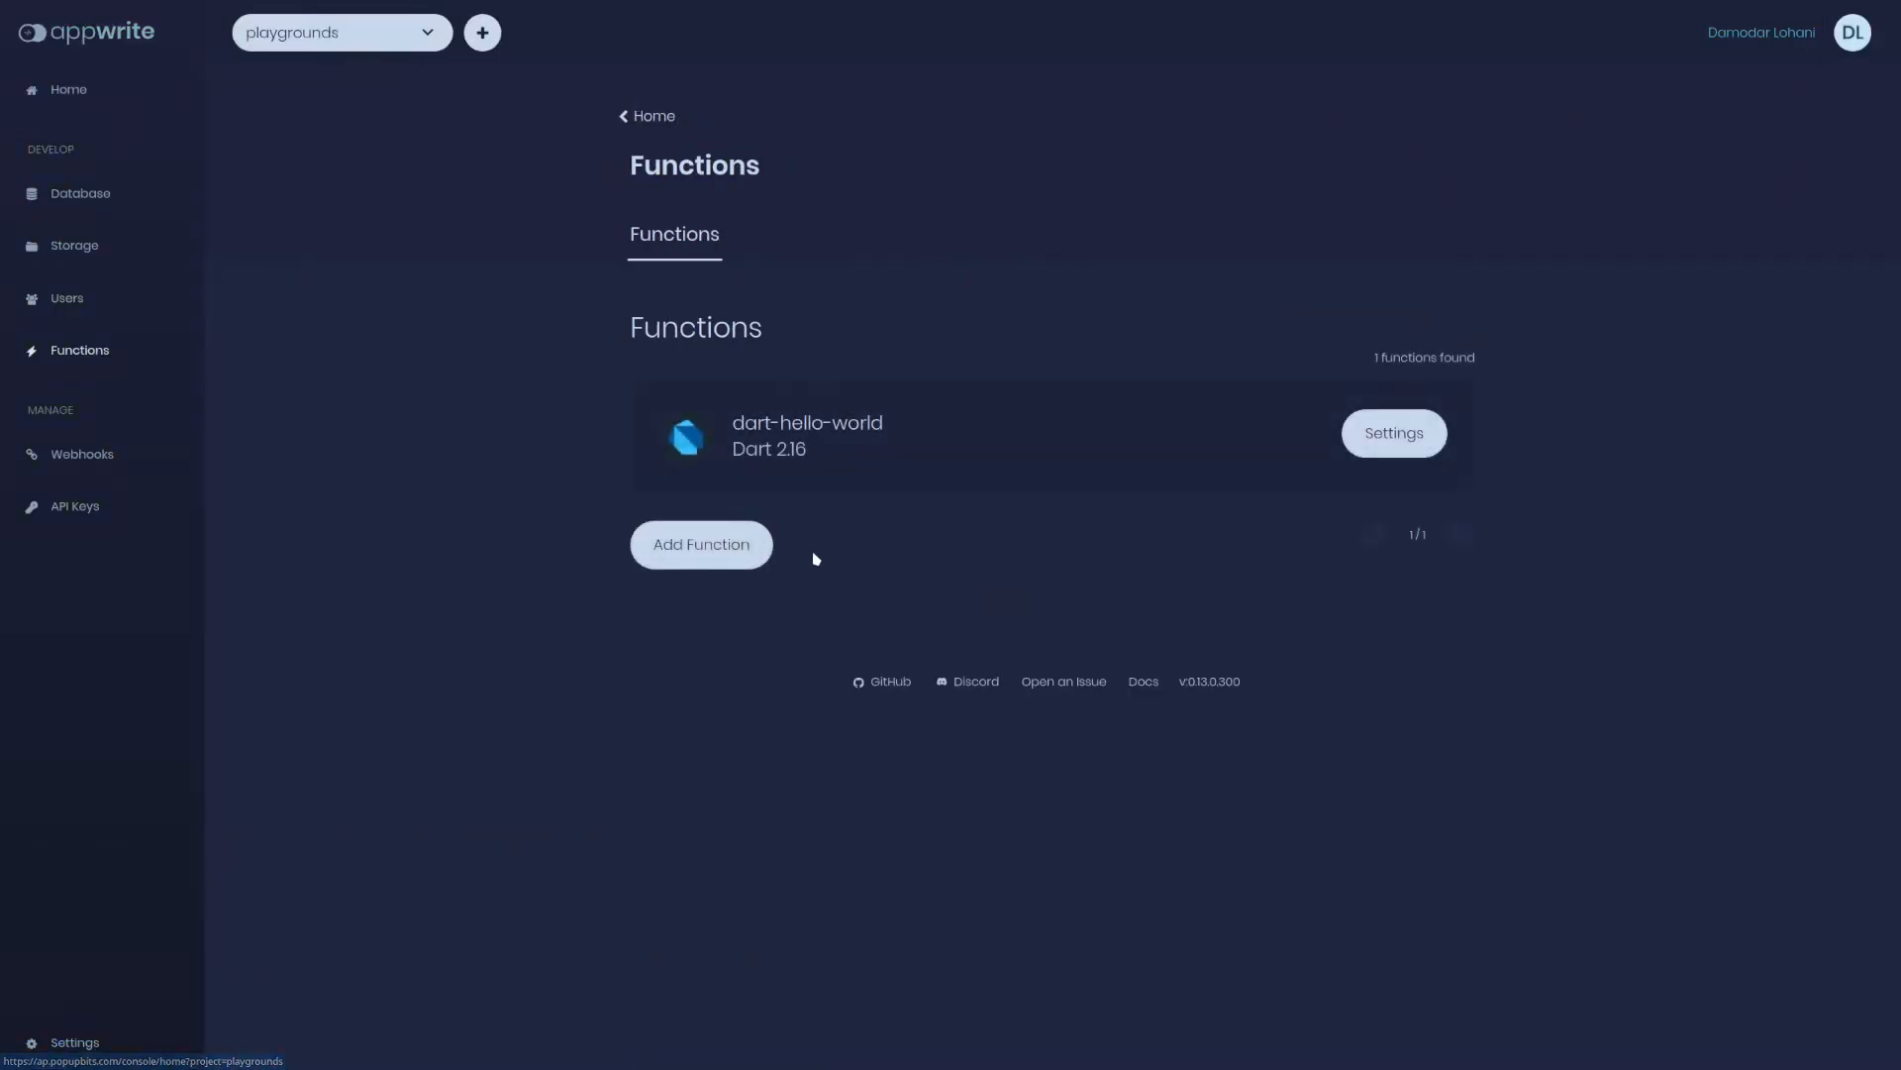
click(805, 434)
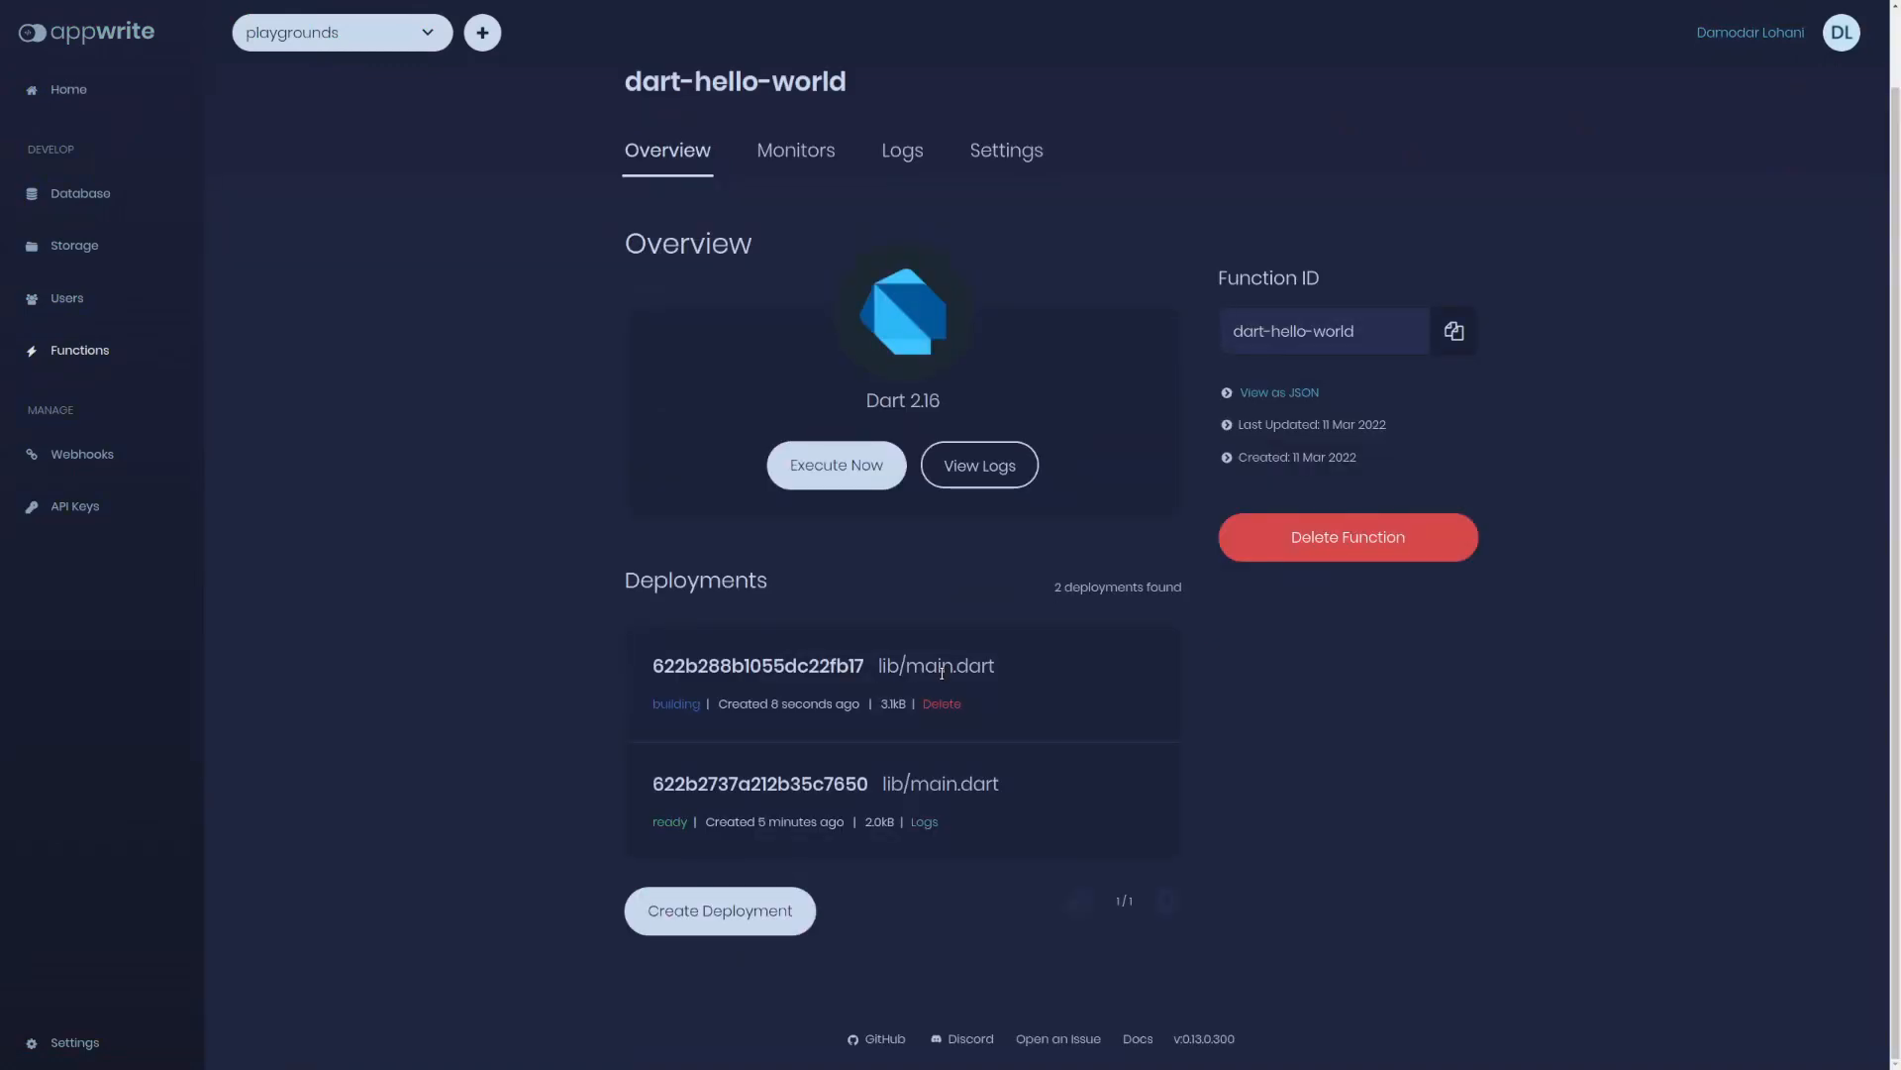
click(903, 150)
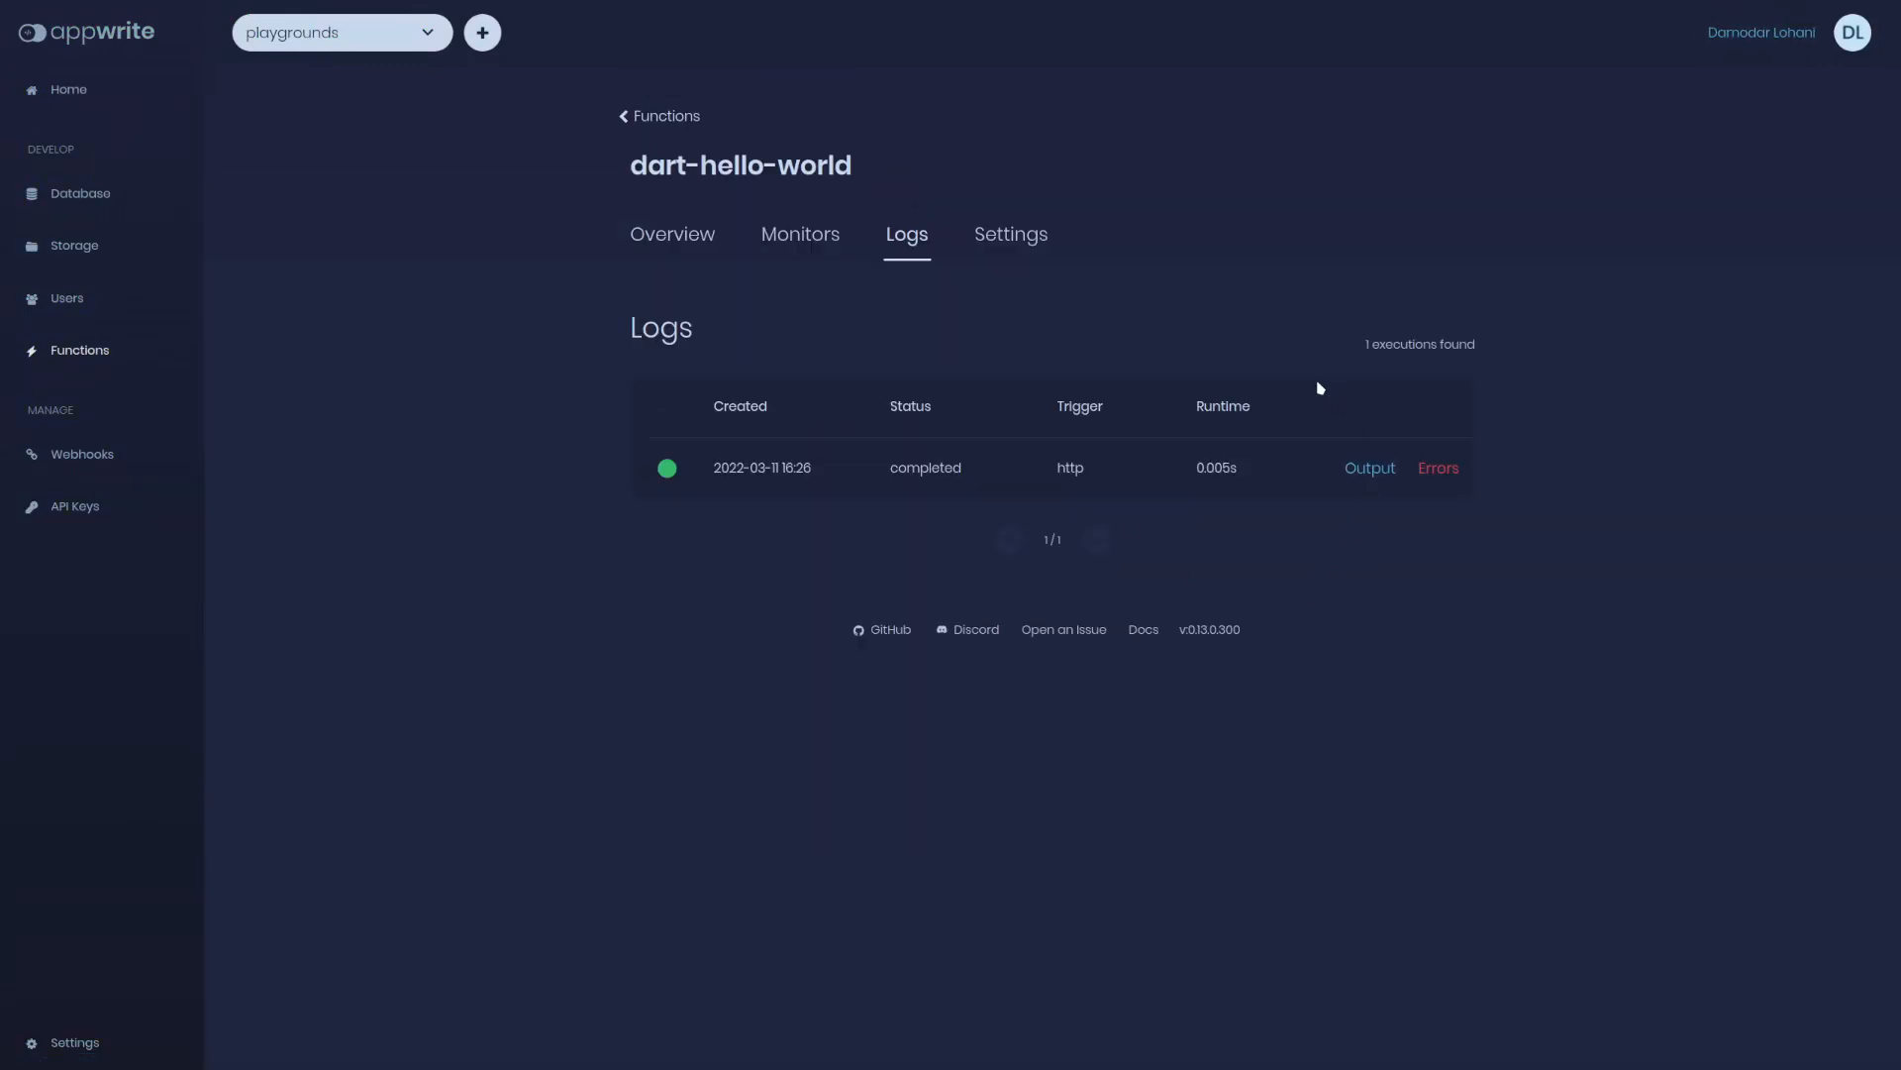
mouse_move(1179, 455)
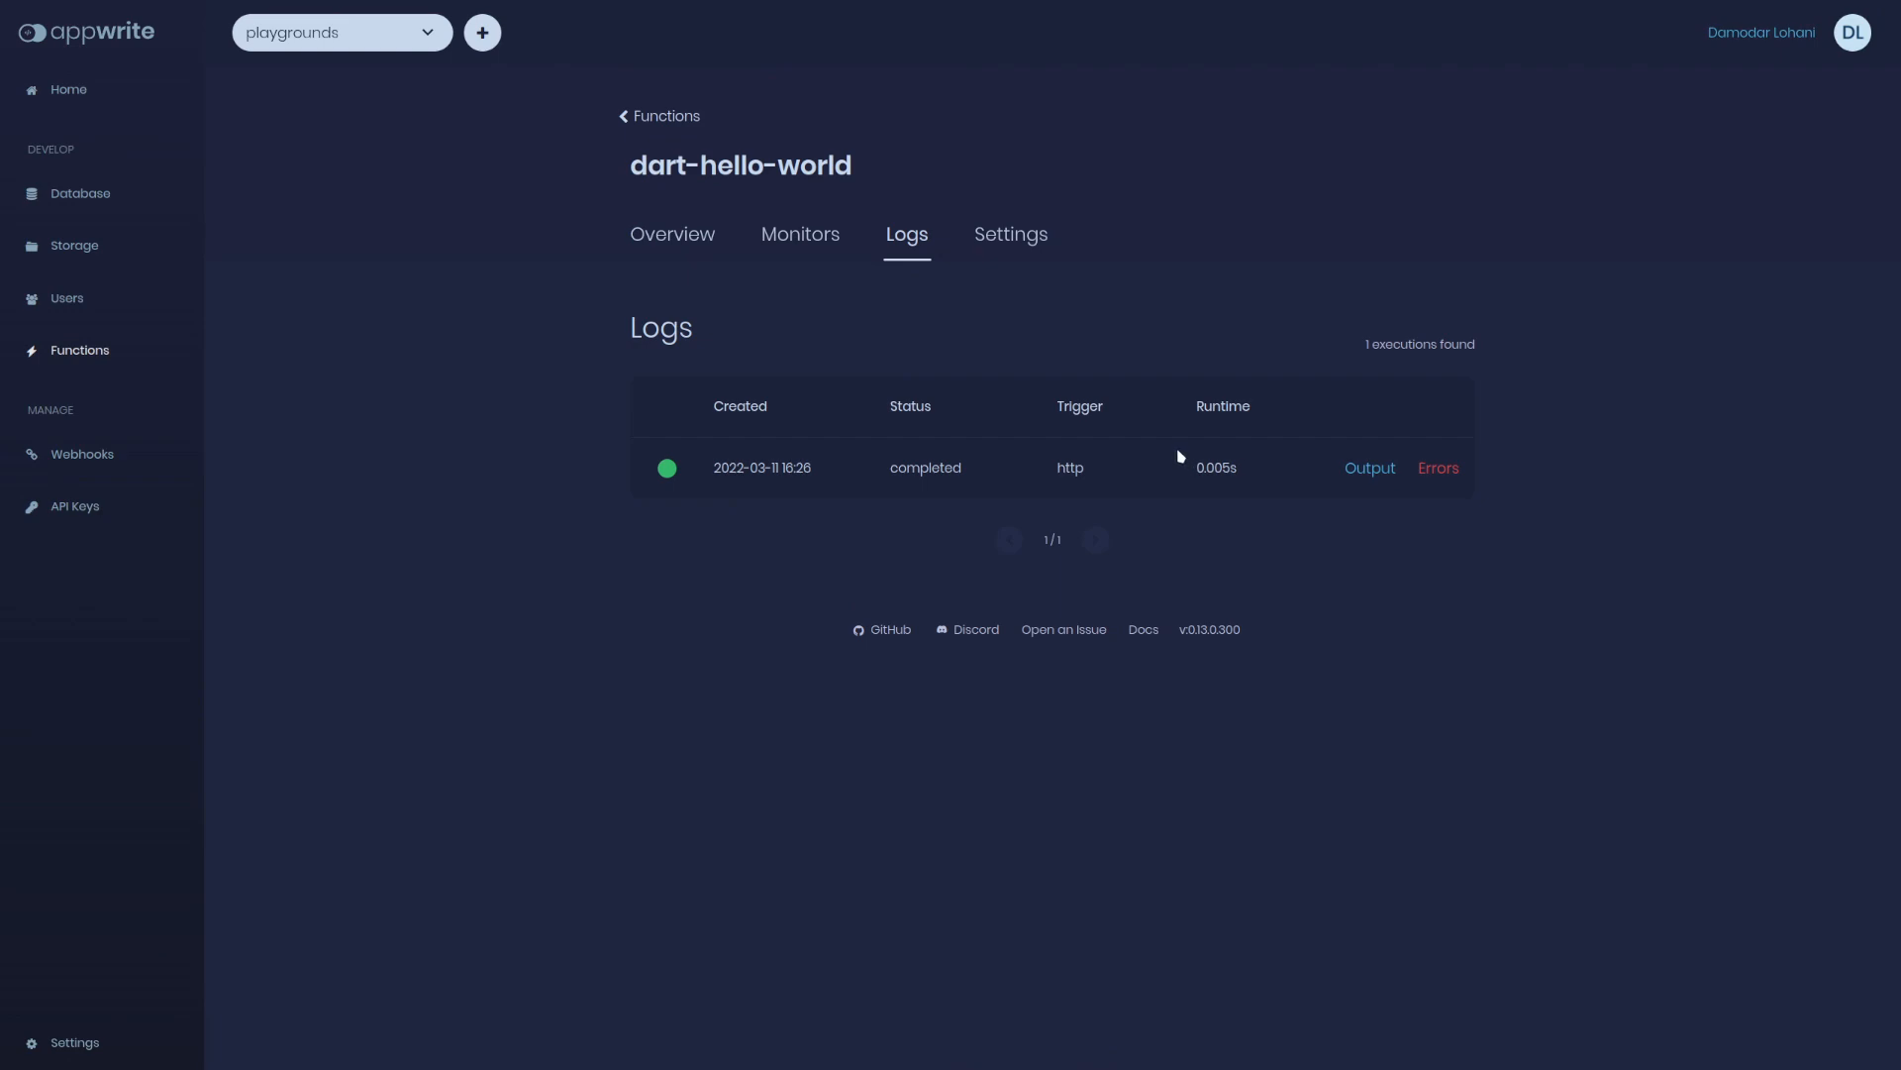
mouse_move(1169, 447)
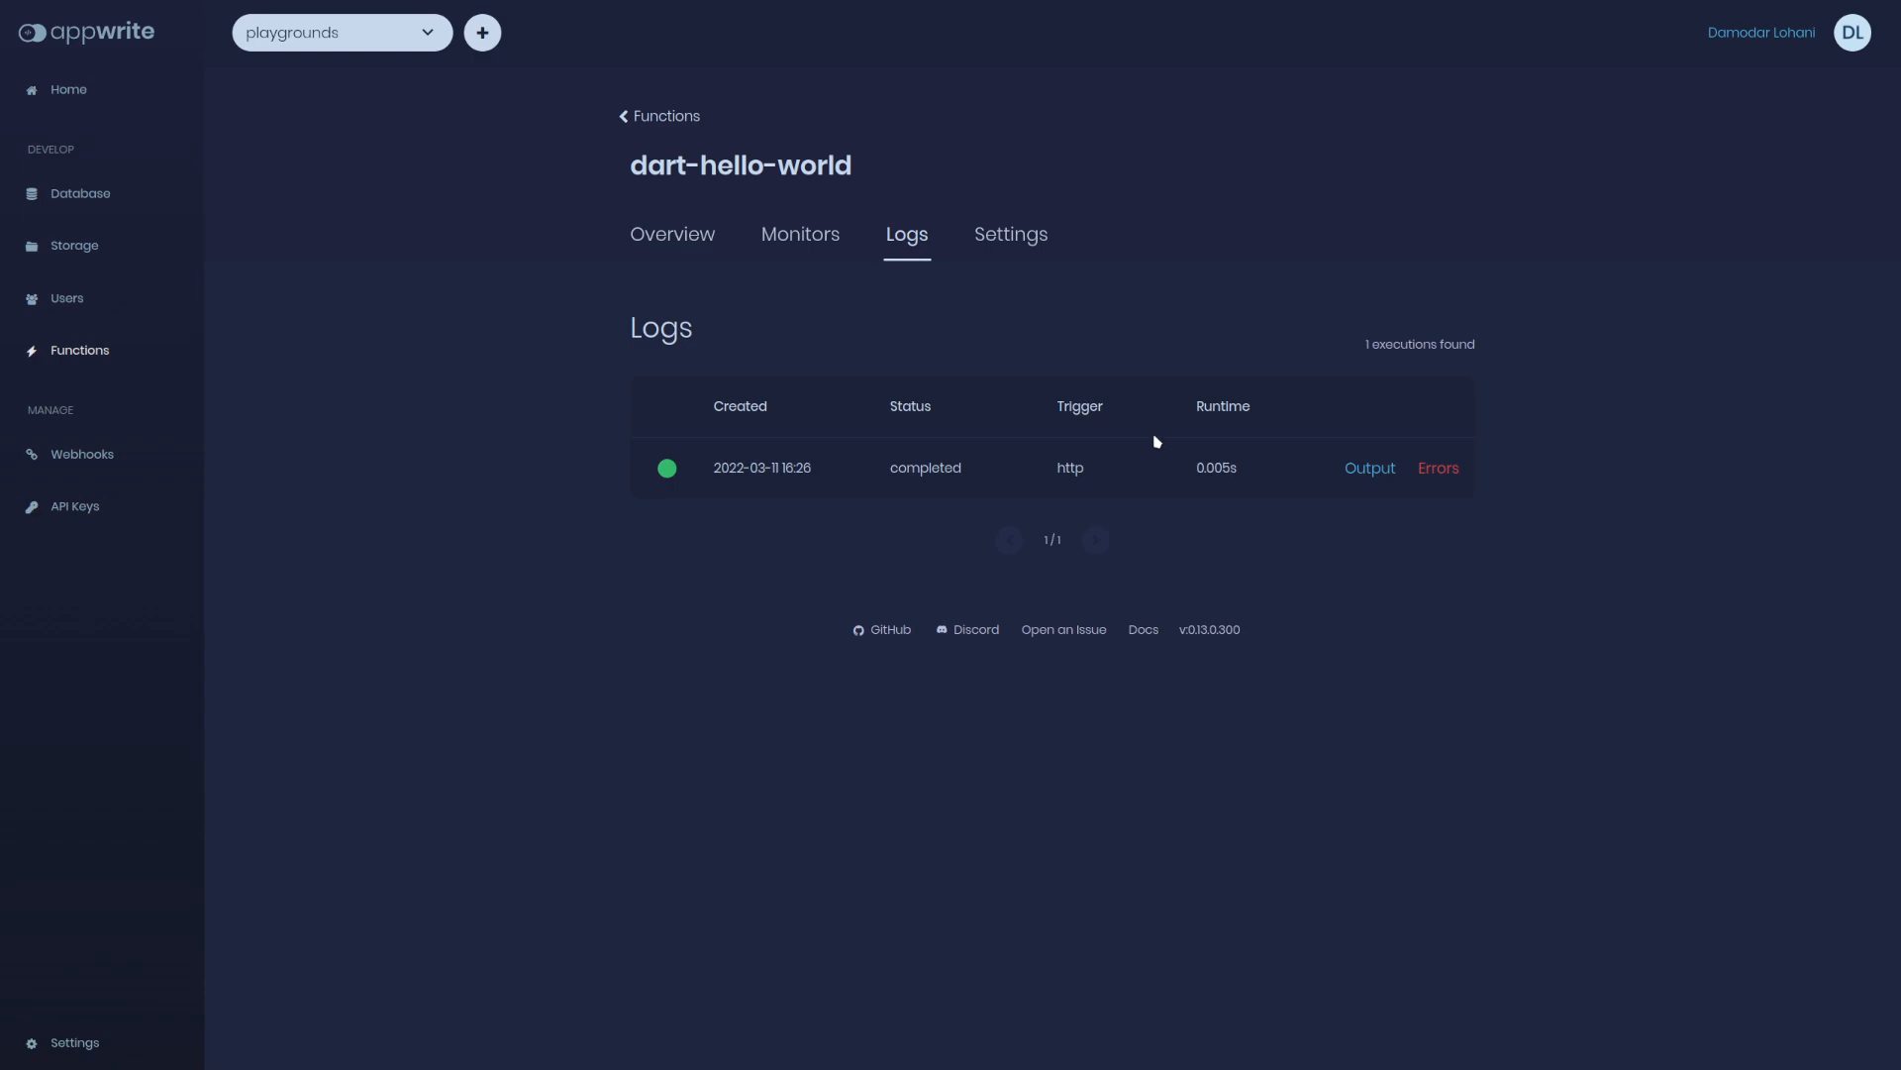
mouse_move(1141, 431)
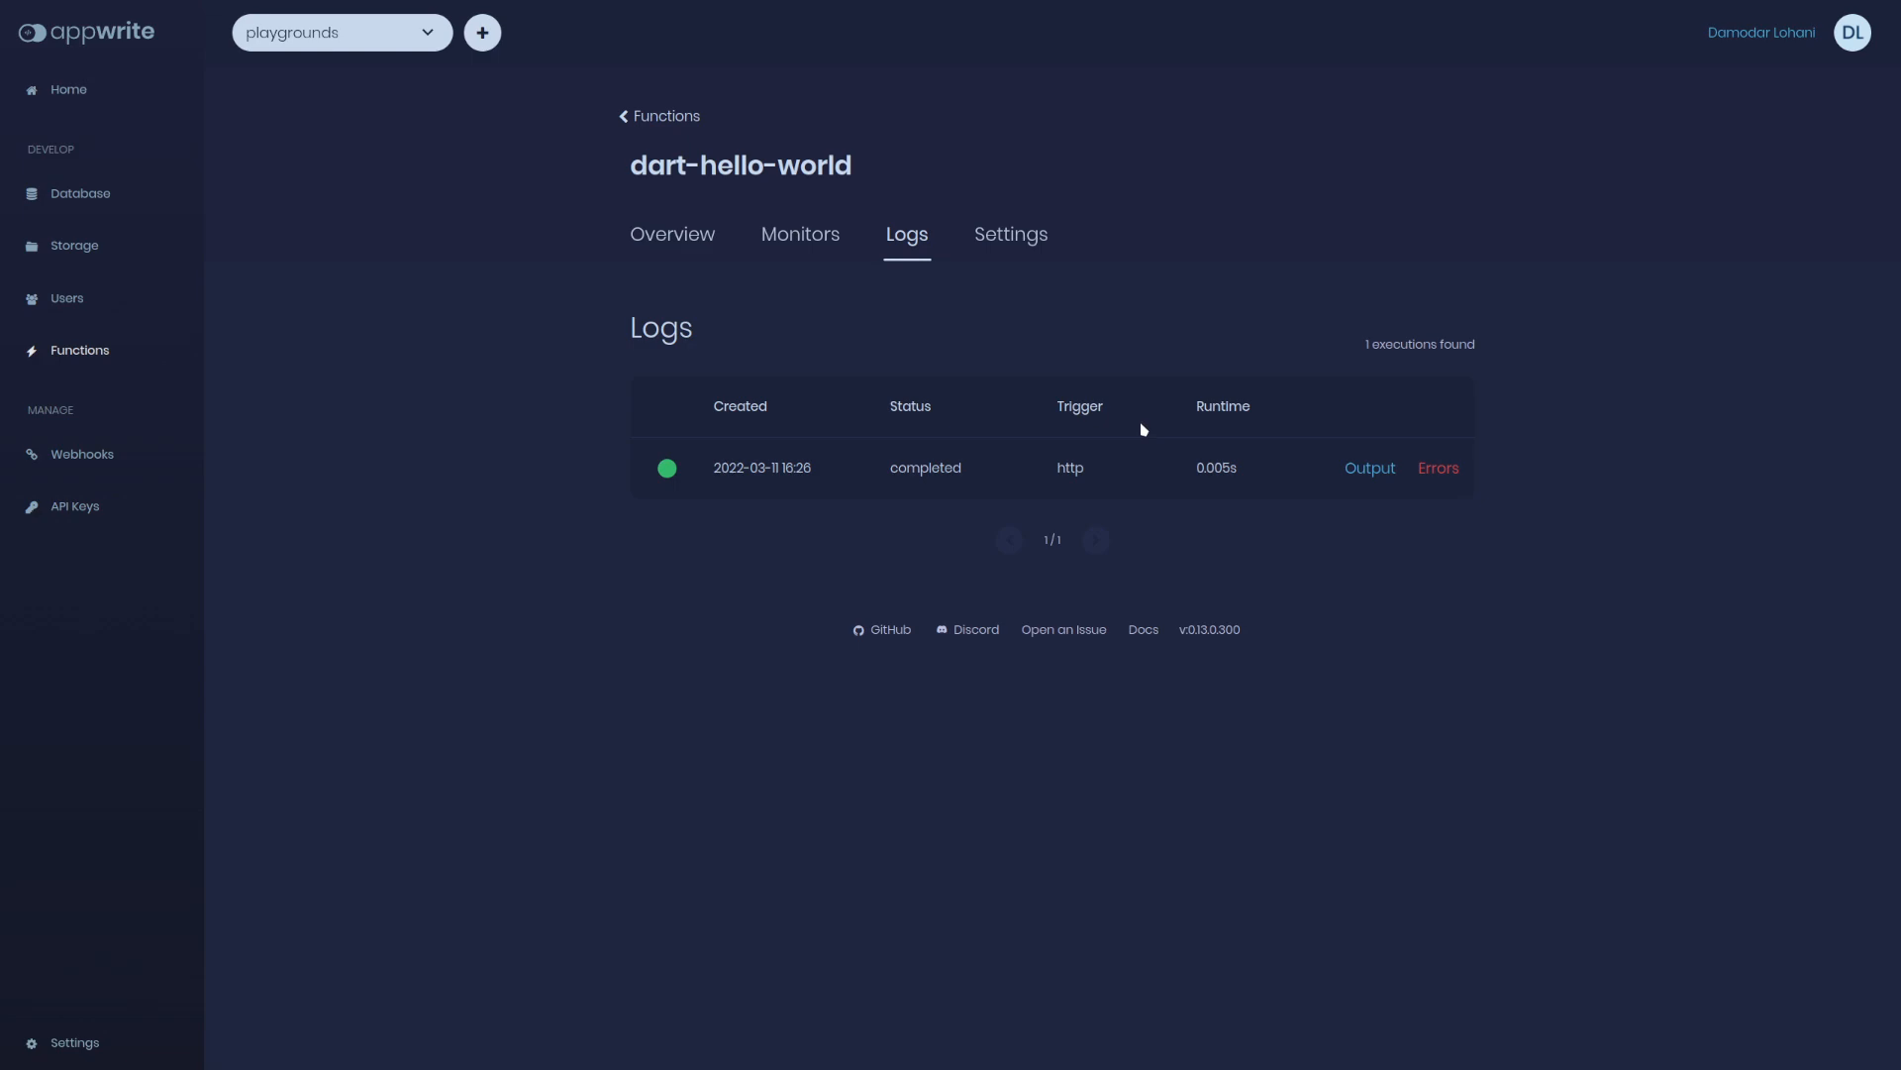
mouse_move(832, 315)
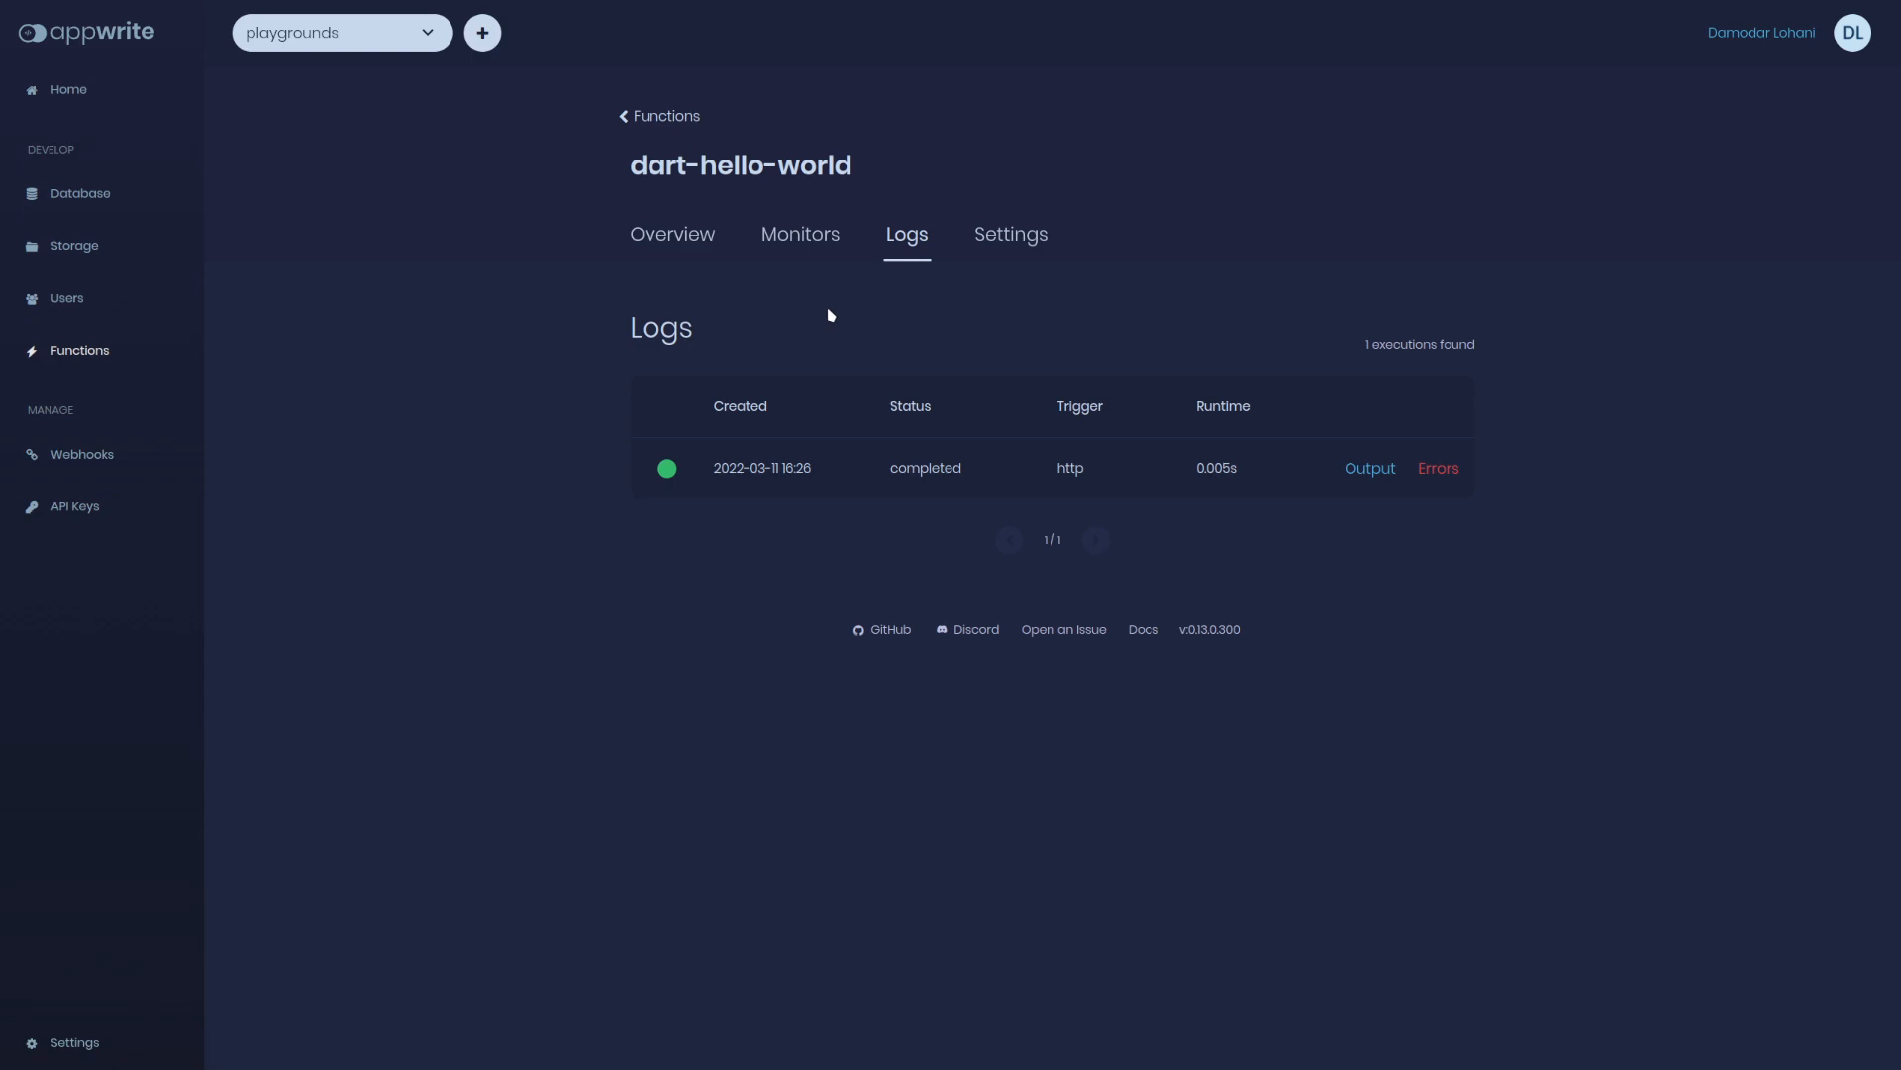
mouse_move(811, 304)
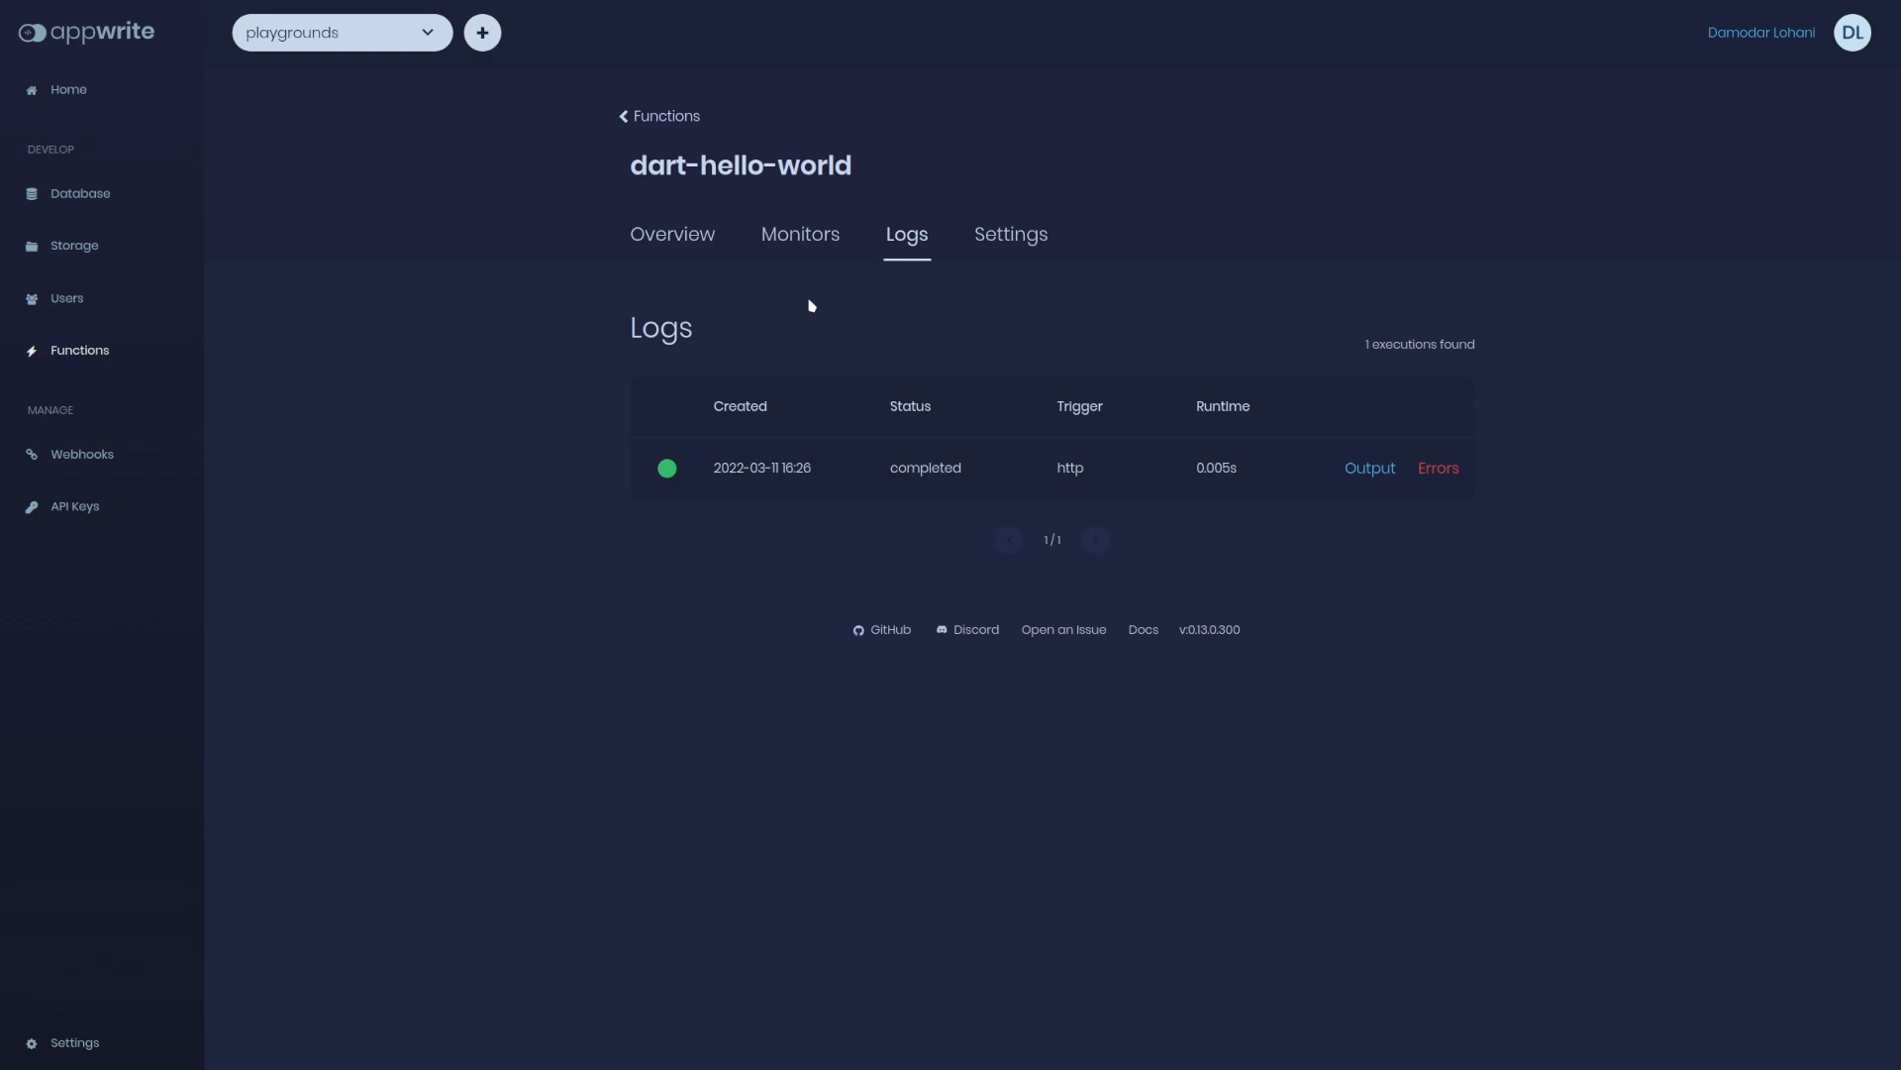
mouse_move(801, 325)
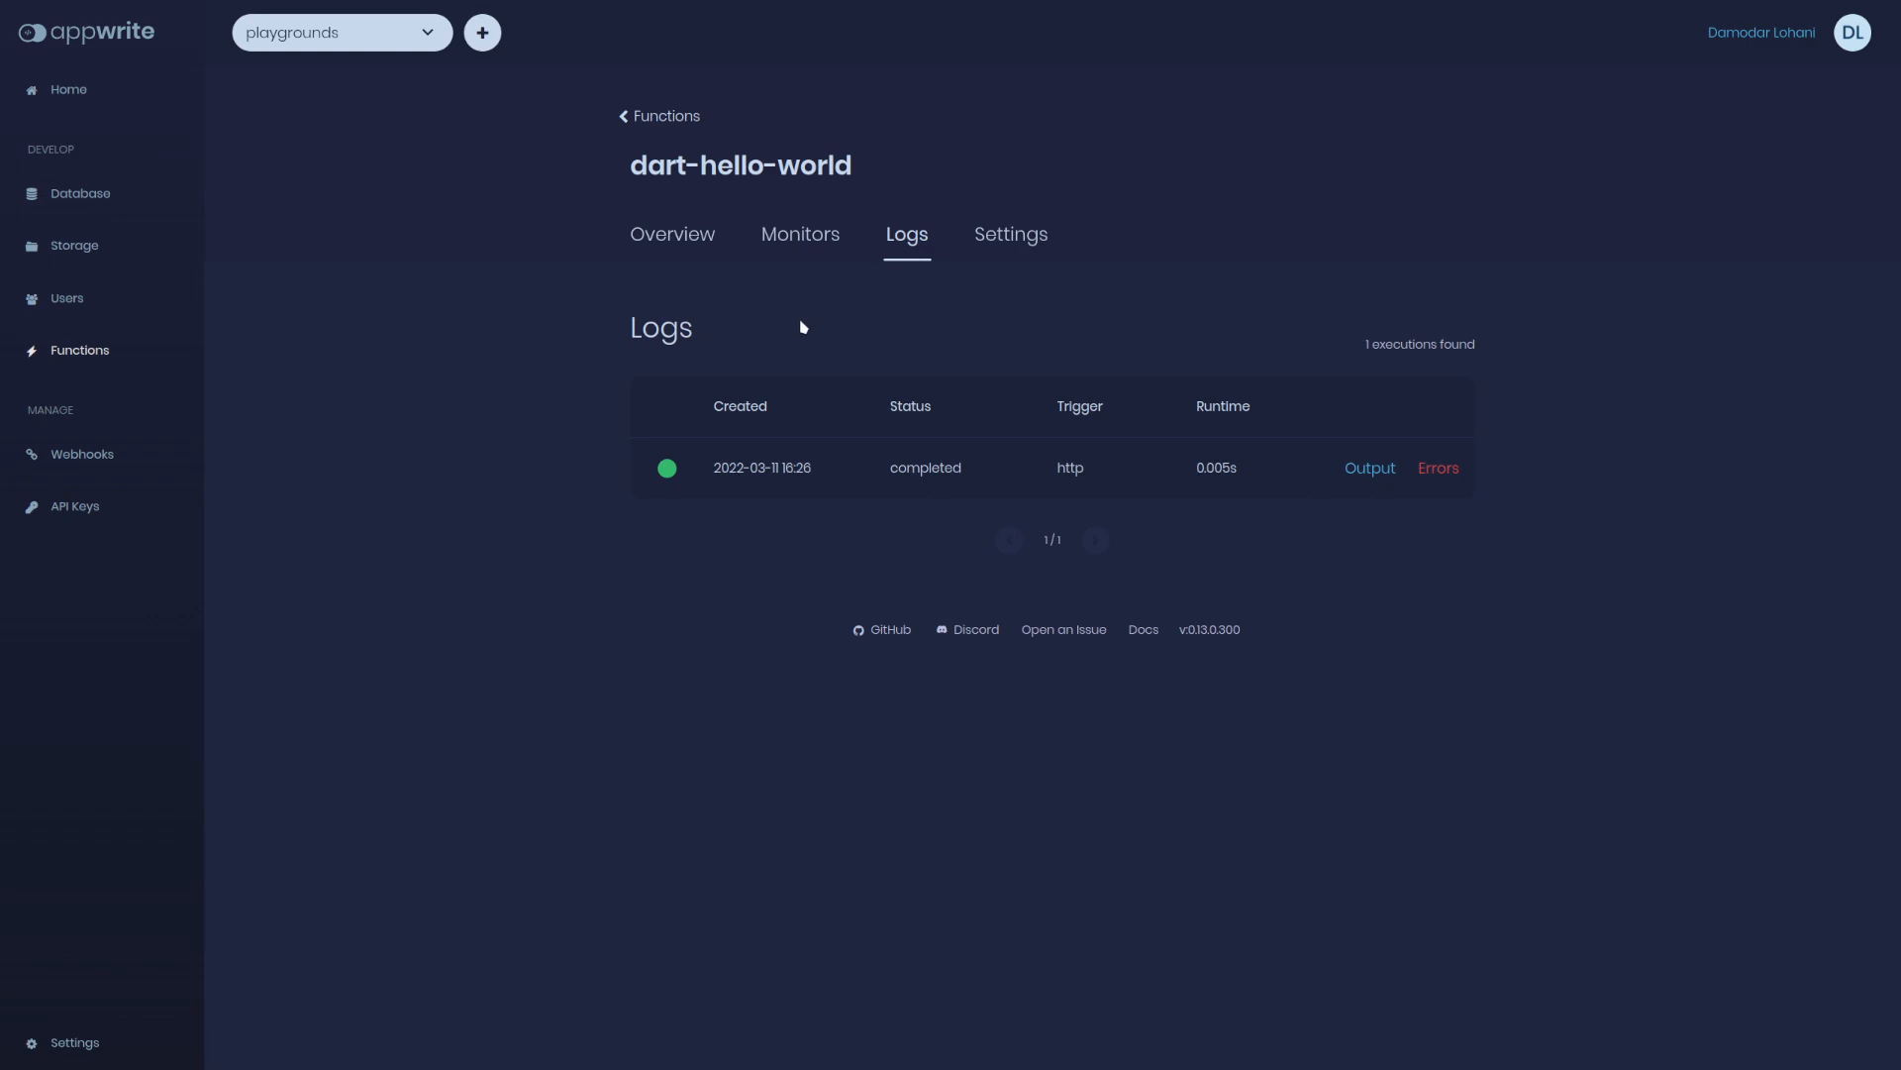
mouse_move(695, 249)
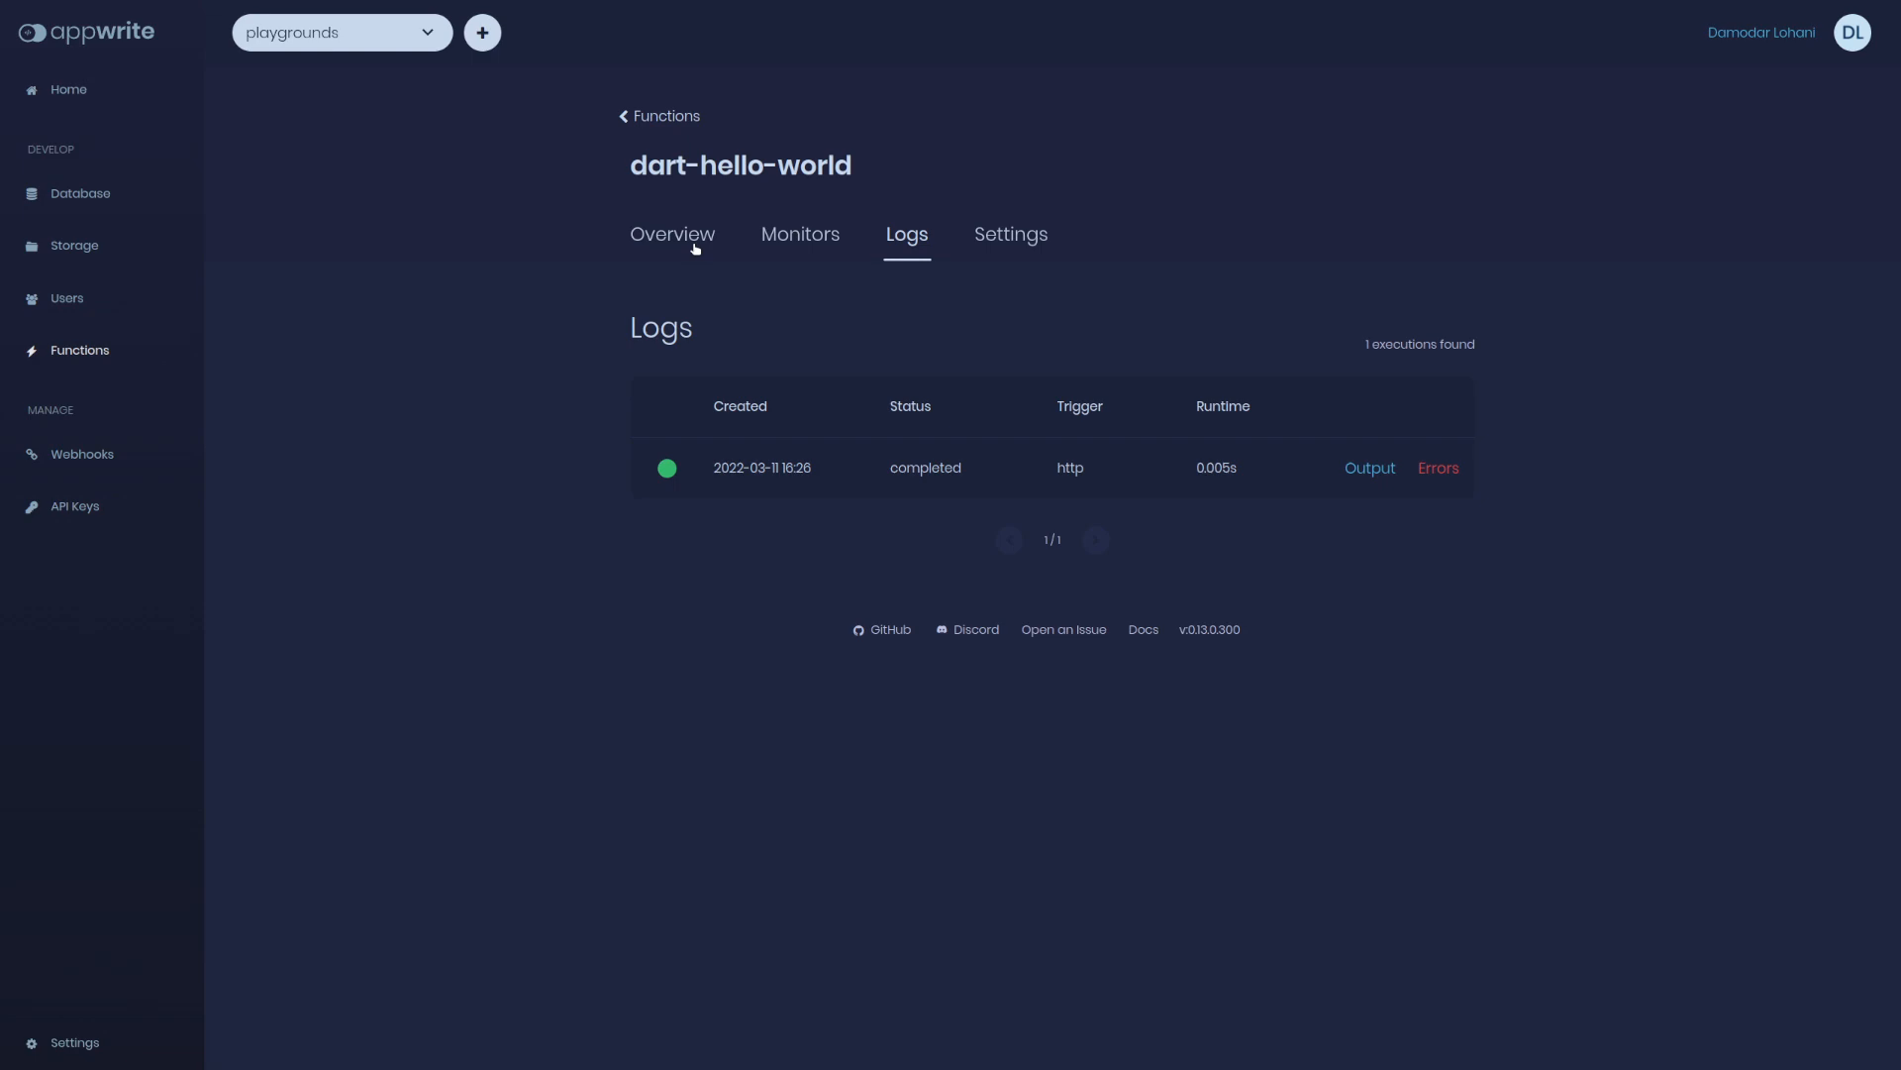
click(671, 233)
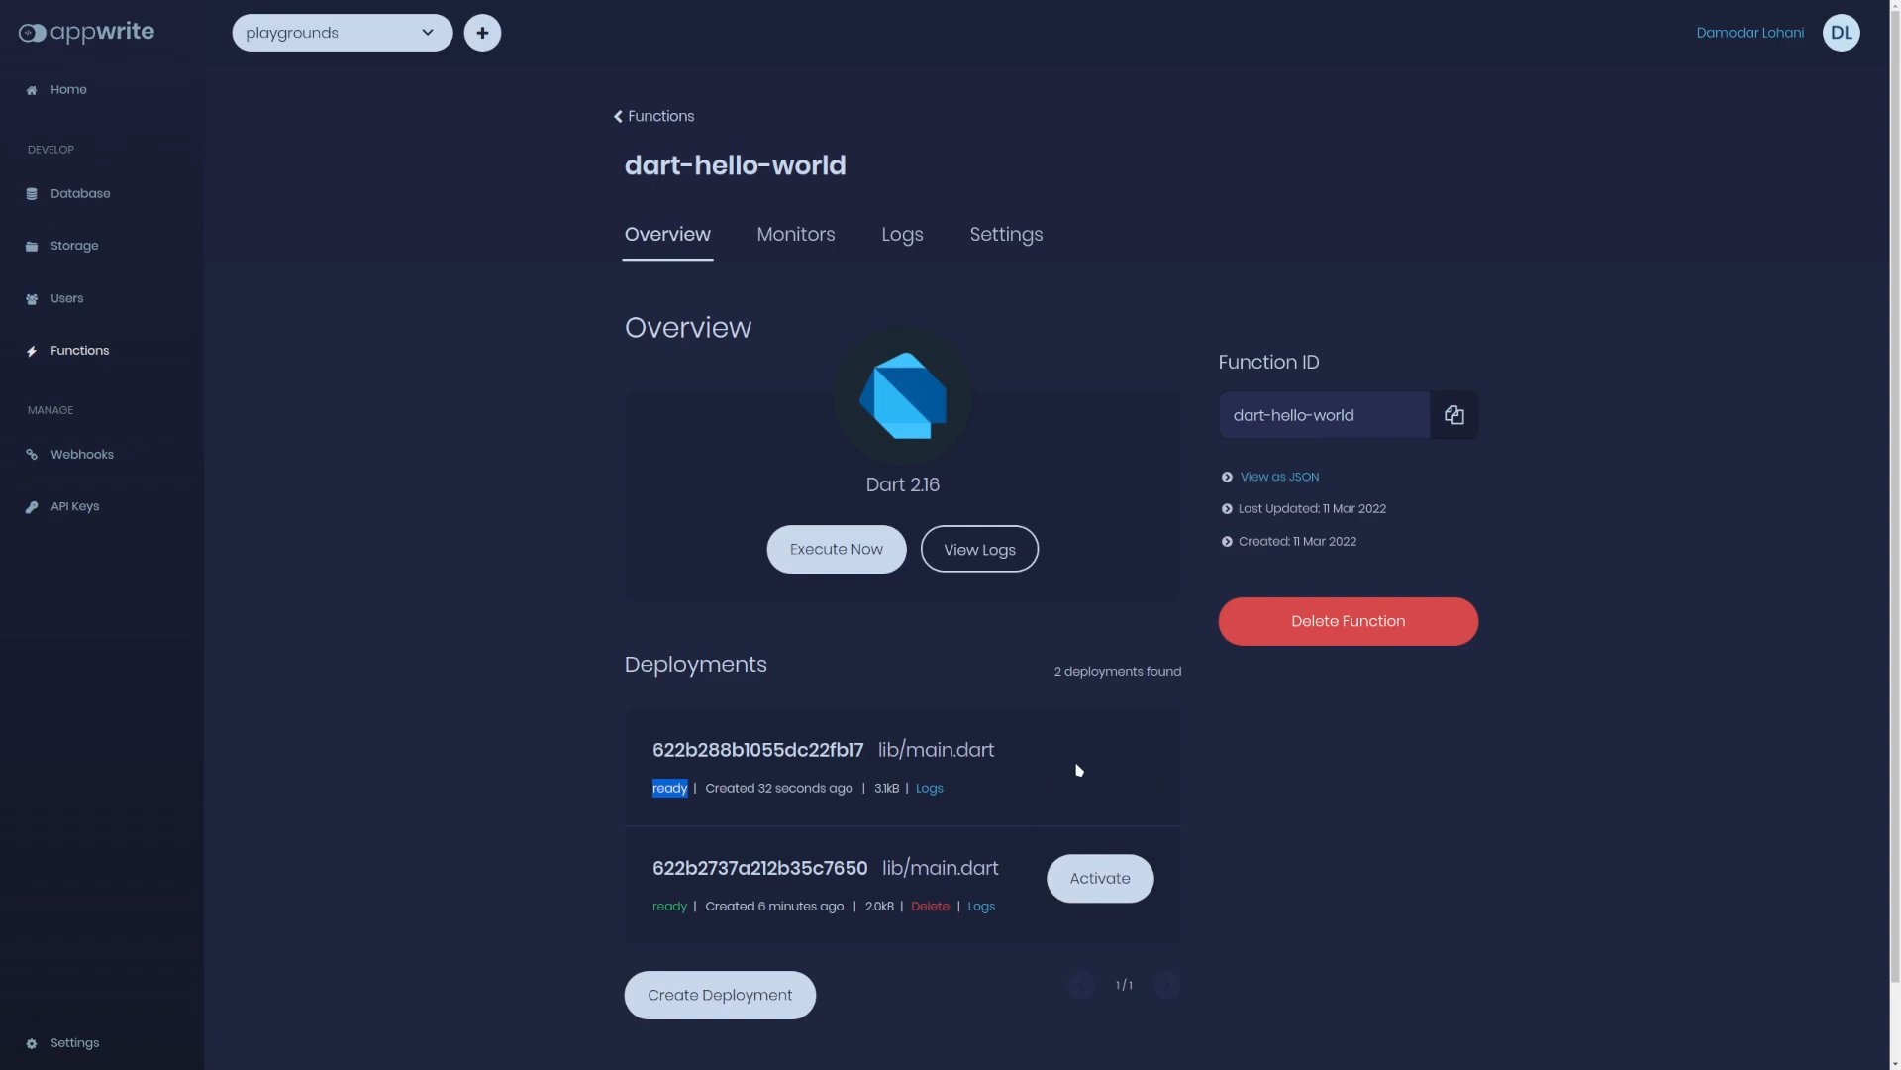
click(834, 547)
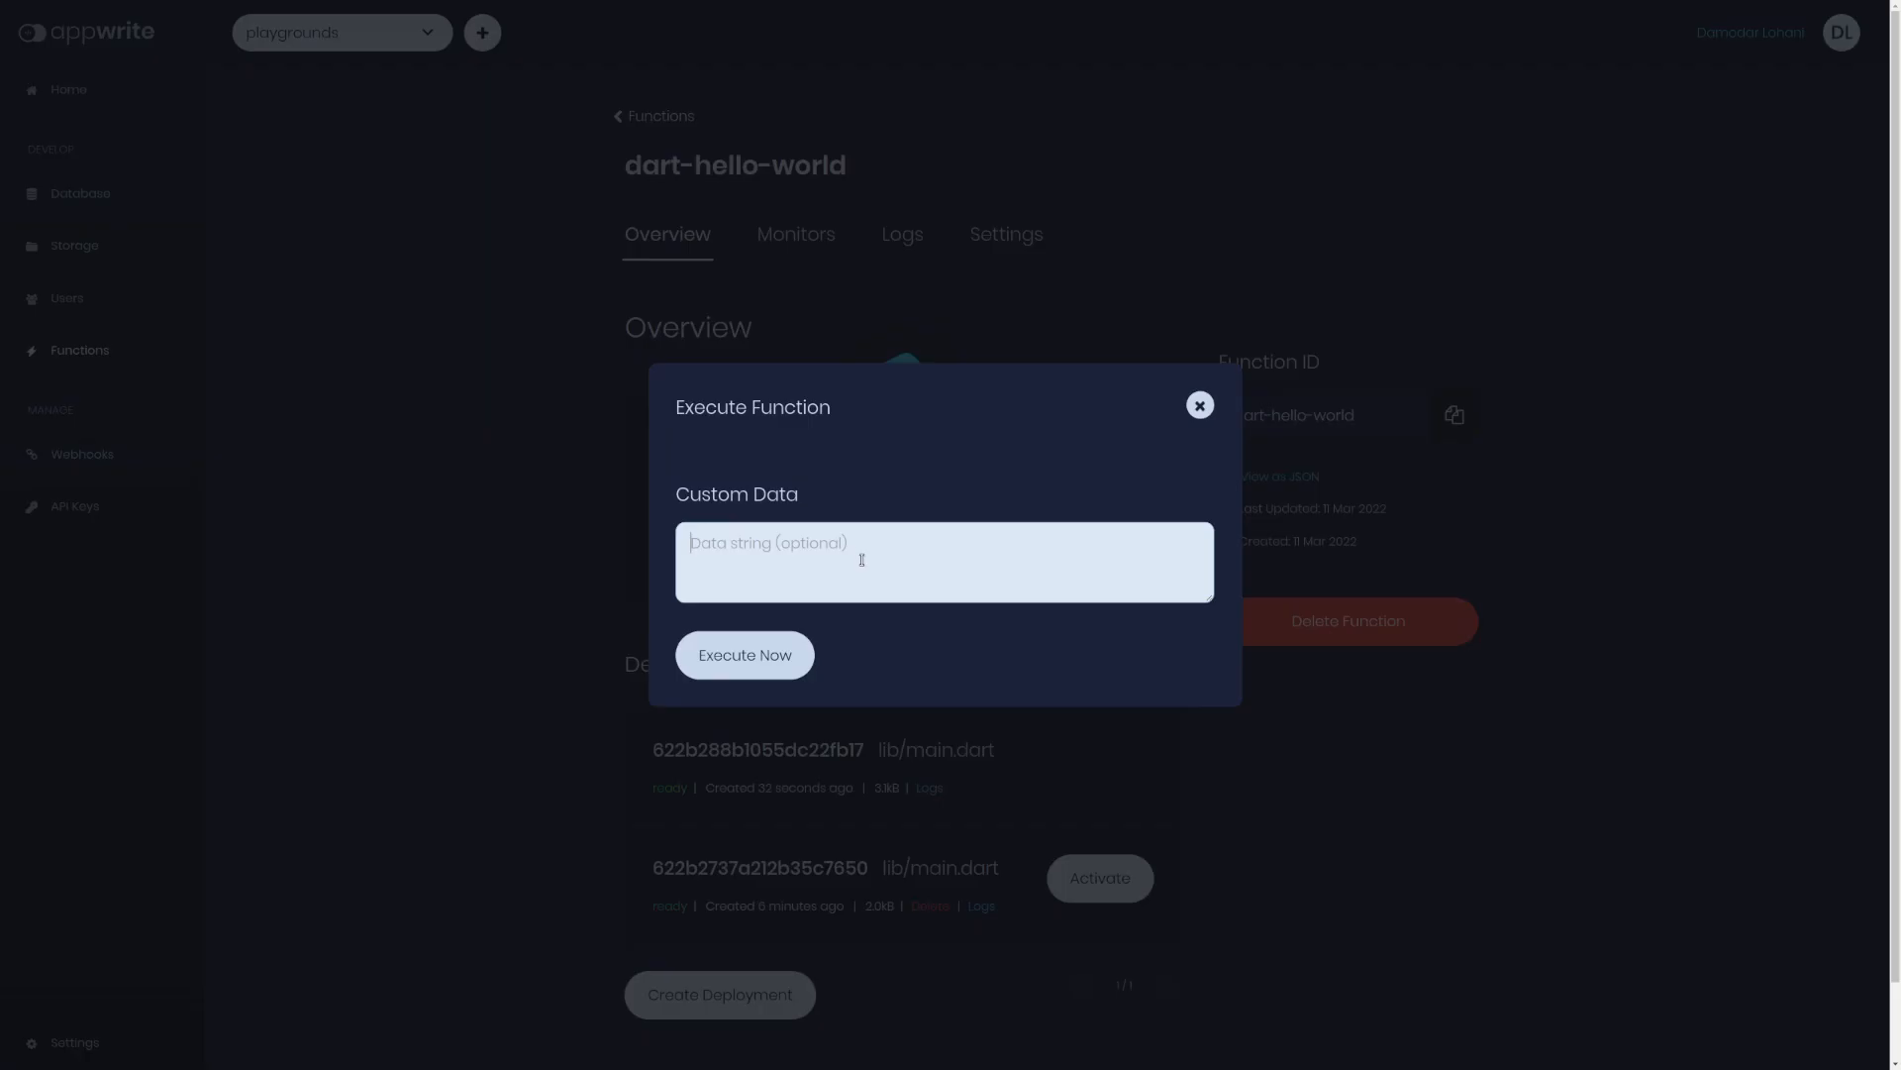
click(744, 654)
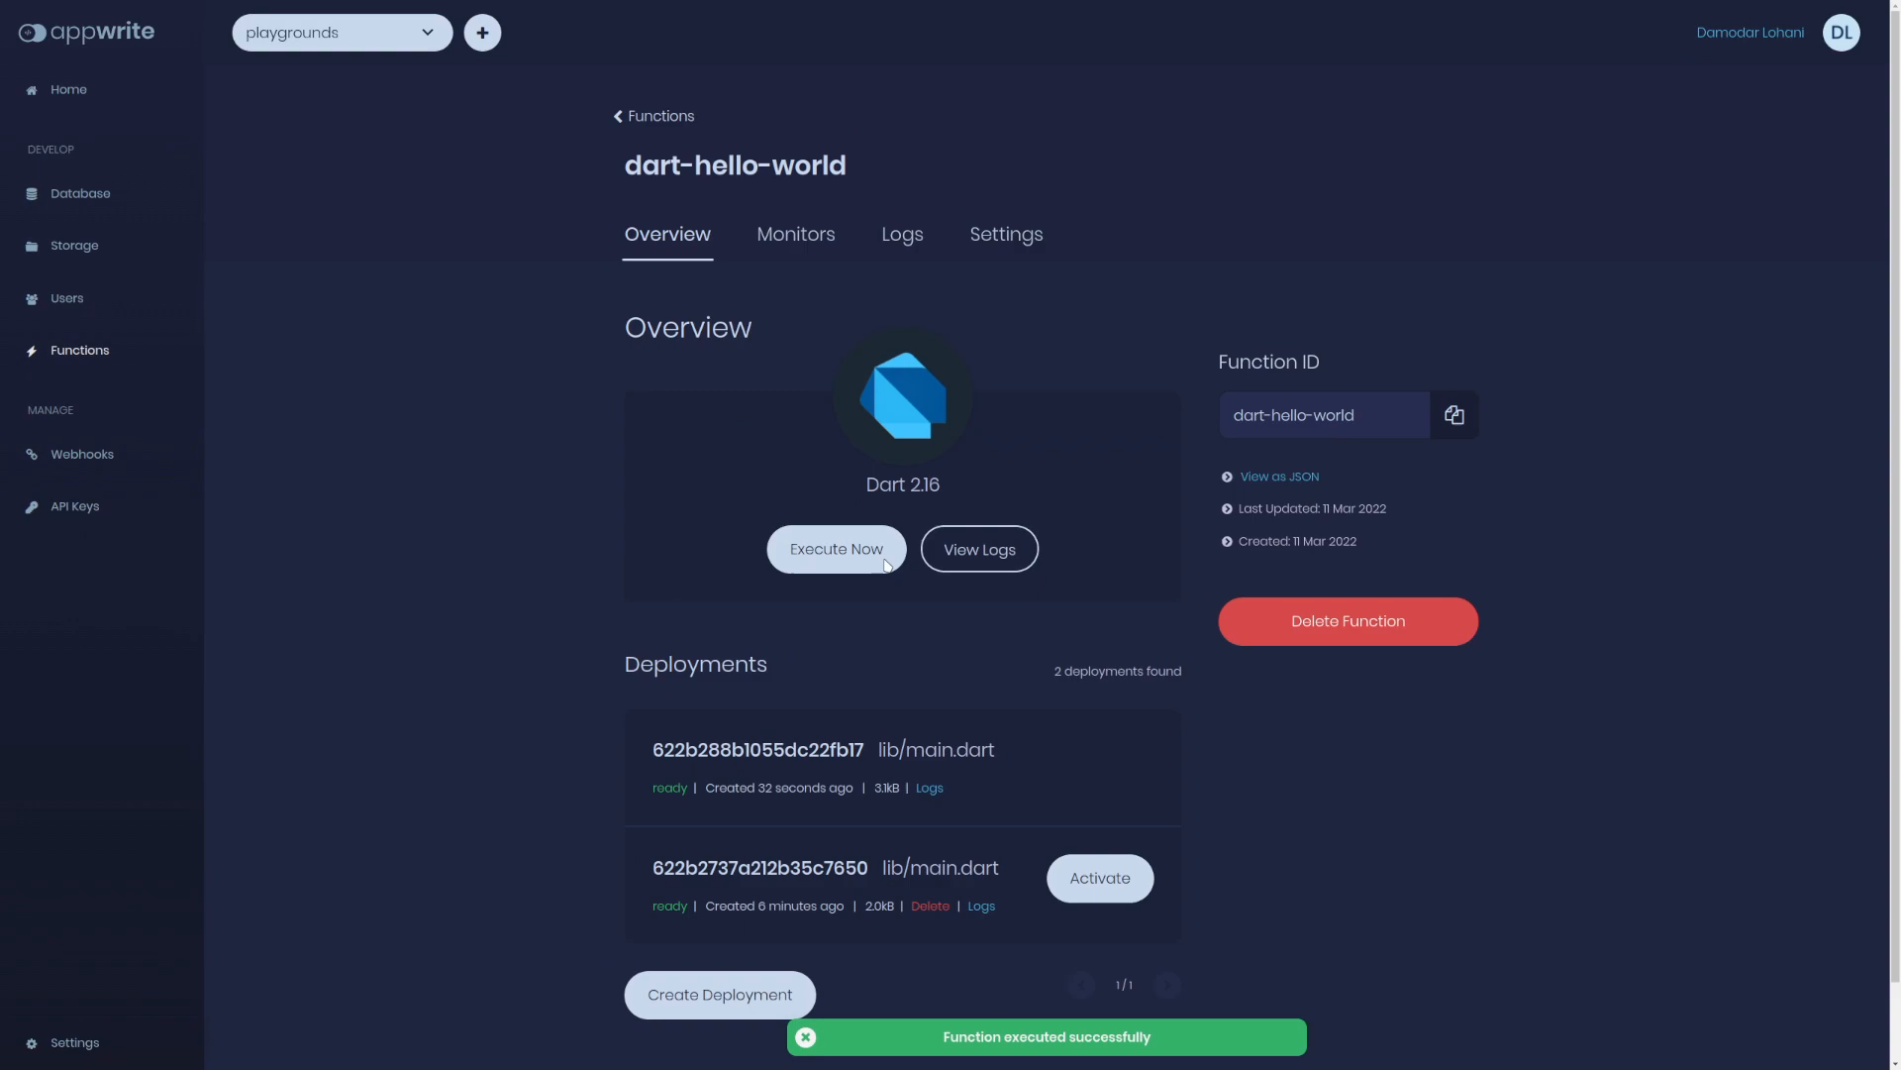
click(904, 234)
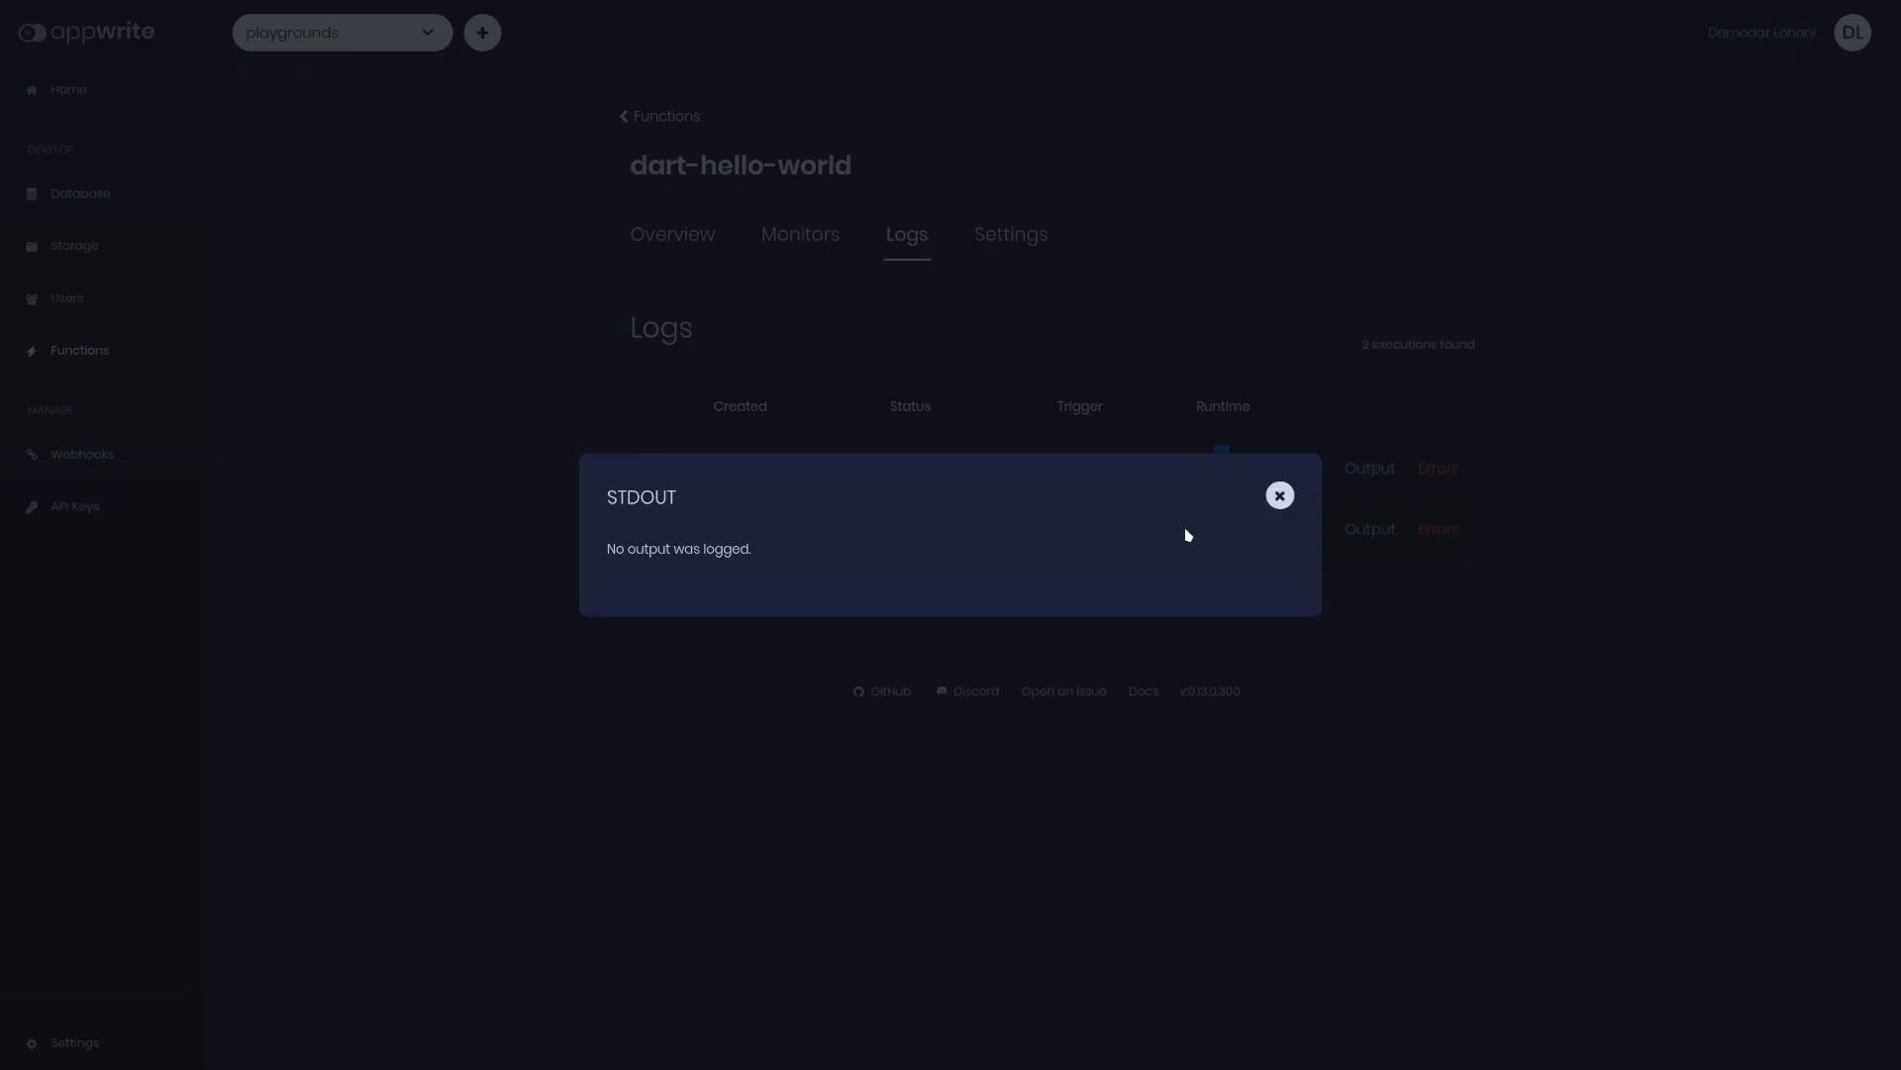
click(1437, 466)
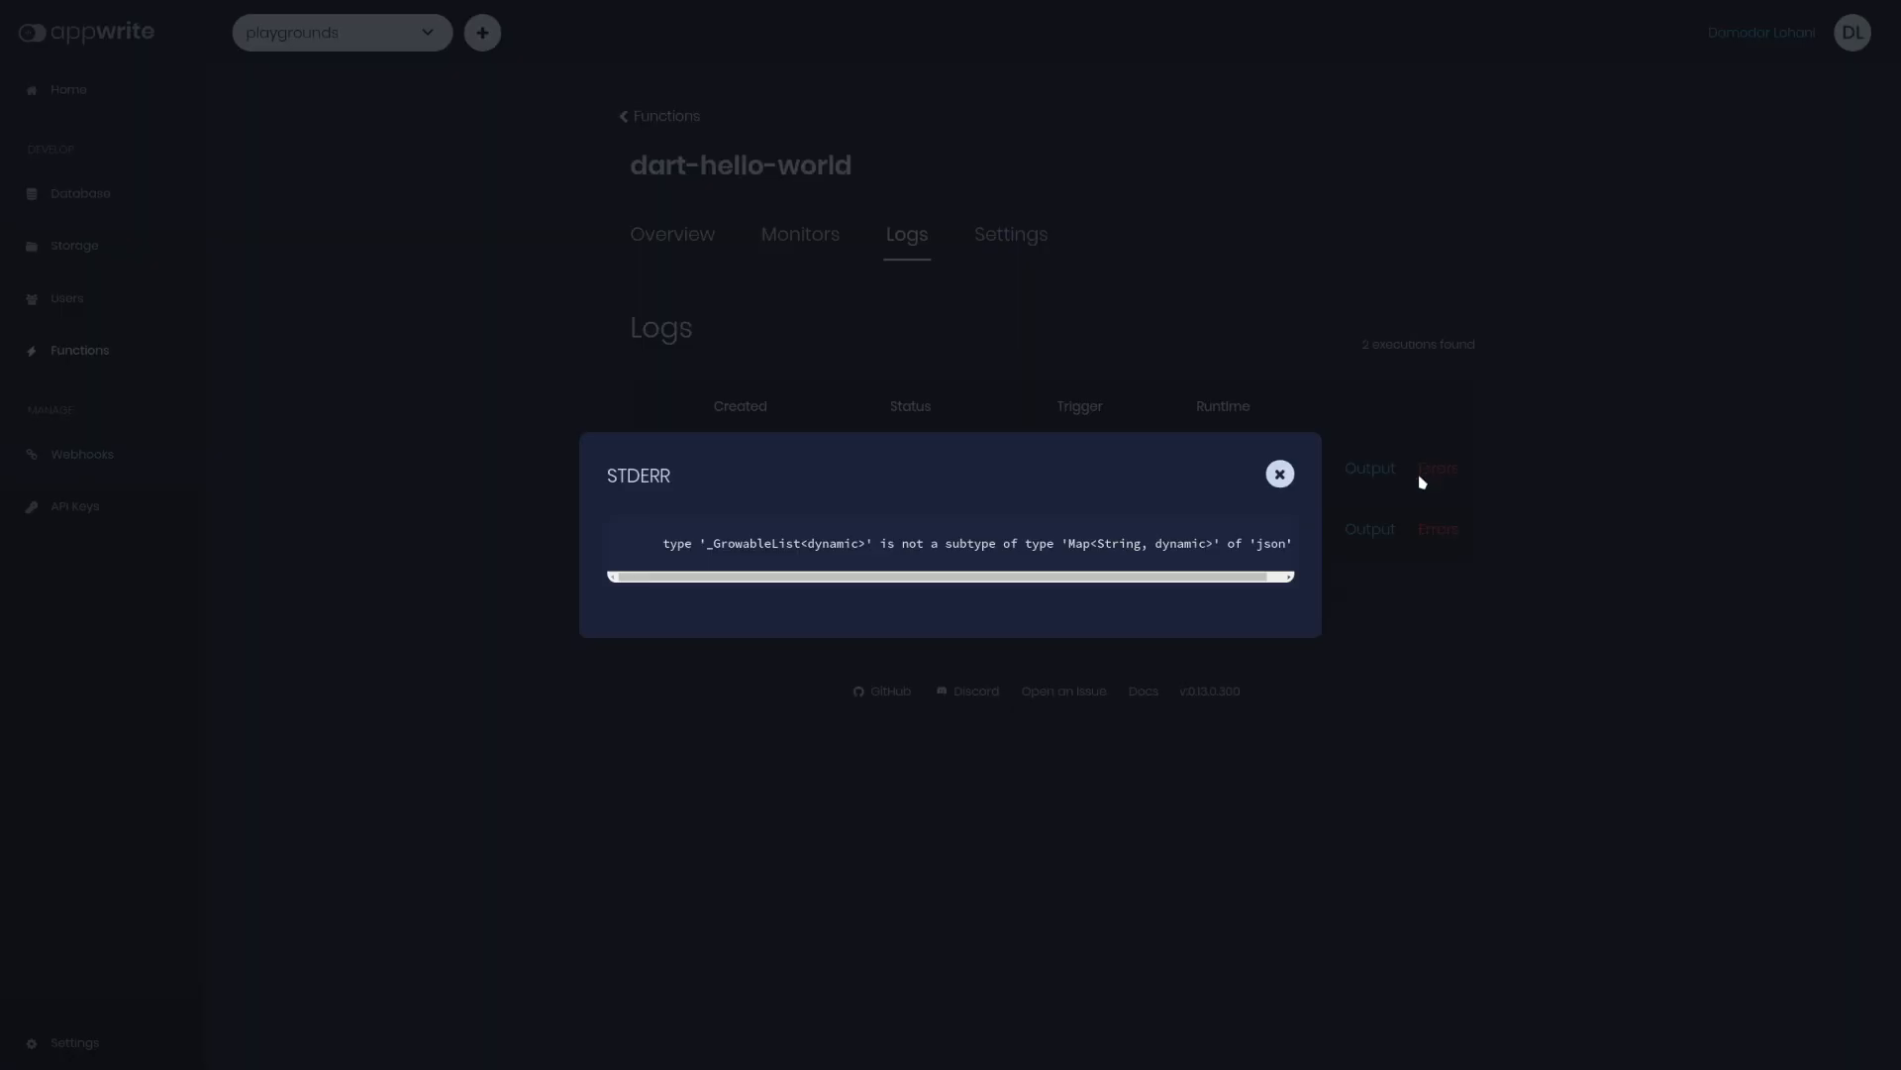
mouse_move(800, 562)
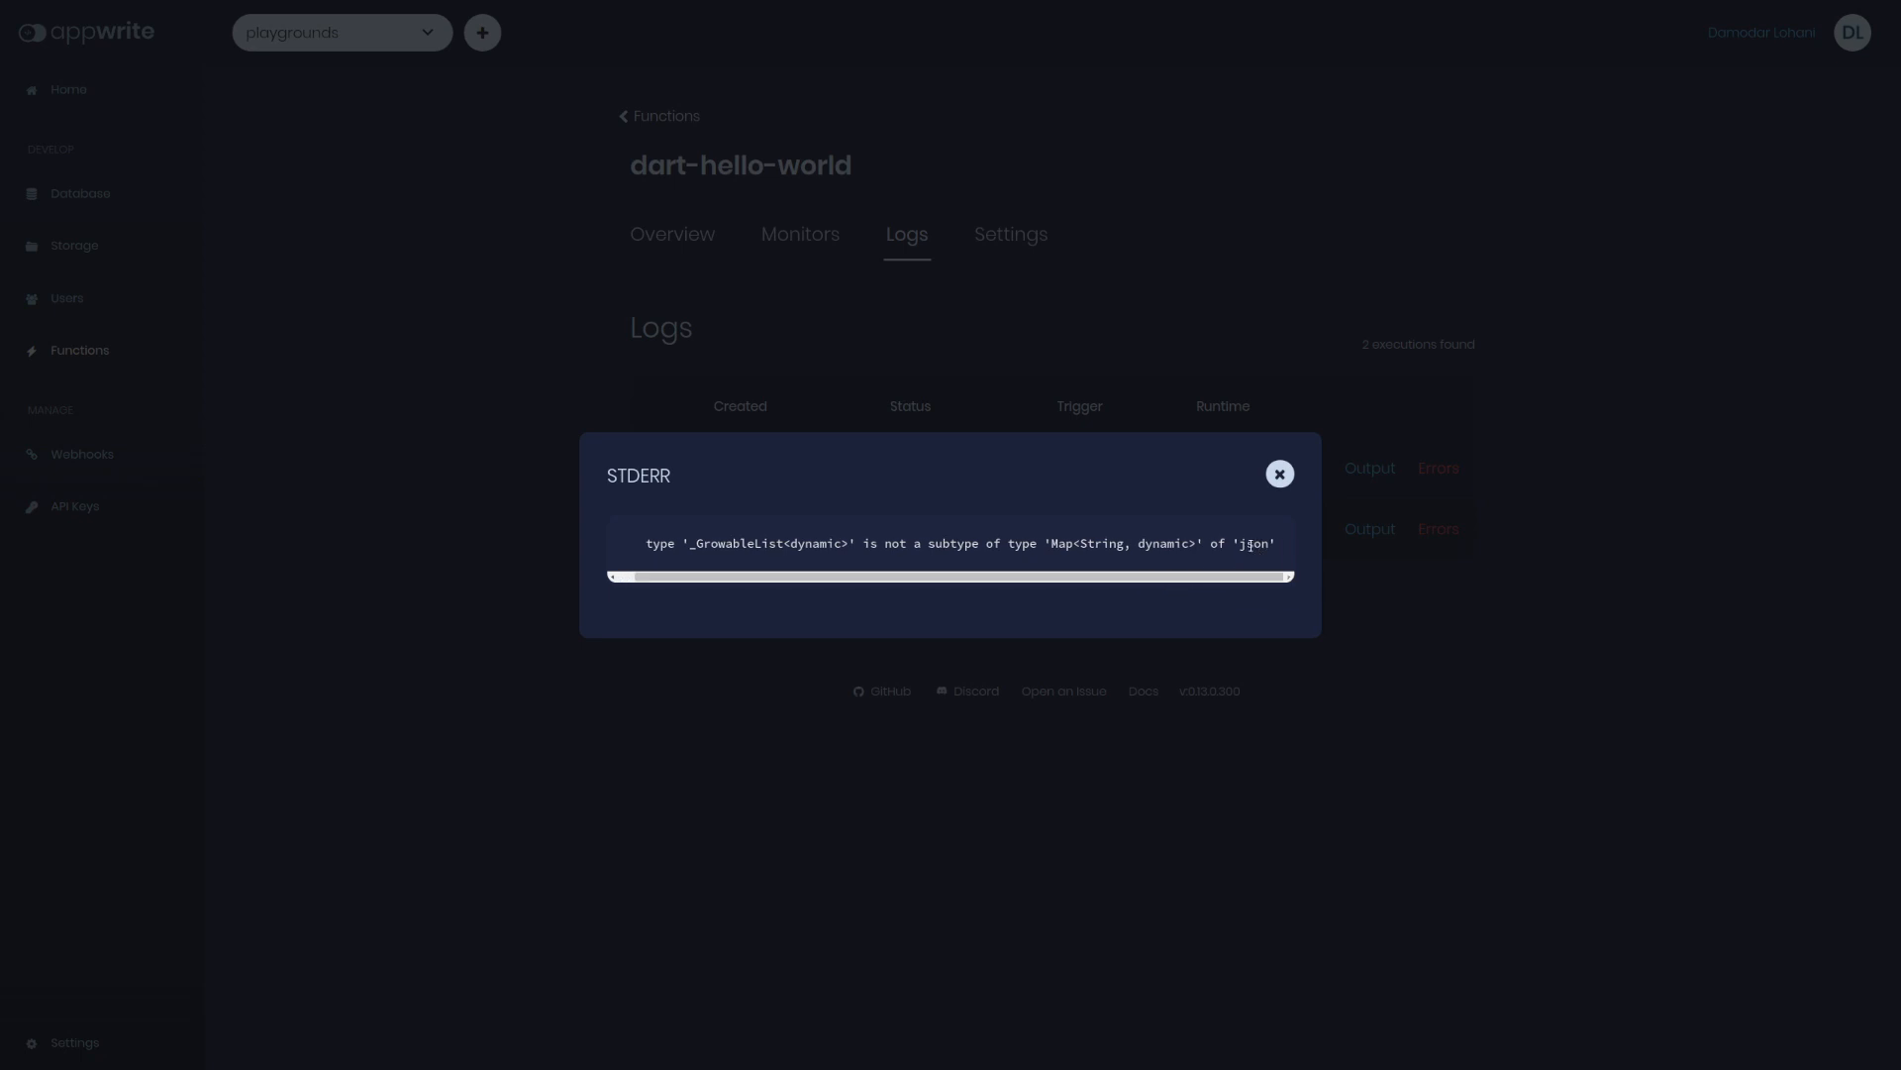
click(1279, 473)
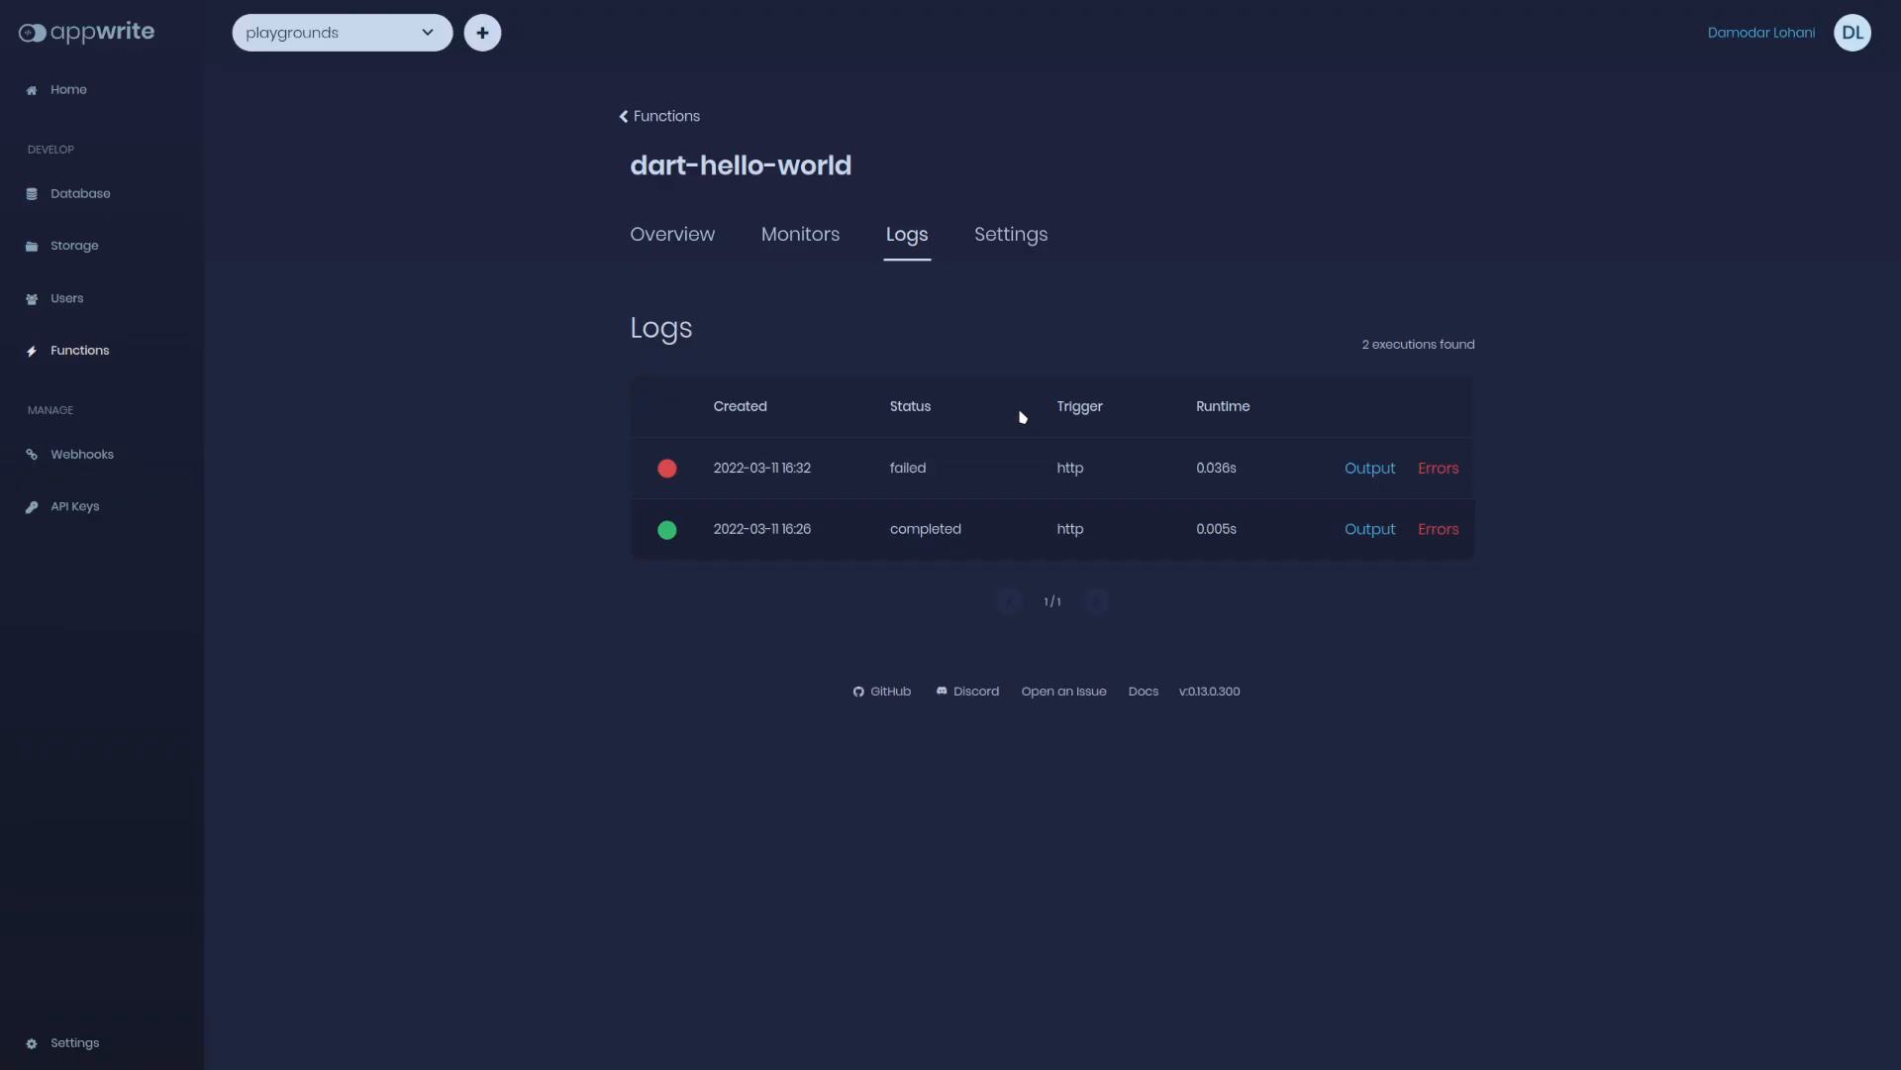
mouse_move(737, 328)
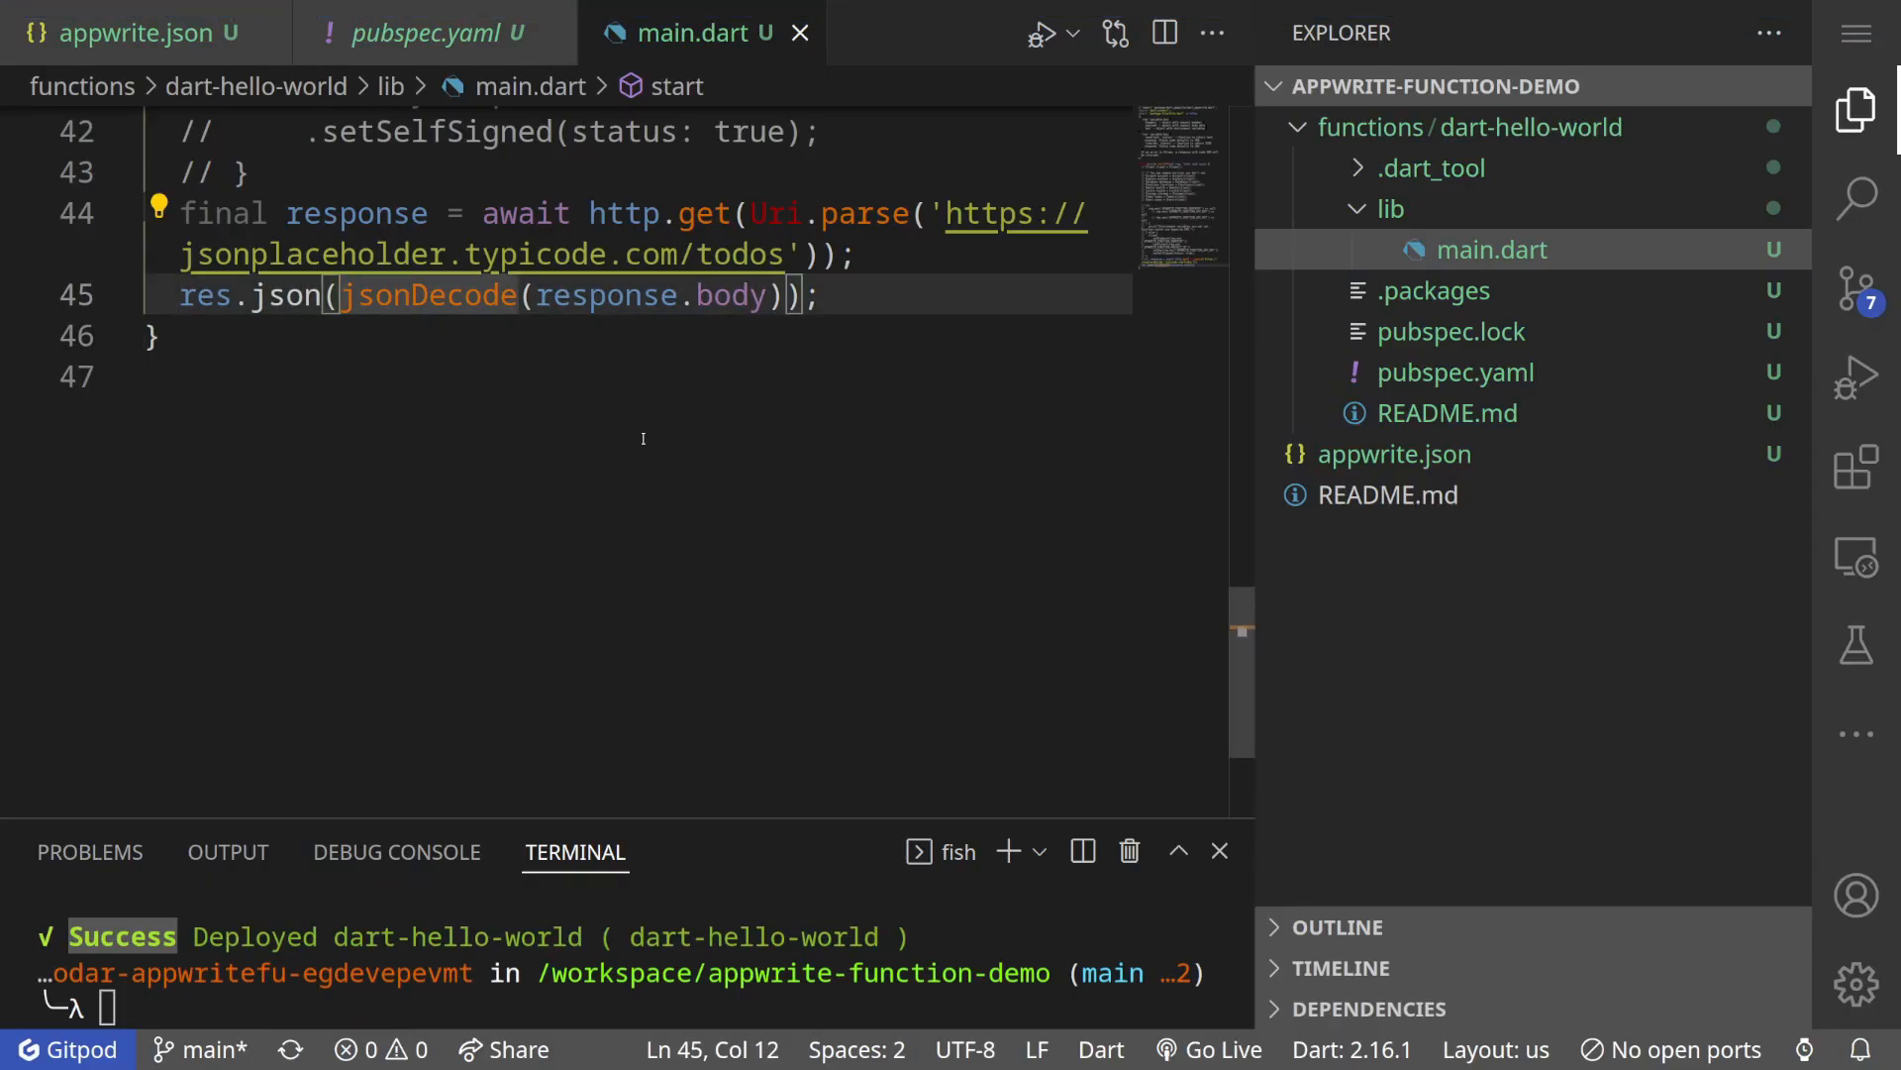
- Wrap jsonDecode(response.body) in <String, dynamic>{"data": ...} inside res.json and format main.dart
text({:)
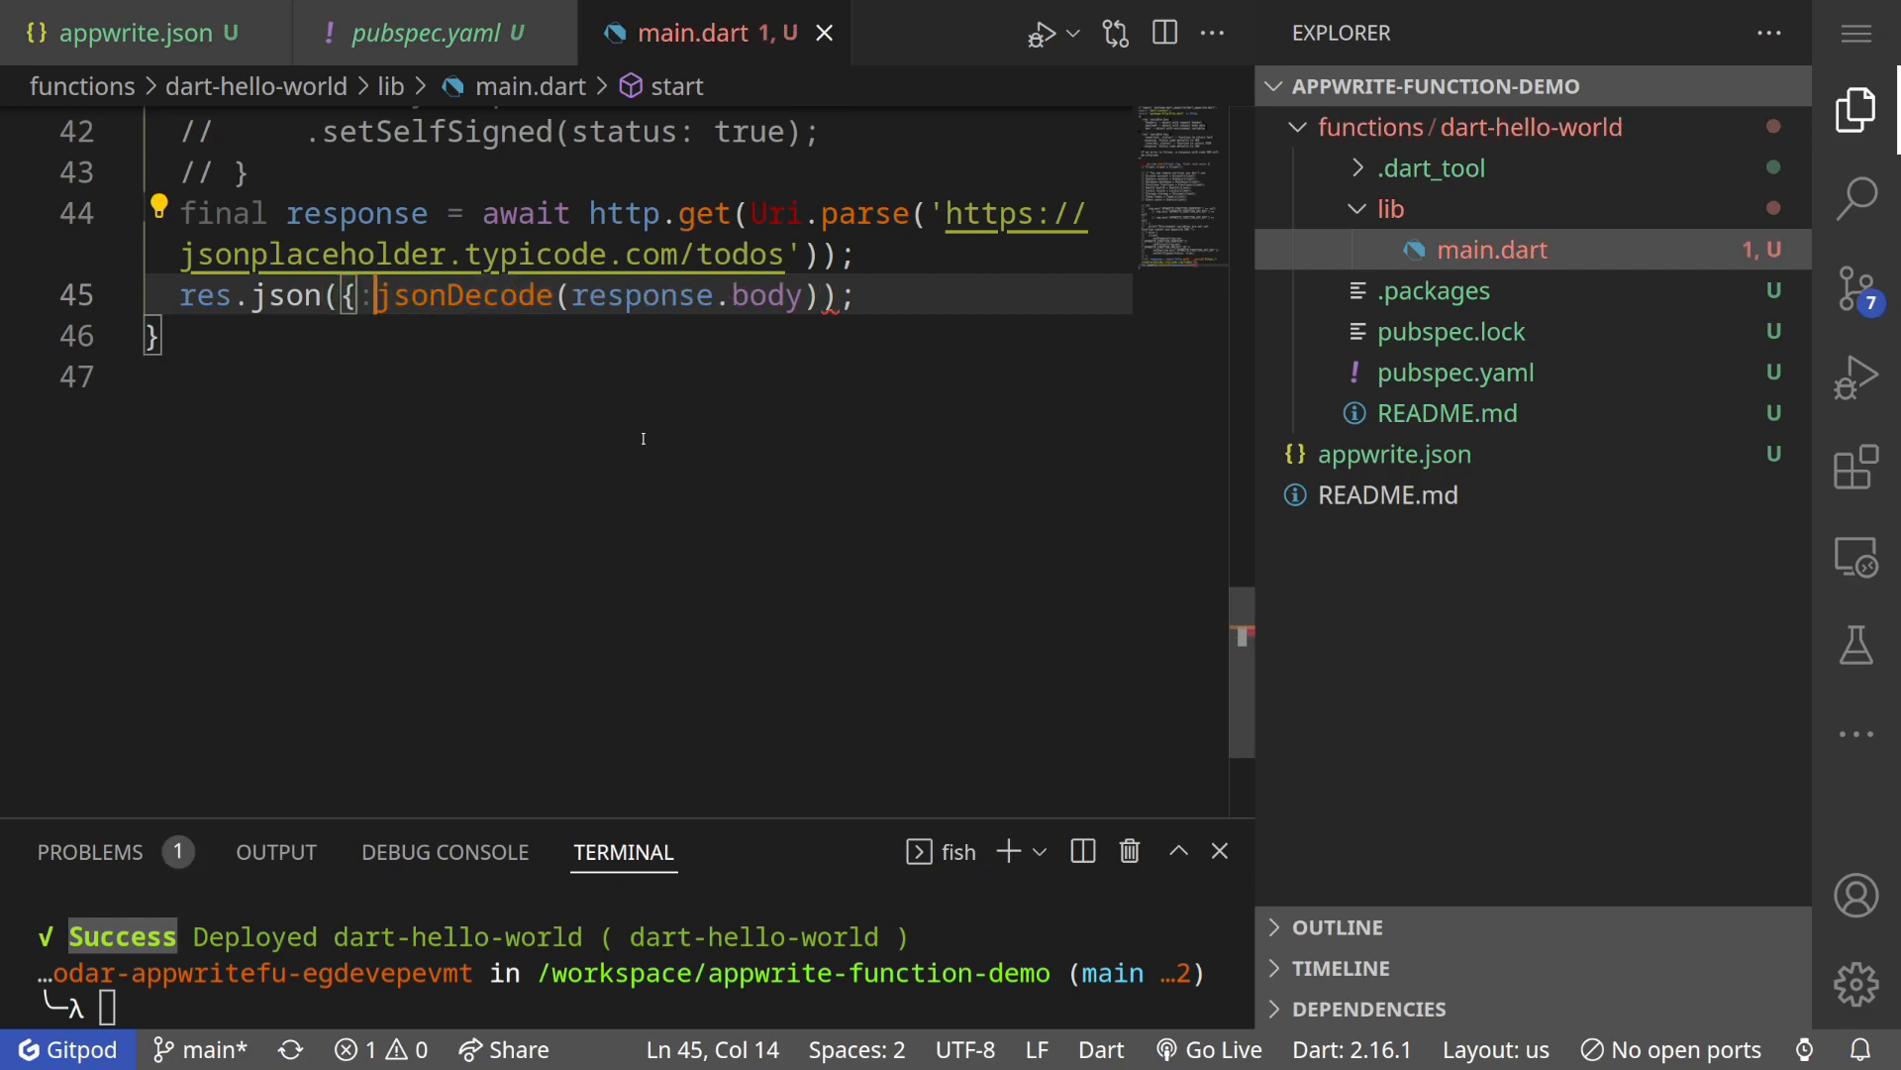
text("data)
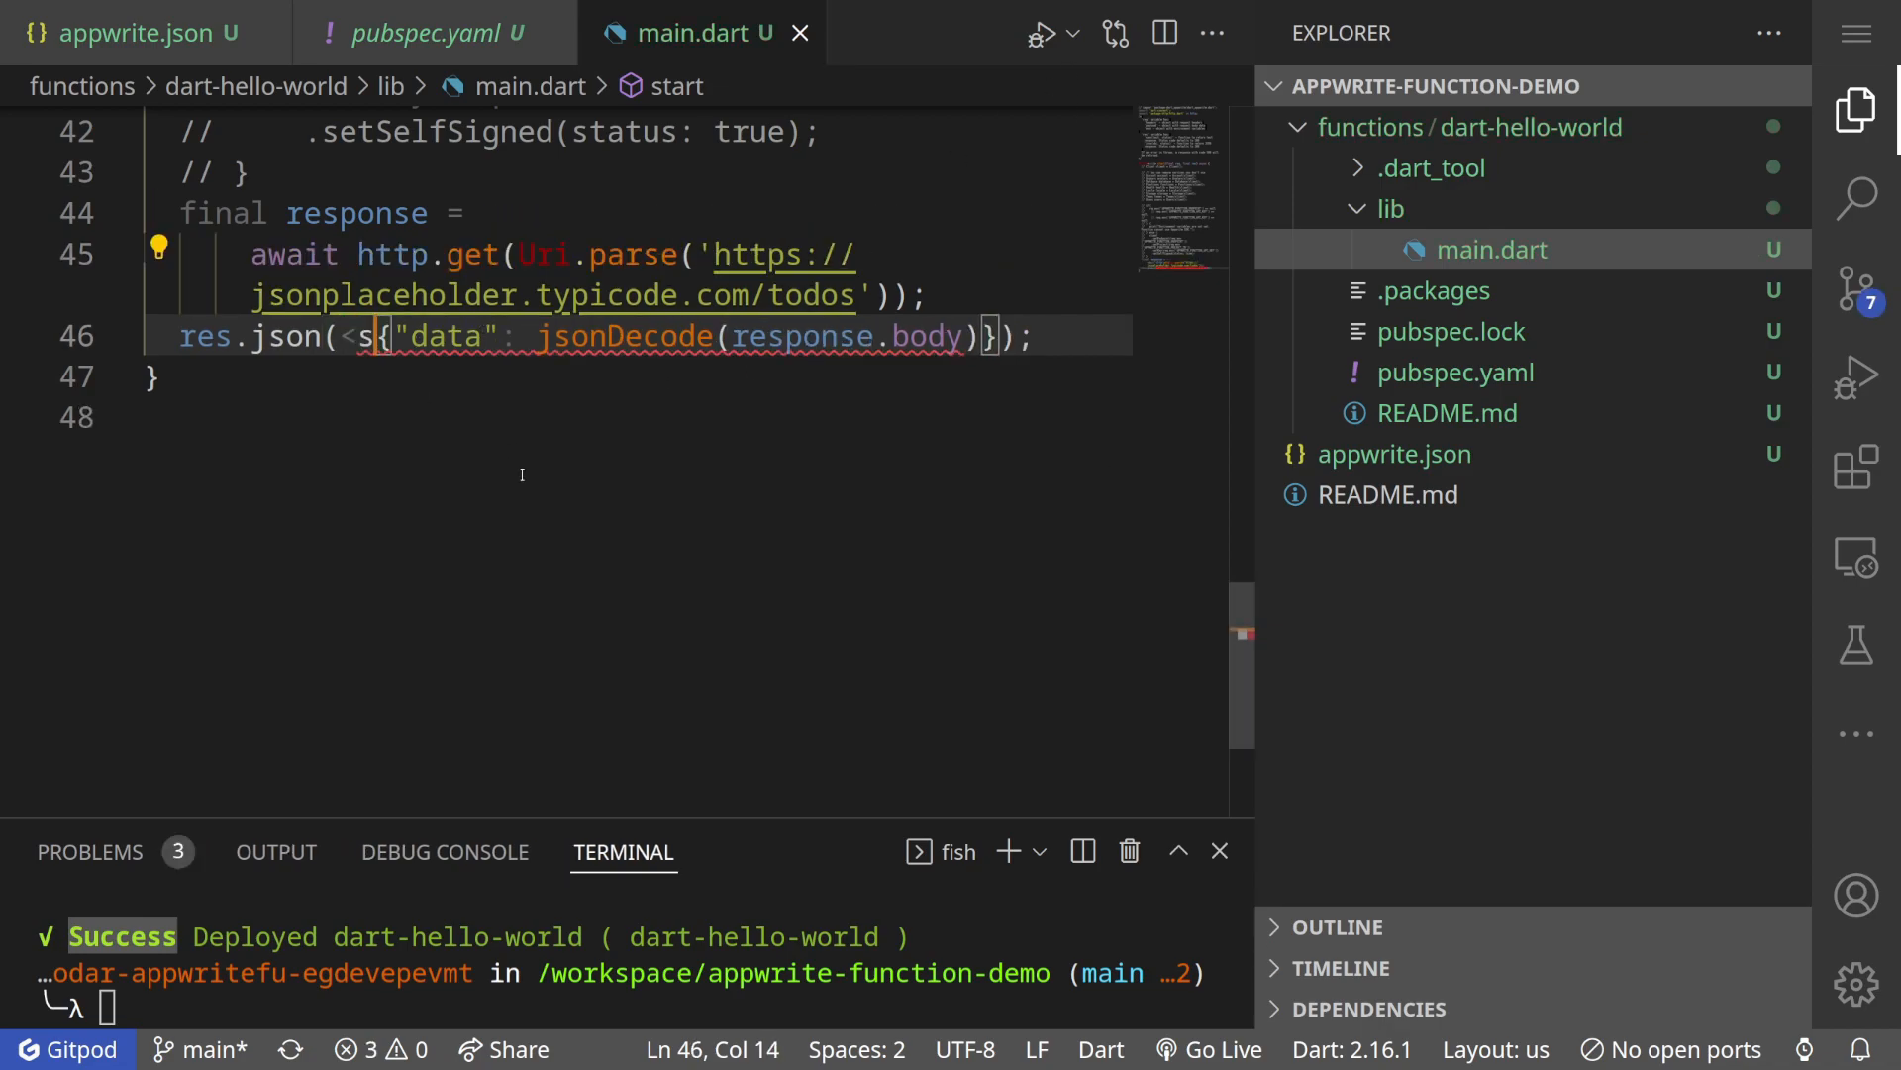
text(tring, dynamic>)
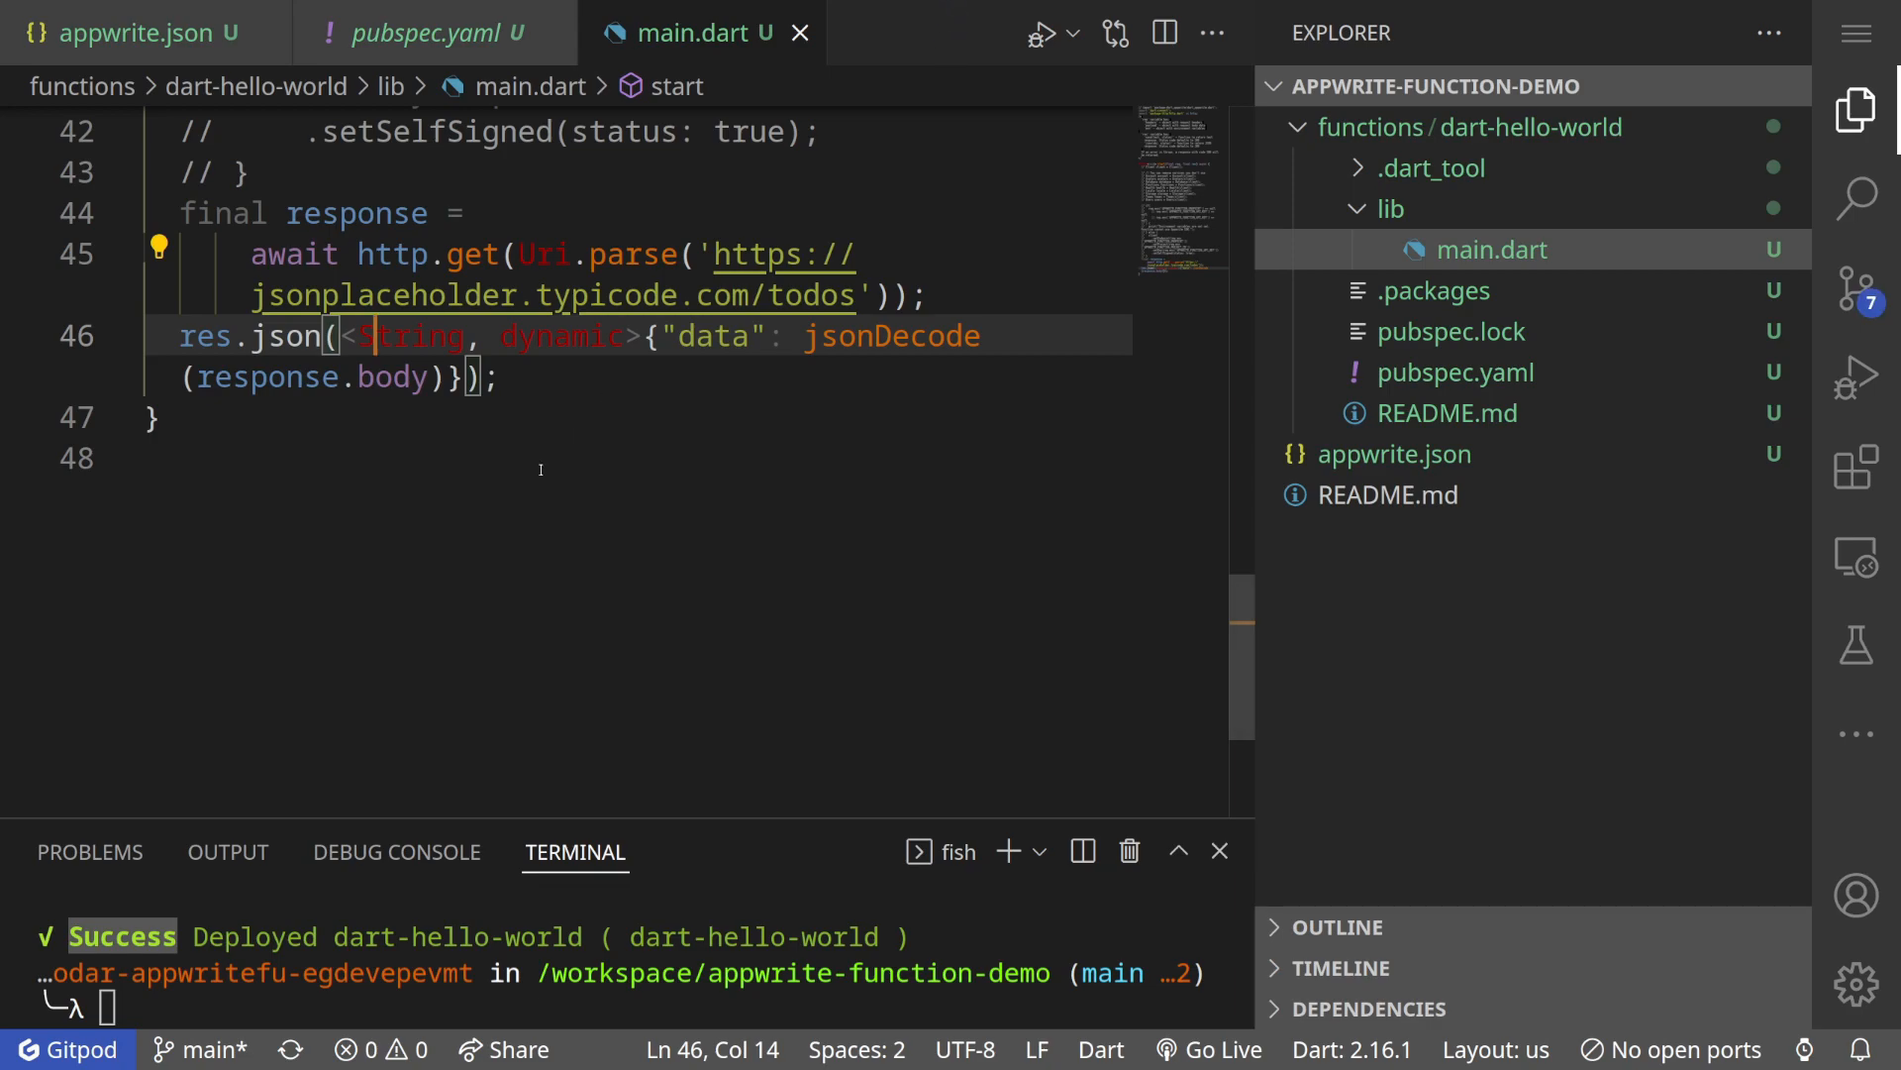
click(540, 458)
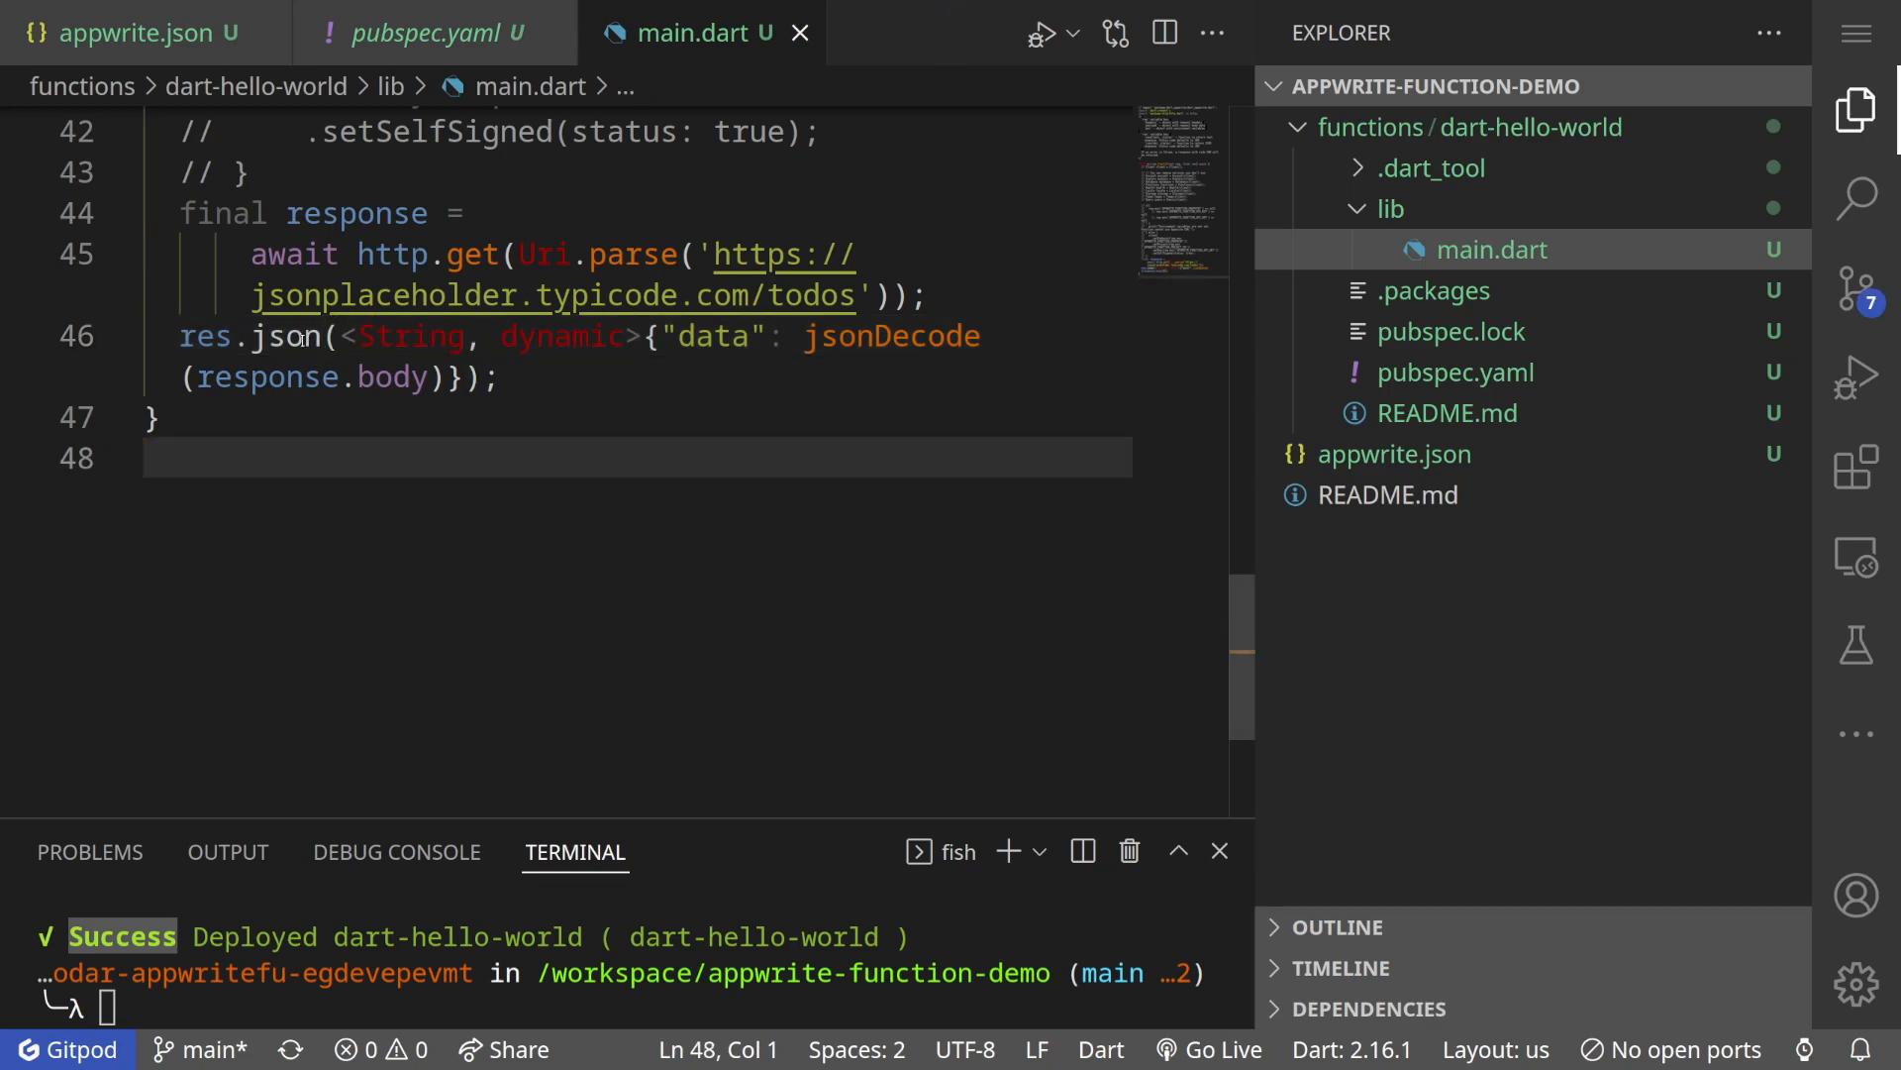
click(301, 336)
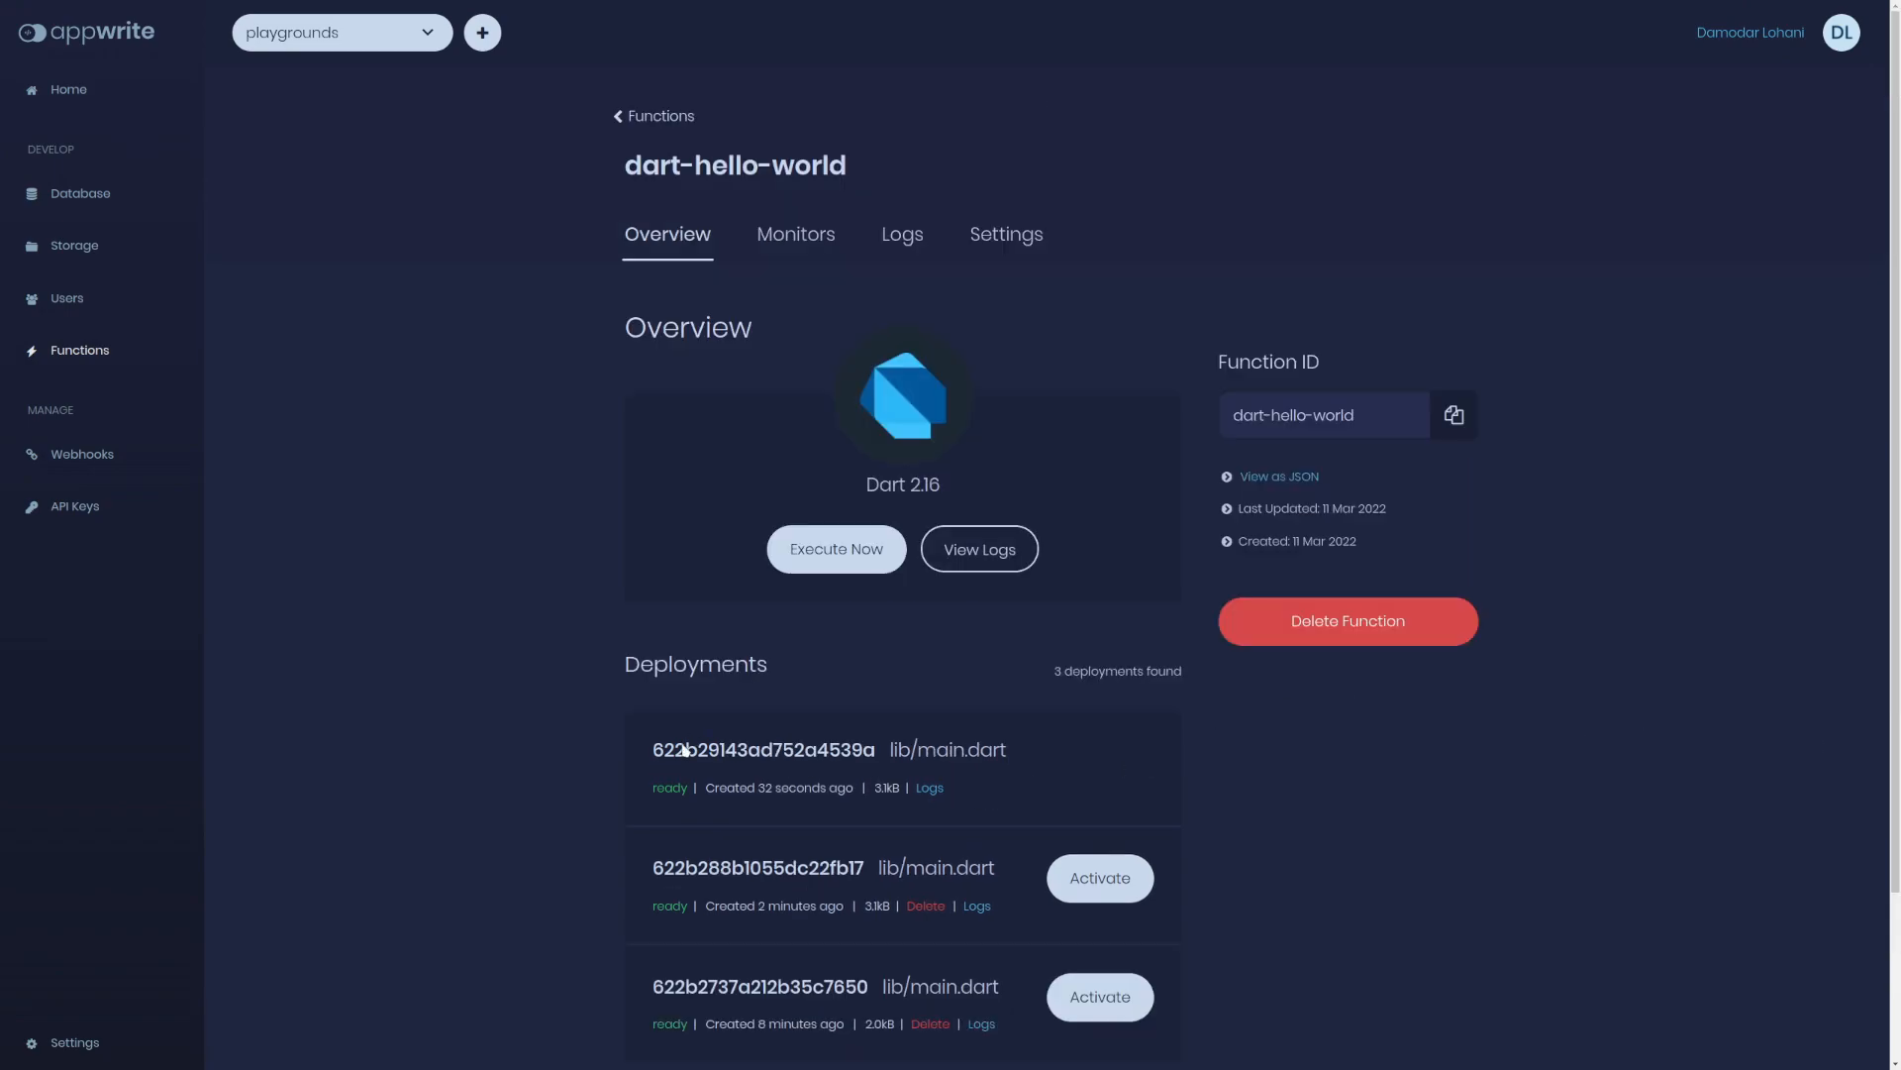
- Execute dart-hello-world without custom data and inspect the newest execution's JSON todo output in Logs
click(835, 547)
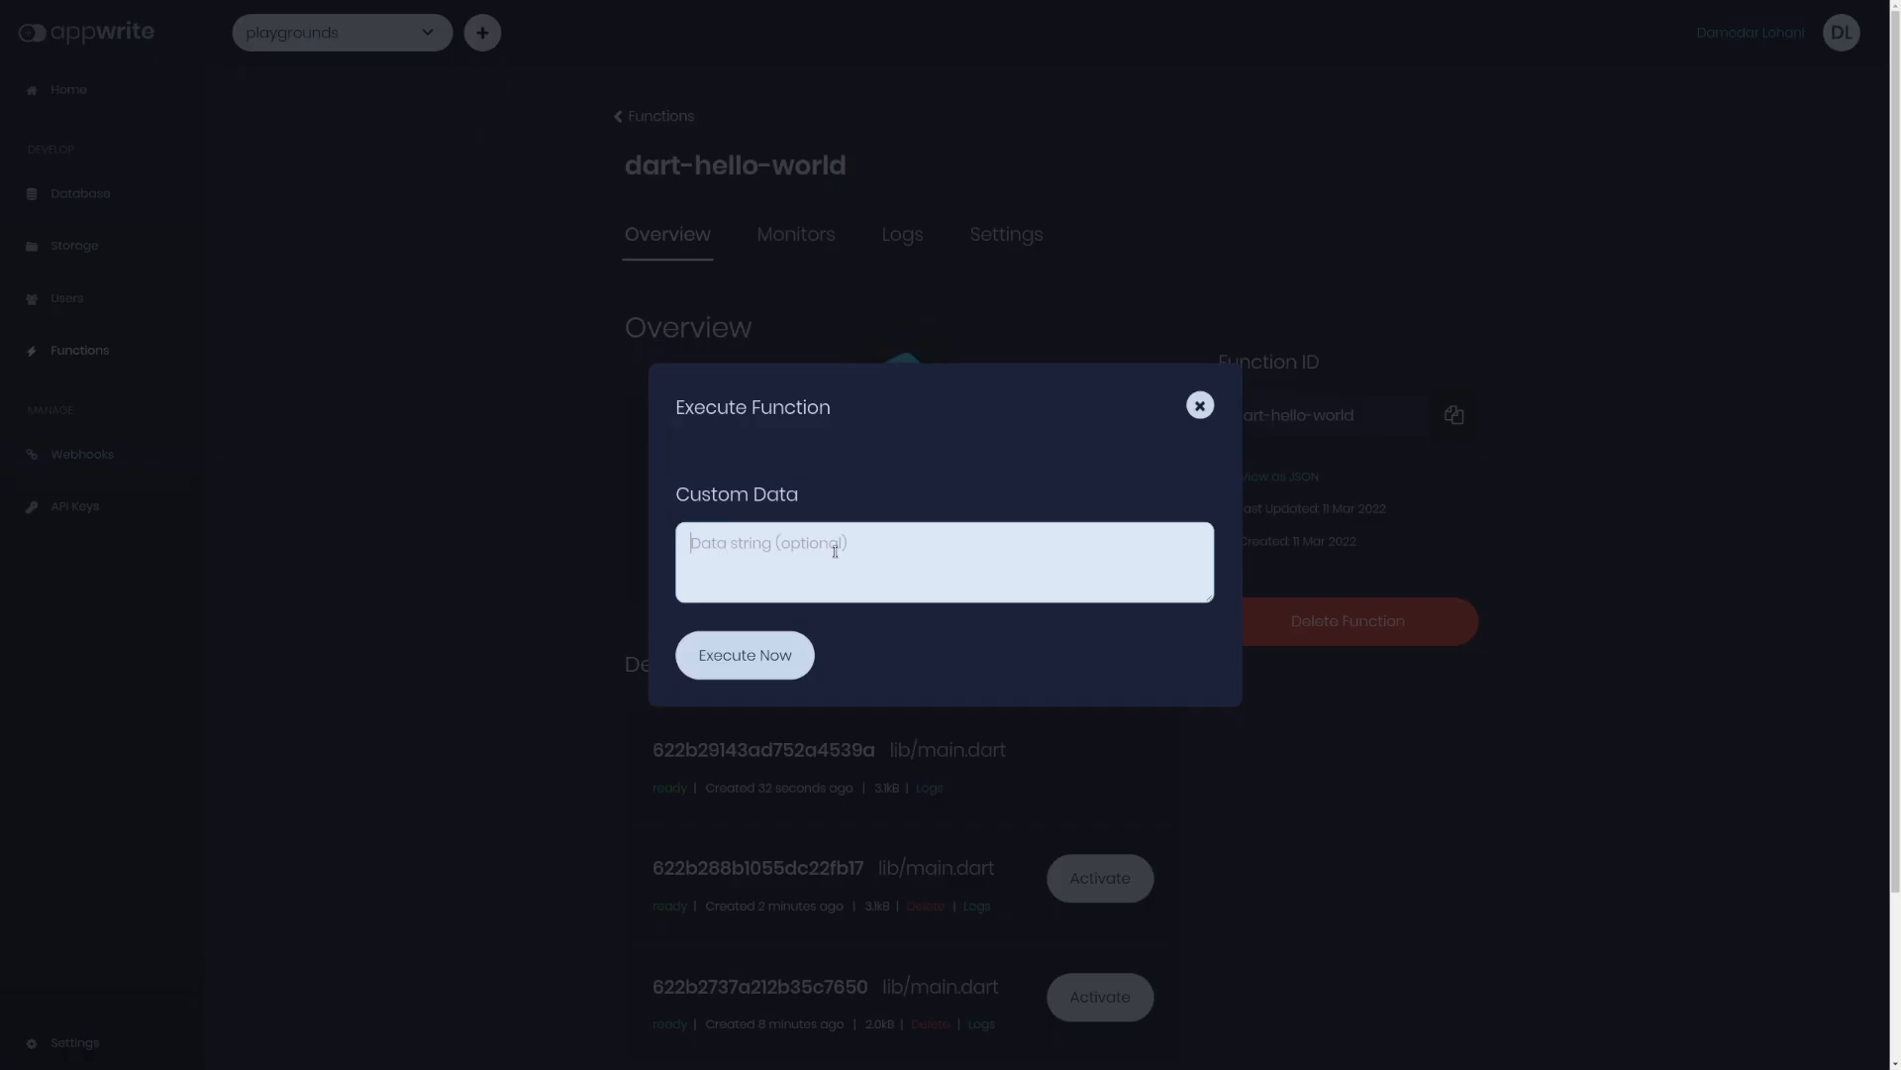
click(745, 654)
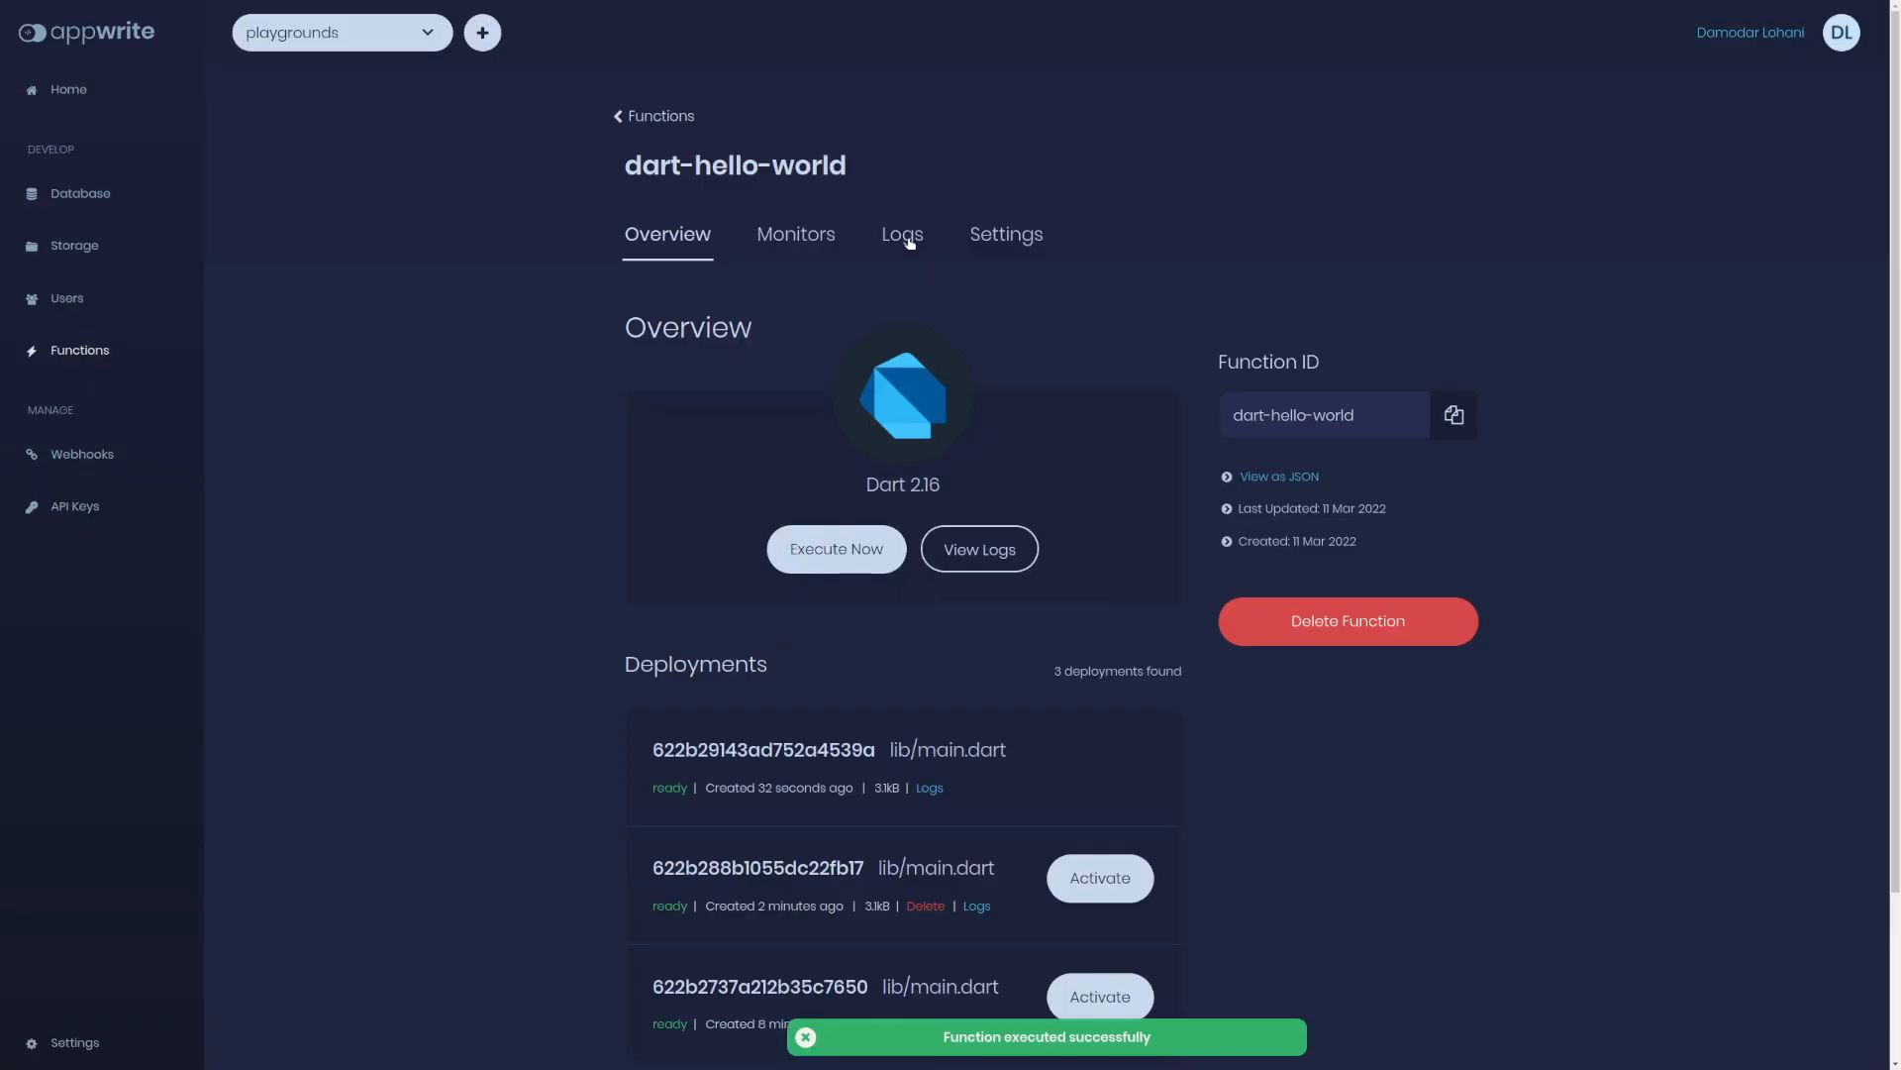
click(902, 234)
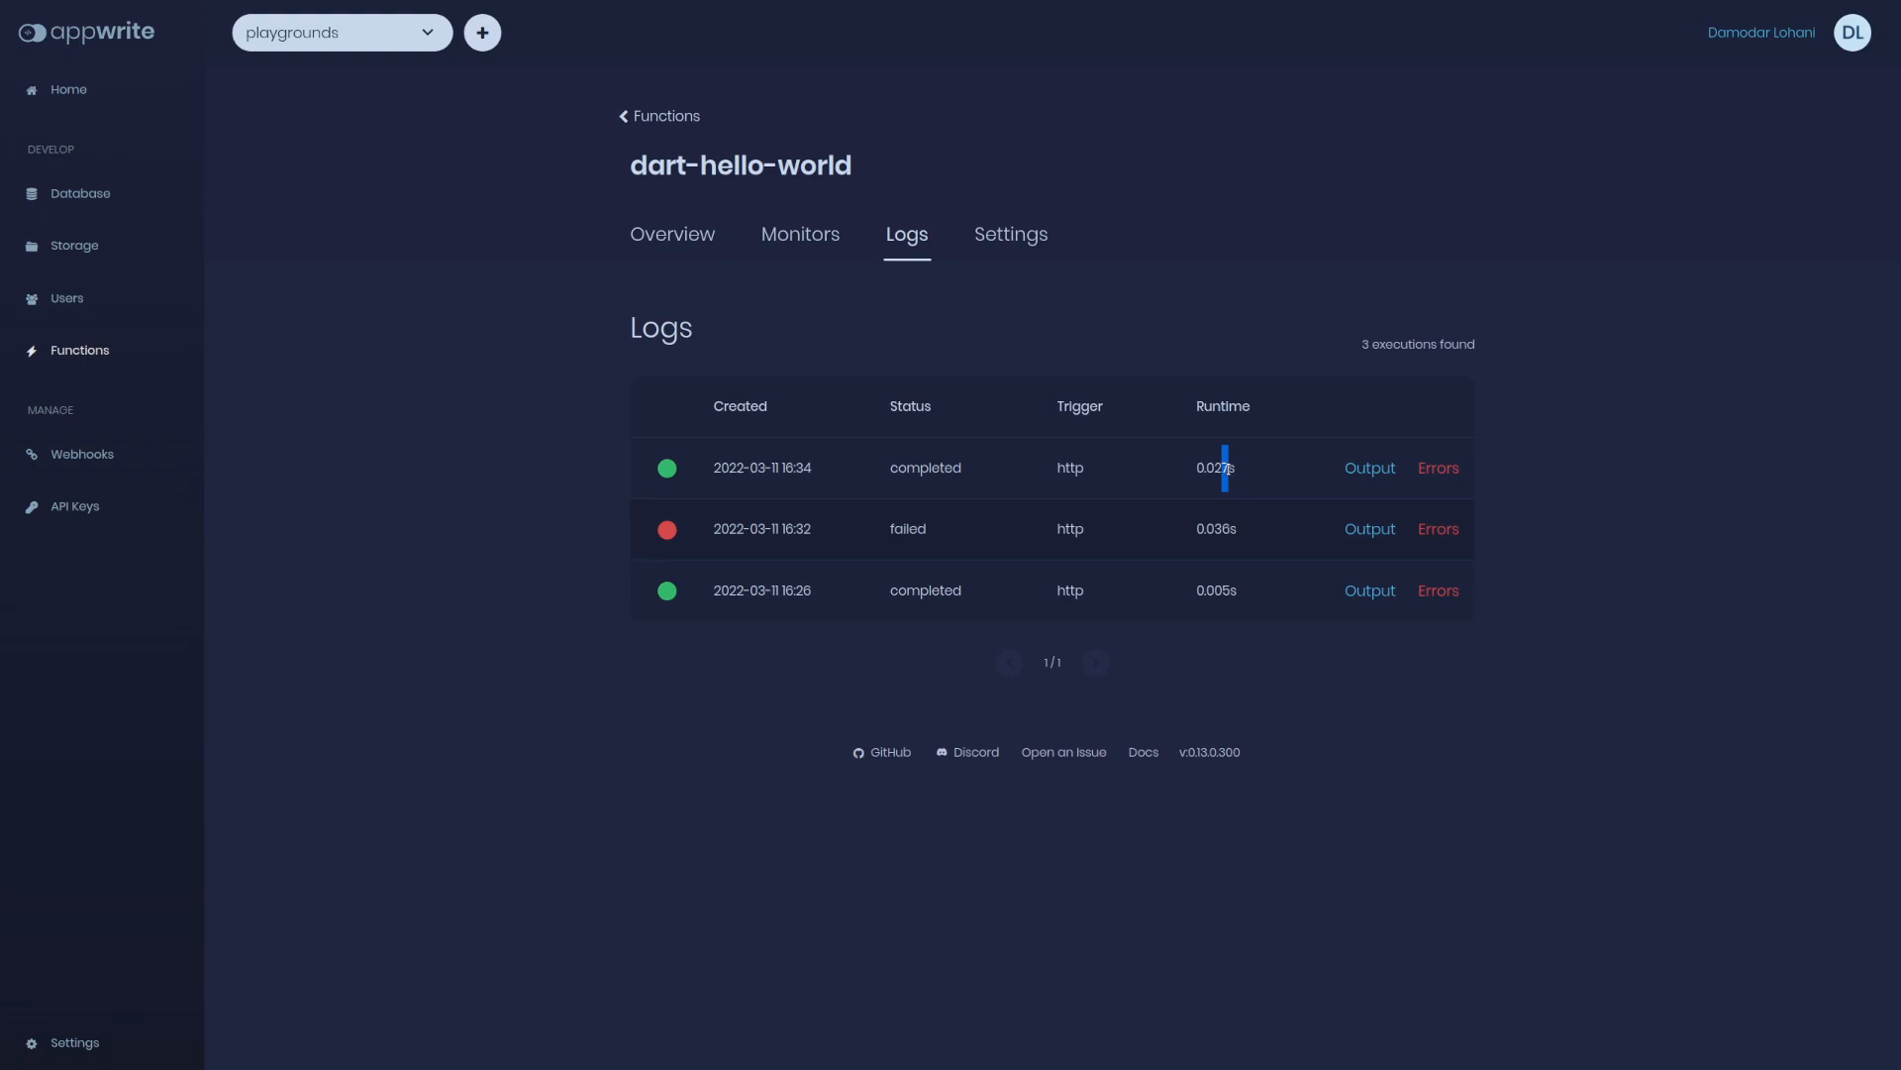
click(1368, 469)
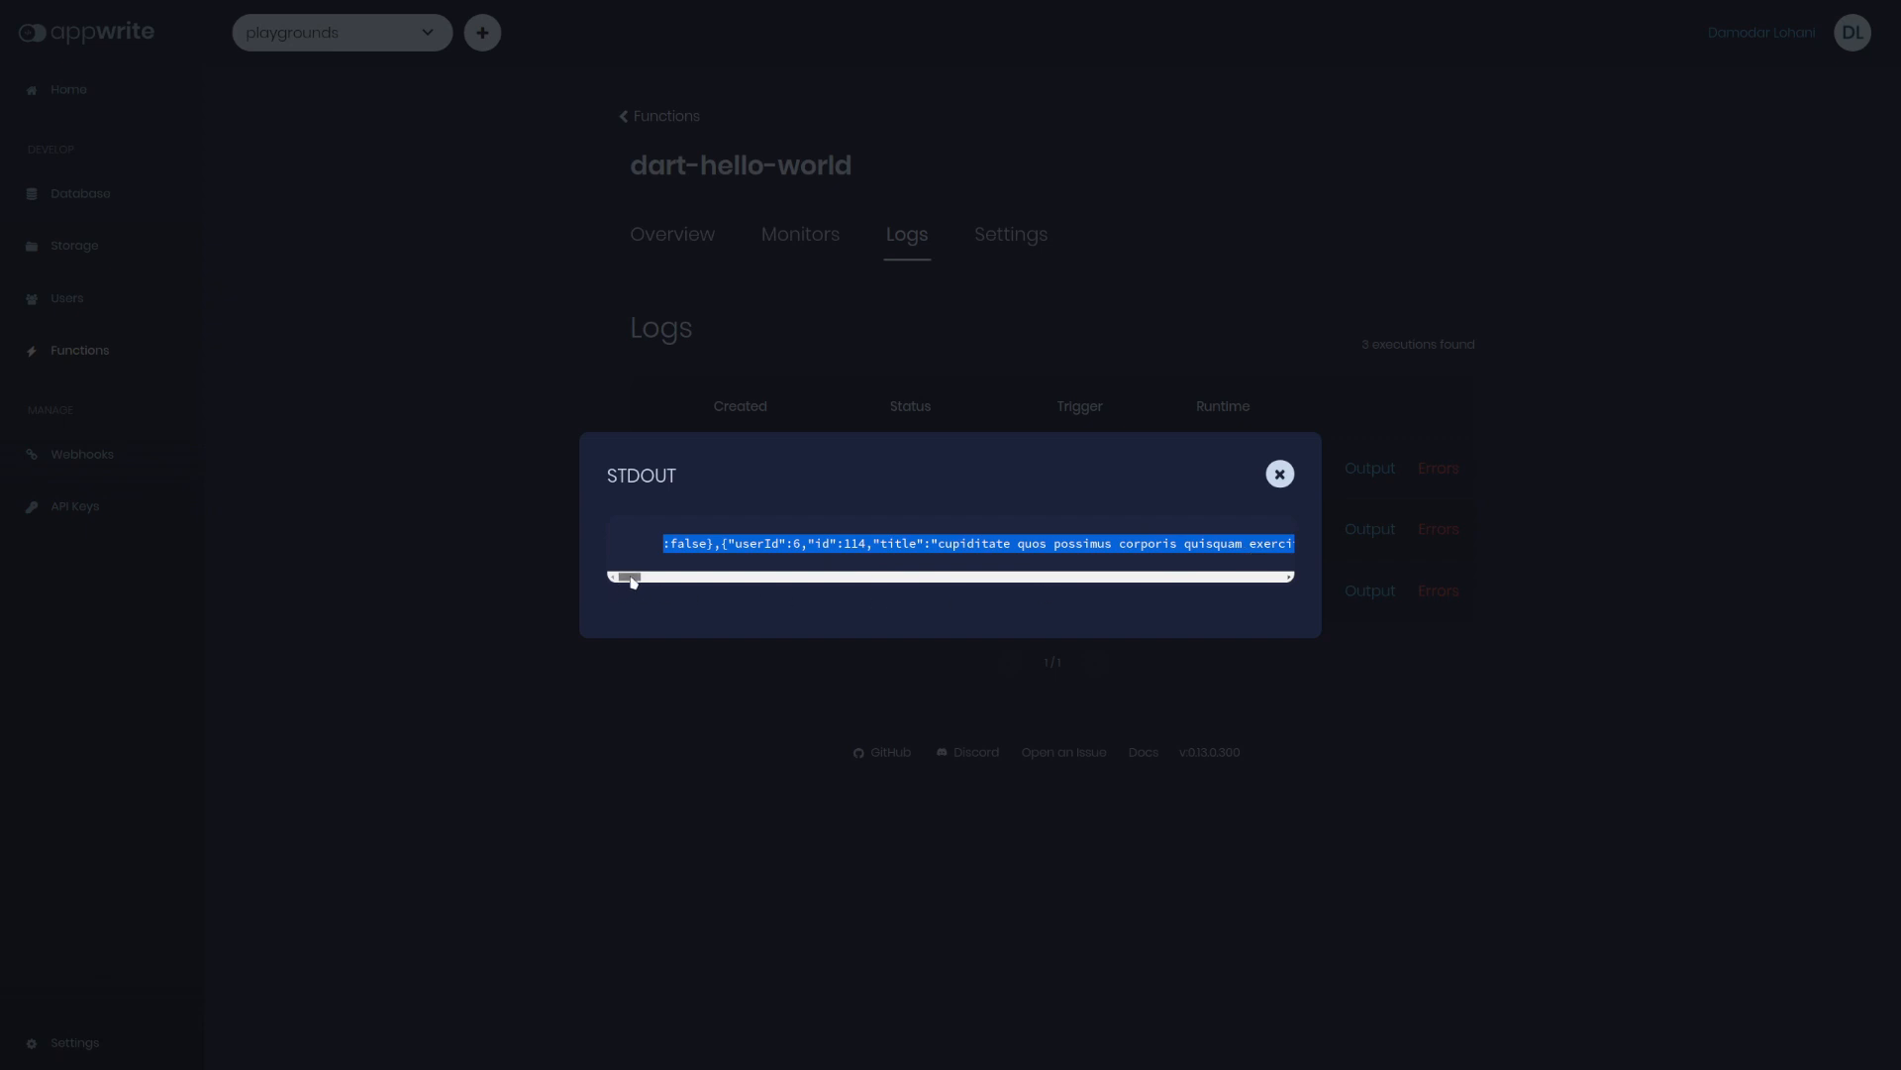
click(1278, 474)
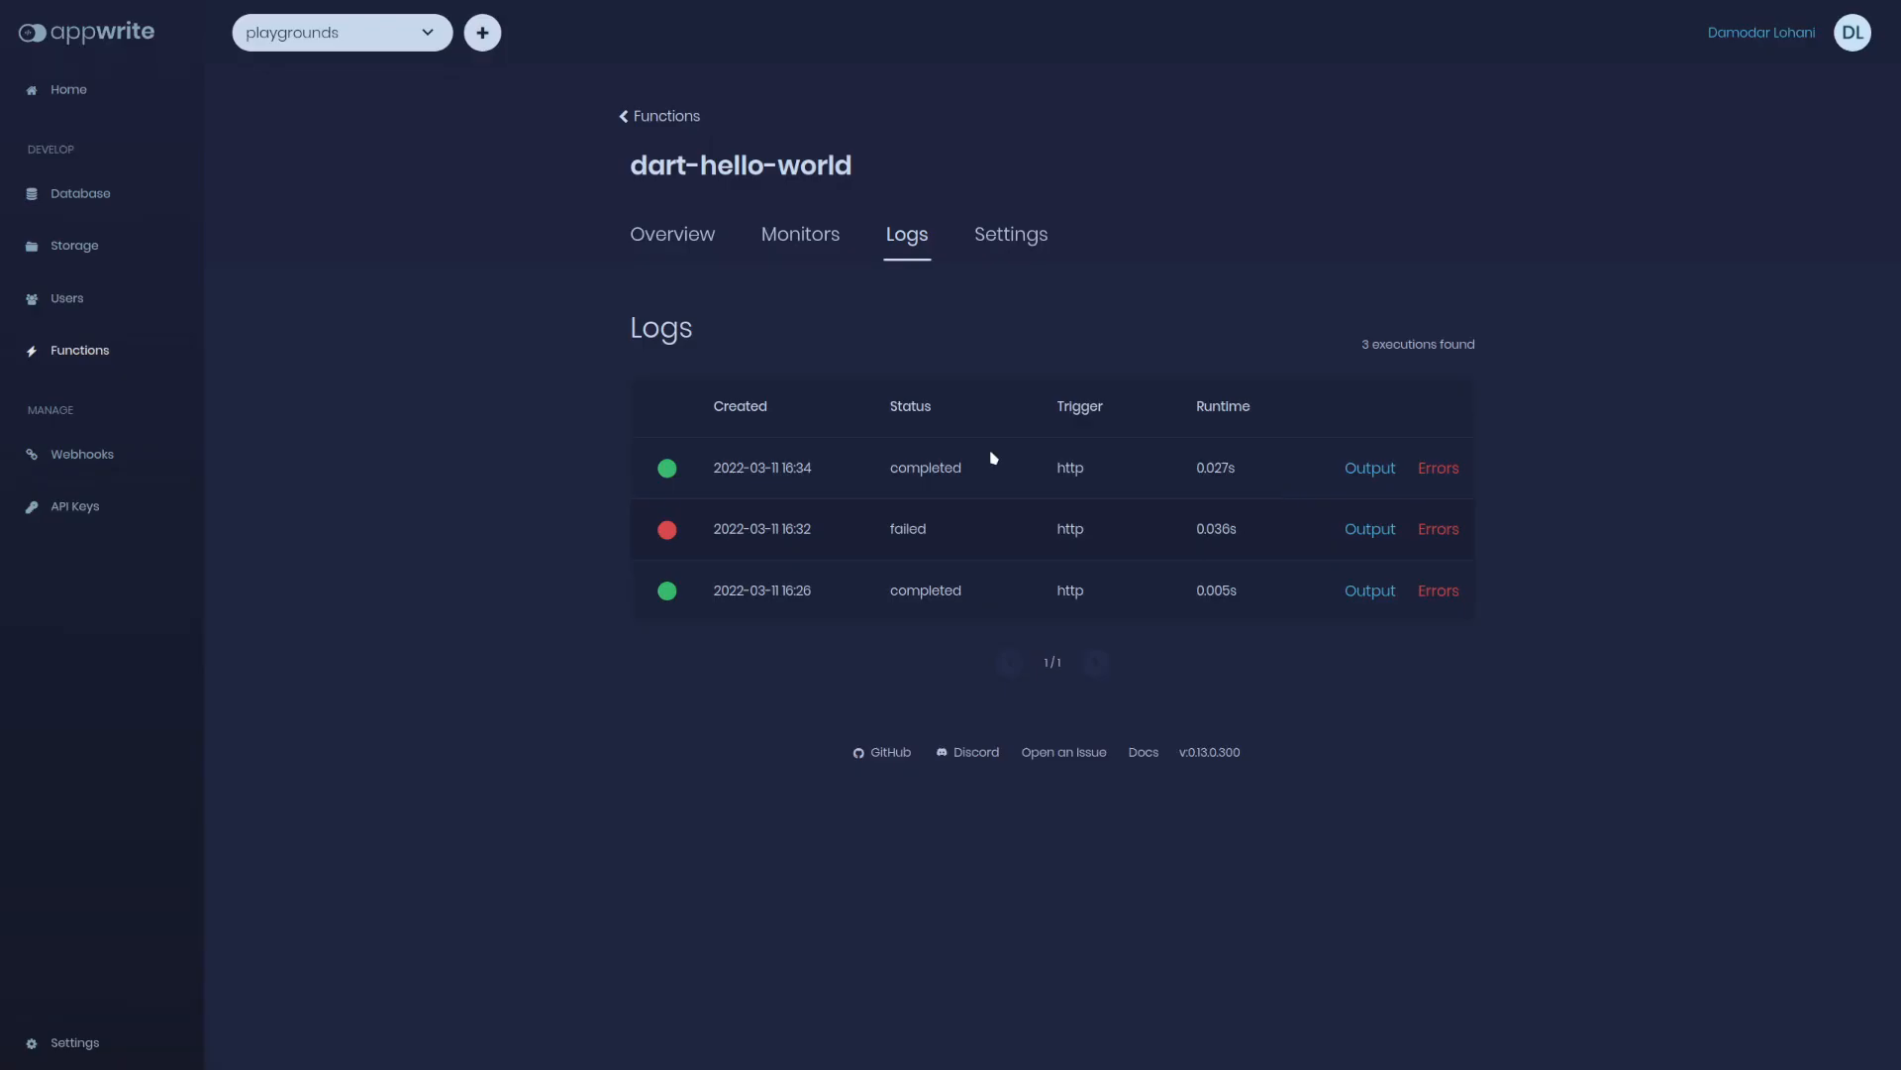
mouse_move(1189, 773)
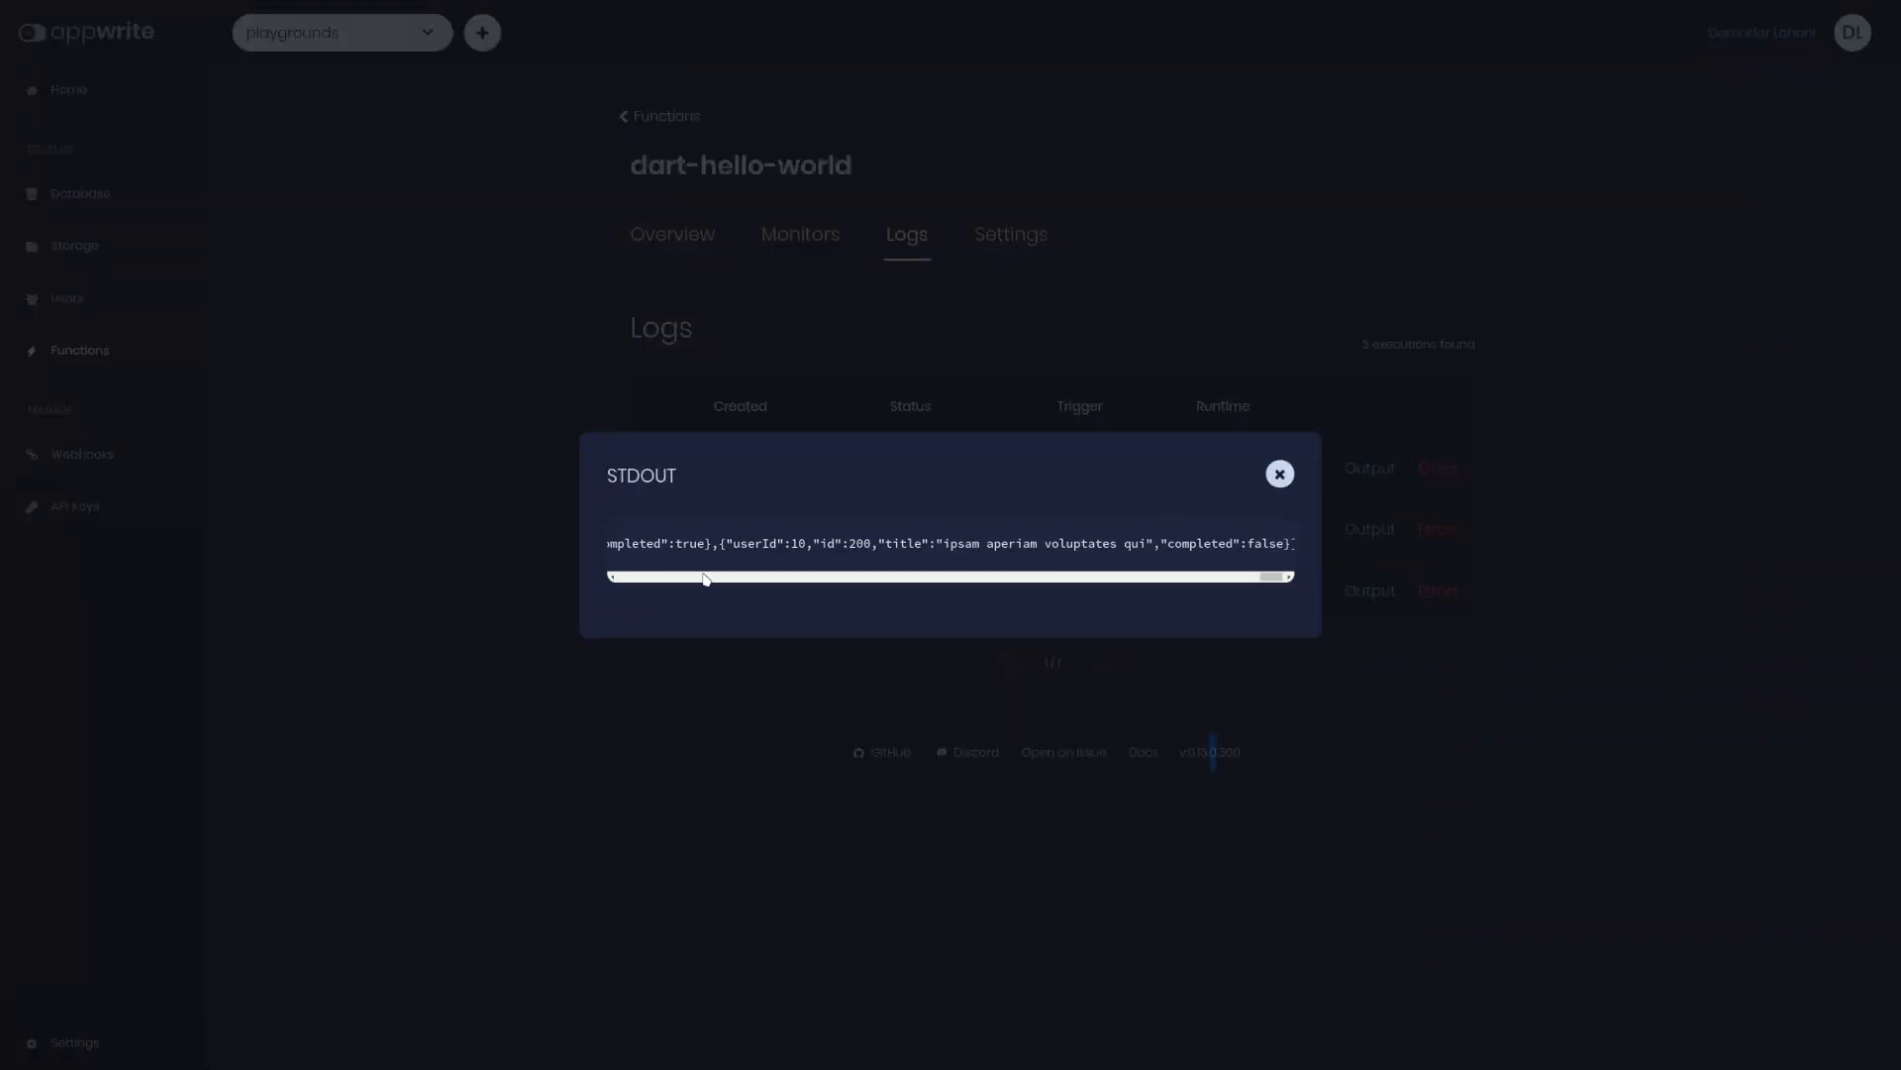
click(1279, 473)
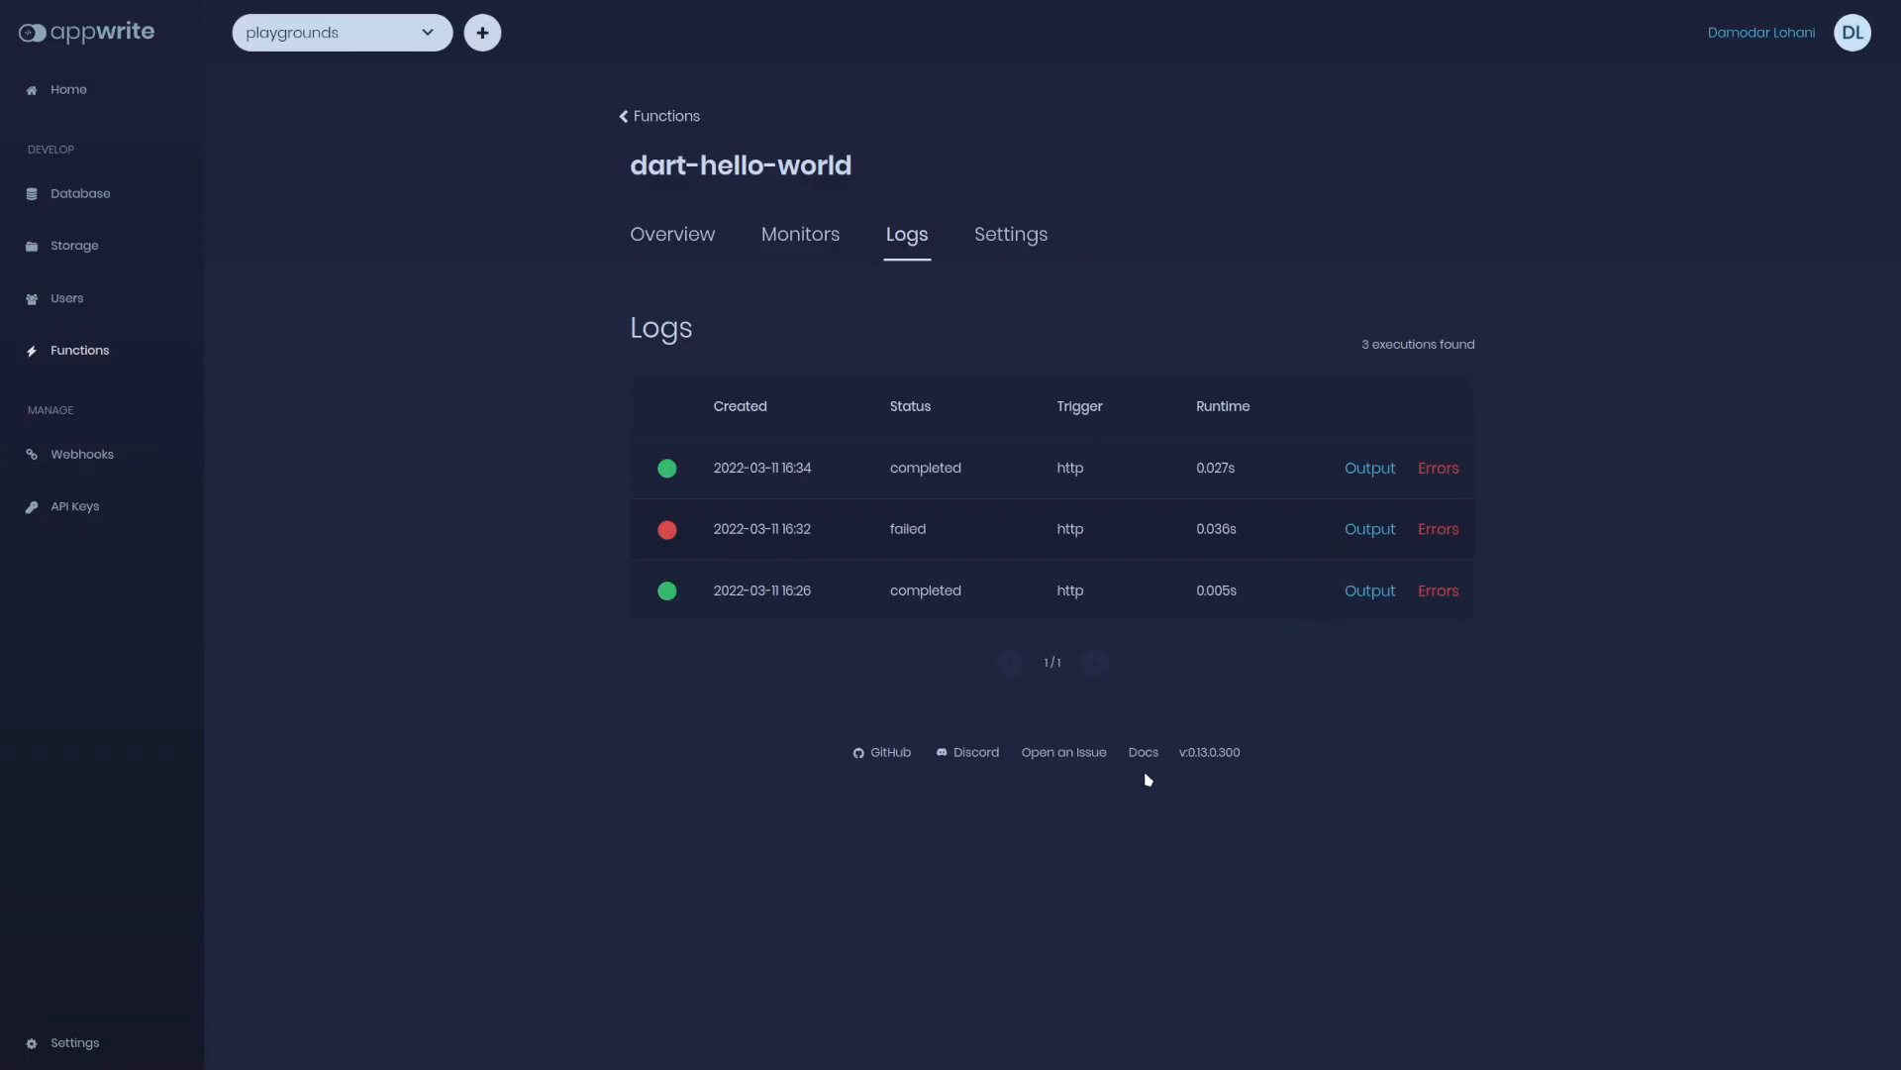
mouse_move(1221, 749)
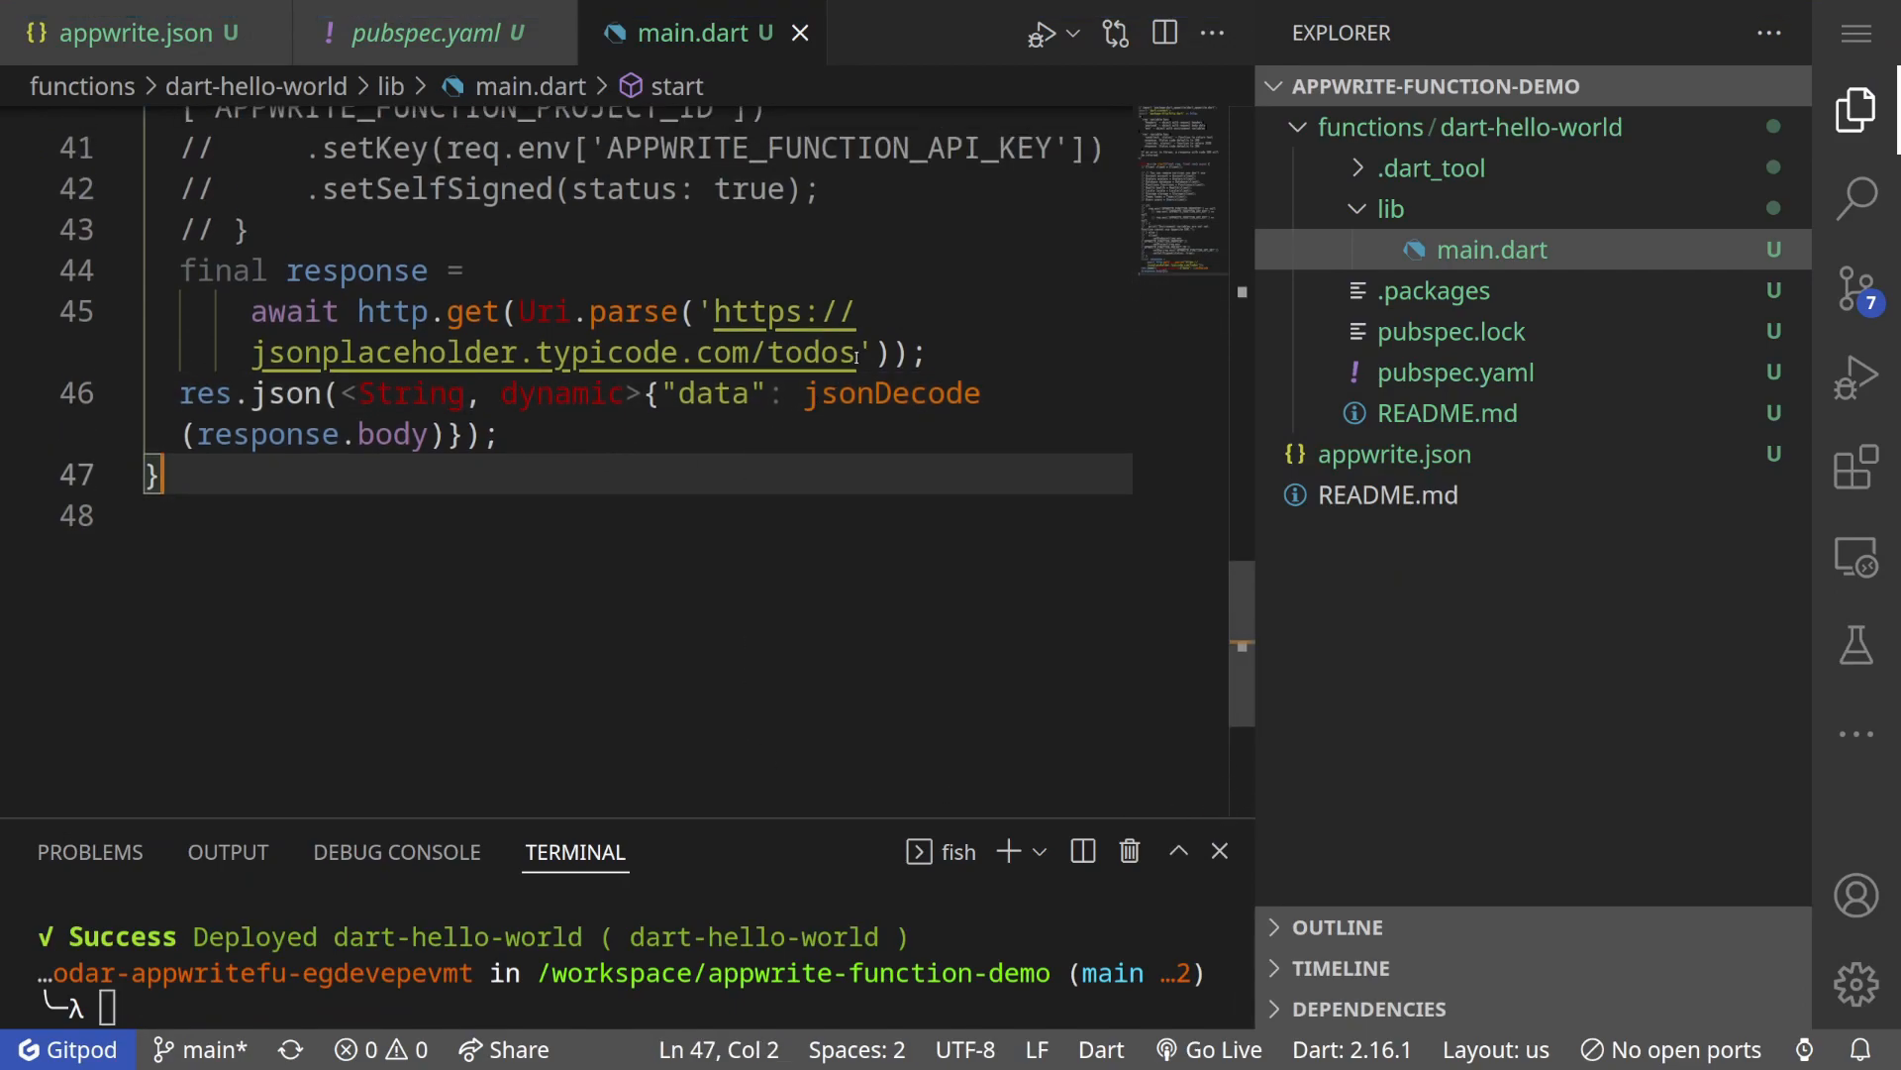
- Append /1 to the jsonplaceholder todos URL in main.dart
text(/1)
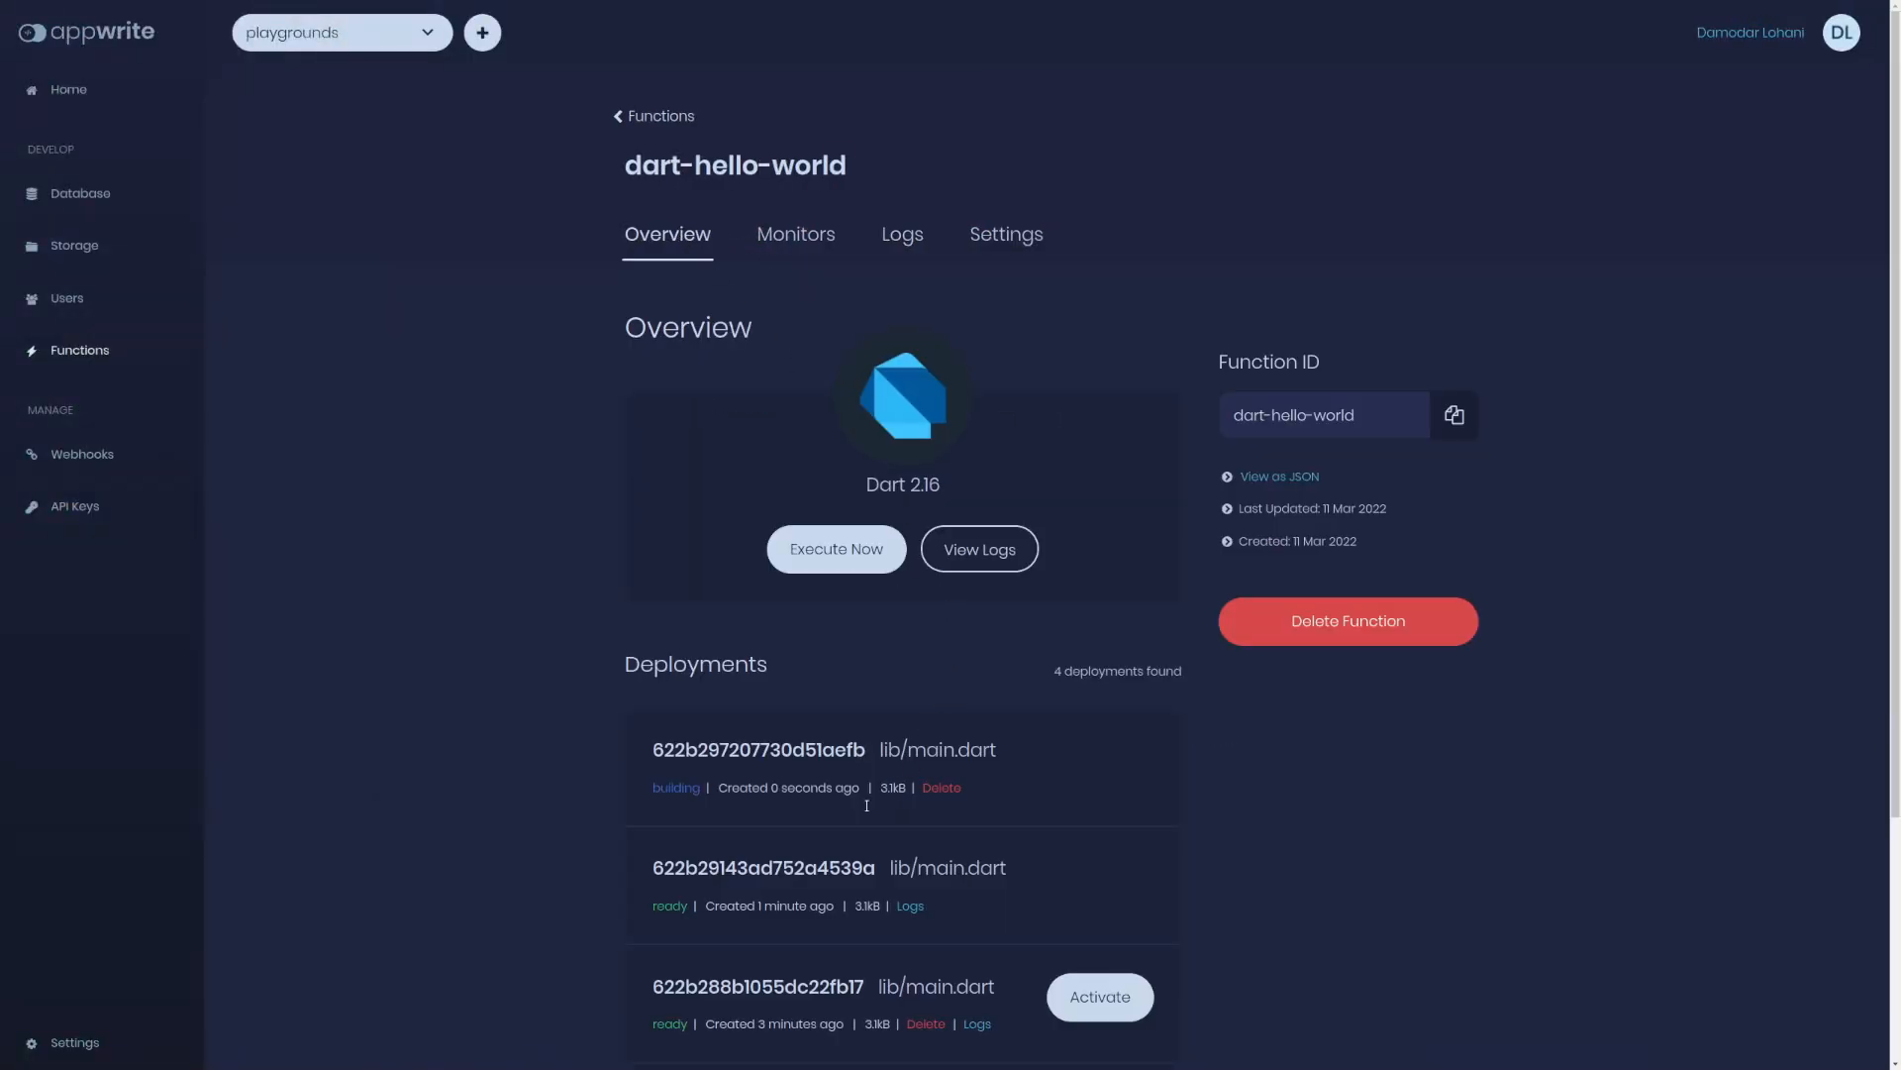
- Run dart-hello-world again without custom data and view the top execution's output
click(835, 547)
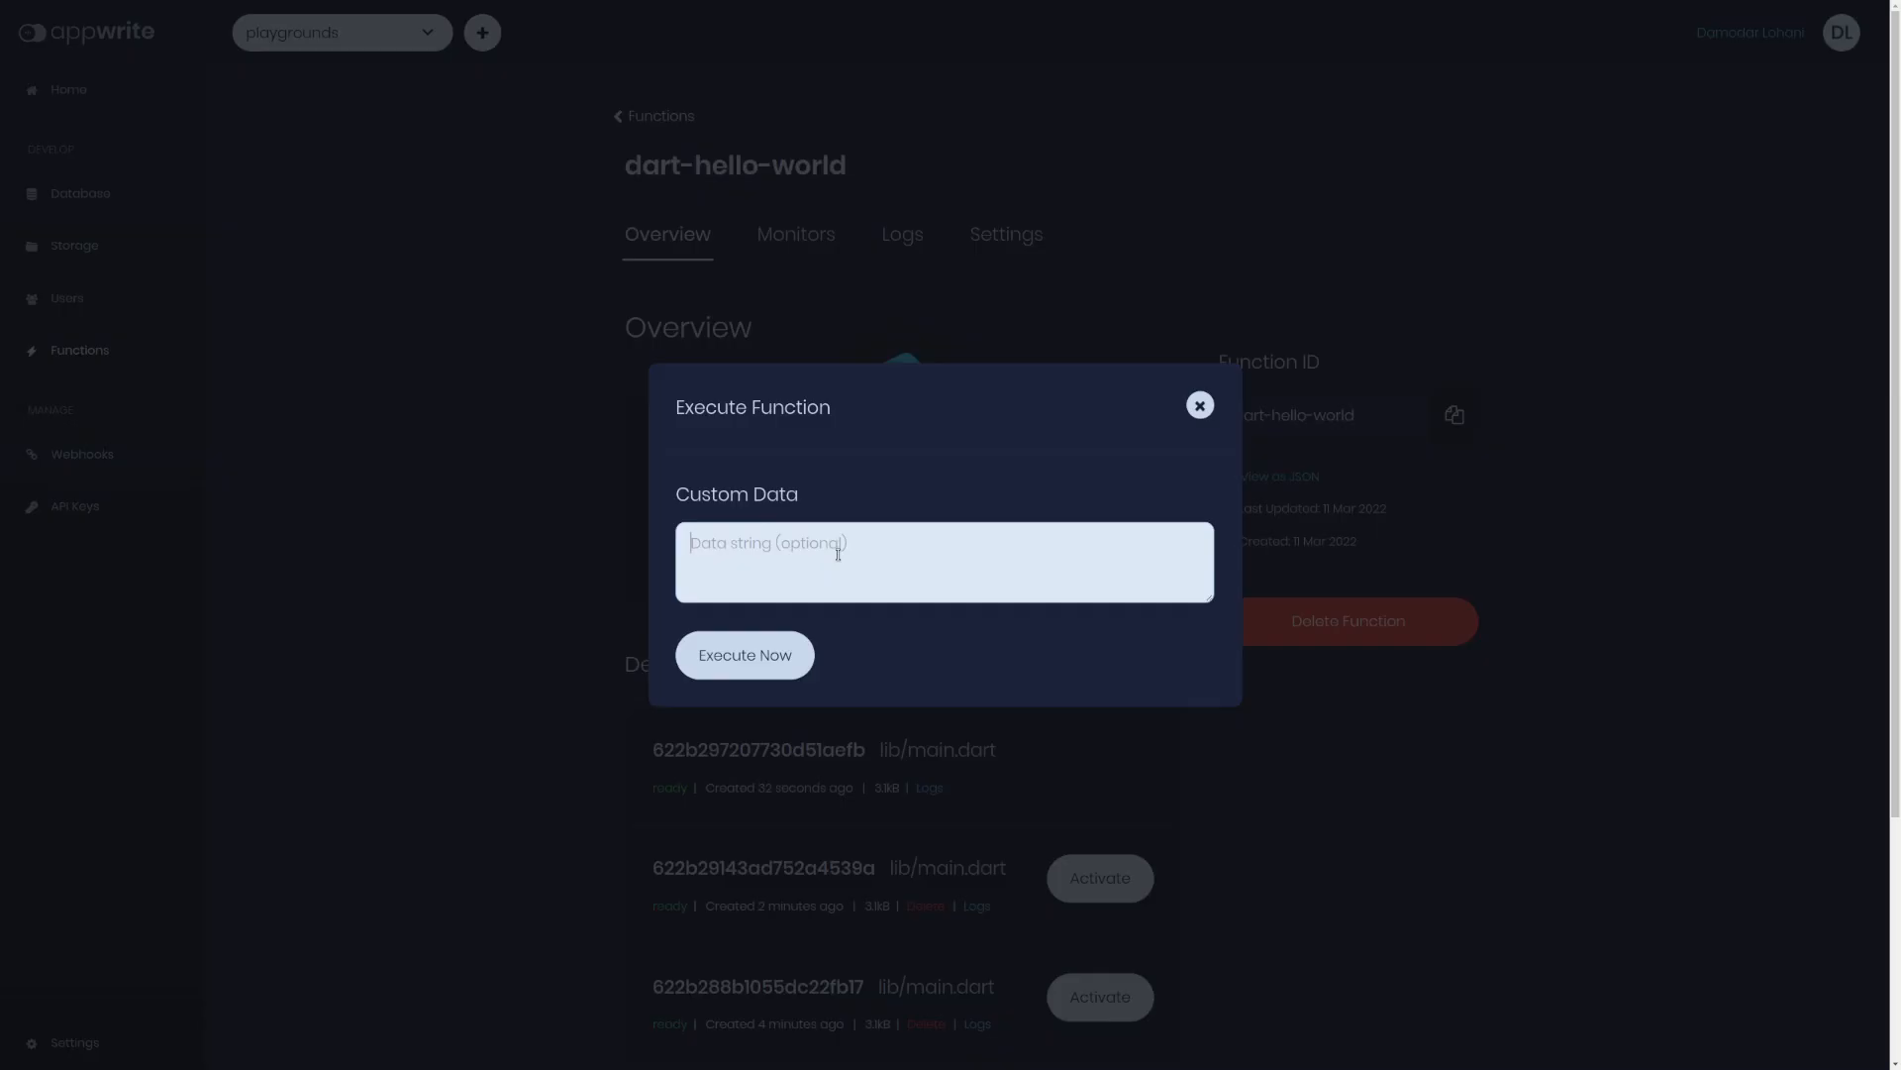
click(744, 654)
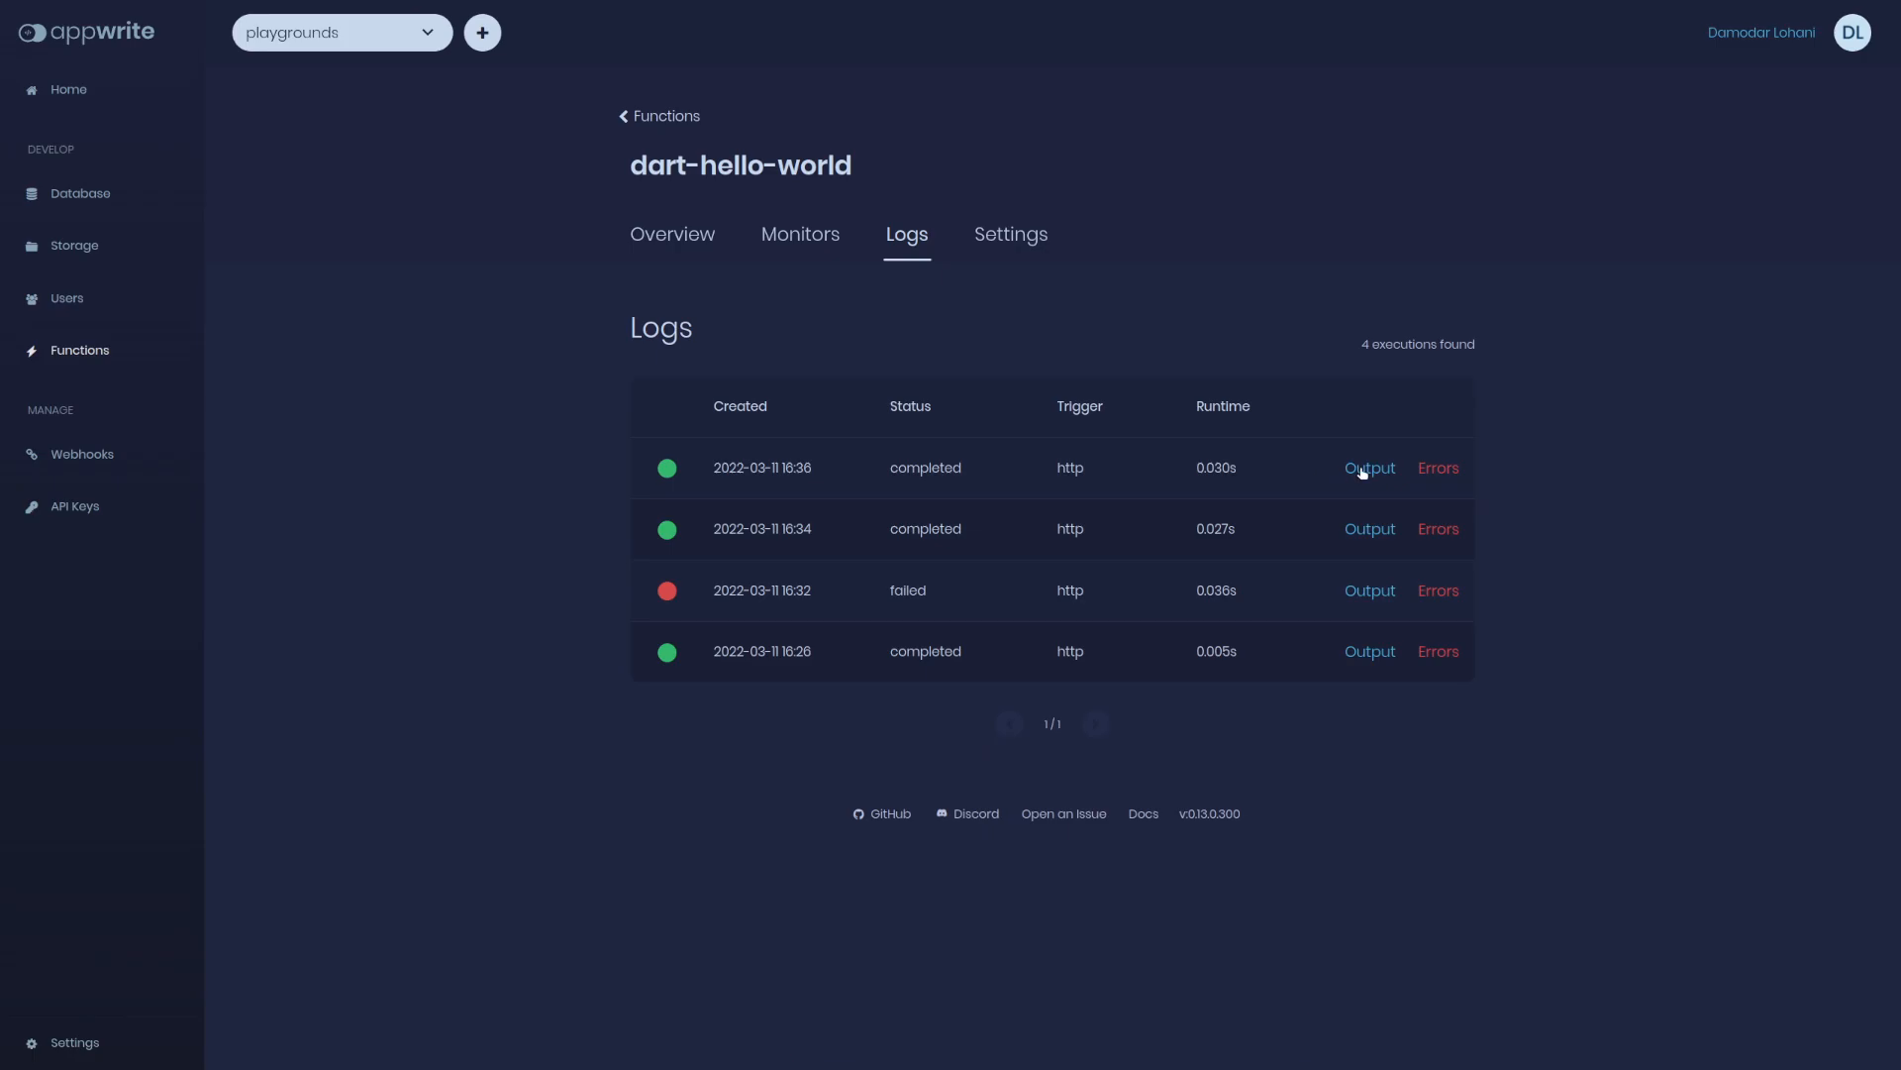
click(1368, 466)
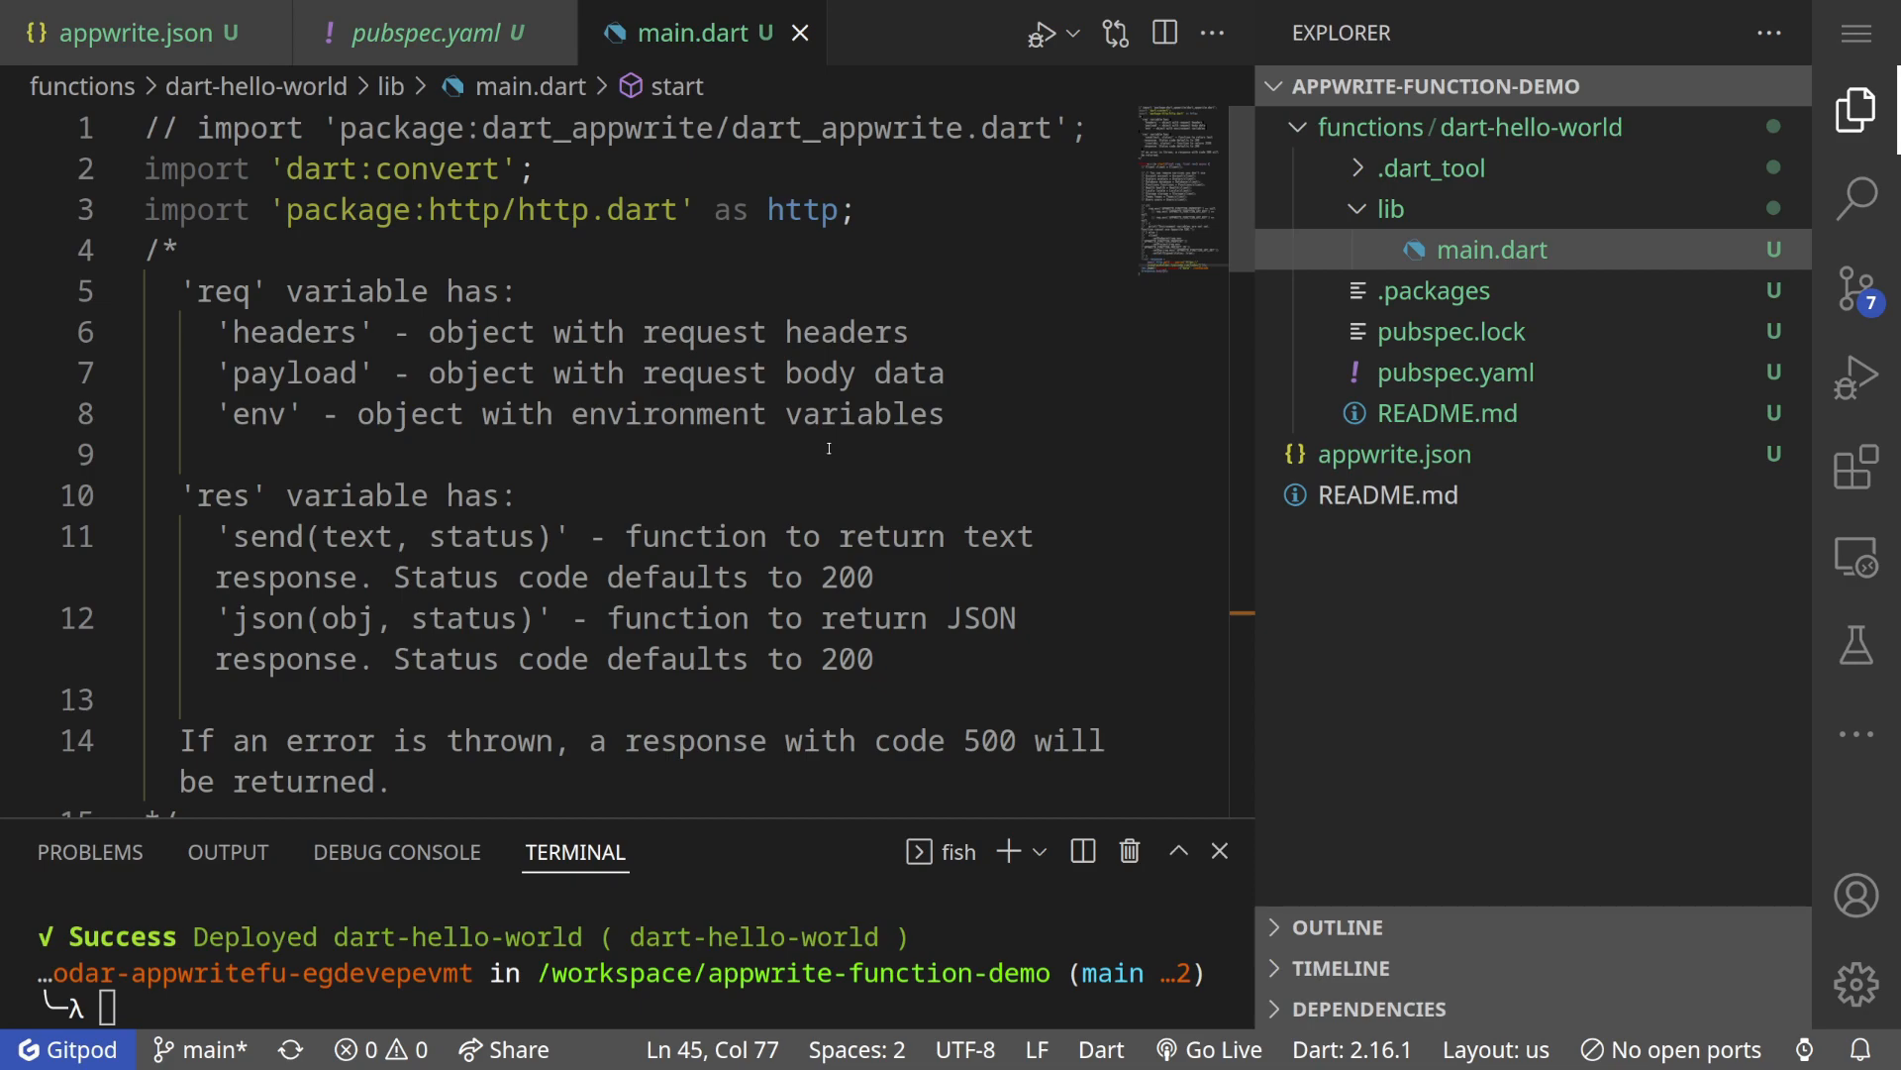
scroll(down, 3)
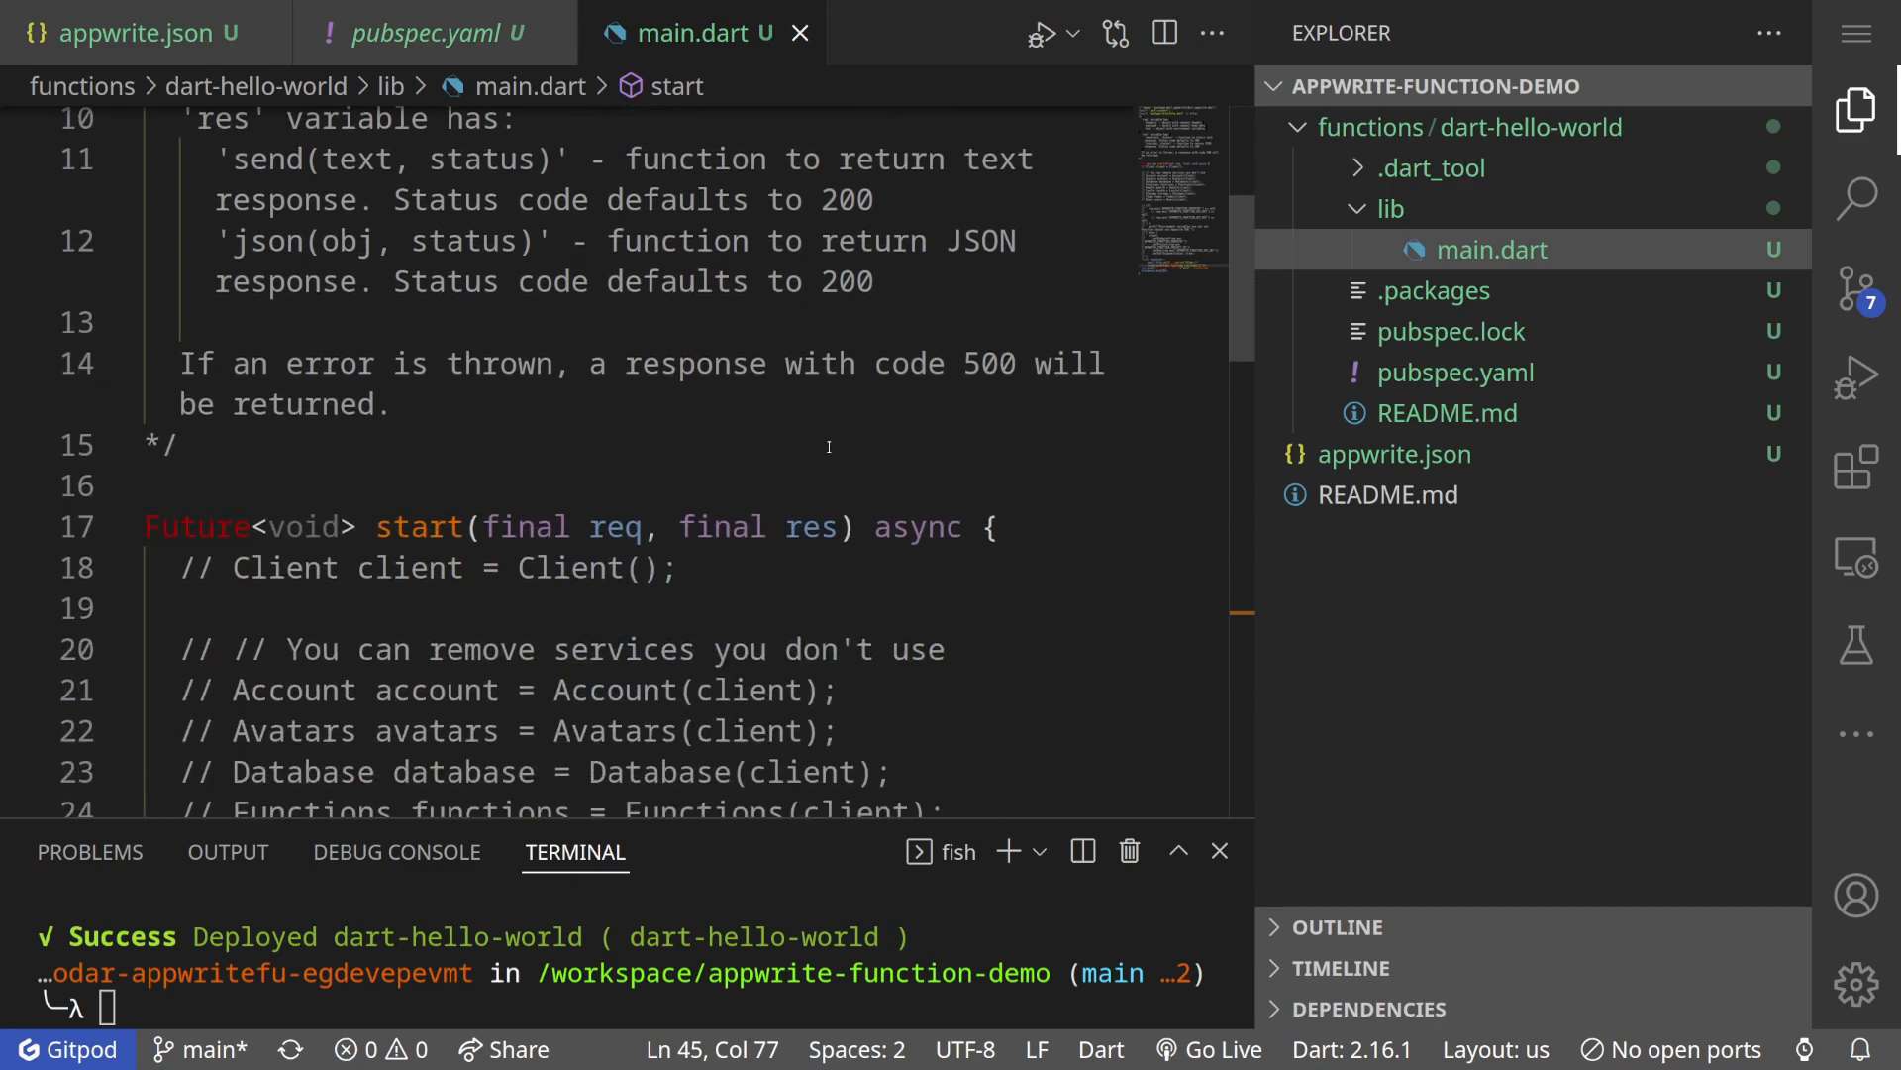
scroll(down, 3)
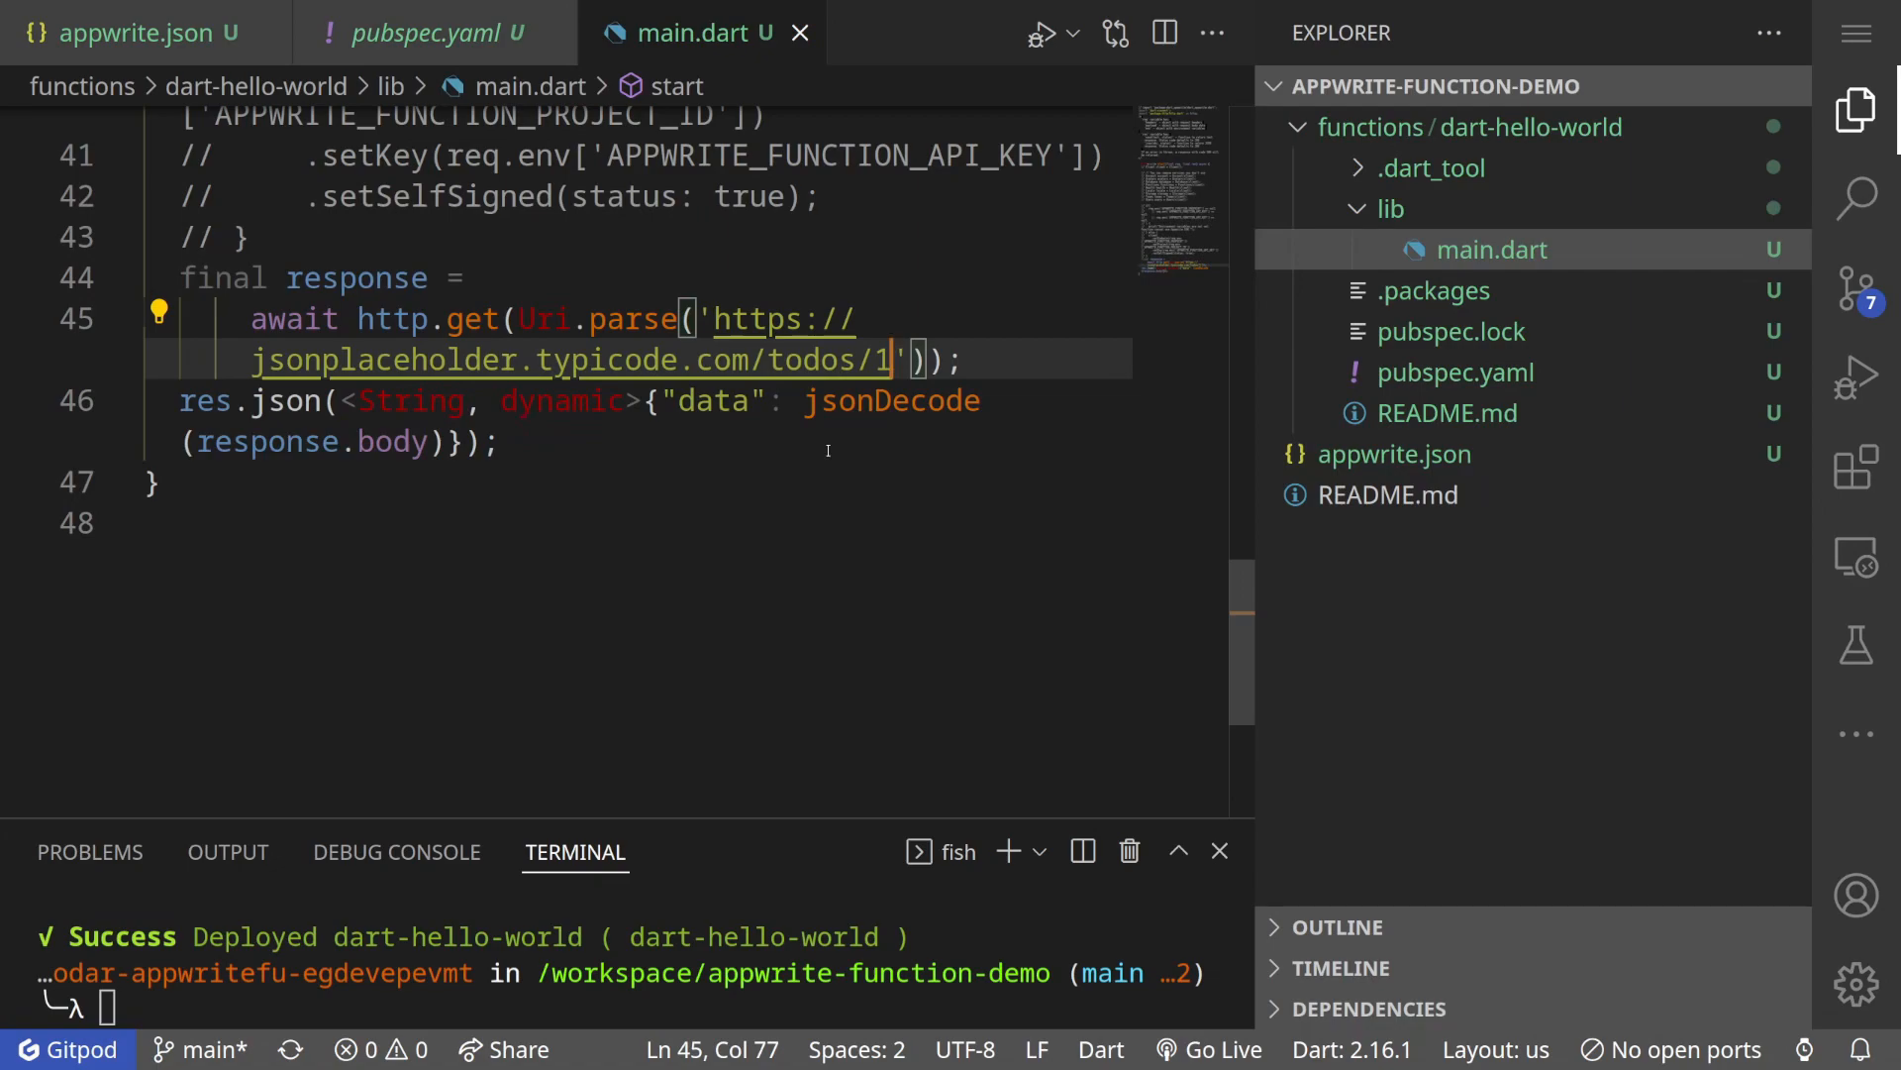
mouse_move(761, 471)
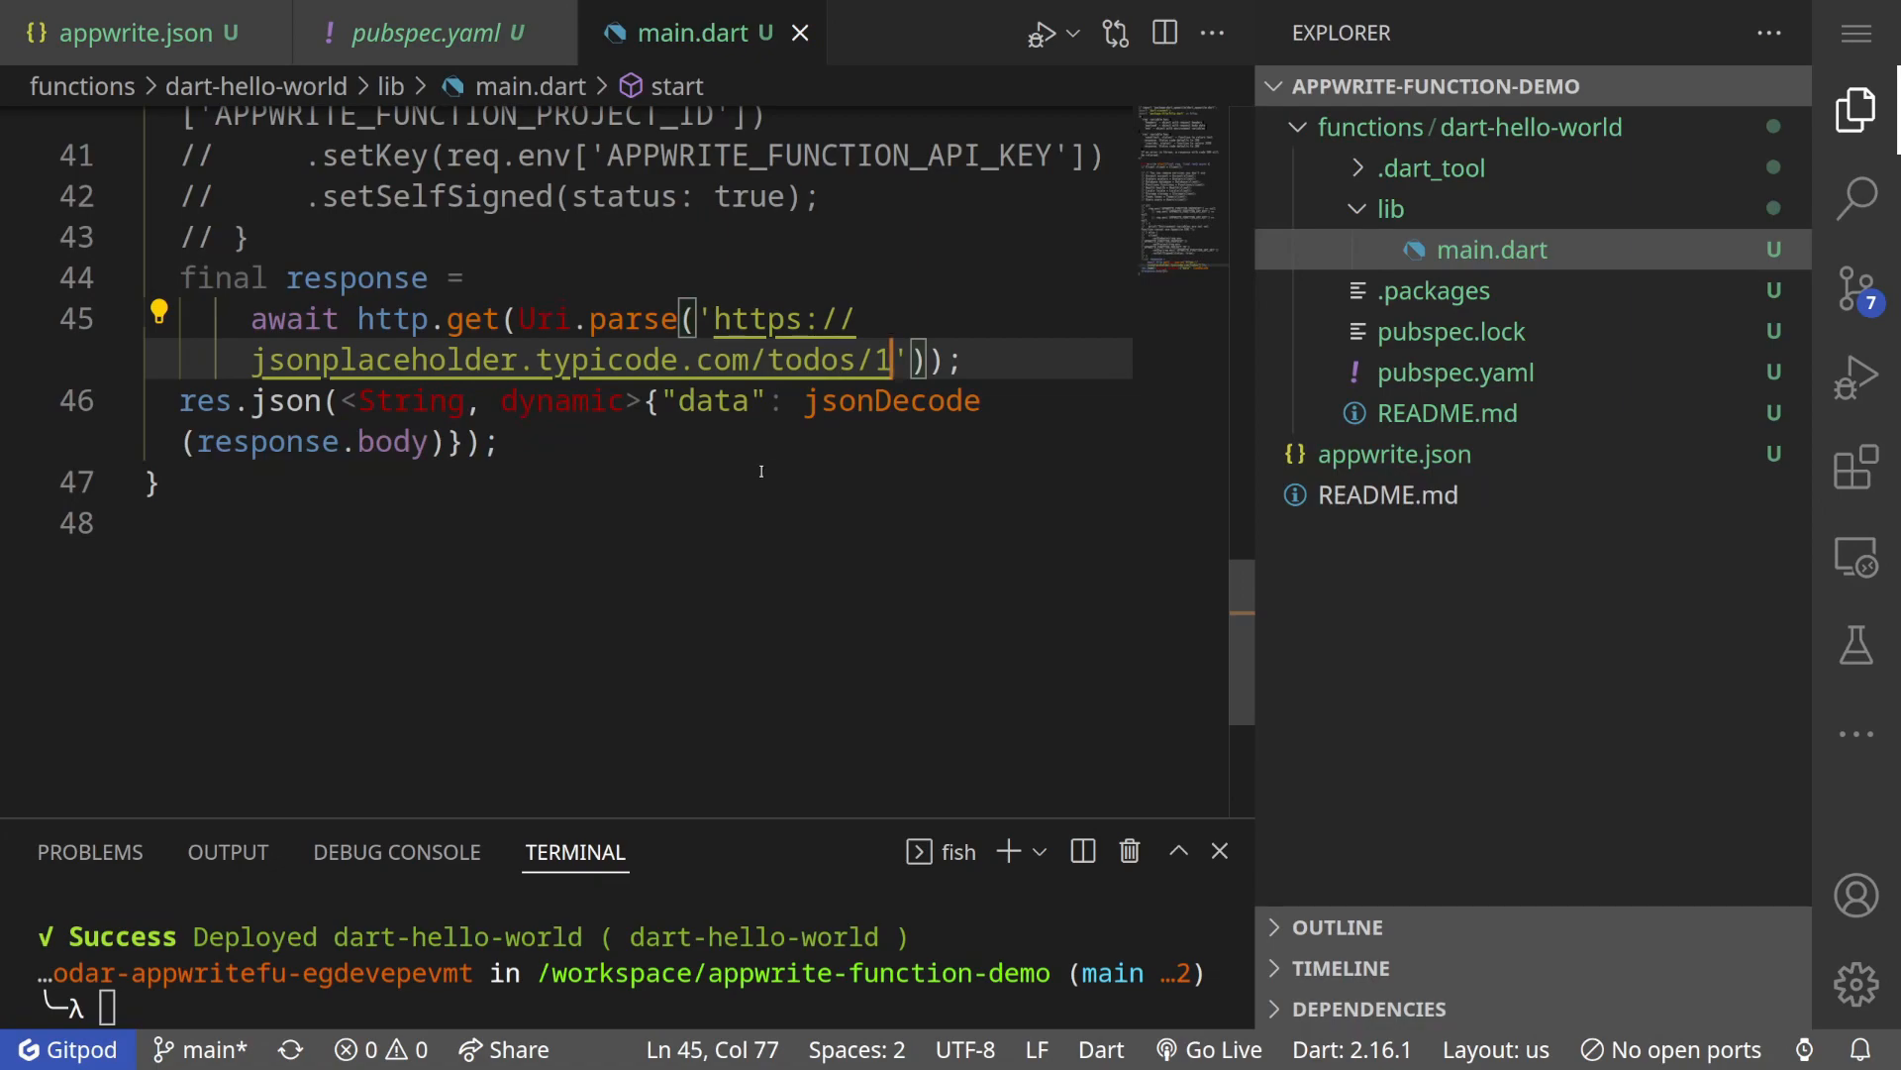